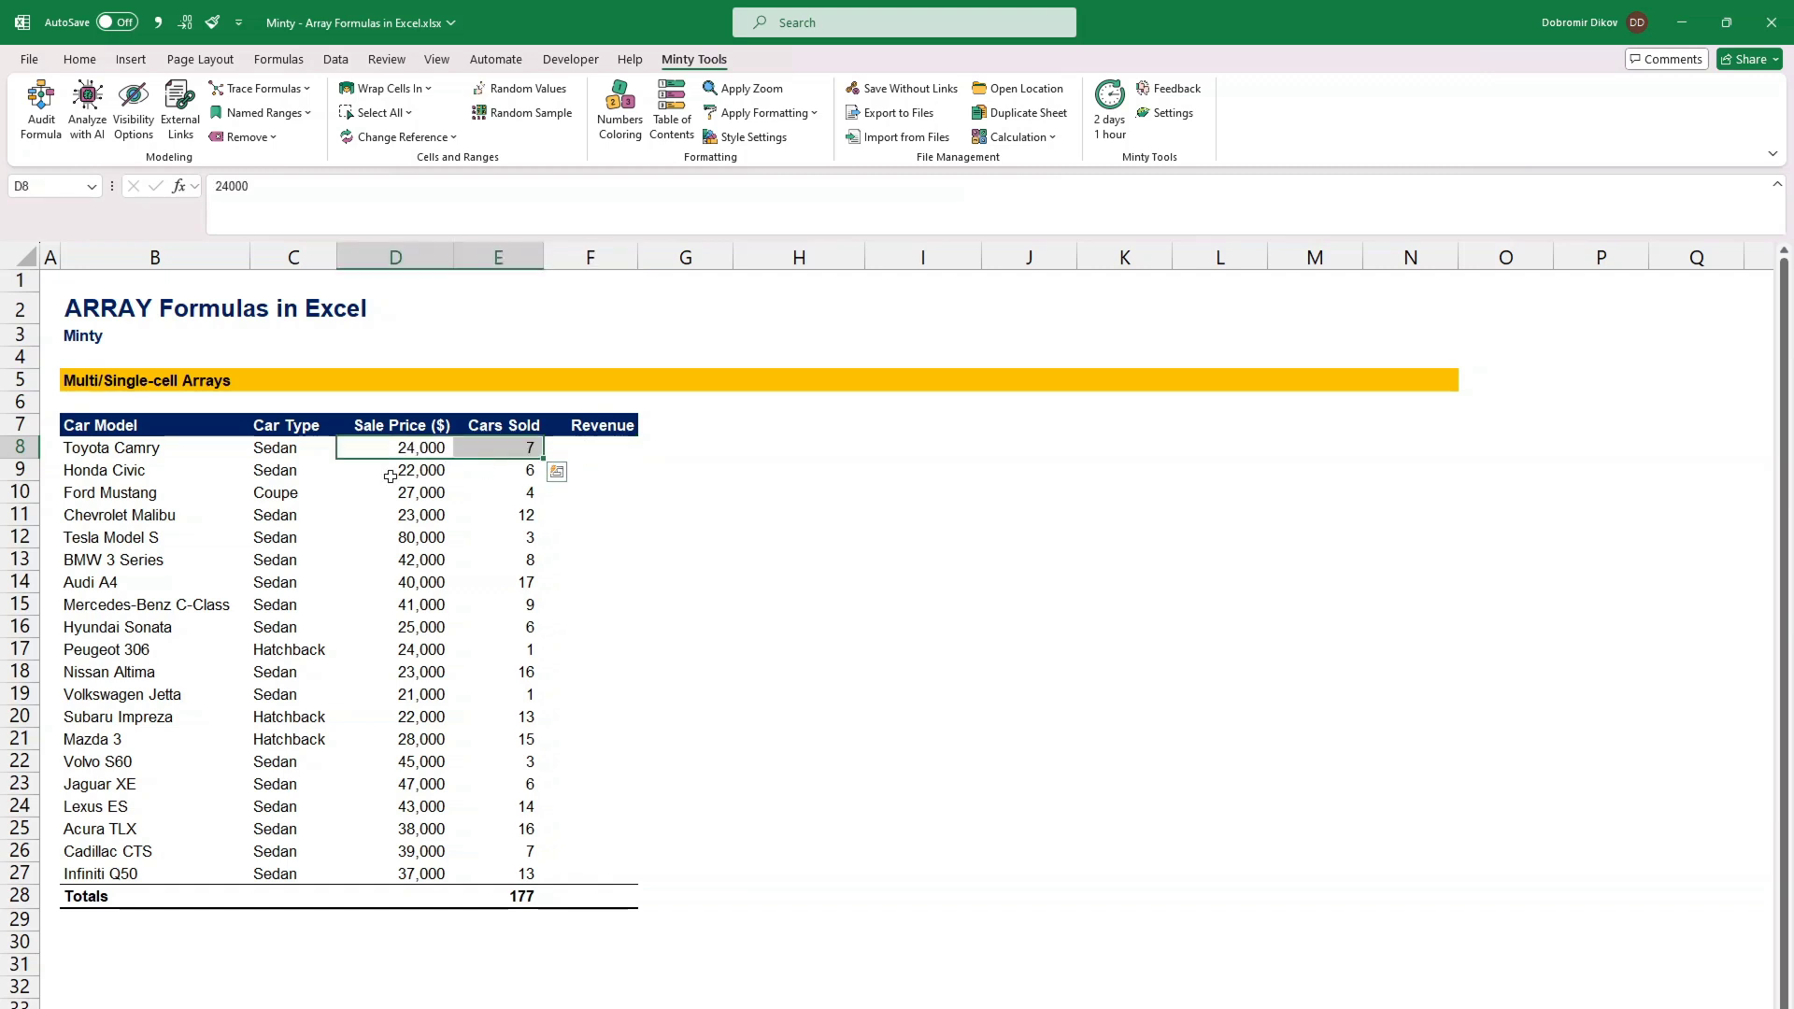
Step: Enter =D8:D27*E8:E27 in F8 so Revenue spills price times units sold down to F27
{"action": "left_click", "coordinate": [589, 448]}
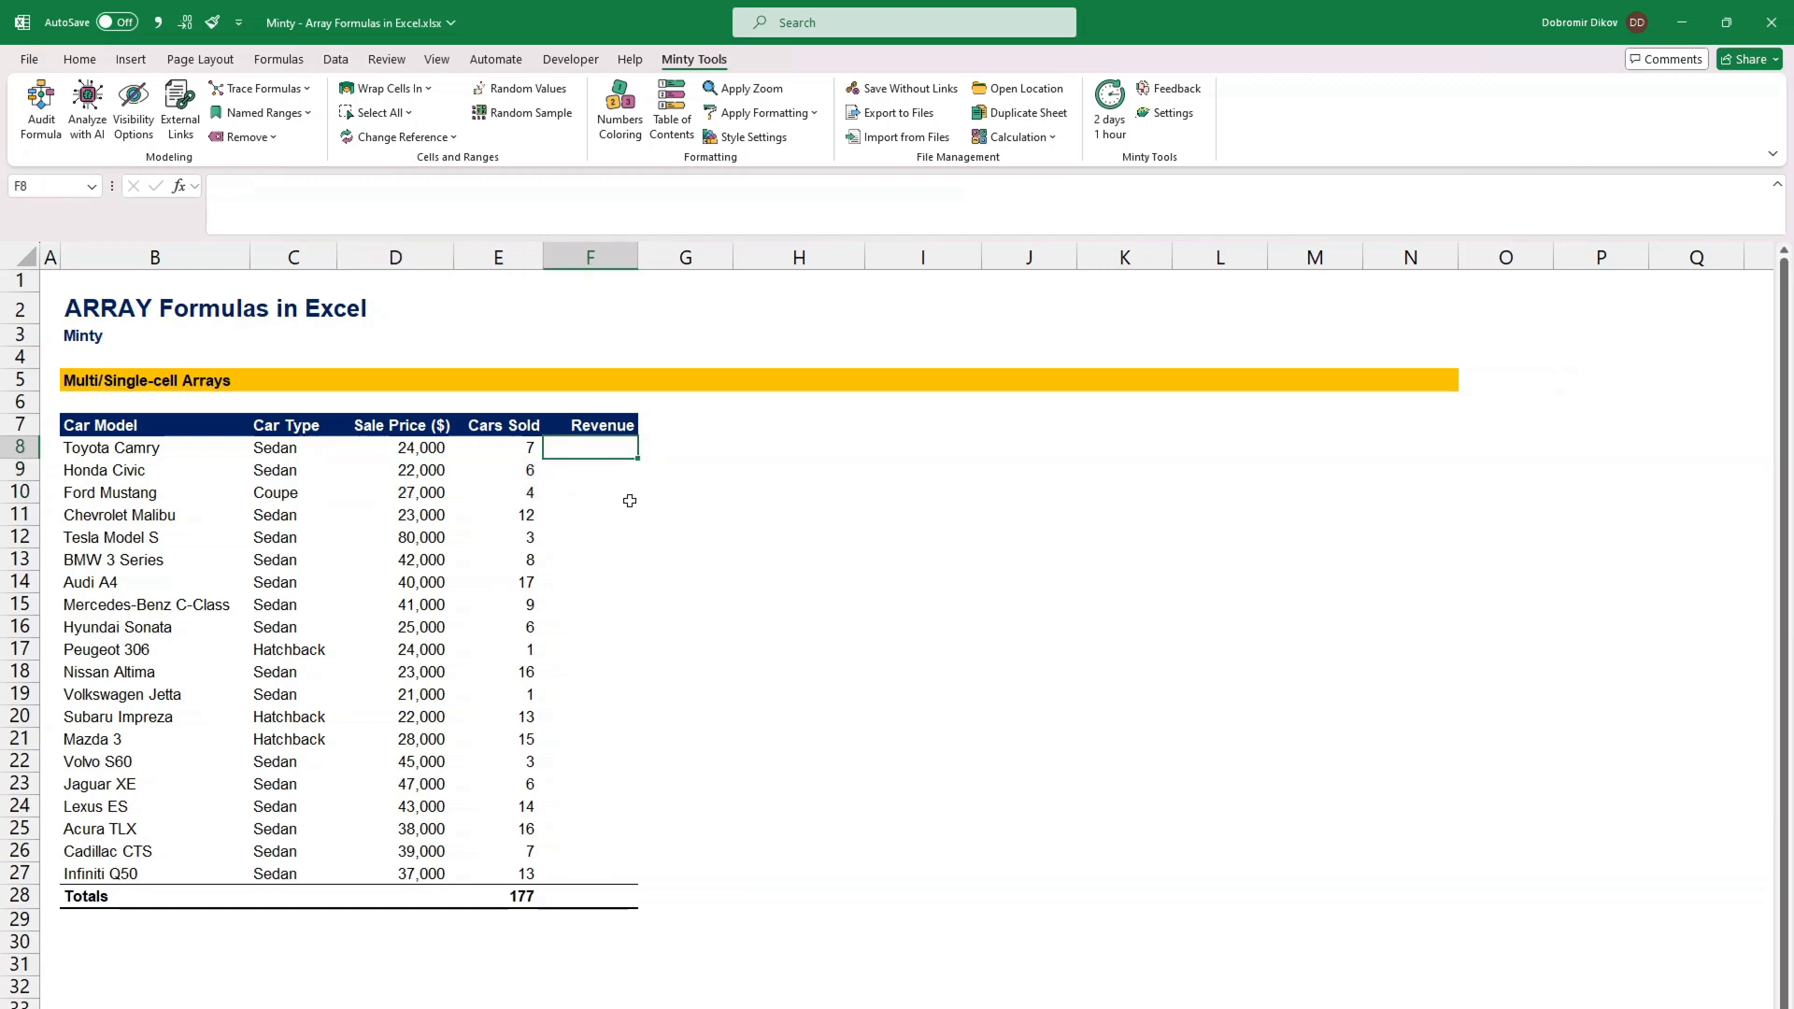
{"action": "type", "text": "=D8"}
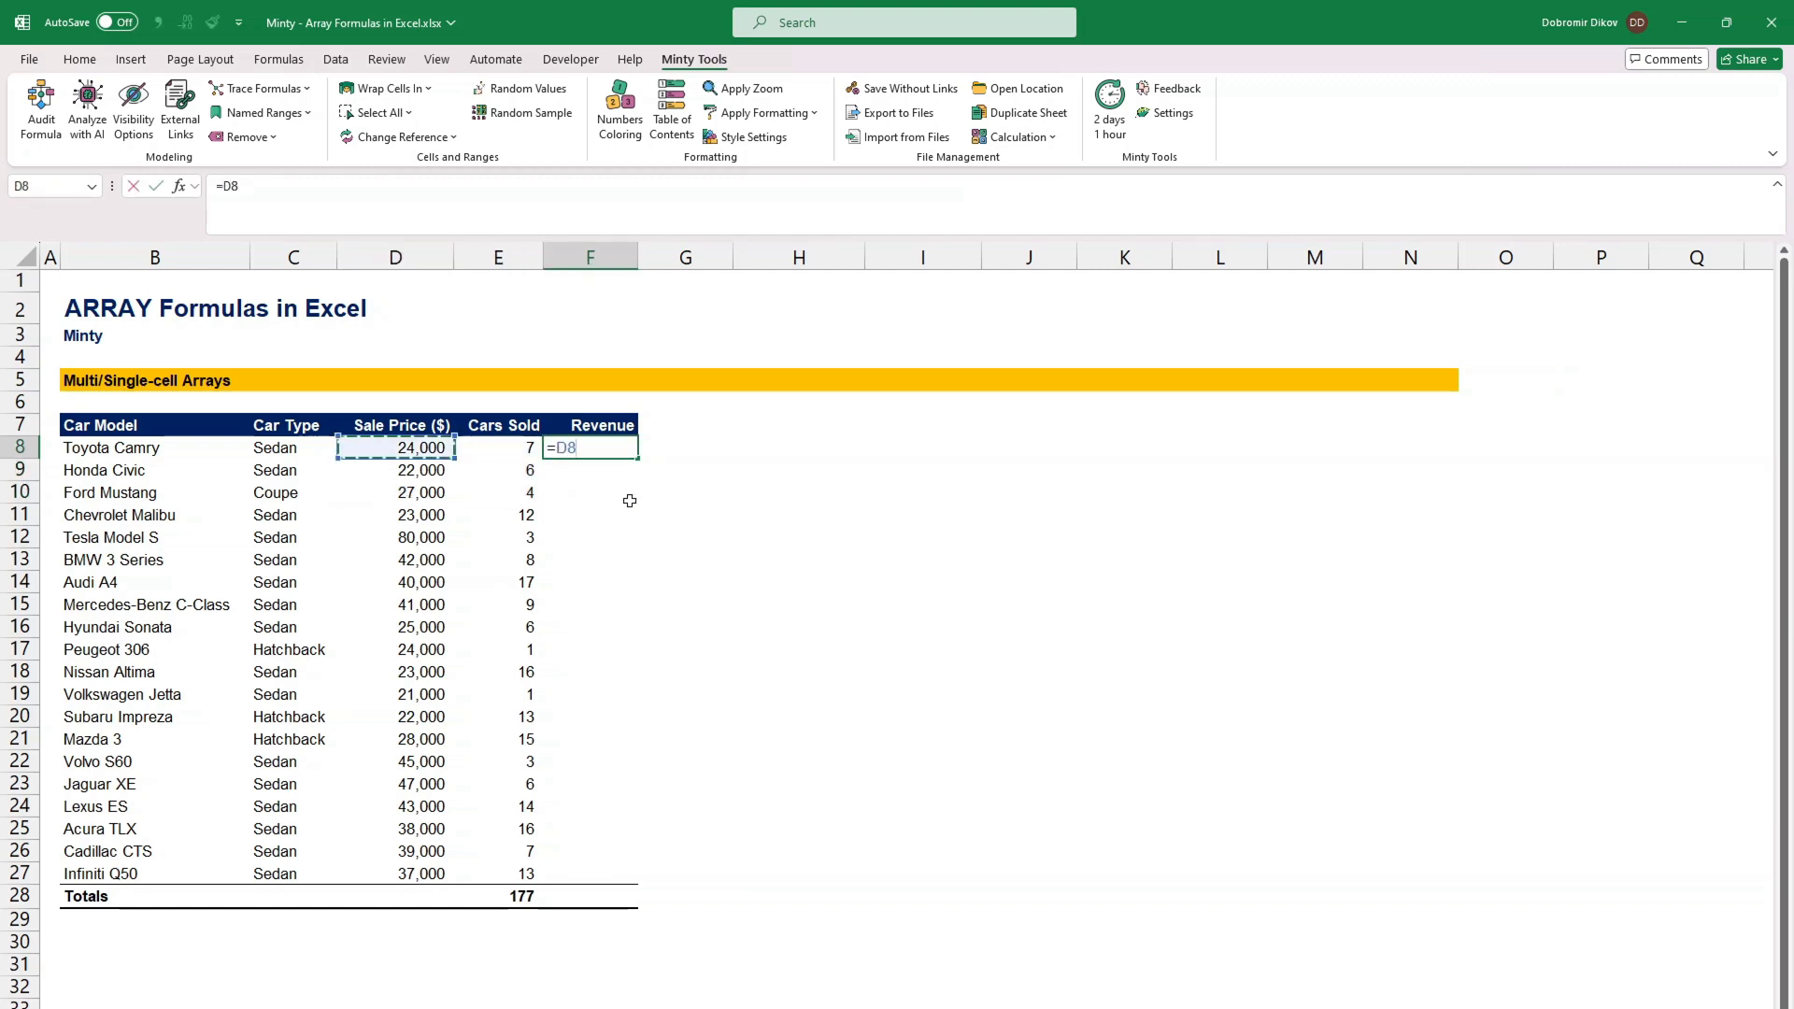
{"action": "key", "text": "Enter"}
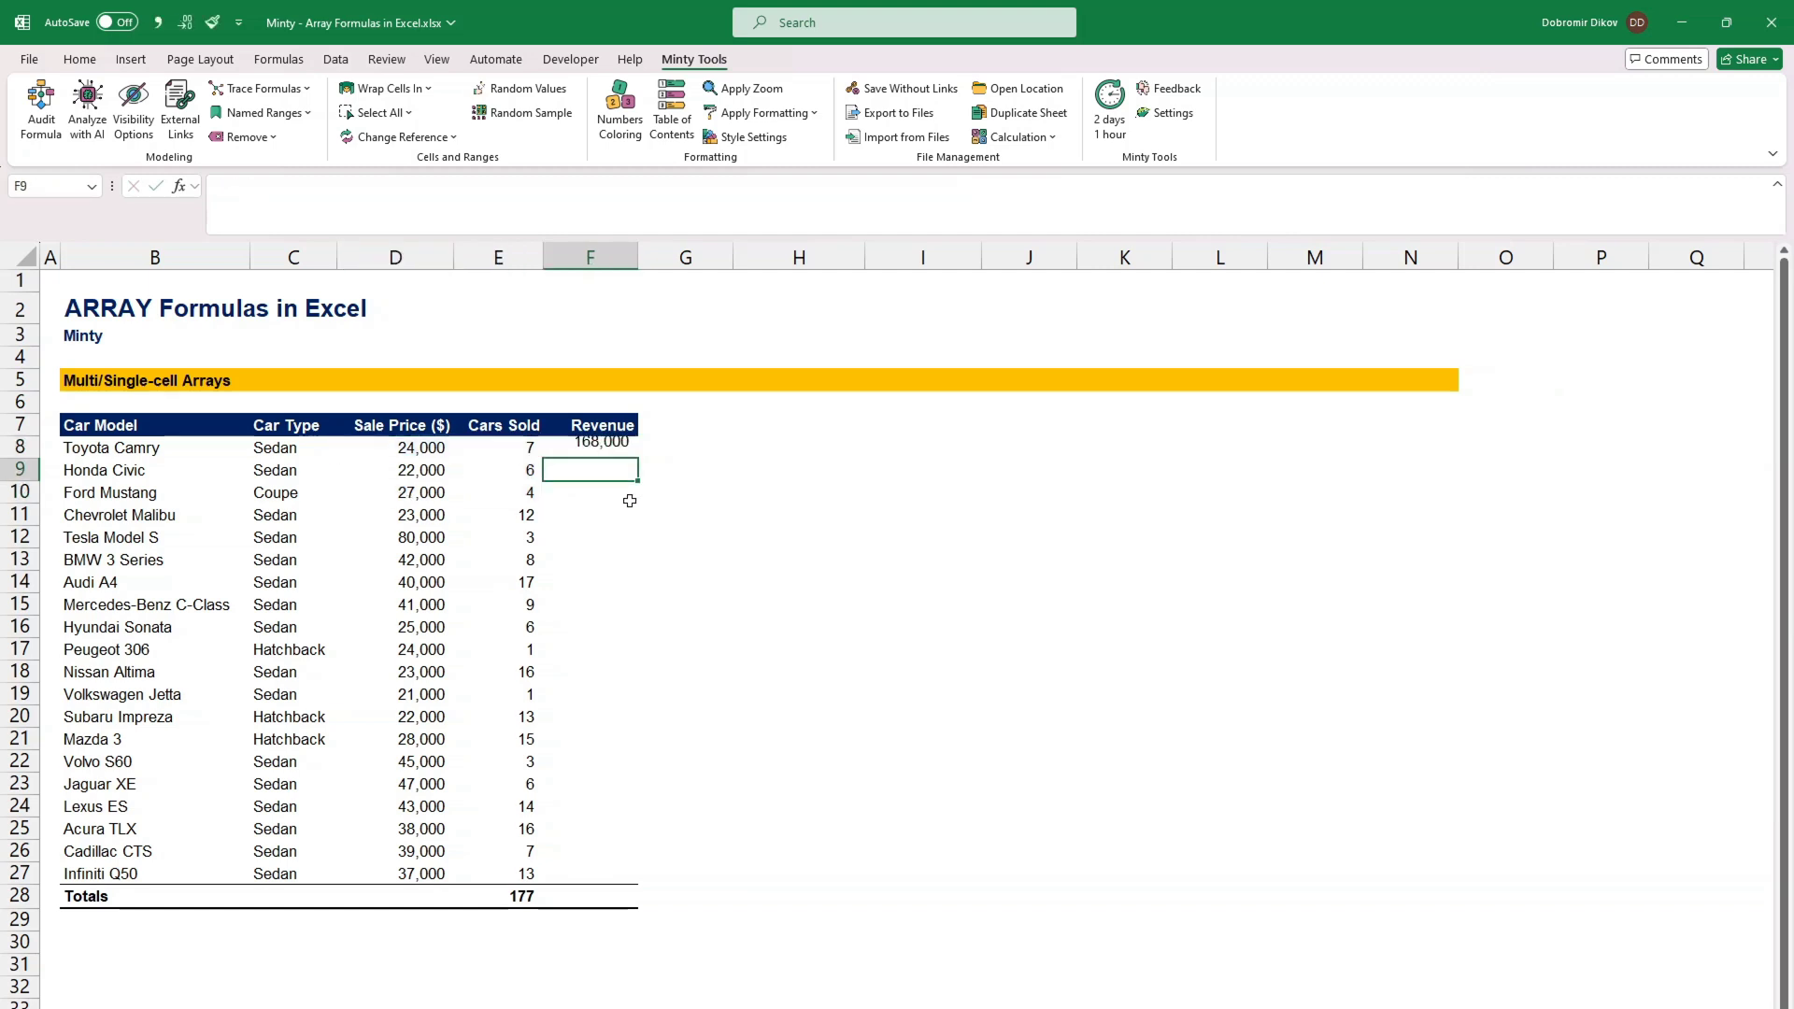
{"action": "left_click", "coordinate": [590, 447]}
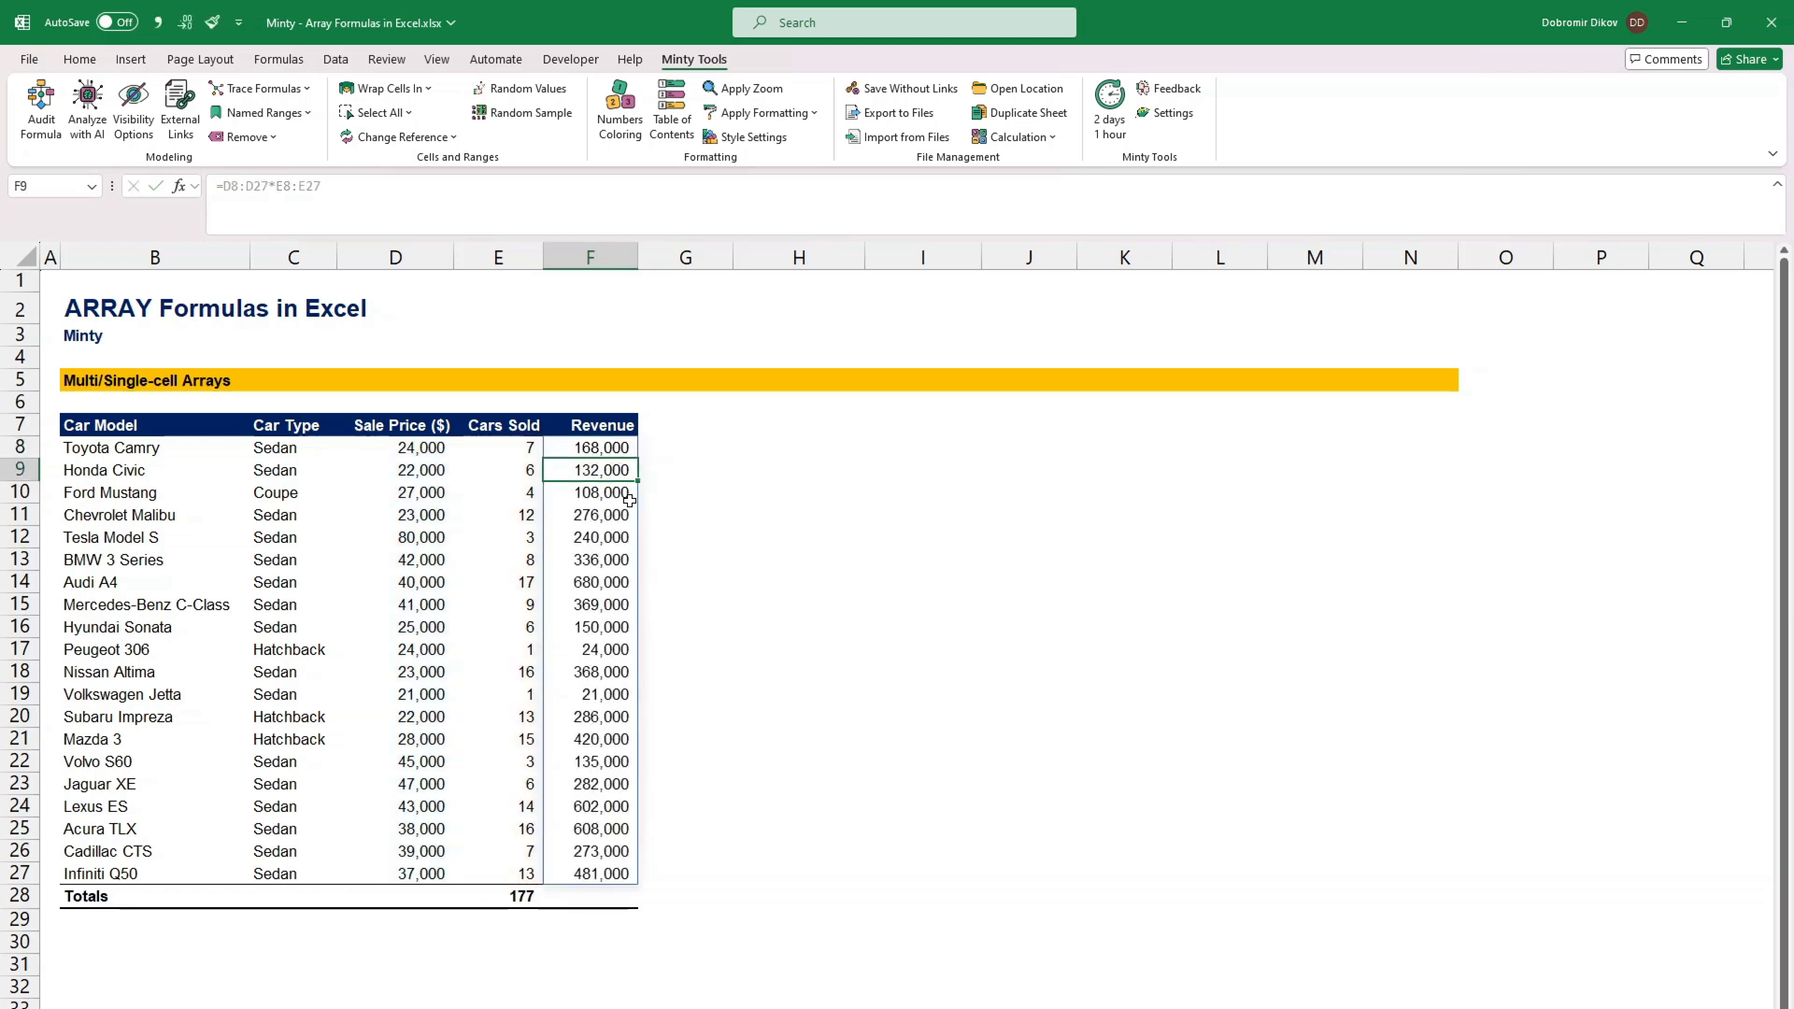
{"action": "left_click", "coordinate": [589, 582]}
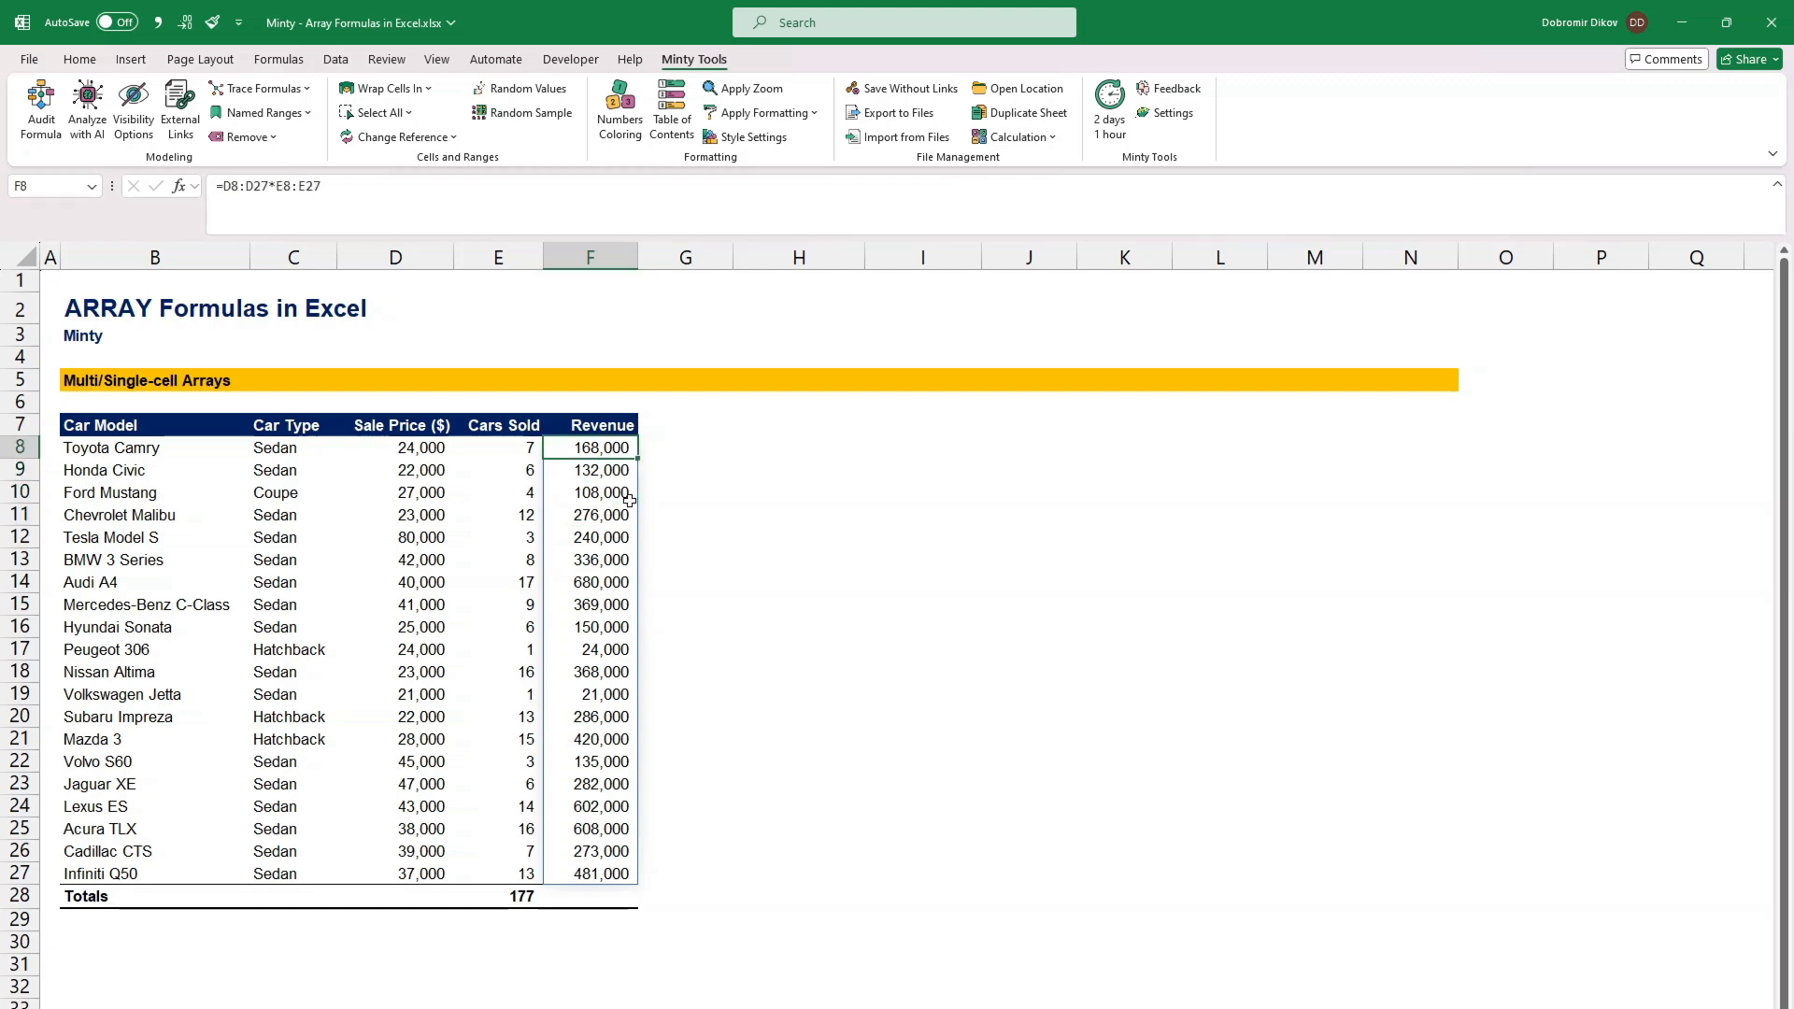
{"action": "left_click", "coordinate": [590, 538]}
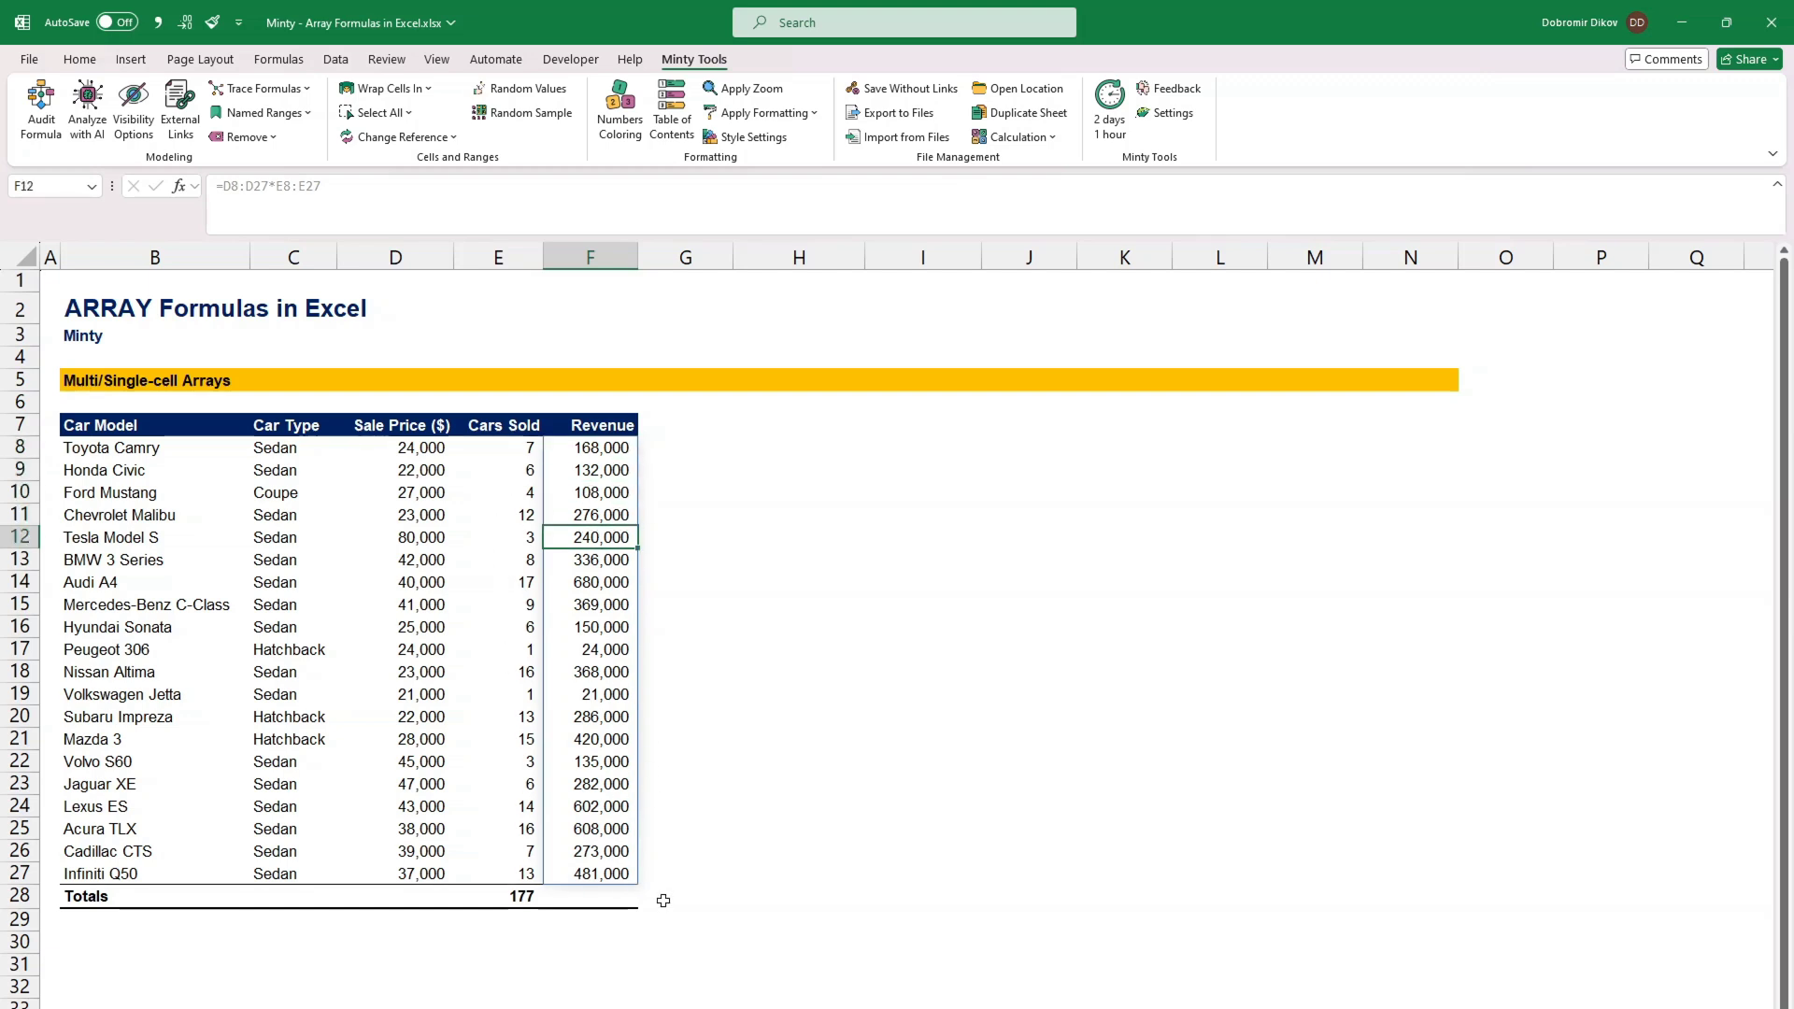
{"action": "mouse_move", "coordinate": [545, 470]}
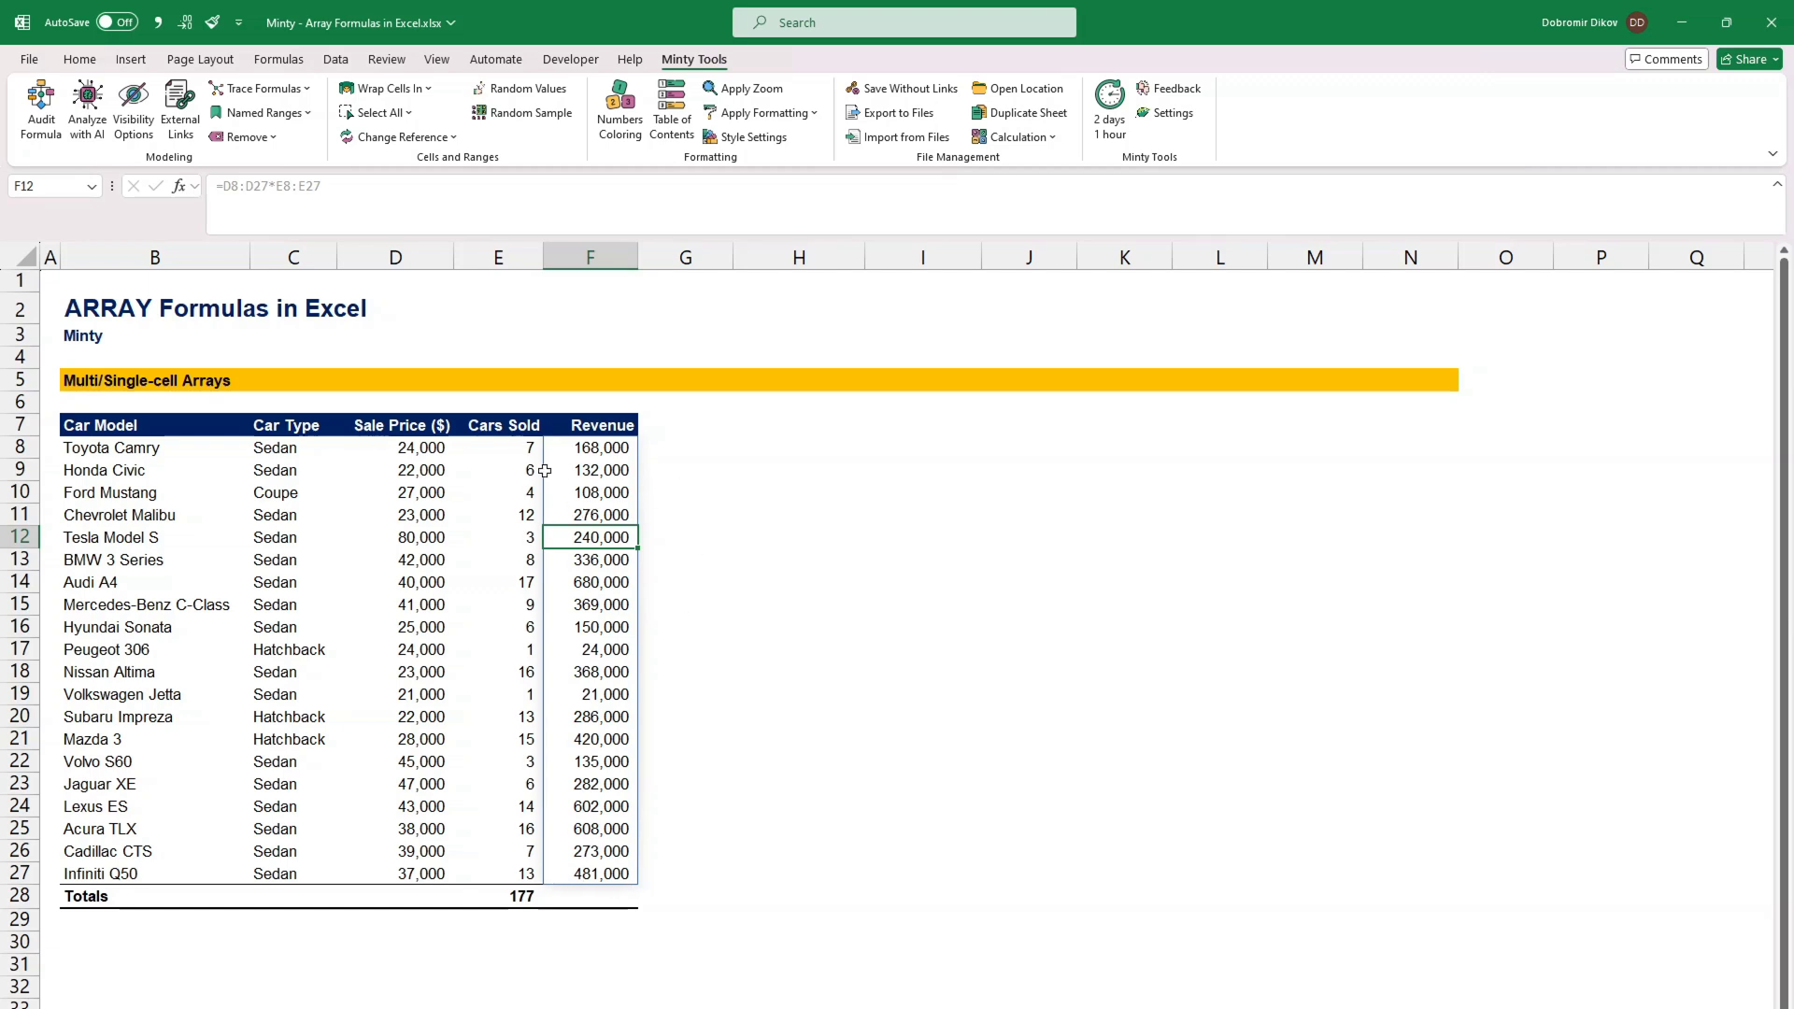
{"action": "mouse_move", "coordinate": [600, 688]}
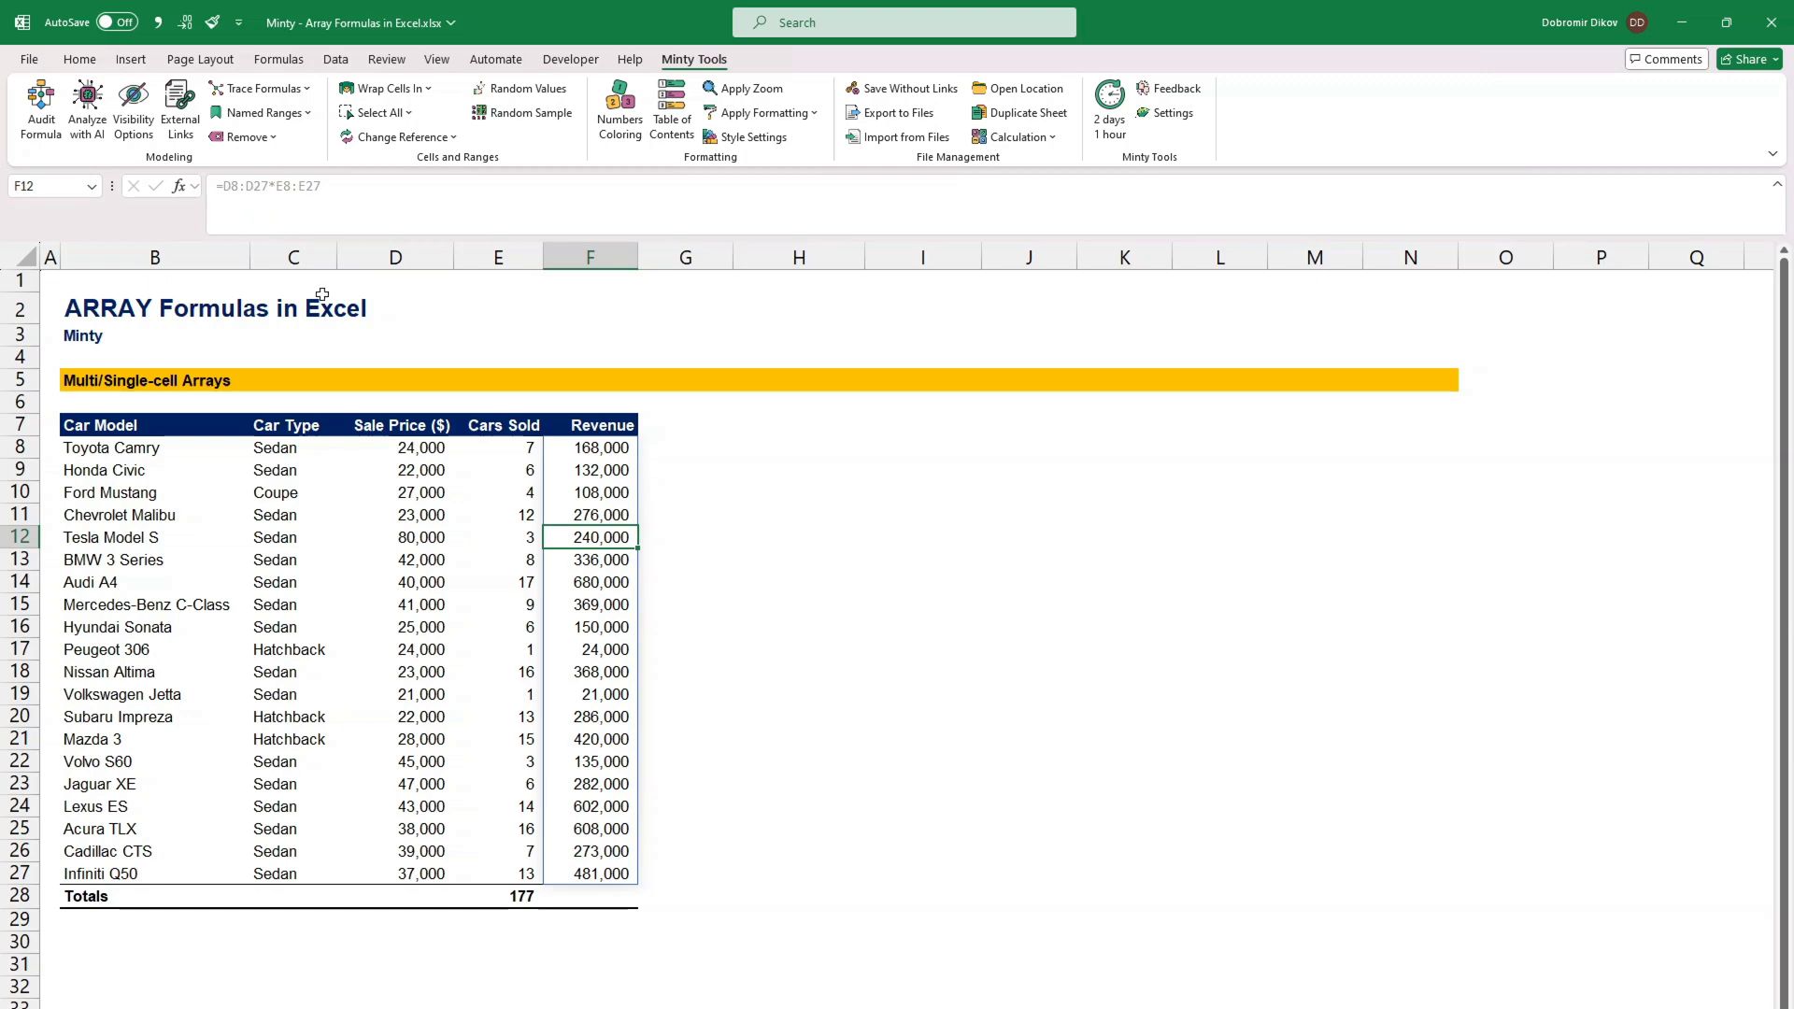
{"action": "mouse_move", "coordinate": [596, 457]}
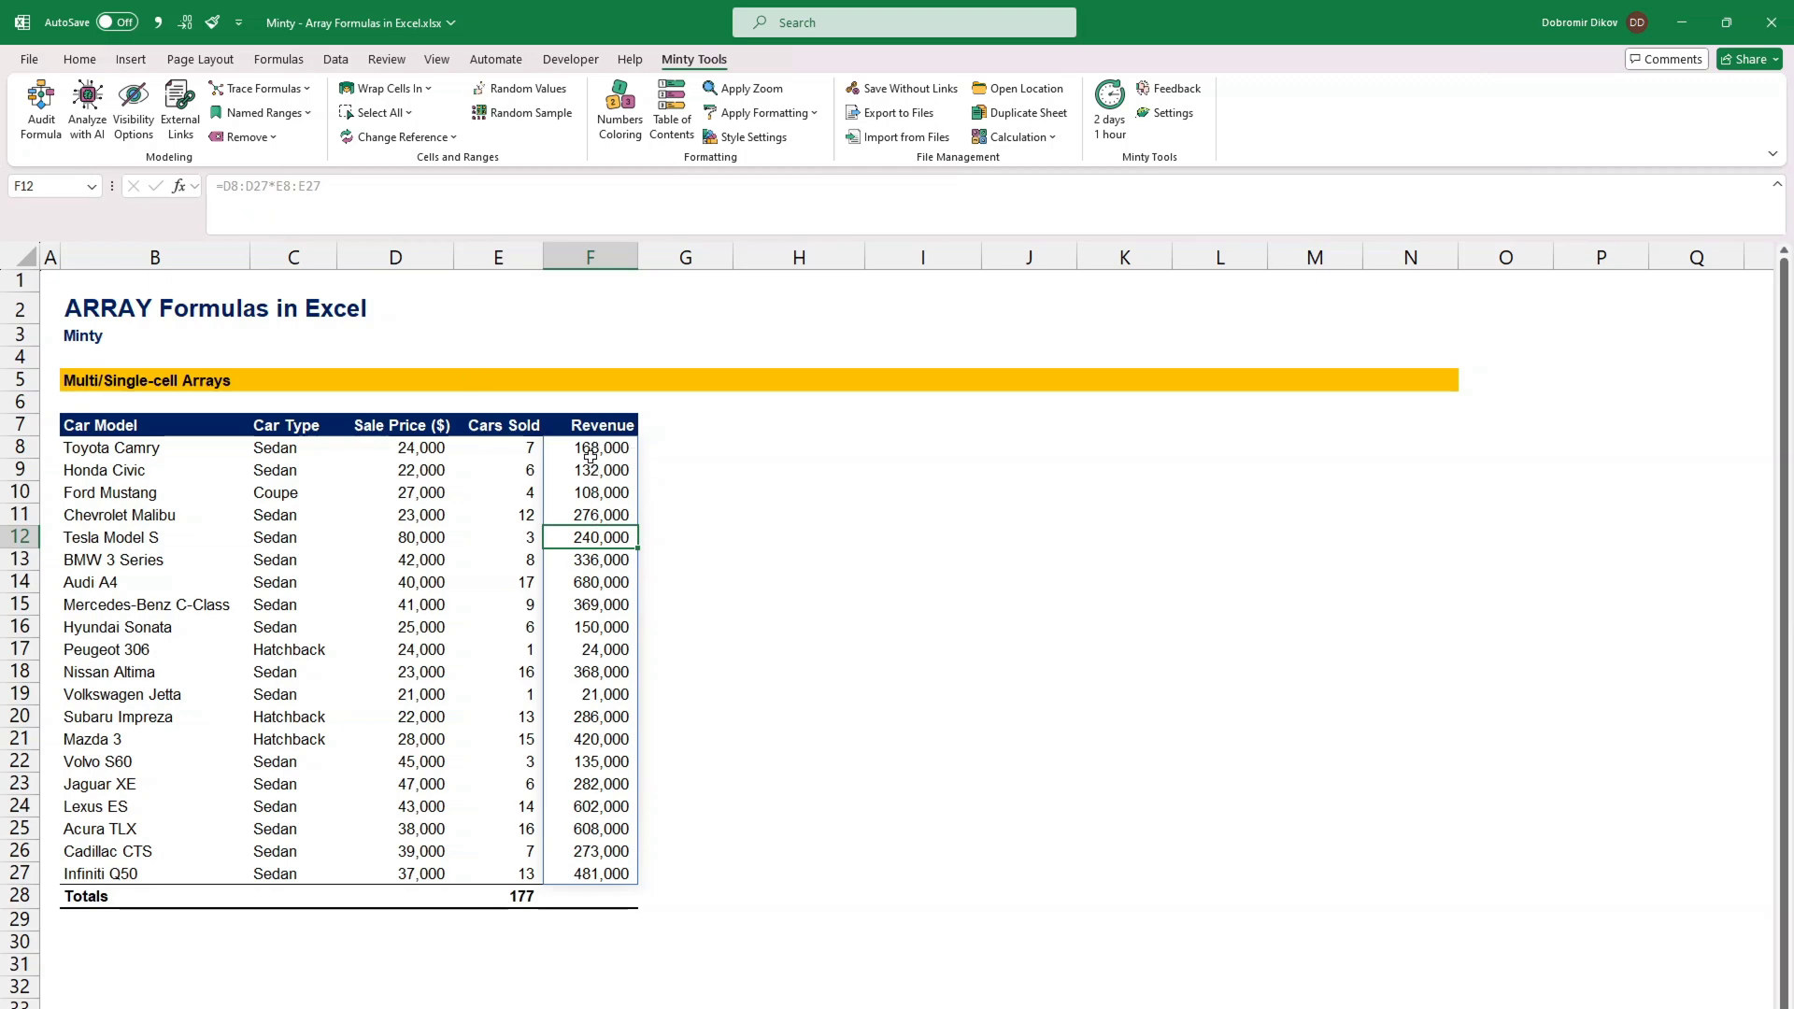
{"action": "left_click", "coordinate": [589, 448]}
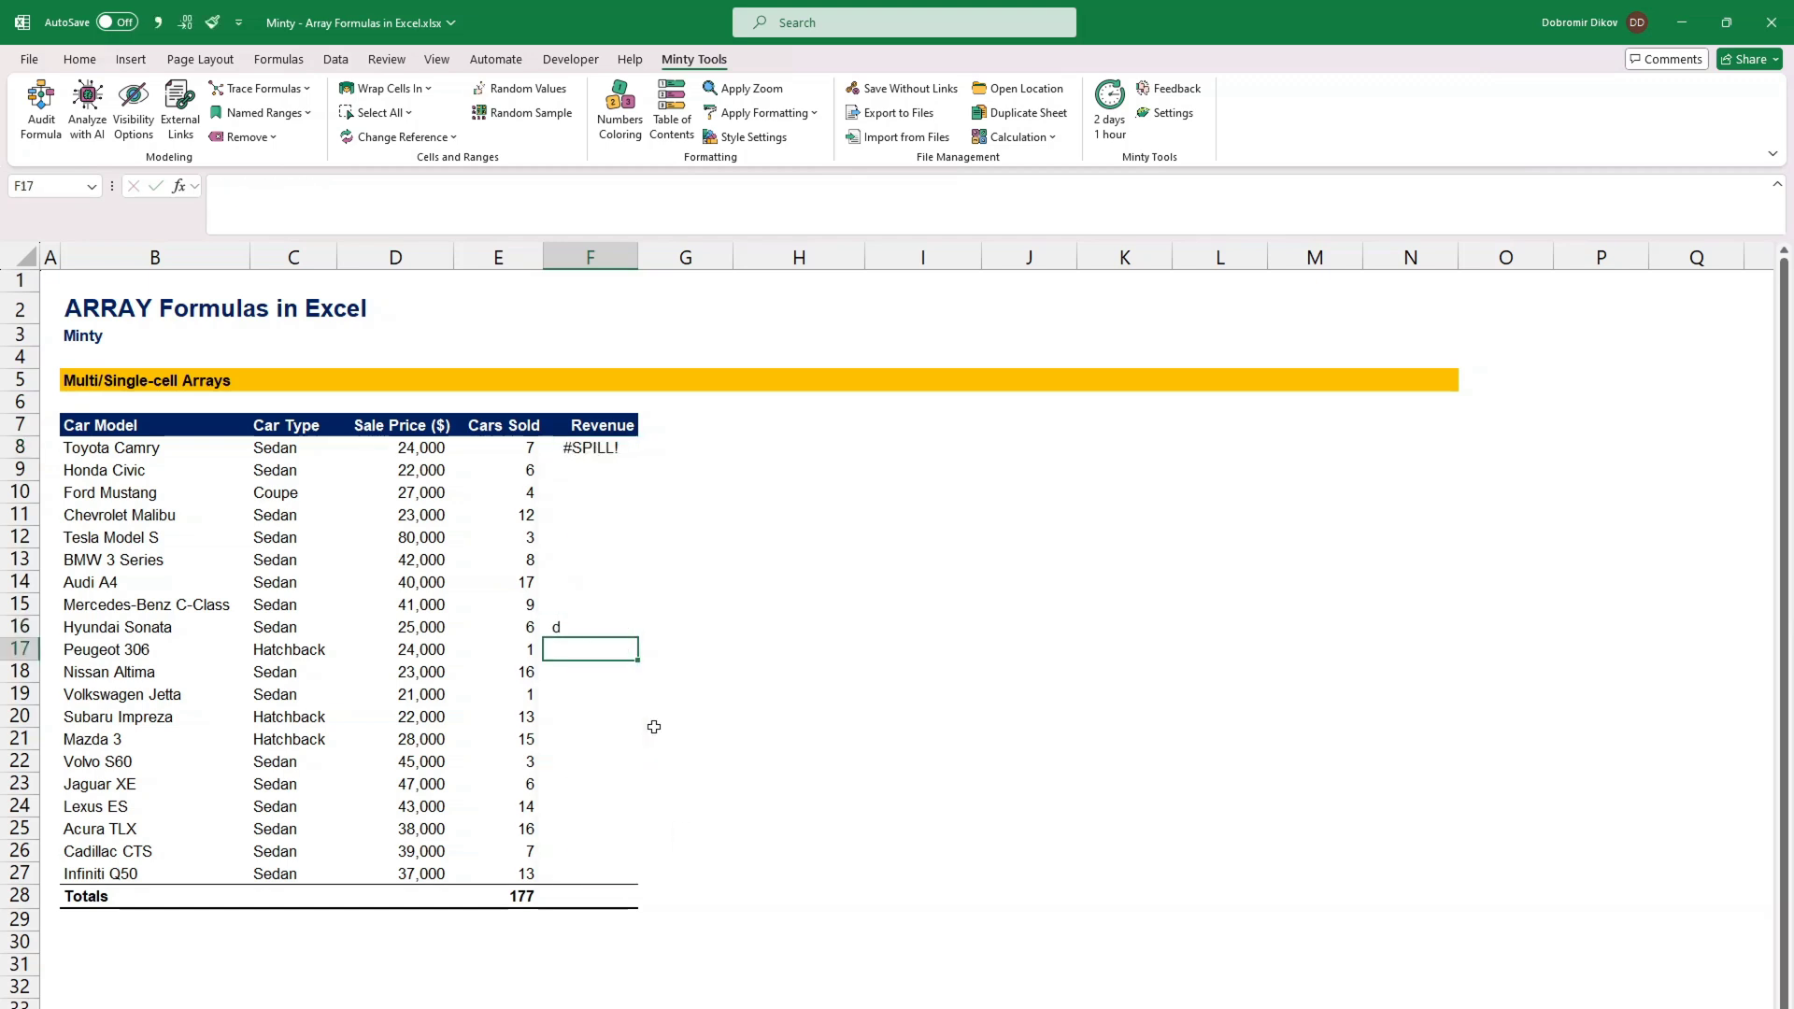
{"action": "left_click", "coordinate": [590, 627]}
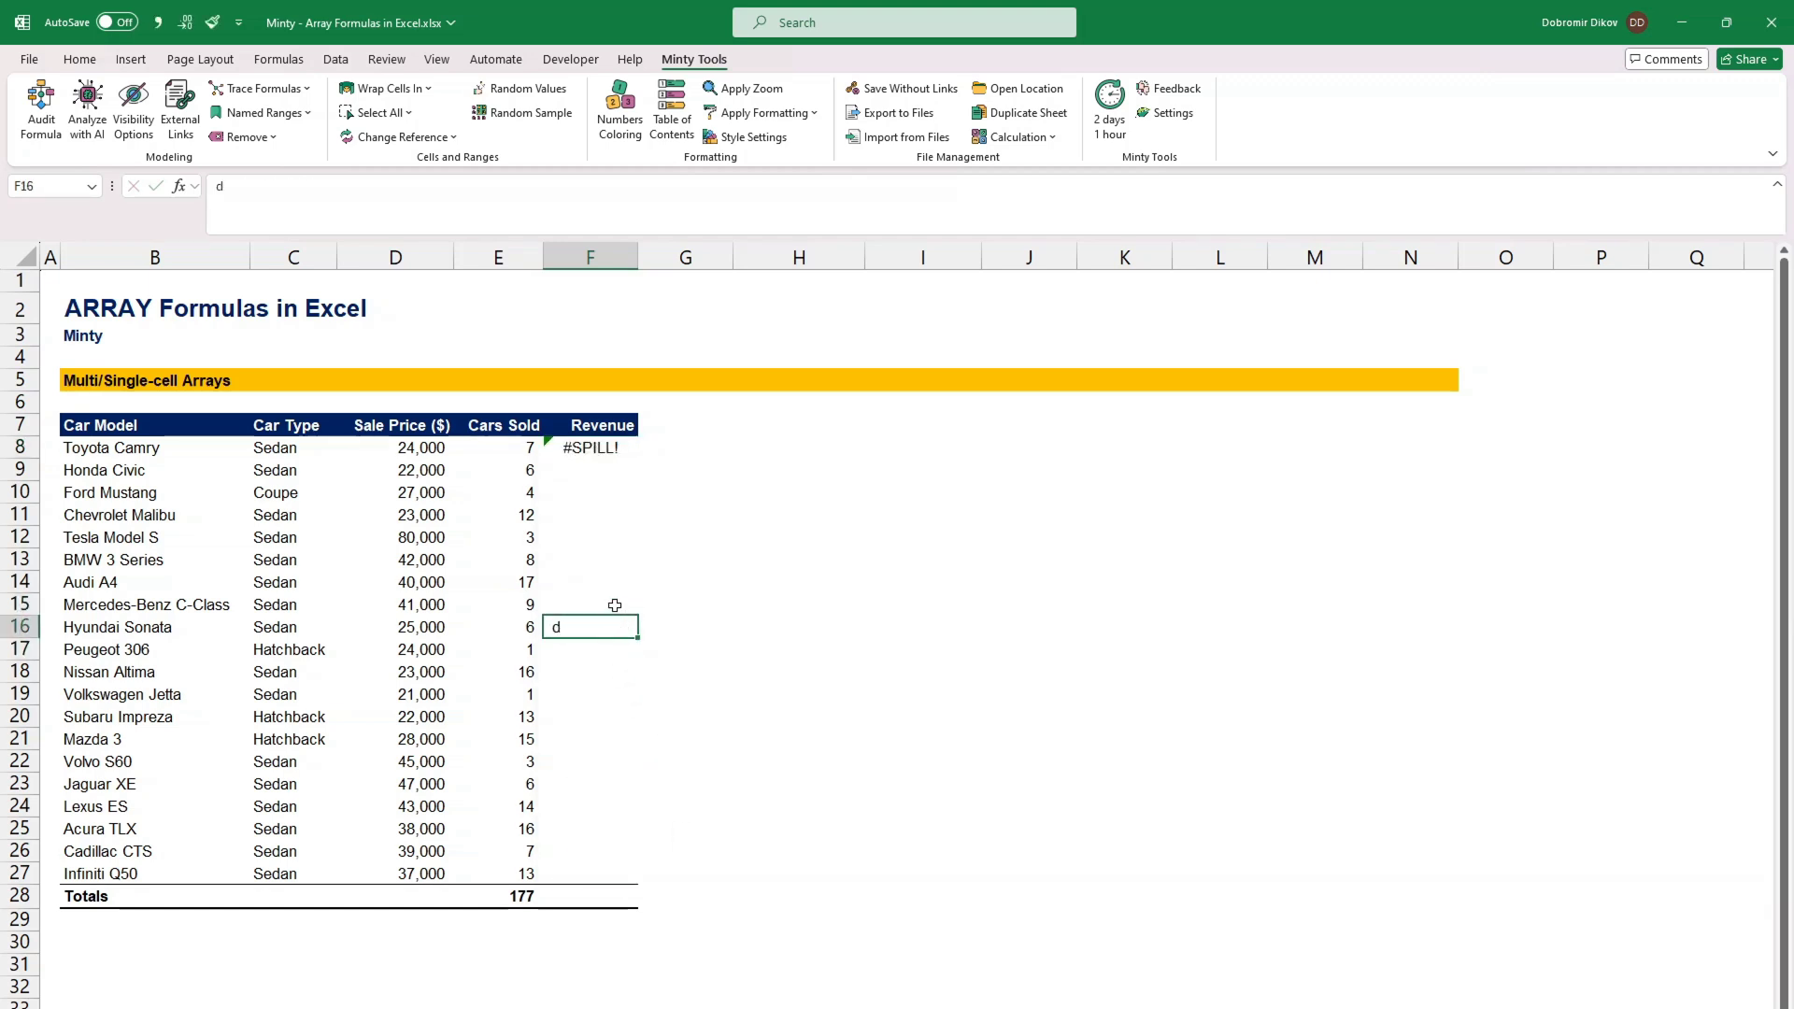
{"action": "key", "text": "Enter"}
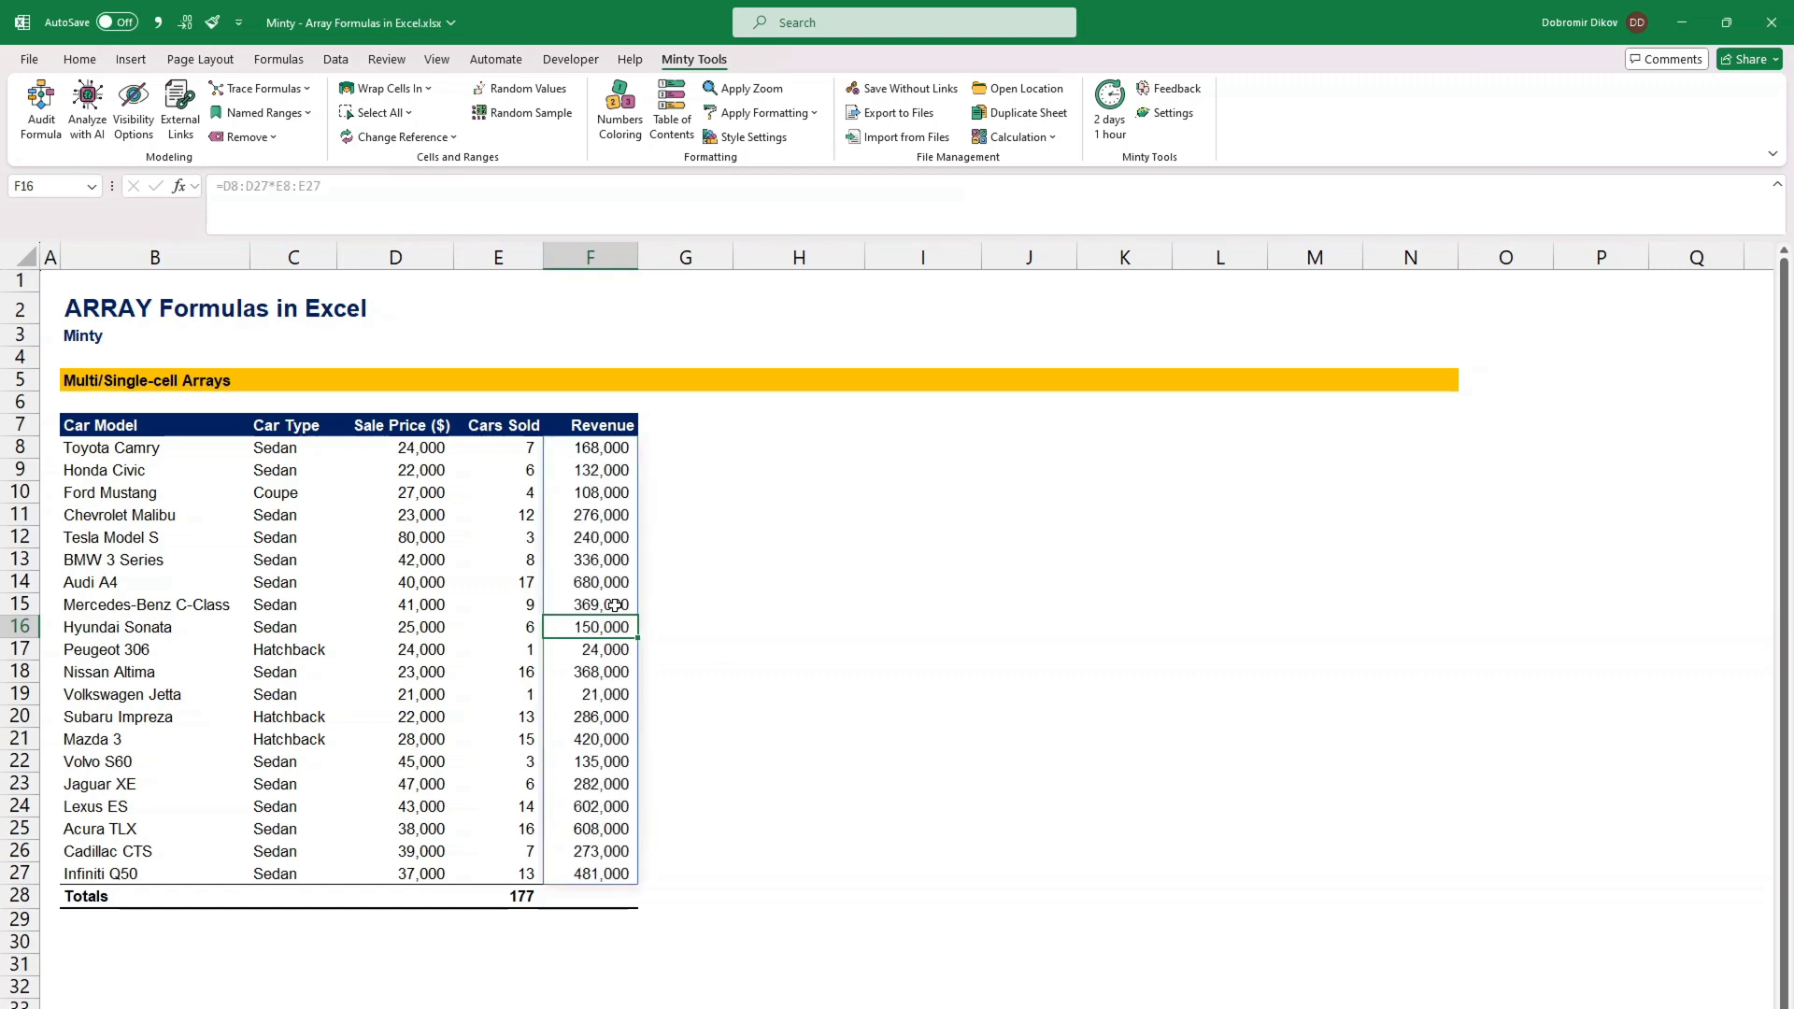
{"action": "left_click", "coordinate": [591, 806]}
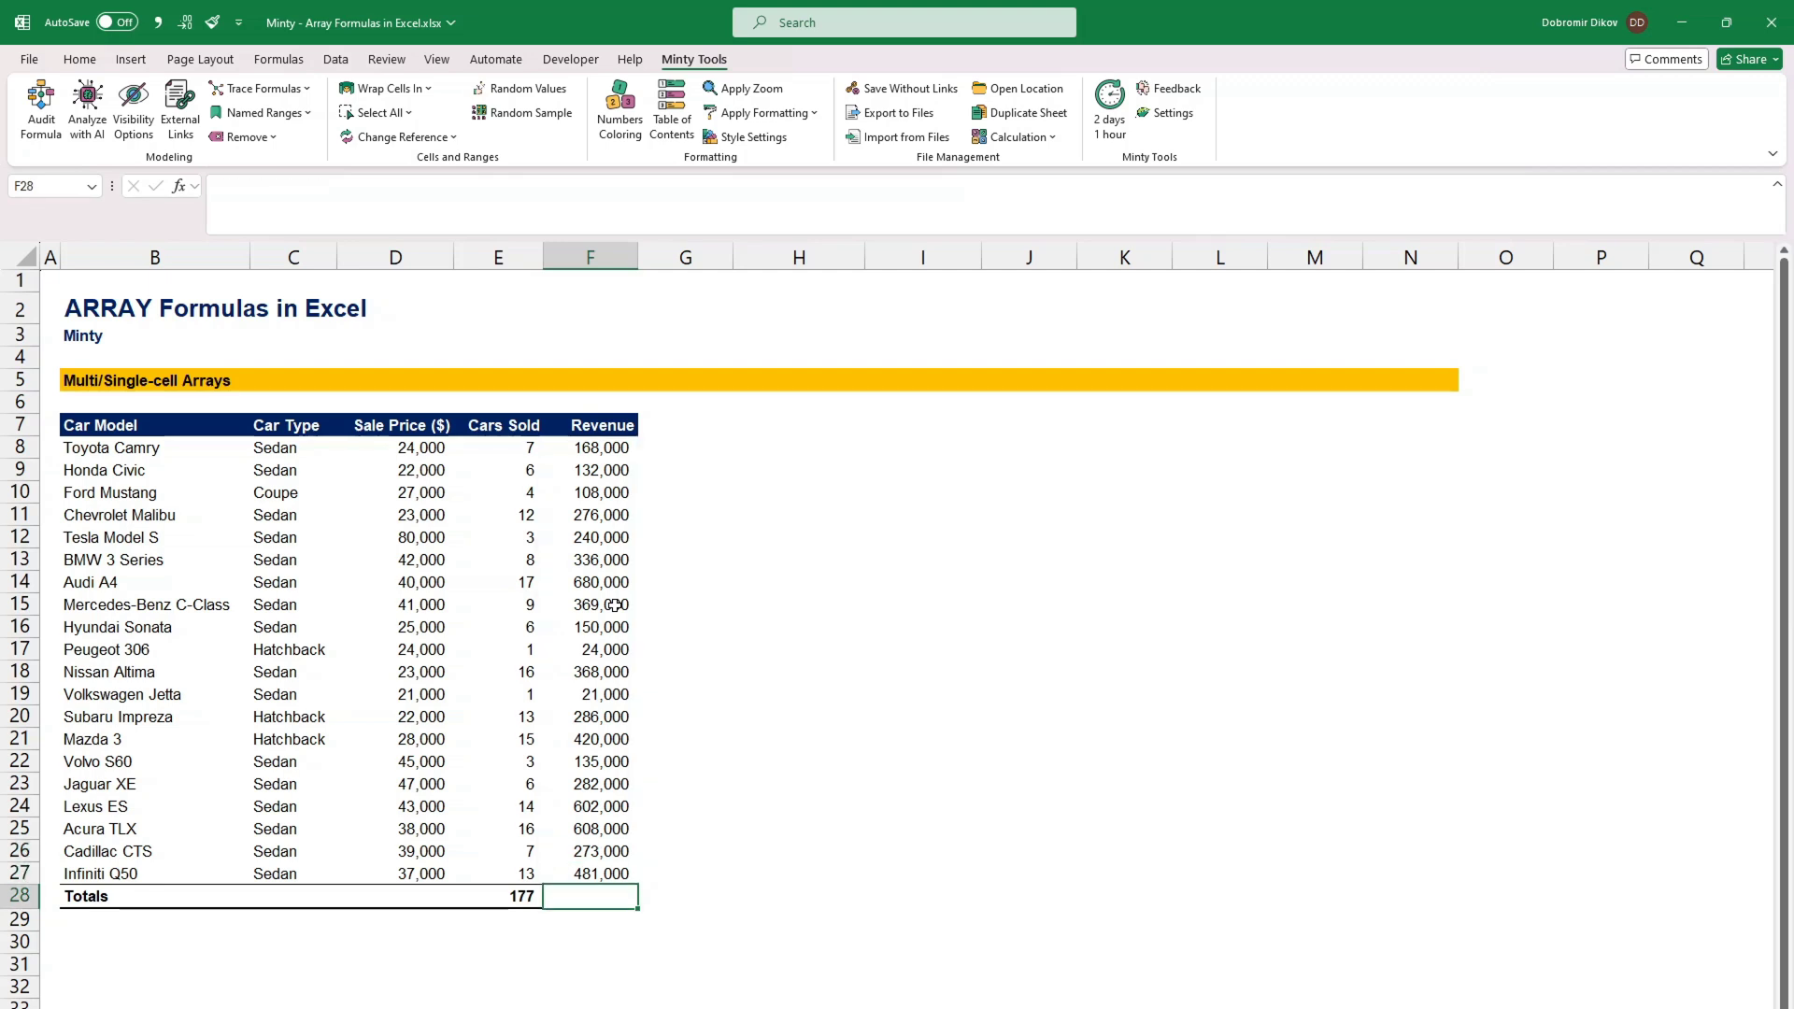
Step: Total revenue in F28 with =SUM(D8:D27*E8:E27), giving 5,959,000
{"action": "type", "text": "="}
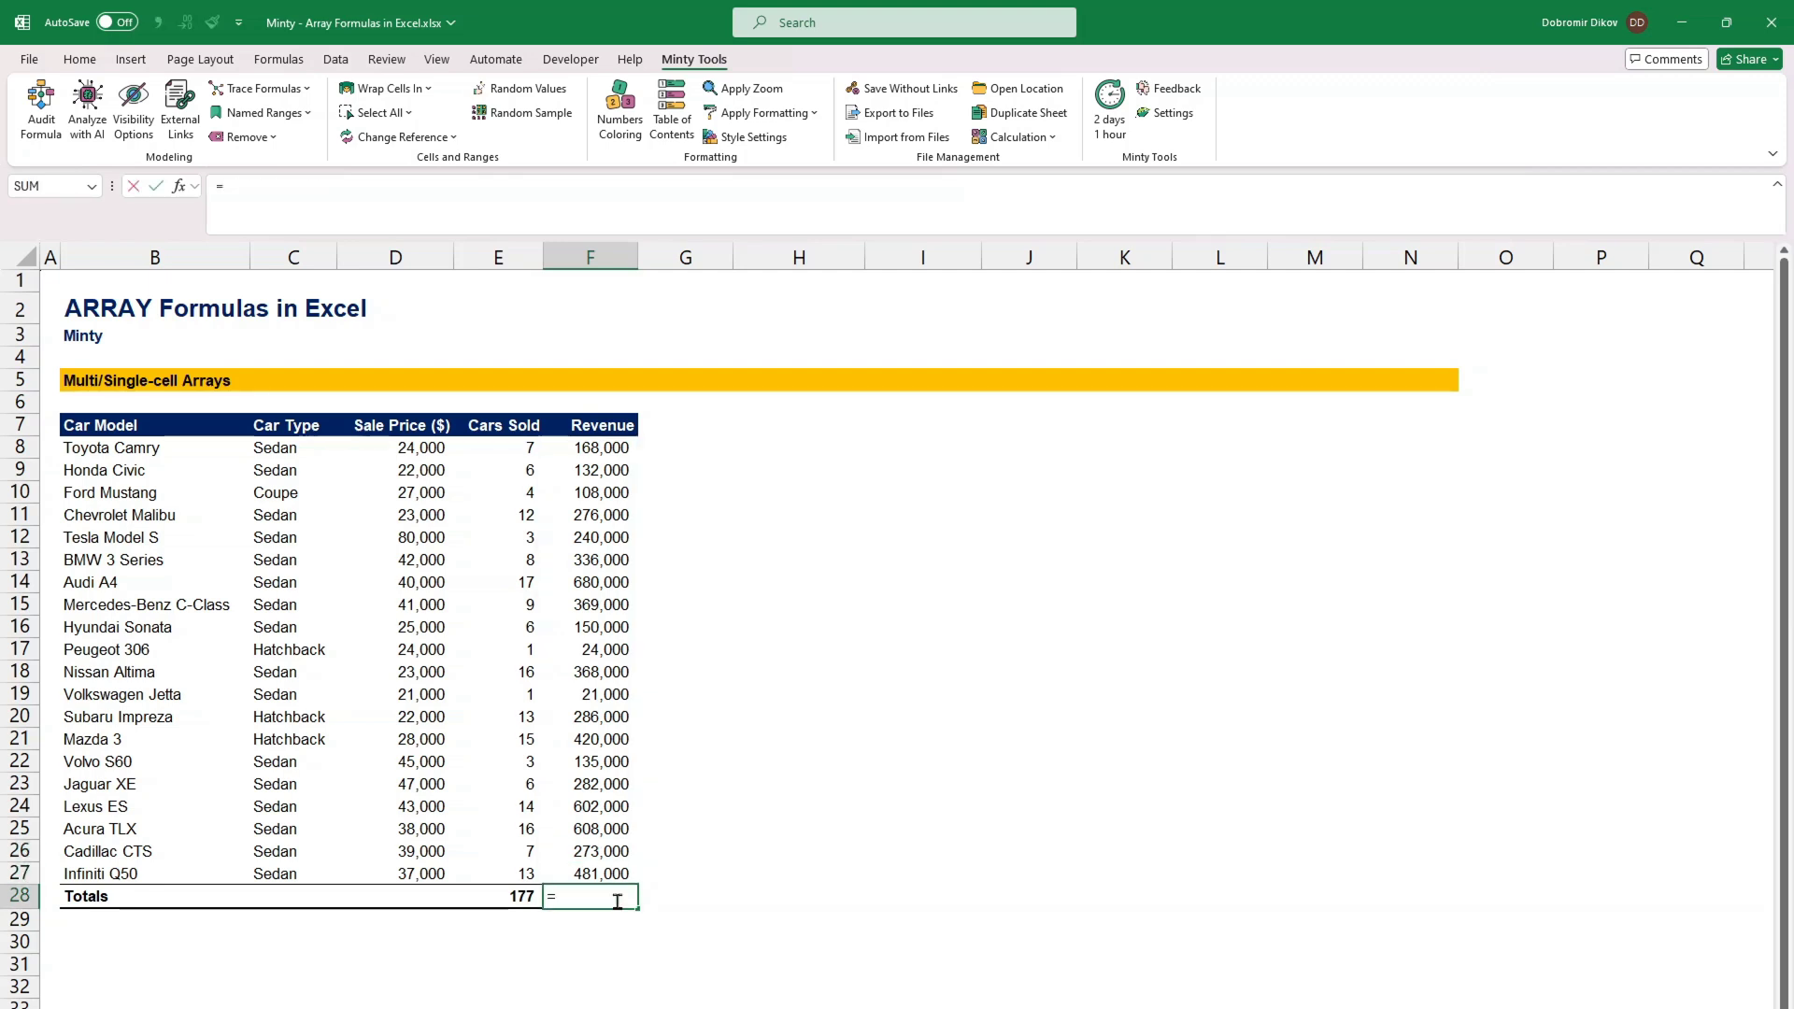
{"action": "type", "text": "sum("}
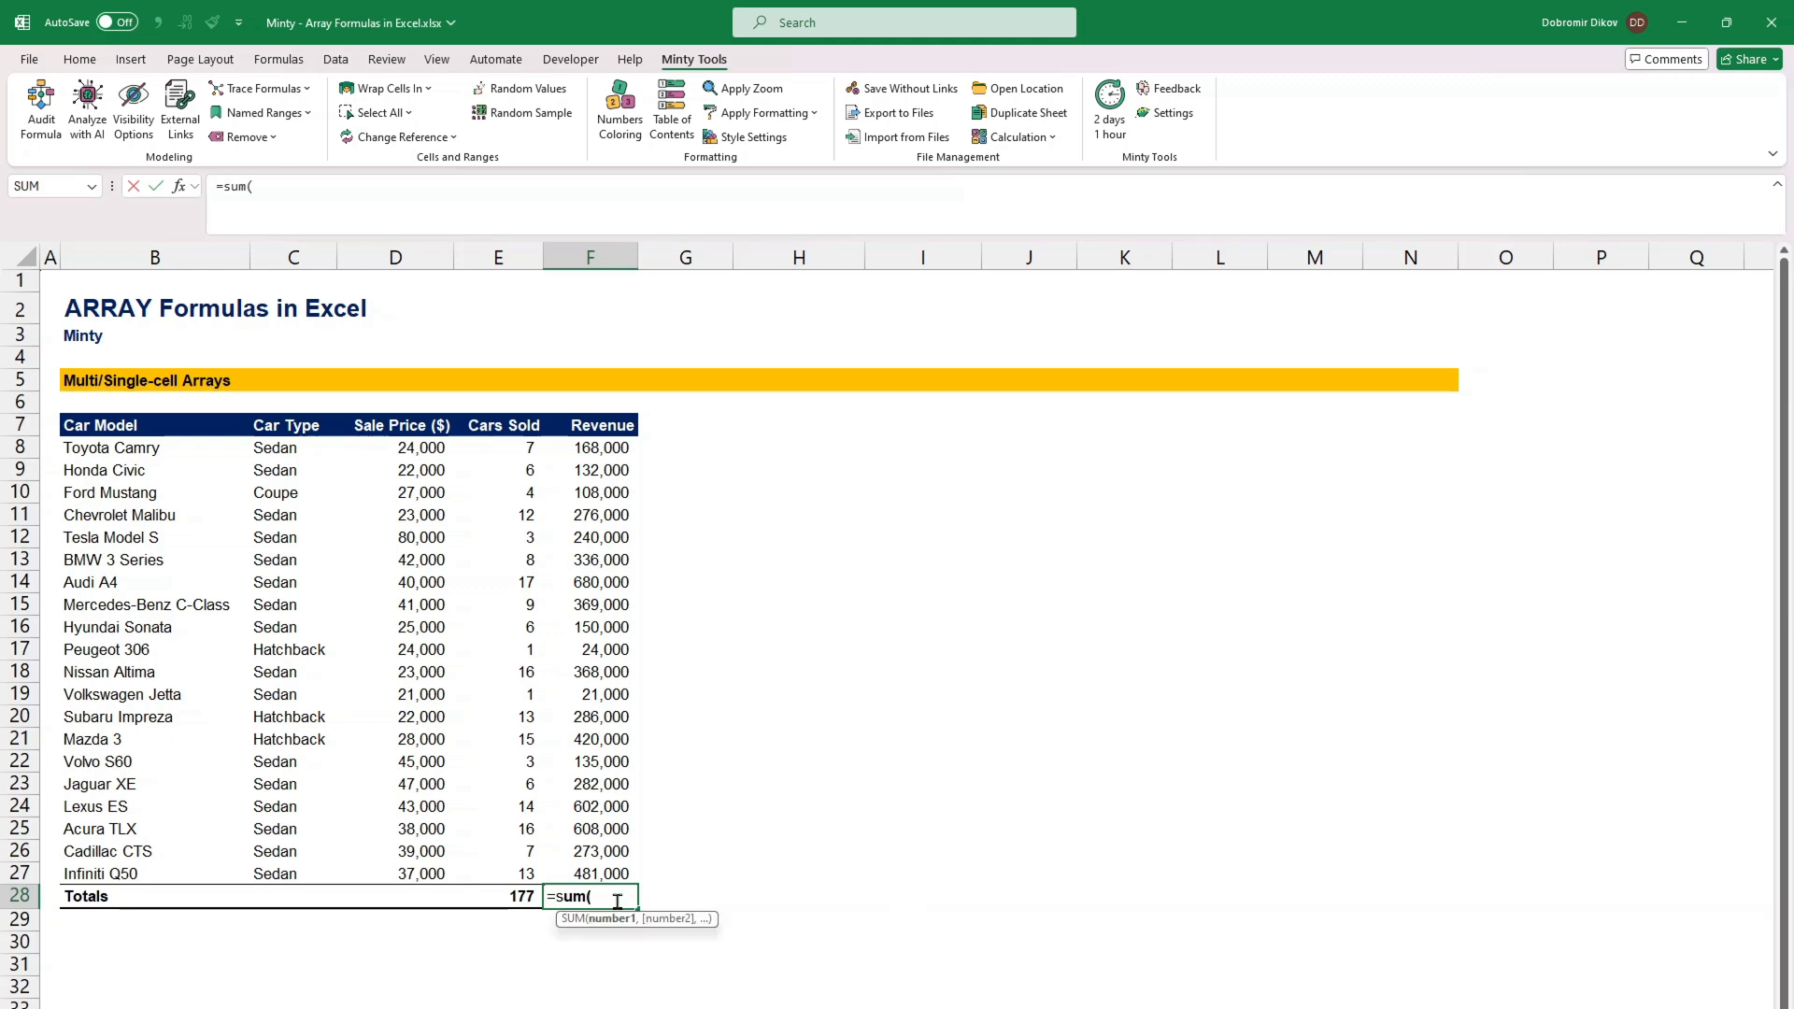
{"action": "left_click", "coordinate": [503, 425]}
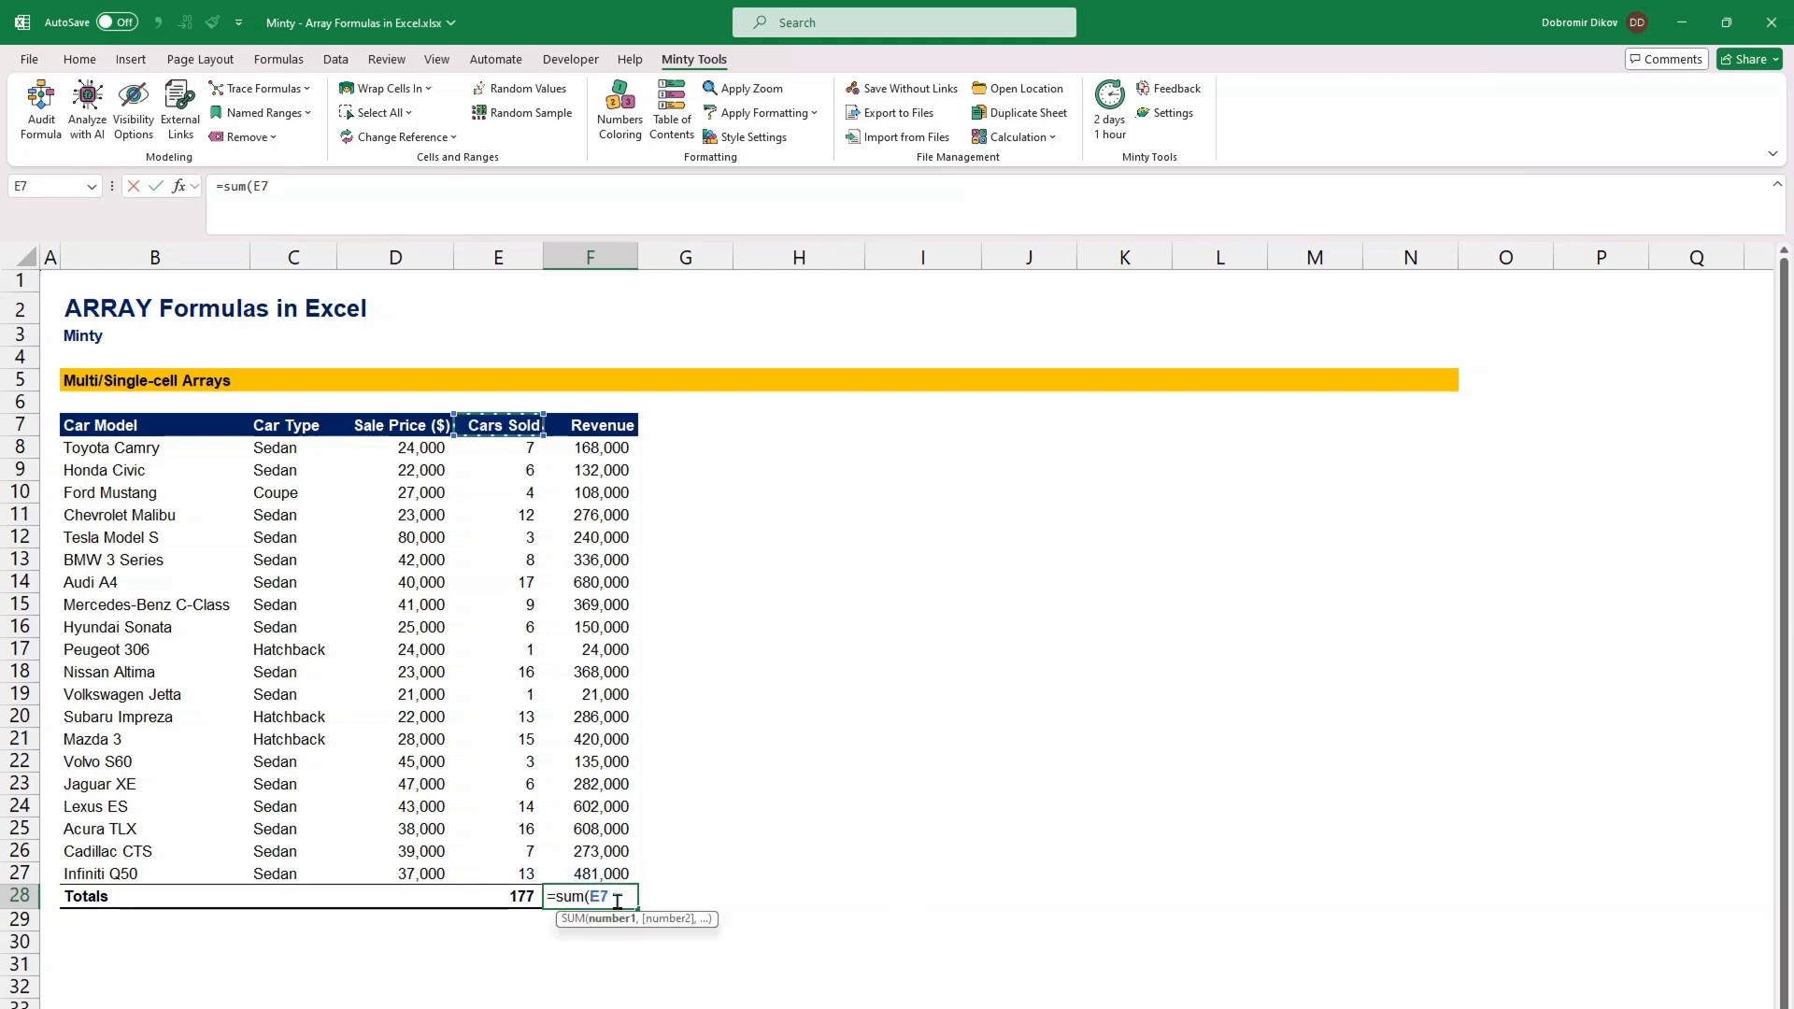
{"action": "left_click_drag", "start_coordinate": [395, 447], "coordinate": [394, 872]}
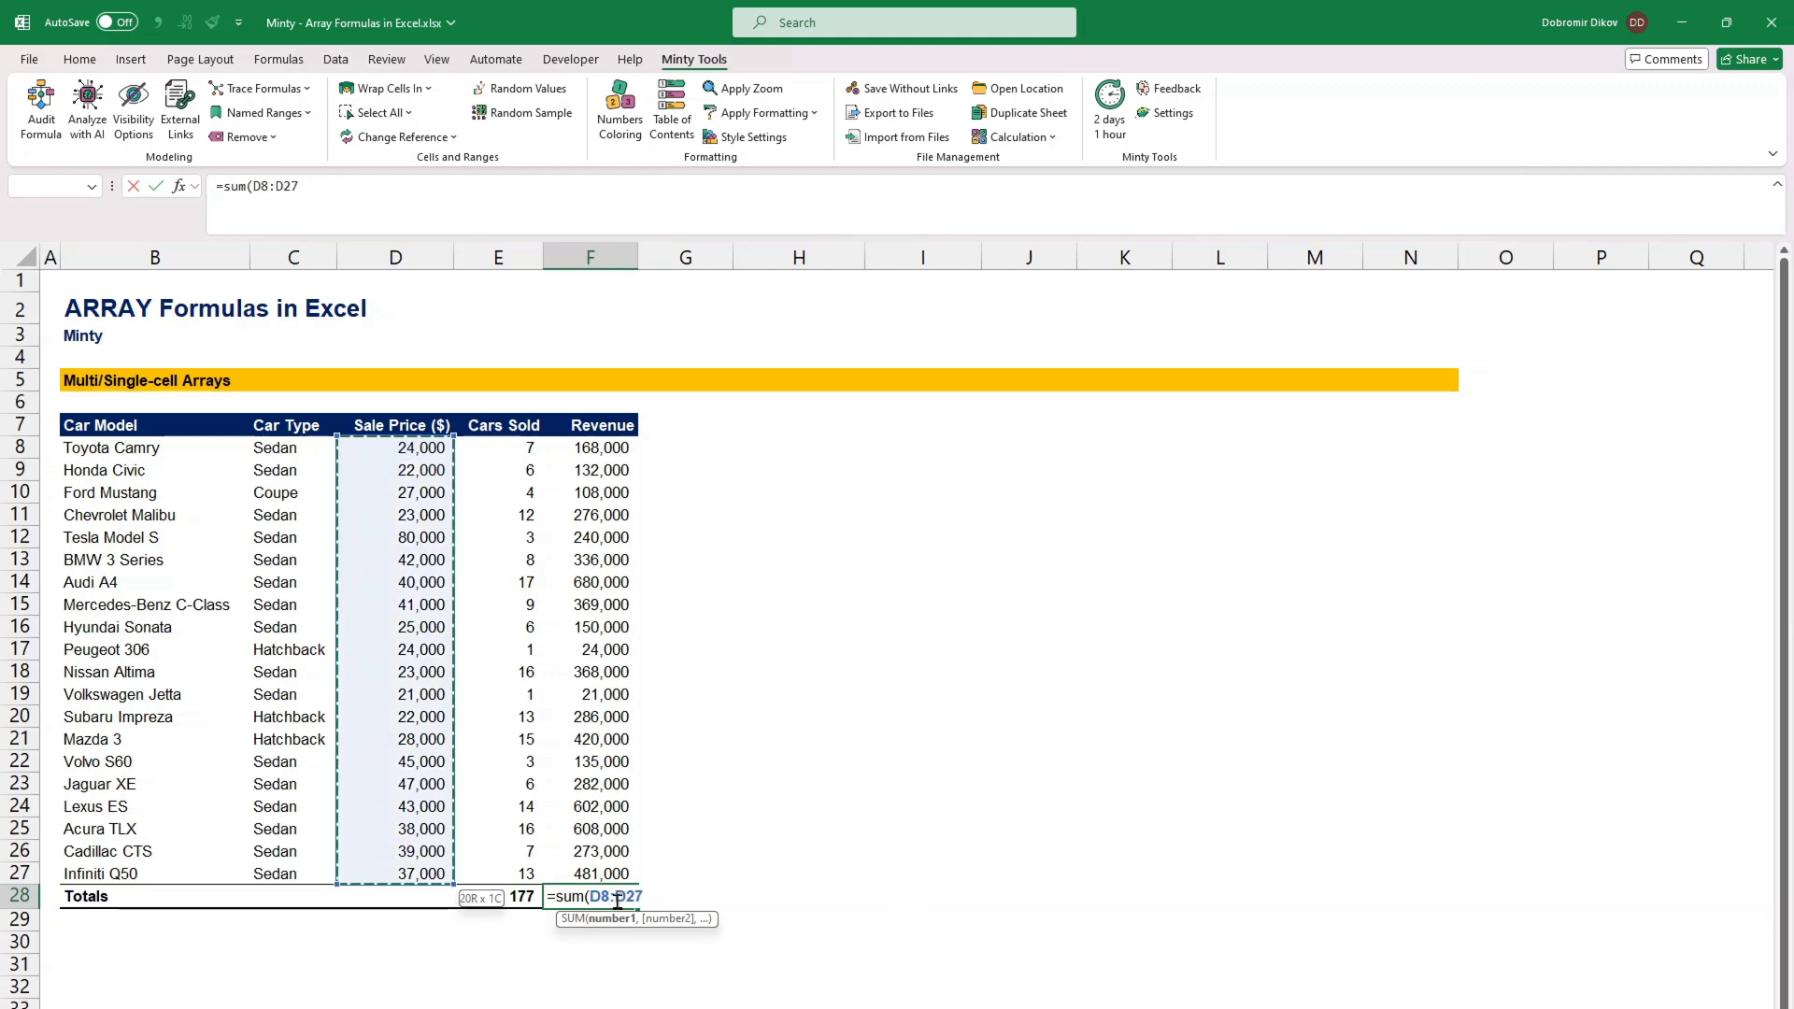
{"action": "type", "text": "*E8:E27"}
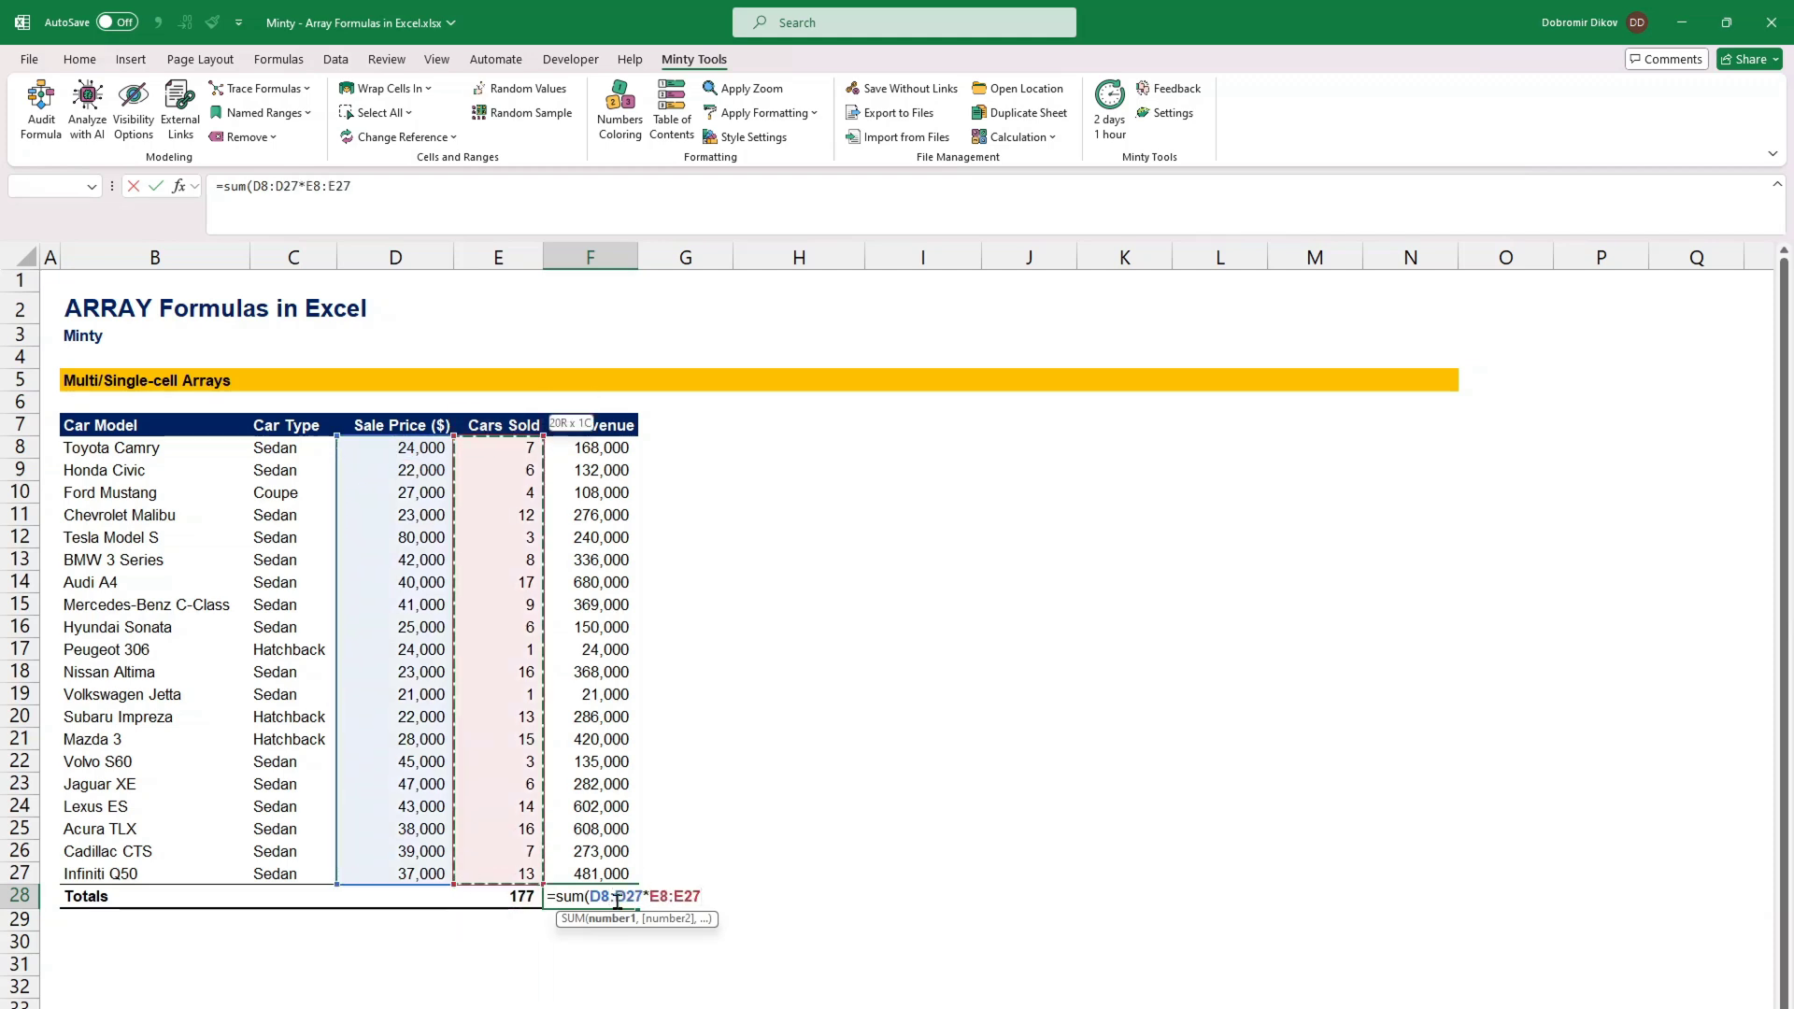
{"action": "key", "text": "Enter"}
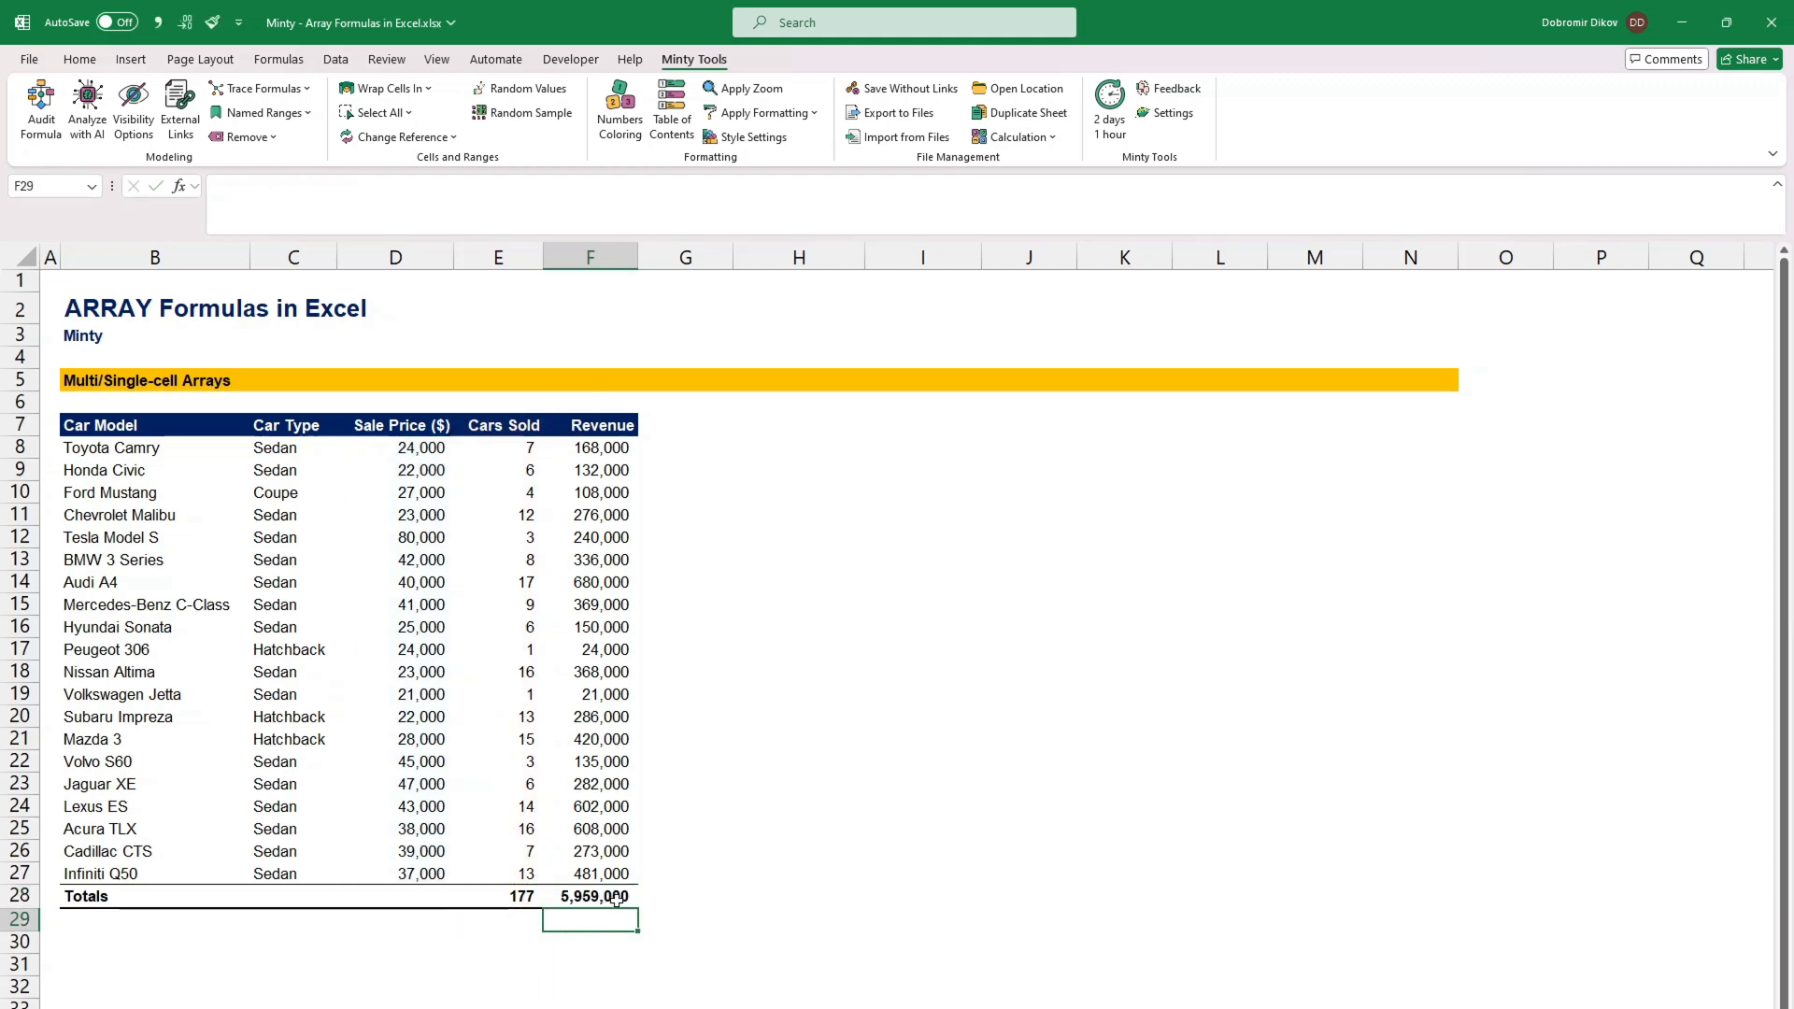
{"action": "left_click", "coordinate": [589, 896]}
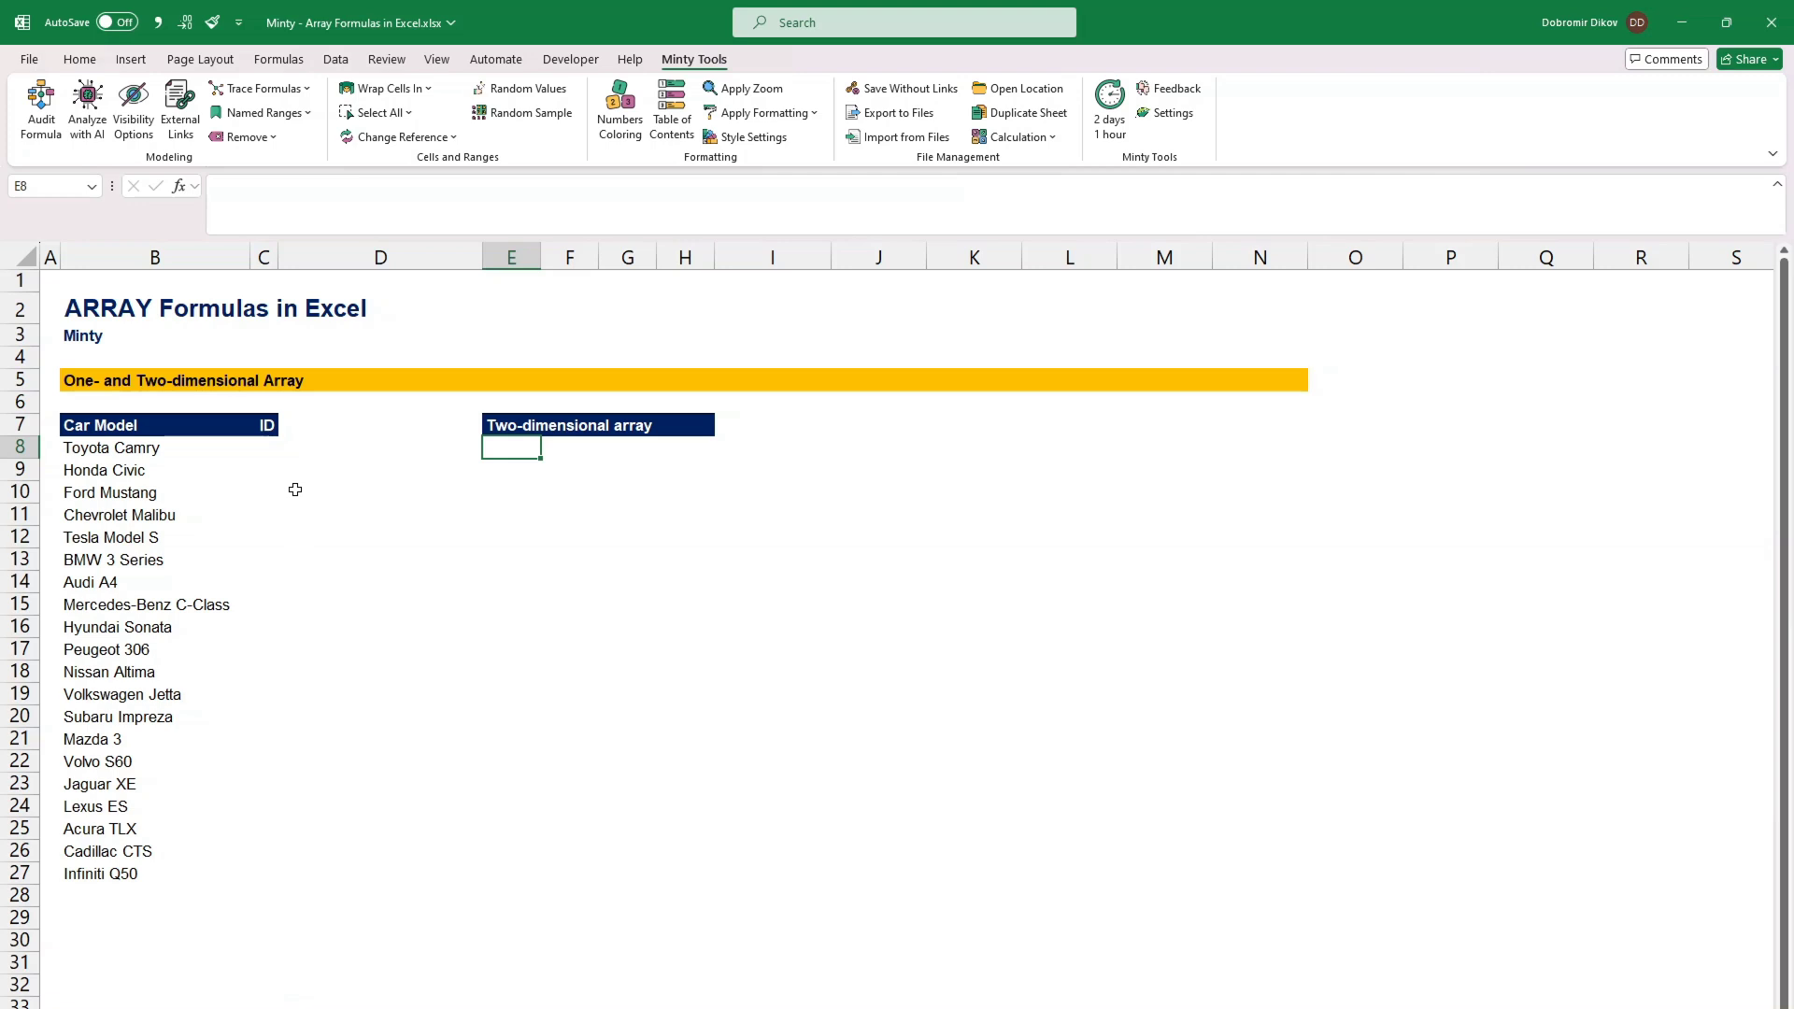
{"action": "mouse_move", "coordinate": [270, 447]}
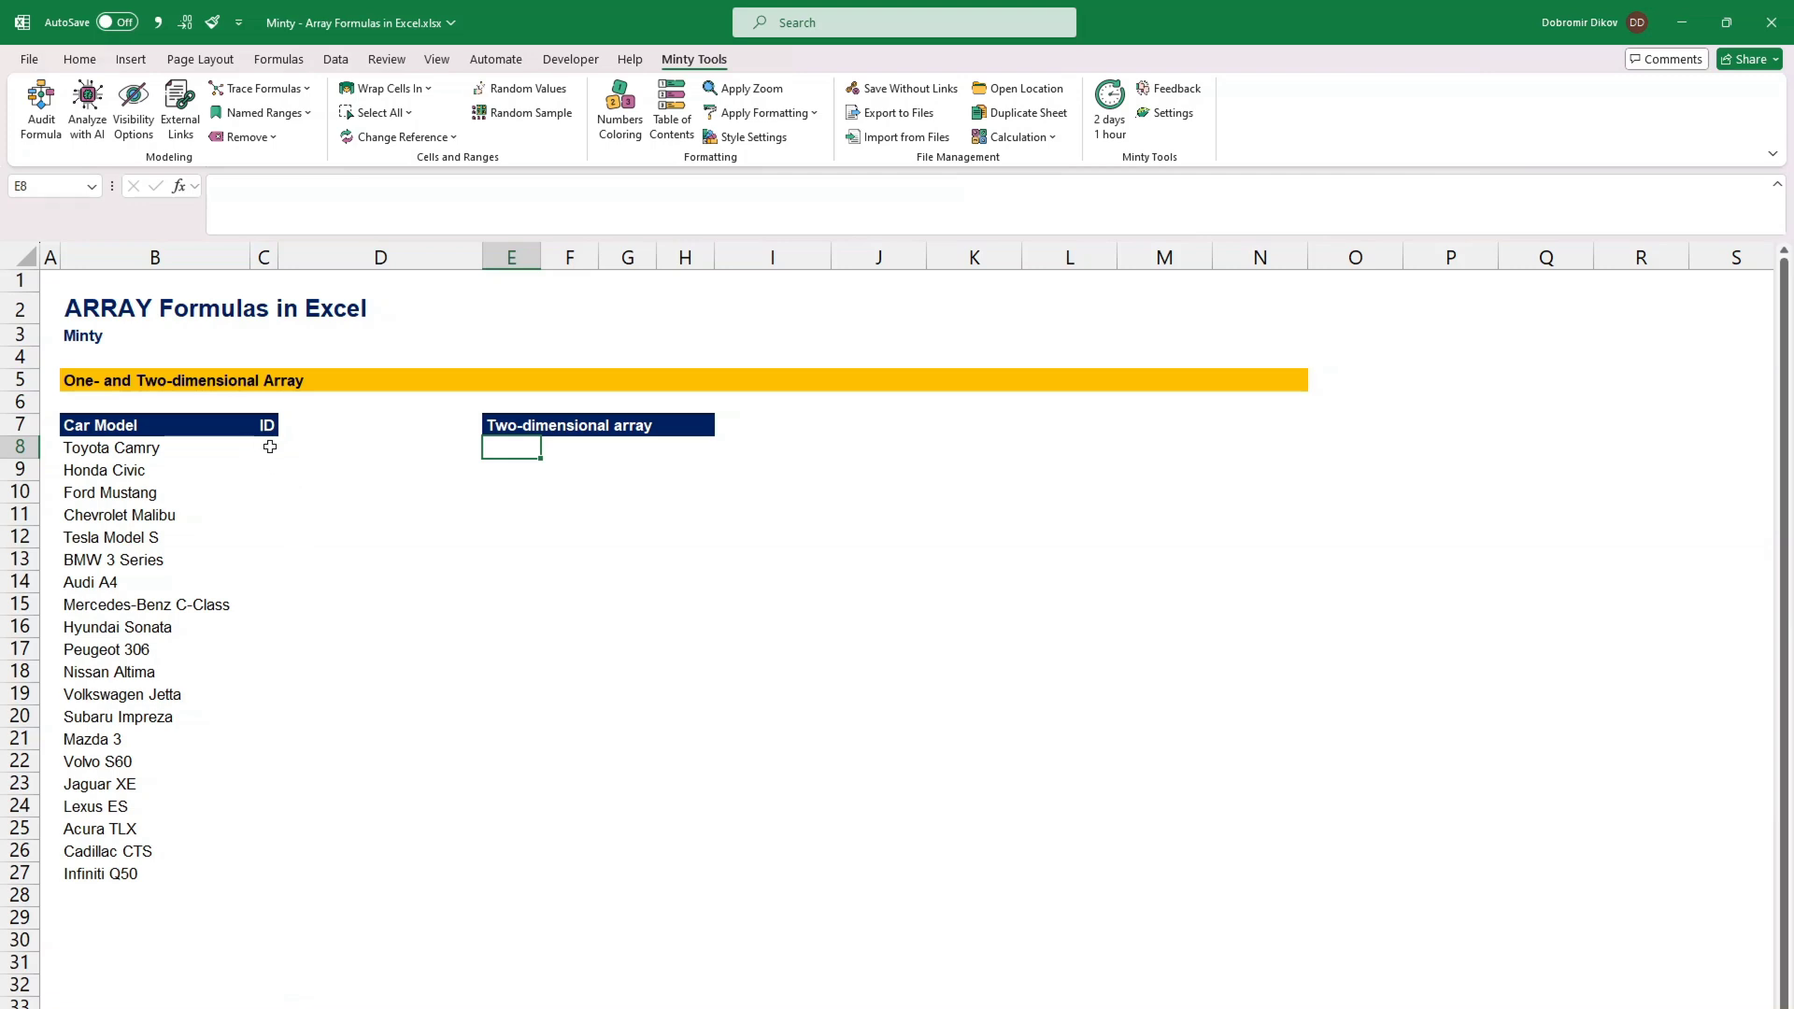
Step: Enter =SEQUENCE(COUNTA(B8:B27)) in C8 to spill IDs 1 through 20
{"action": "left_click", "coordinate": [263, 448]}
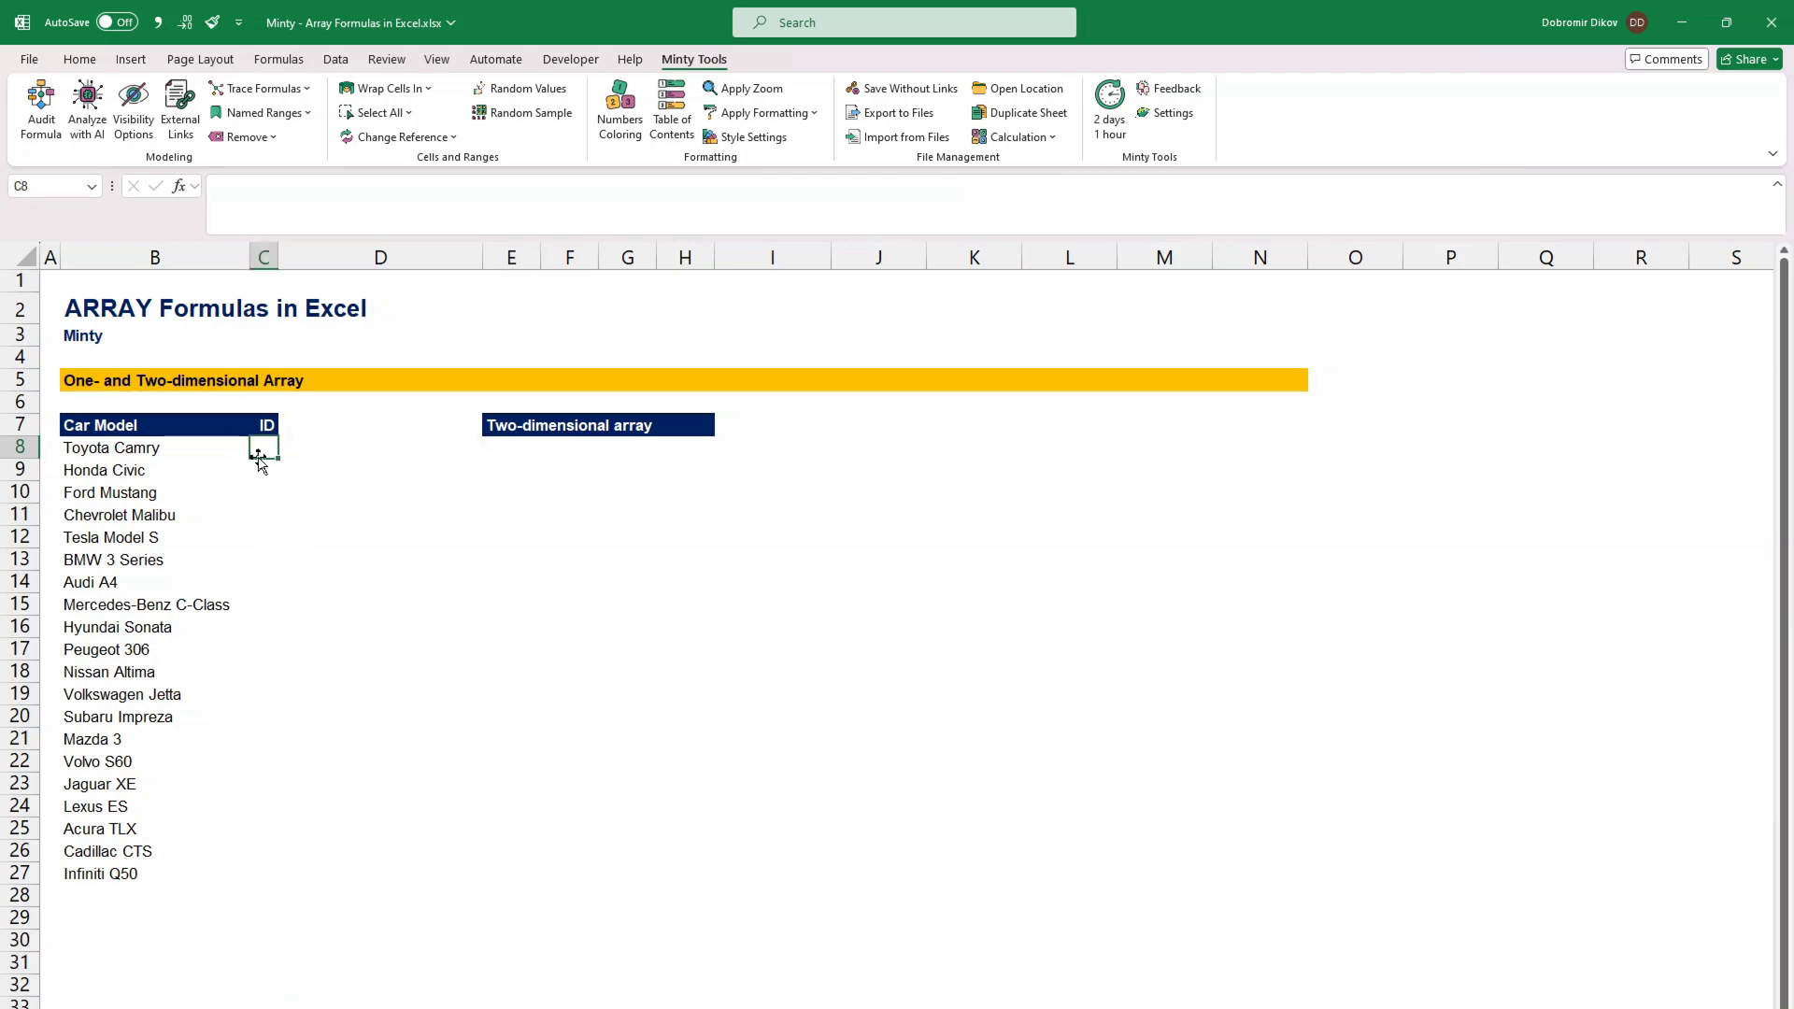
{"action": "mouse_move", "coordinate": [252, 586]}
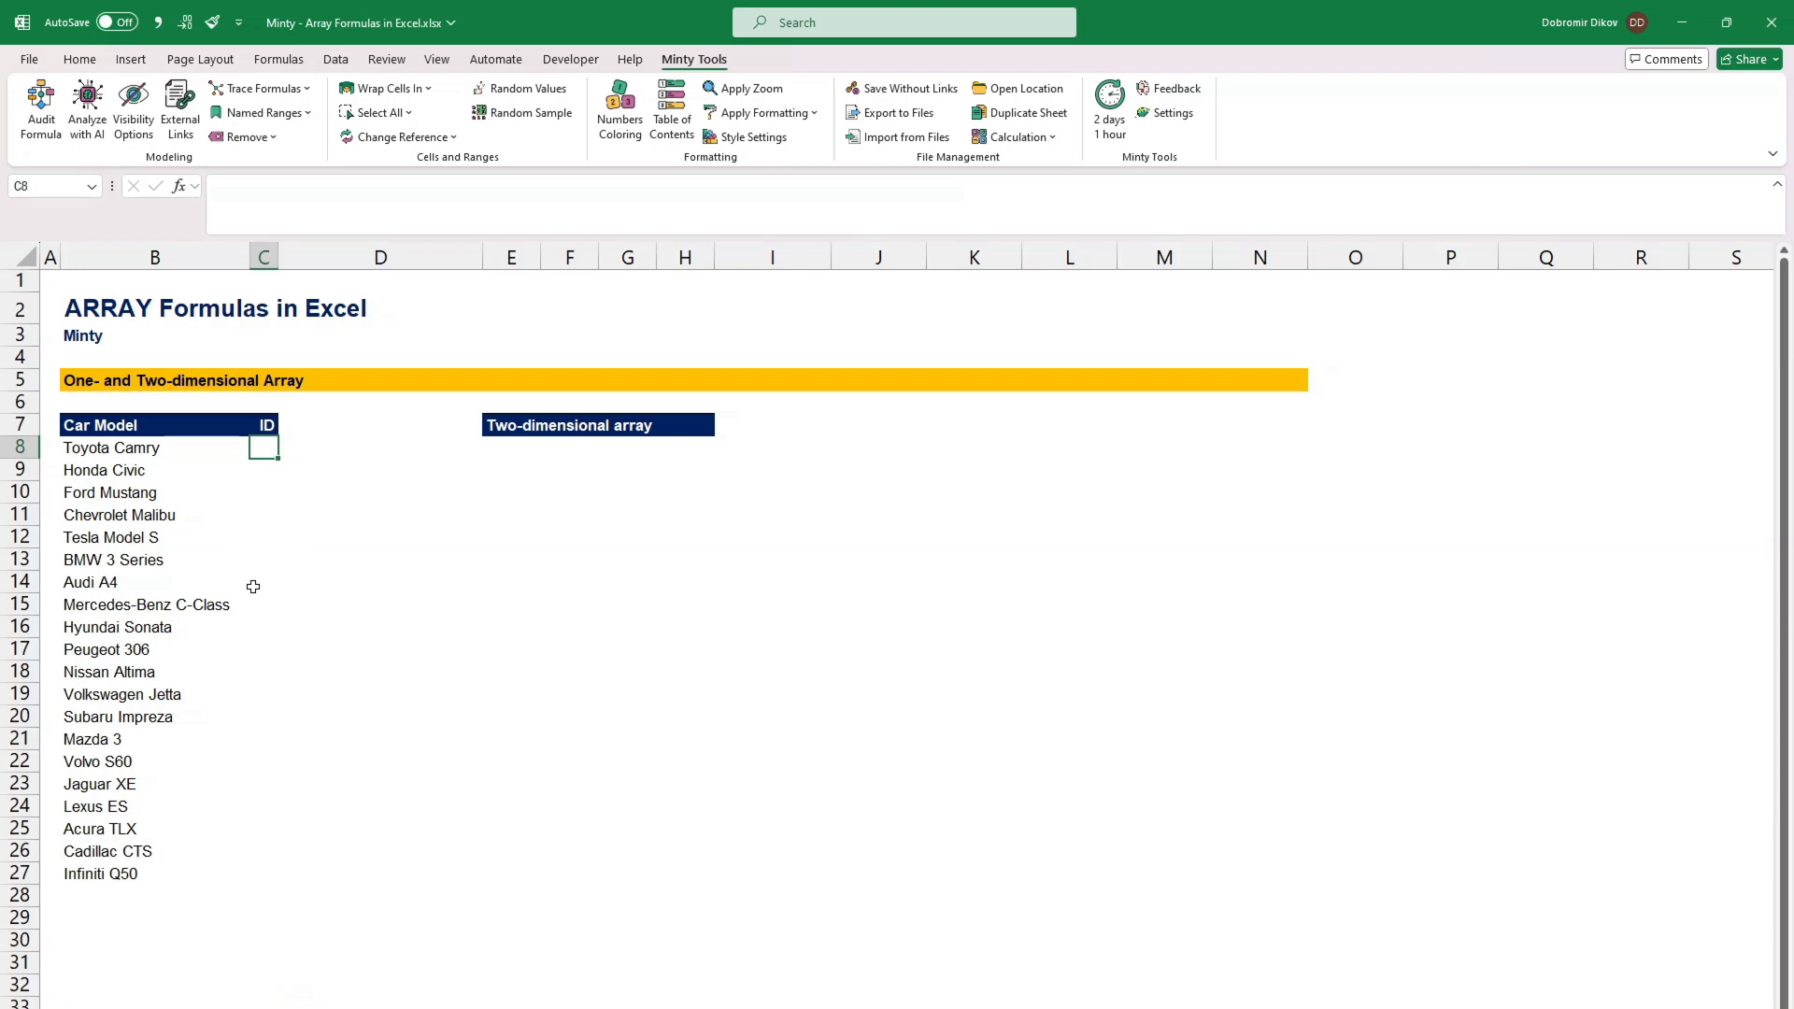
{"action": "type", "text": "=seq"}
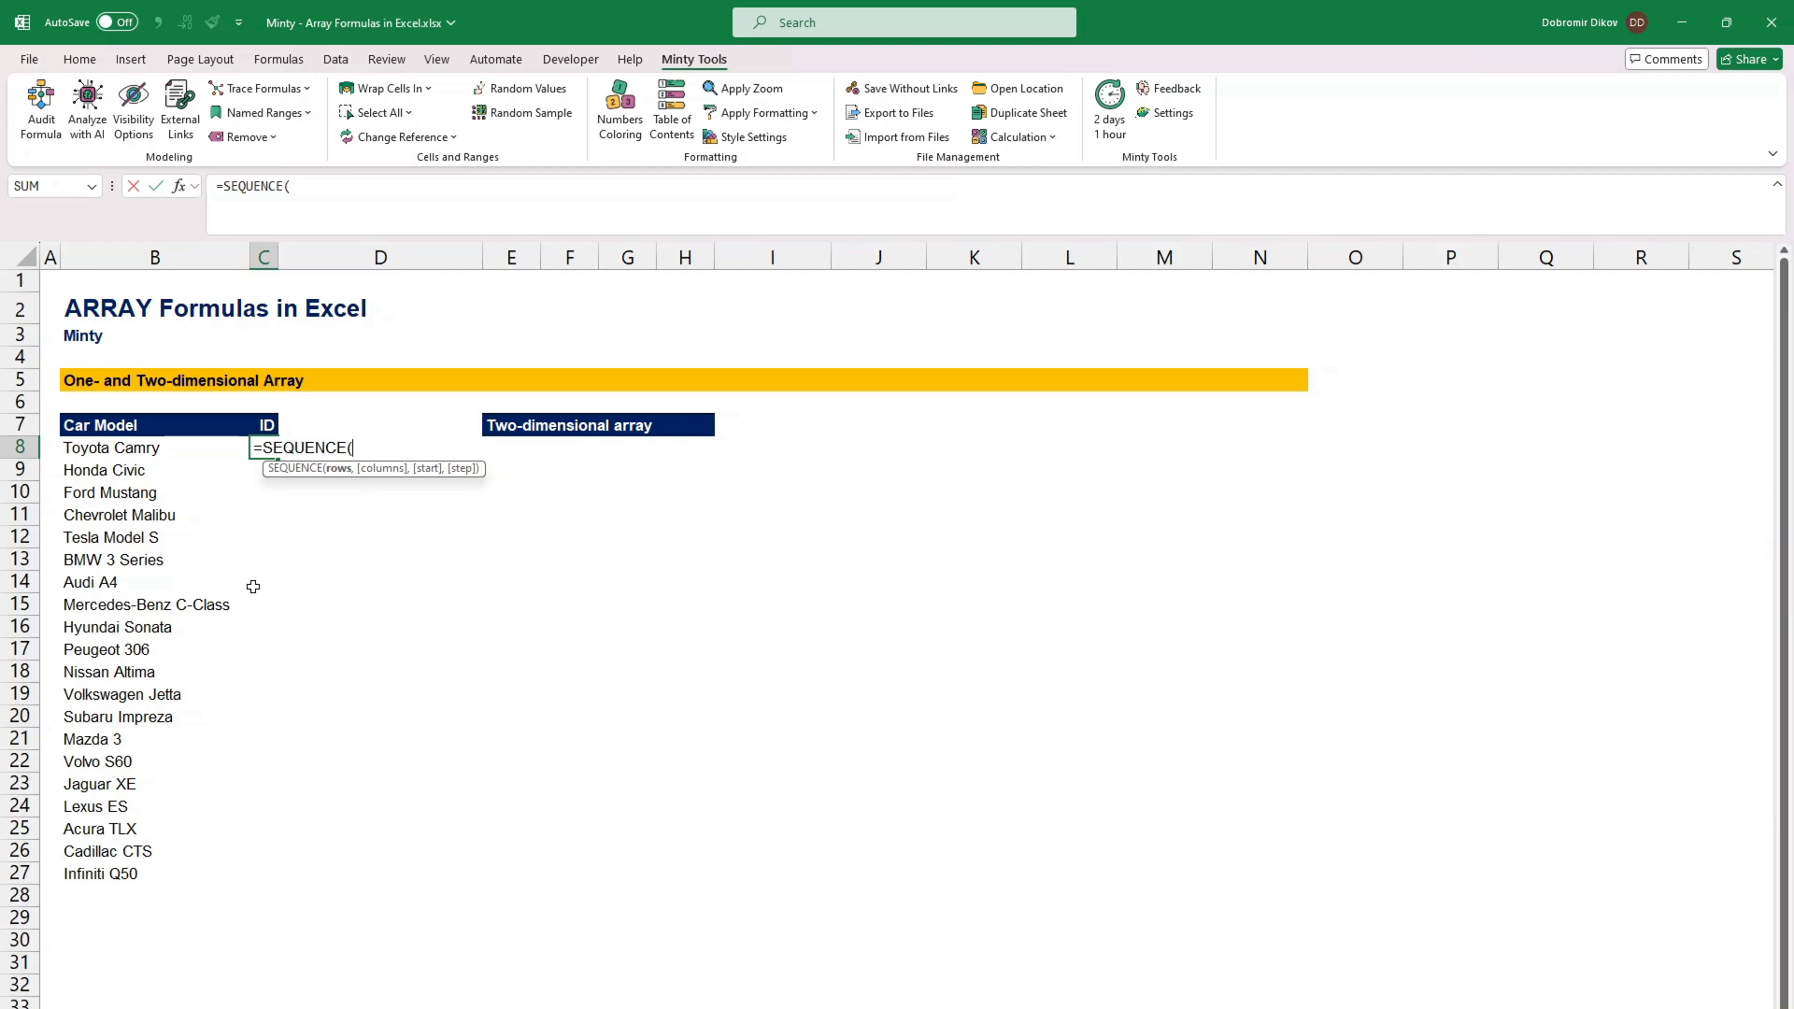
{"action": "type", "text": "counta"}
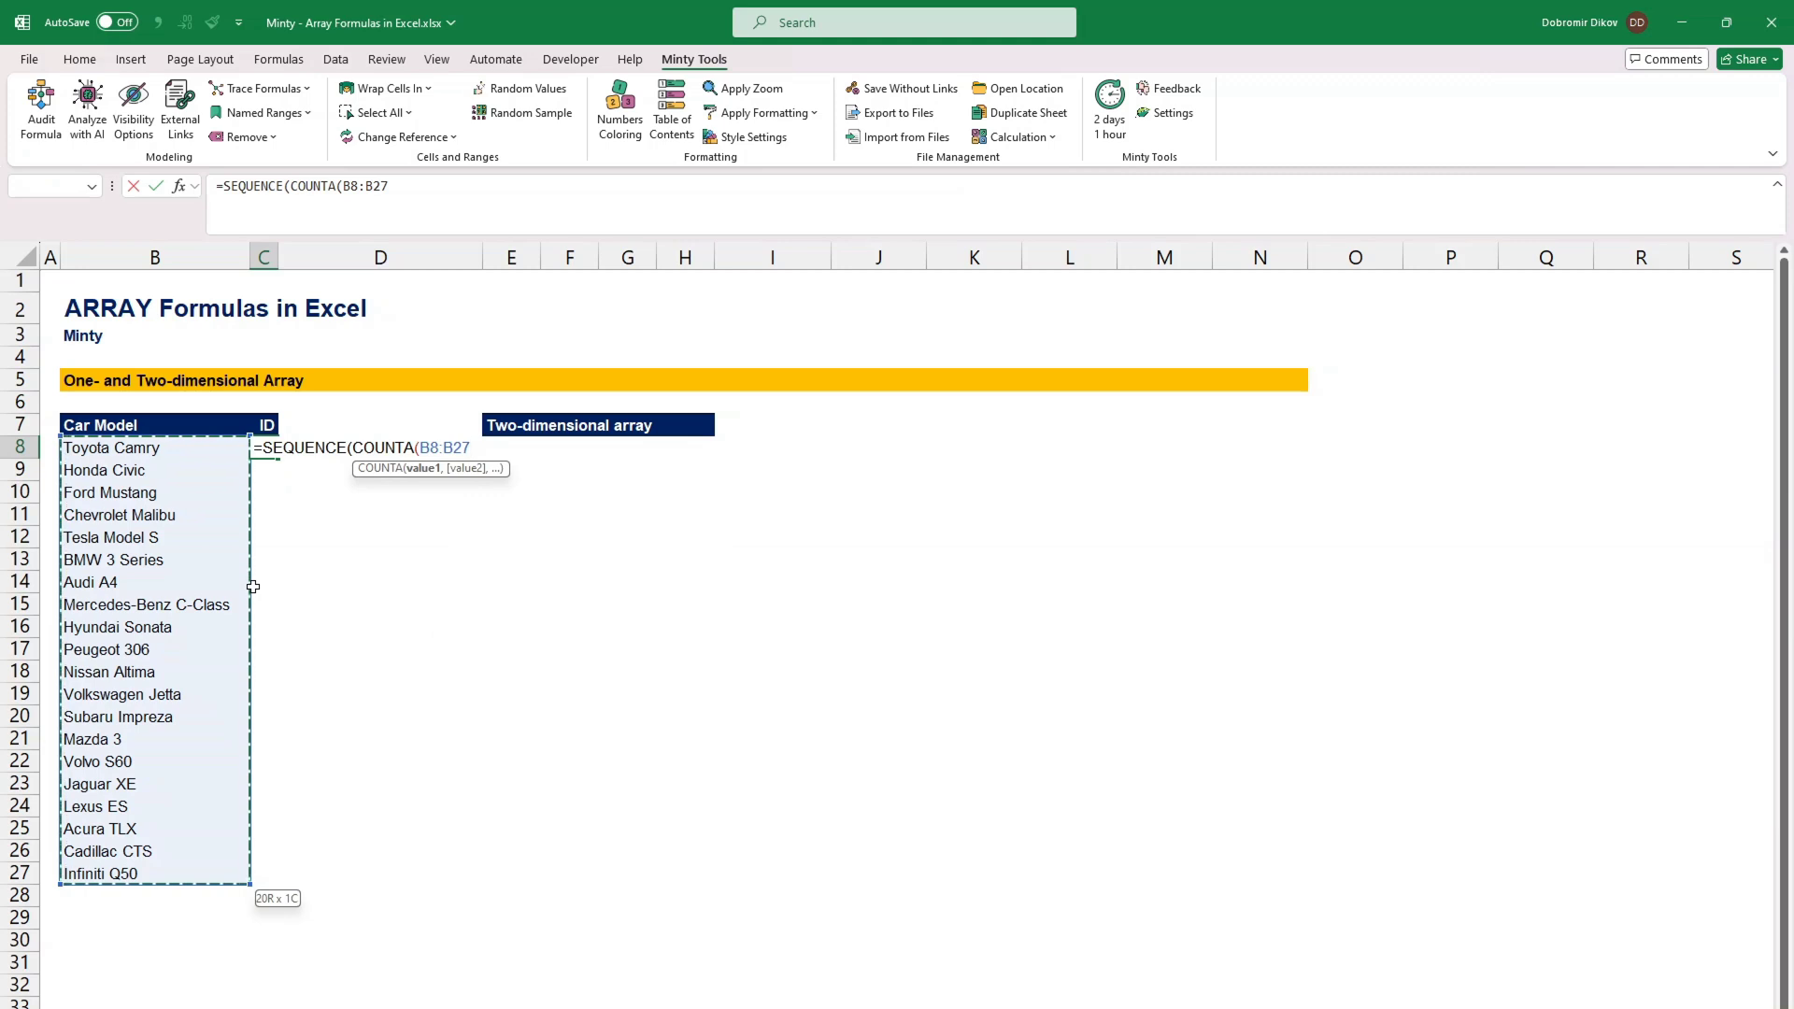
{"action": "key", "text": "Enter"}
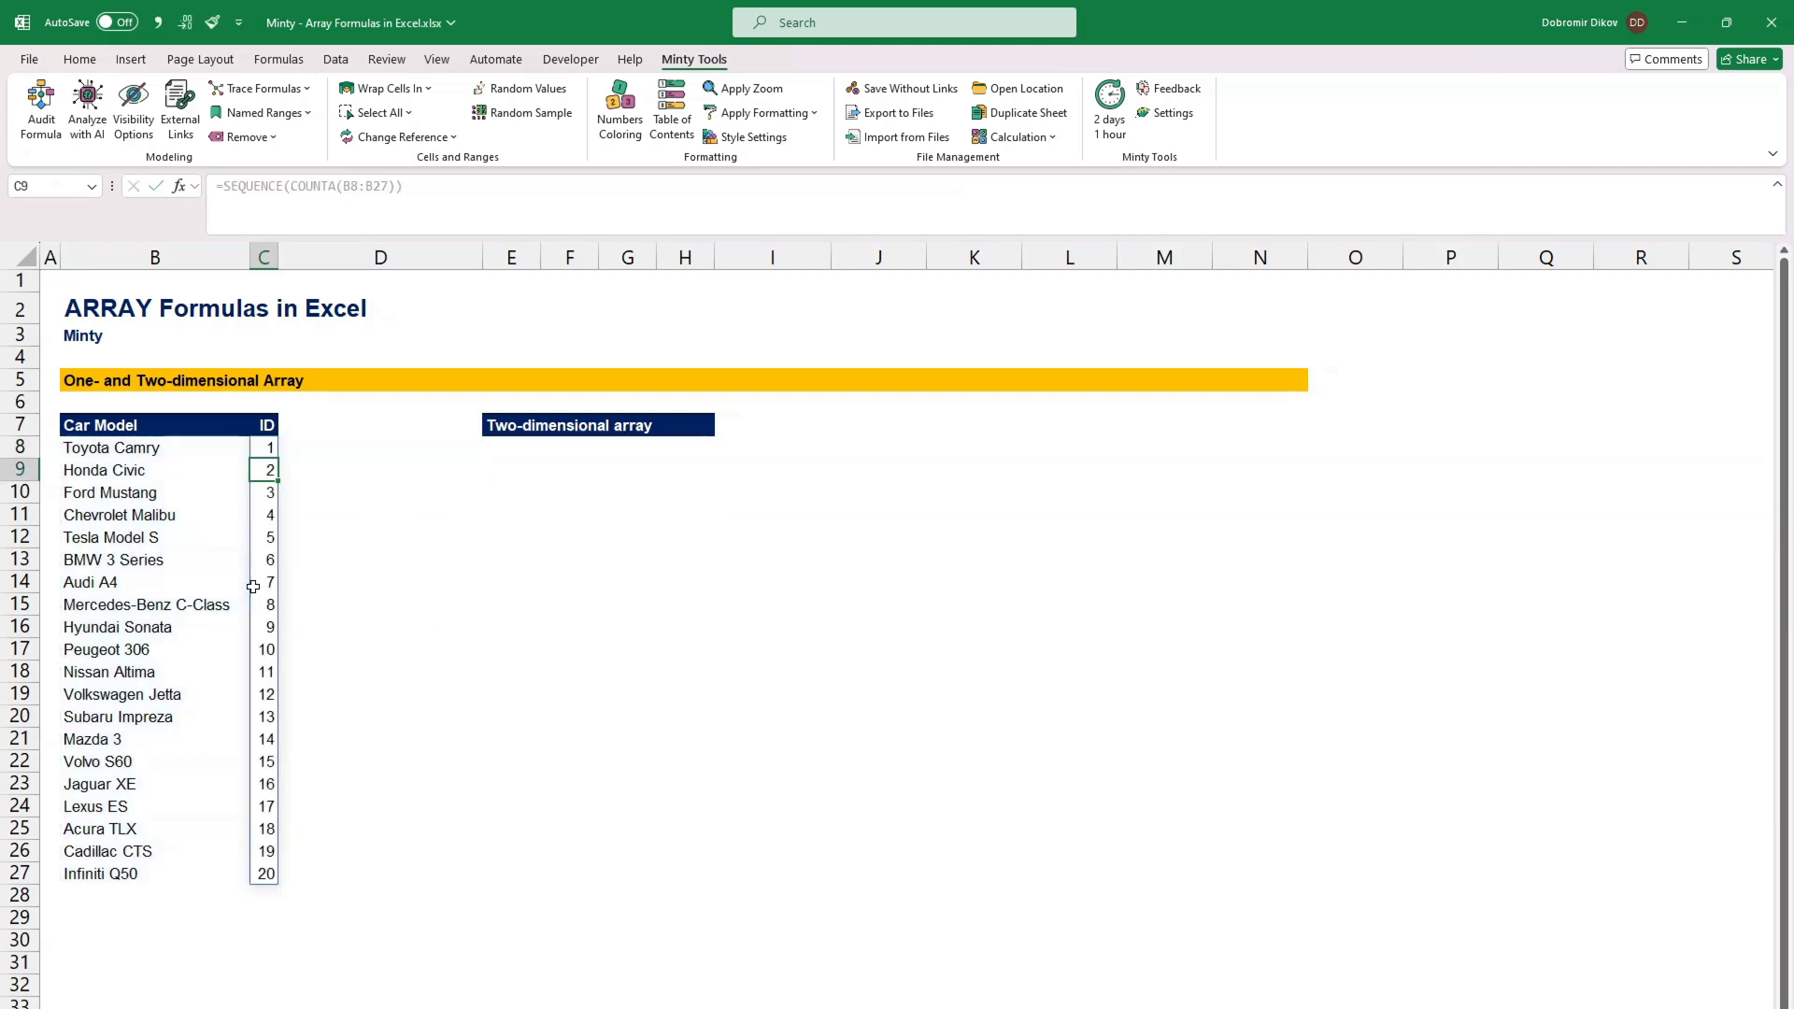
{"action": "left_click", "coordinate": [263, 582]}
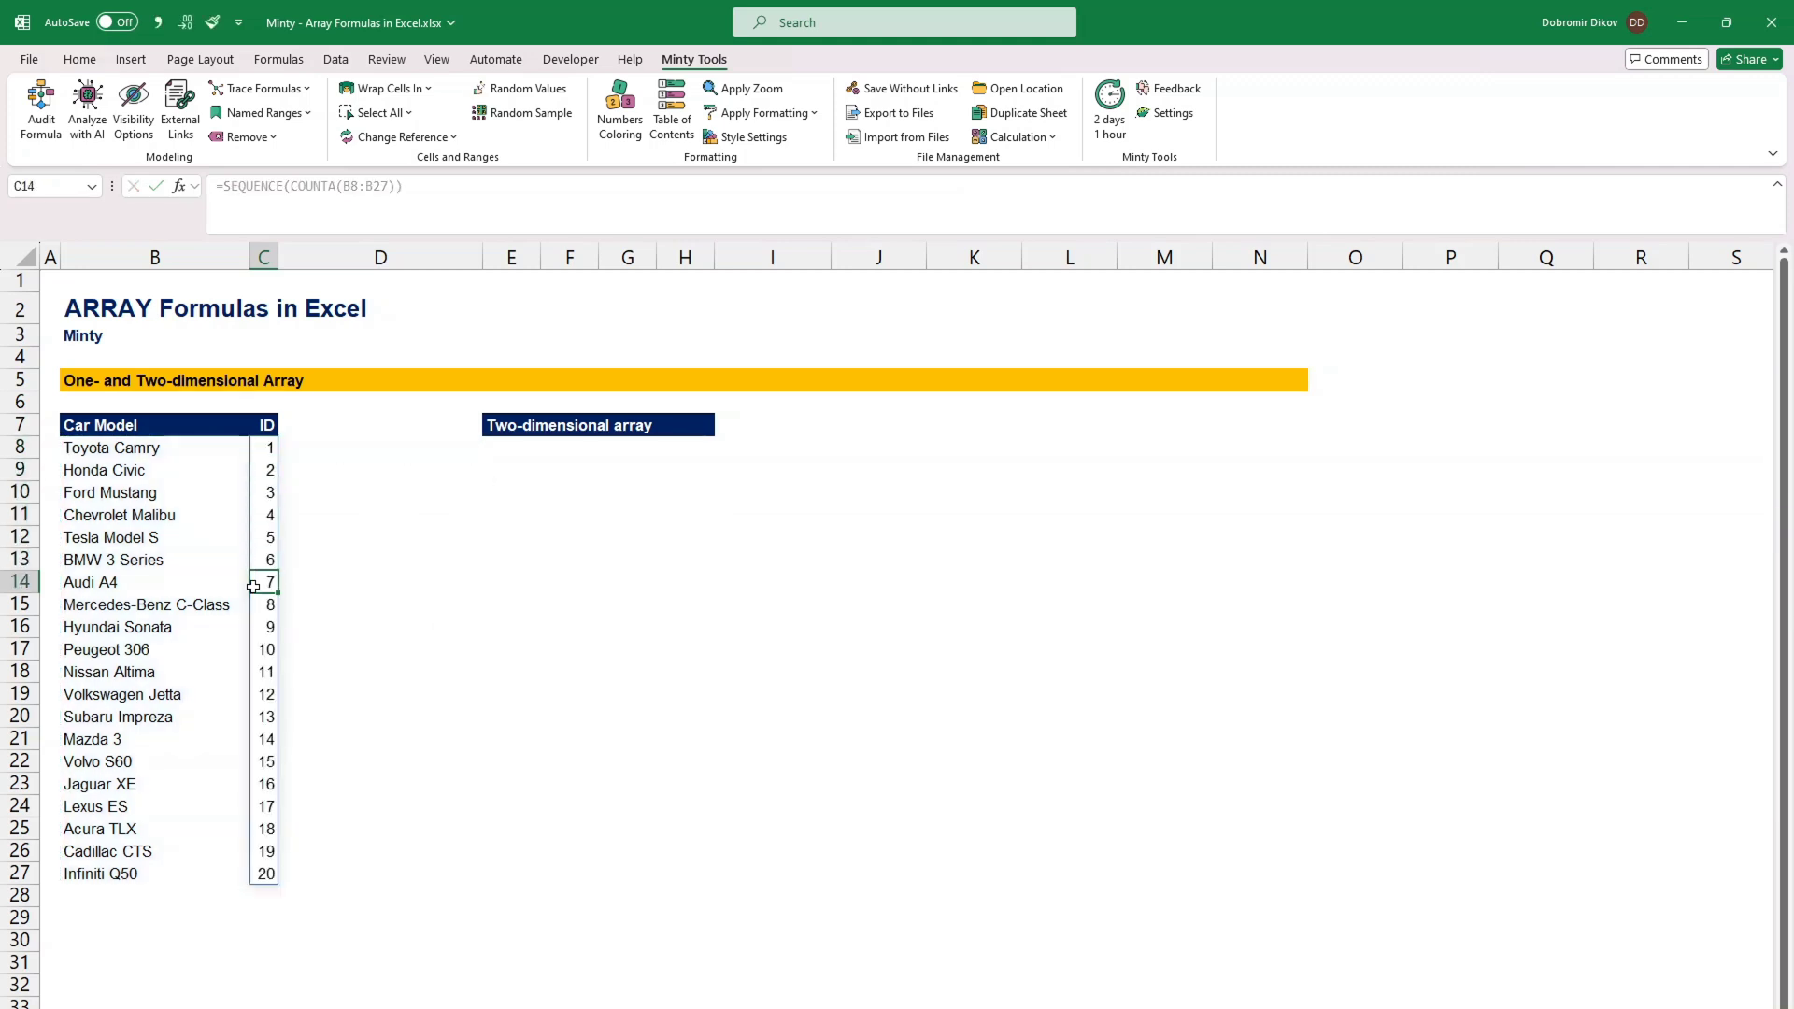
{"action": "left_click", "coordinate": [264, 739]}
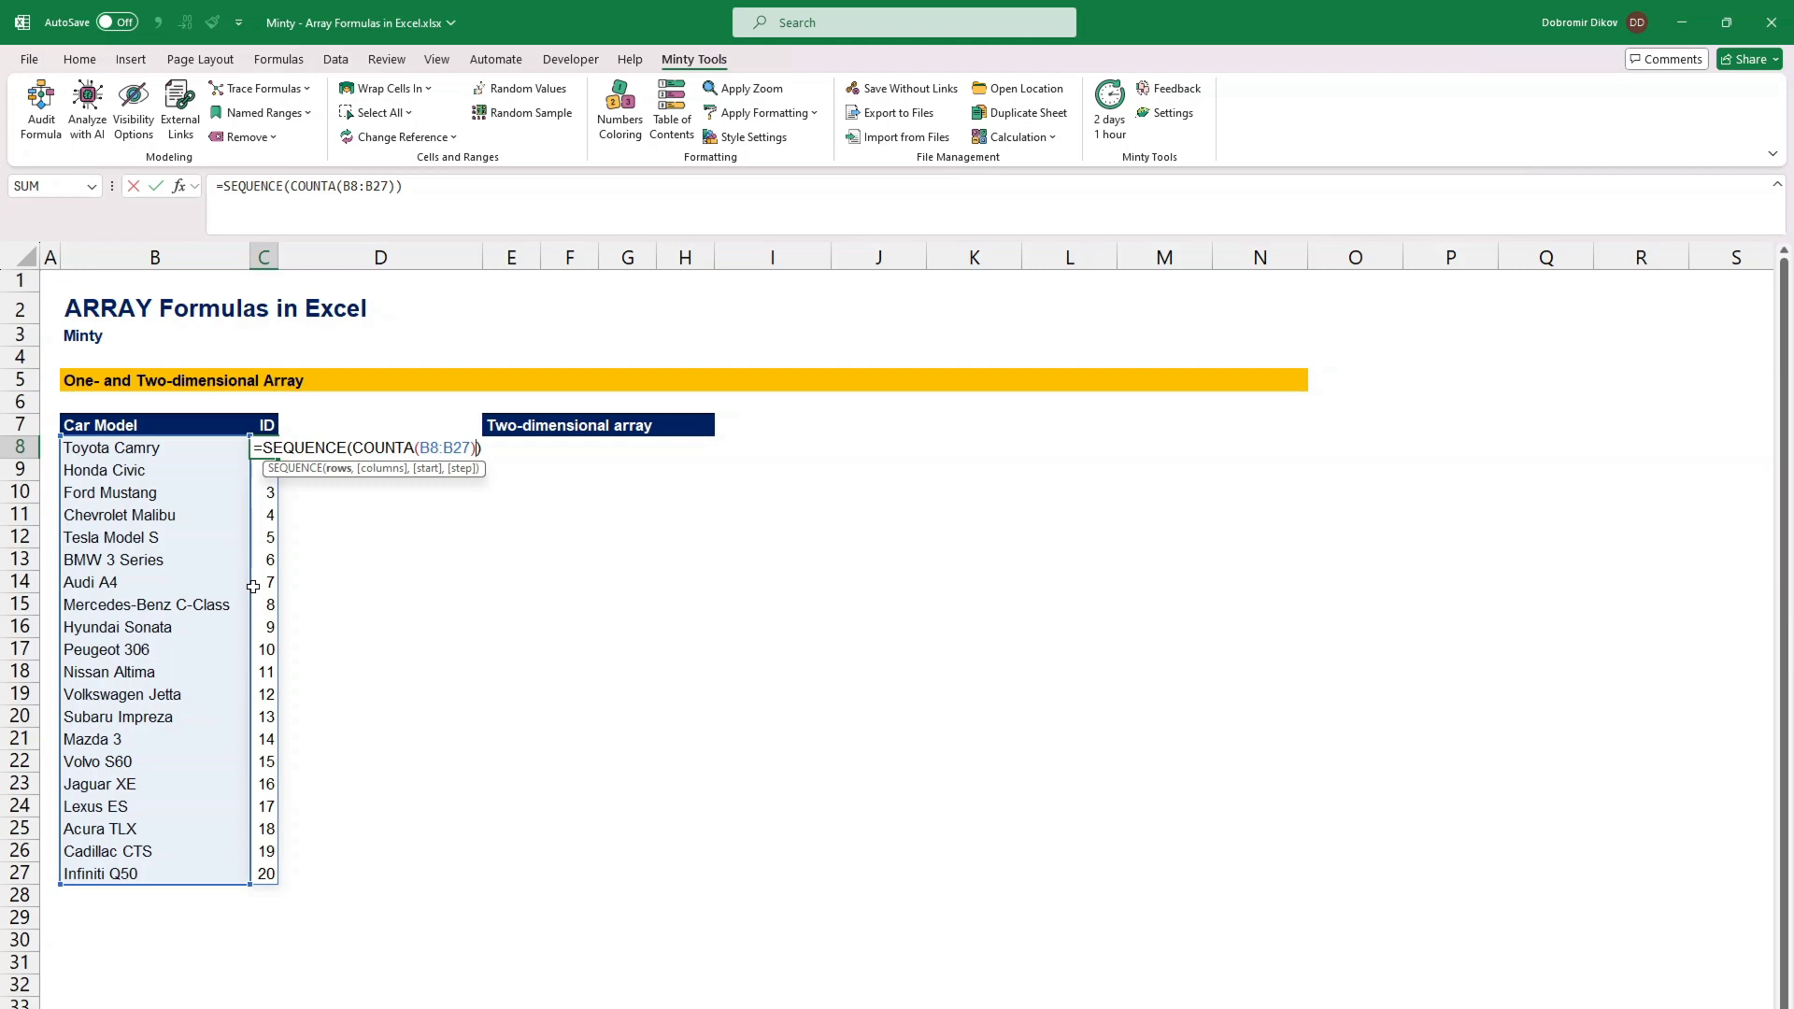
Step: Change C8 to =SEQUENCE(COUNTA(B8:B27),1,1000,10) so IDs run from 1000 to 1190
{"action": "type", "text": ",1"}
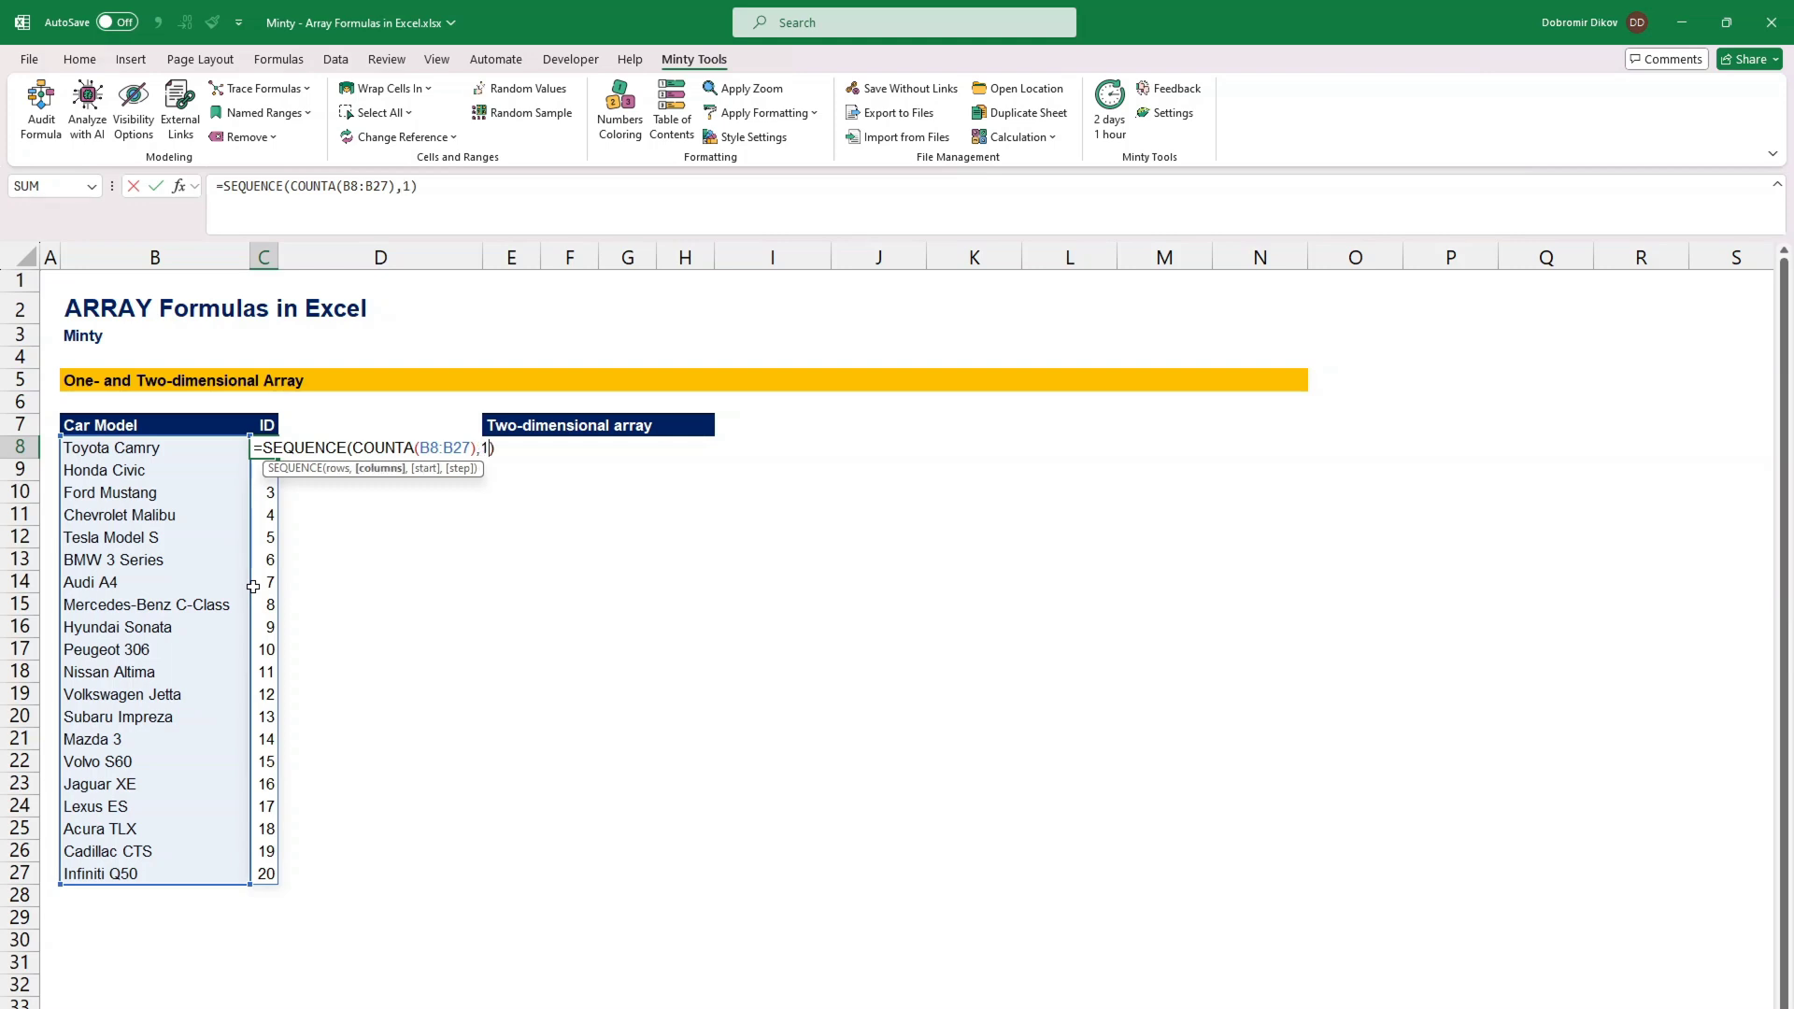
{"action": "type", "text": ","}
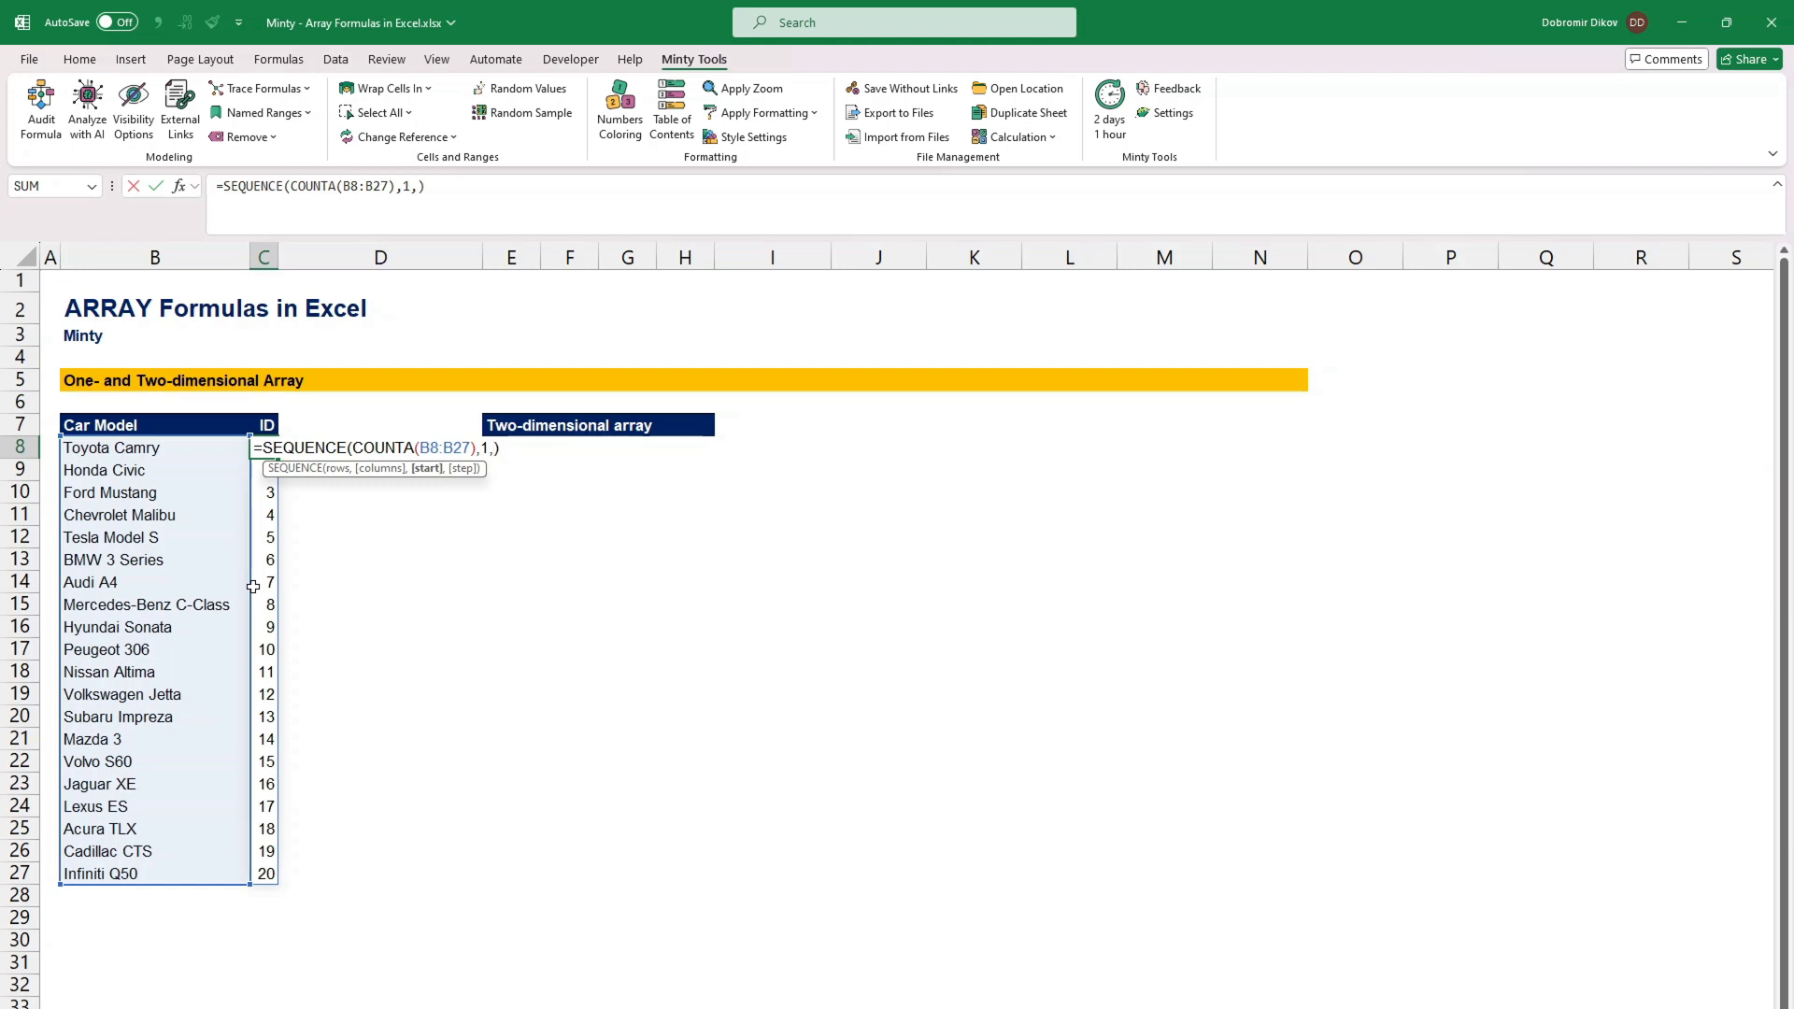
{"action": "type", "text": "1000"}
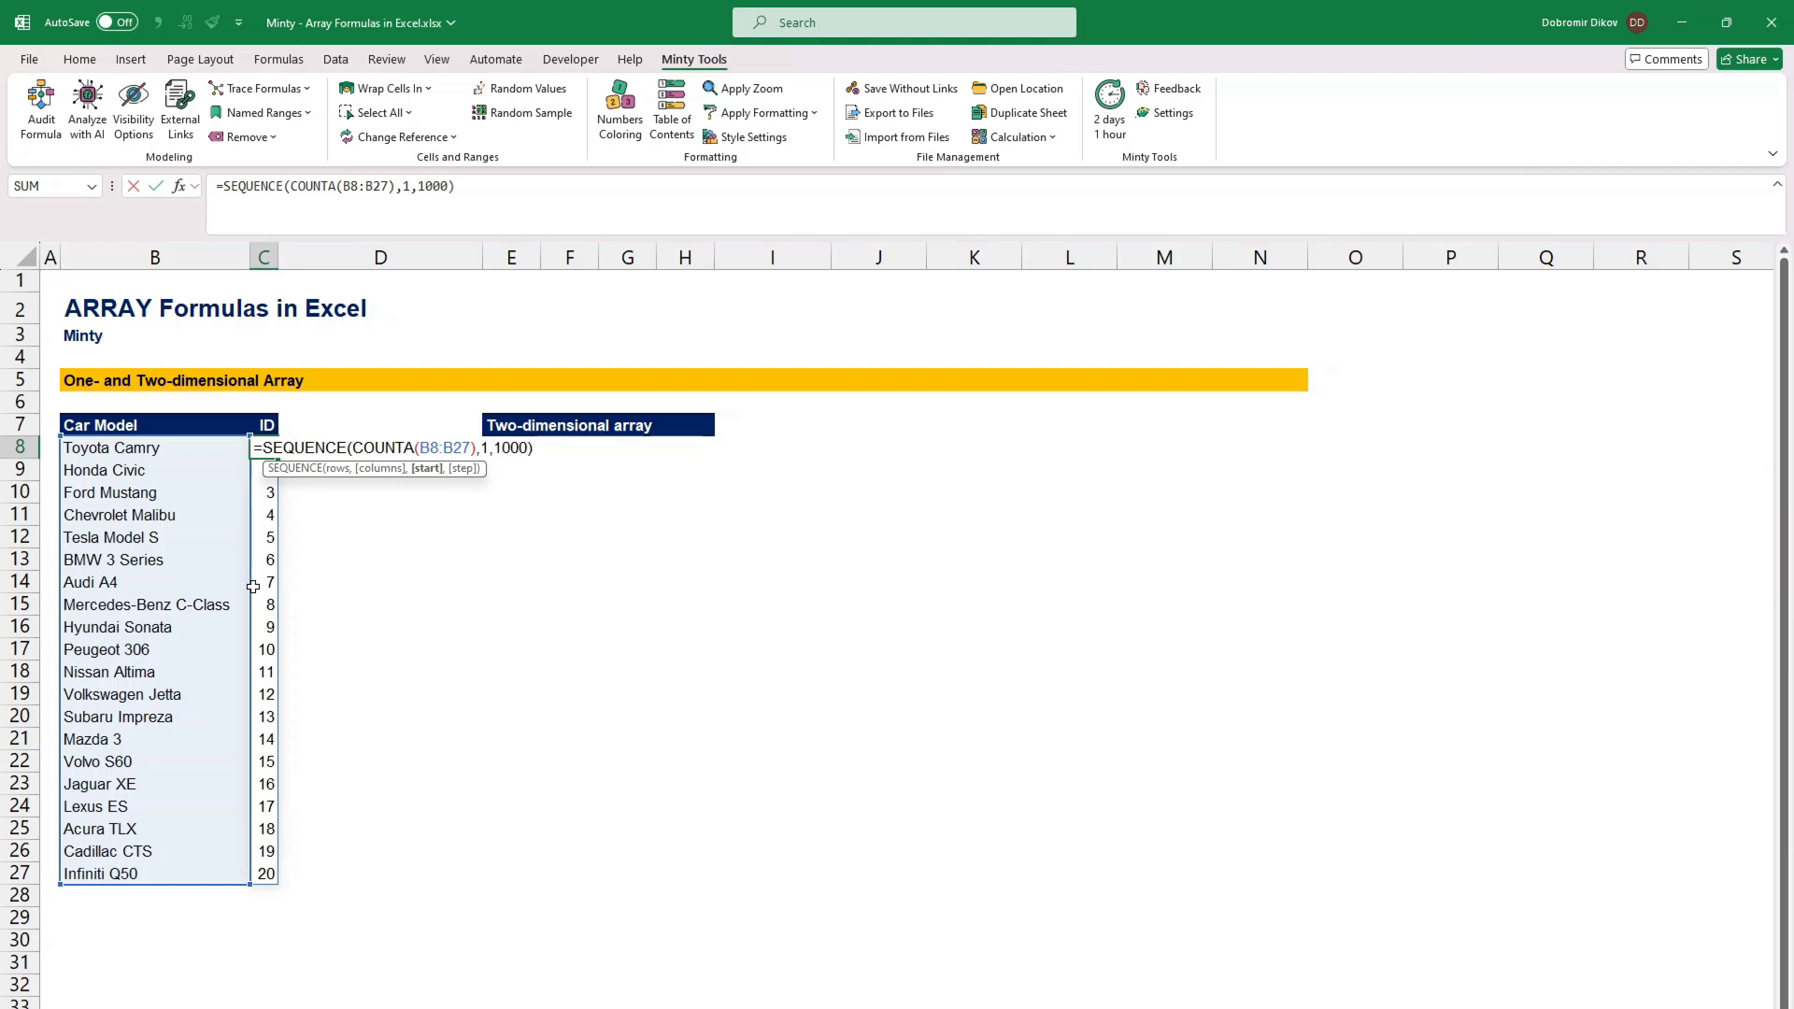
{"action": "type", "text": ","}
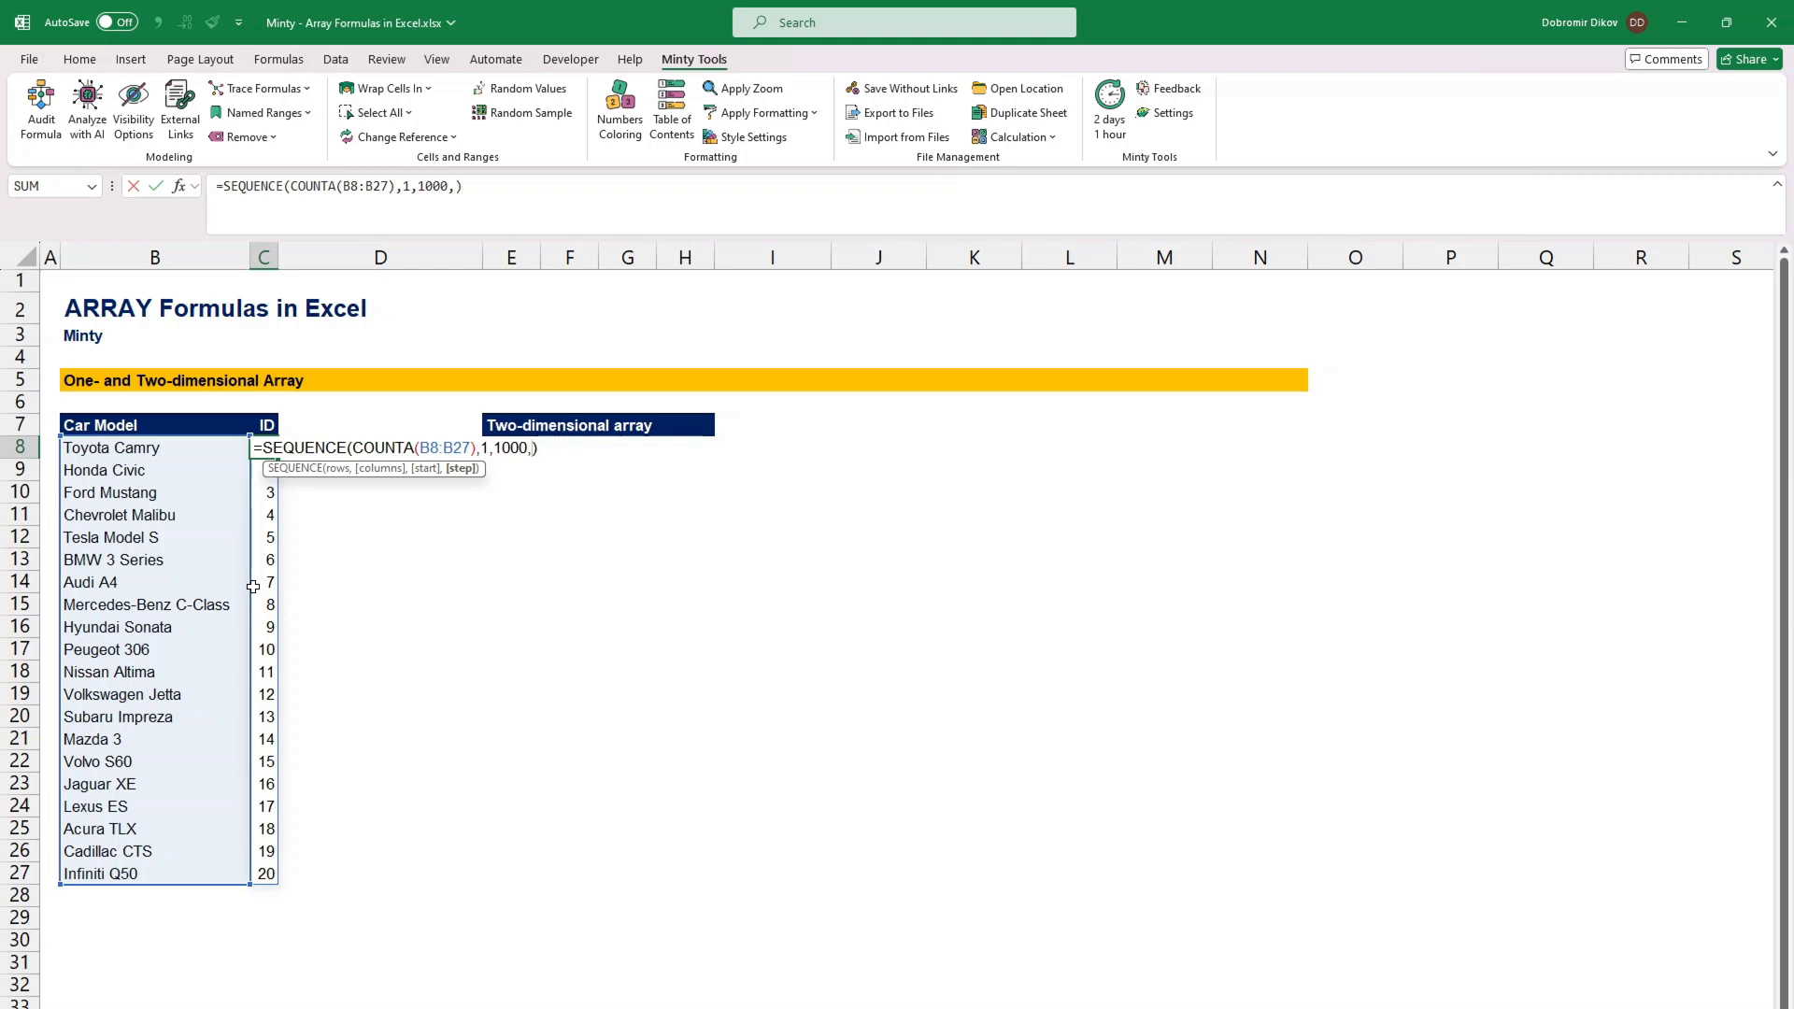
{"action": "type", "text": "10"}
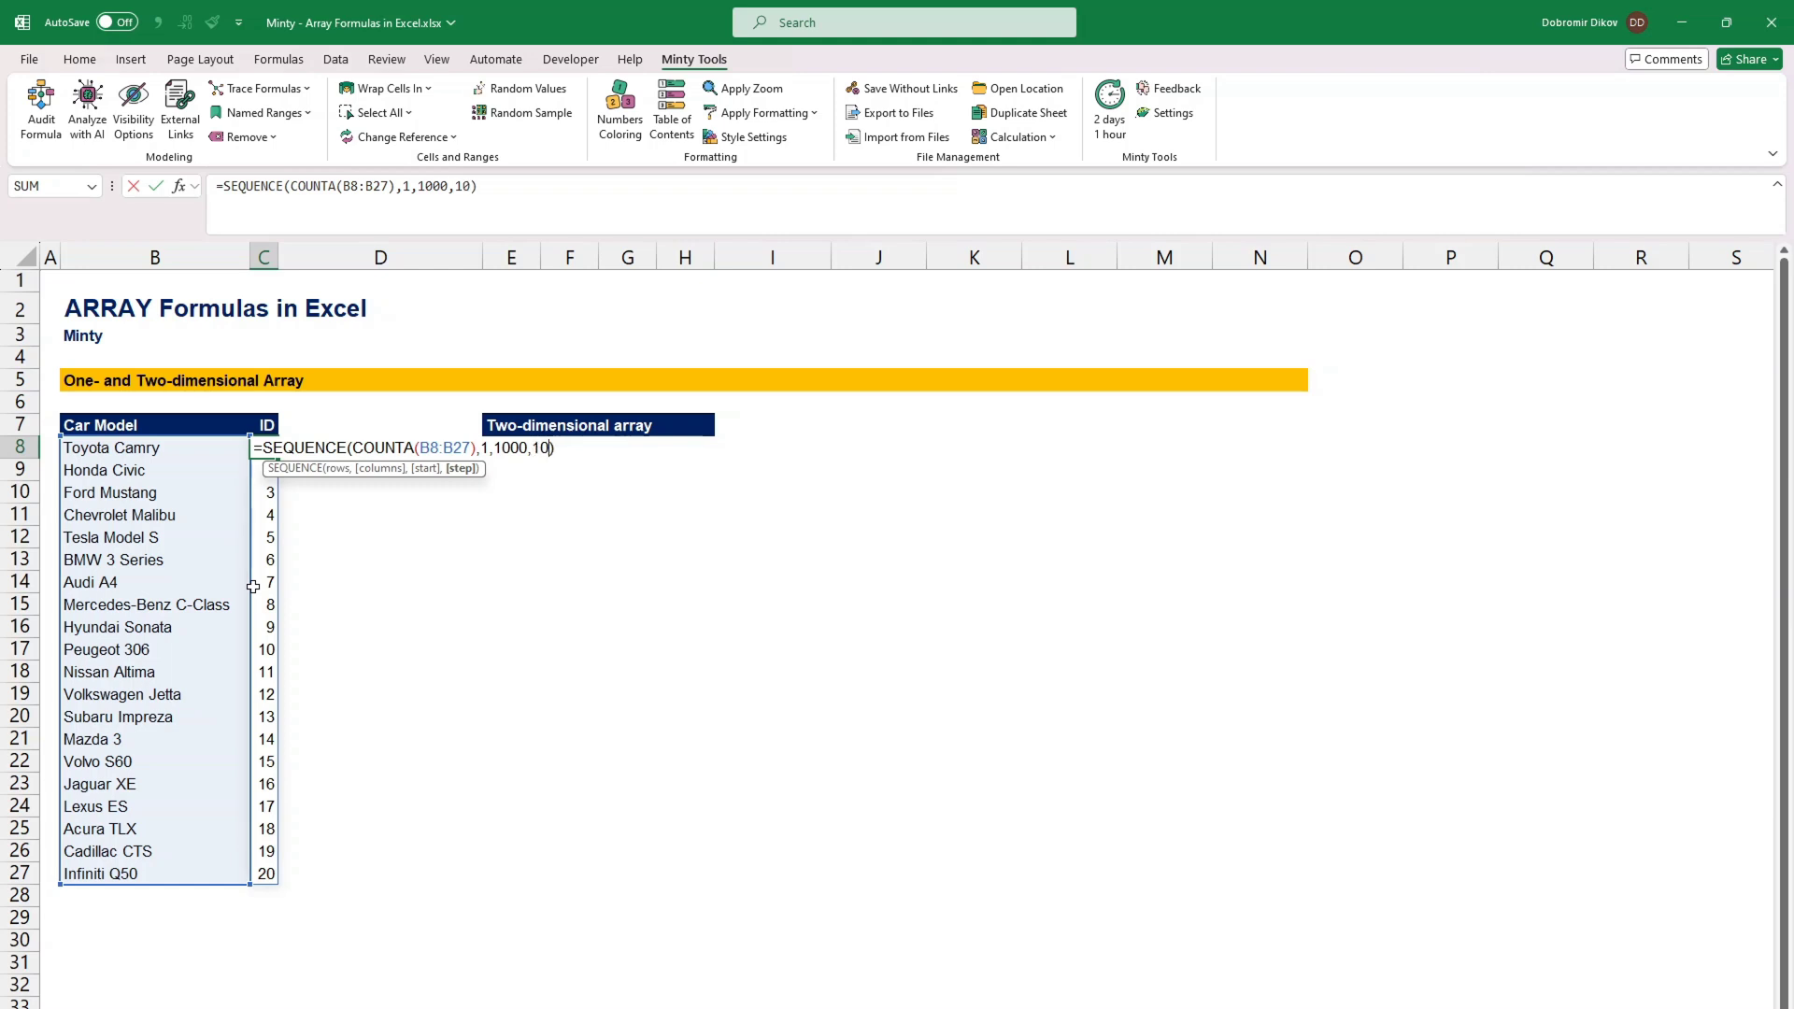
{"action": "key", "text": "Enter"}
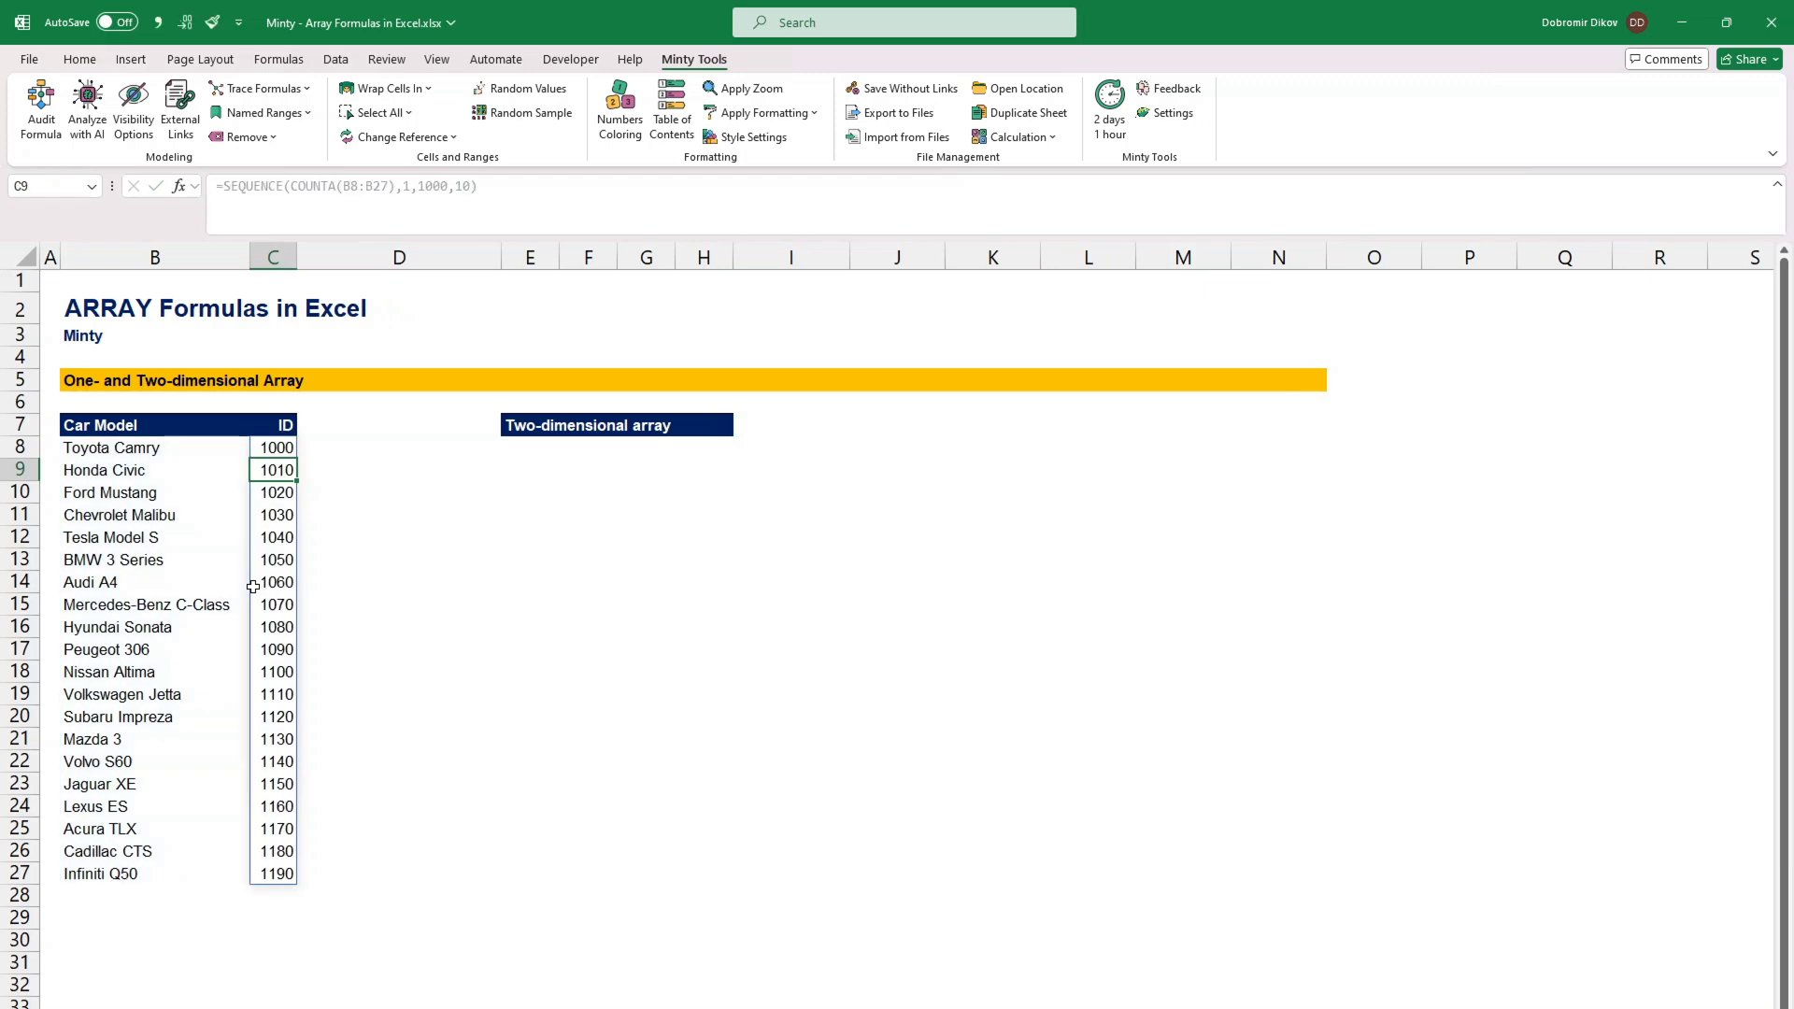
{"action": "left_click", "coordinate": [272, 515]}
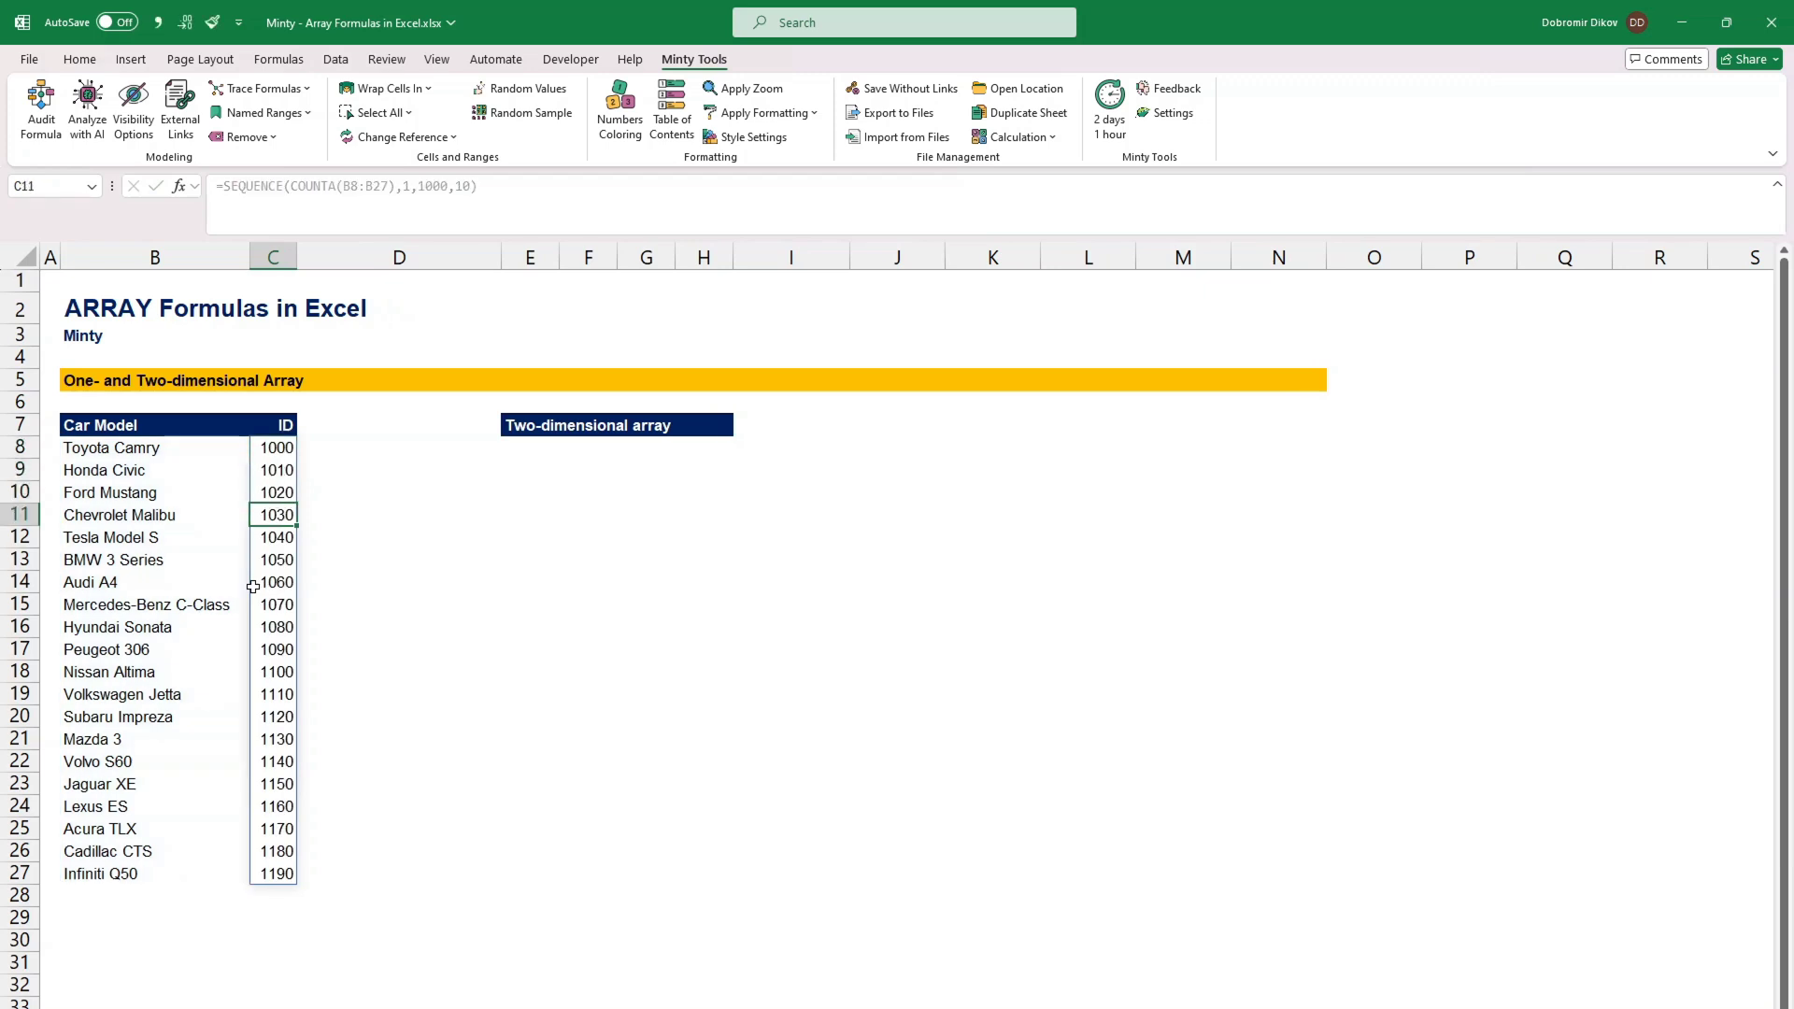
{"action": "left_click", "coordinate": [273, 605]}
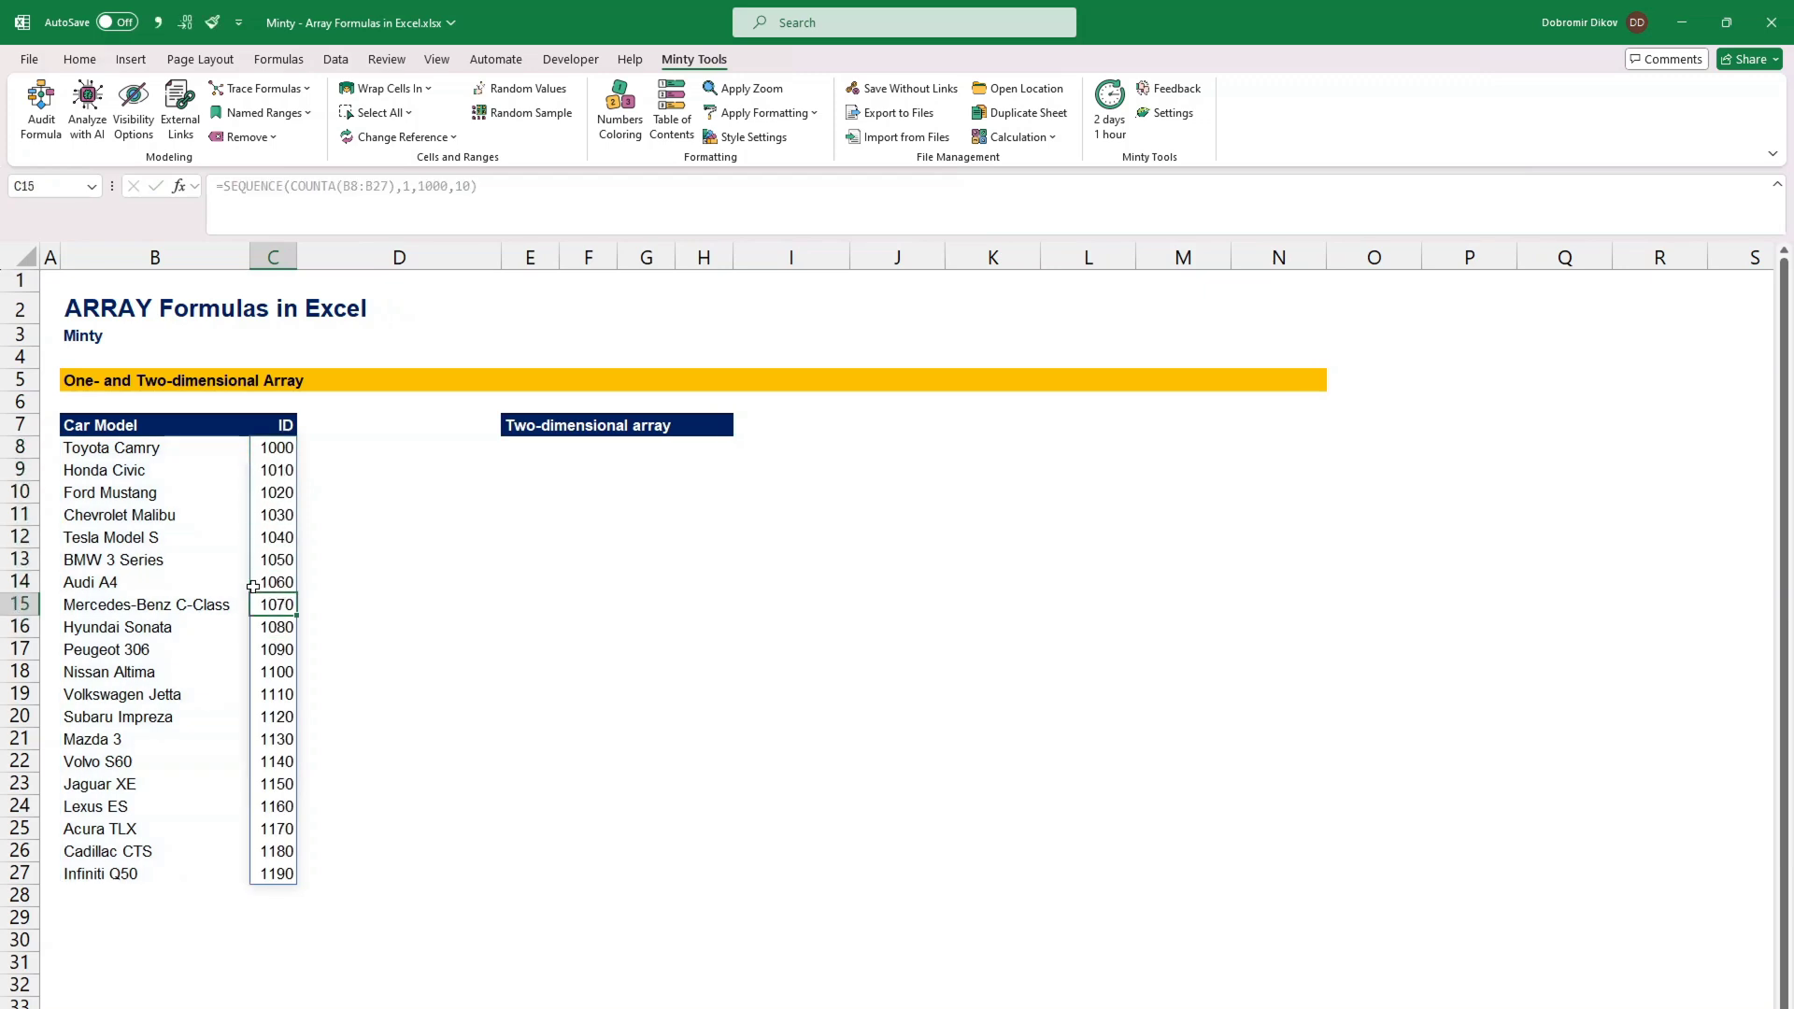
{"action": "left_click", "coordinate": [588, 449]}
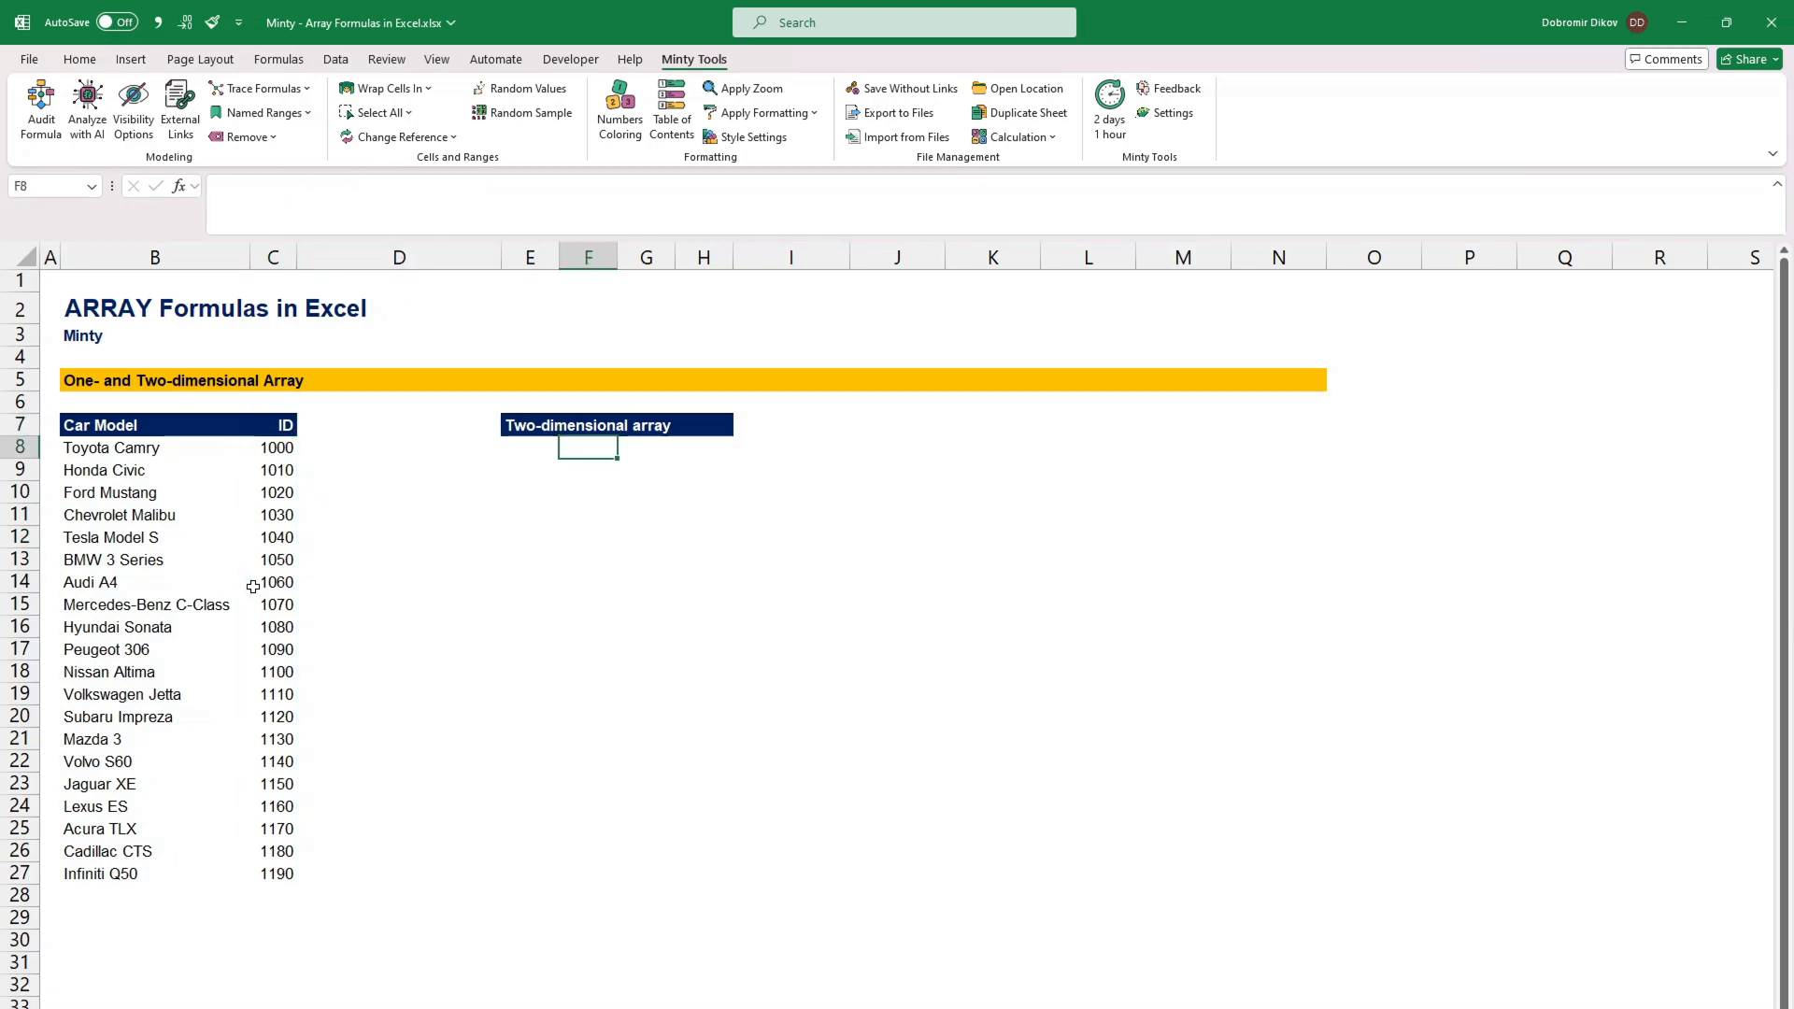
Step: Enter =SEQUENCE(3,4) in E8 to spill a three-row, four-column number grid
{"action": "left_click", "coordinate": [529, 448]}
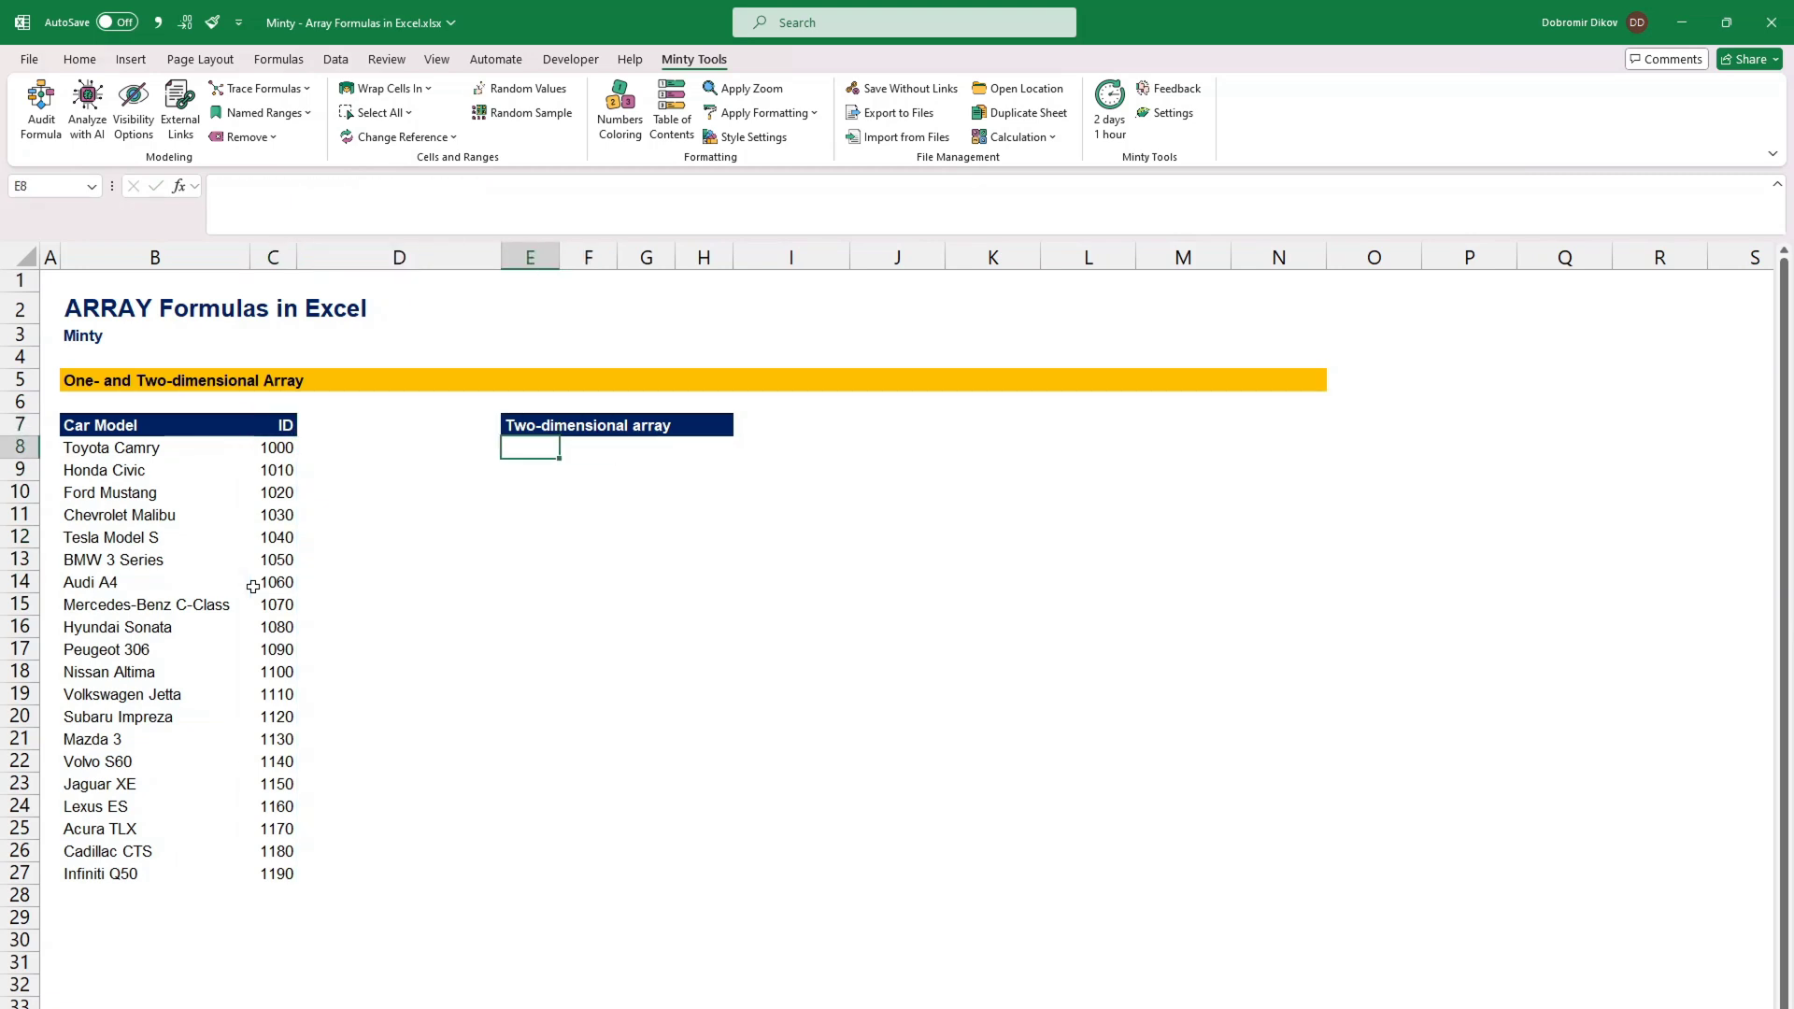
{"action": "type", "text": "=SEQUENCE("}
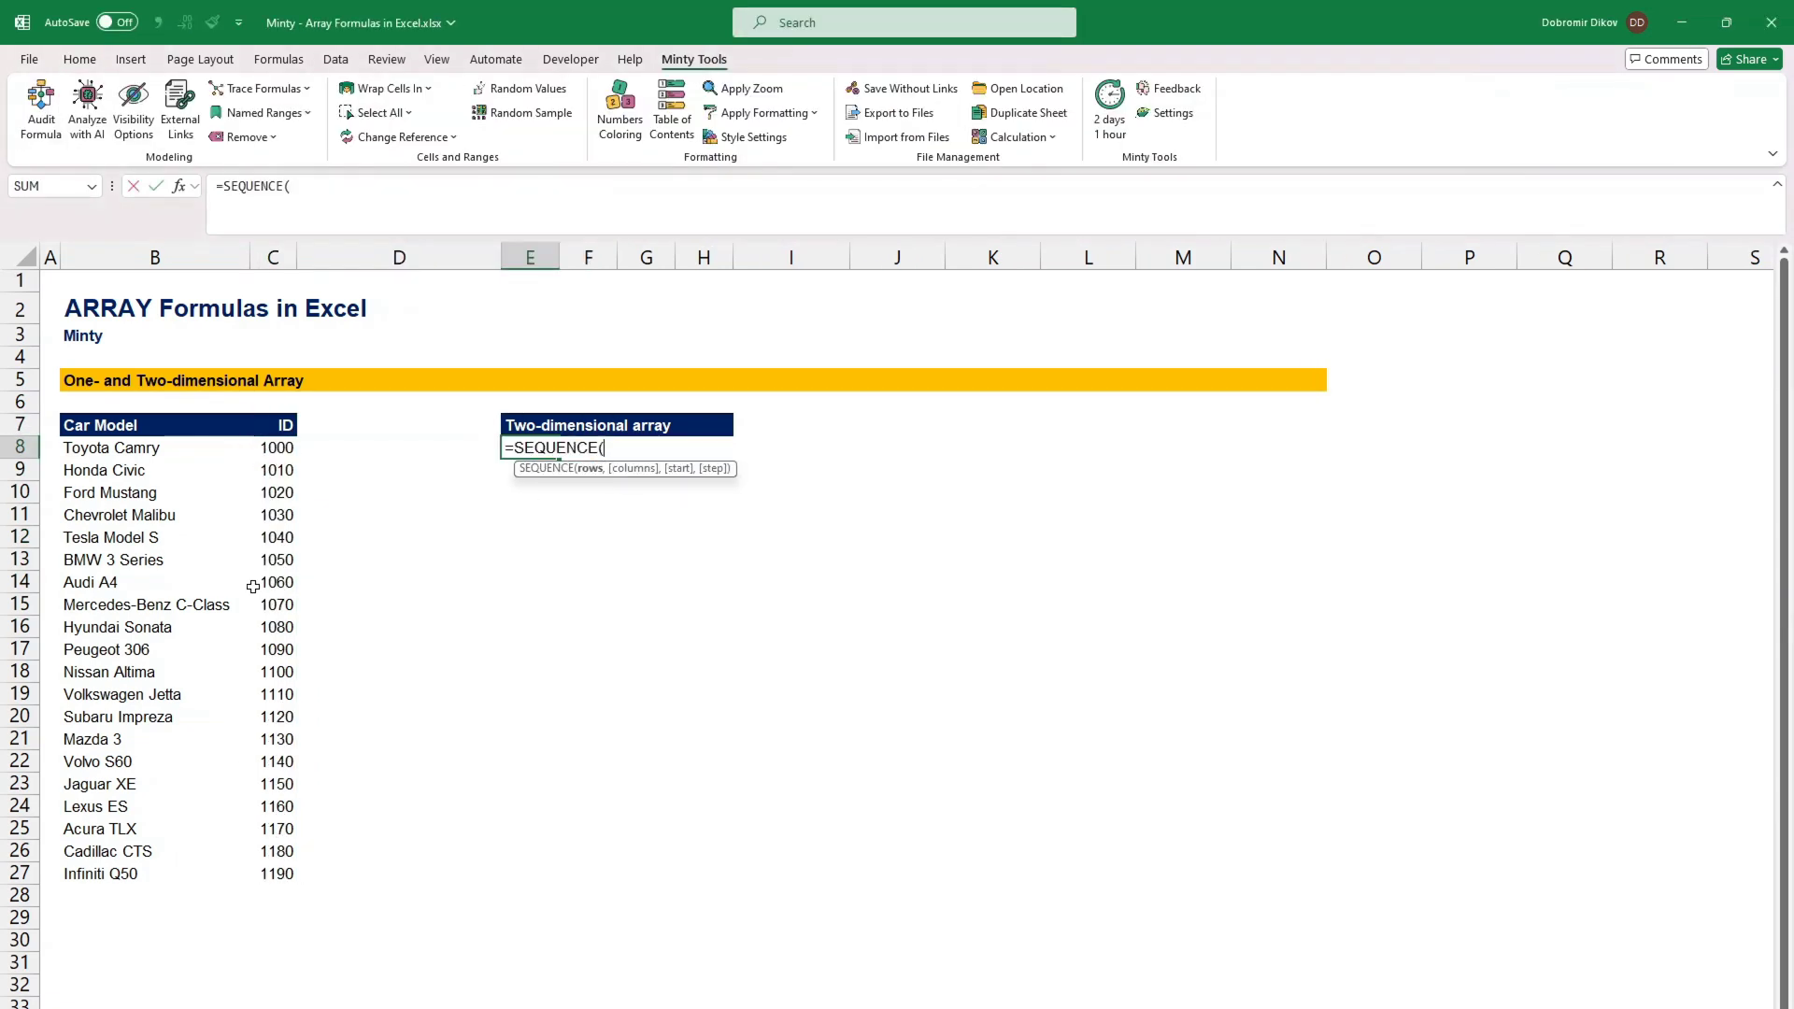
{"action": "type", "text": "3,"}
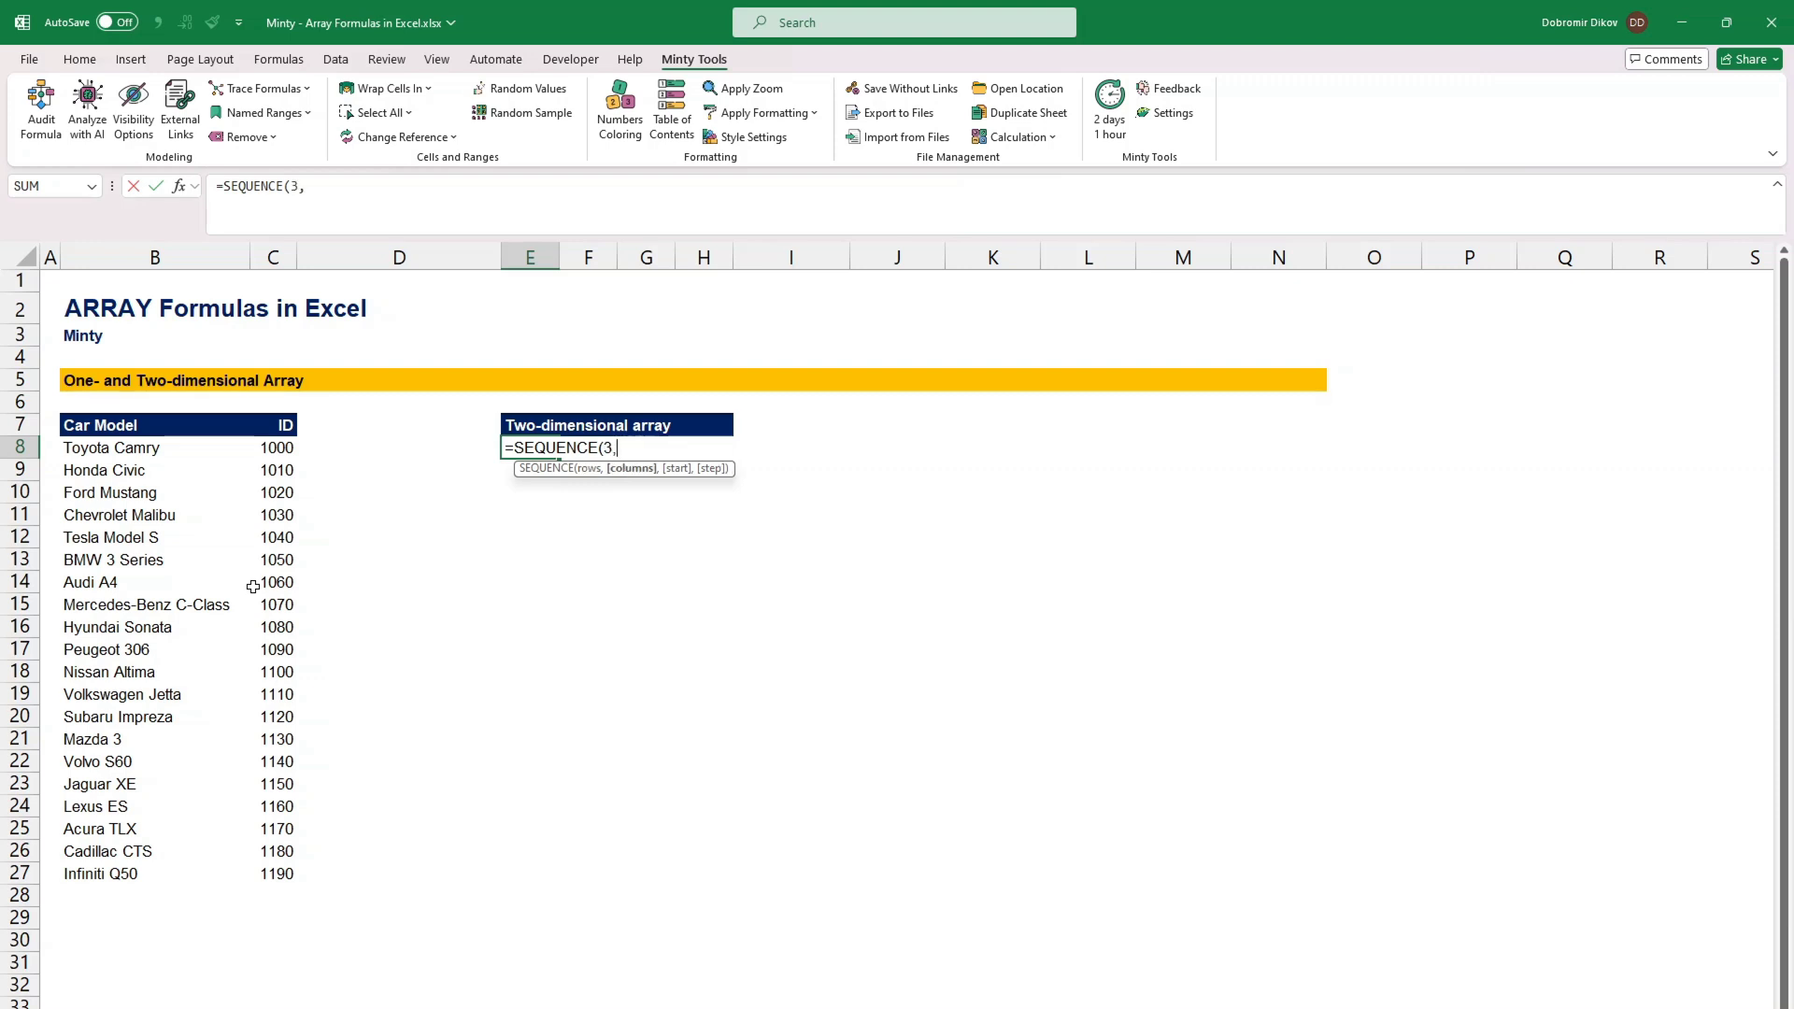
{"action": "type", "text": "4"}
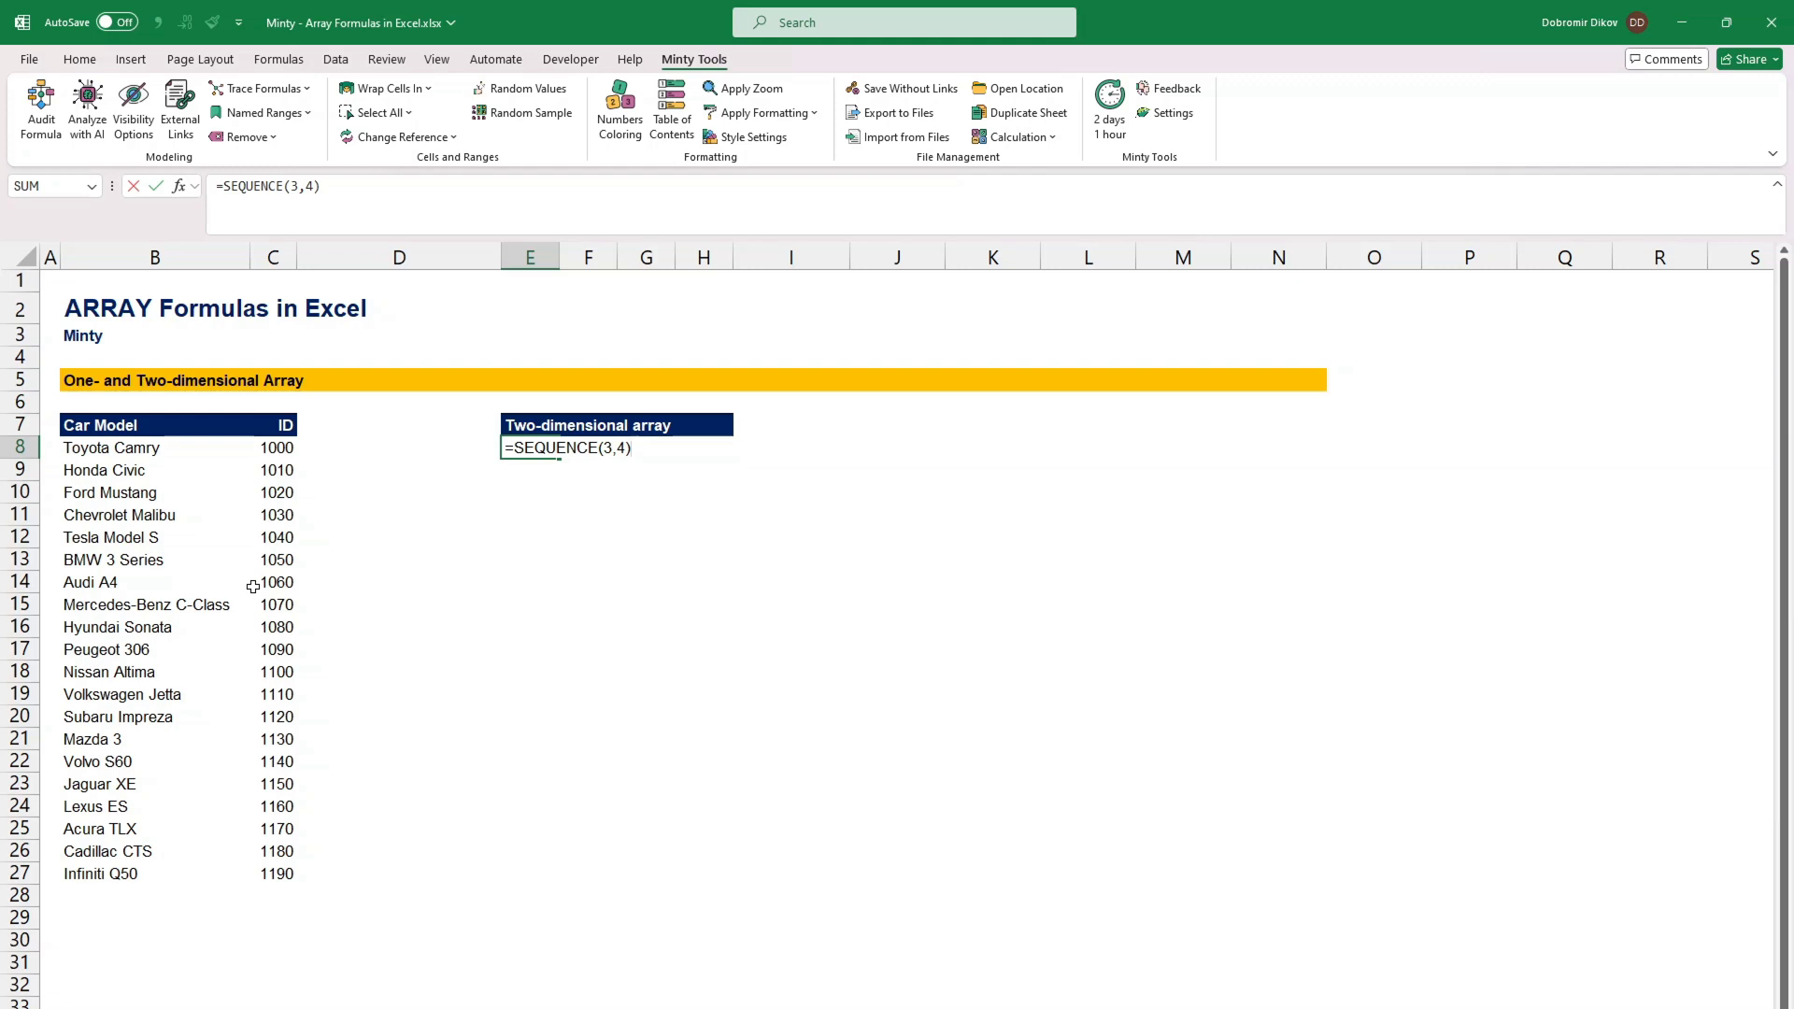
{"action": "key", "text": "Enter"}
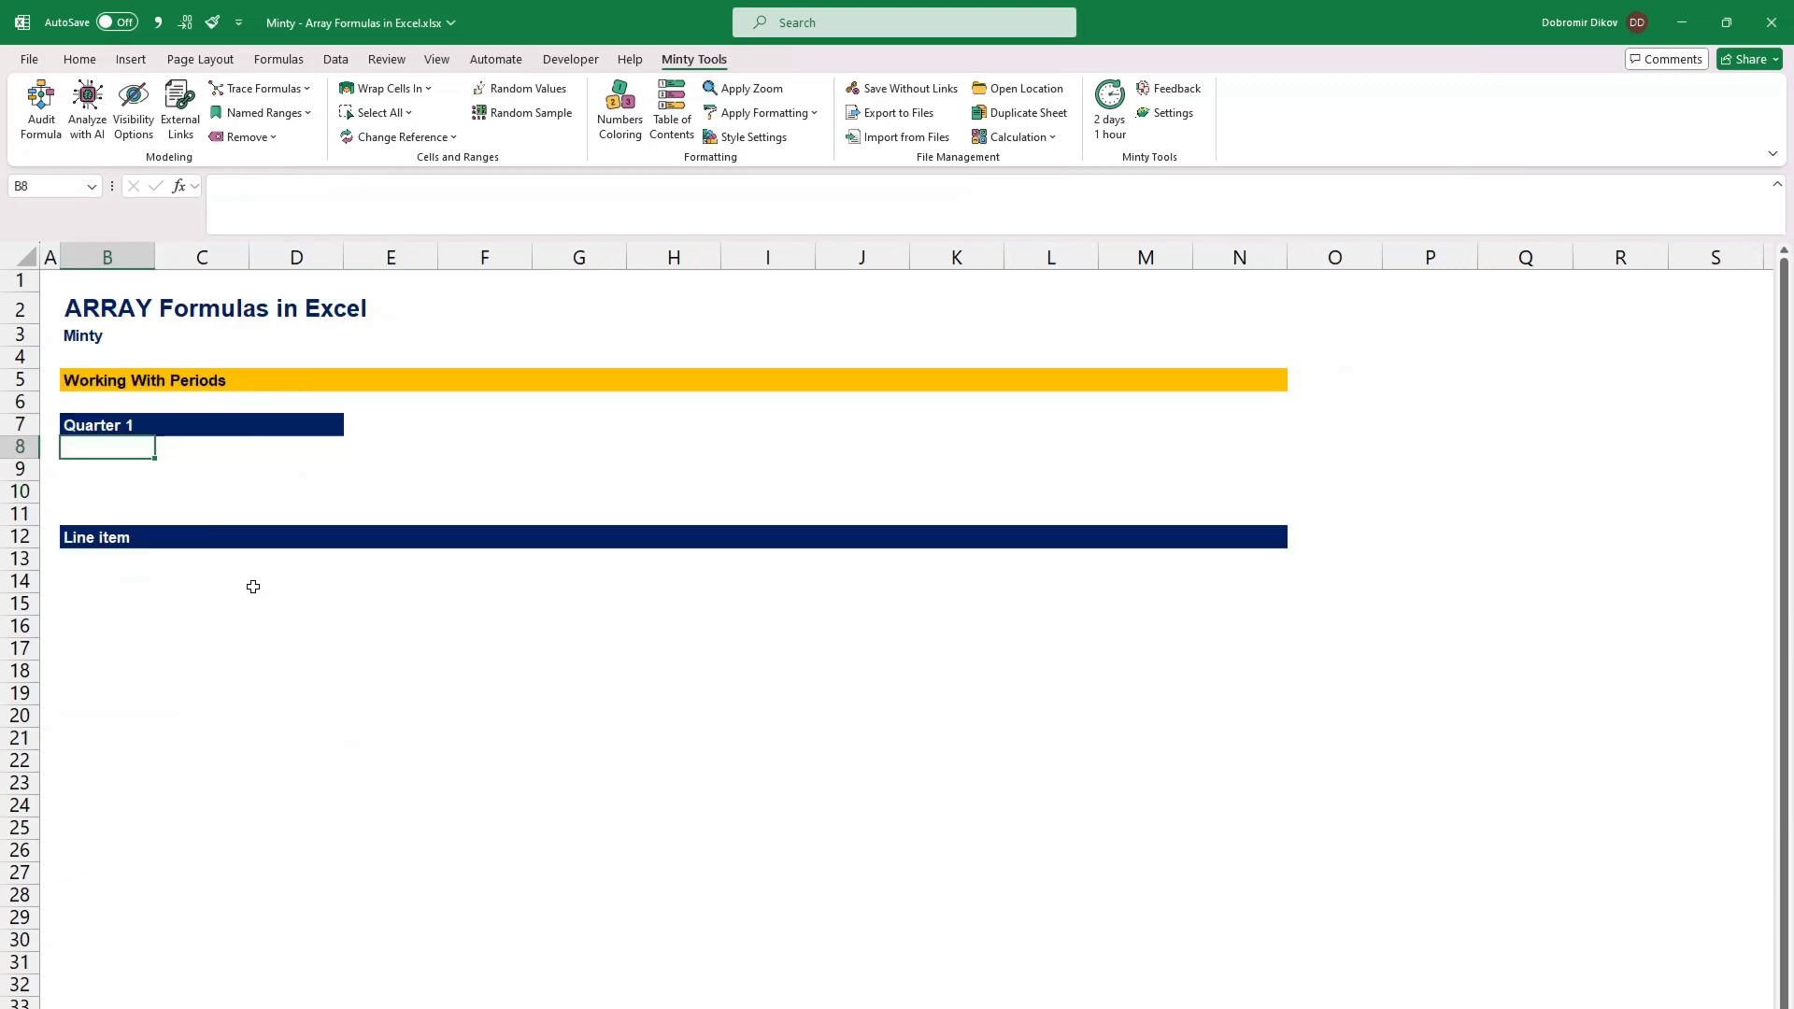
{"action": "mouse_move", "coordinate": [313, 83]}
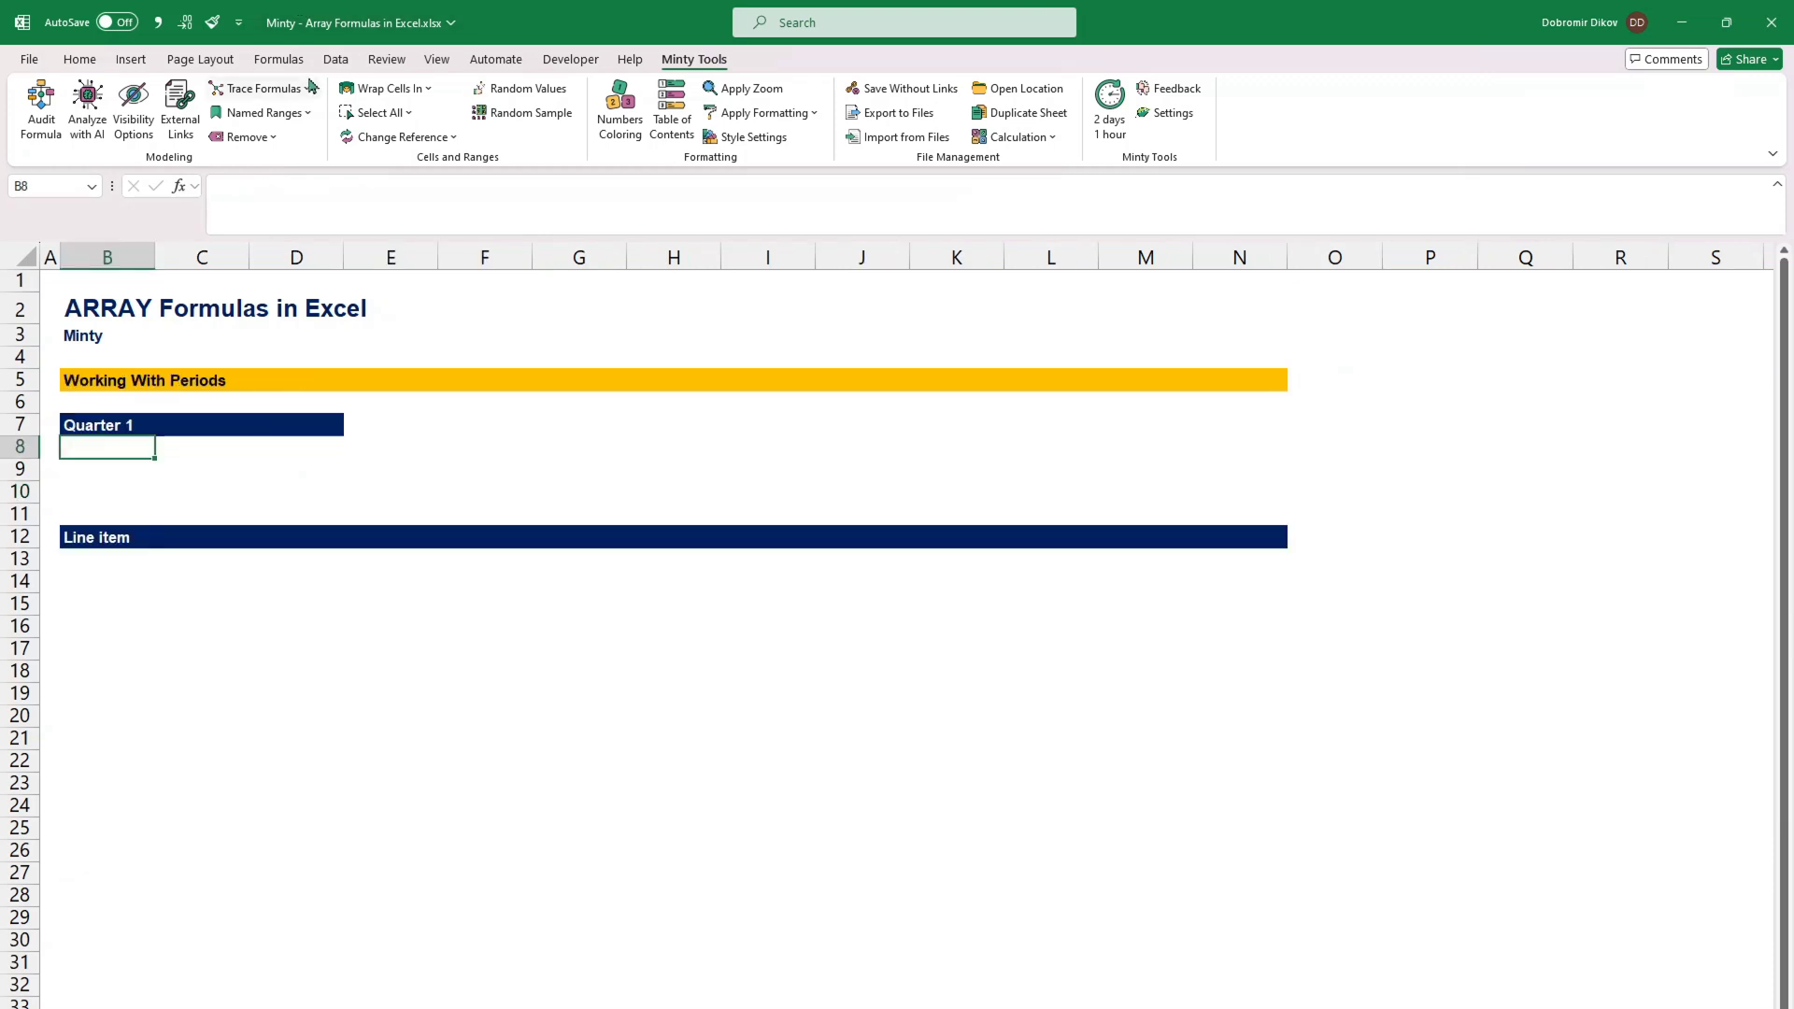
Step: Define the workbook name Quarter1 referring to the array {"Jan","Feb","Mar"}
{"action": "left_click", "coordinate": [278, 59]}
{"action": "type", "text": "Quarter"}
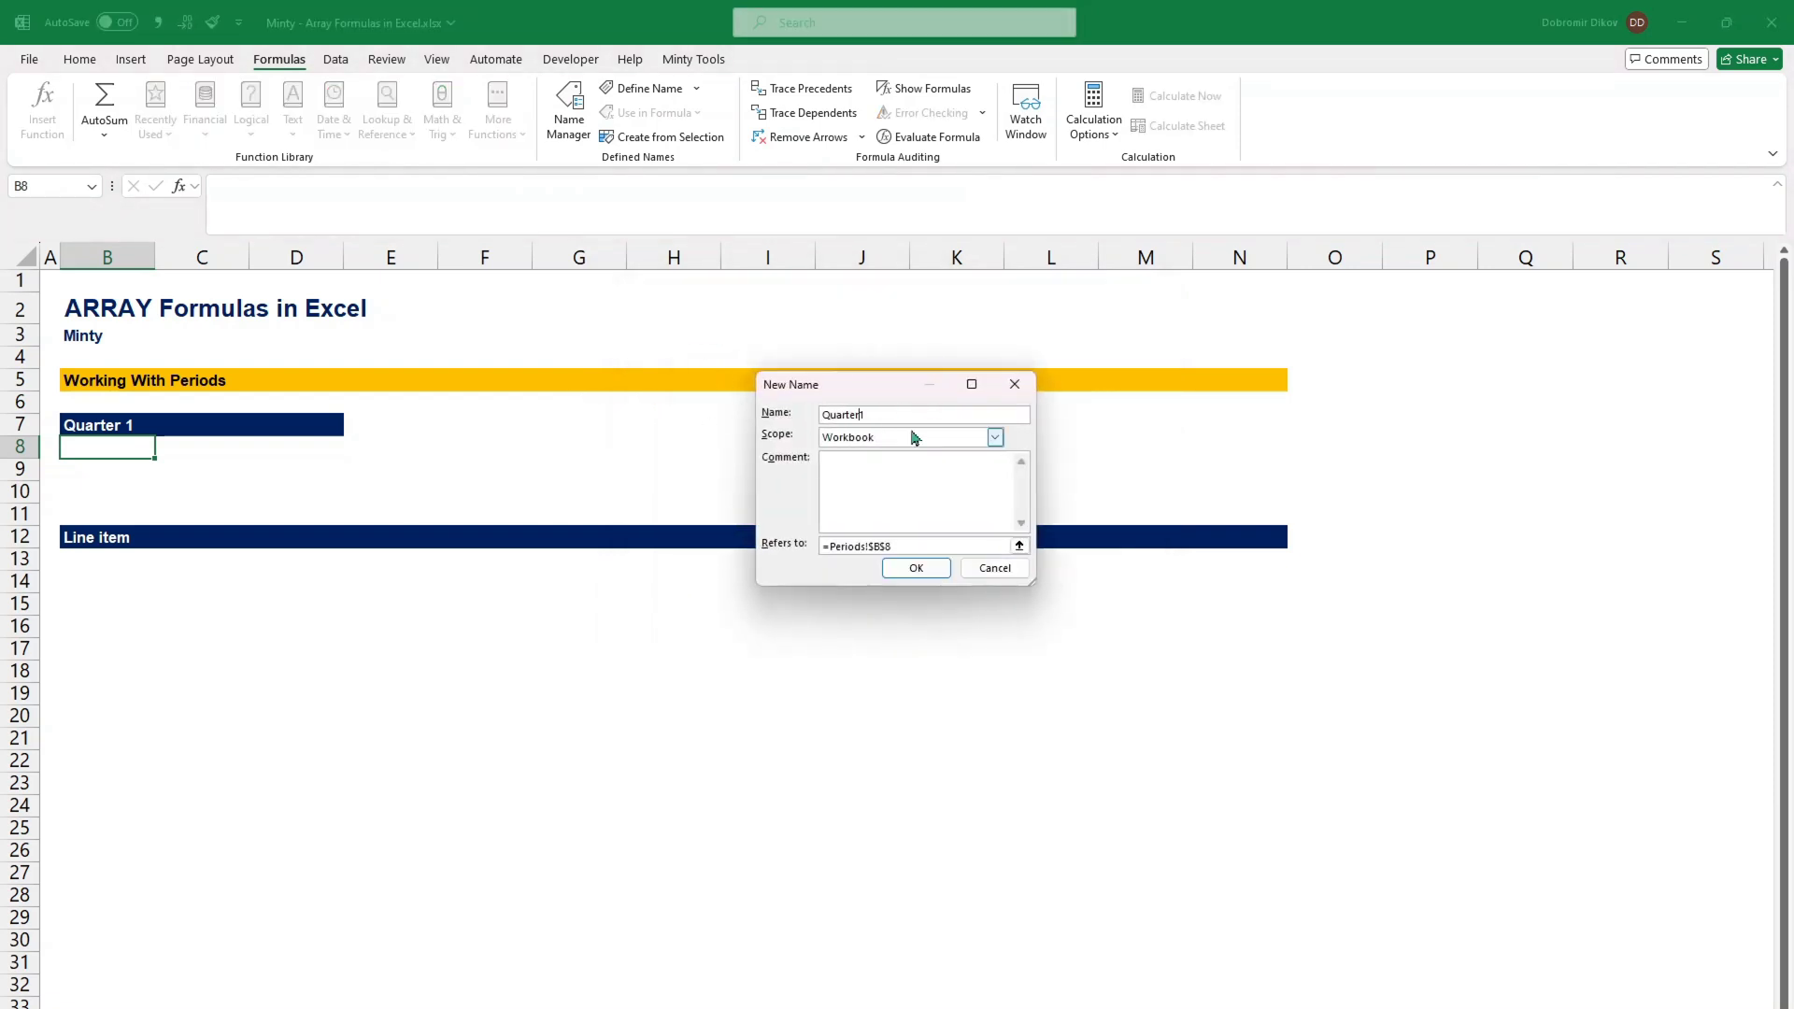
{"action": "left_click", "coordinate": [909, 547]}
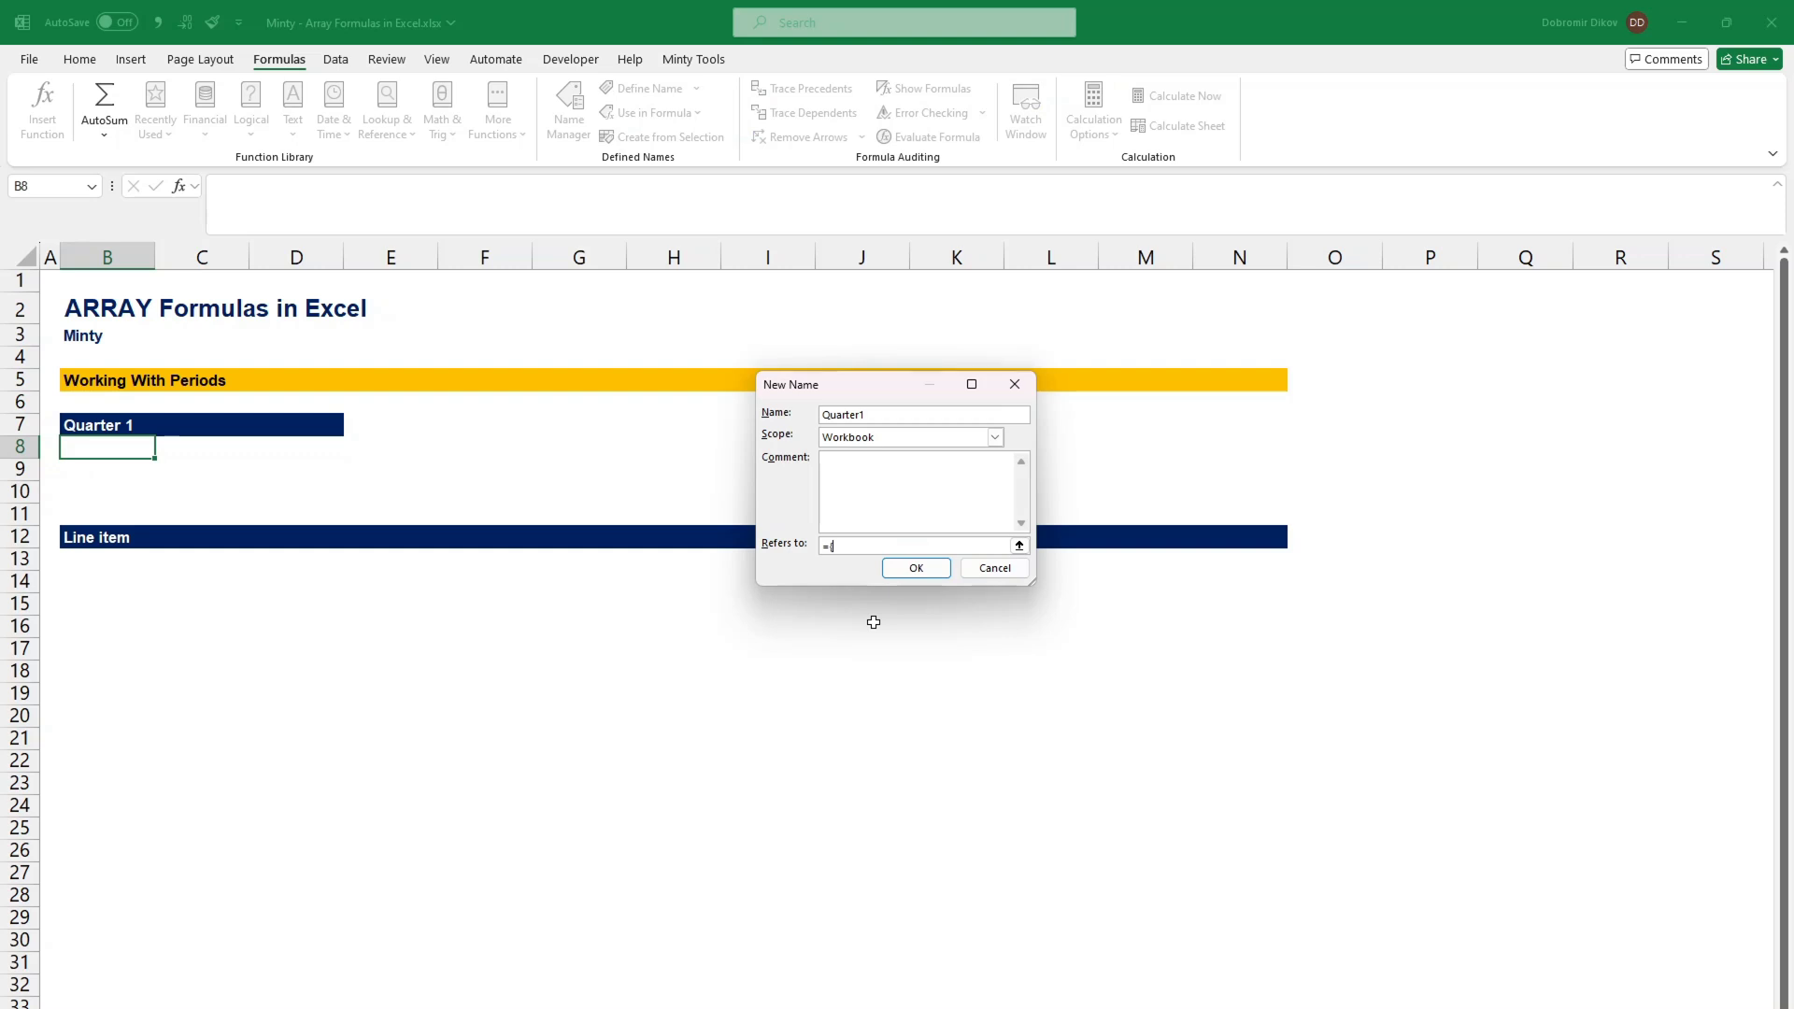
{"action": "type", "text": "{"}
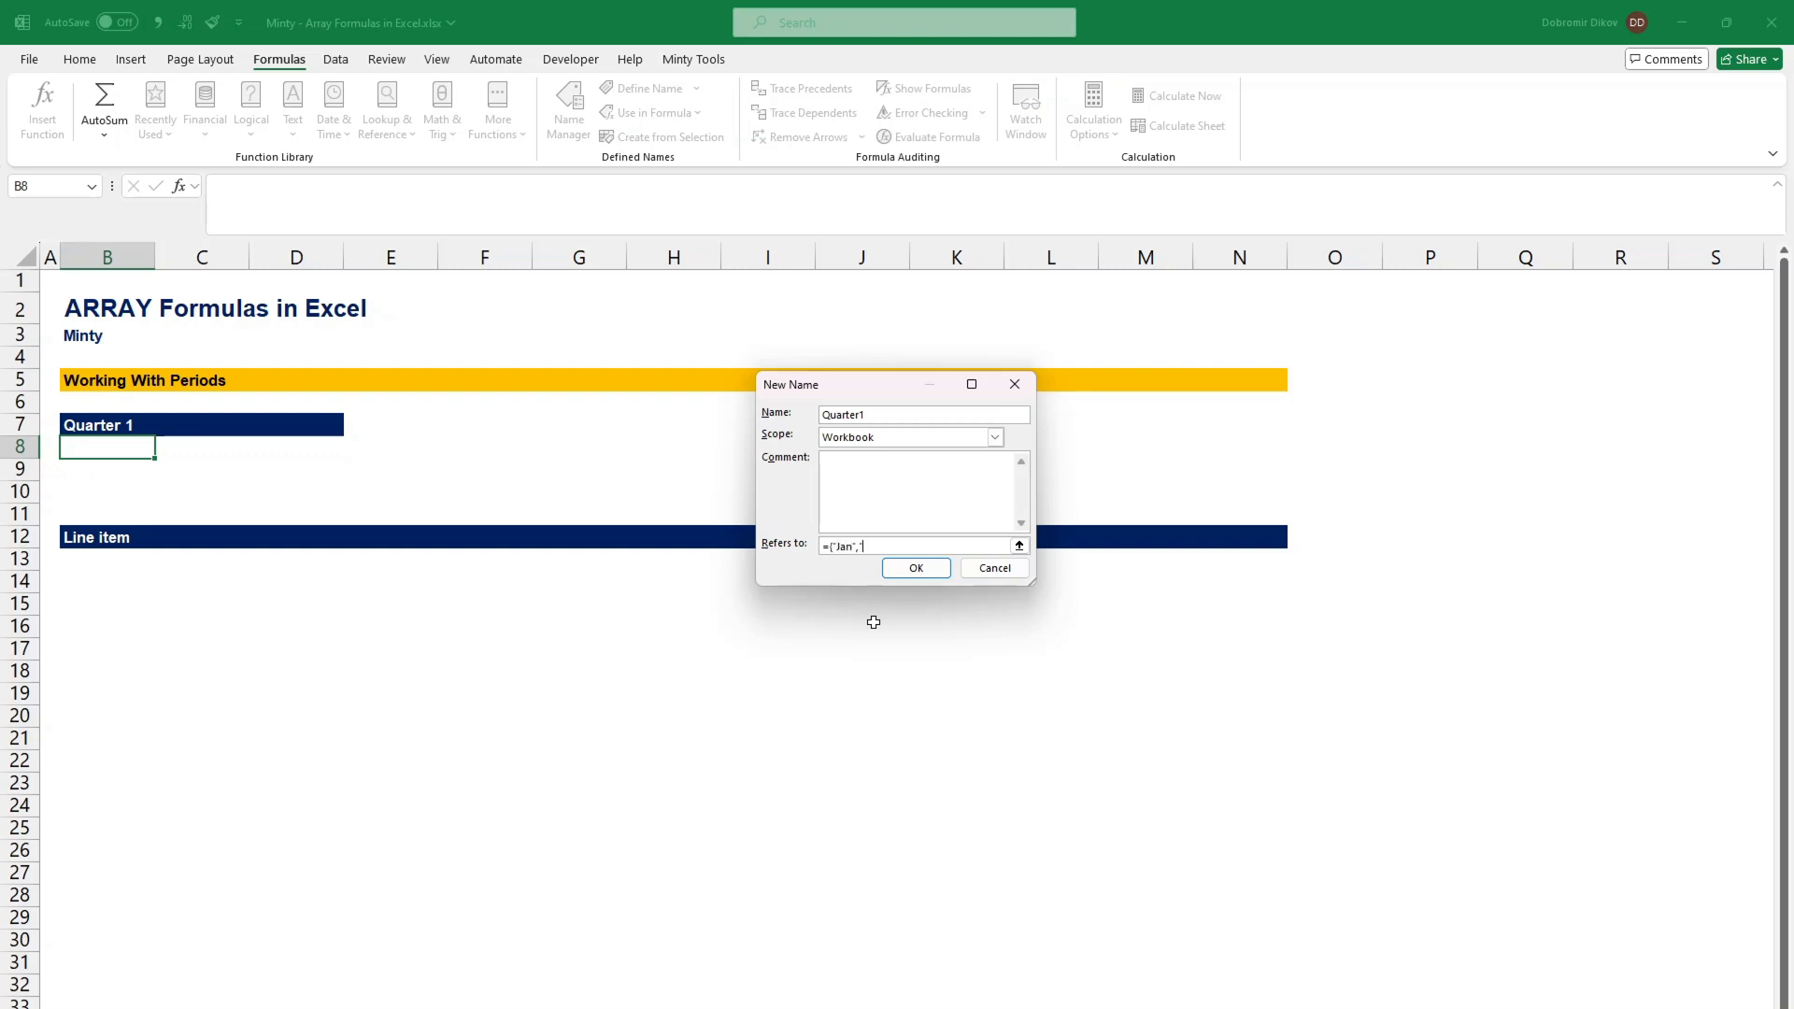
{"action": "type", "text": "\"Feb\""}
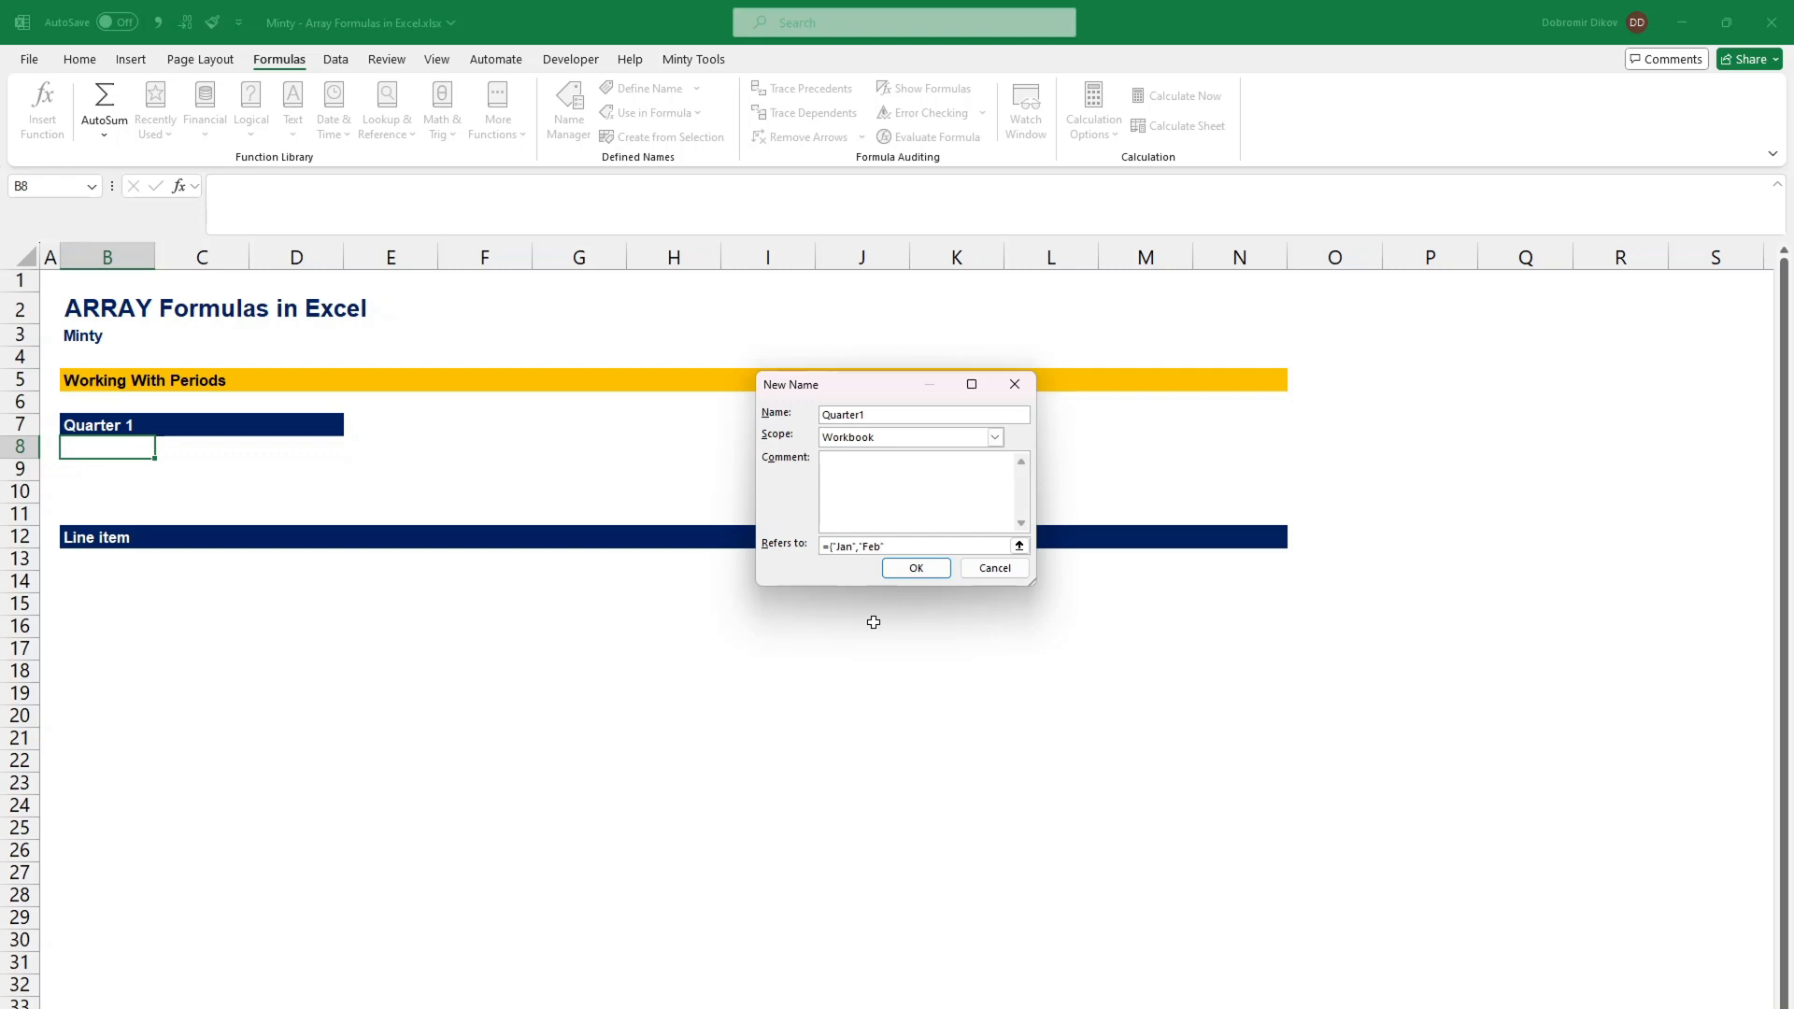
{"action": "type", "text": ",\"Mar\""}
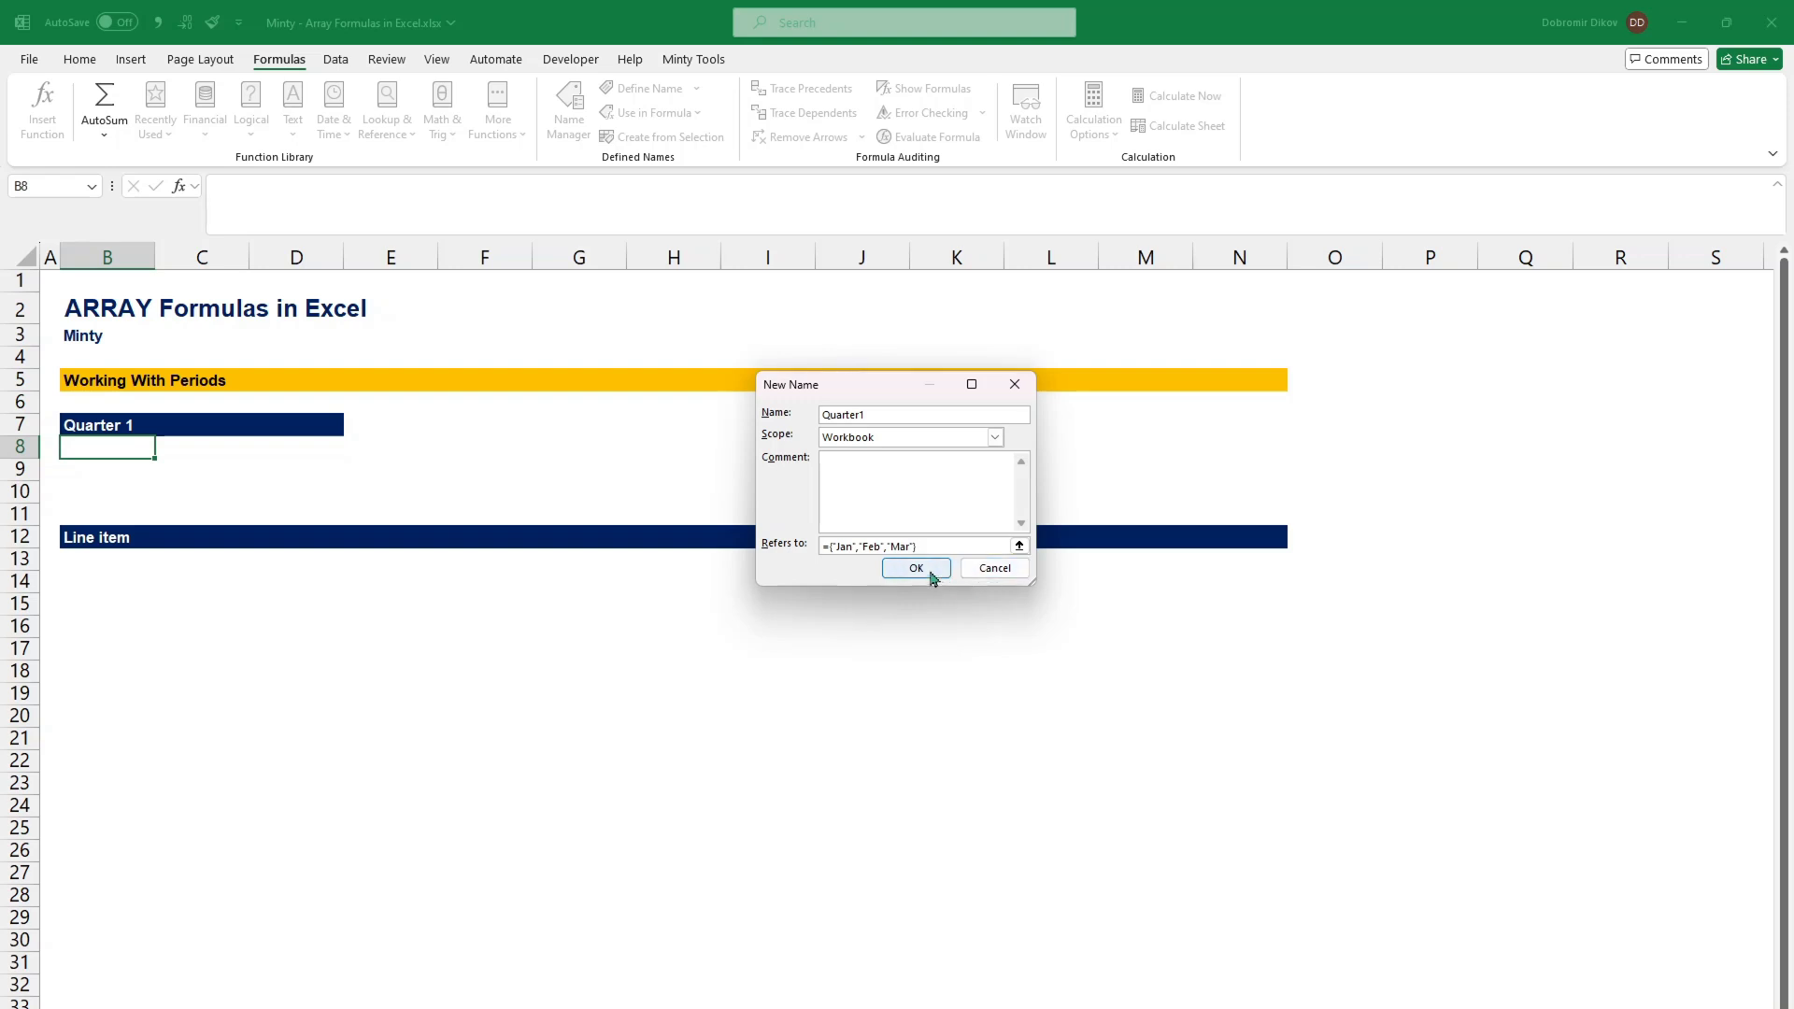
{"action": "left_click", "coordinate": [915, 567]}
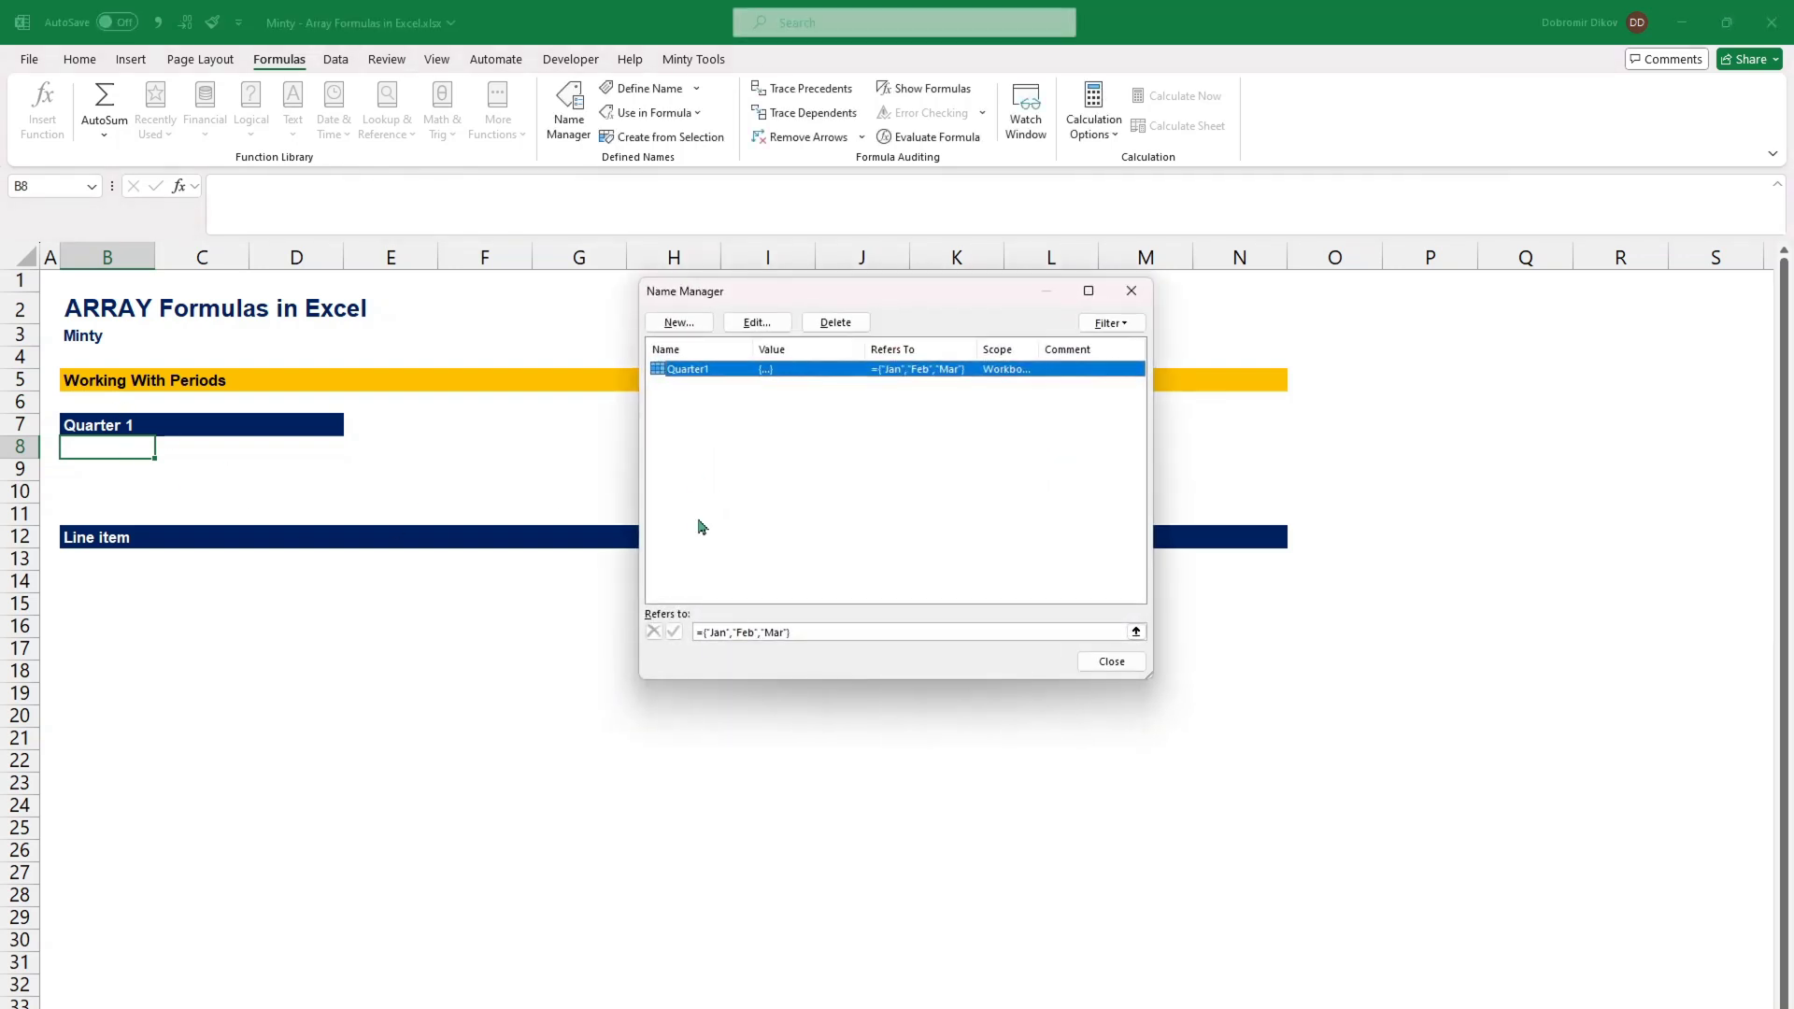
{"action": "left_click", "coordinate": [1111, 662]}
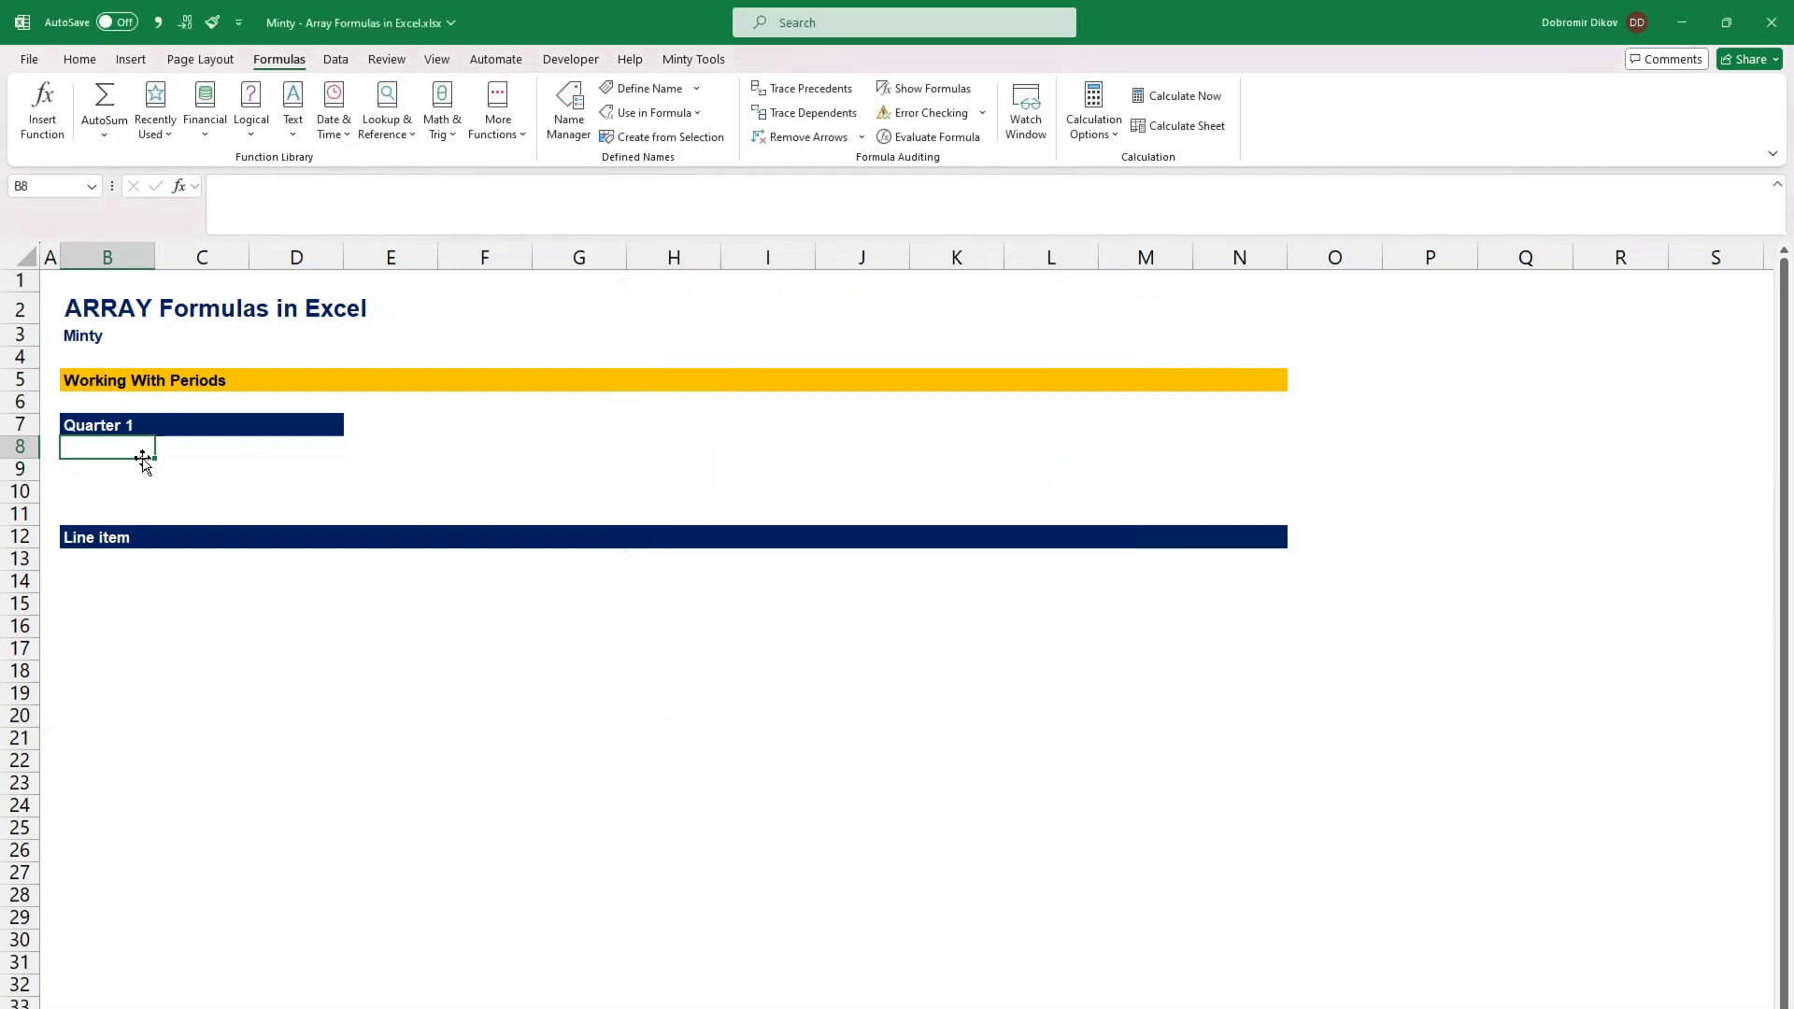
Step: Enter =Quarter1 in B8 so Jan, Feb and Mar spill across row 8
{"action": "type", "text": "=quar"}
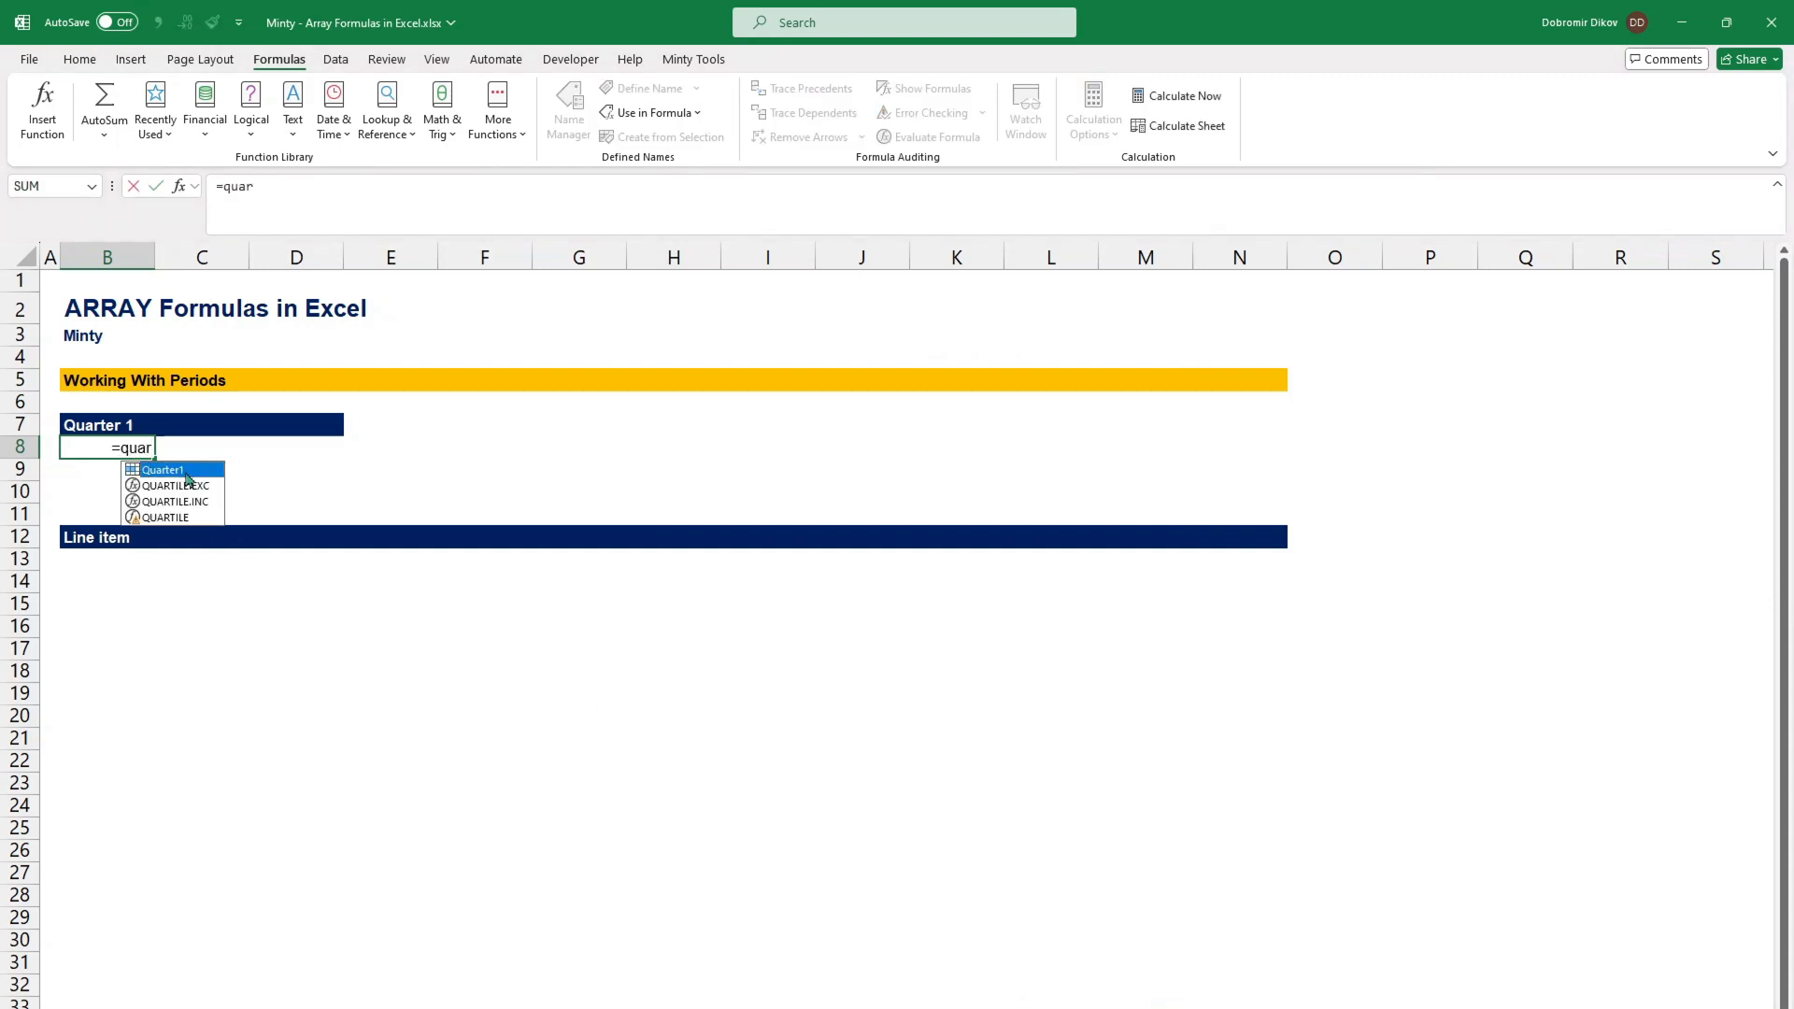
{"action": "key", "text": "Enter"}
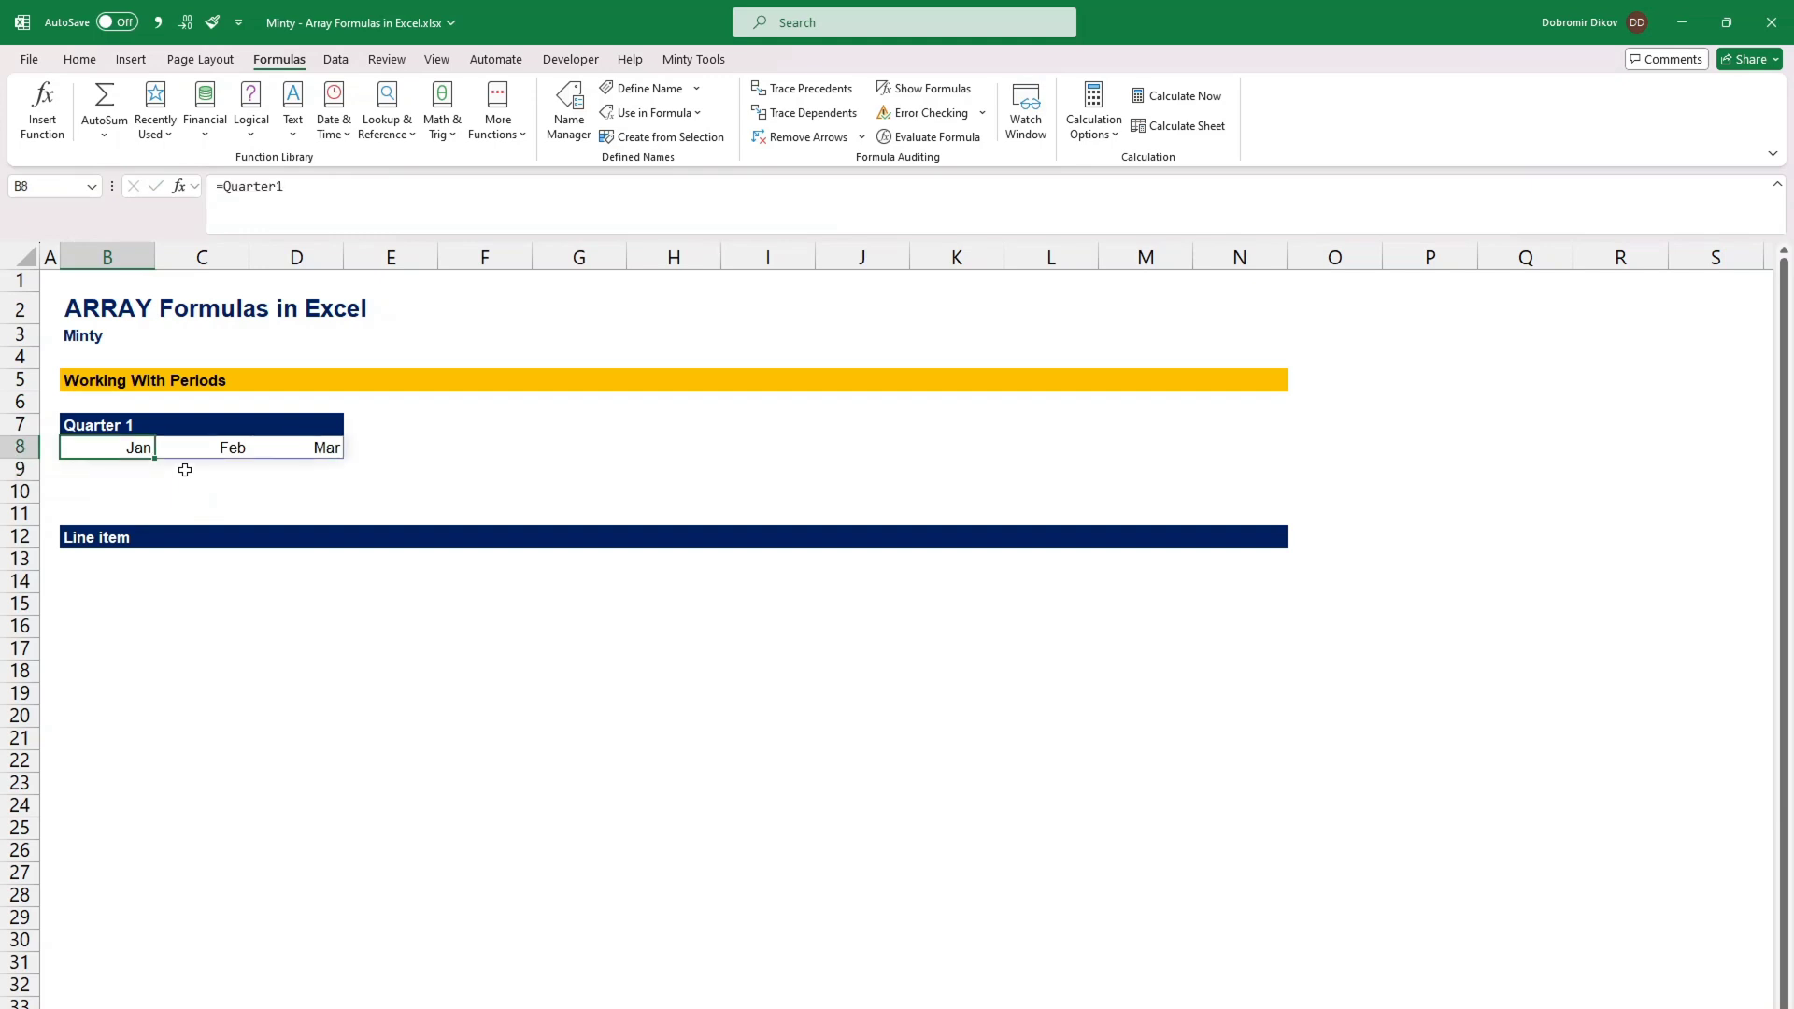
{"action": "left_click", "coordinate": [296, 447]}
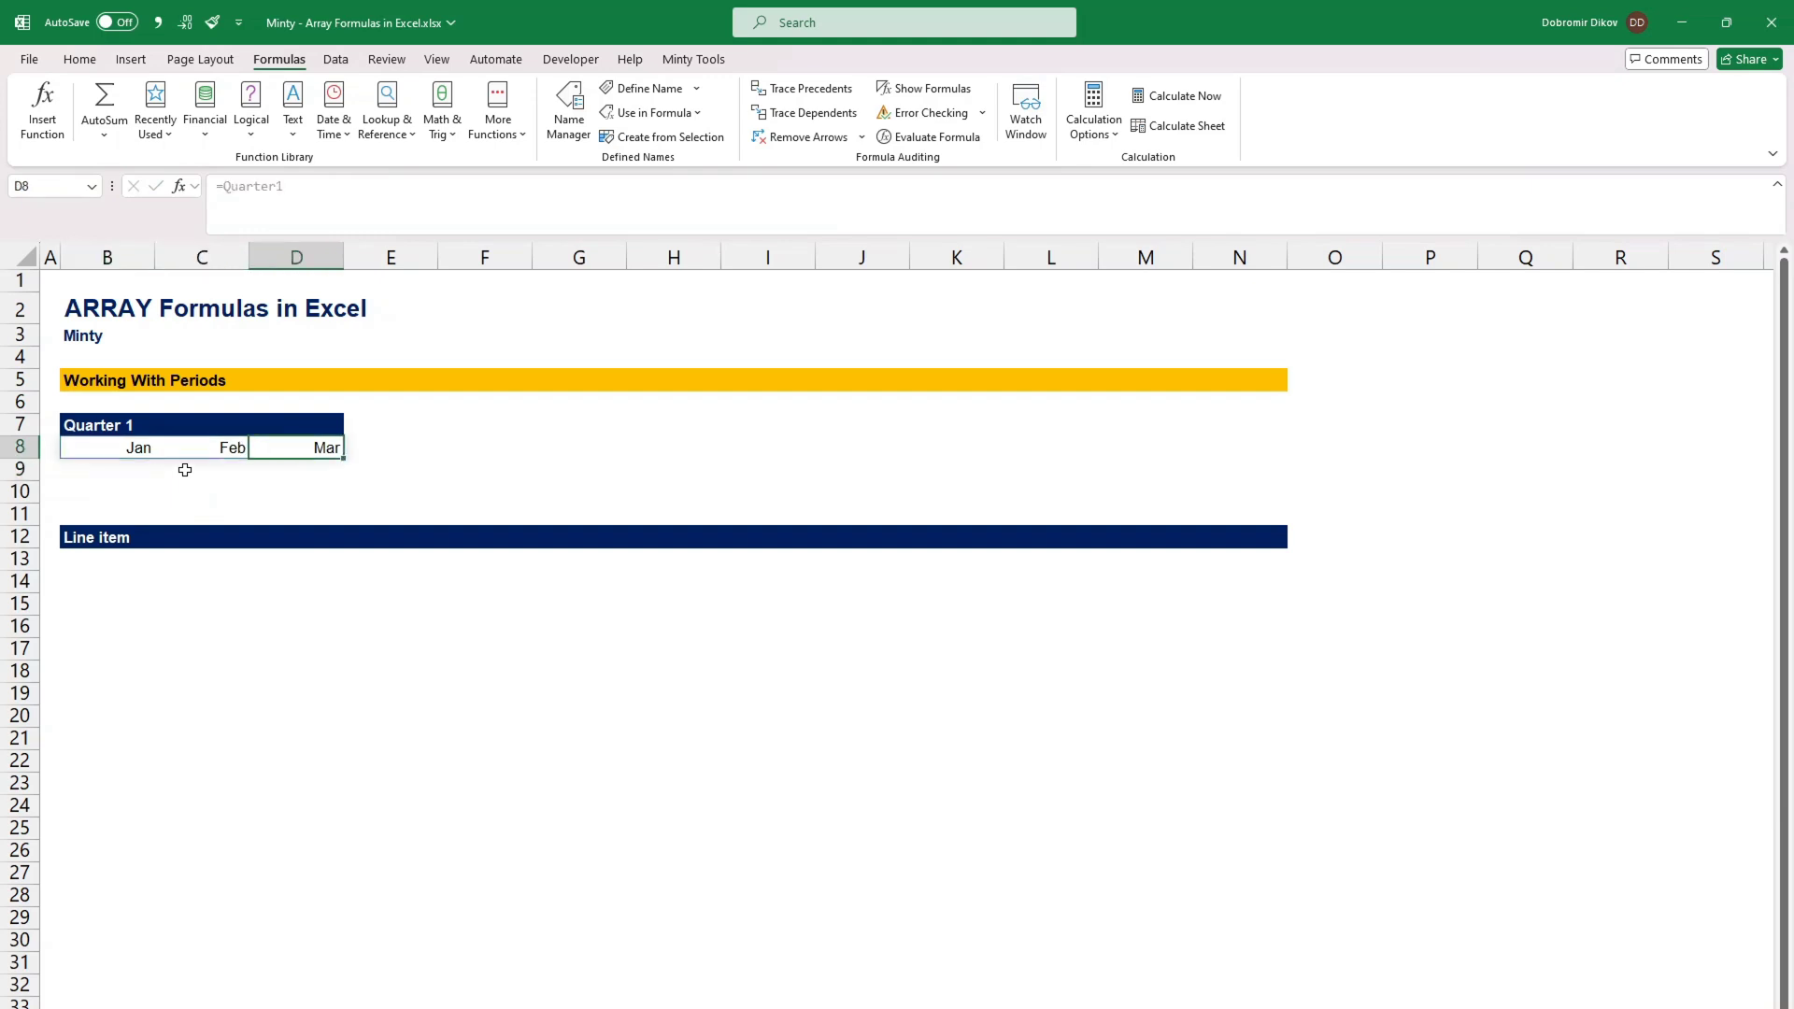
{"action": "left_click", "coordinate": [200, 447]}
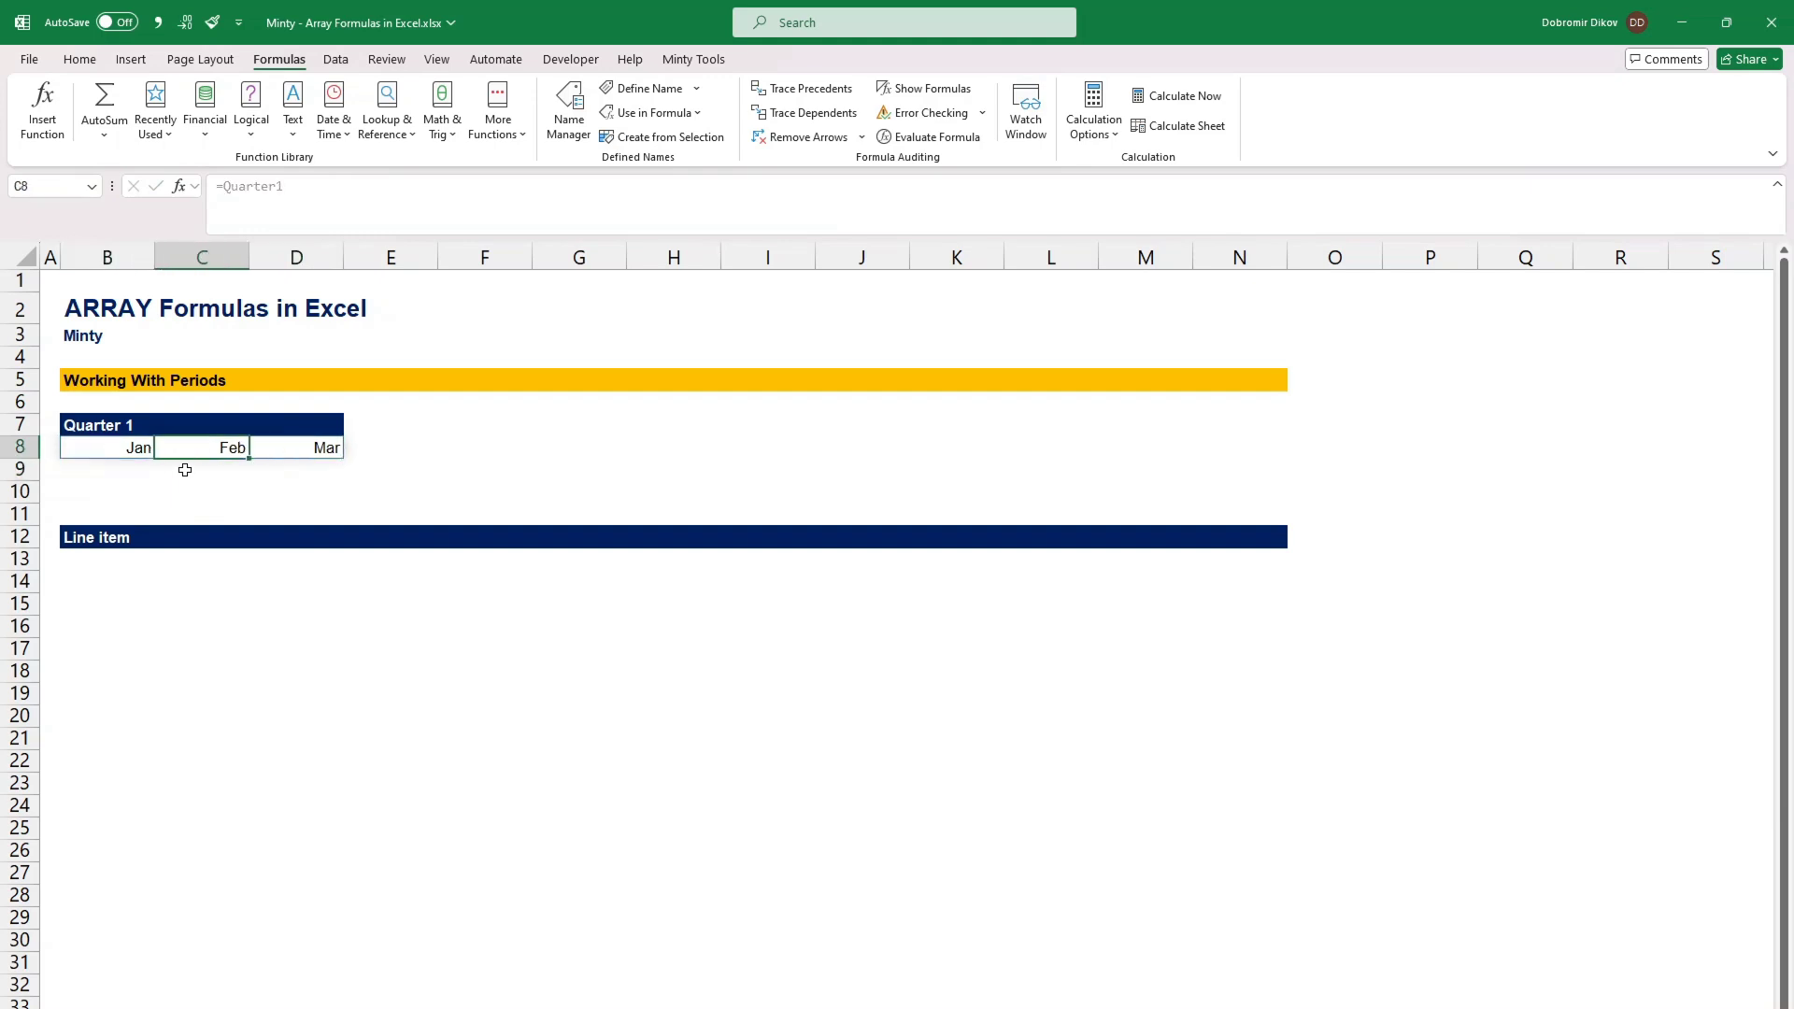
{"action": "left_click", "coordinate": [107, 491]}
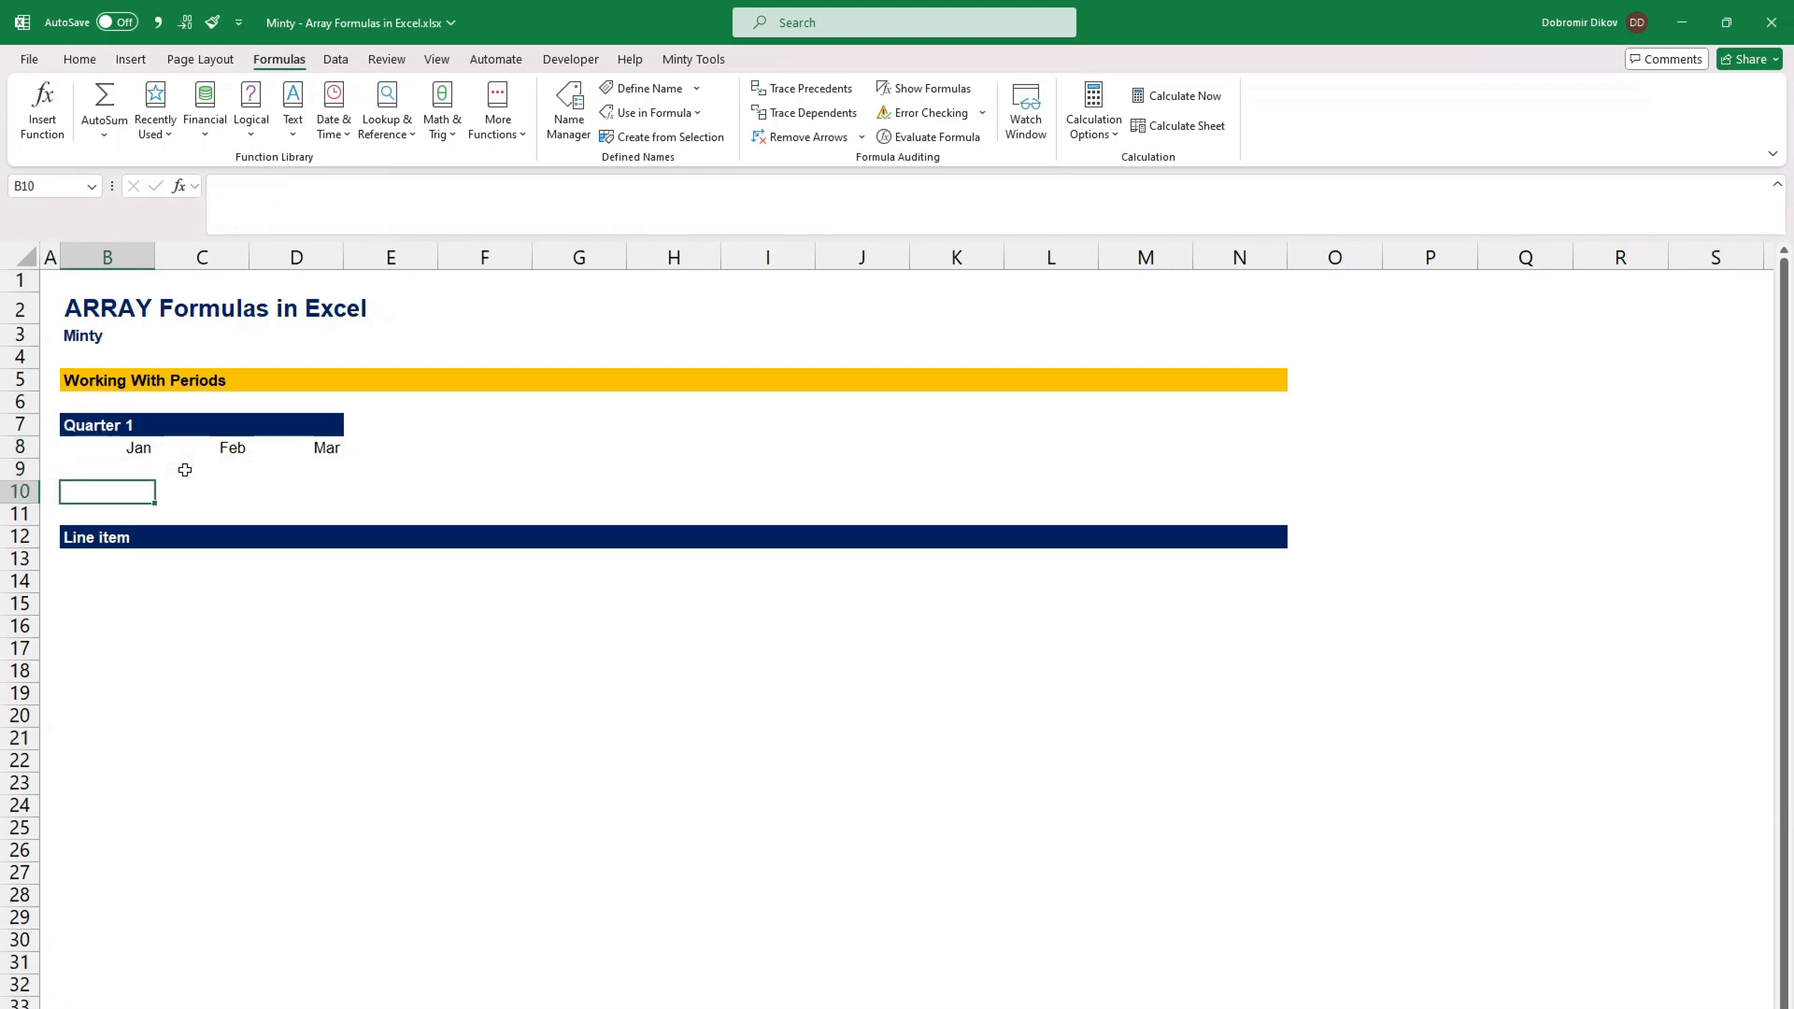
{"action": "left_click", "coordinate": [201, 537]}
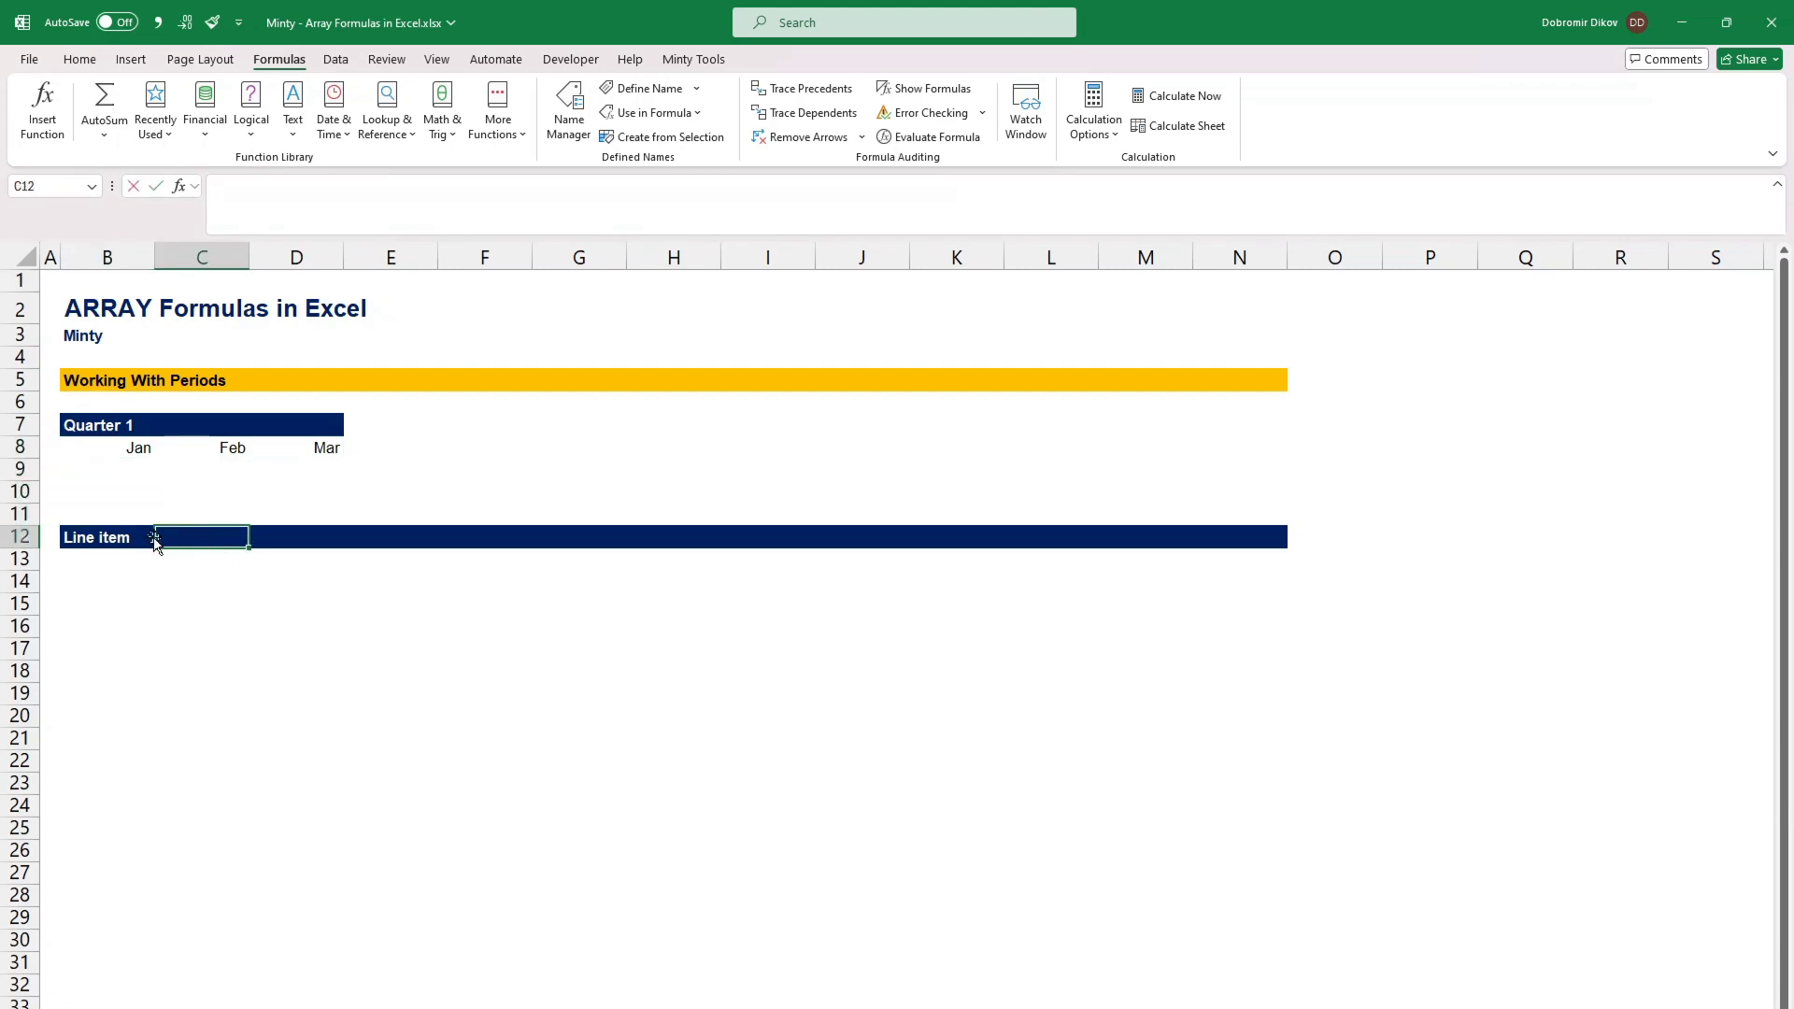
{"action": "mouse_move", "coordinate": [171, 585]}
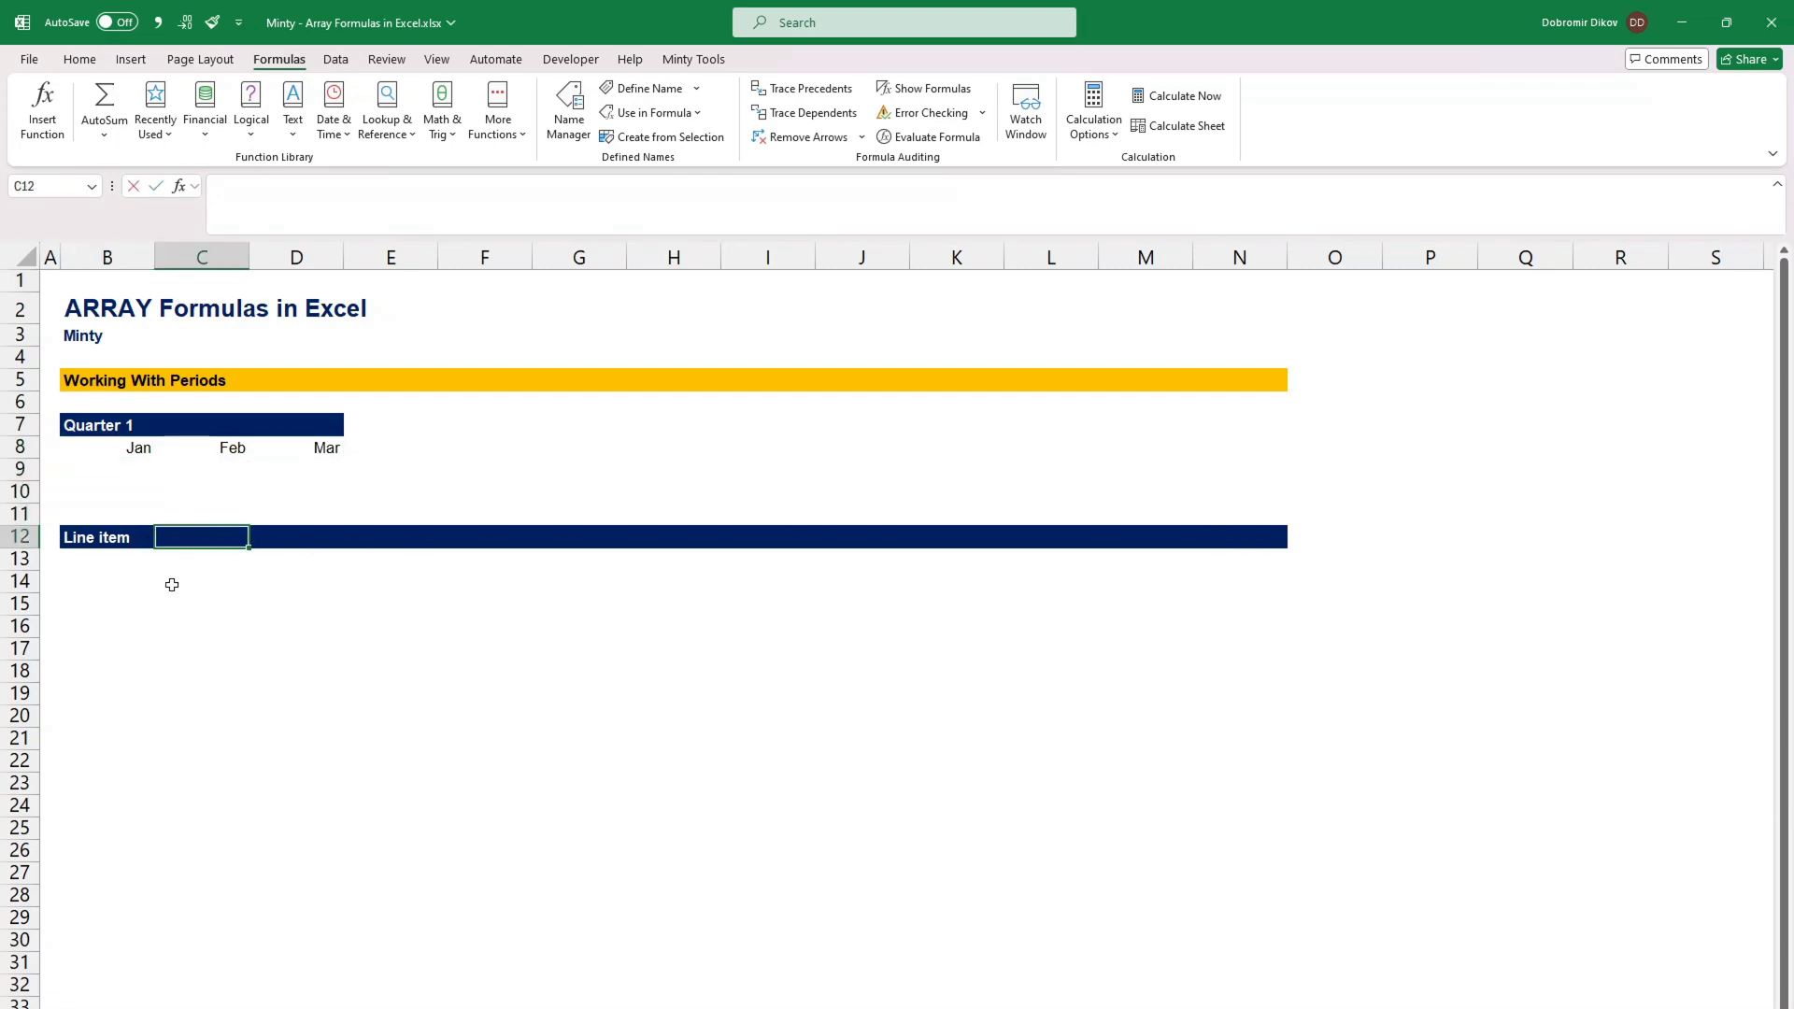
Step: Enter =TEXT(DATE(YEAR(TODAY()),SEQUENCE(1,12),1),"mmm") in C12 to spill Jan through Dec
{"action": "type", "text": "="}
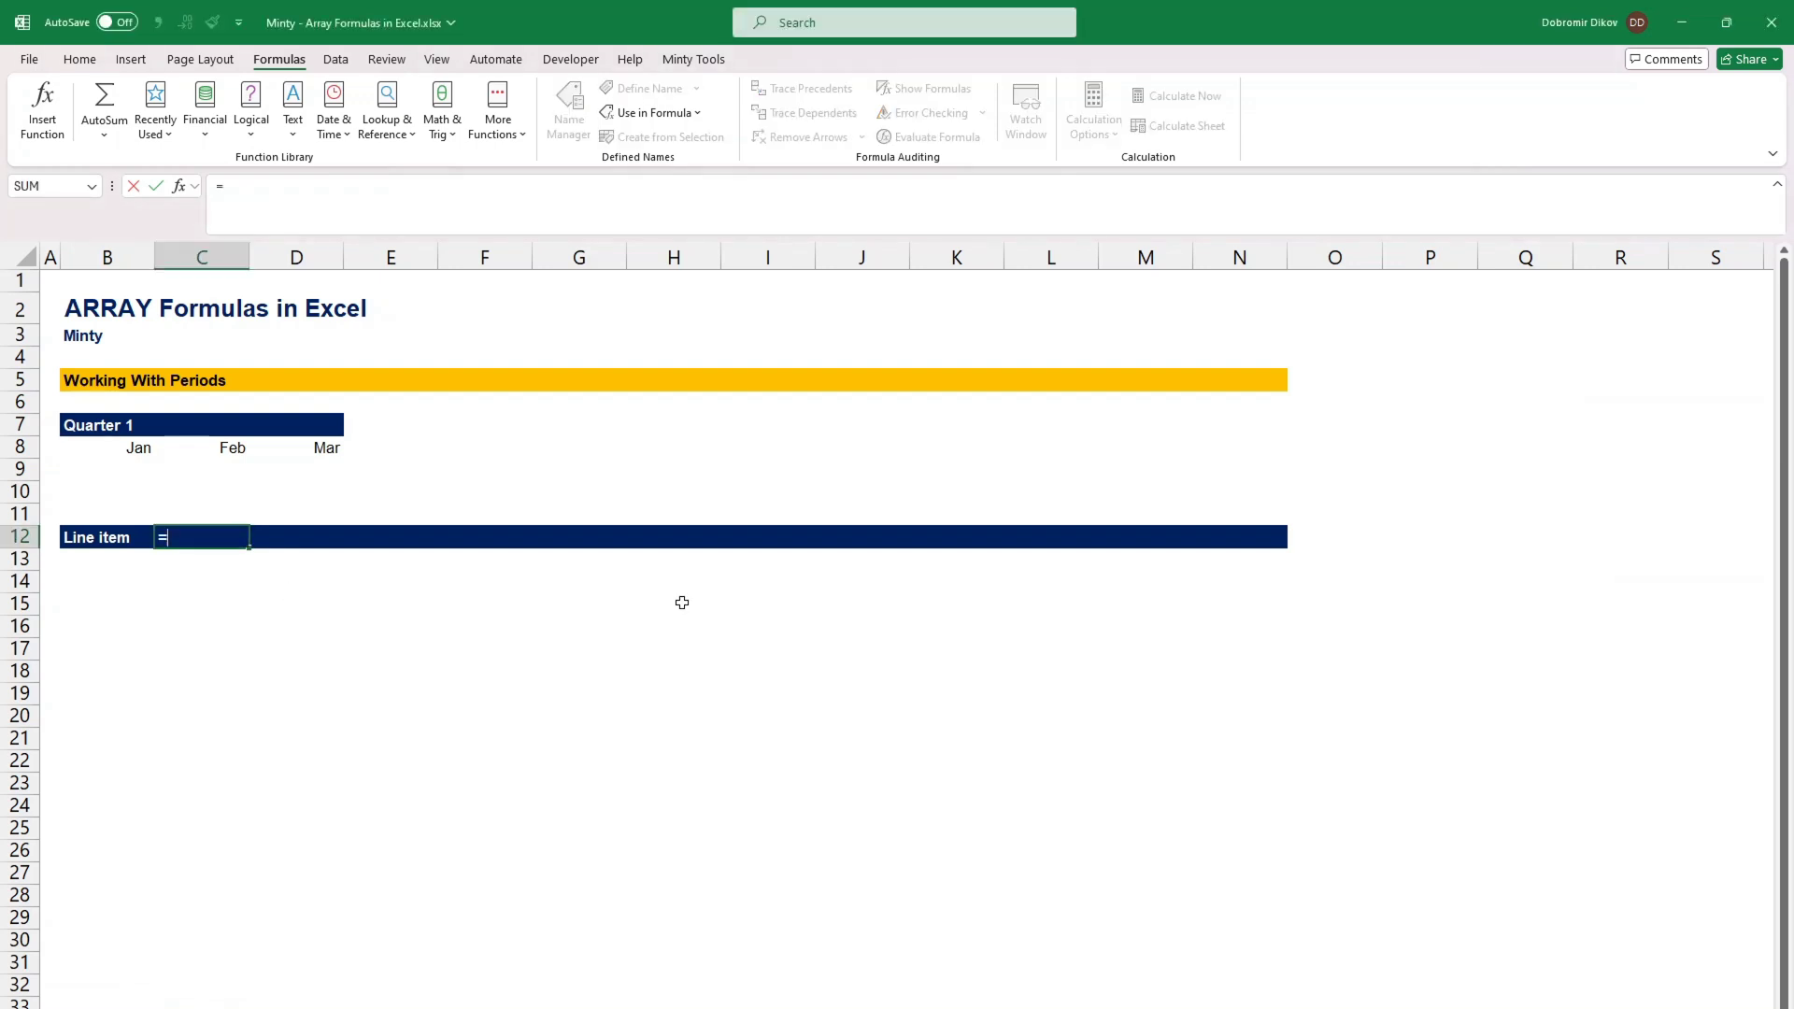
{"action": "type", "text": "text("}
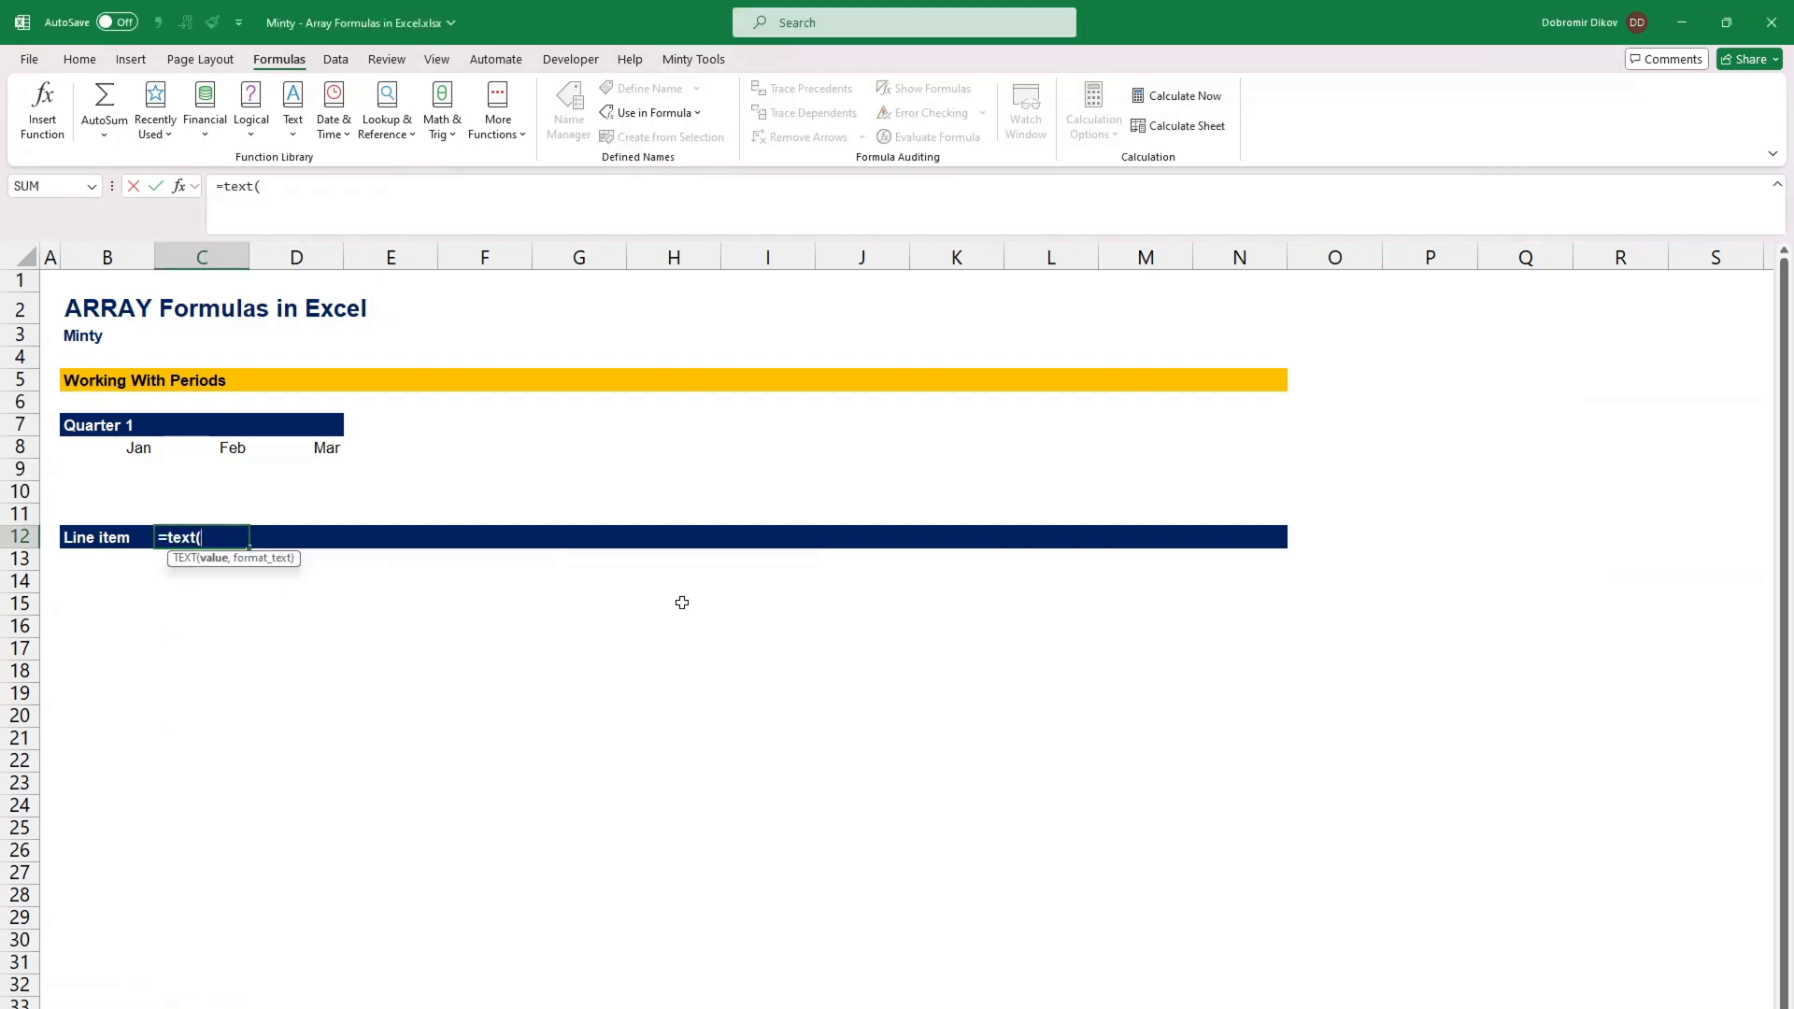
{"action": "type", "text": "date("}
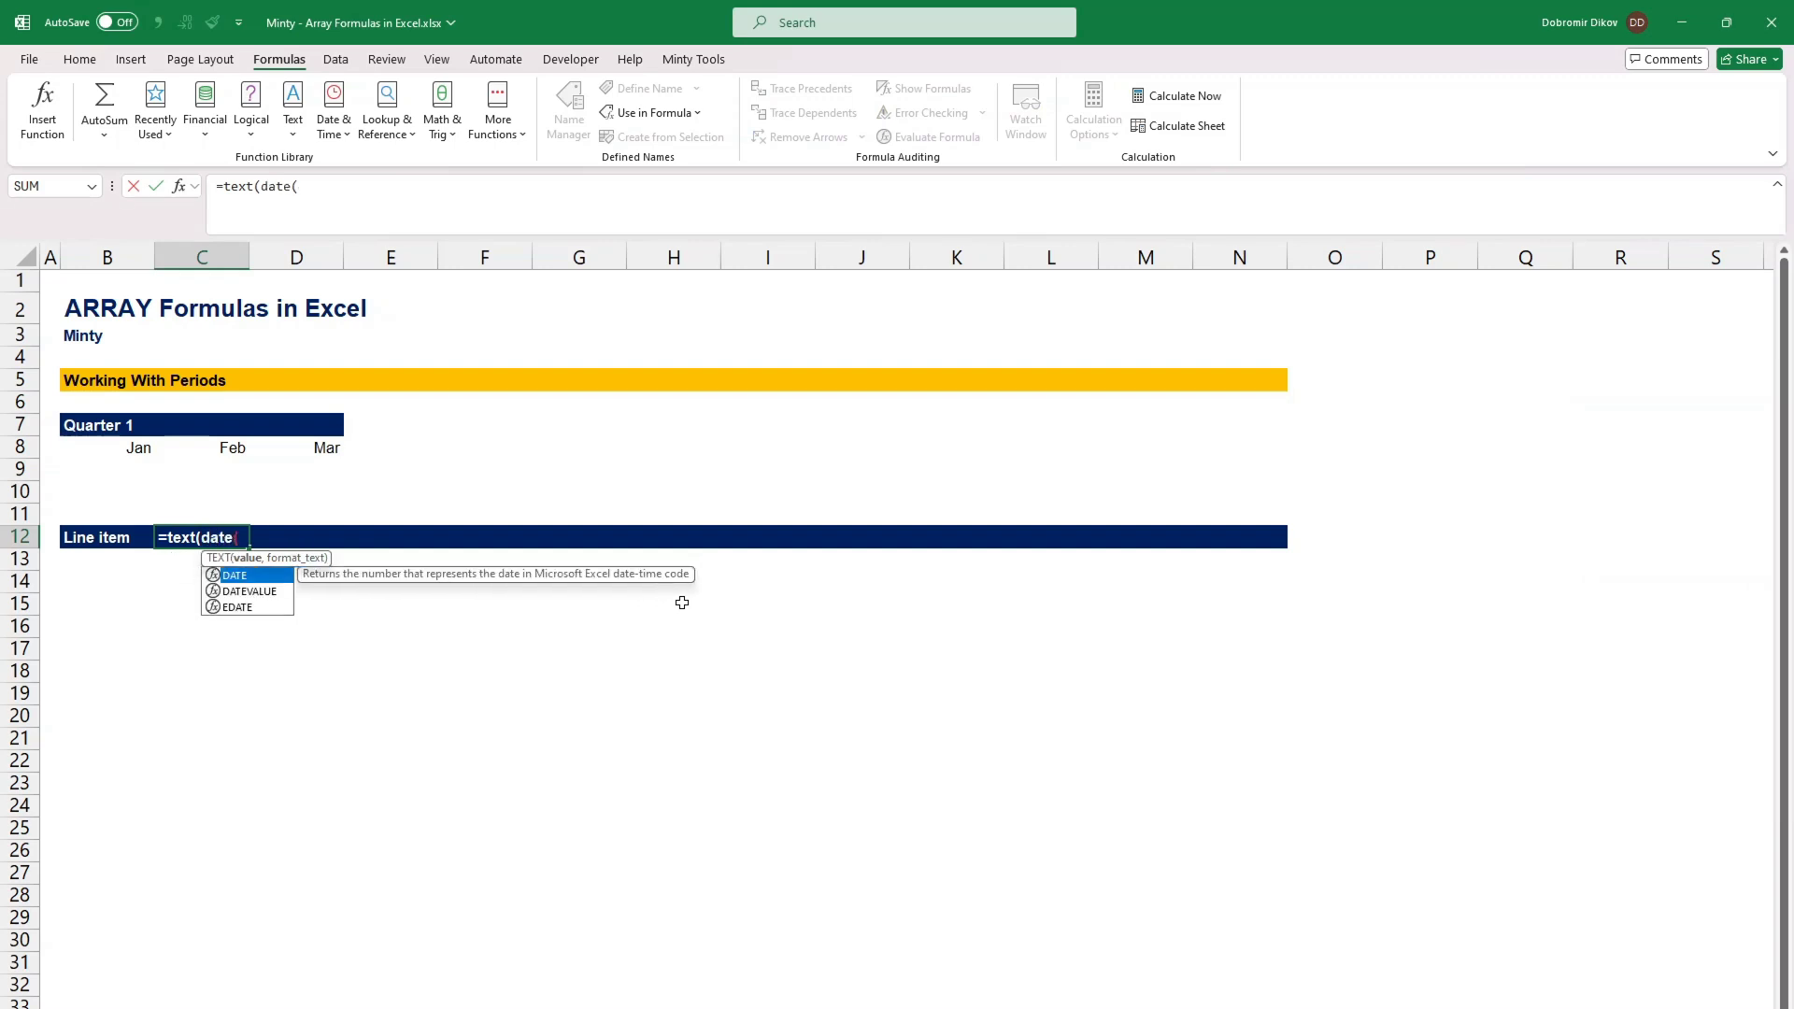
{"action": "type", "text": "(y"}
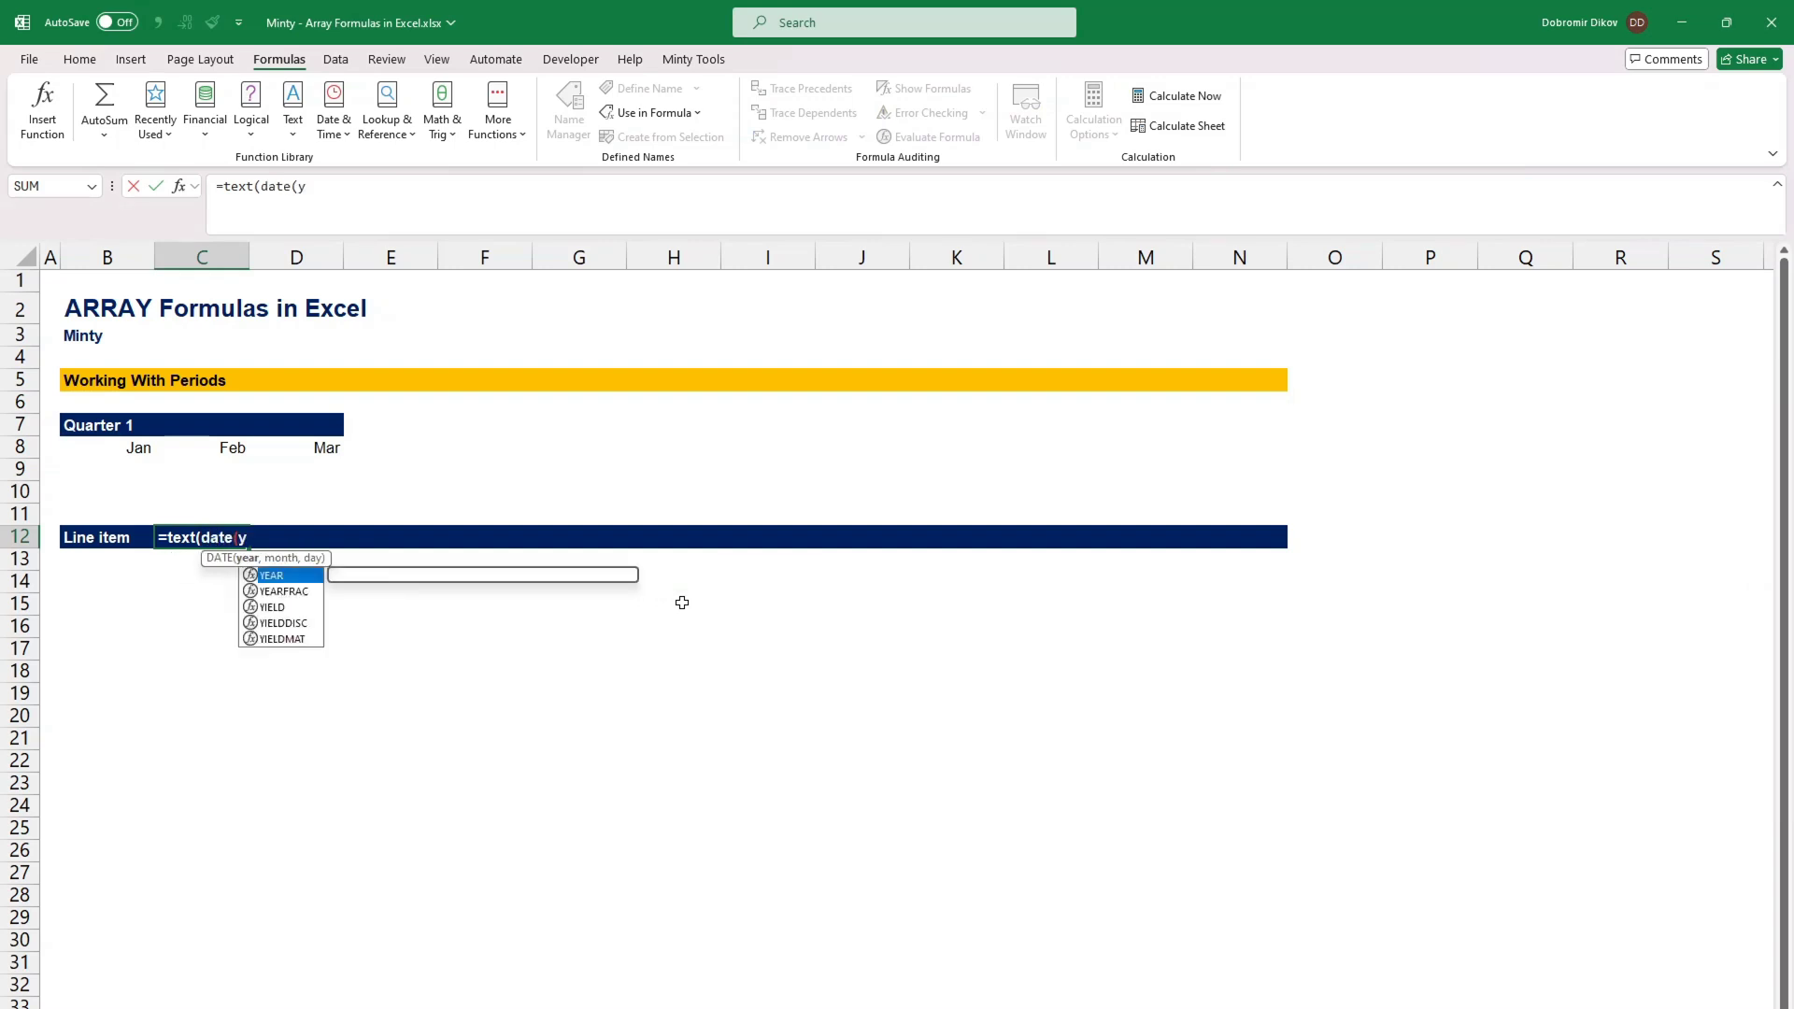
{"action": "type", "text": "ear(toda"}
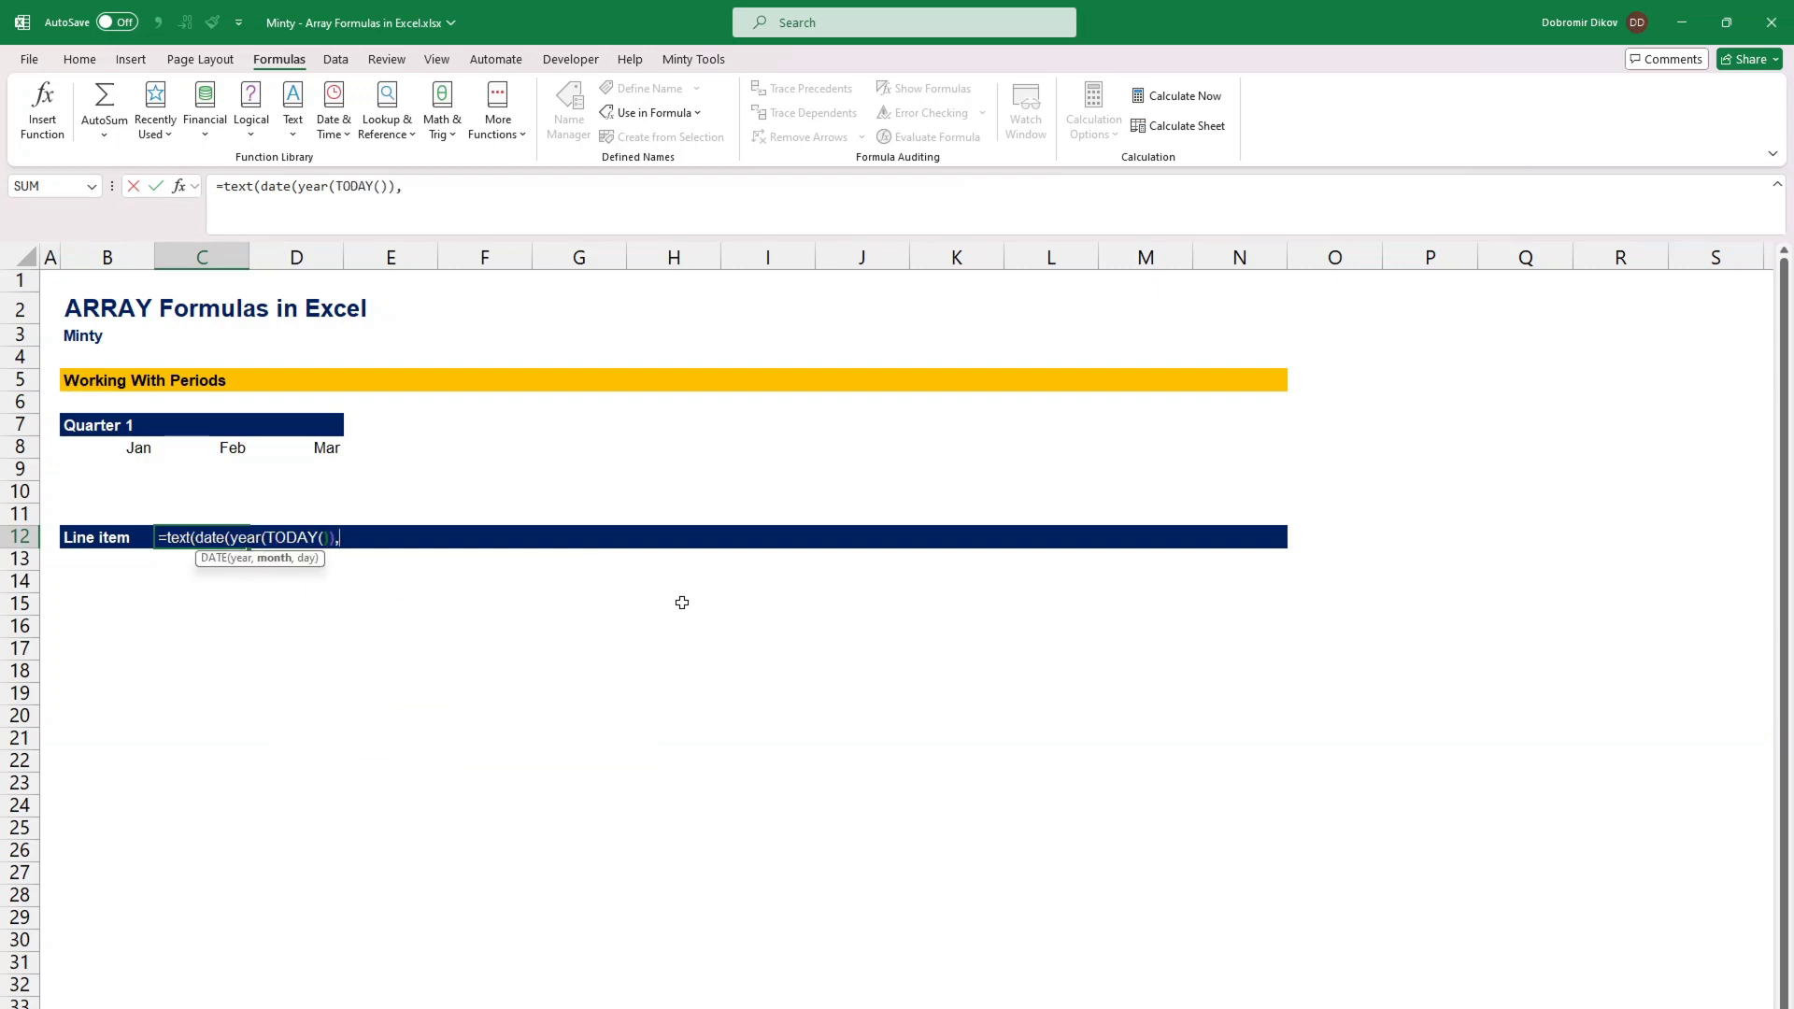
{"action": "type", "text": "SEQUENCE("}
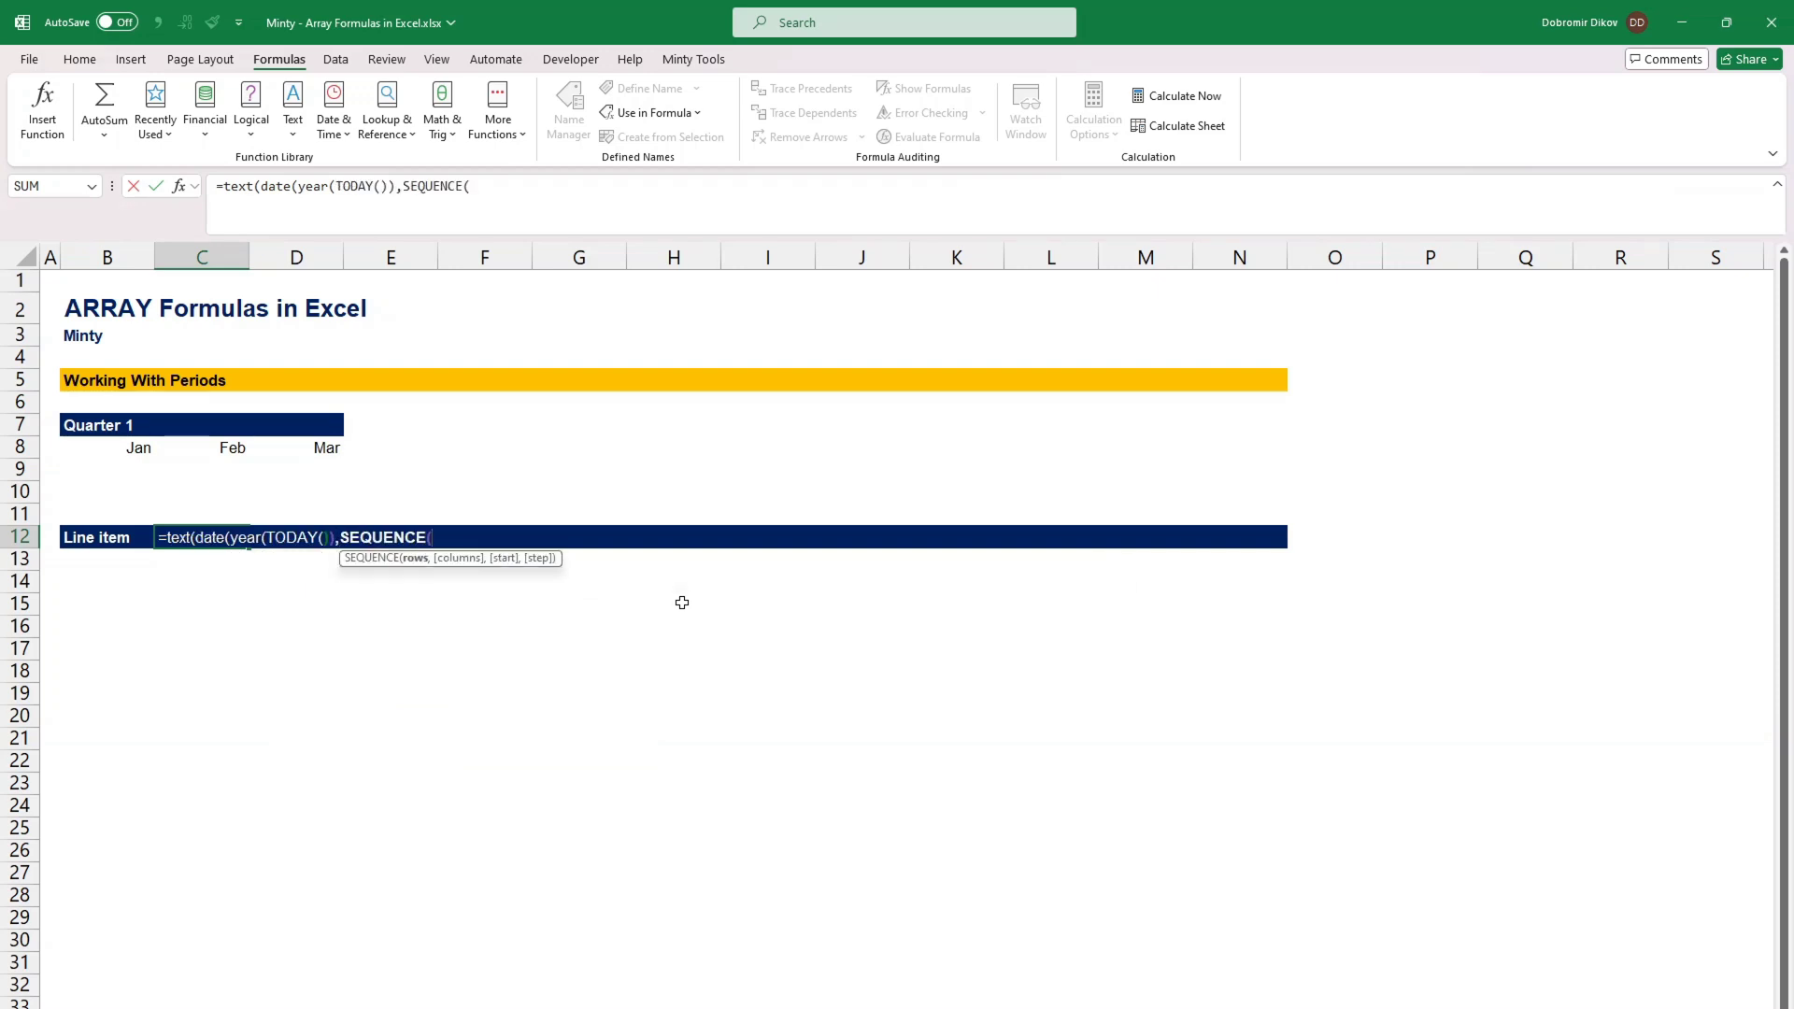
{"action": "type", "text": "1,"}
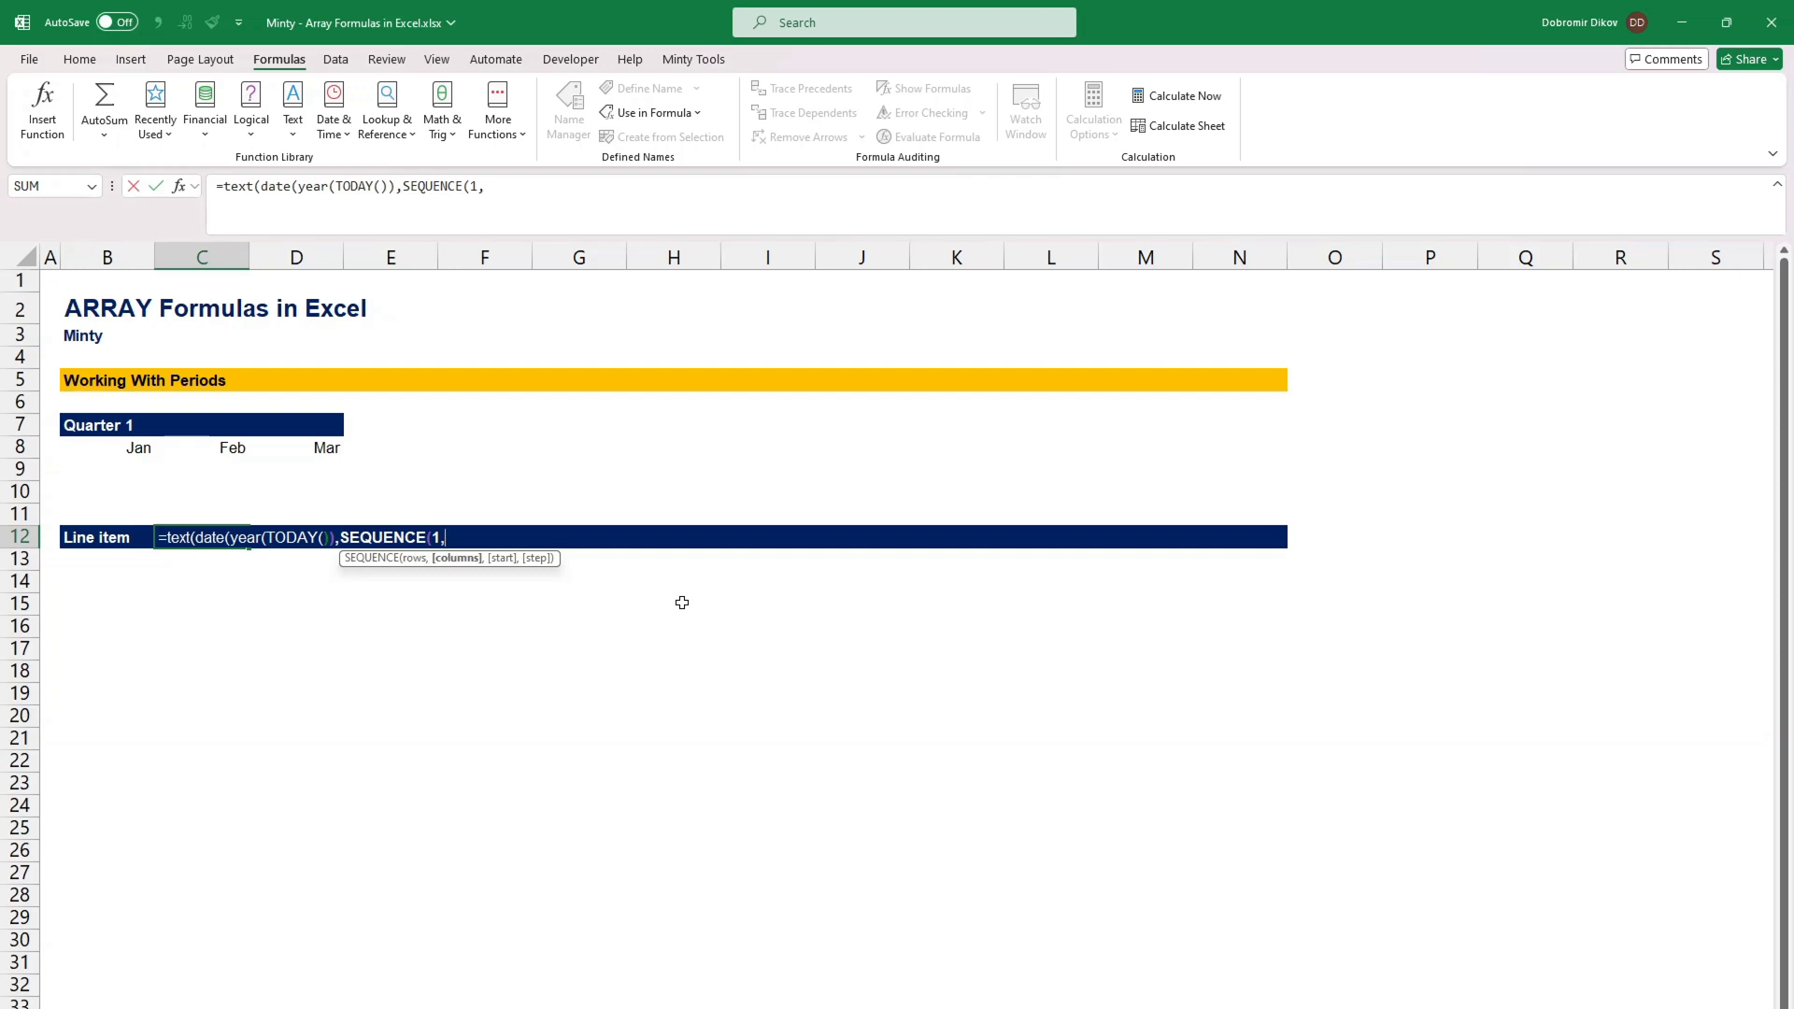
{"action": "type", "text": "12)"}
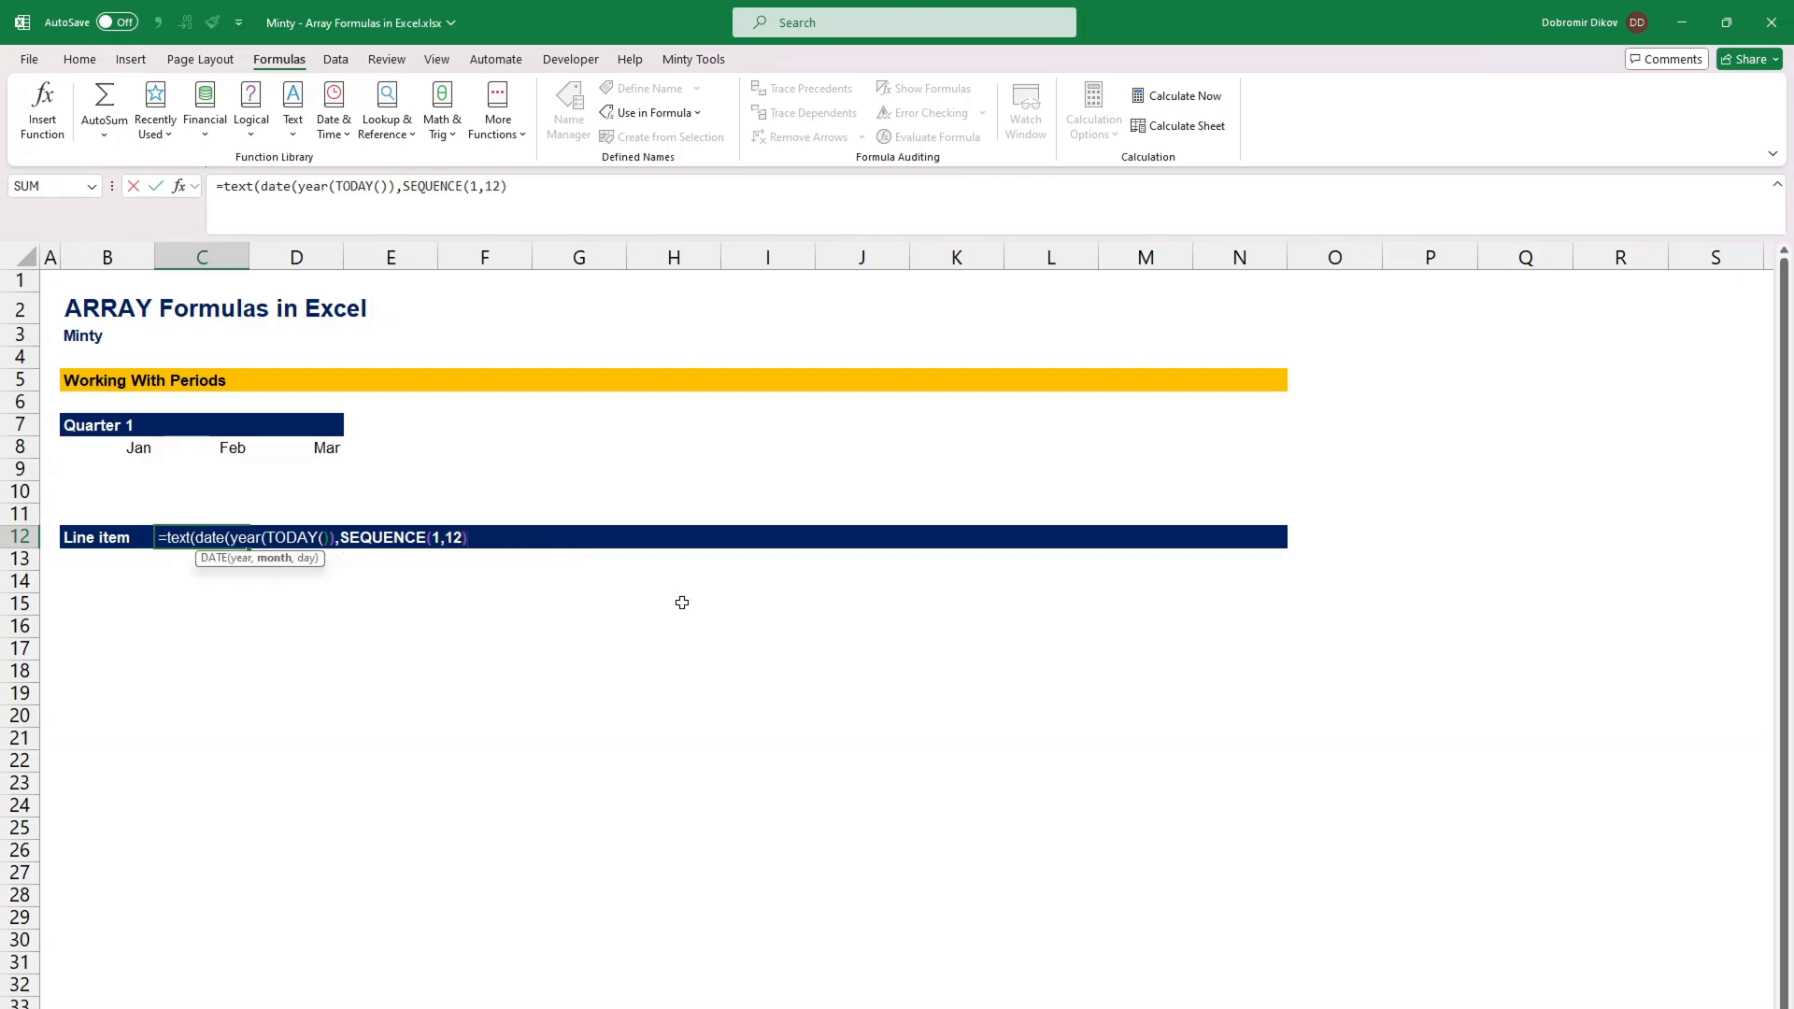
{"action": "type", "text": ","}
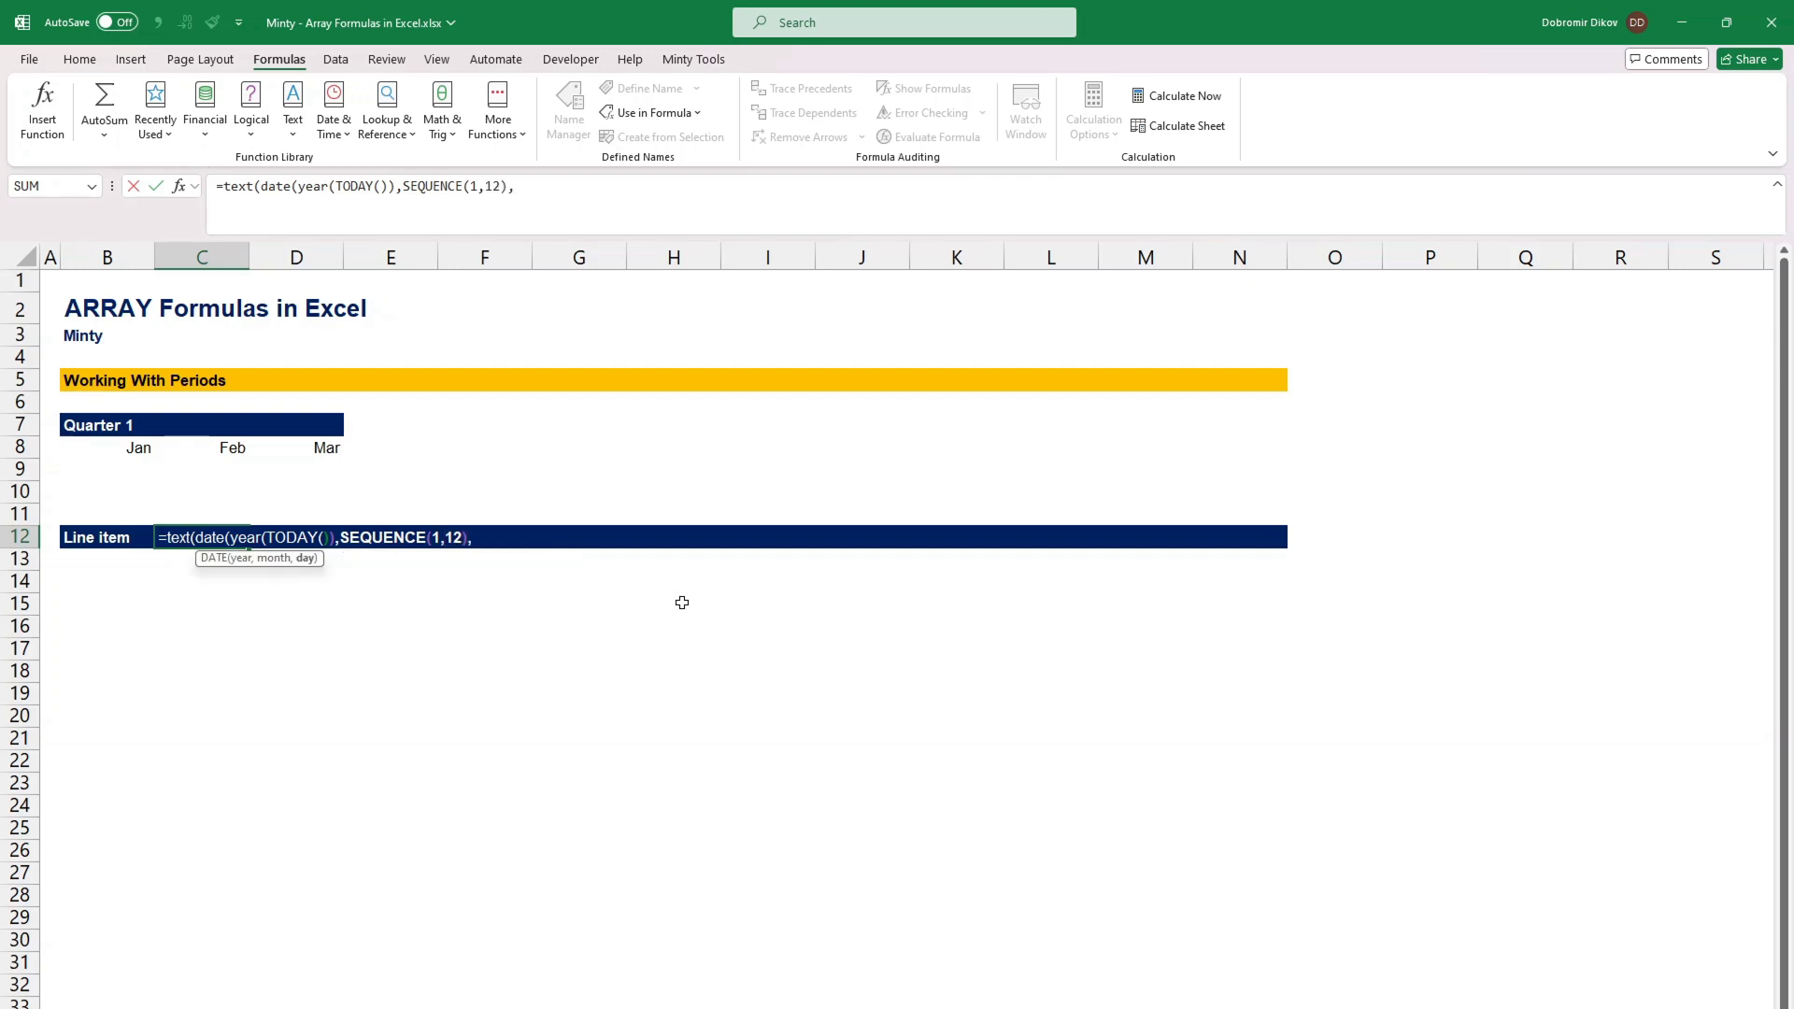
{"action": "type", "text": "1"}
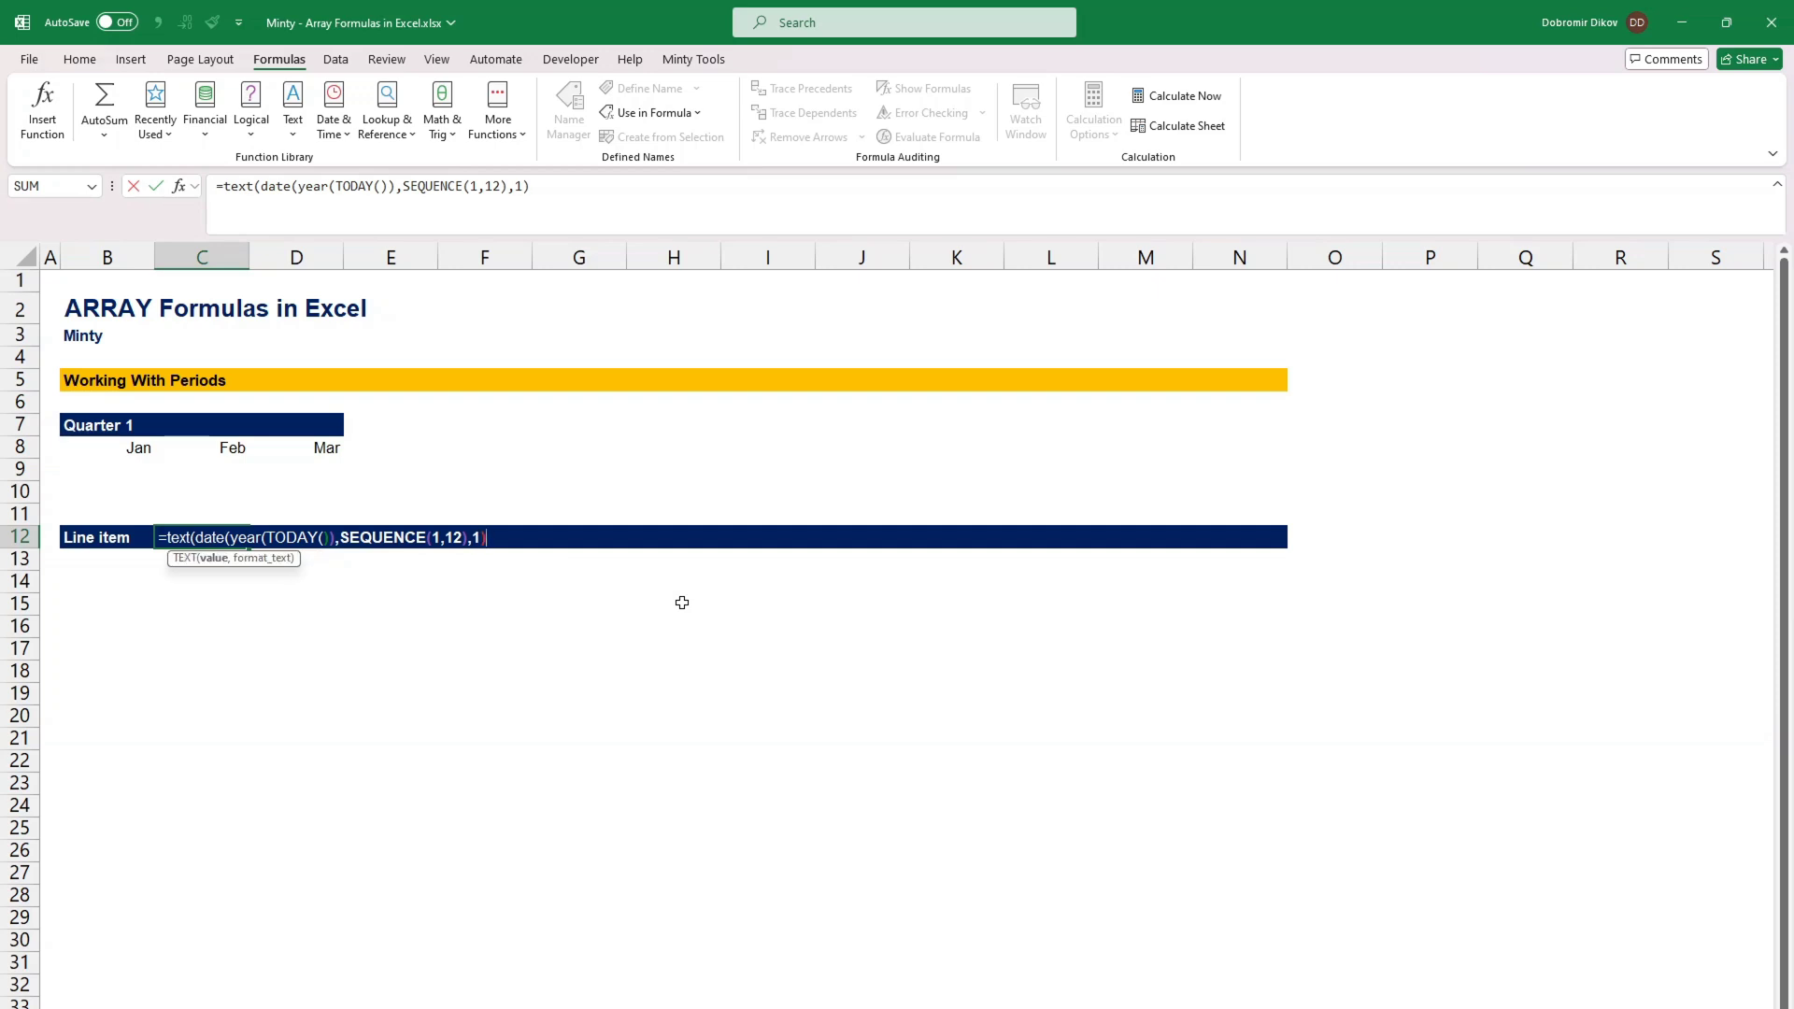
{"action": "type", "text": ","}
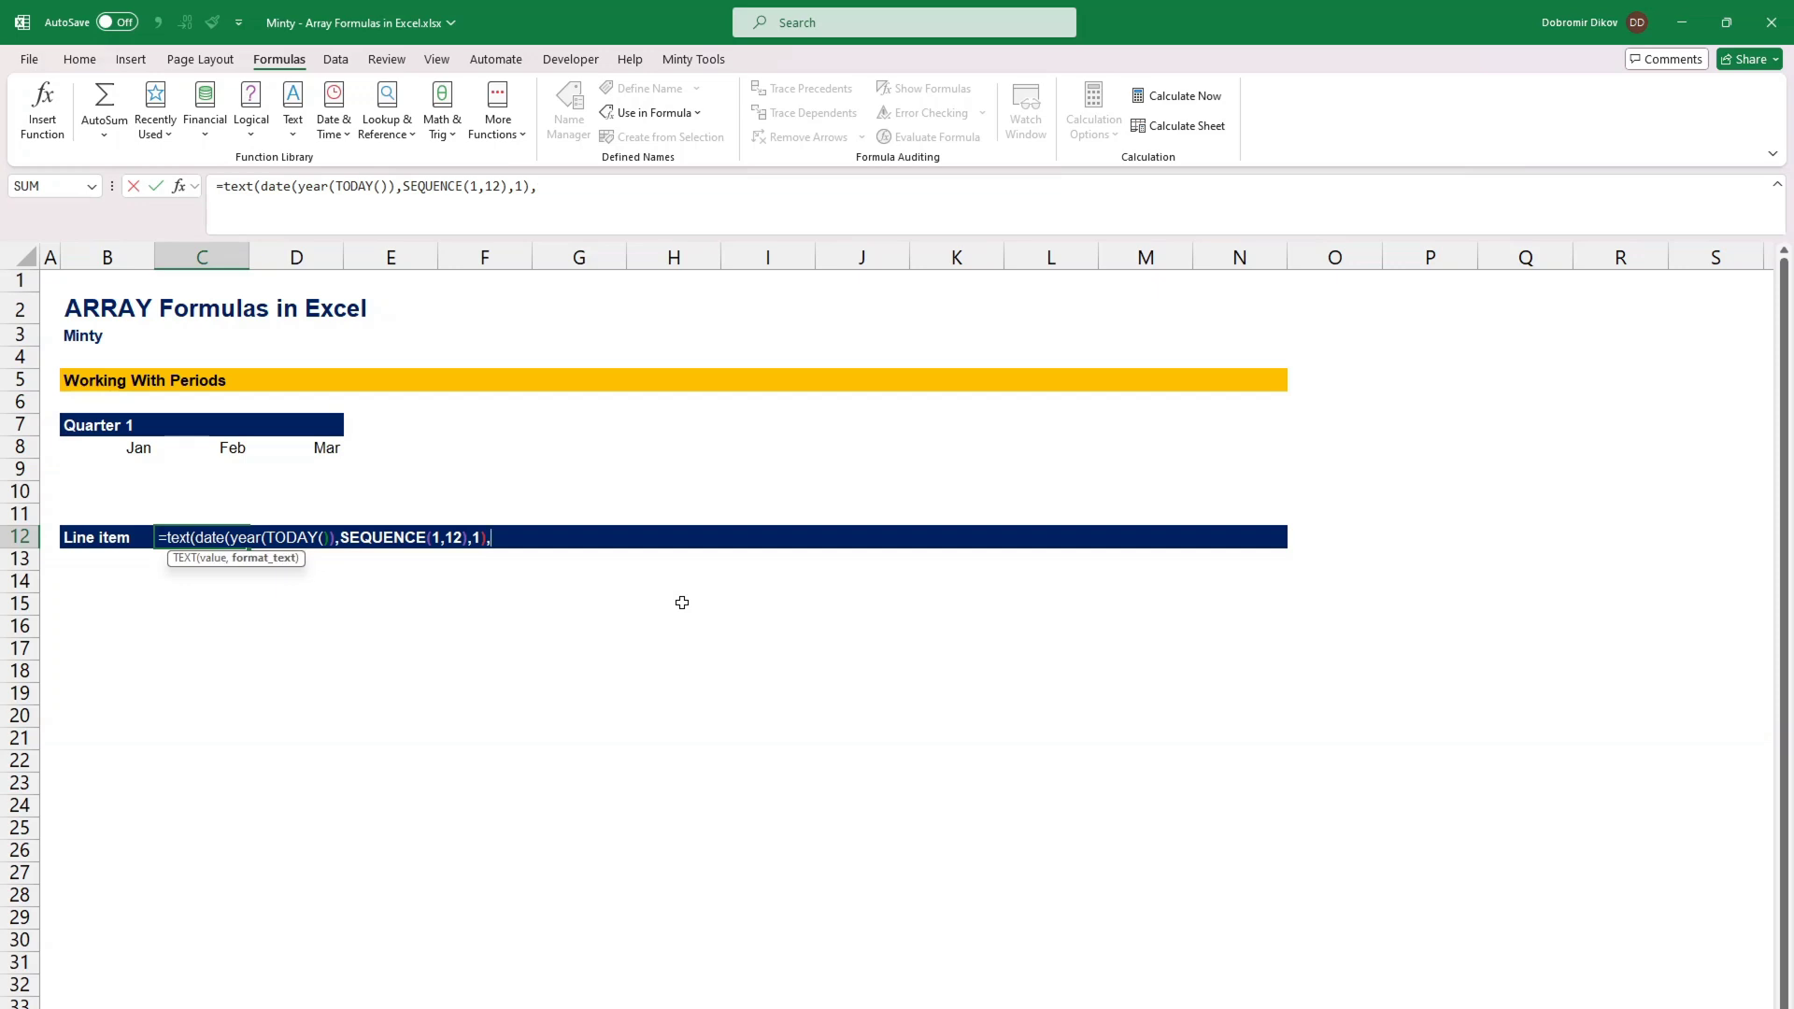
{"action": "type", "text": "\""}
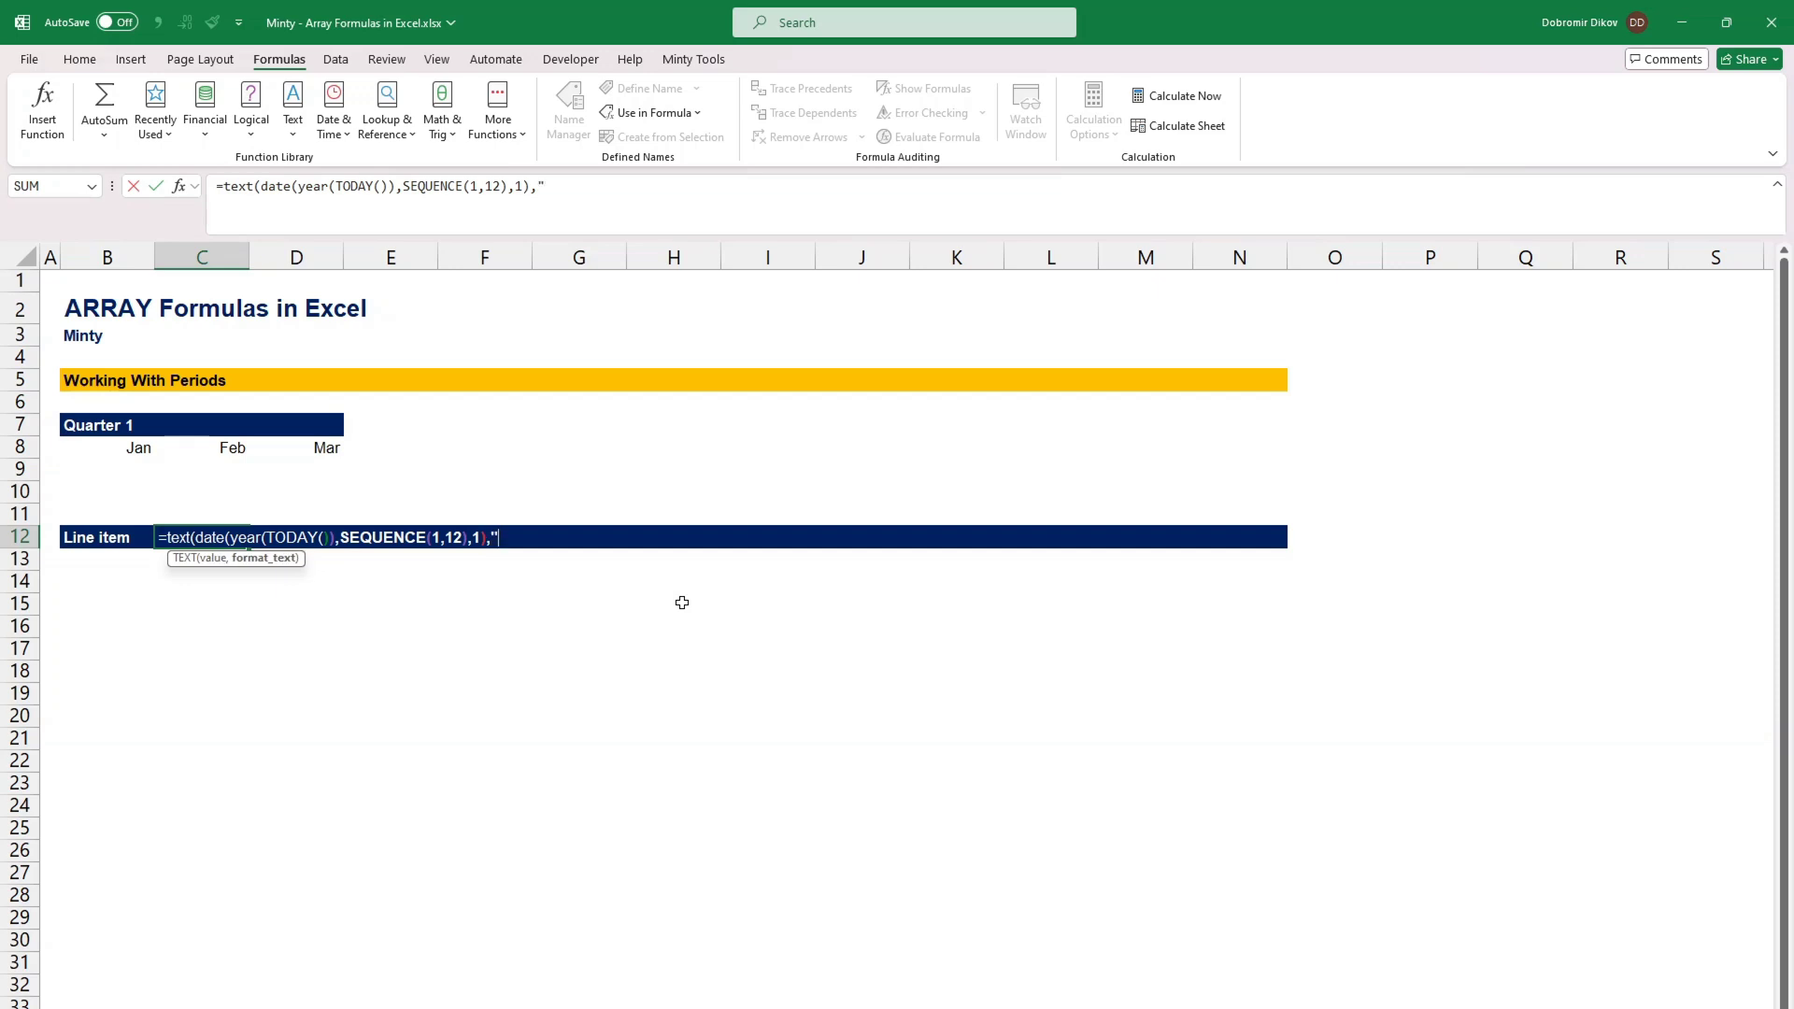
{"action": "type", "text": "mmm\""}
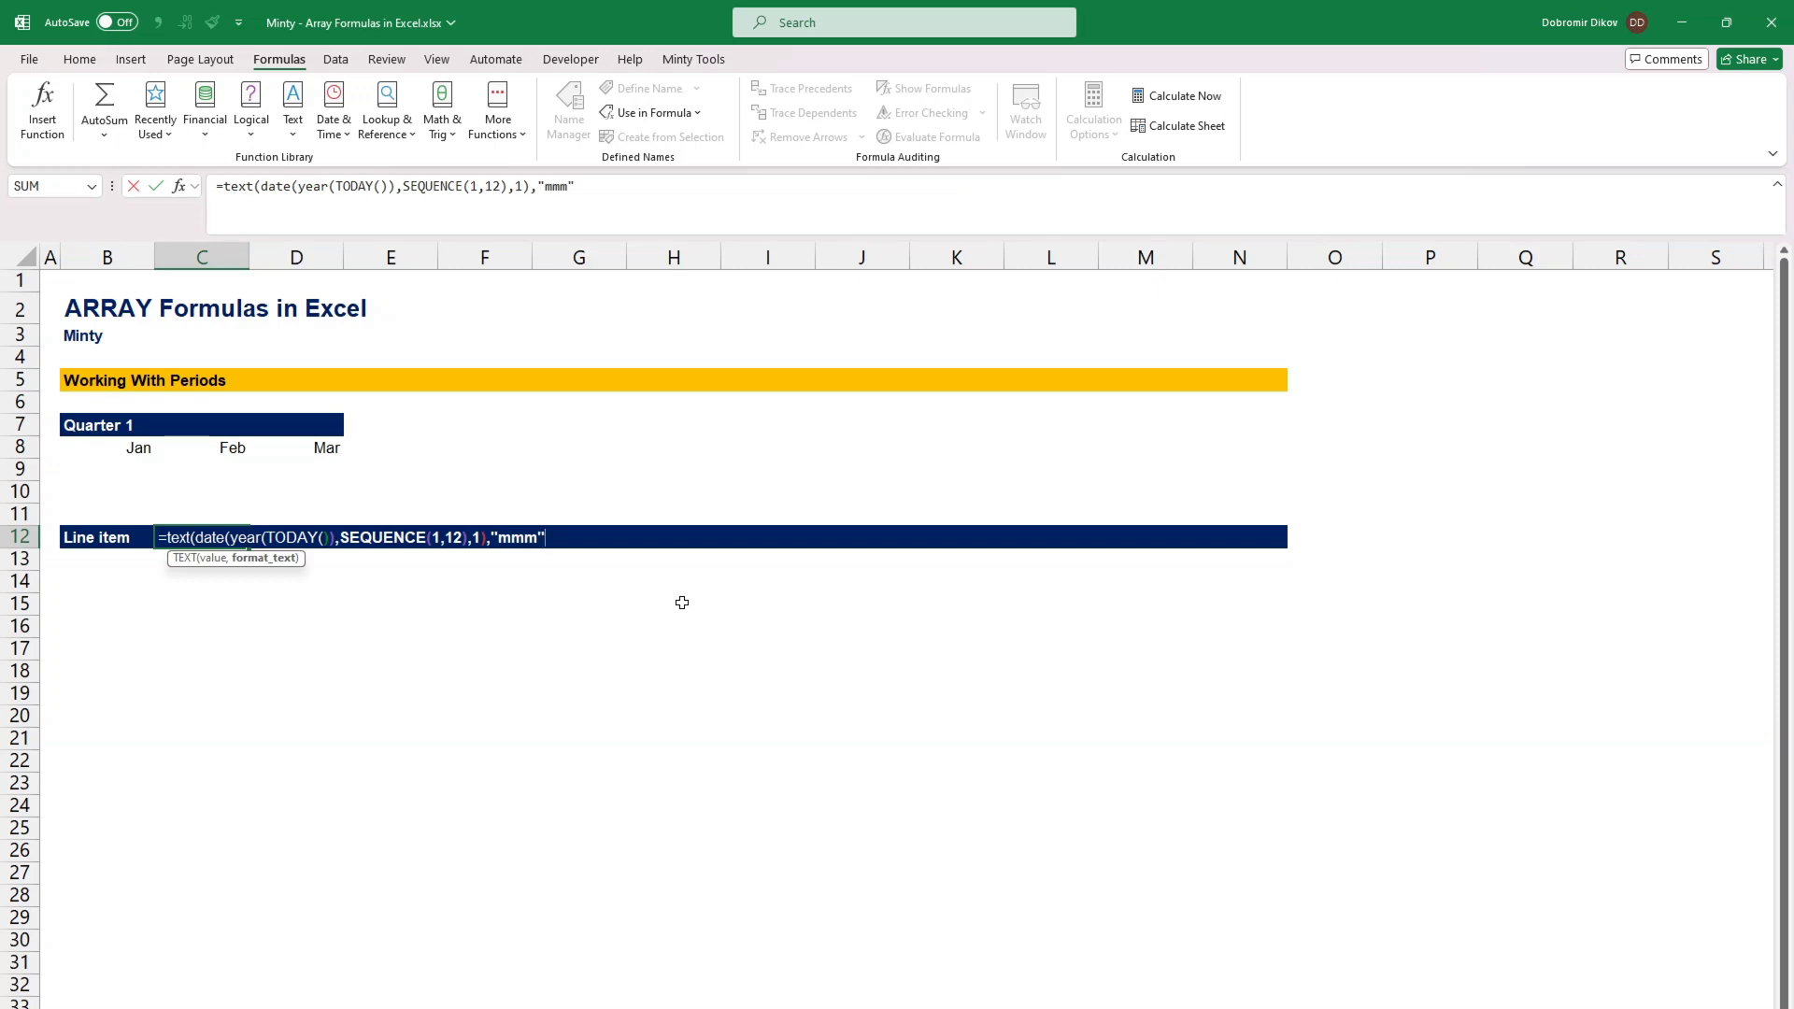
{"action": "key", "text": "Enter"}
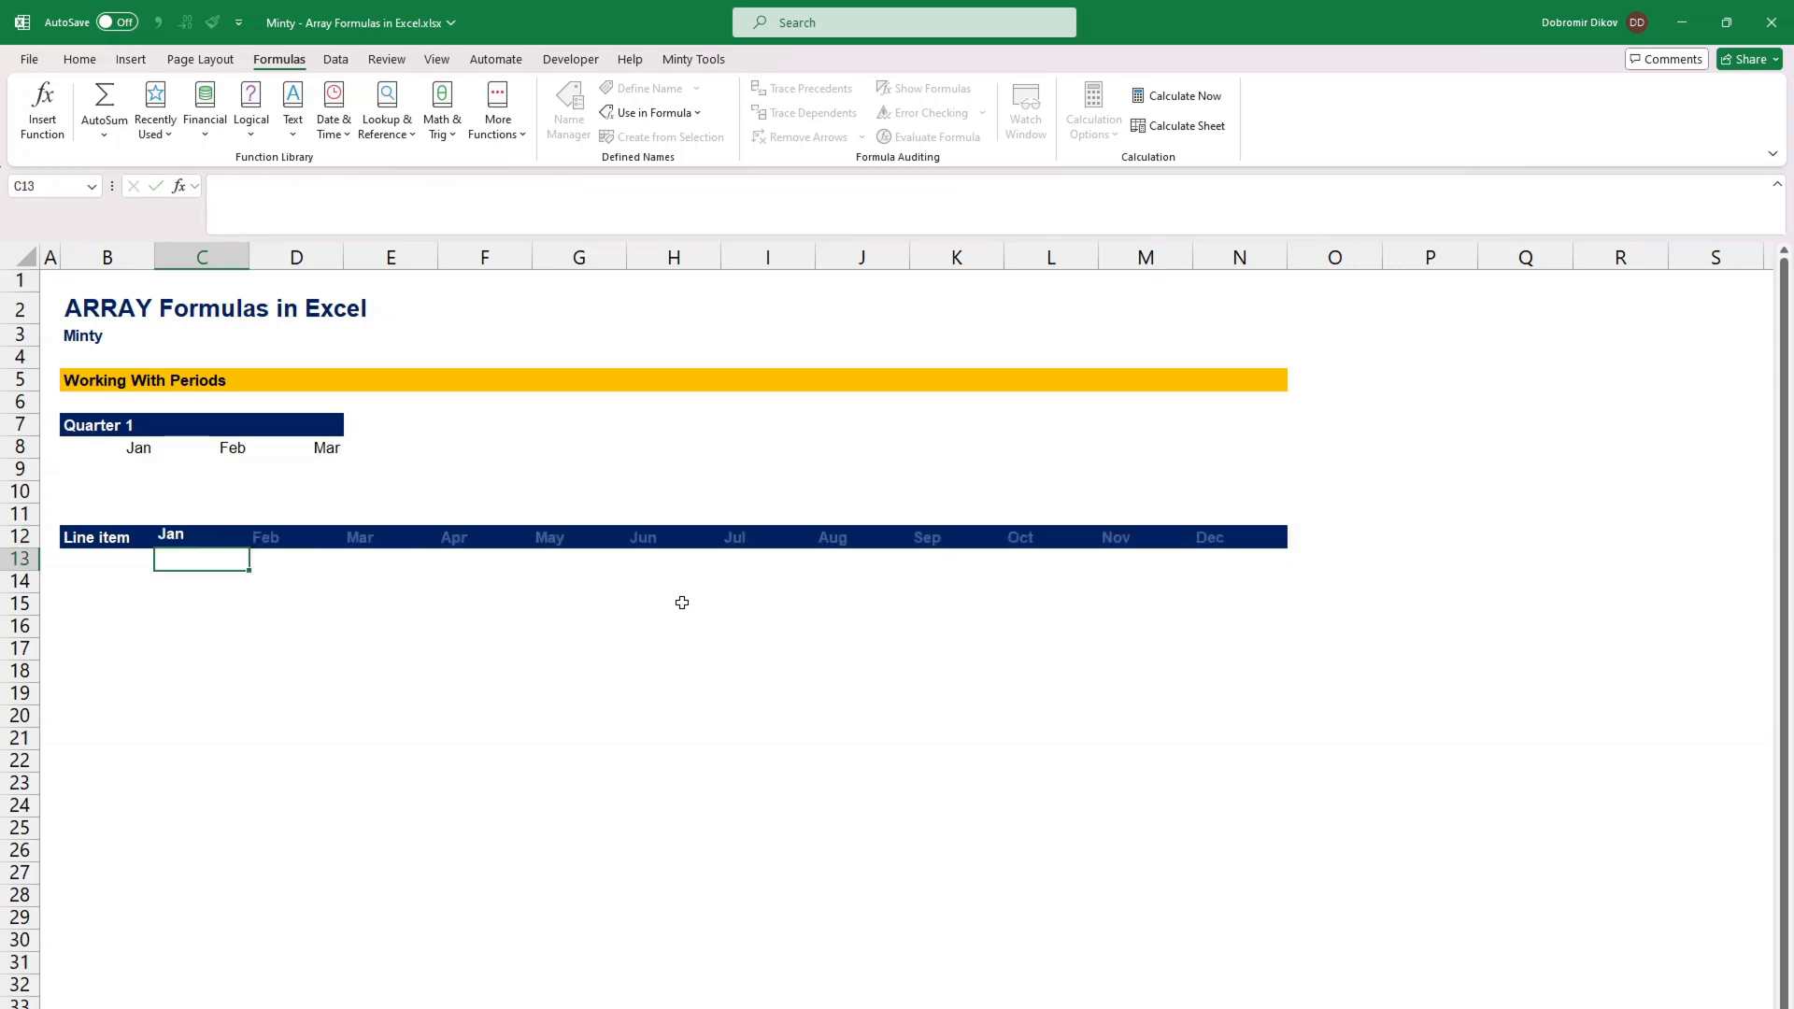
{"action": "left_click", "coordinate": [672, 536]}
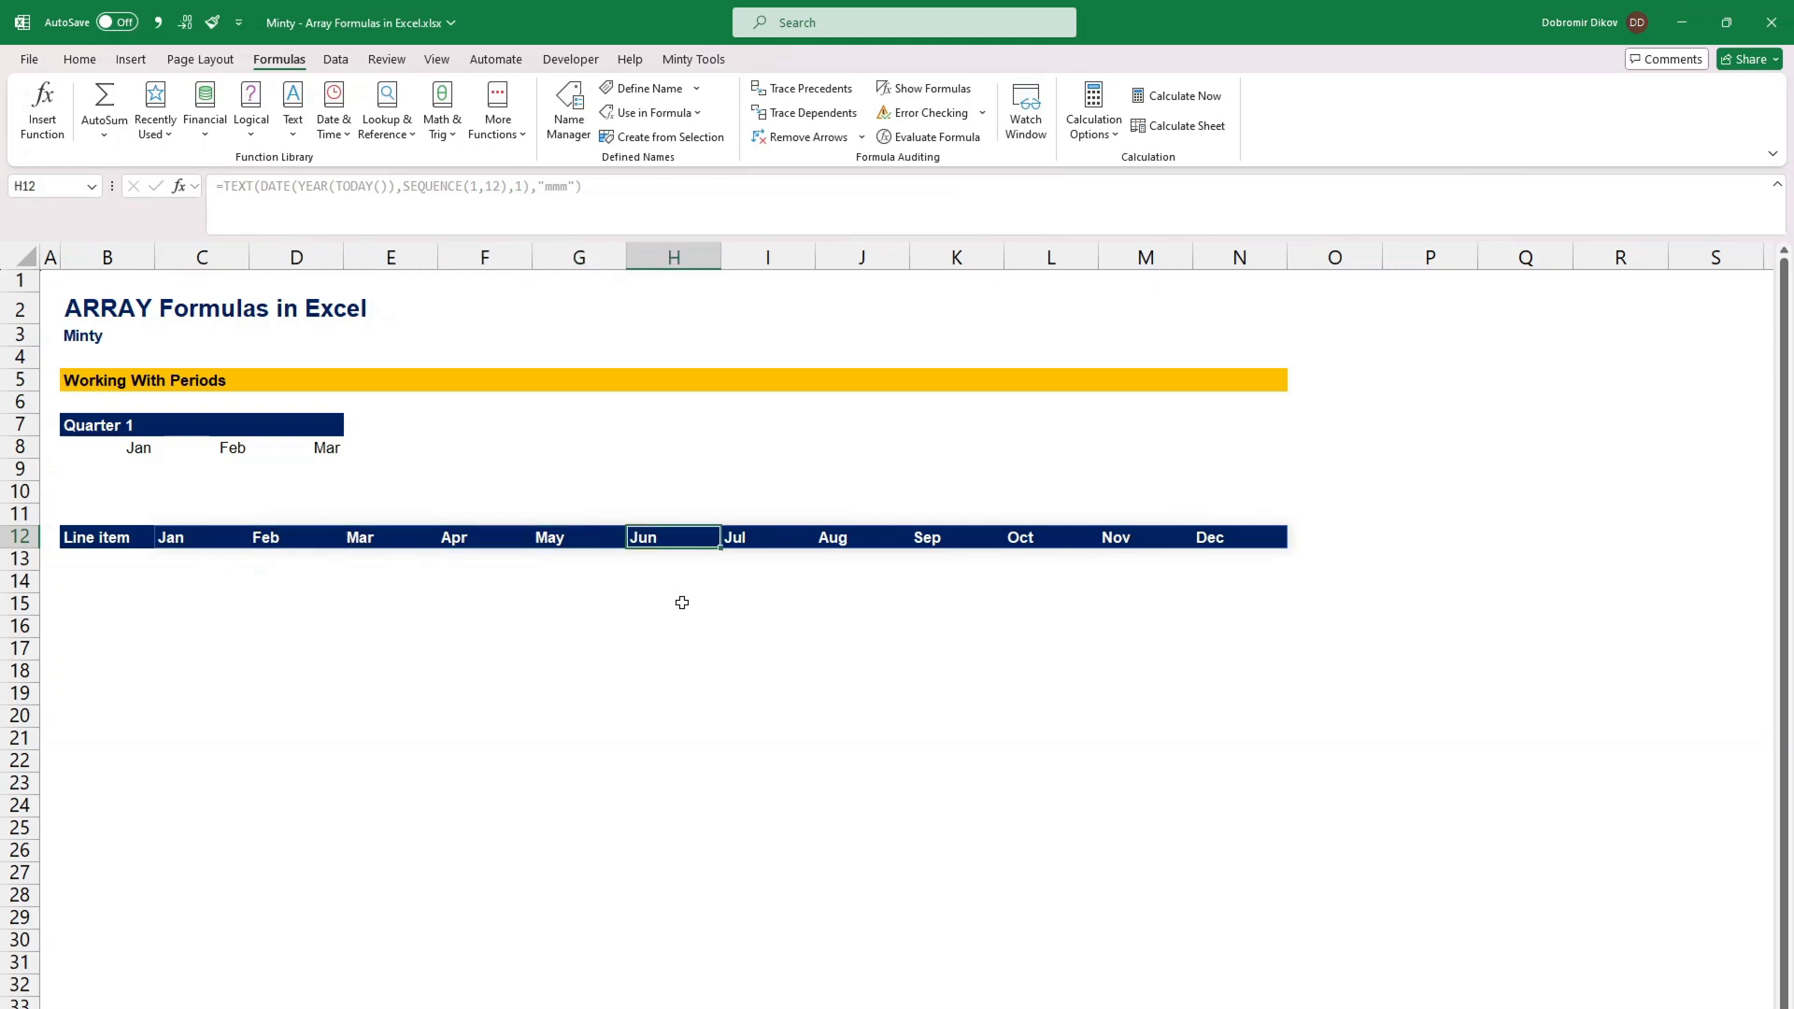
{"action": "left_click", "coordinate": [201, 537]}
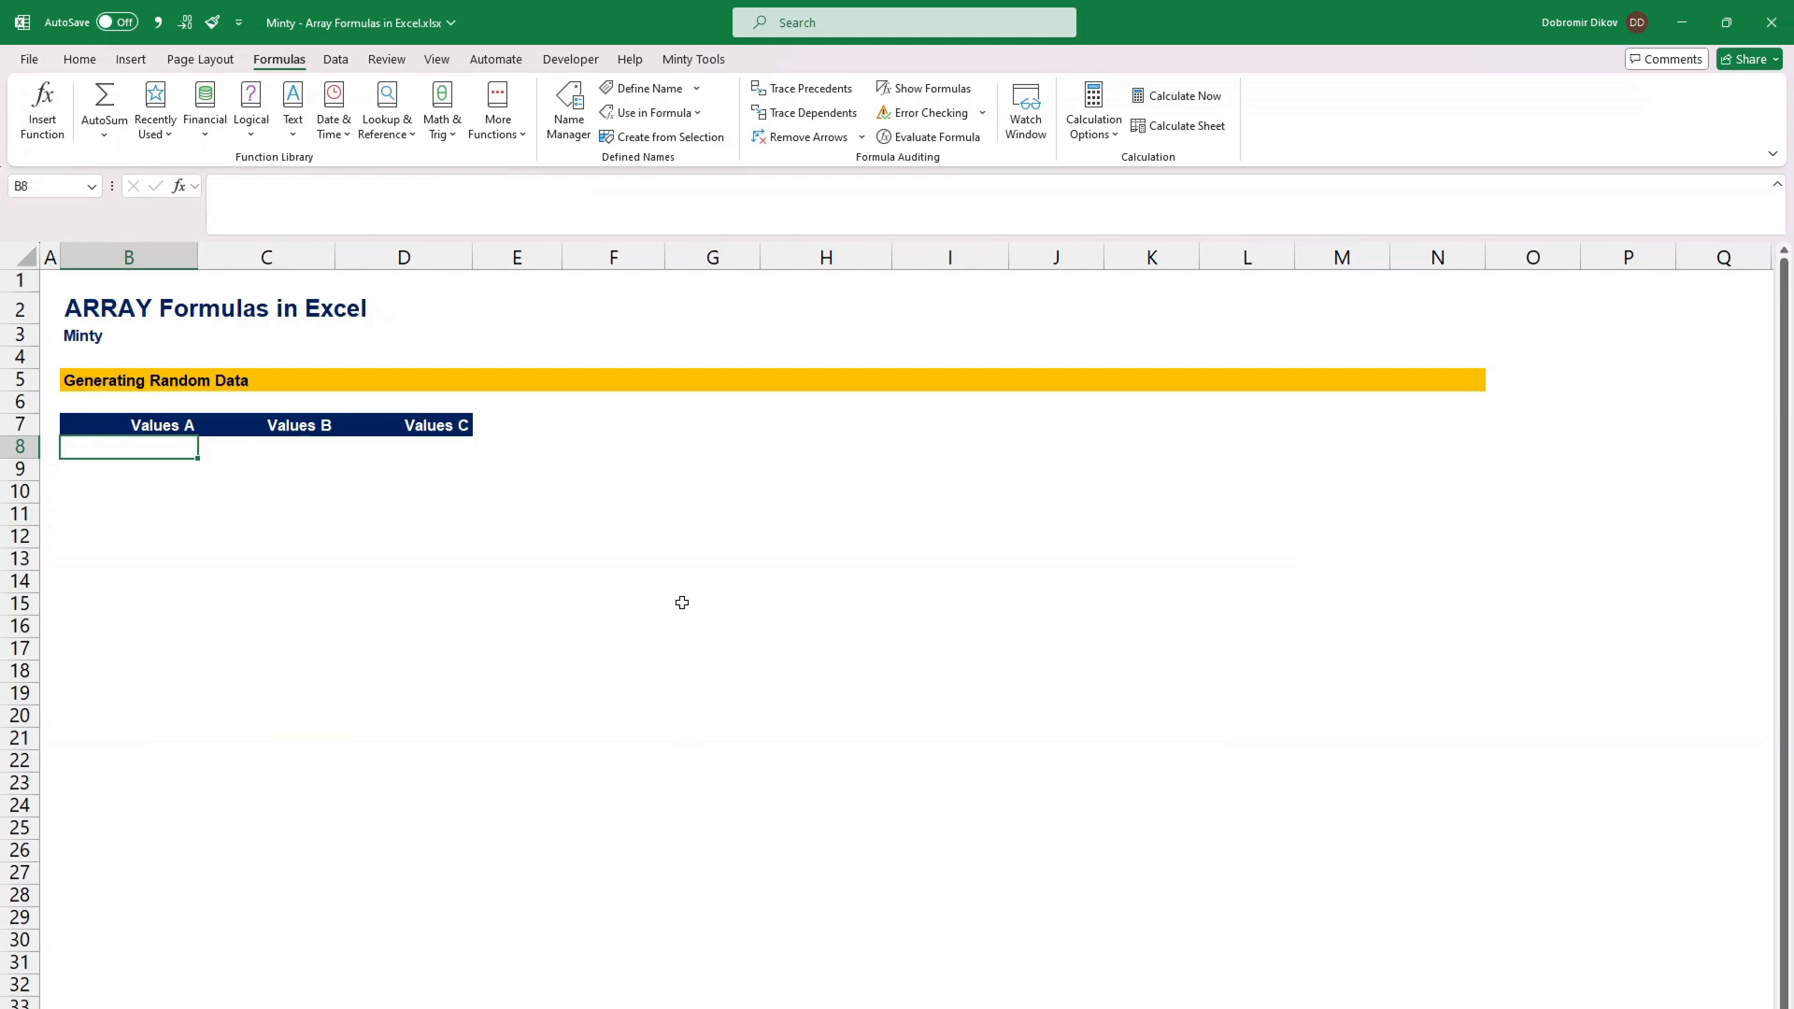
Step: Enter =SEQUENCE(10,3,RANDBETWEEN(1000,5000),RANDBETWEEN(1000,5000))/100 in B8 for random decimals
{"action": "left_click", "coordinate": [693, 59]}
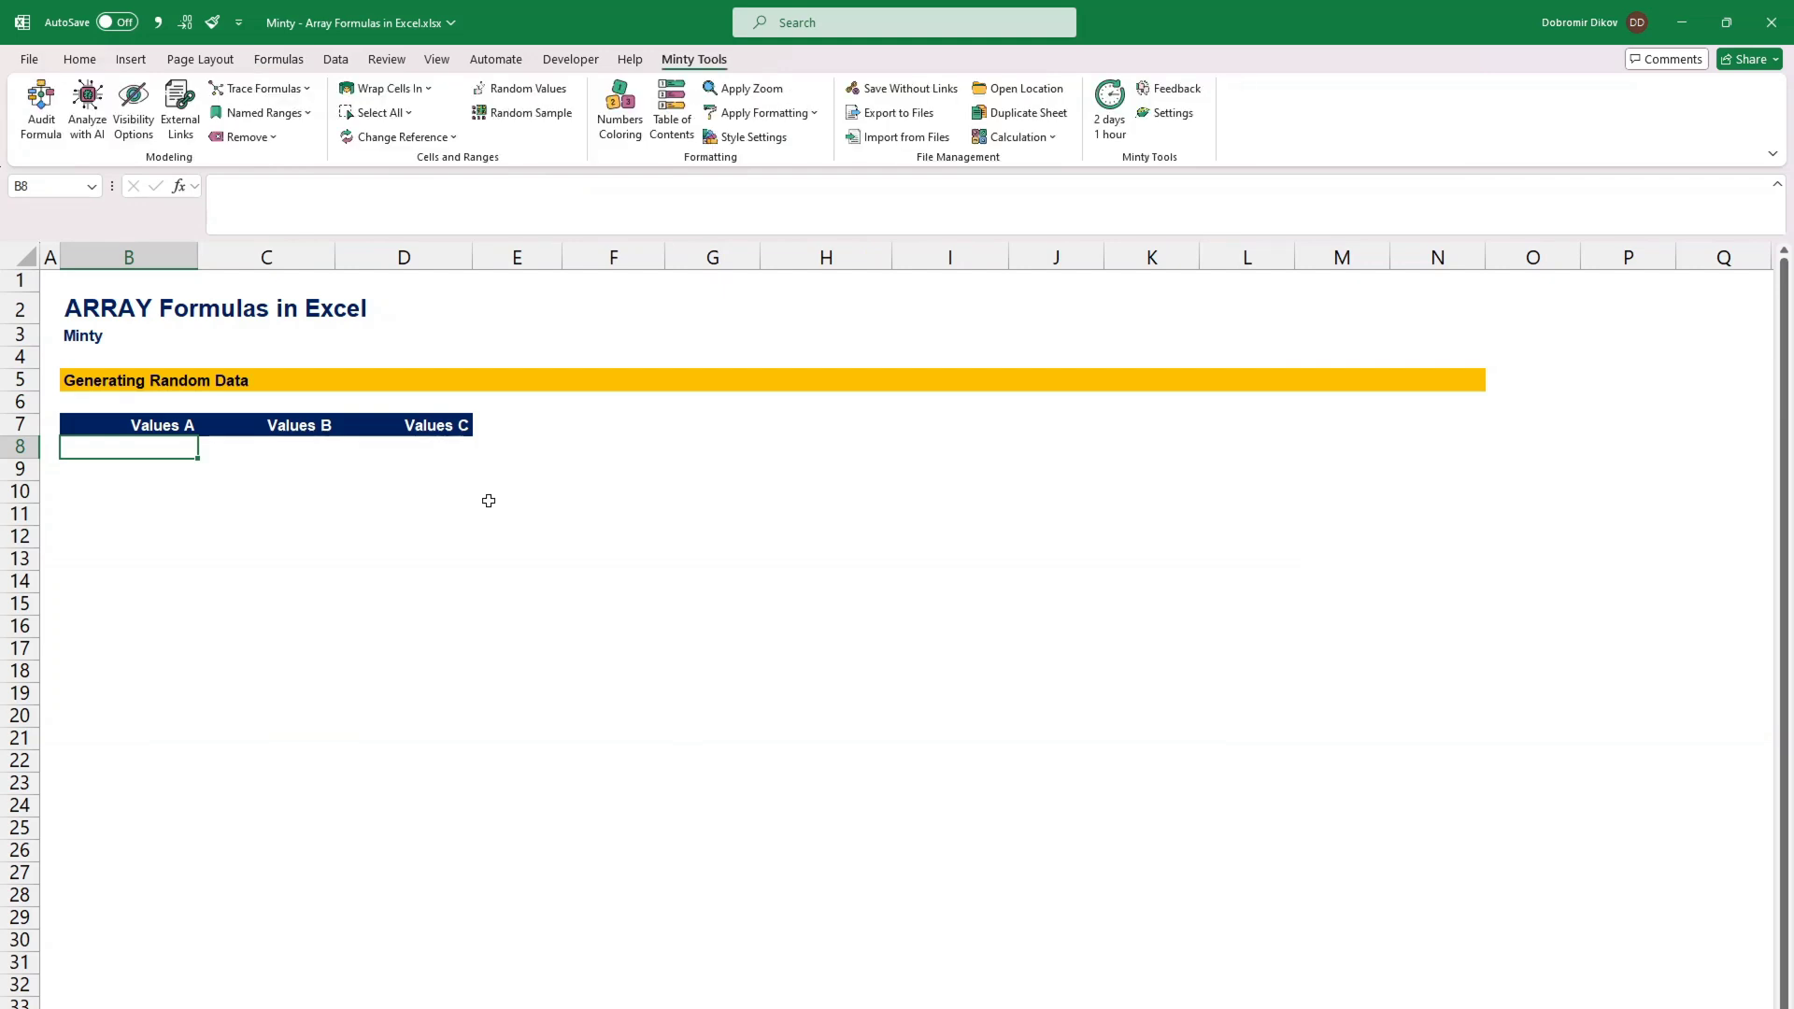
{"action": "type", "text": "=SEQUENCE("}
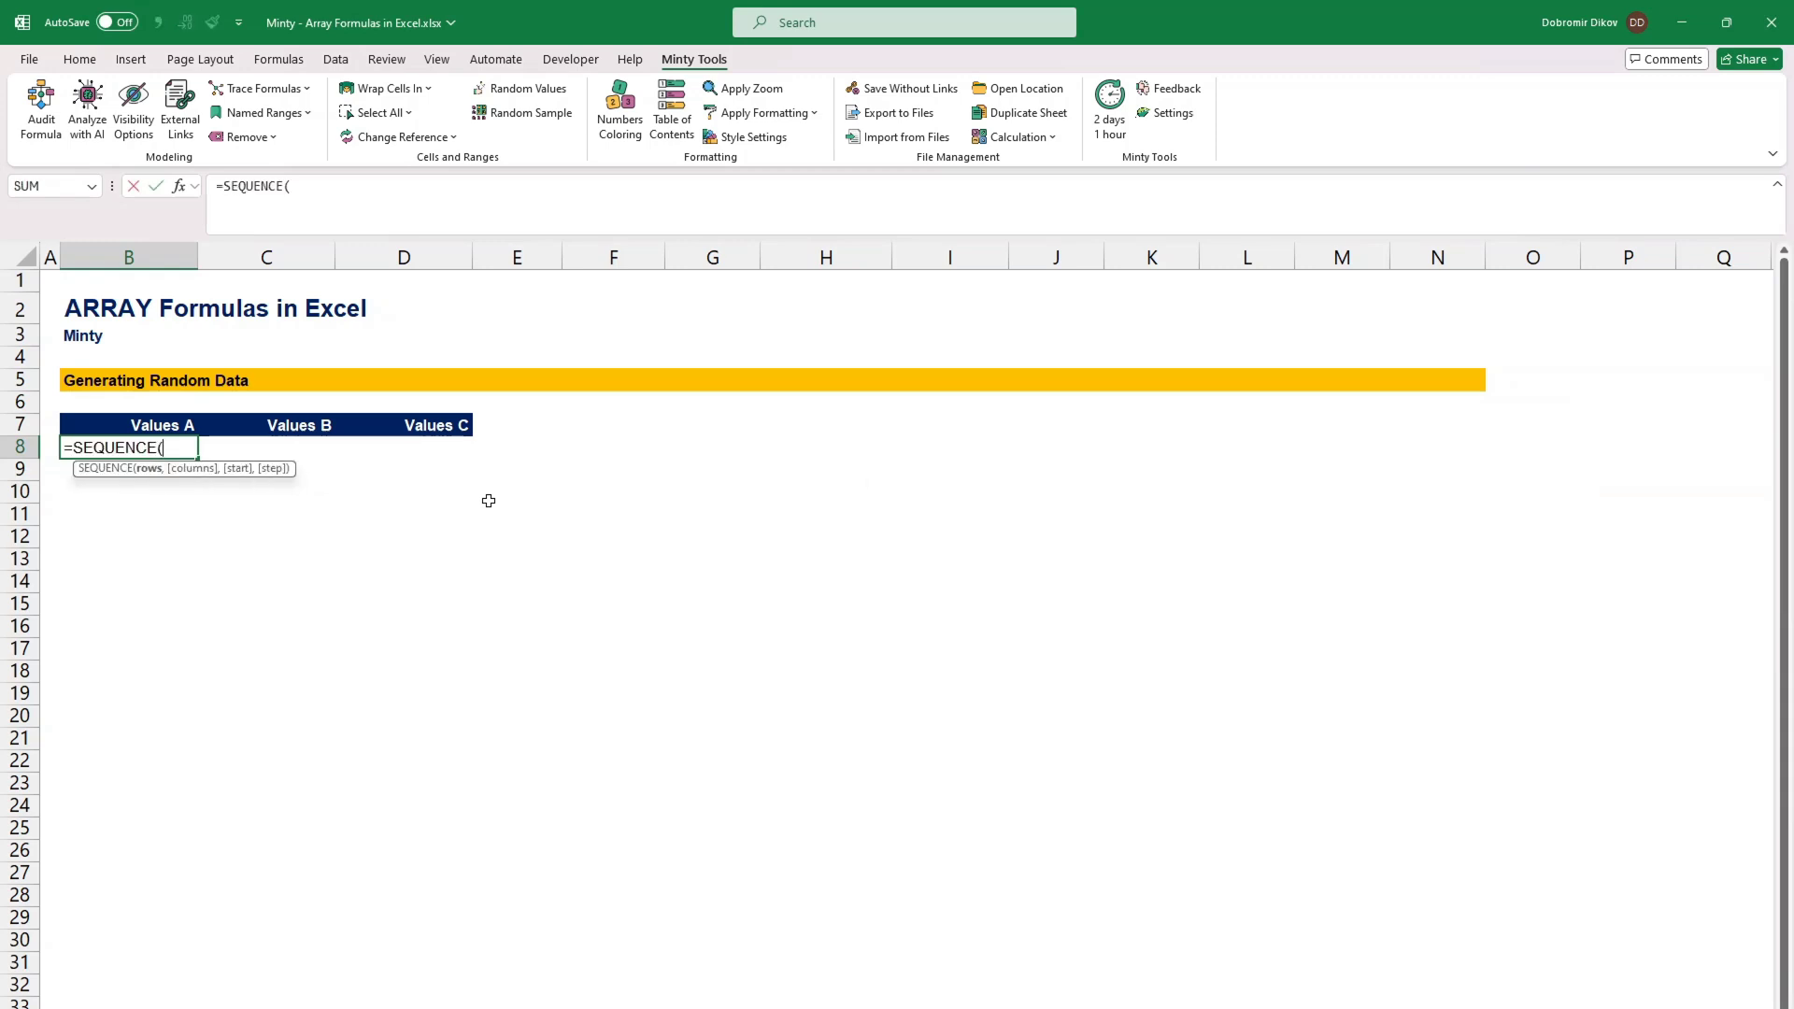
{"action": "type", "text": "10,2"}
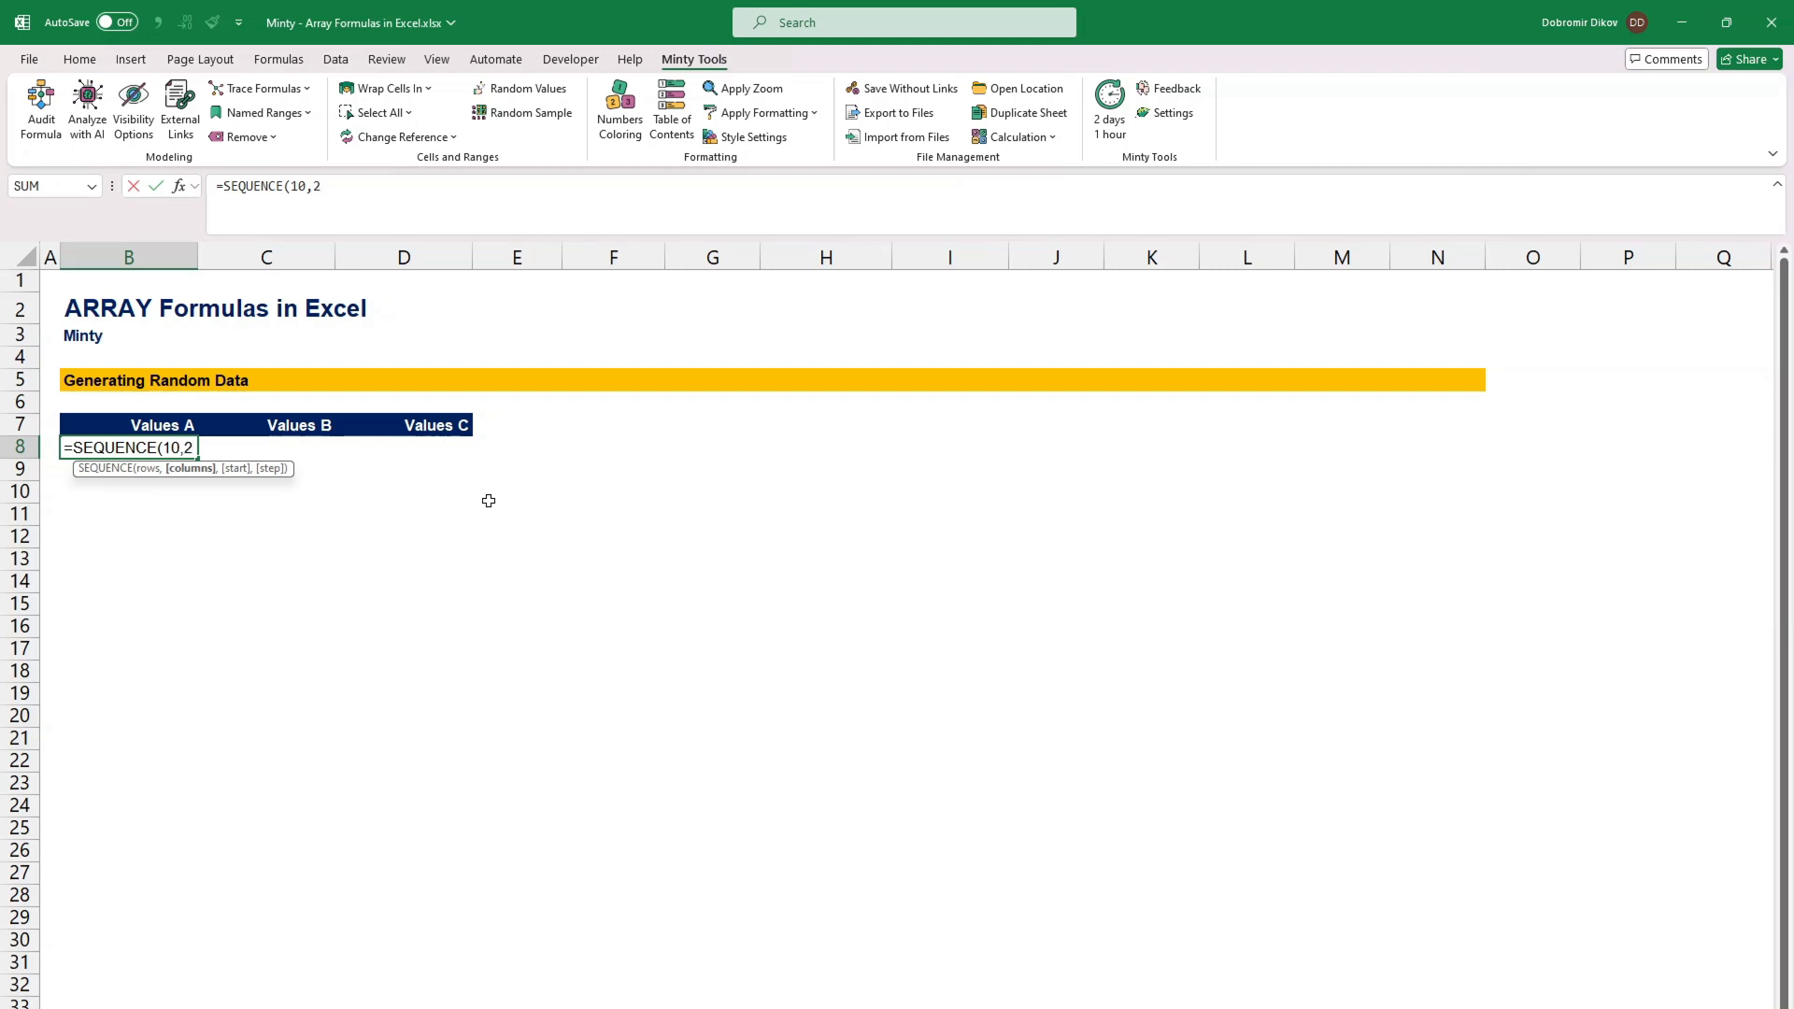
{"action": "type", "text": "3,"}
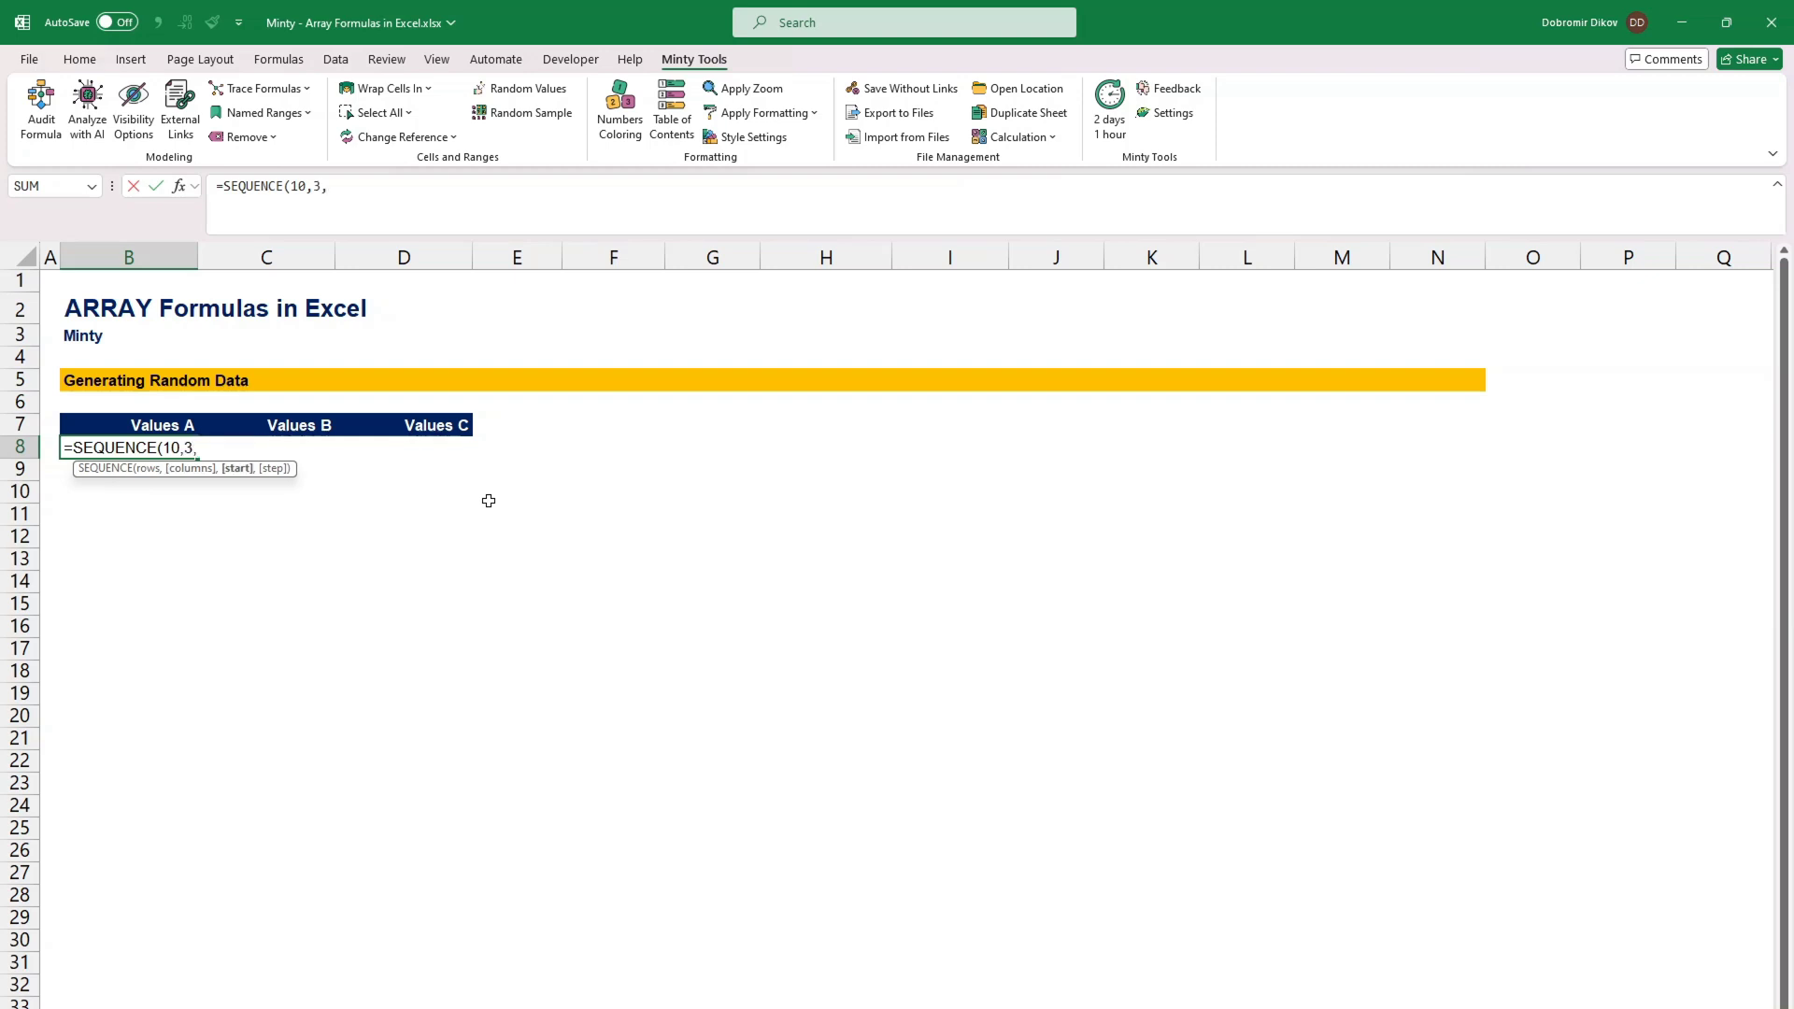
{"action": "type", "text": "r"}
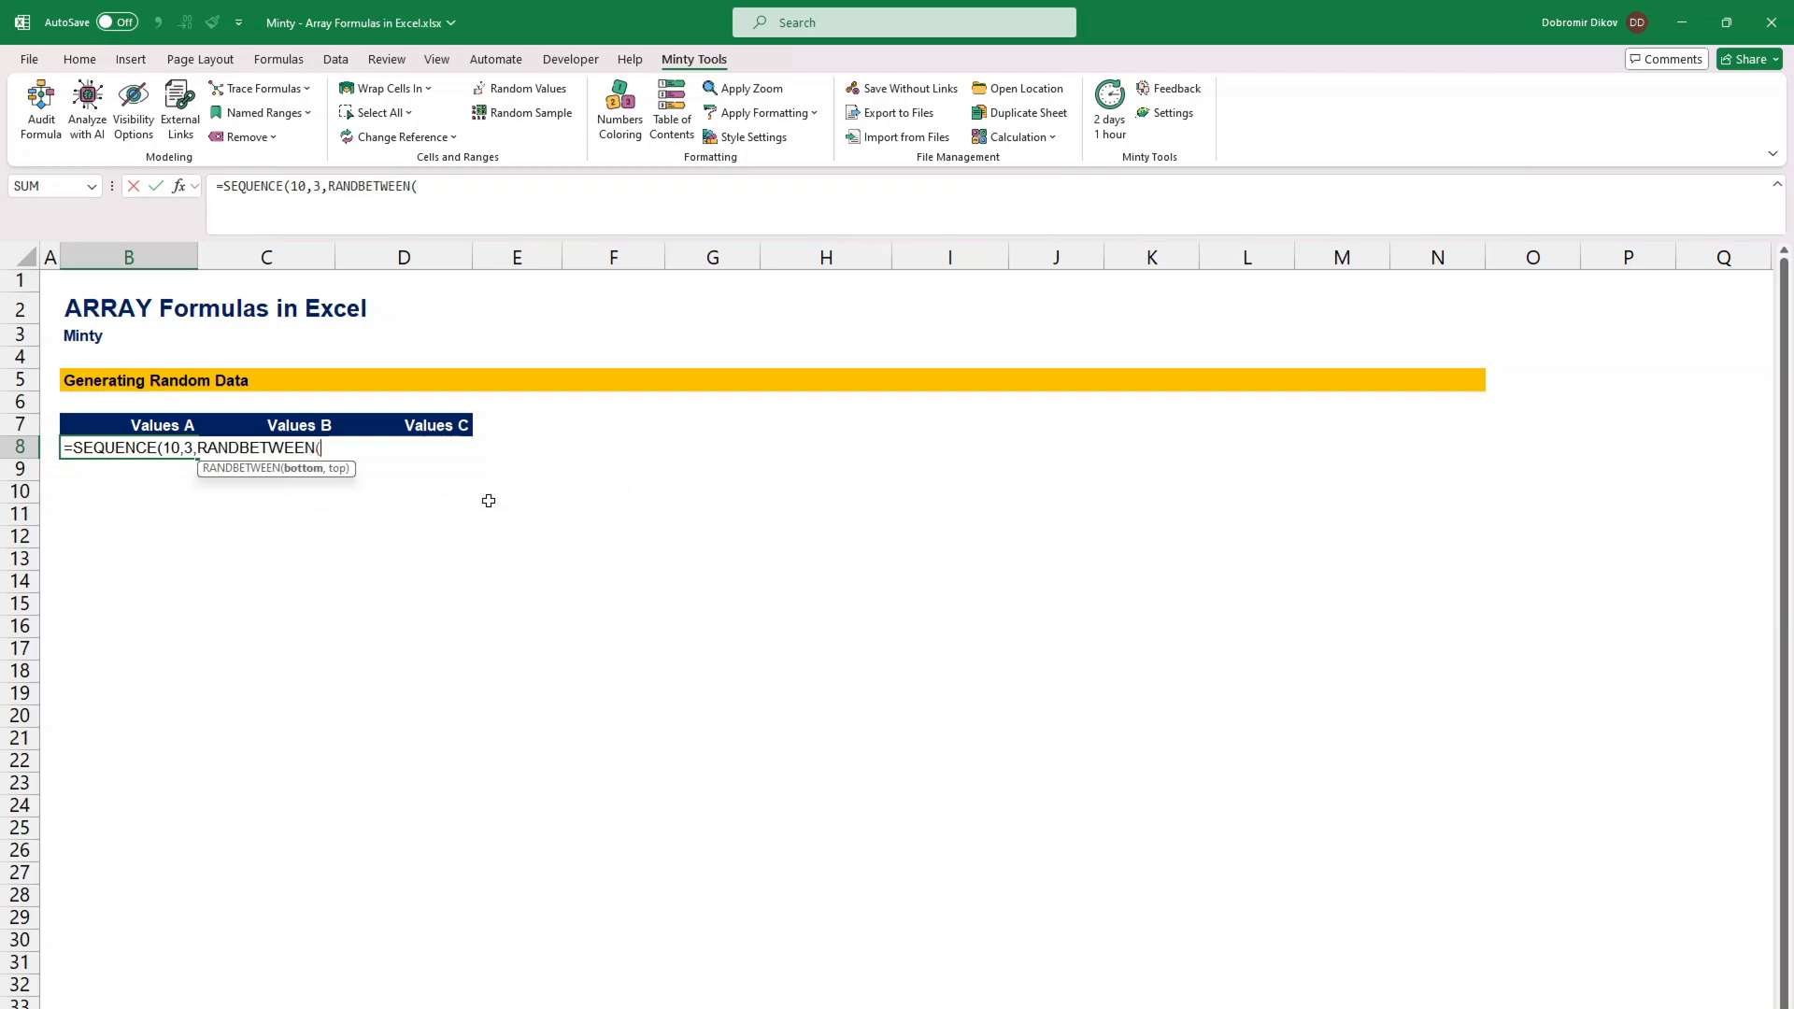
{"action": "type", "text": "100"}
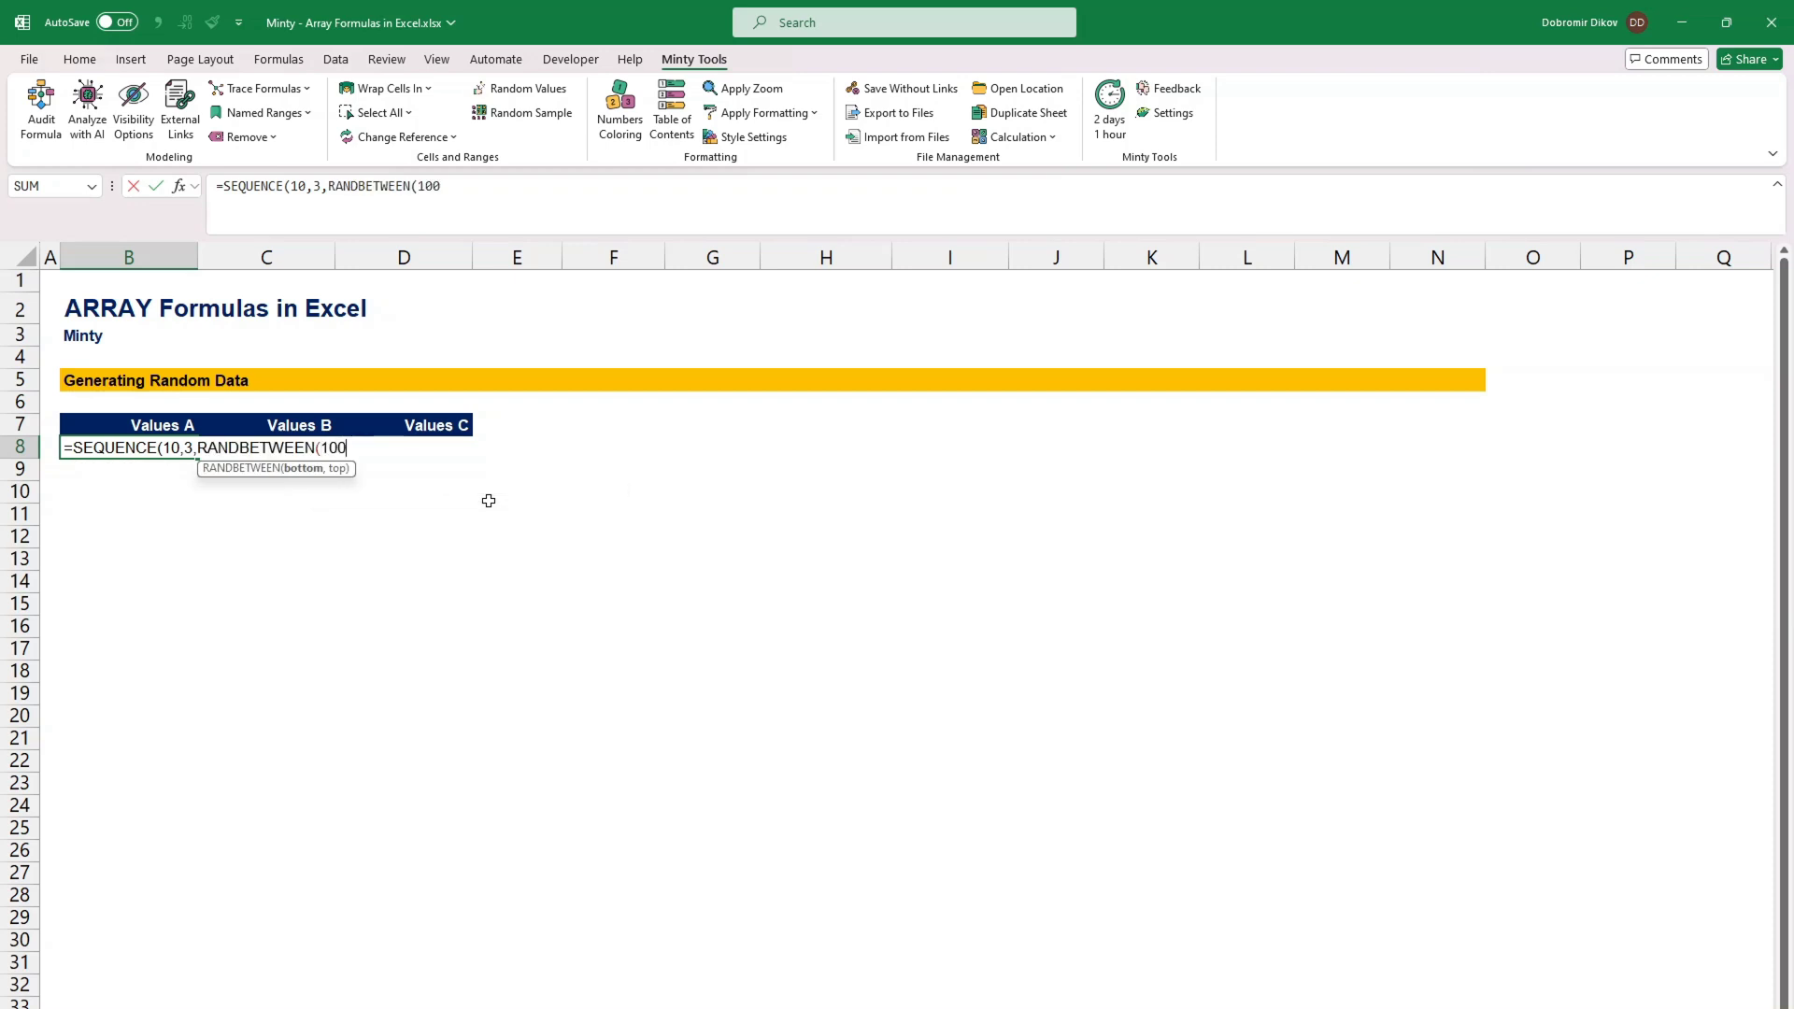
{"action": "type", "text": "0,5000),"}
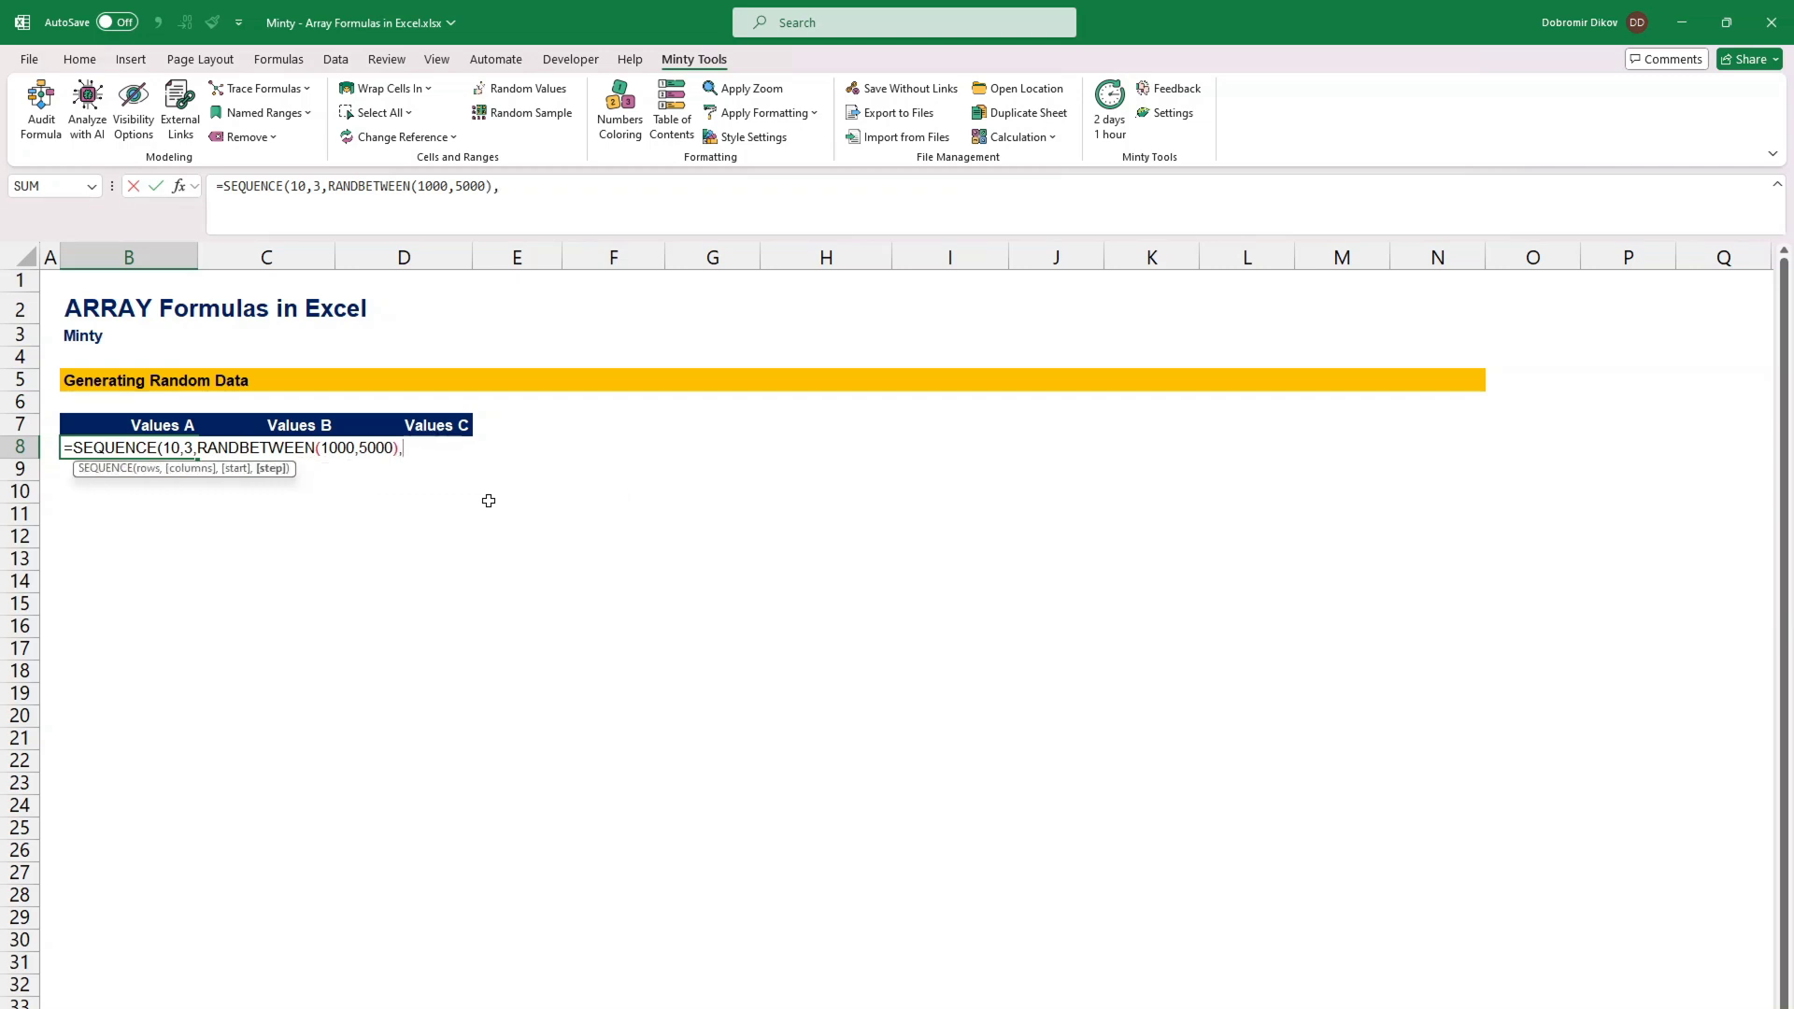
{"action": "type", "text": "r"}
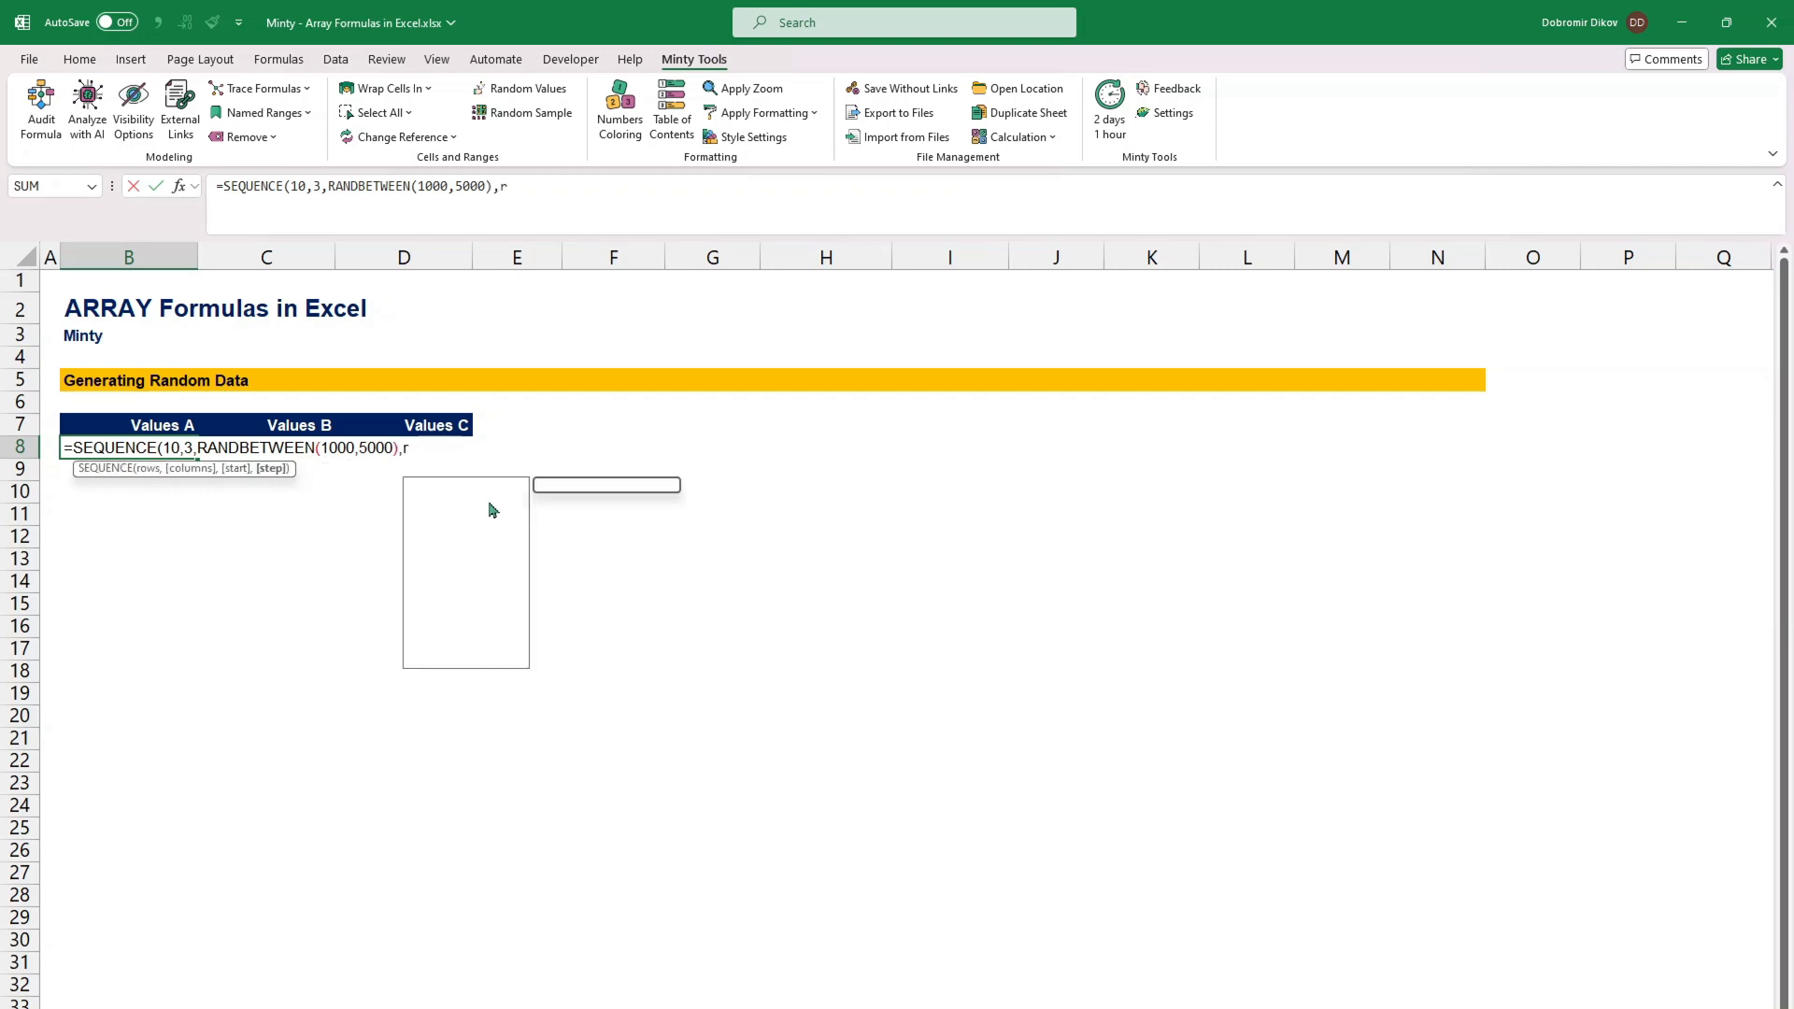
{"action": "type", "text": "RANDBETWEEN("}
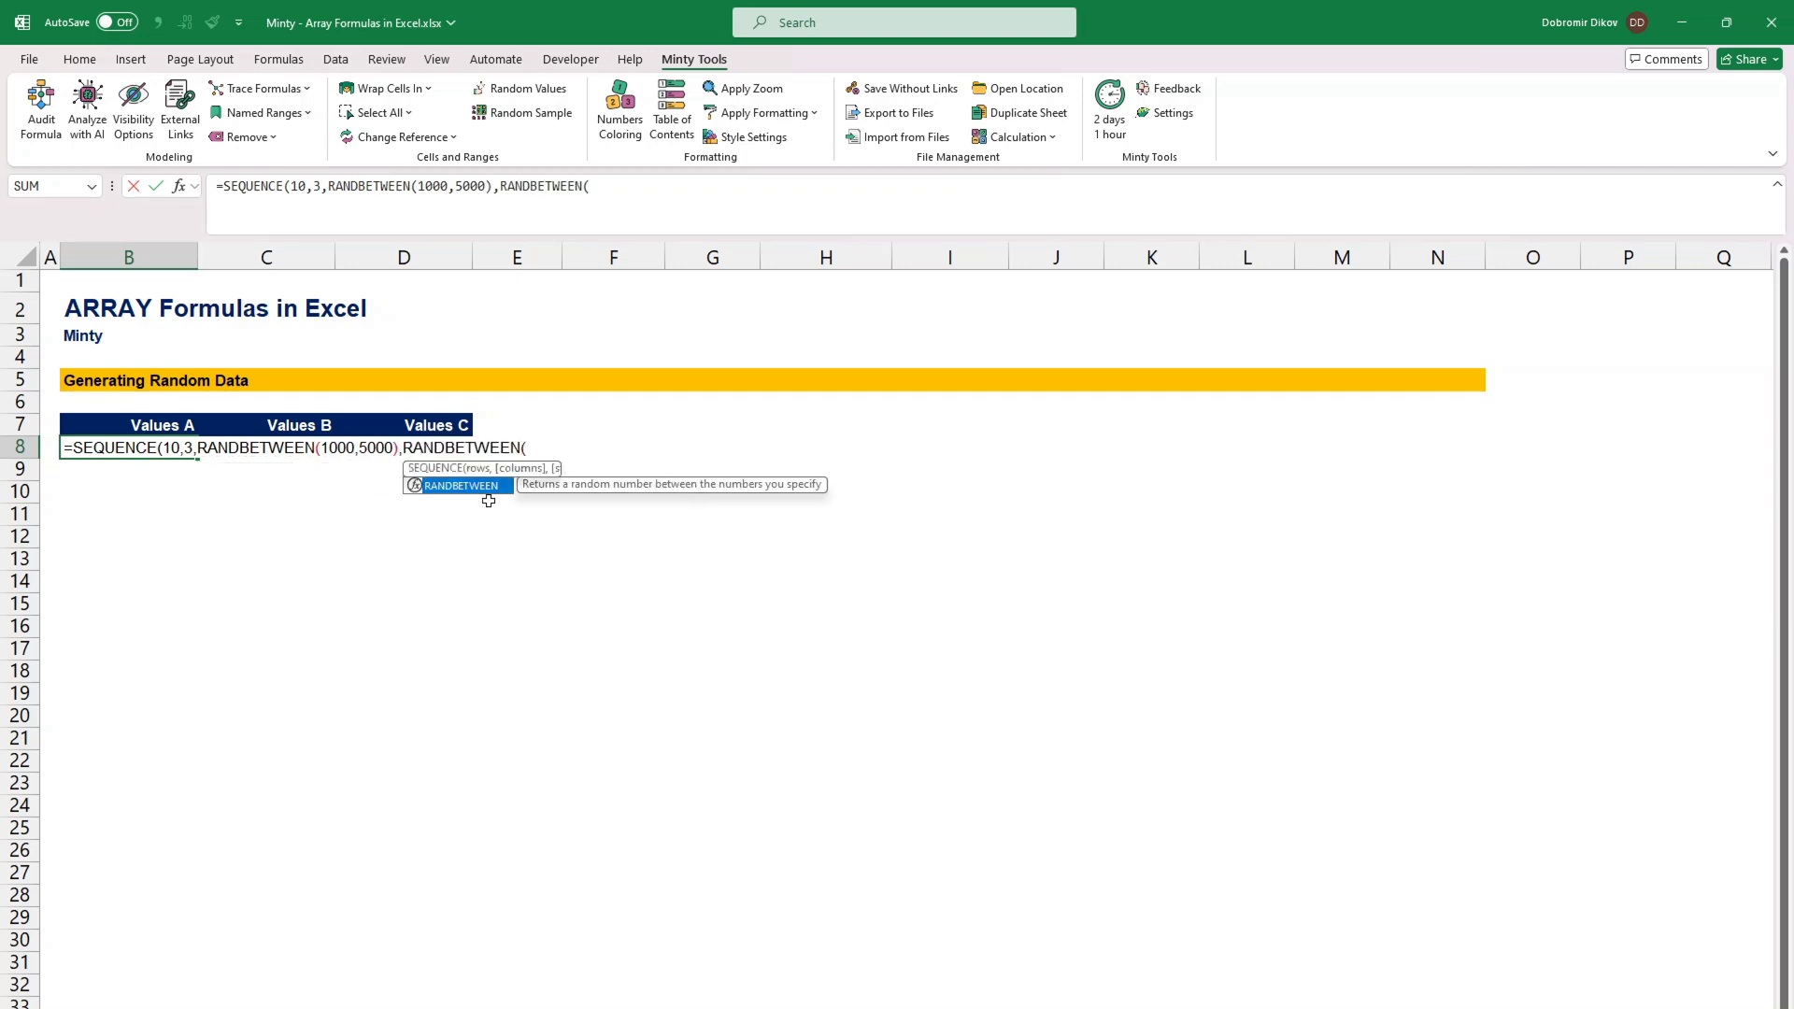
{"action": "type", "text": "1000"}
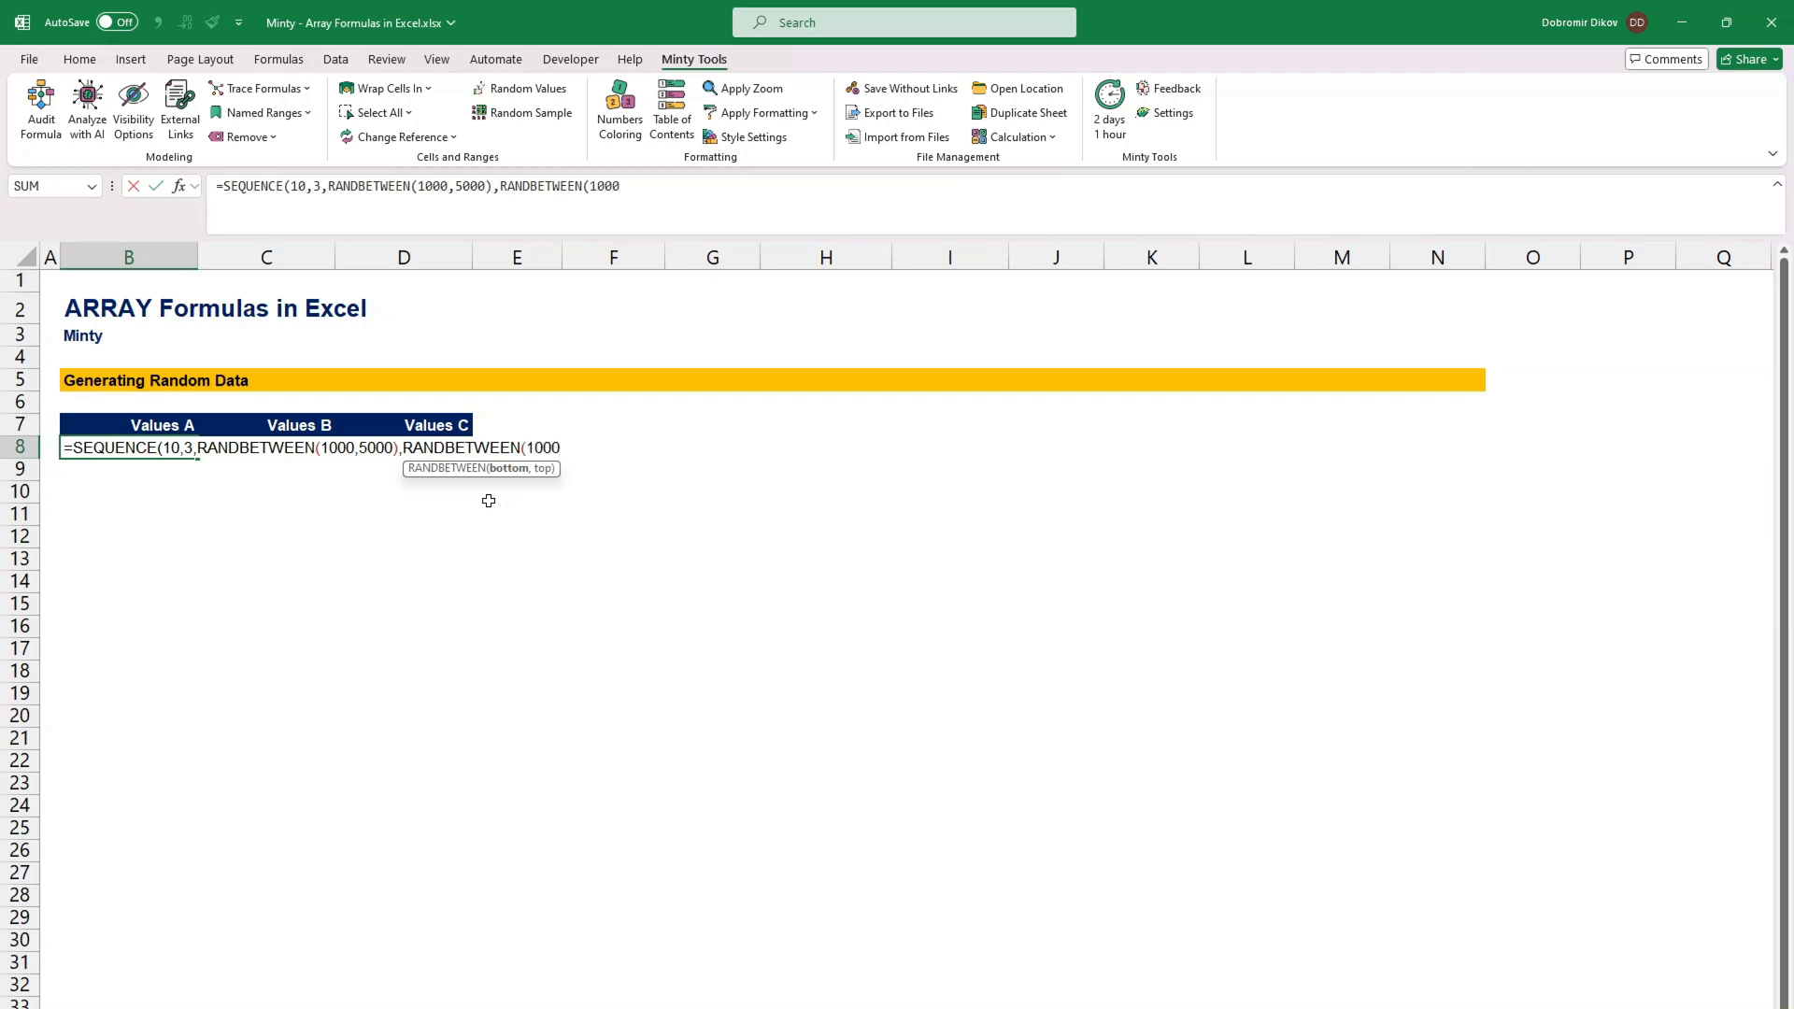
{"action": "type", "text": ",5000)"}
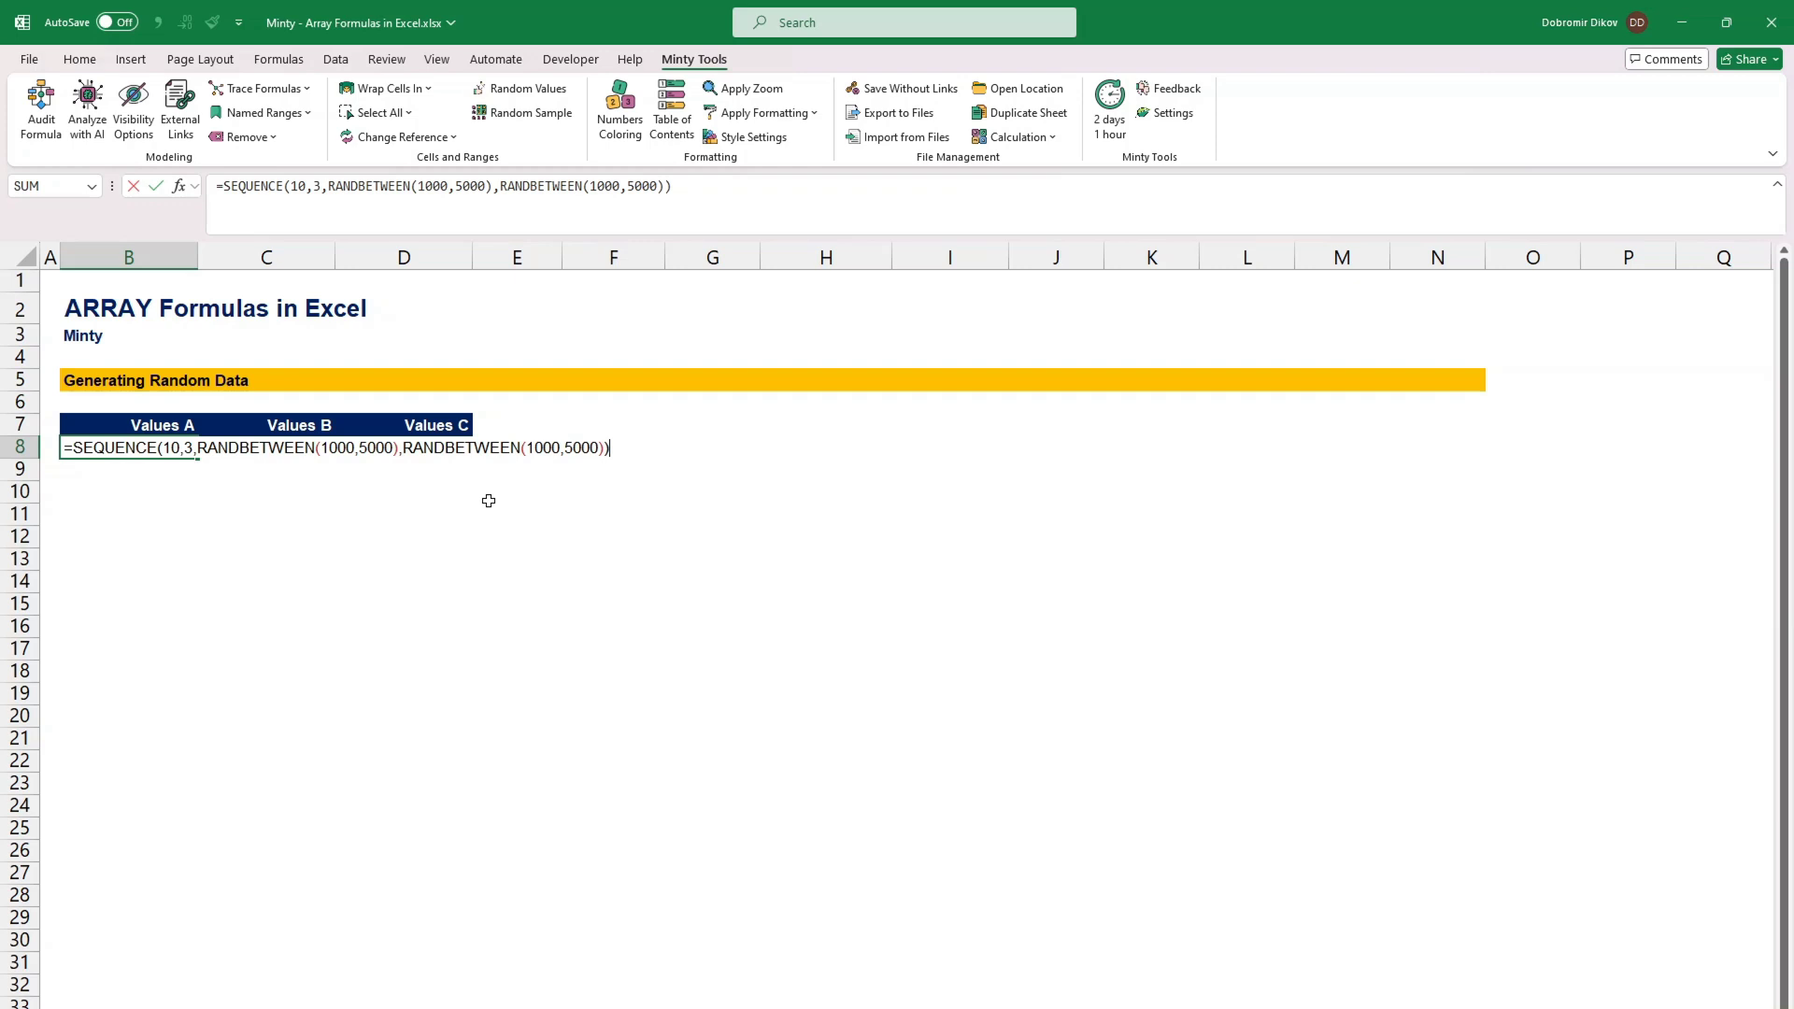
{"action": "type", "text": "/100"}
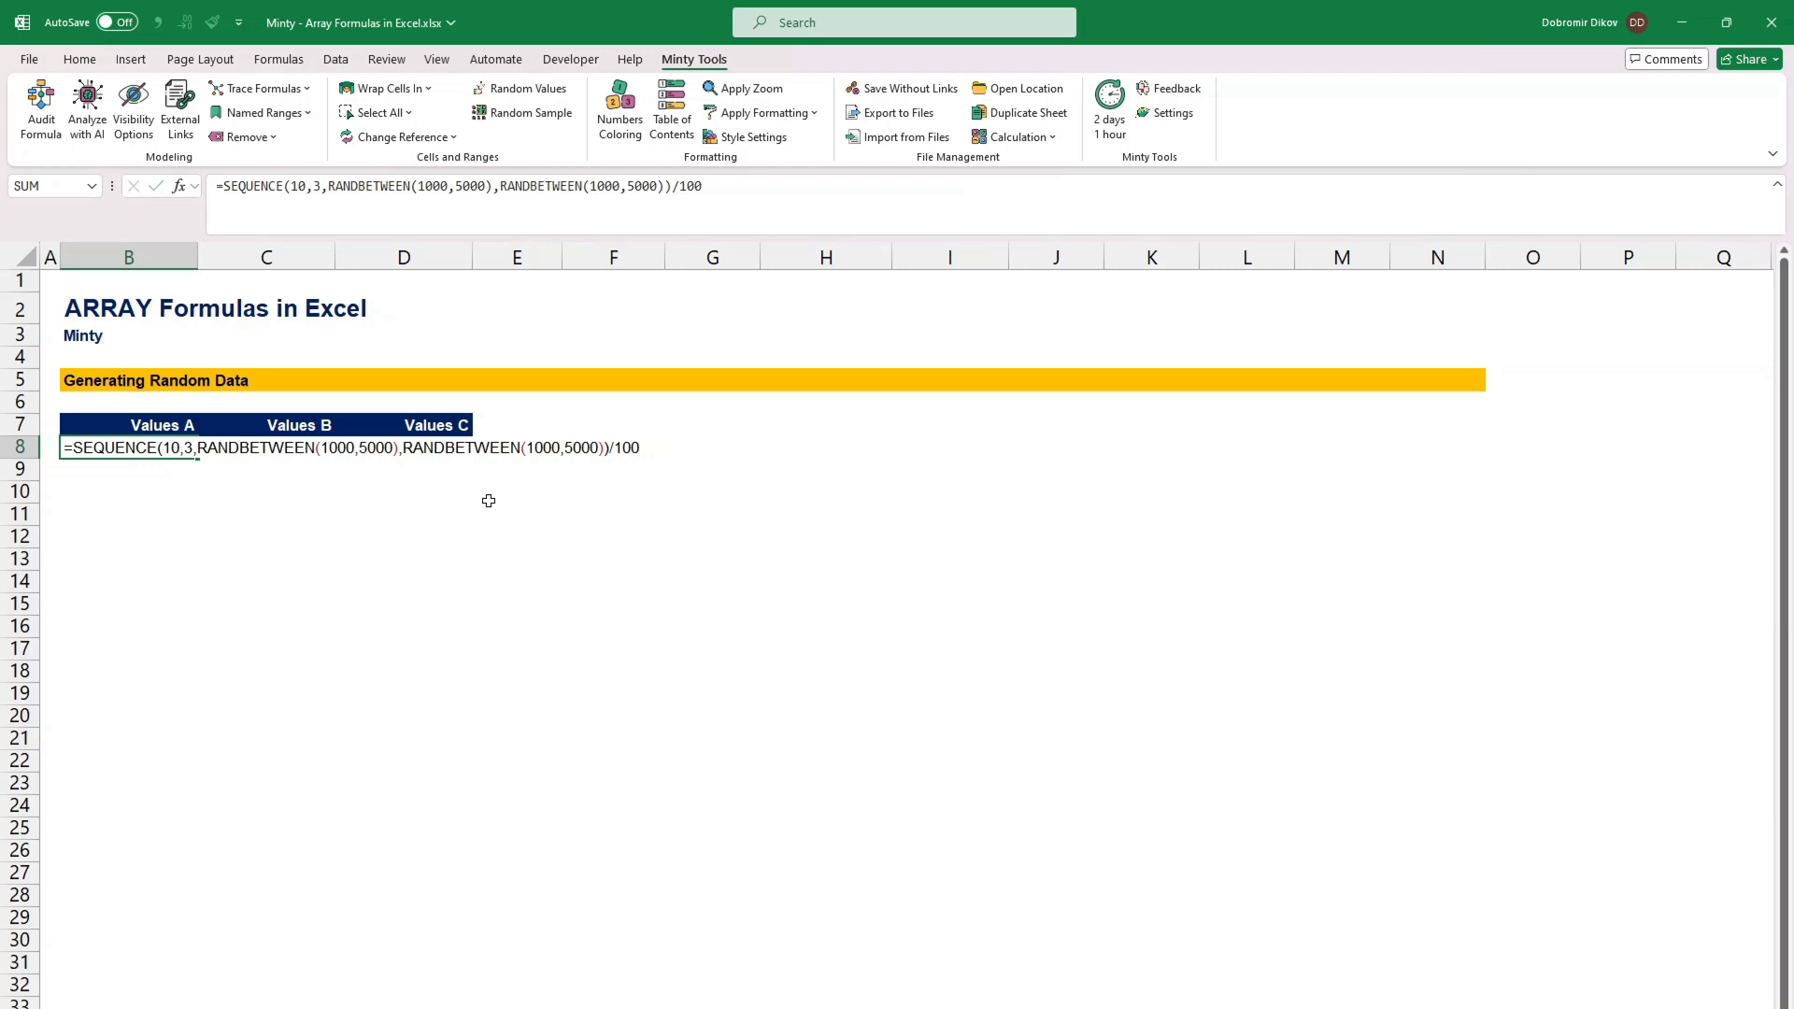
{"action": "key", "text": "Enter"}
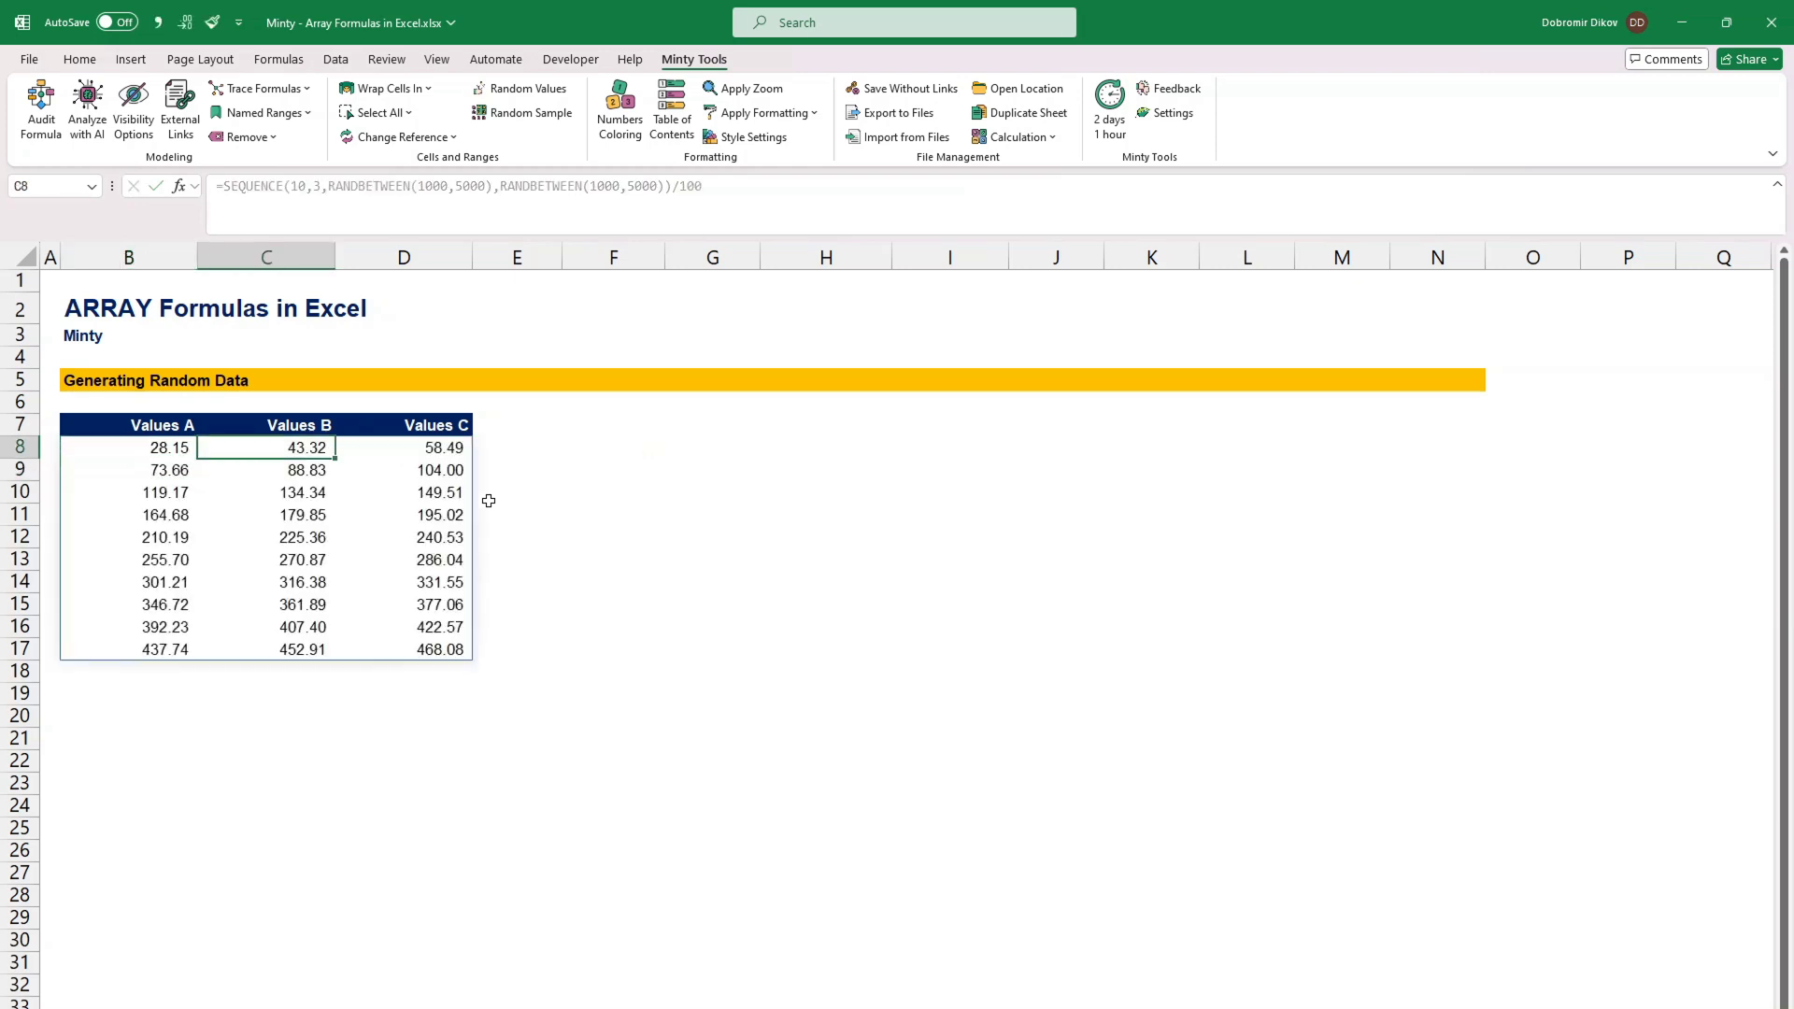
{"action": "left_click", "coordinate": [128, 491]}
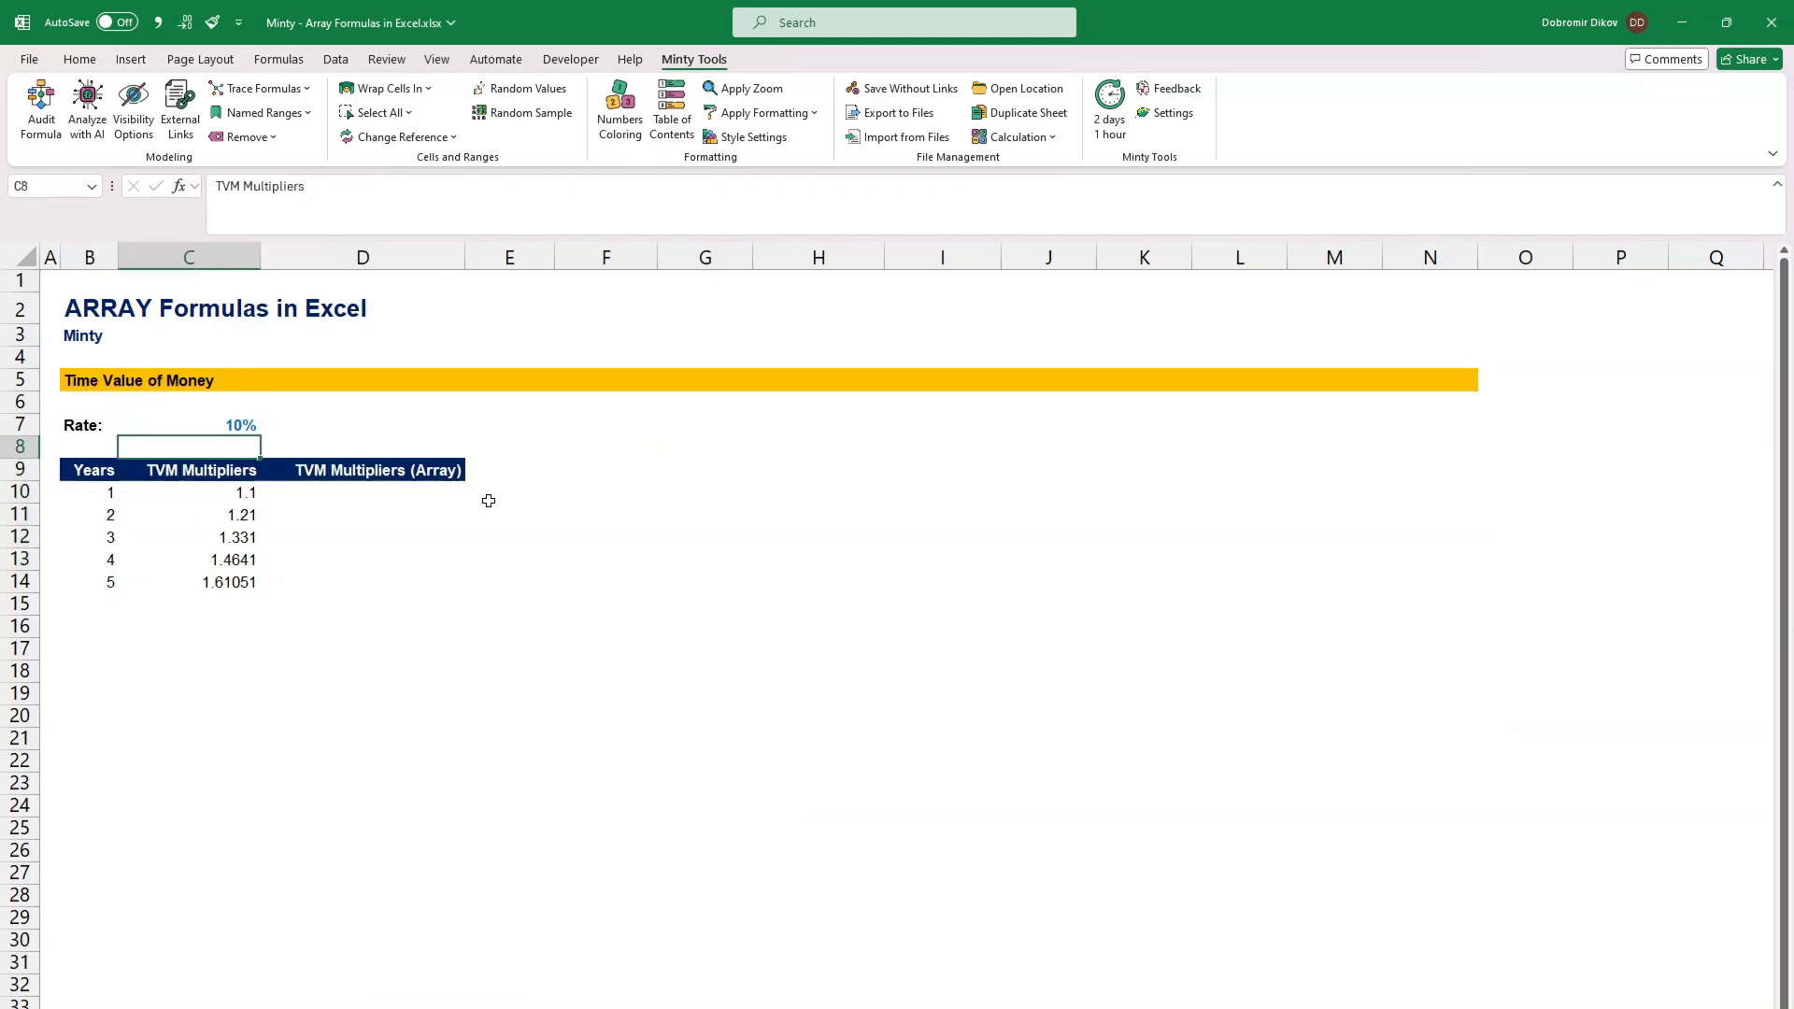
Step: Inspect the existing year 1, 3 and 5 TVM multiplier formulas
{"action": "left_click", "coordinate": [187, 492]}
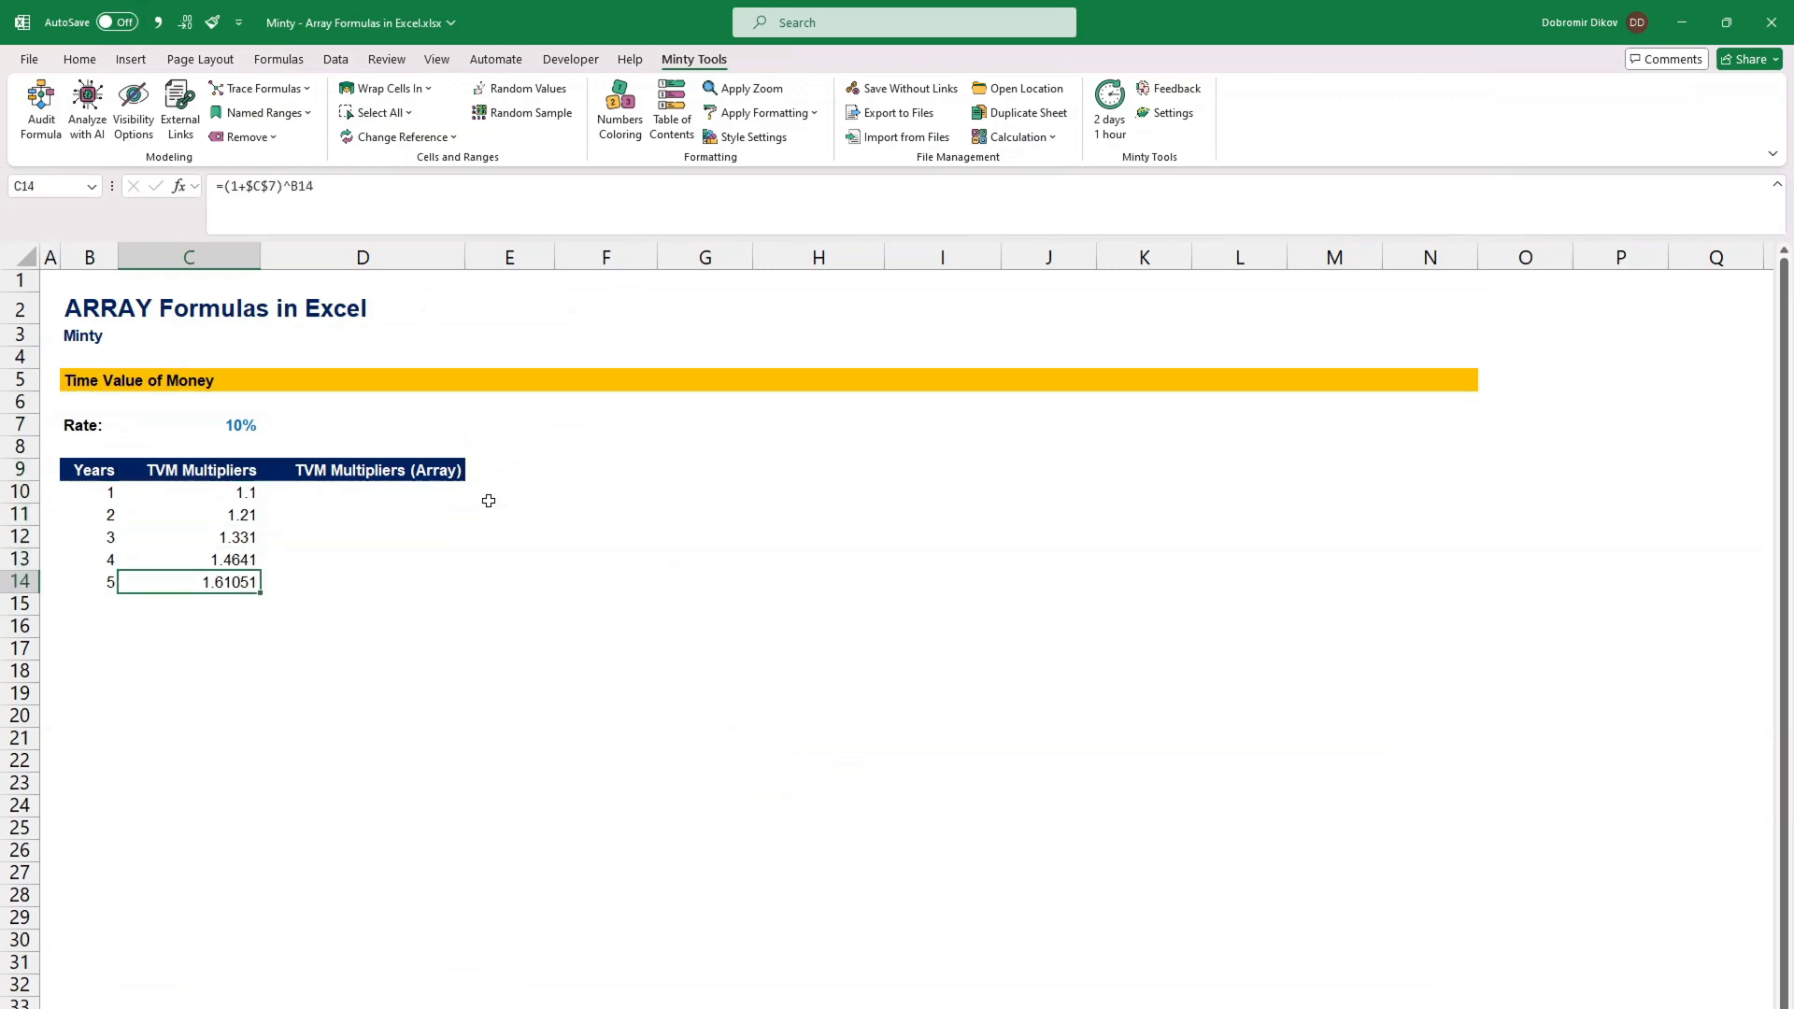
{"action": "left_click", "coordinate": [186, 536]}
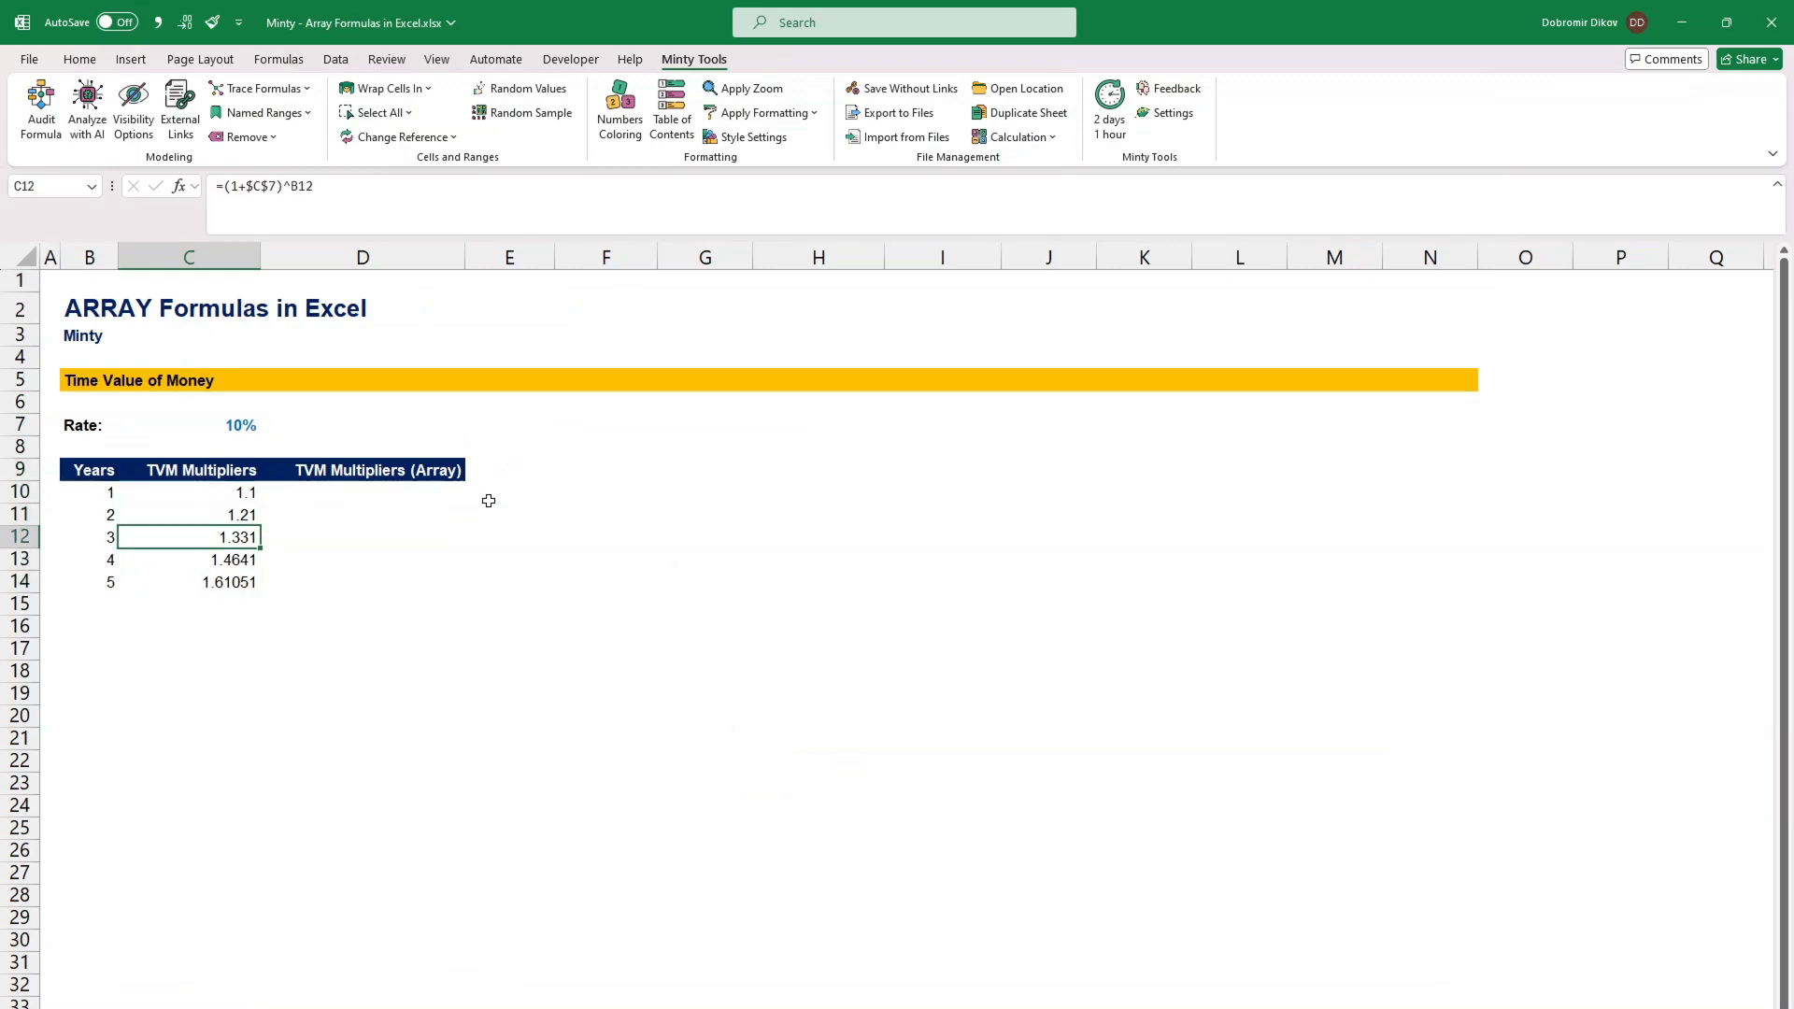
{"action": "left_click", "coordinate": [188, 470]}
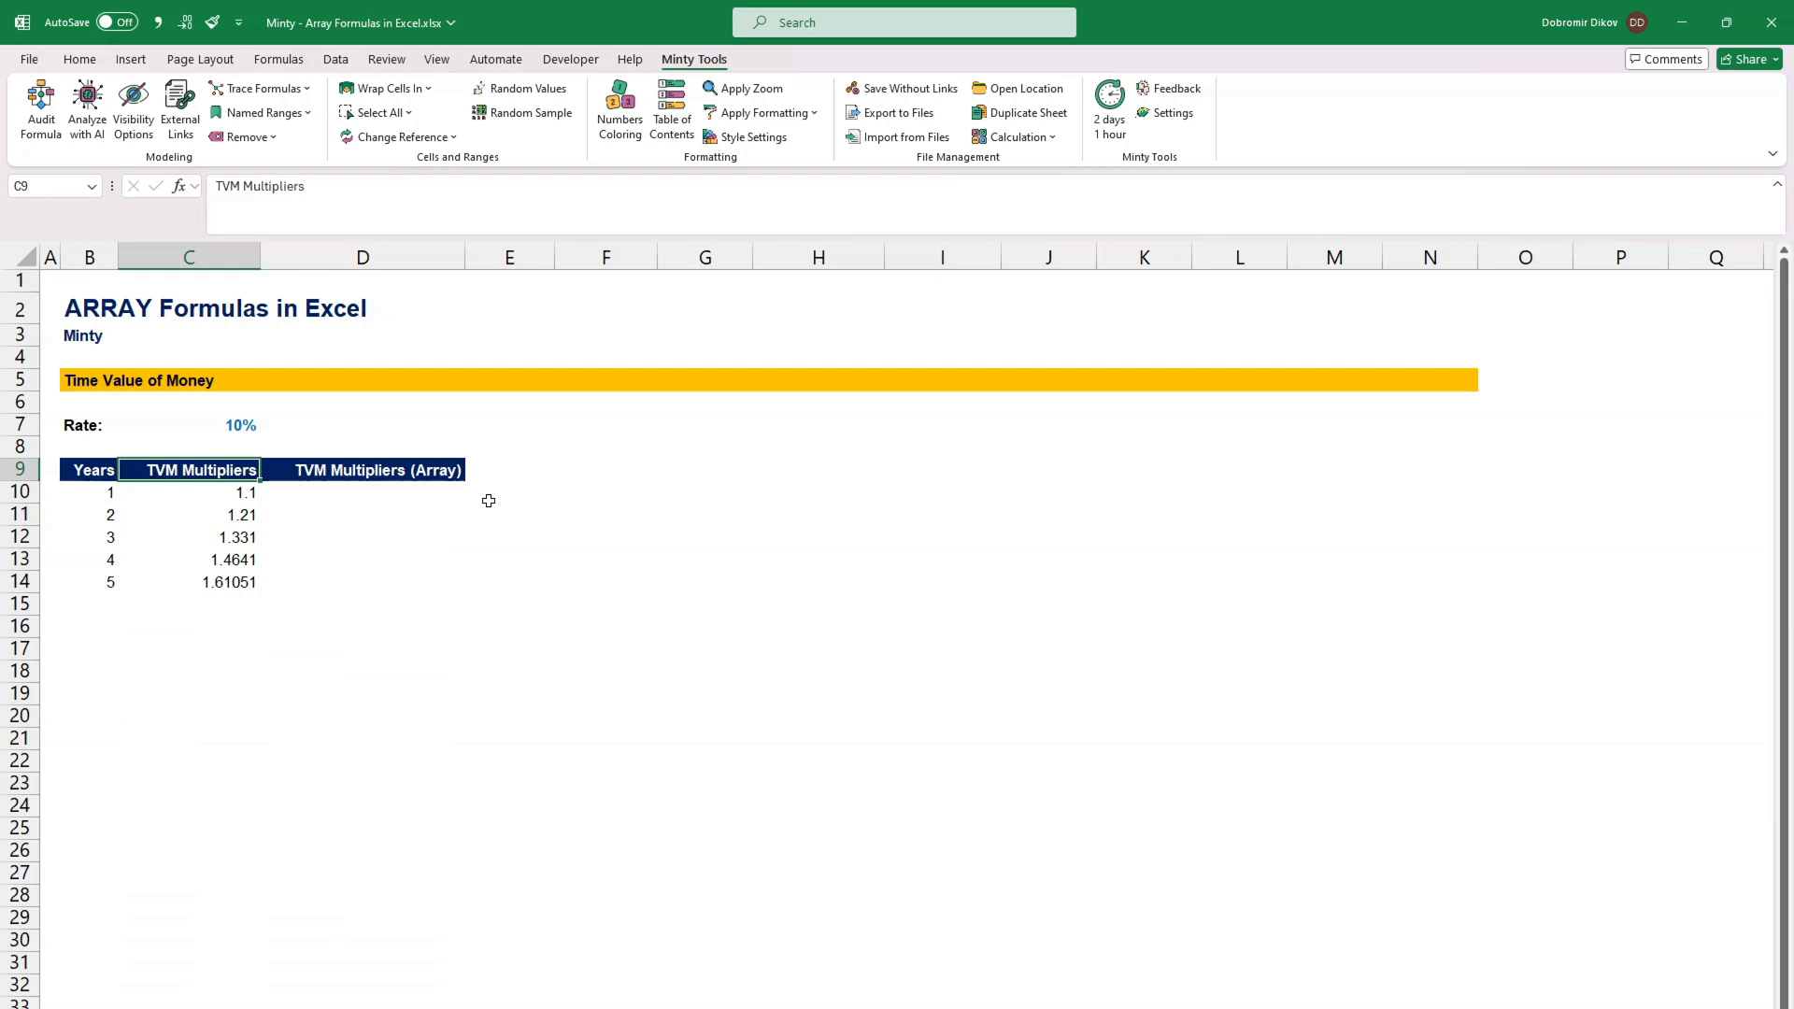
{"action": "left_click", "coordinate": [188, 492]}
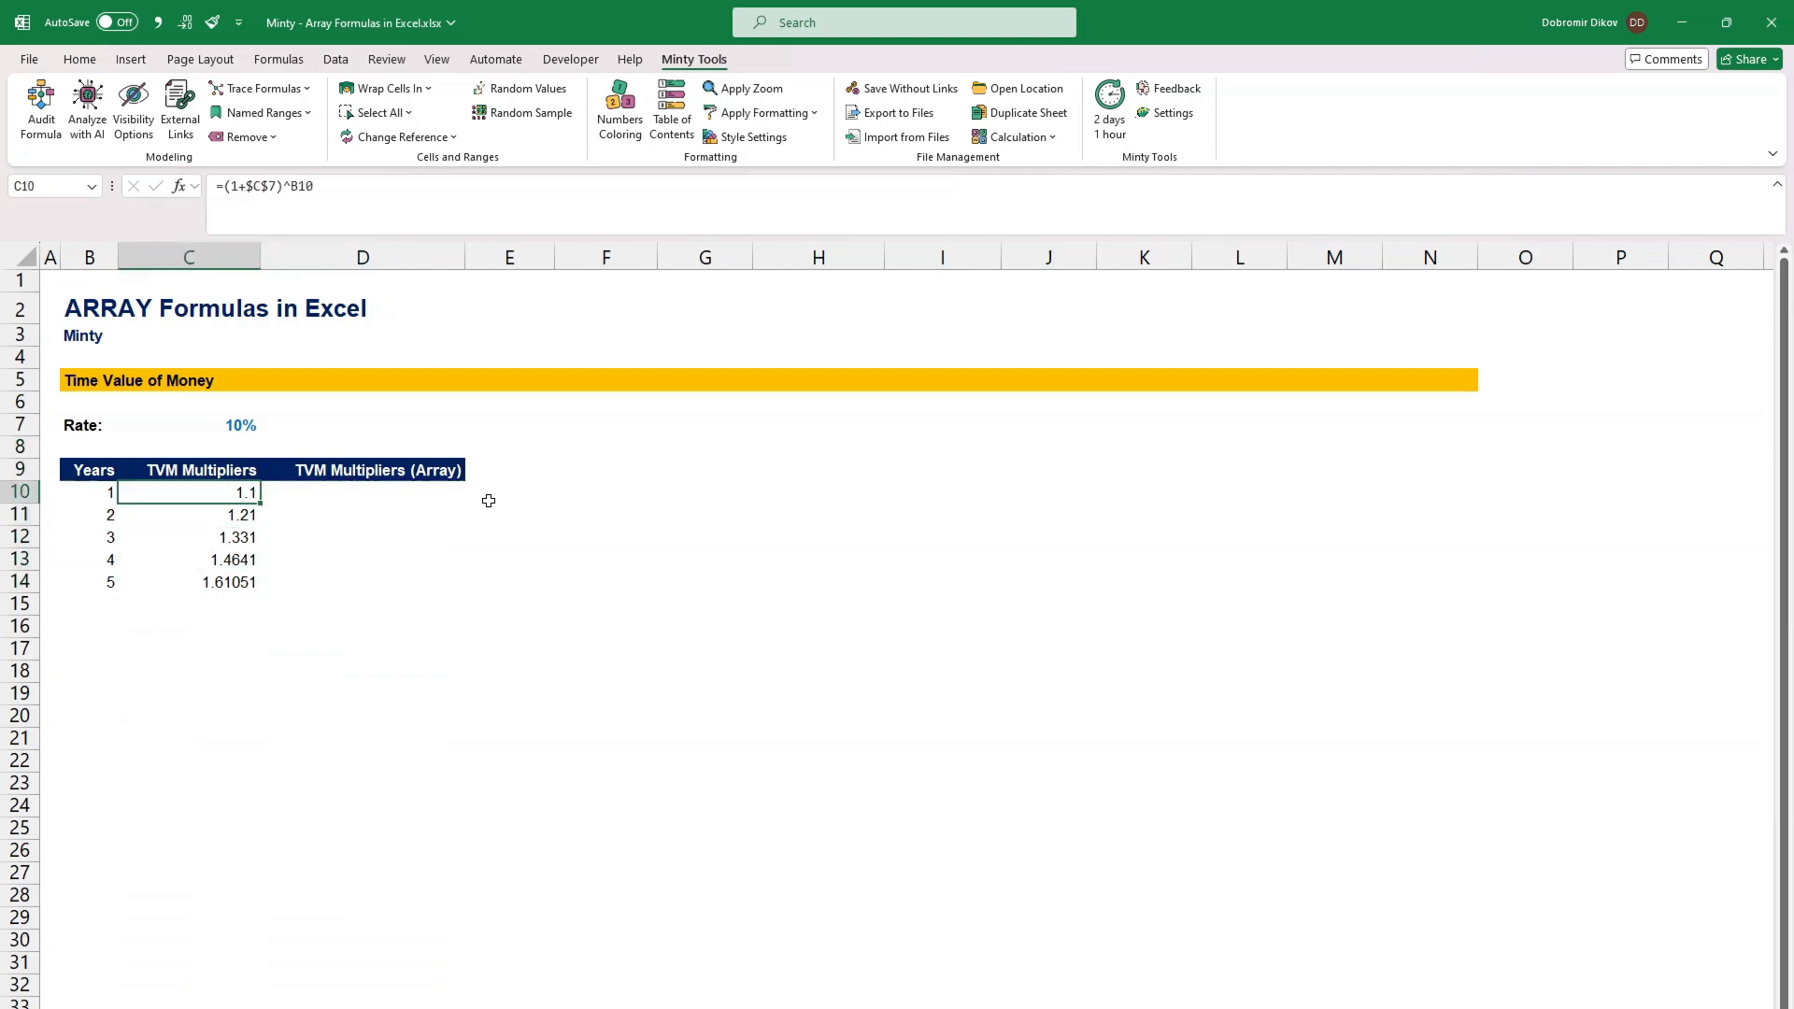
Step: Enter =SEQUENCE(5,1,1,0)*(1+C7)^SEQUENCE(5) in D10, spilling multipliers 1.1 to 1.61051
{"action": "left_click", "coordinate": [362, 492]}
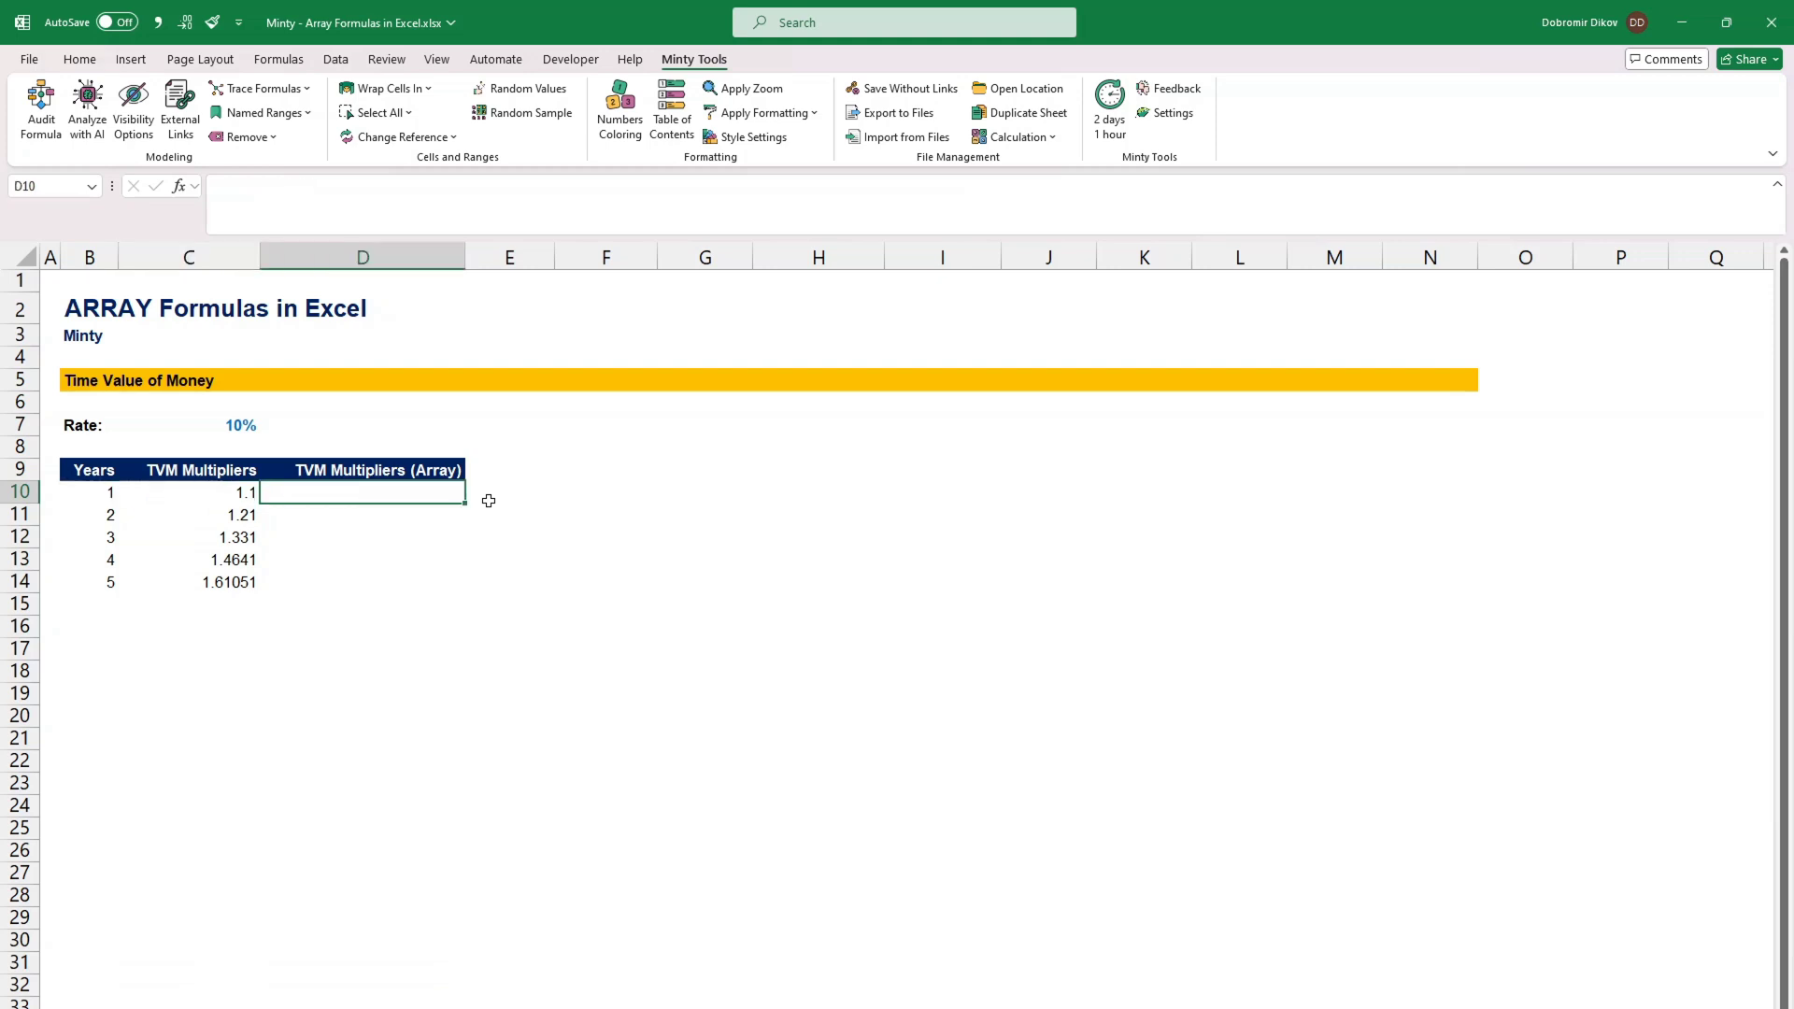
{"action": "type", "text": "="}
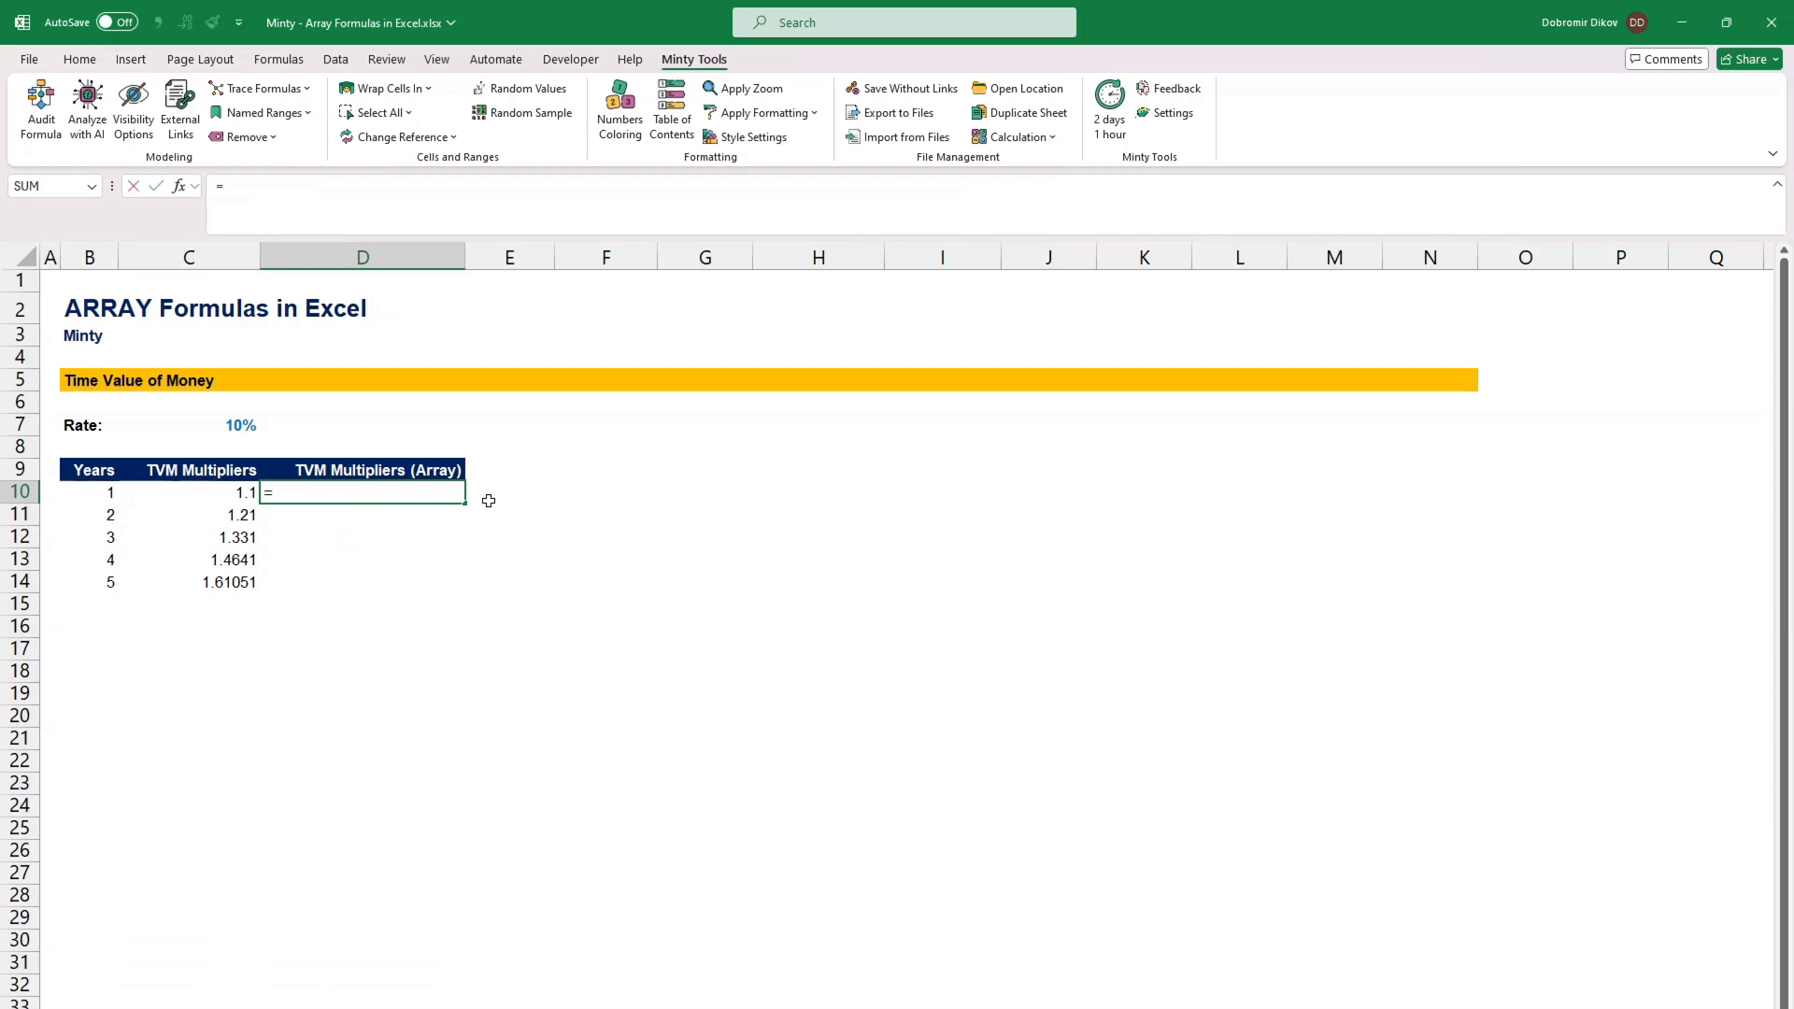
{"action": "type", "text": "SEQUENCE("}
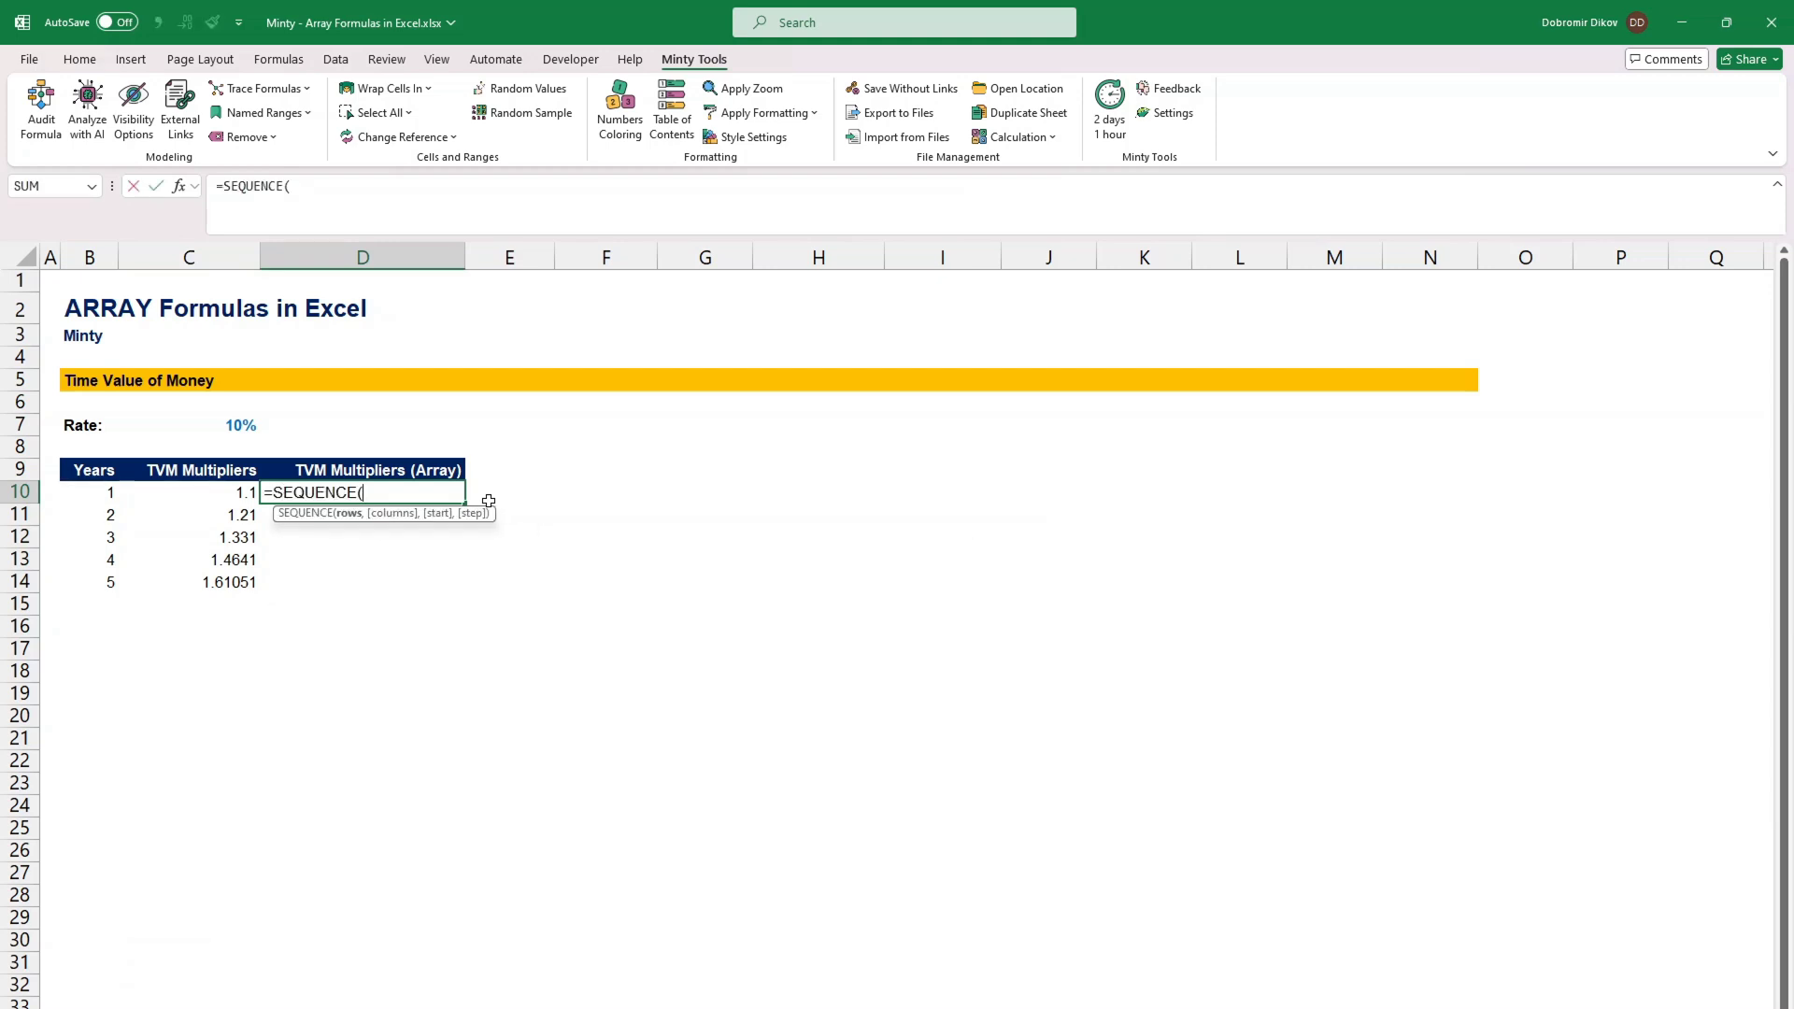
{"action": "type", "text": "5,"}
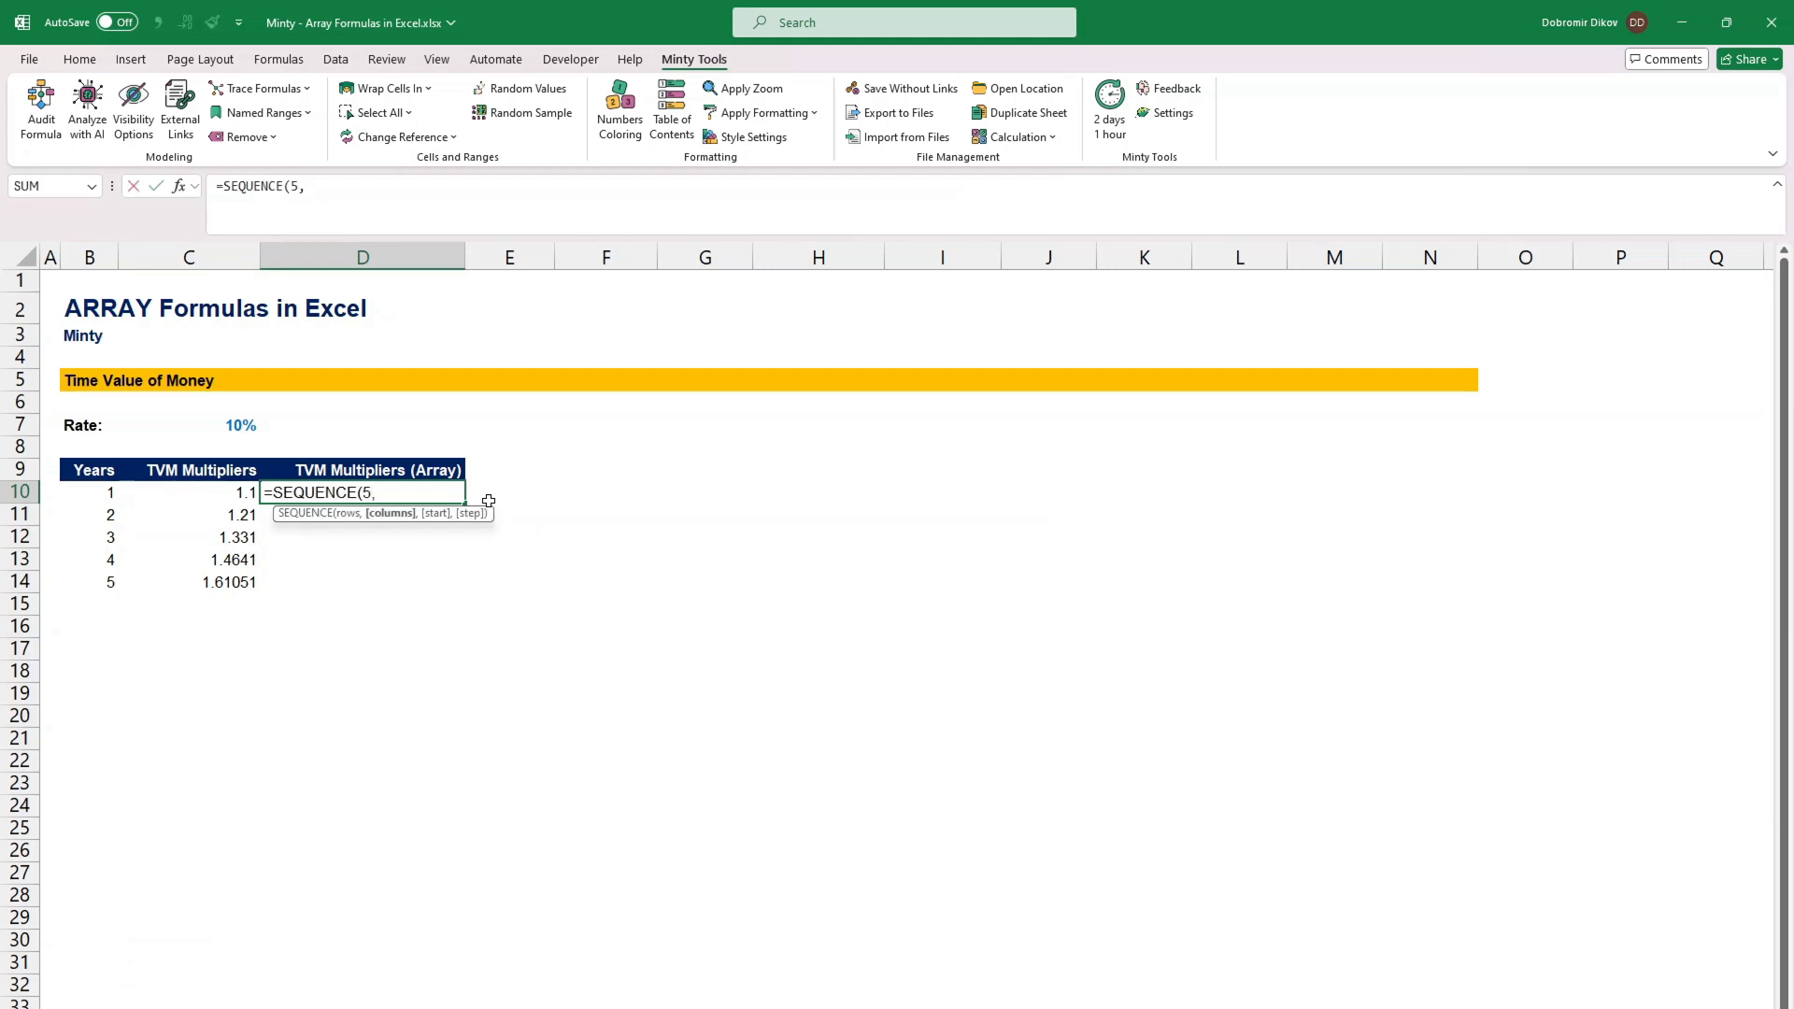
{"action": "type", "text": "1,1,"}
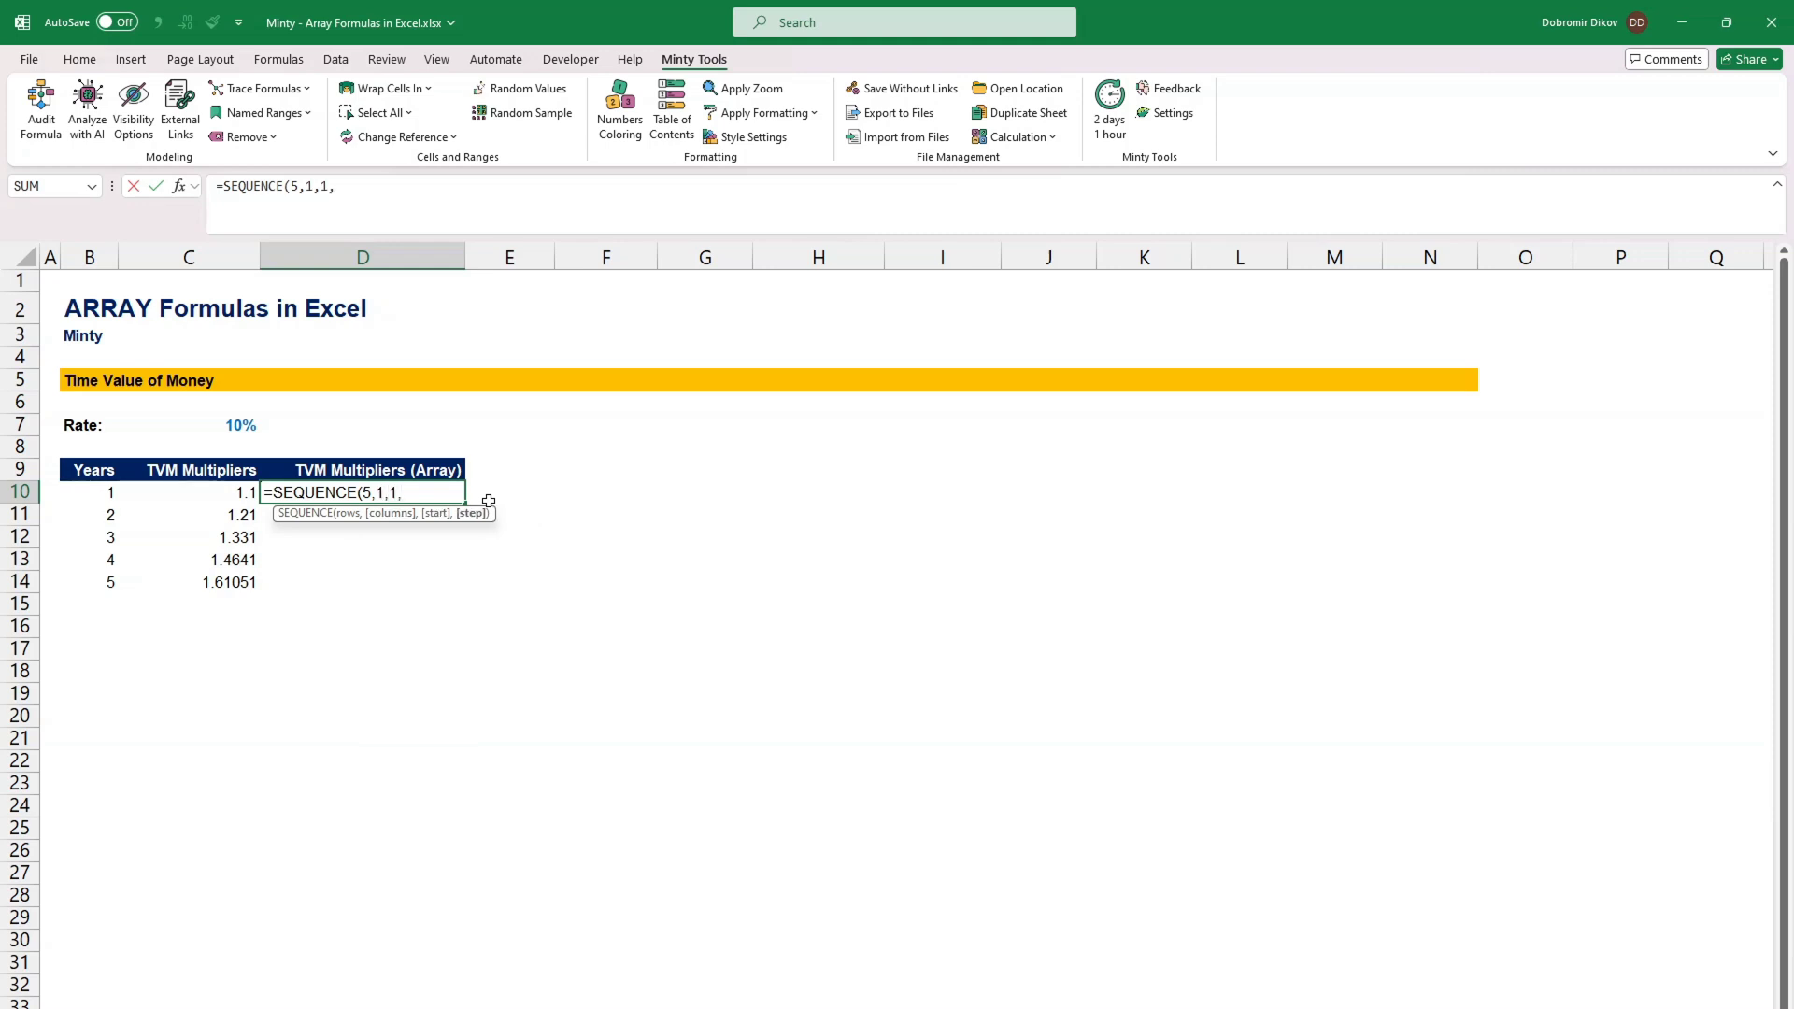
{"action": "type", "text": "0)"}
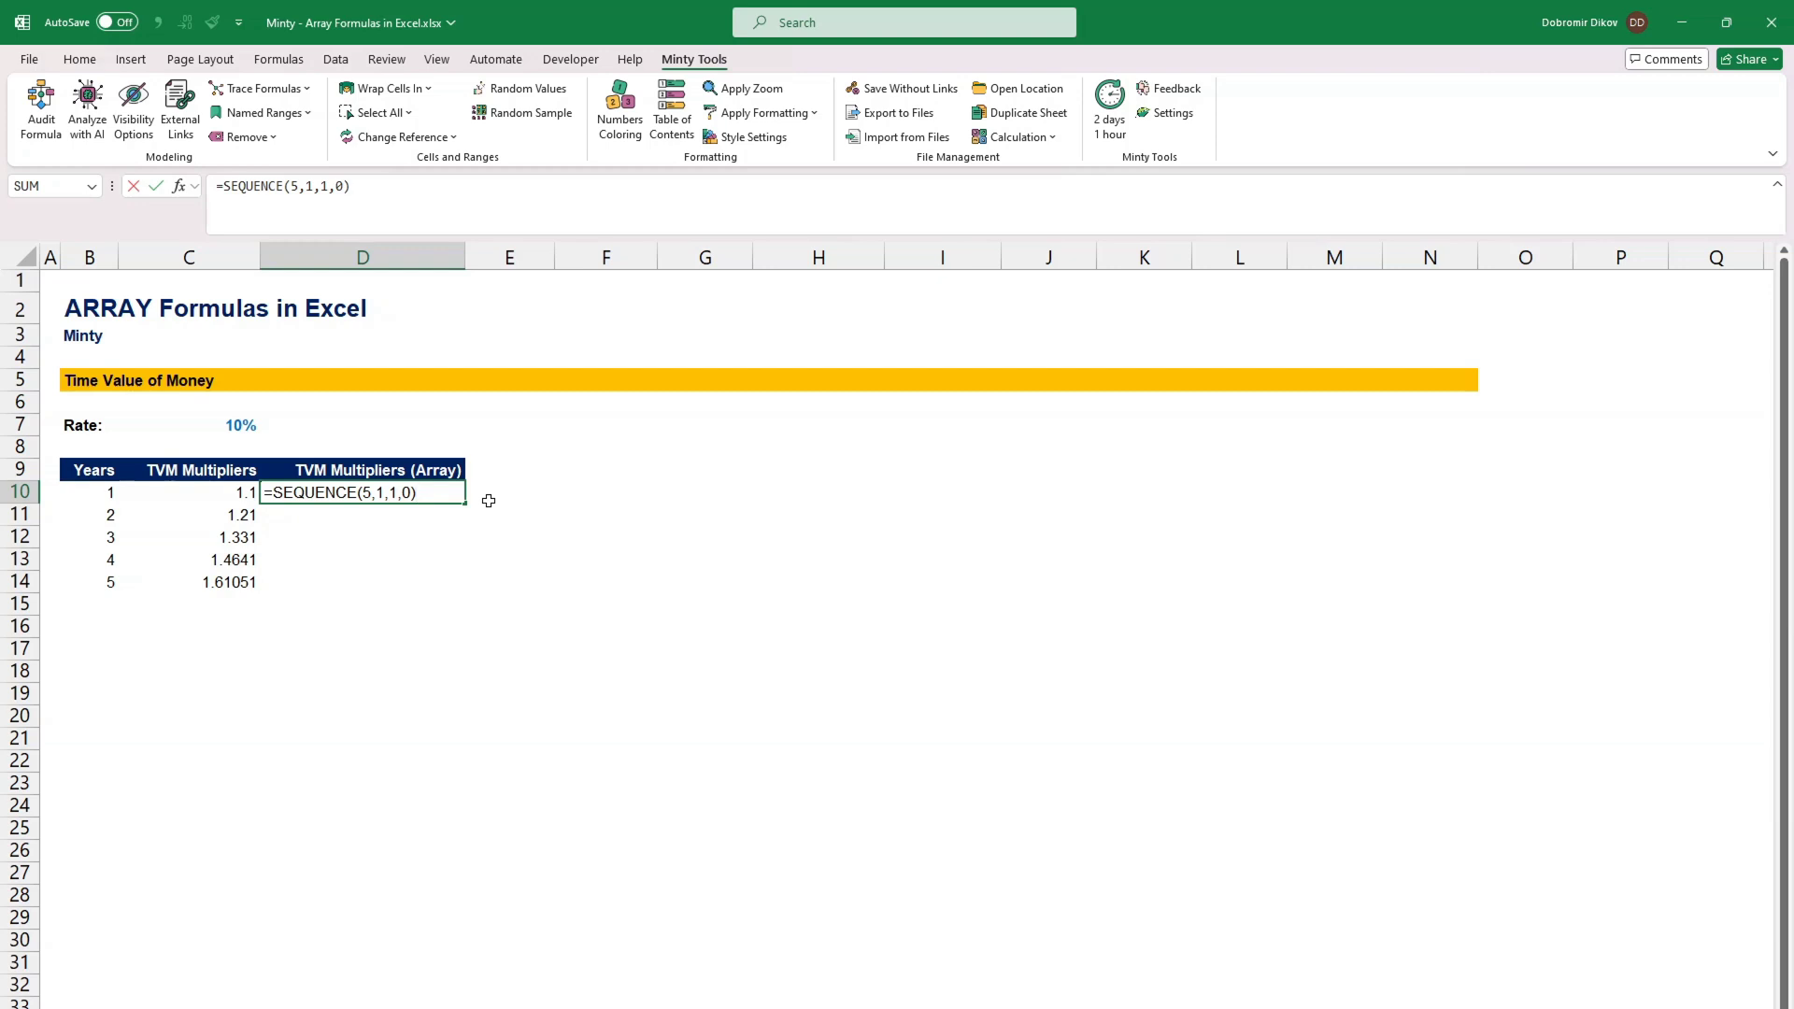
{"action": "type", "text": "*"}
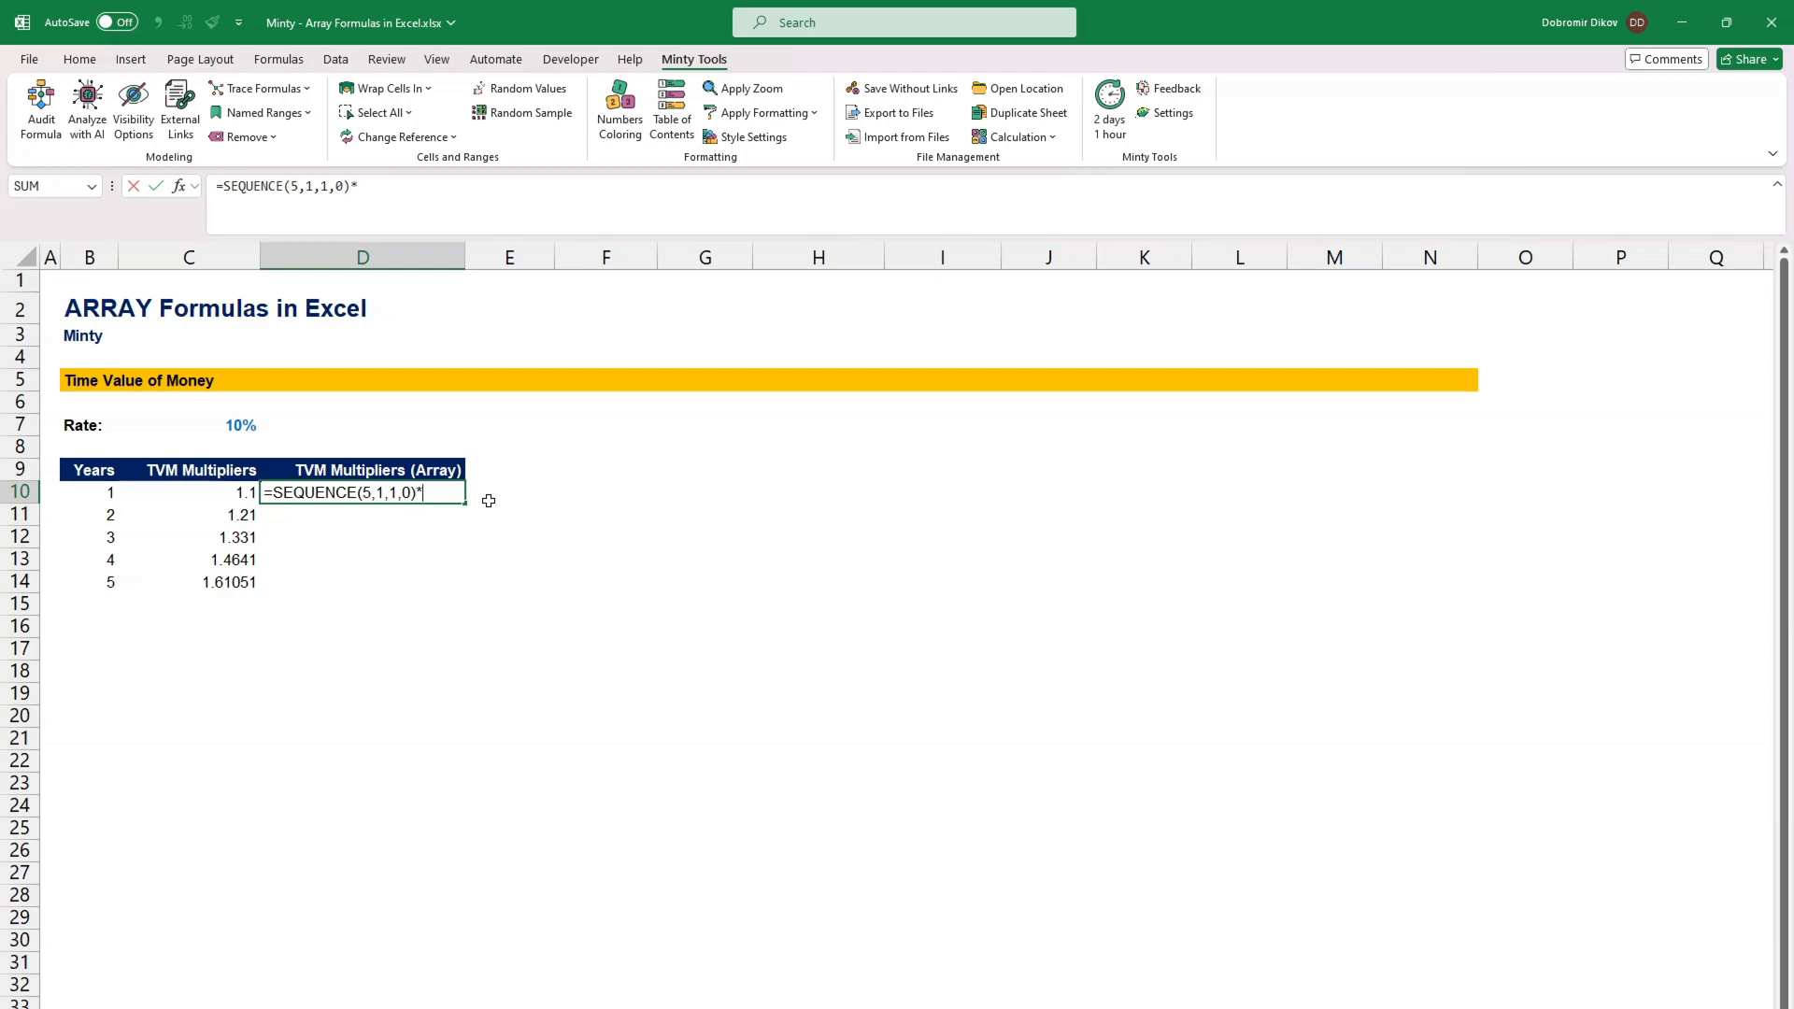
{"action": "type", "text": "(1_"}
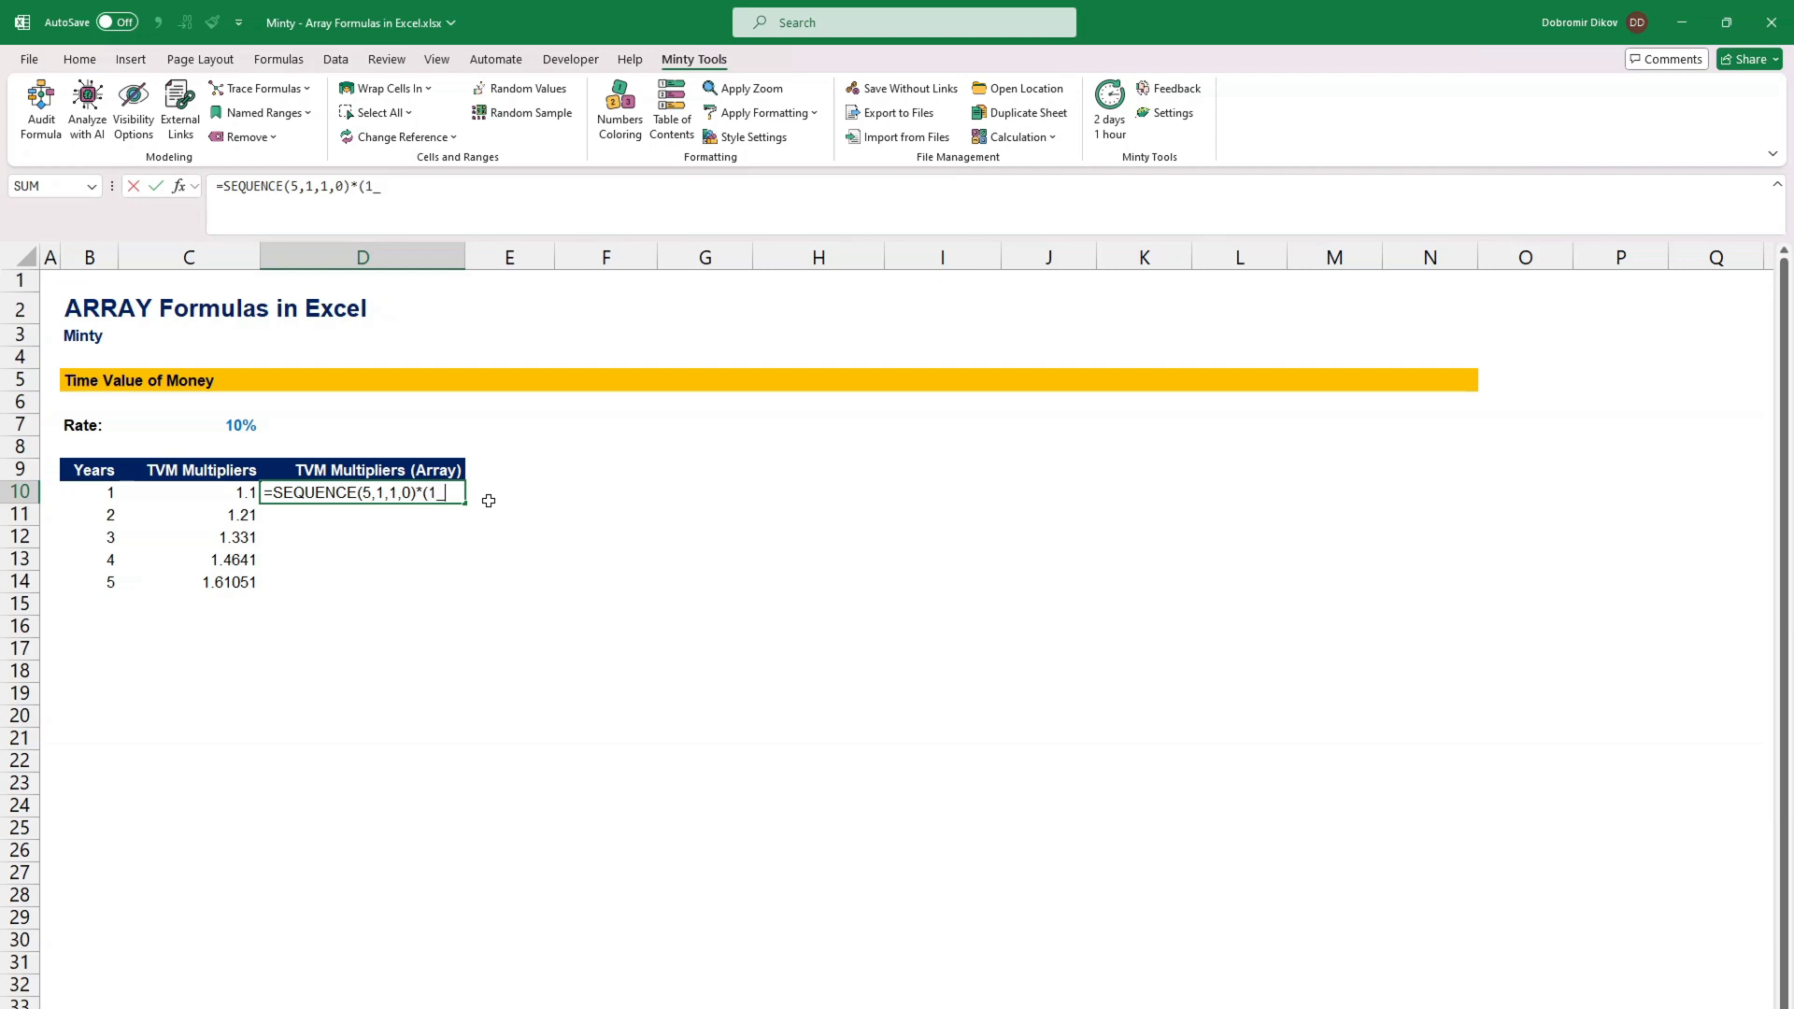
{"action": "type", "text": "+"}
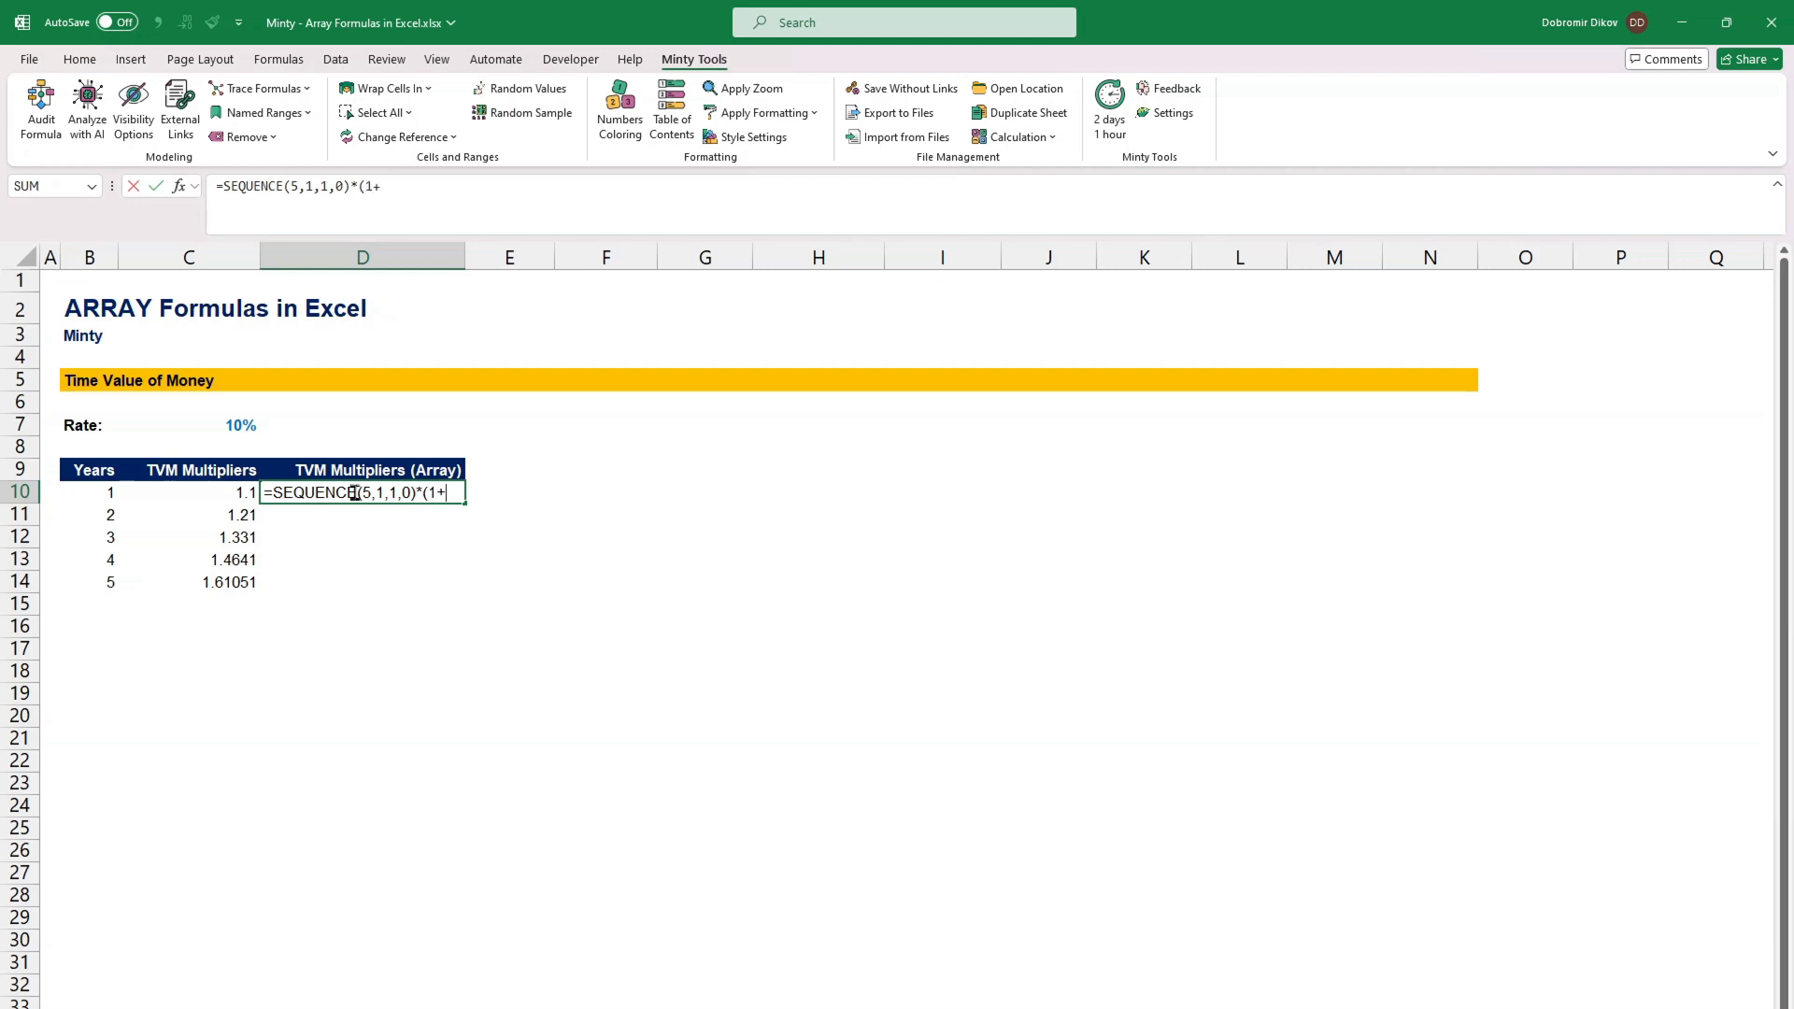
{"action": "left_click", "coordinate": [188, 425]}
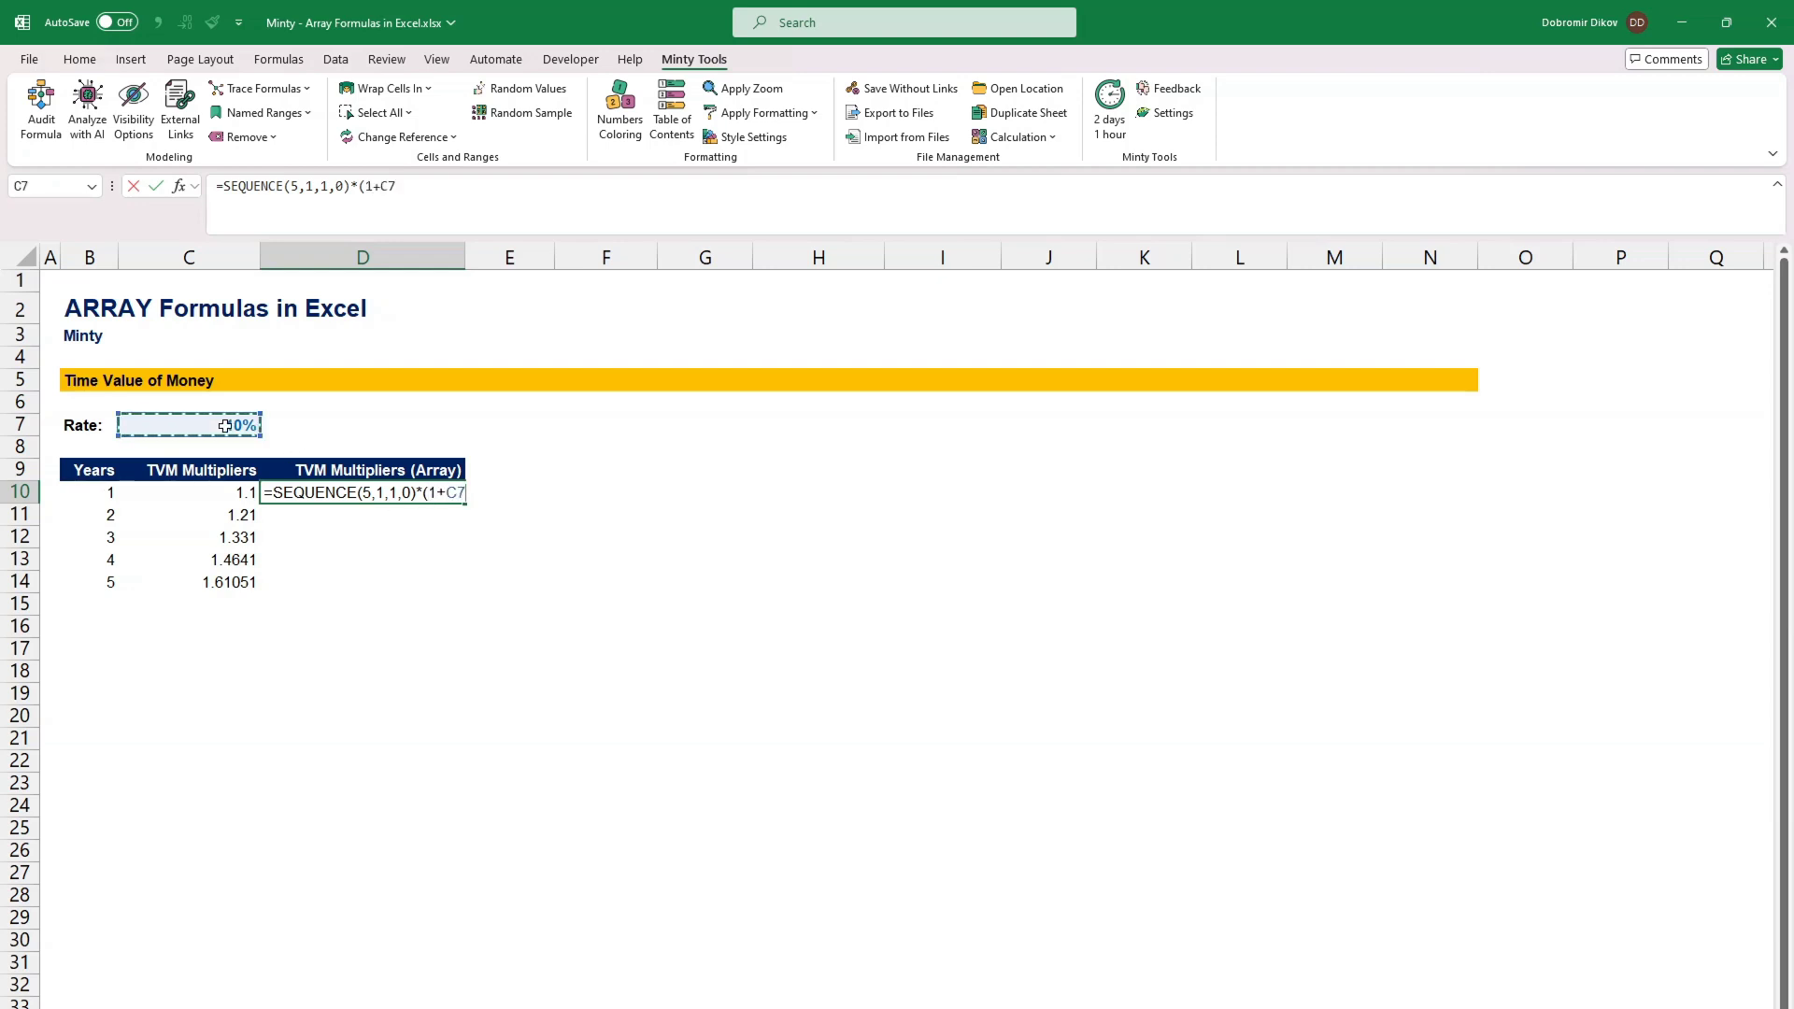
{"action": "type", "text": "^"}
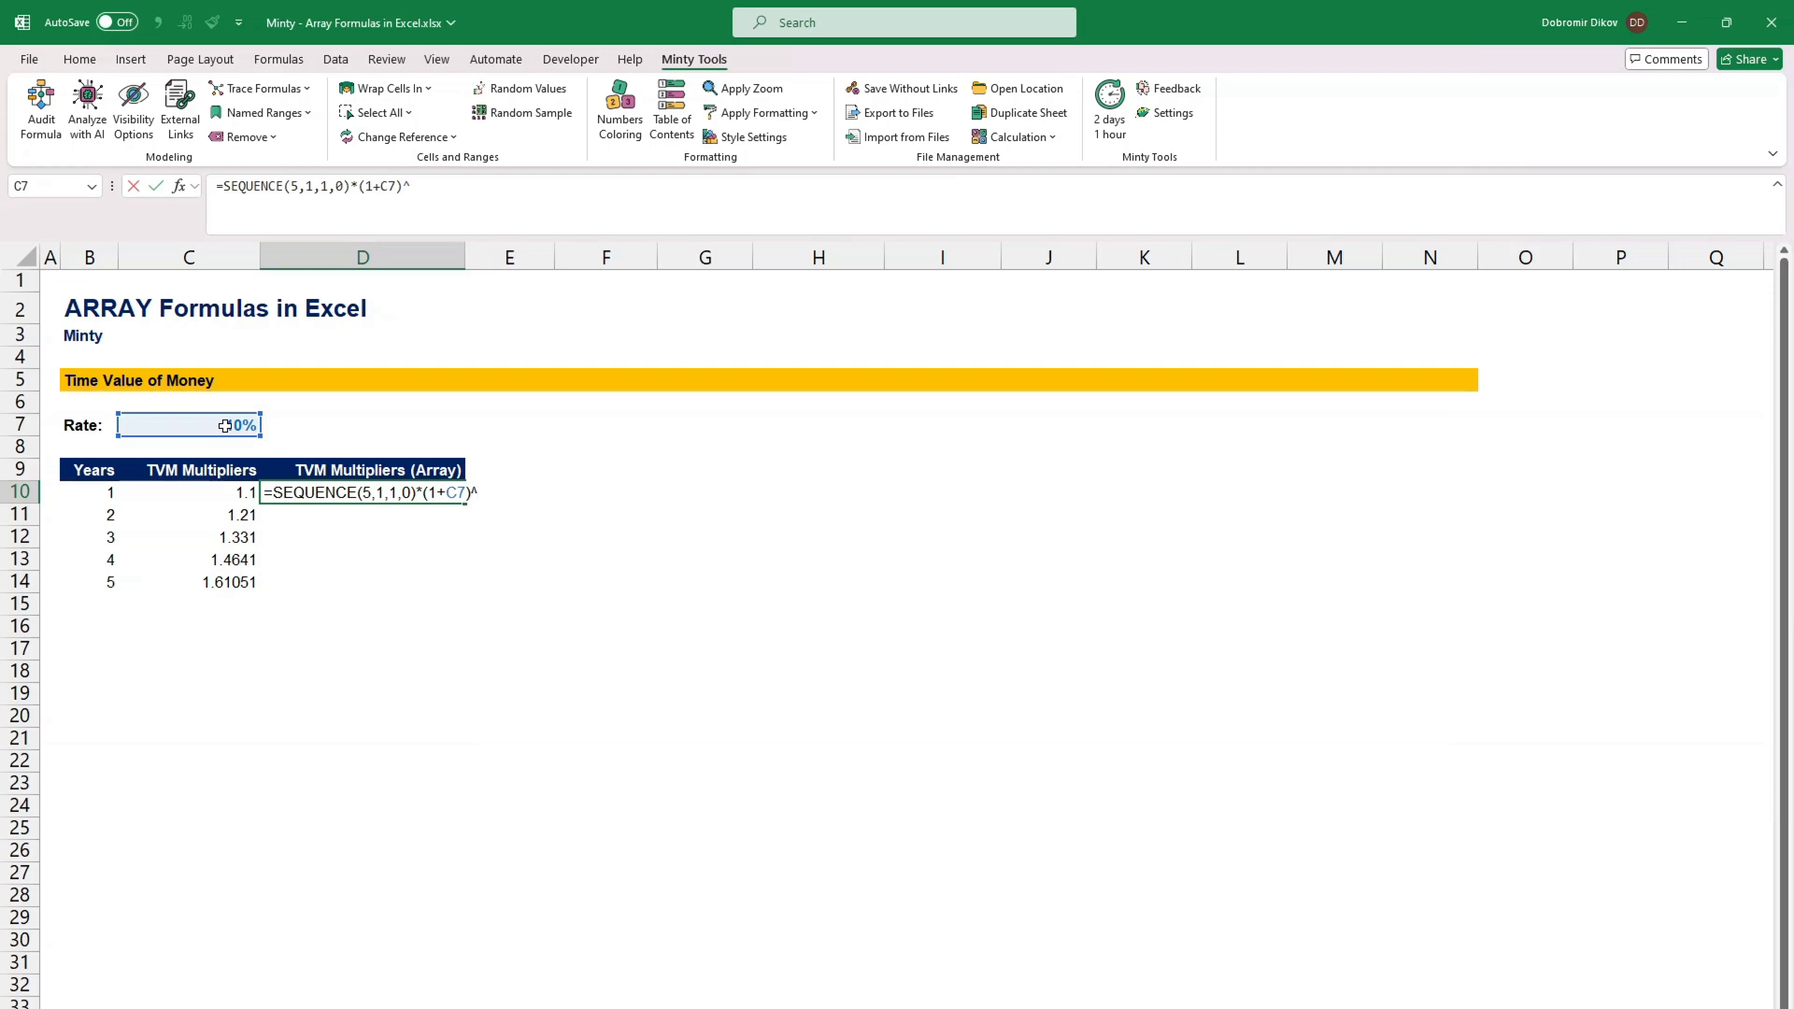
{"action": "type", "text": "seq"}
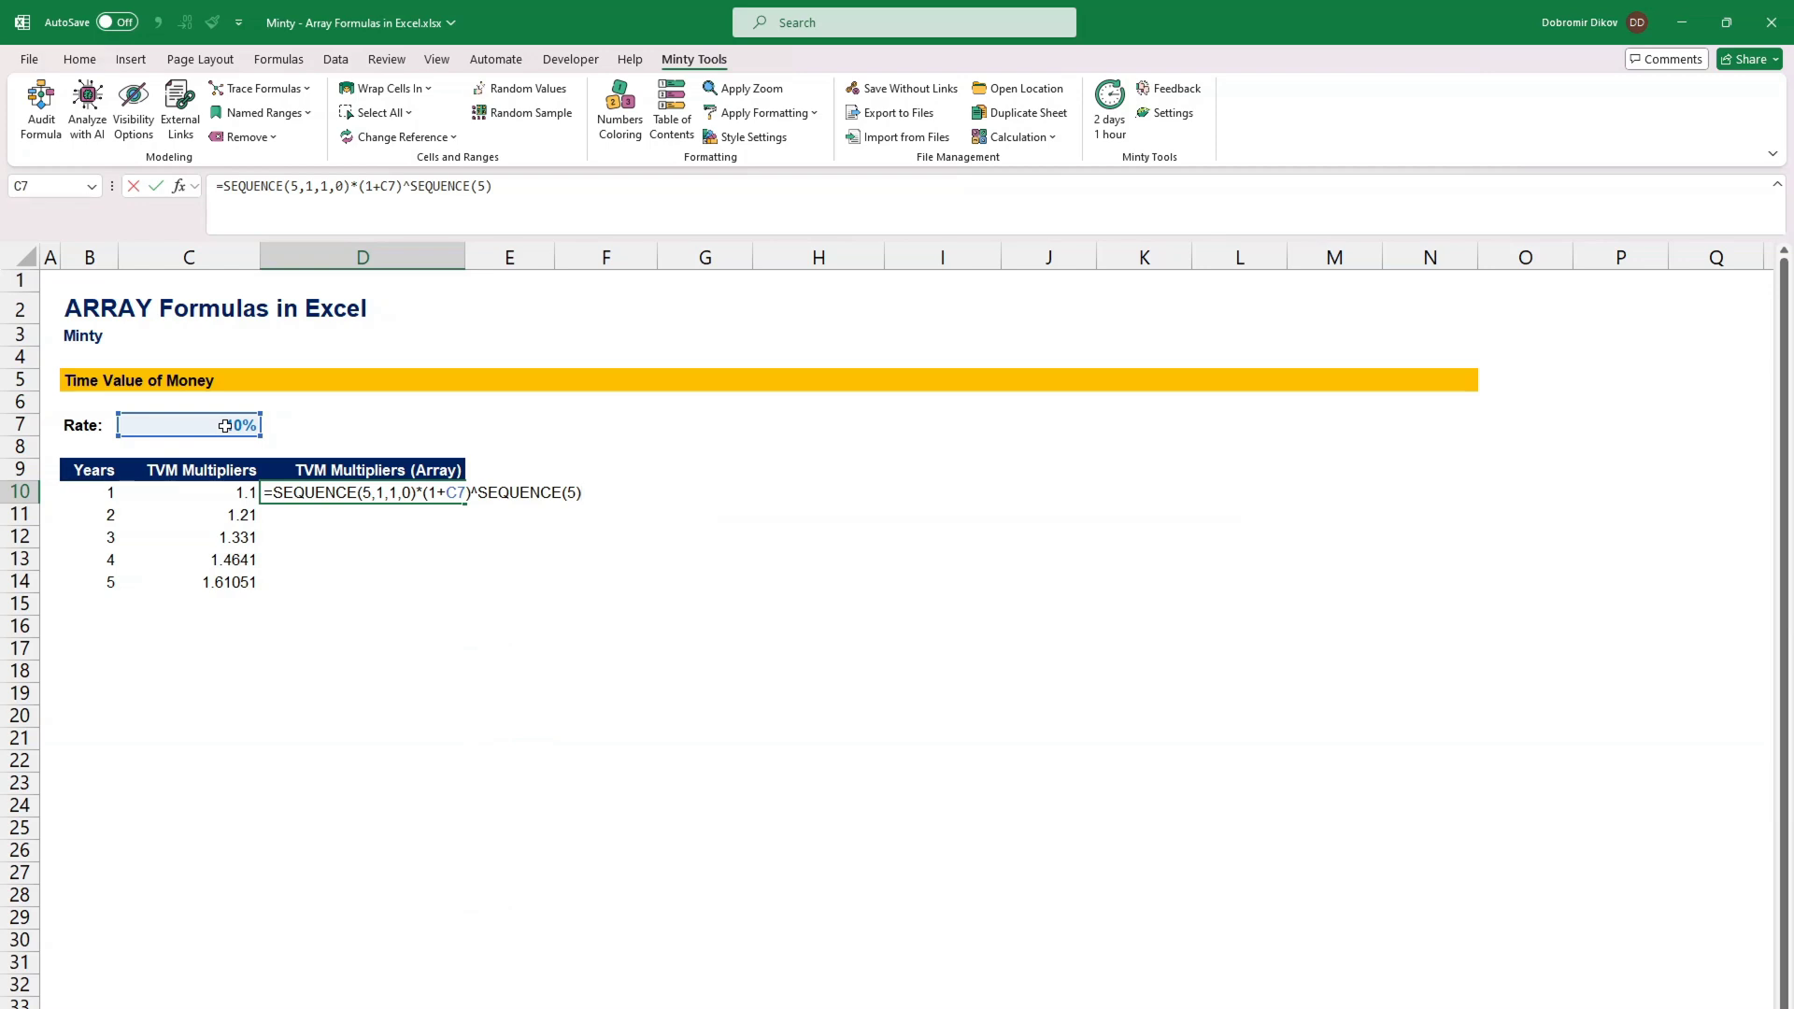
{"action": "key", "text": "Enter"}
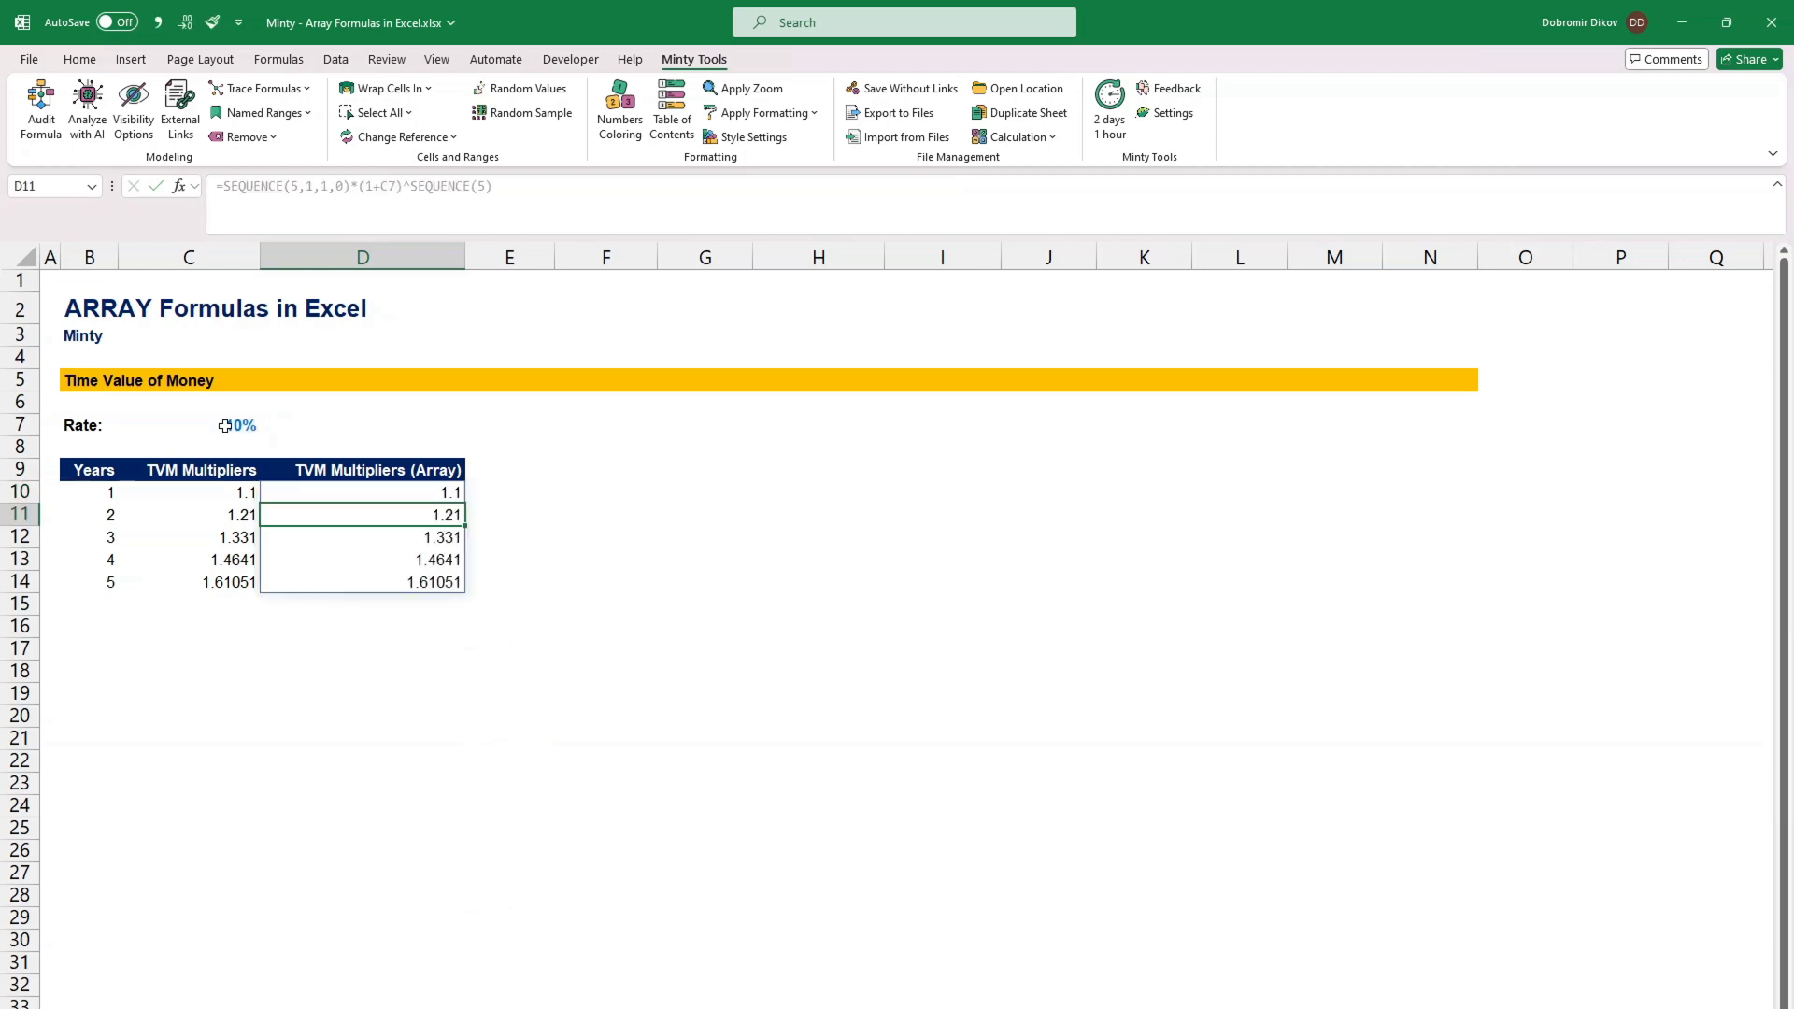
{"action": "left_click", "coordinate": [361, 582]}
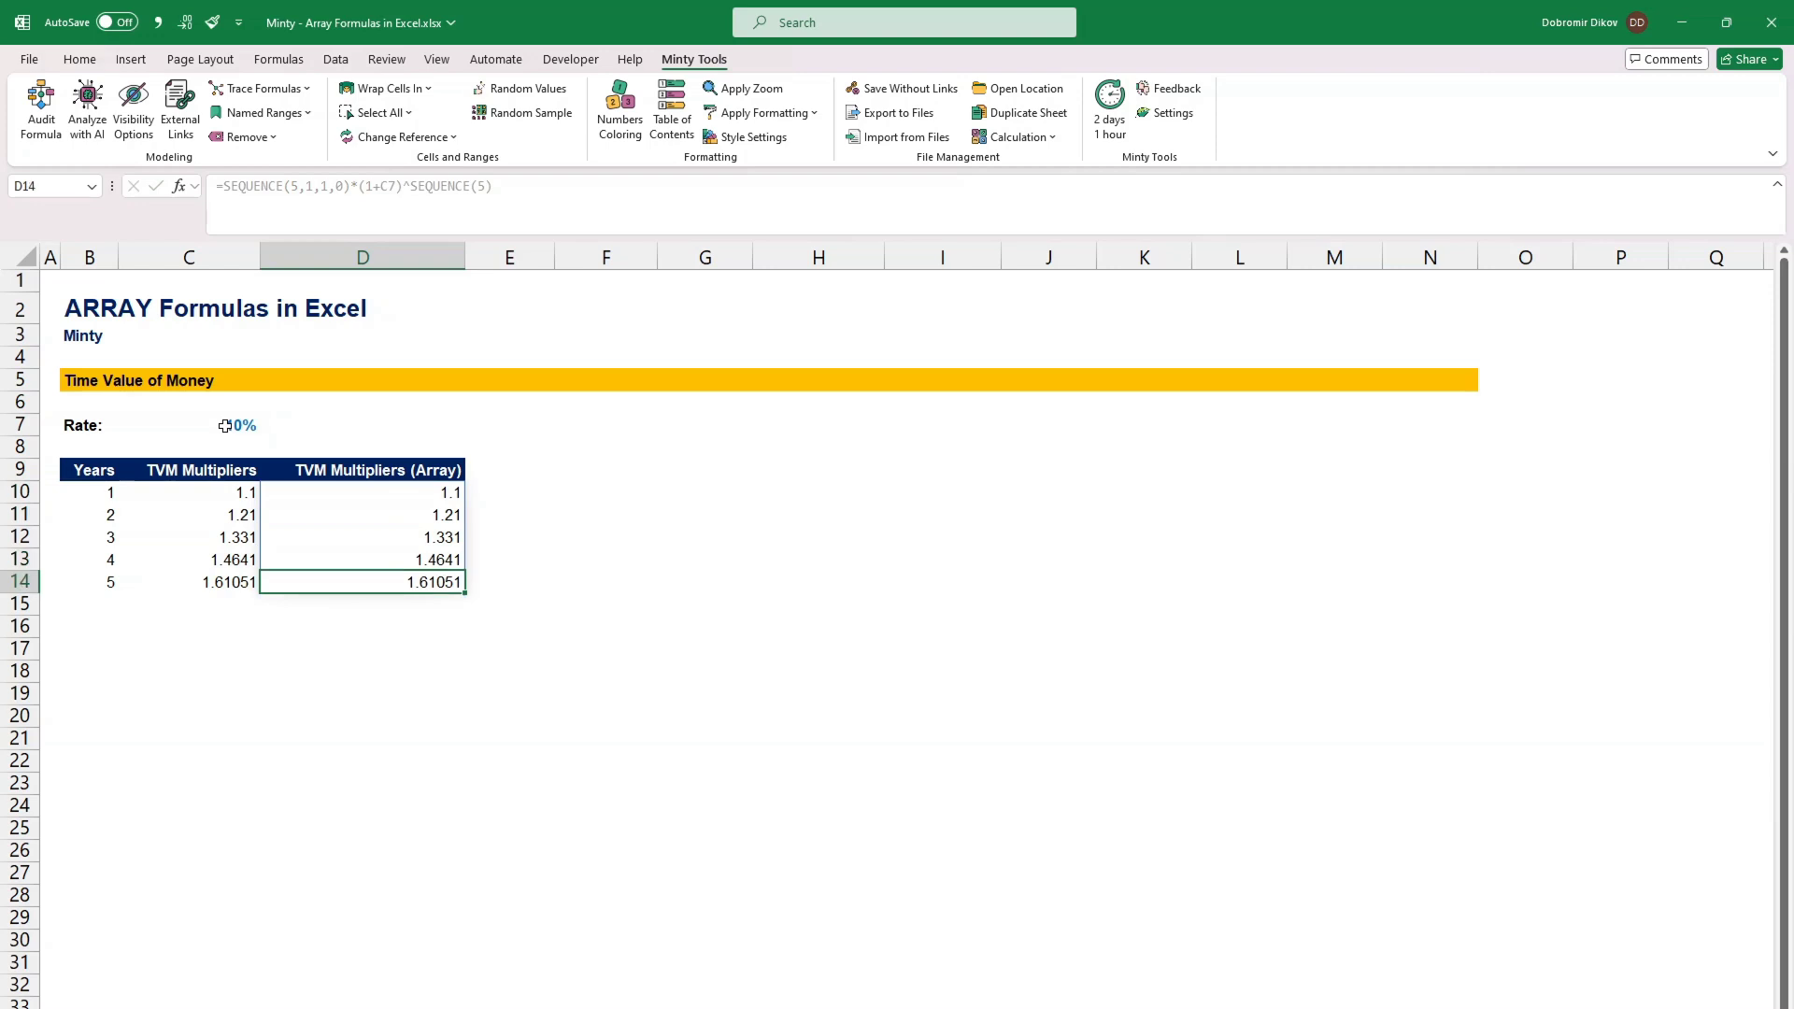
{"action": "left_click", "coordinate": [363, 492]}
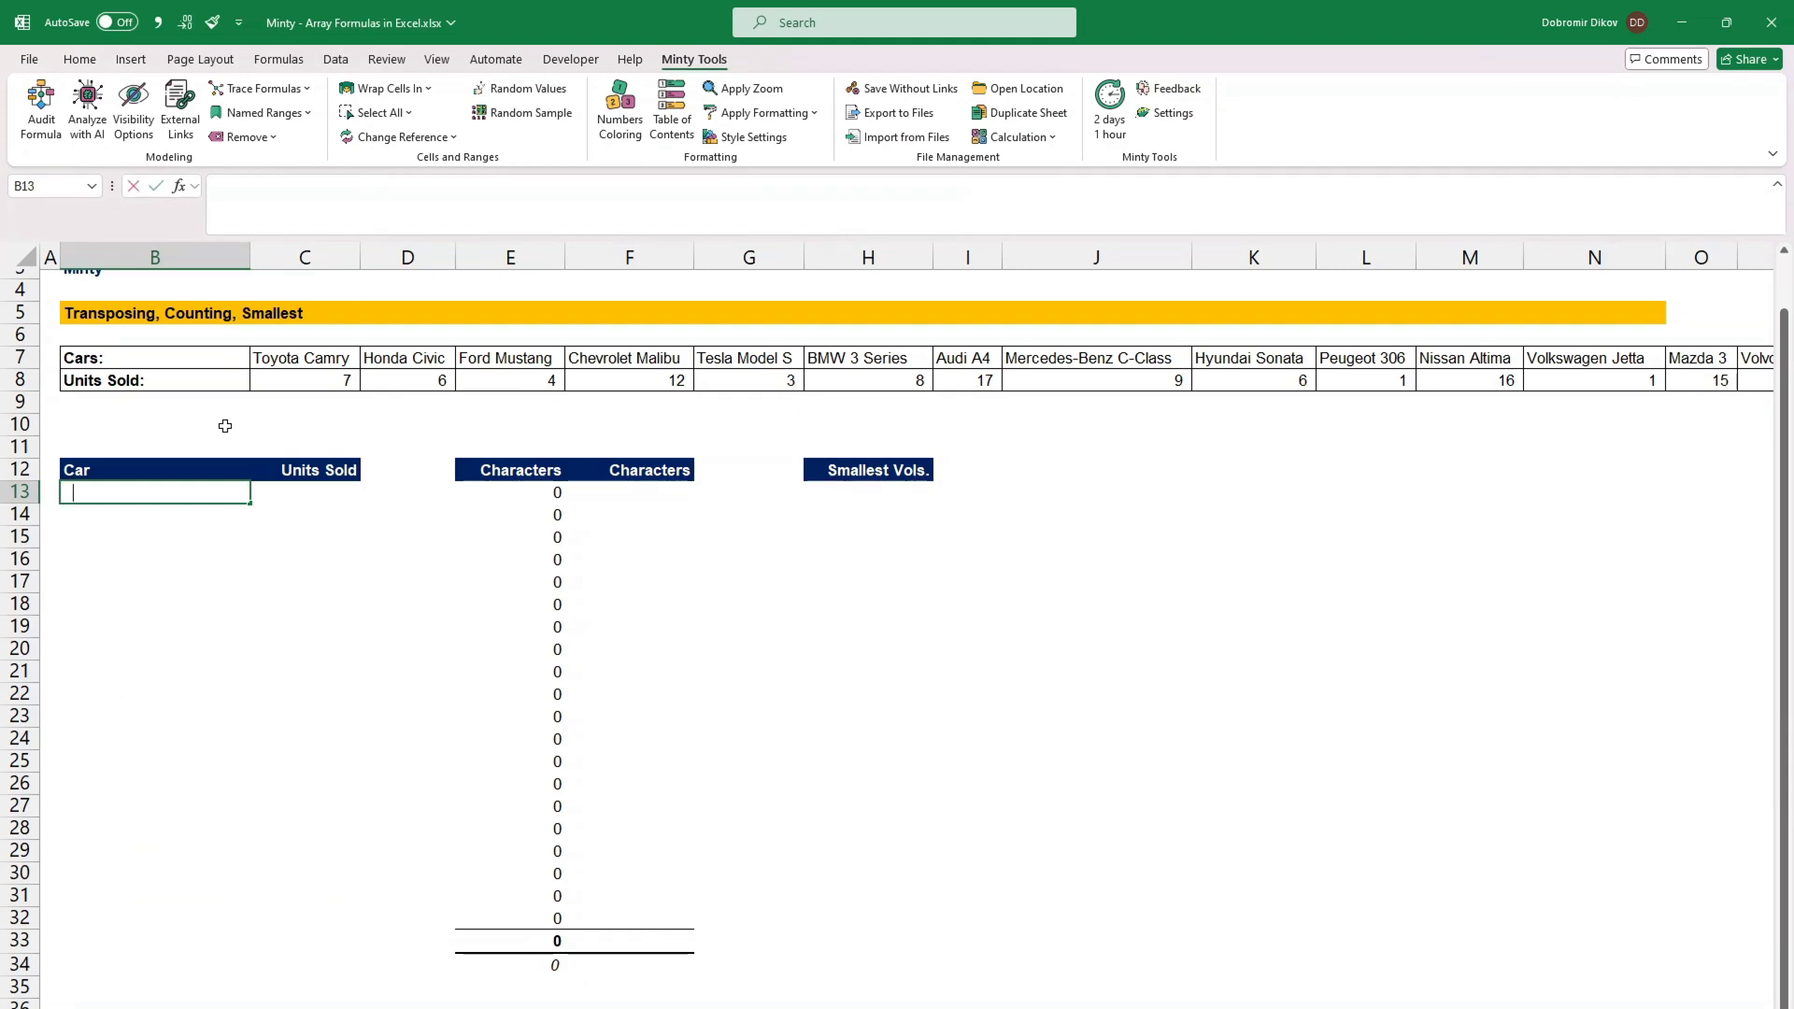
Step: Enter =TRANSPOSE(C7:U8) in B13 to list all 20 cars and units sold vertically
{"action": "type", "text": "=TRANSPOSE("}
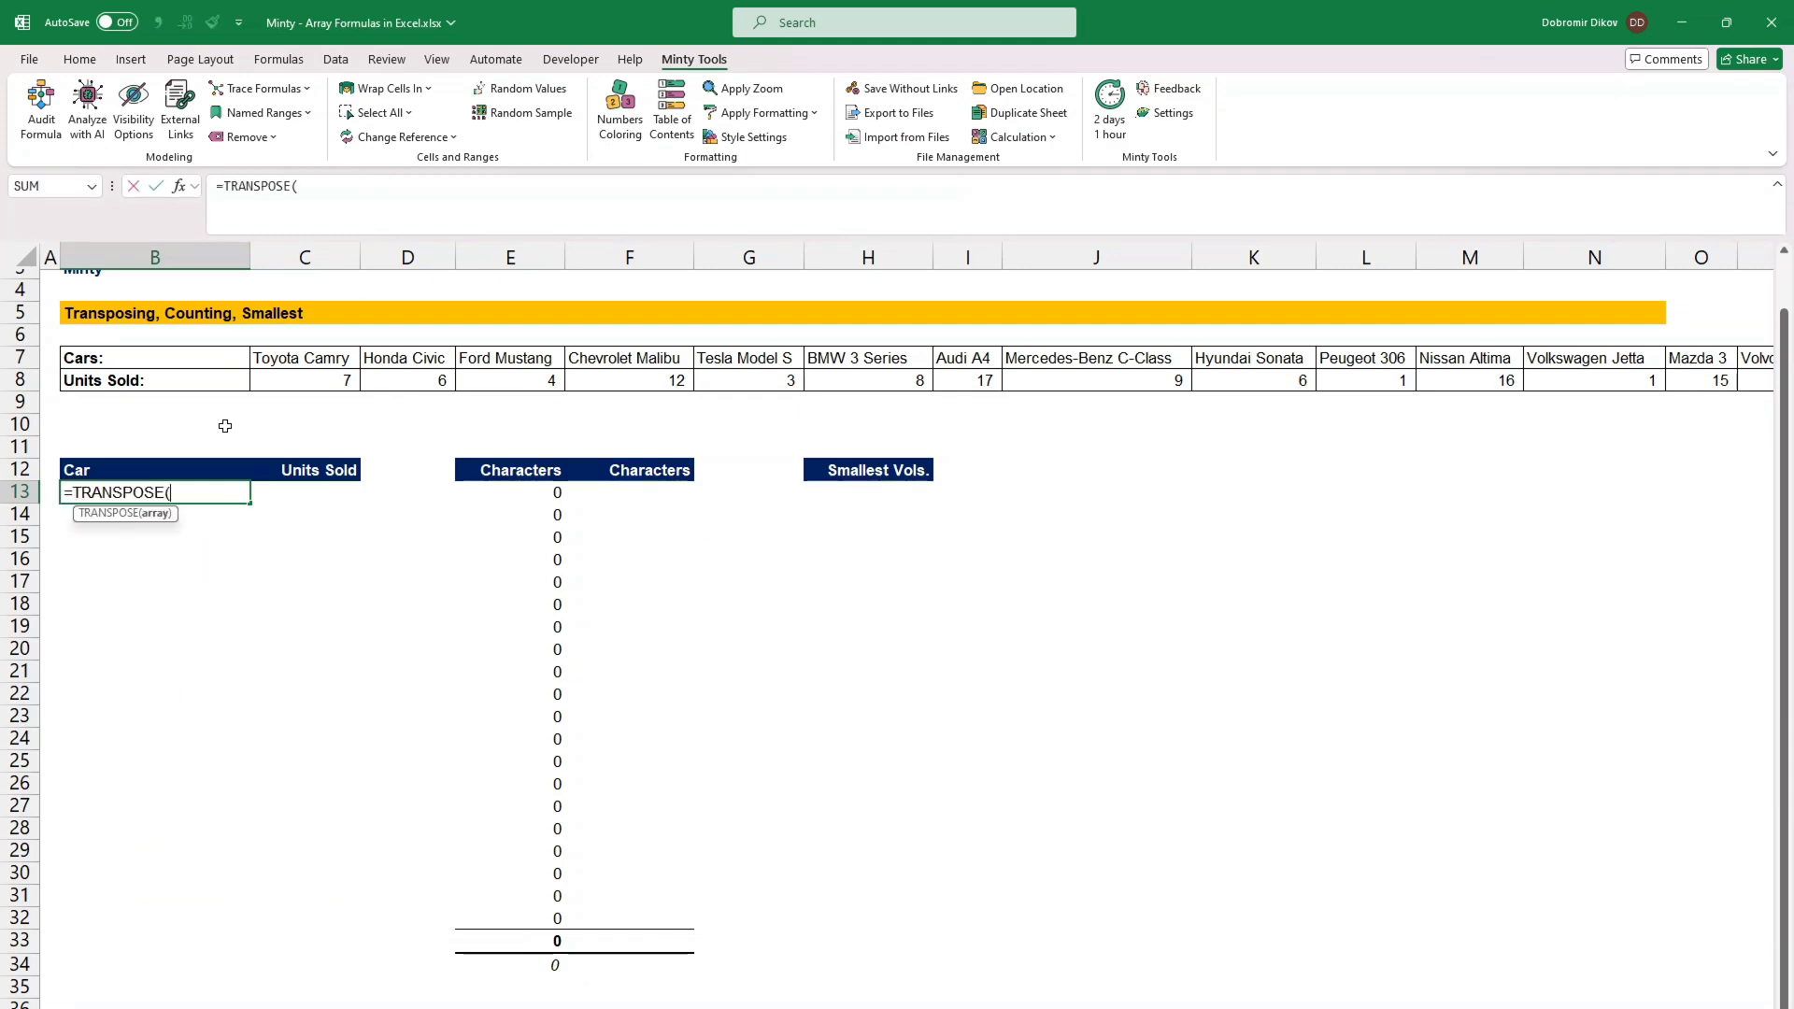
{"action": "left_click", "coordinate": [154, 358]}
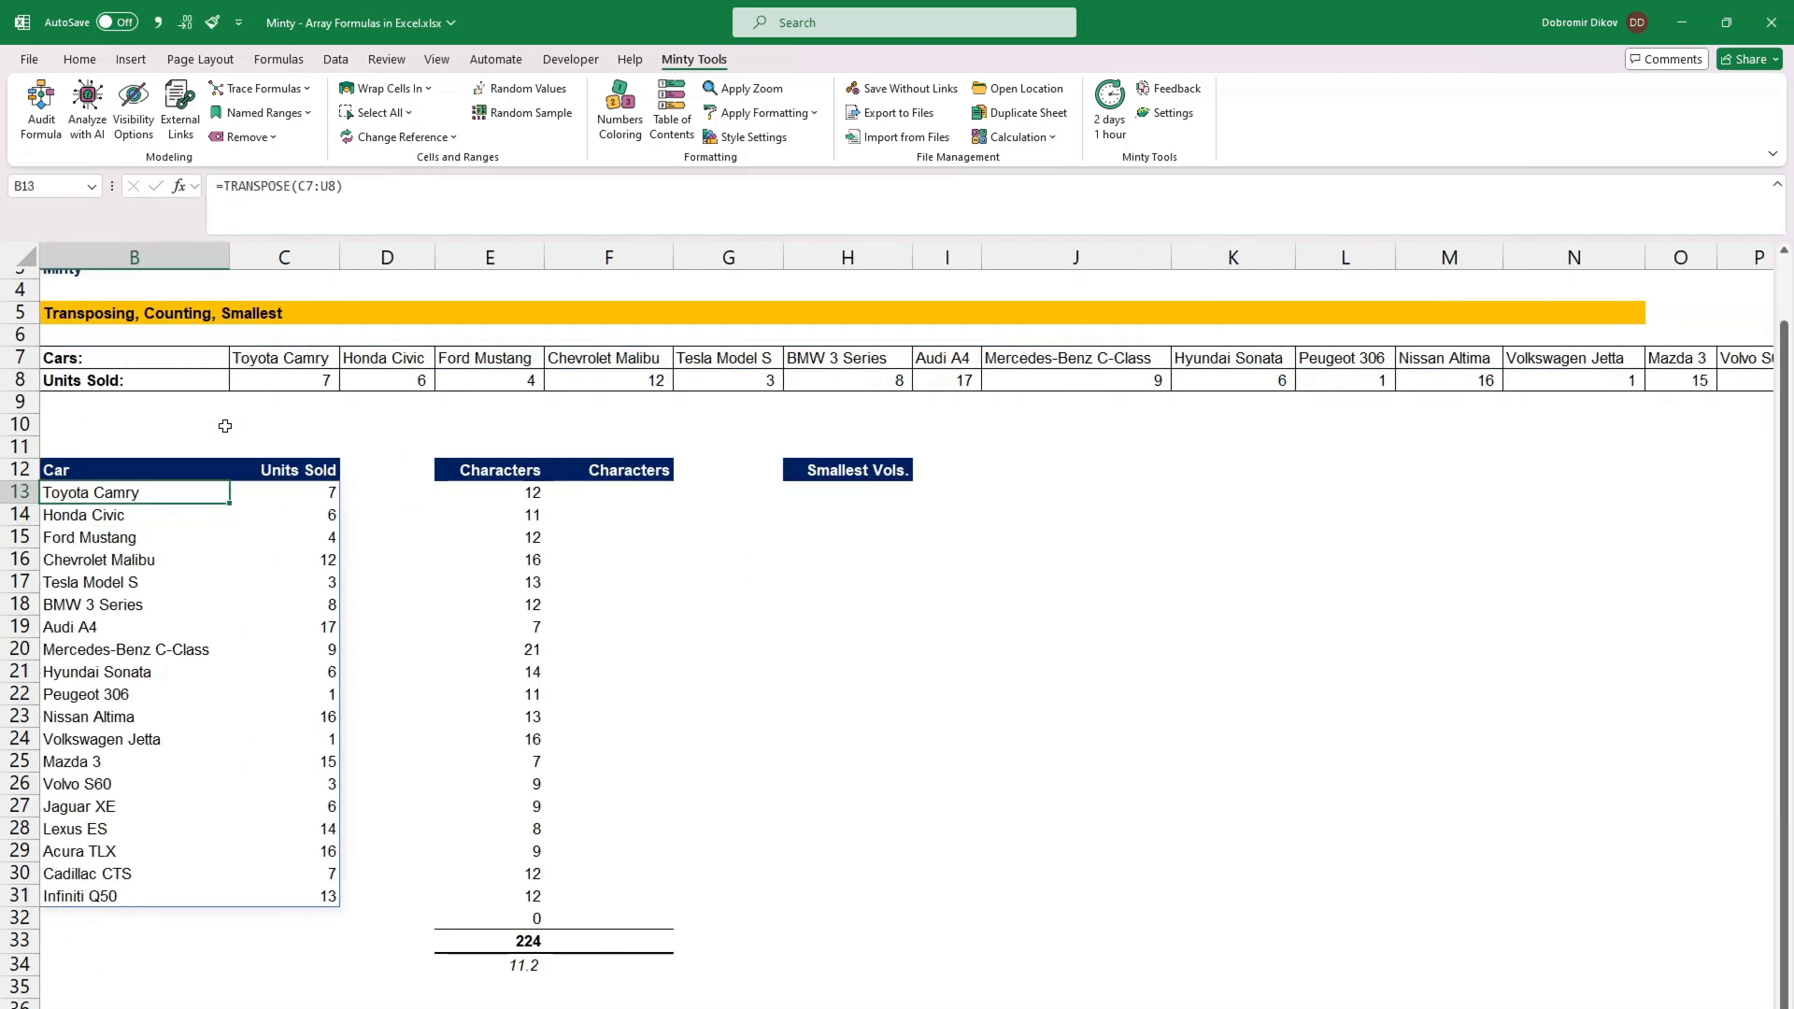
{"action": "left_click", "coordinate": [386, 605]}
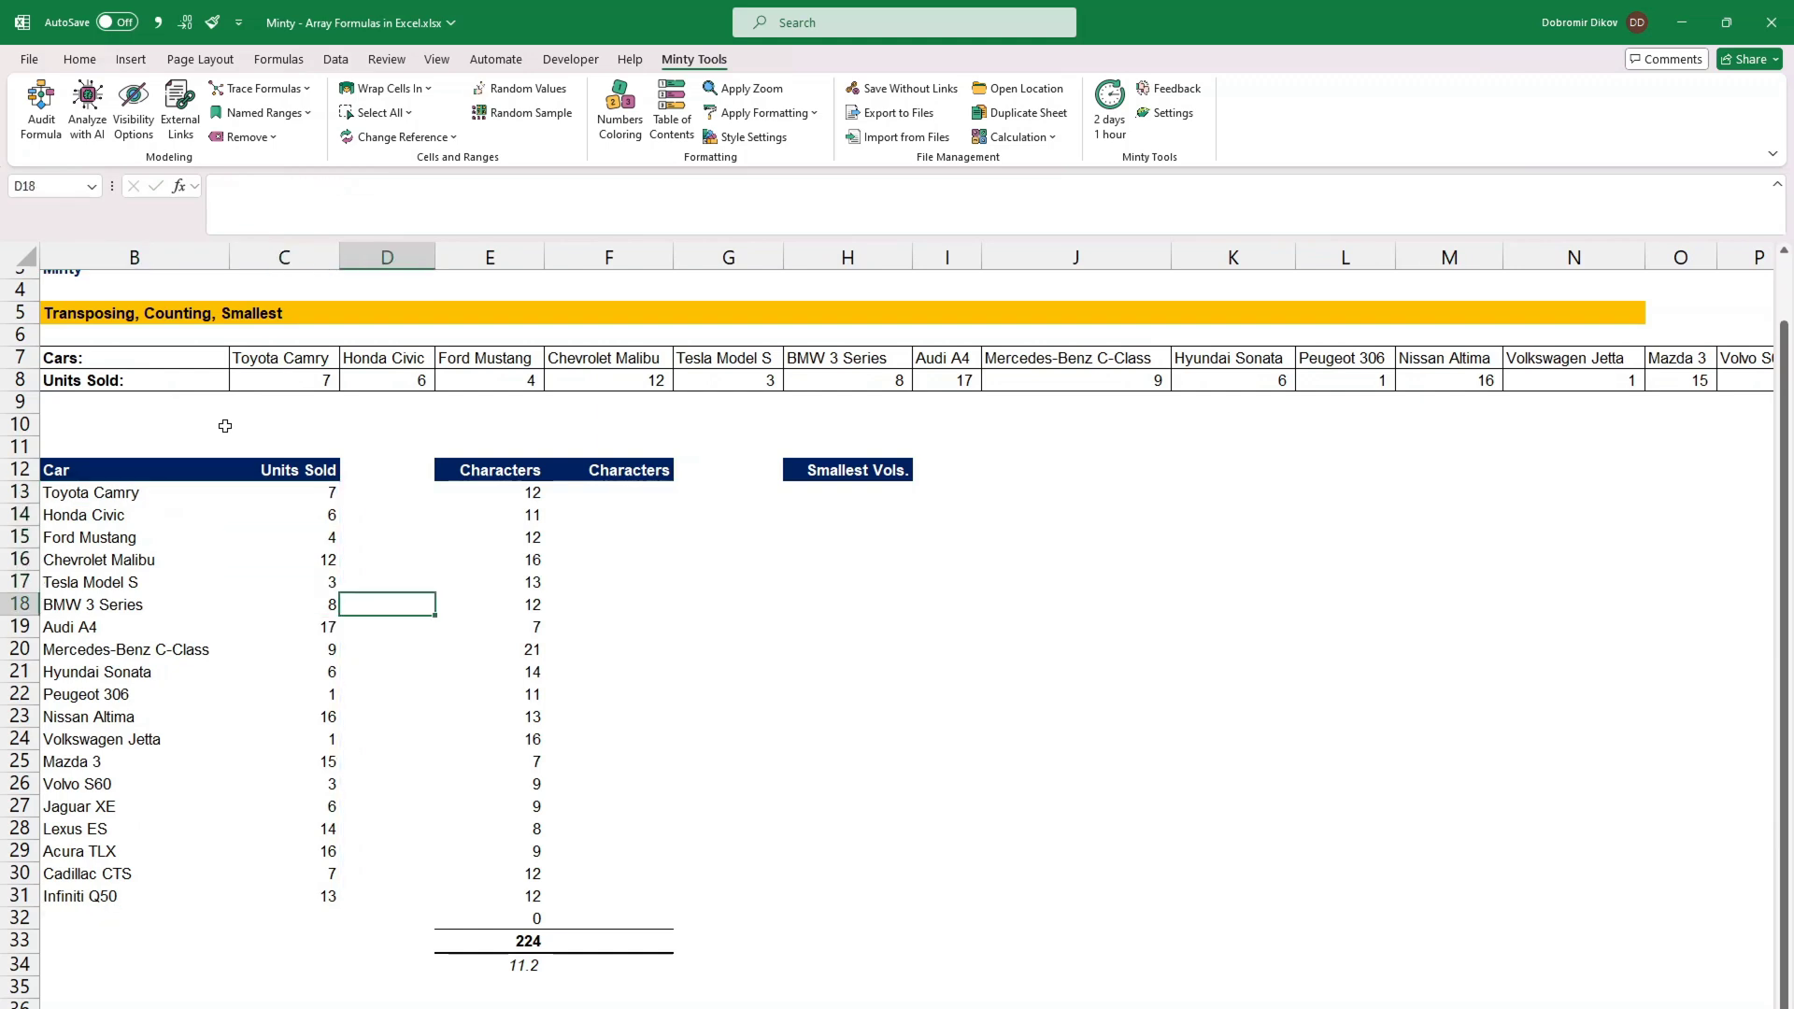
{"action": "left_click", "coordinate": [489, 493]}
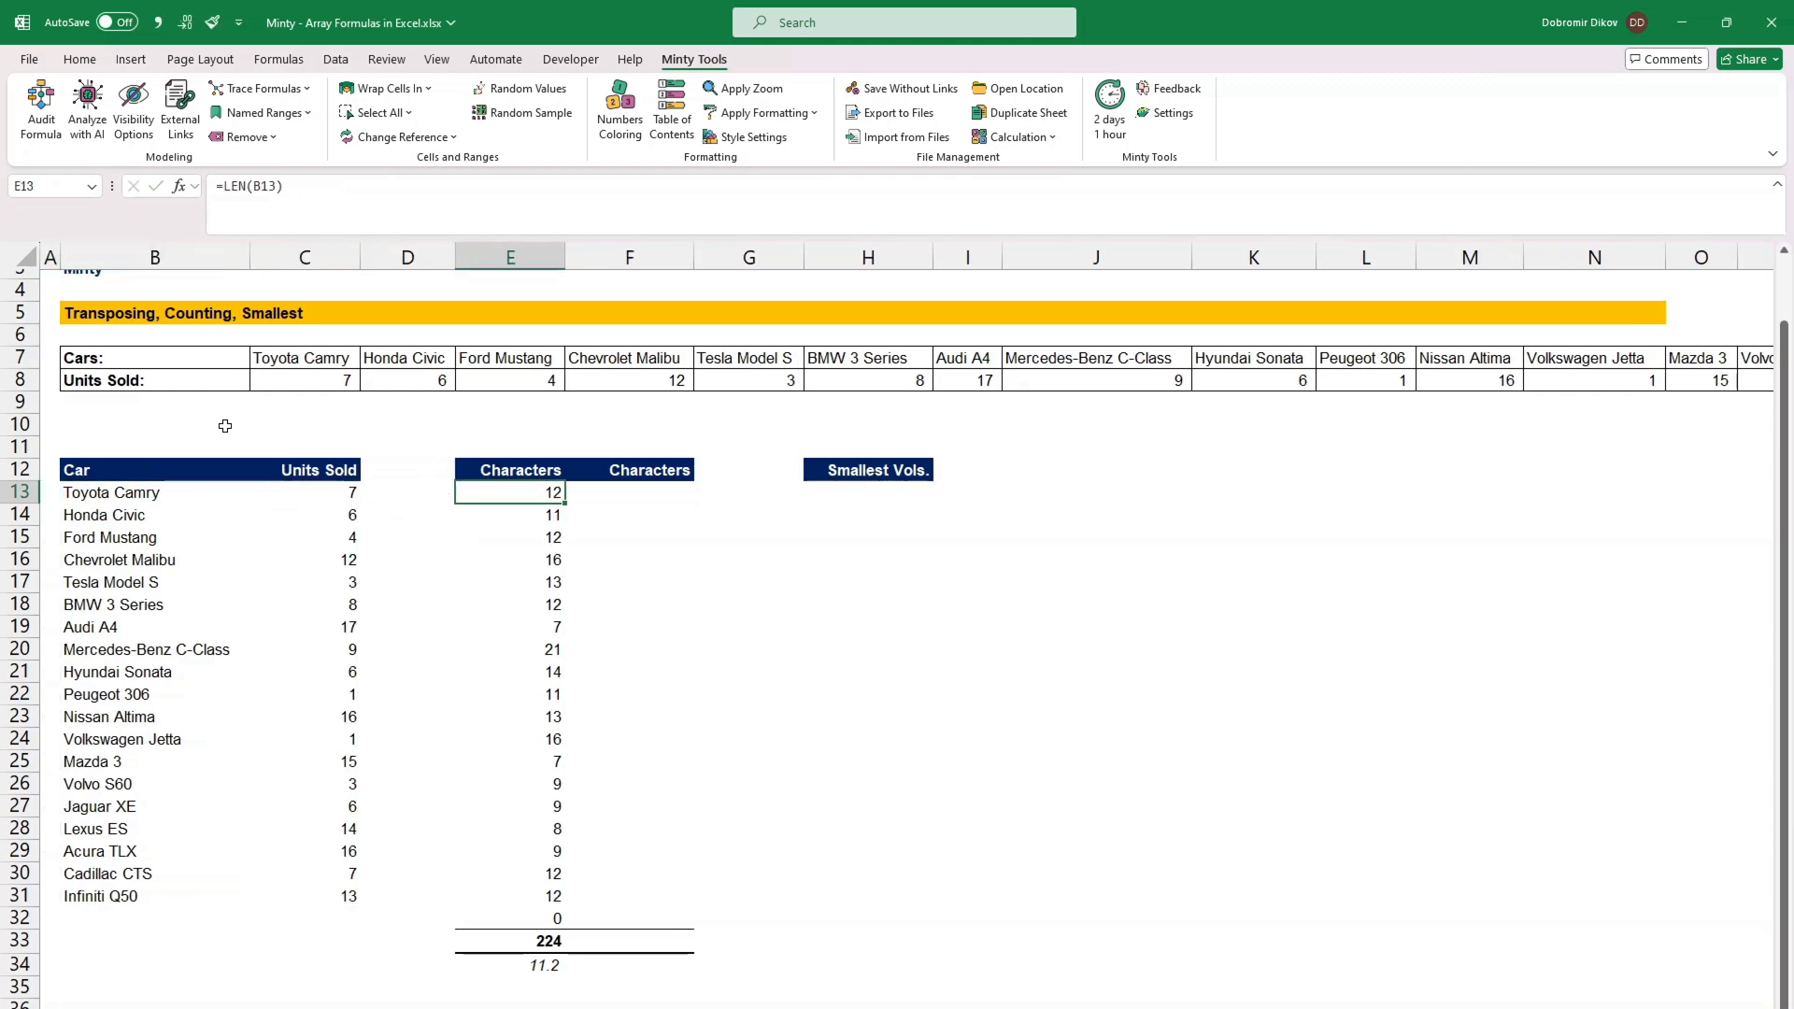
Step: Spill car-name character counts into F13 with =LEN(B13:B31), then begin a SUM-of-LEN total
{"action": "left_click", "coordinate": [628, 493]}
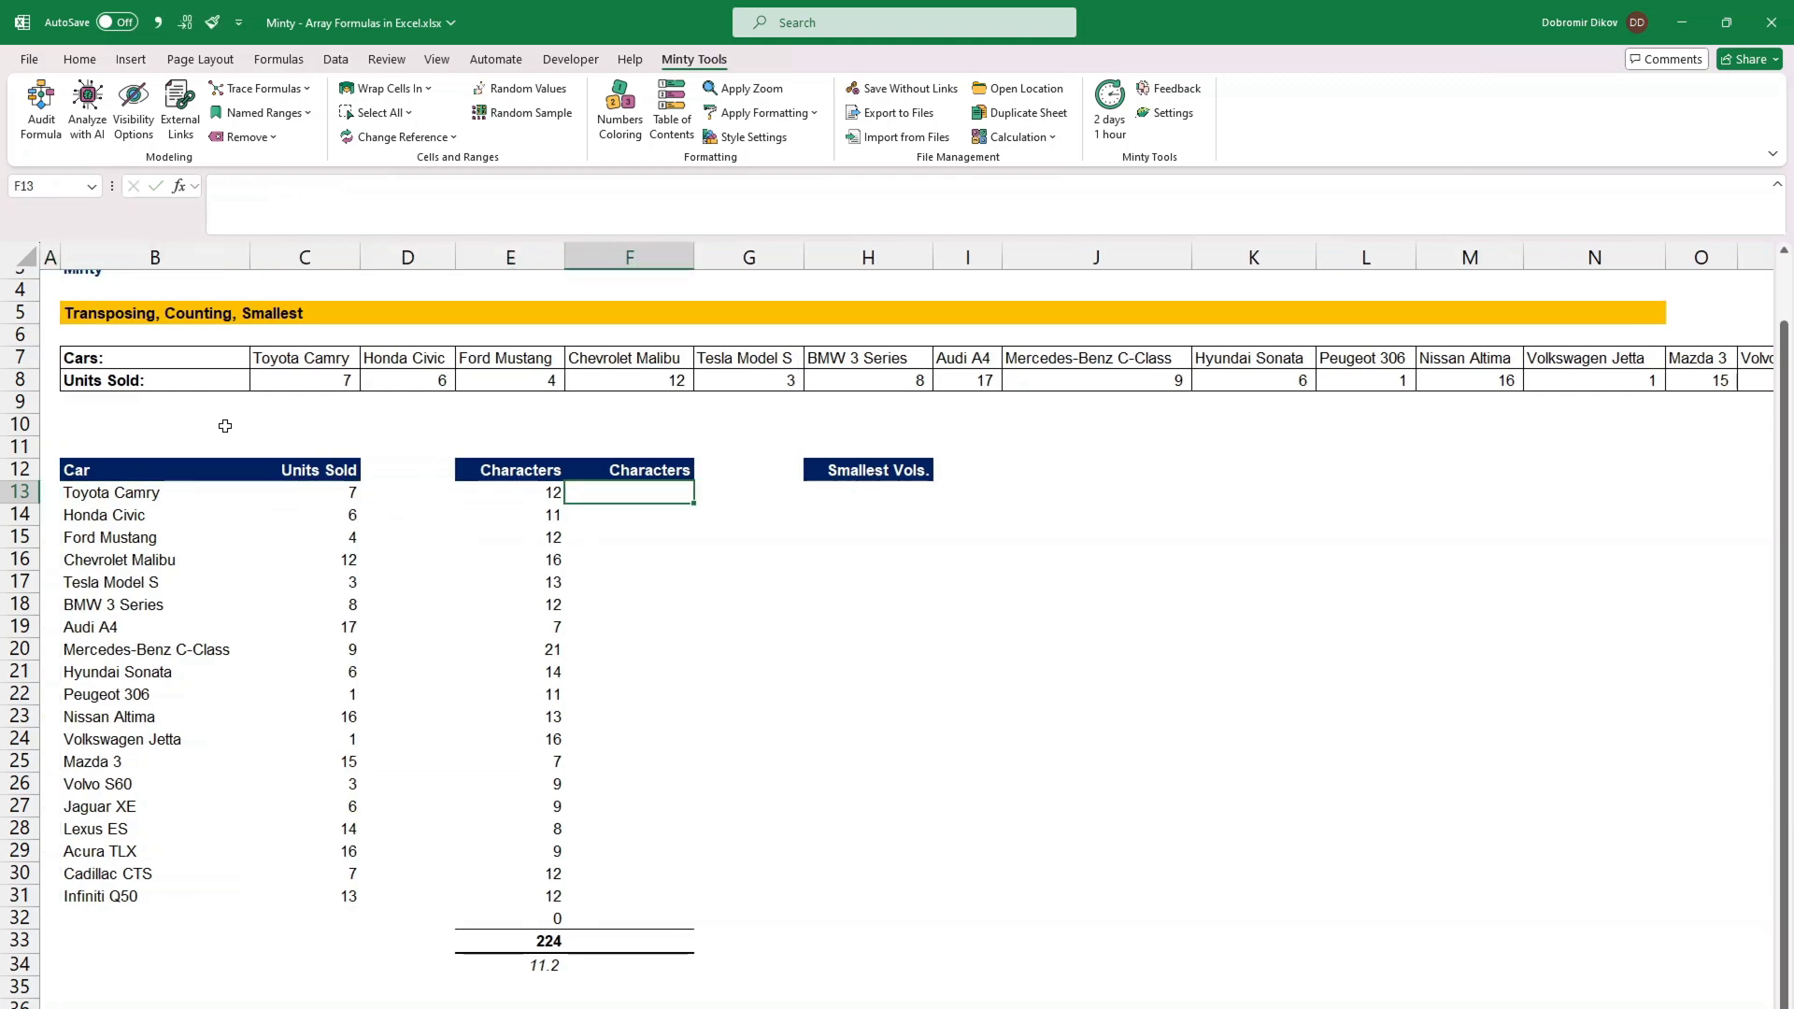
{"action": "type", "text": "=len"}
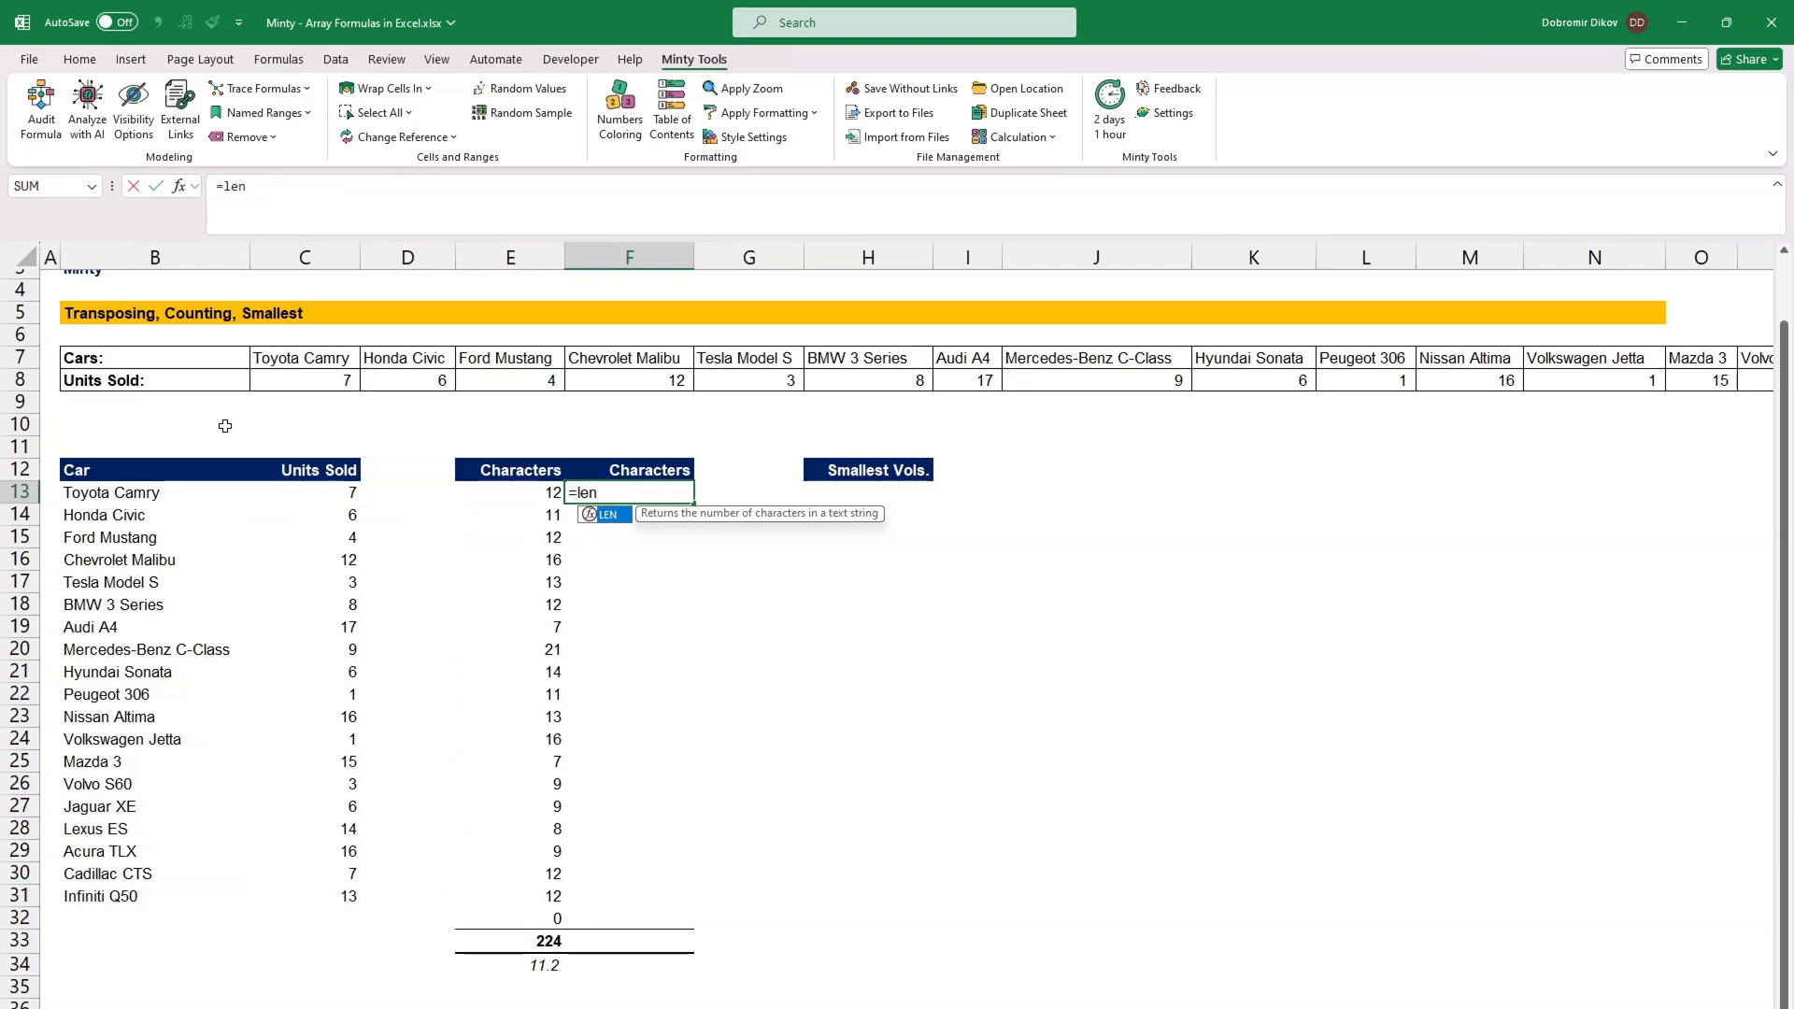
{"action": "left_click", "coordinate": [304, 493]}
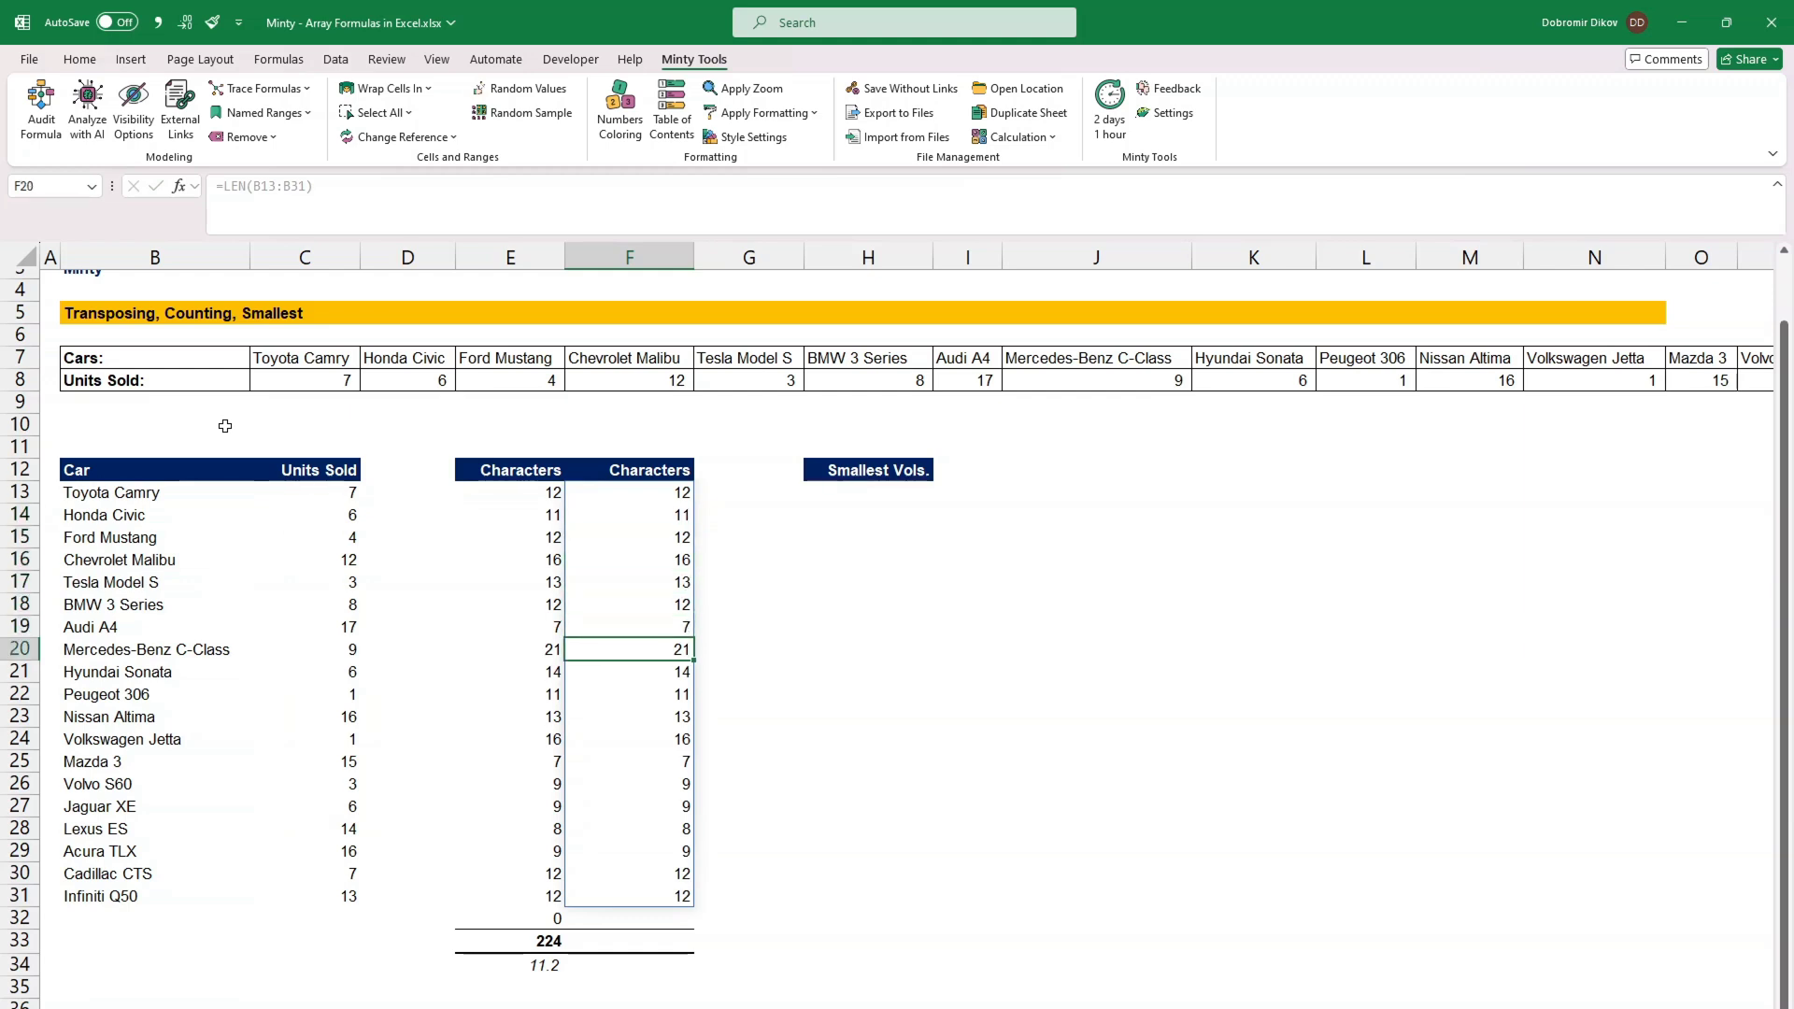
{"action": "left_click", "coordinate": [634, 829]}
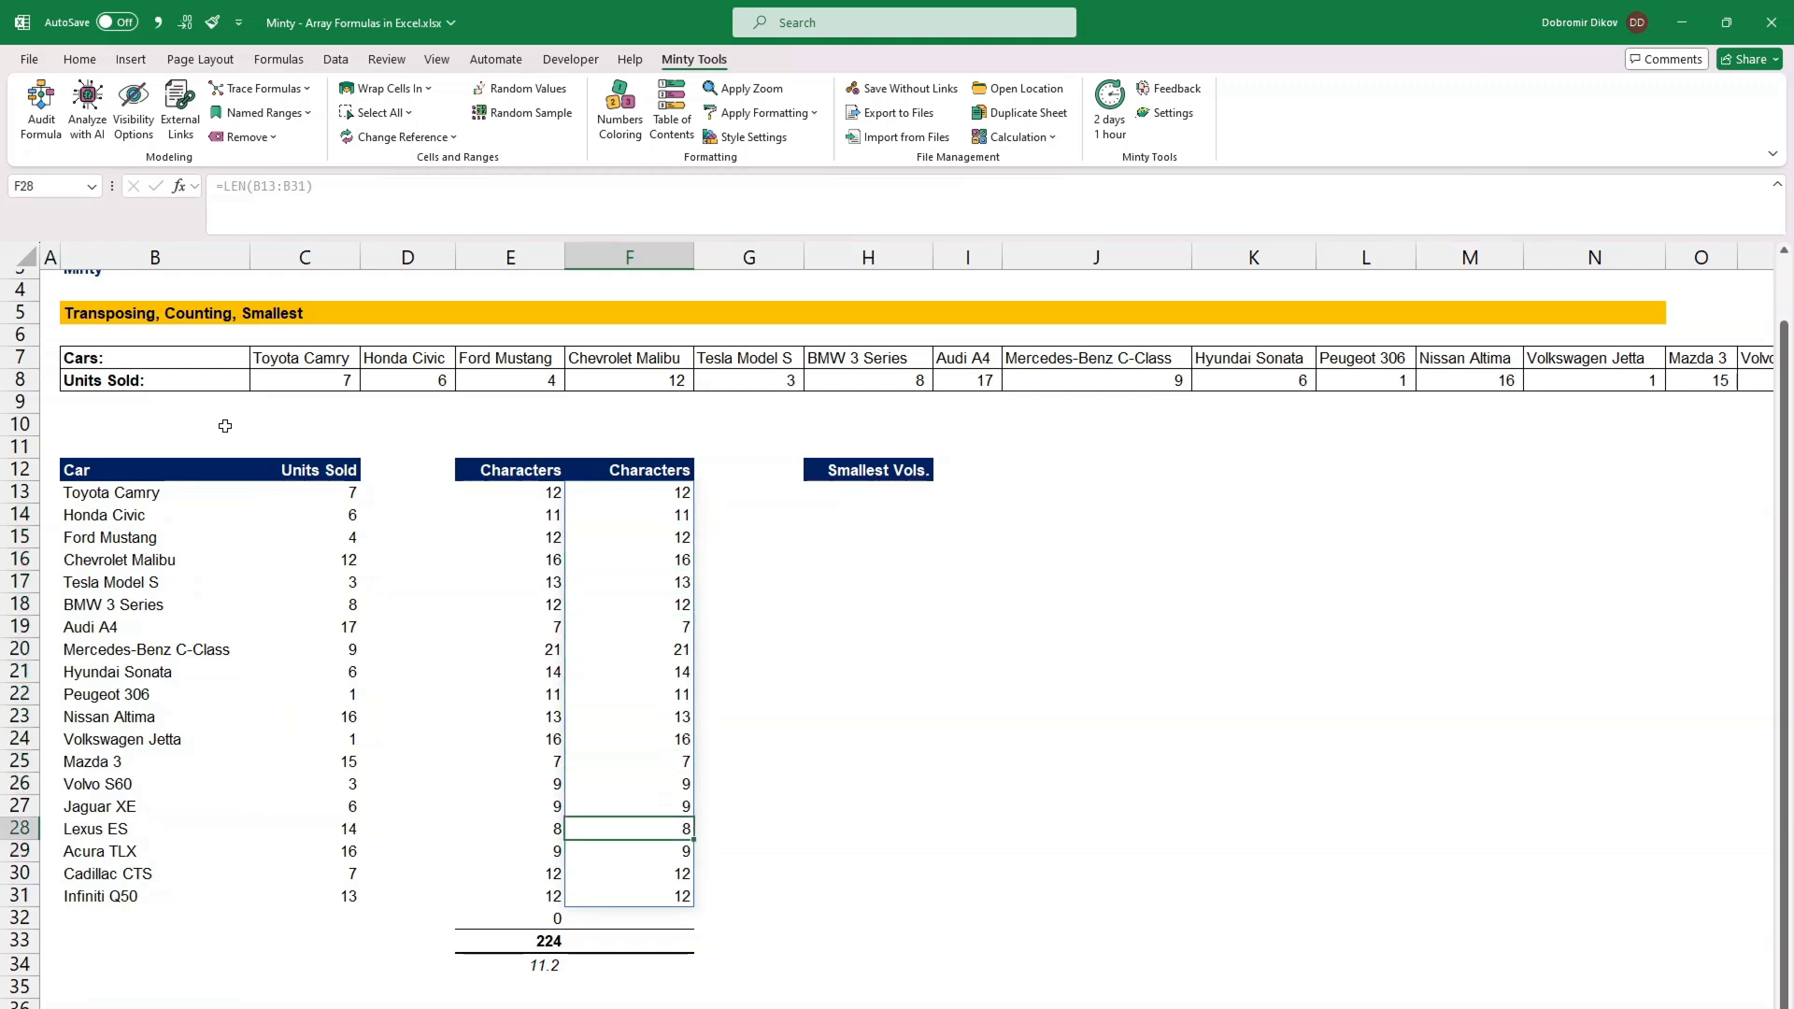
{"action": "left_click", "coordinate": [628, 938]}
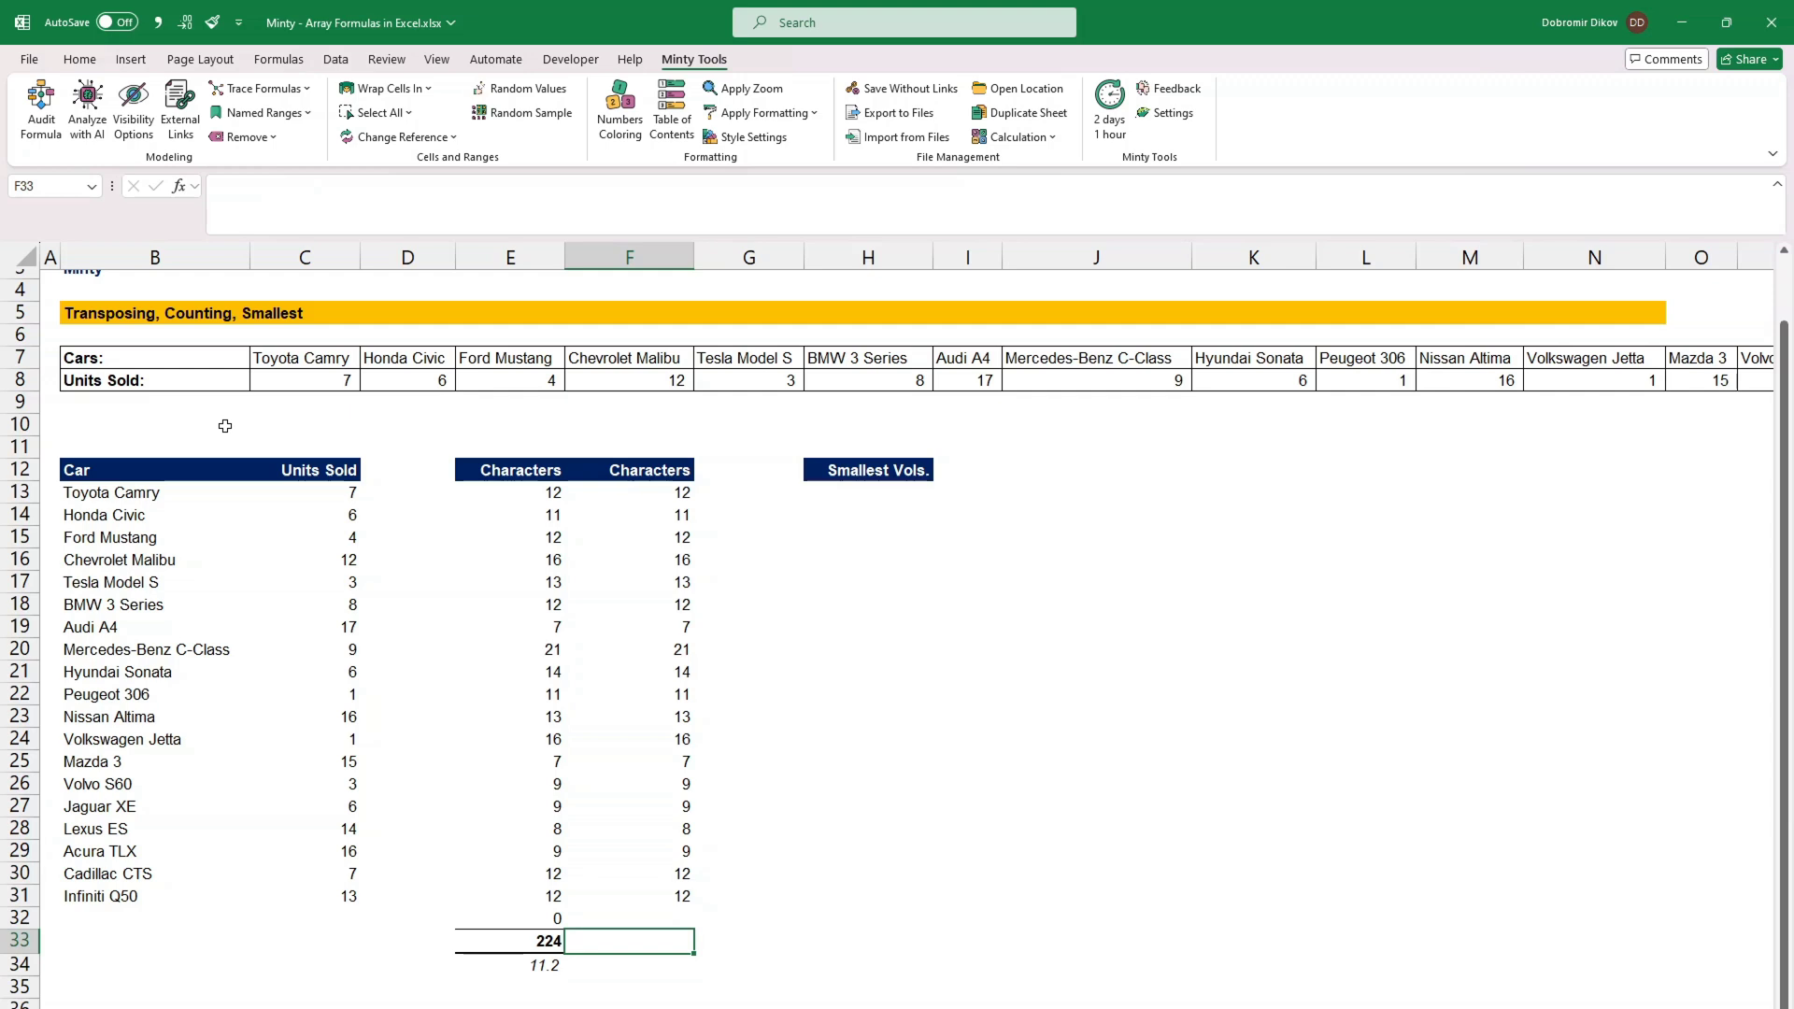
{"action": "type", "text": "=SUM(le"}
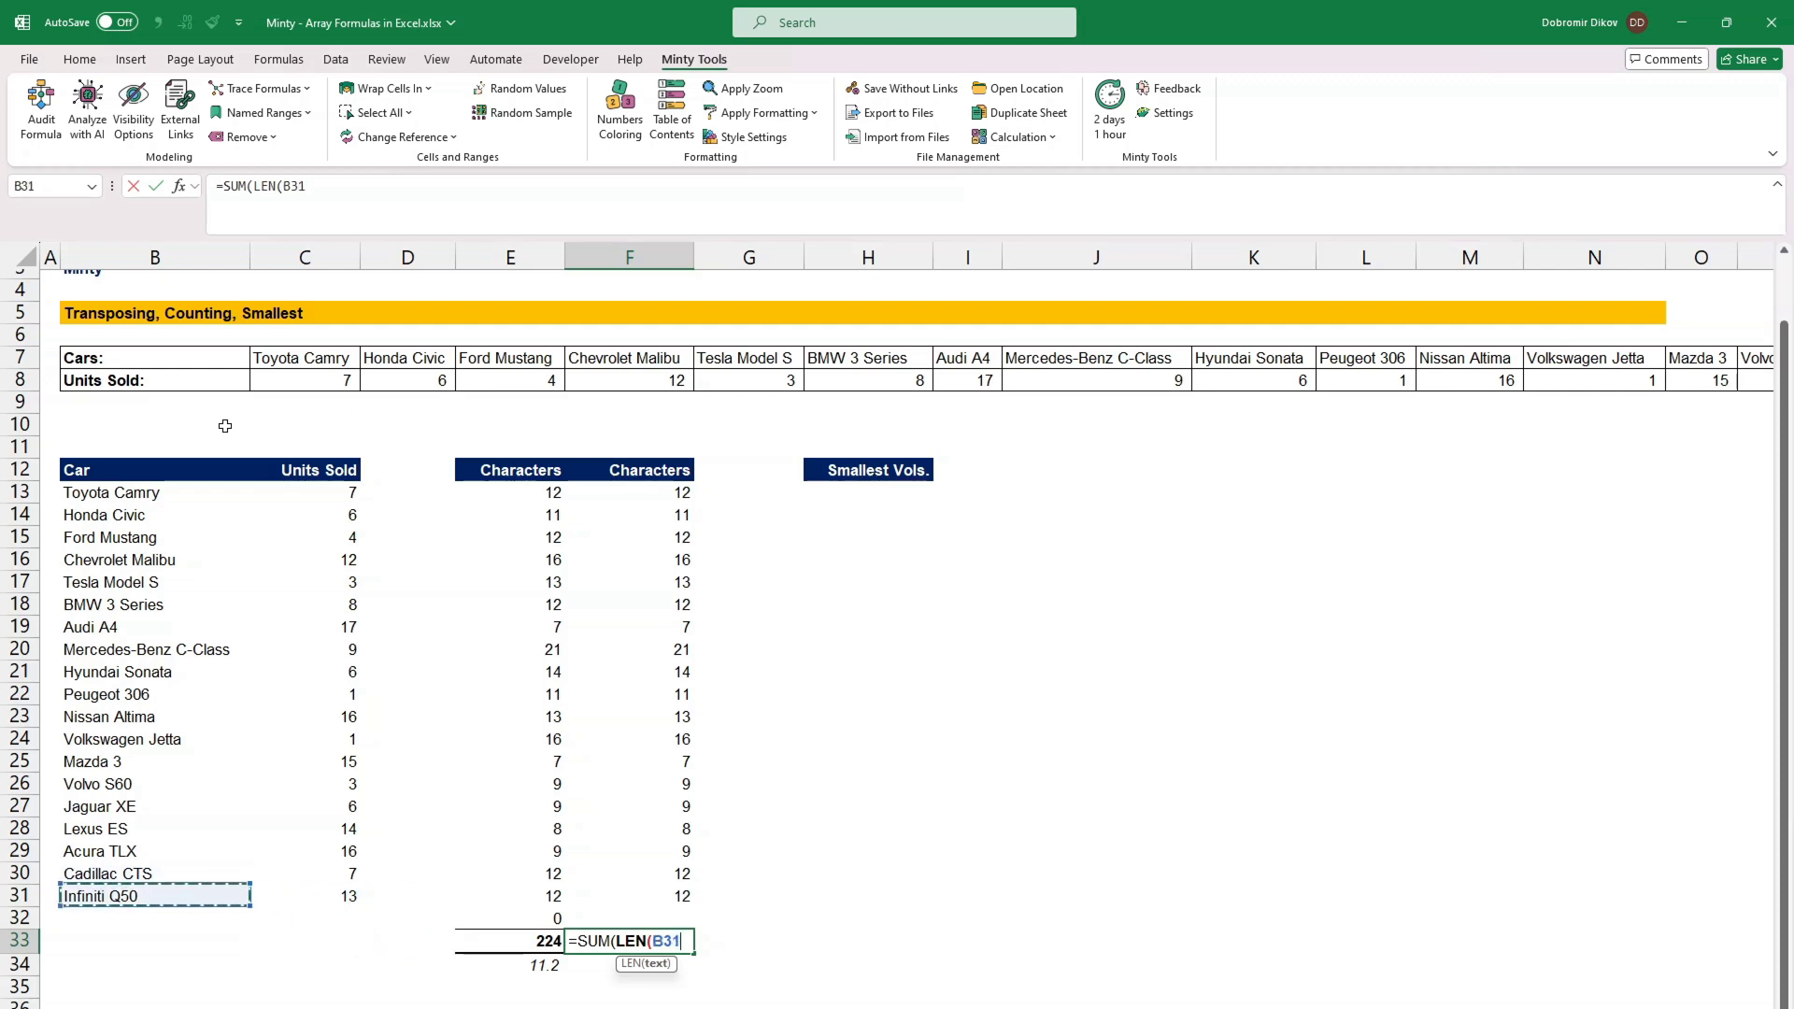
Step: Commit the character total and average name lengths with AVERAGE(LEN(B13:B31))
{"action": "key", "text": "Enter"}
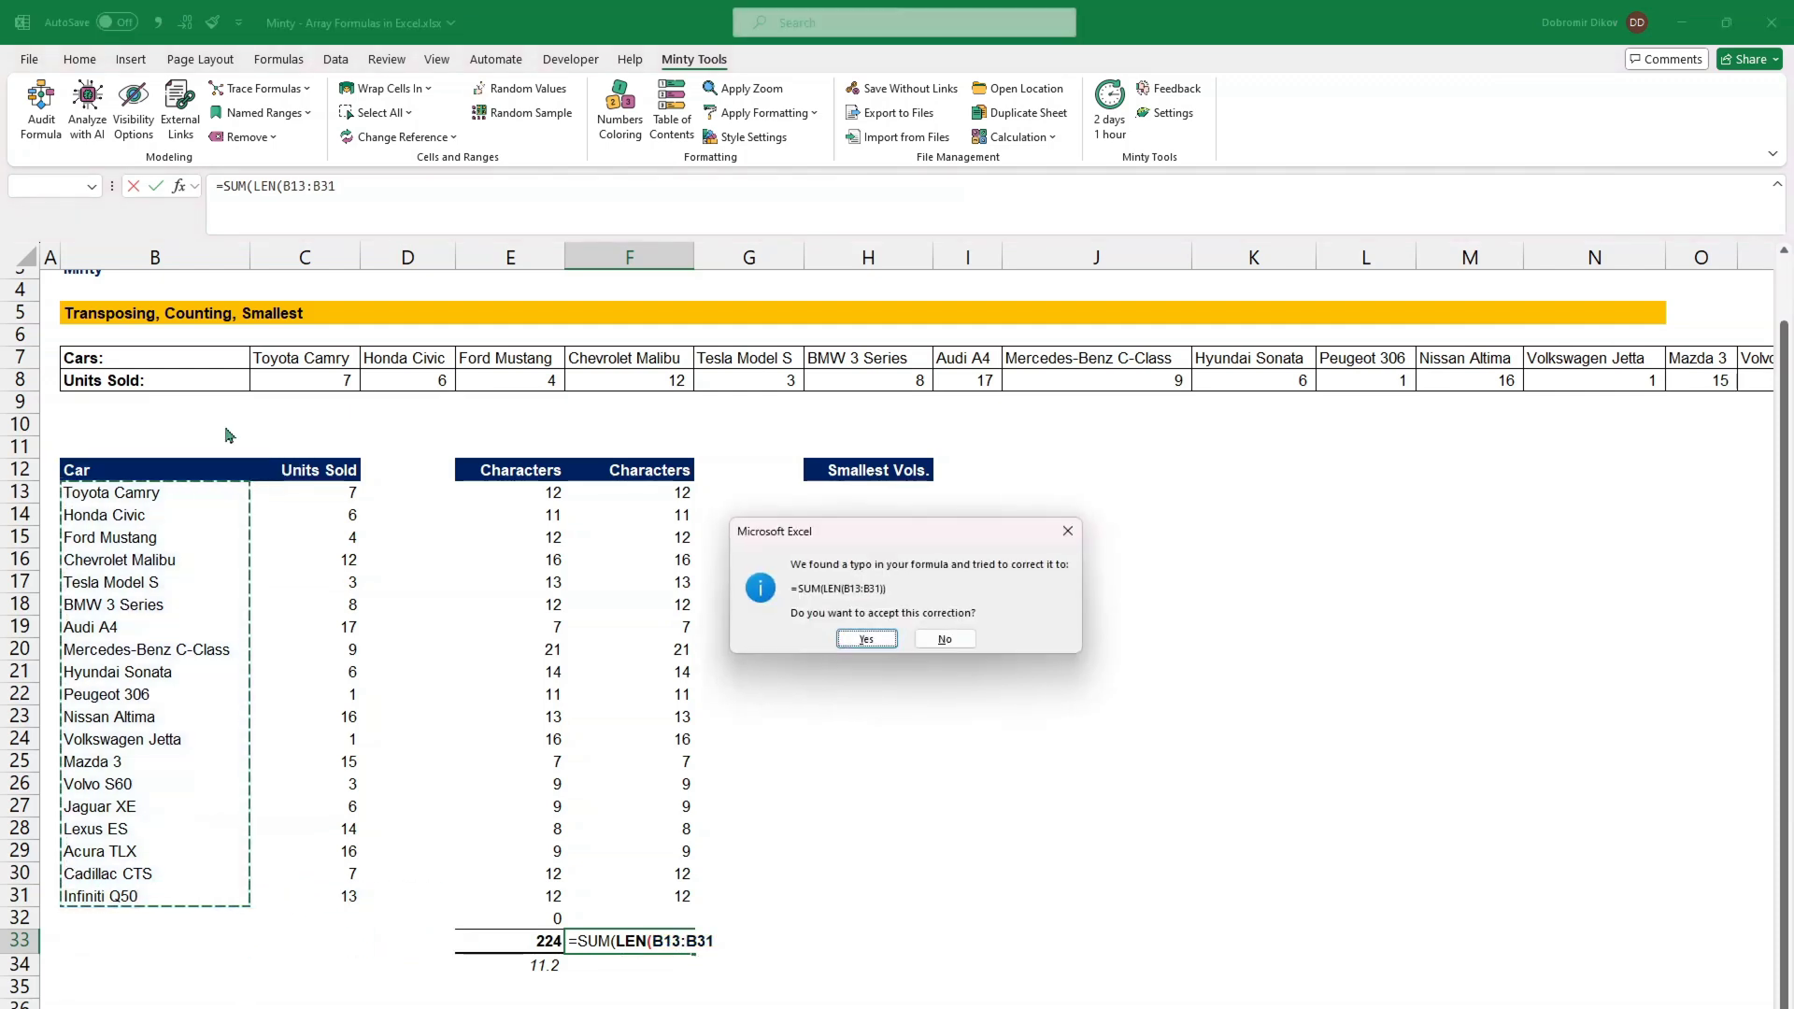
{"action": "left_click", "coordinate": [865, 640]}
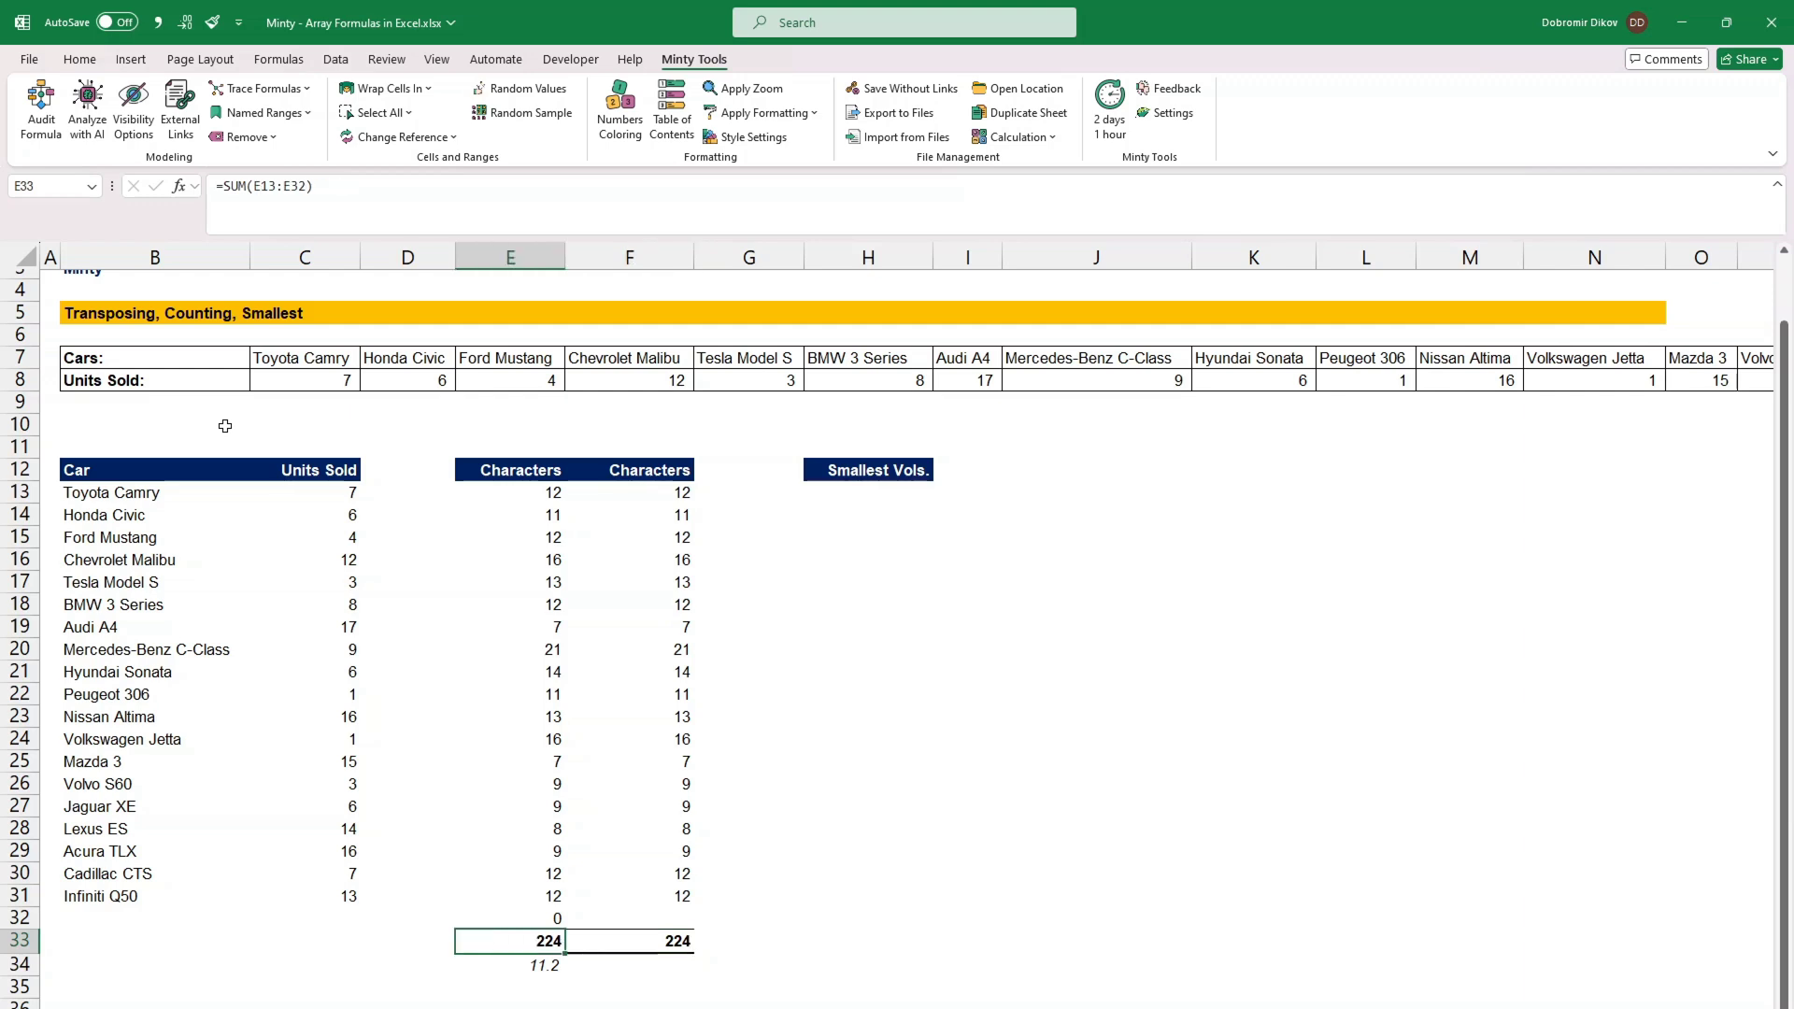
{"action": "left_click", "coordinate": [628, 967]}
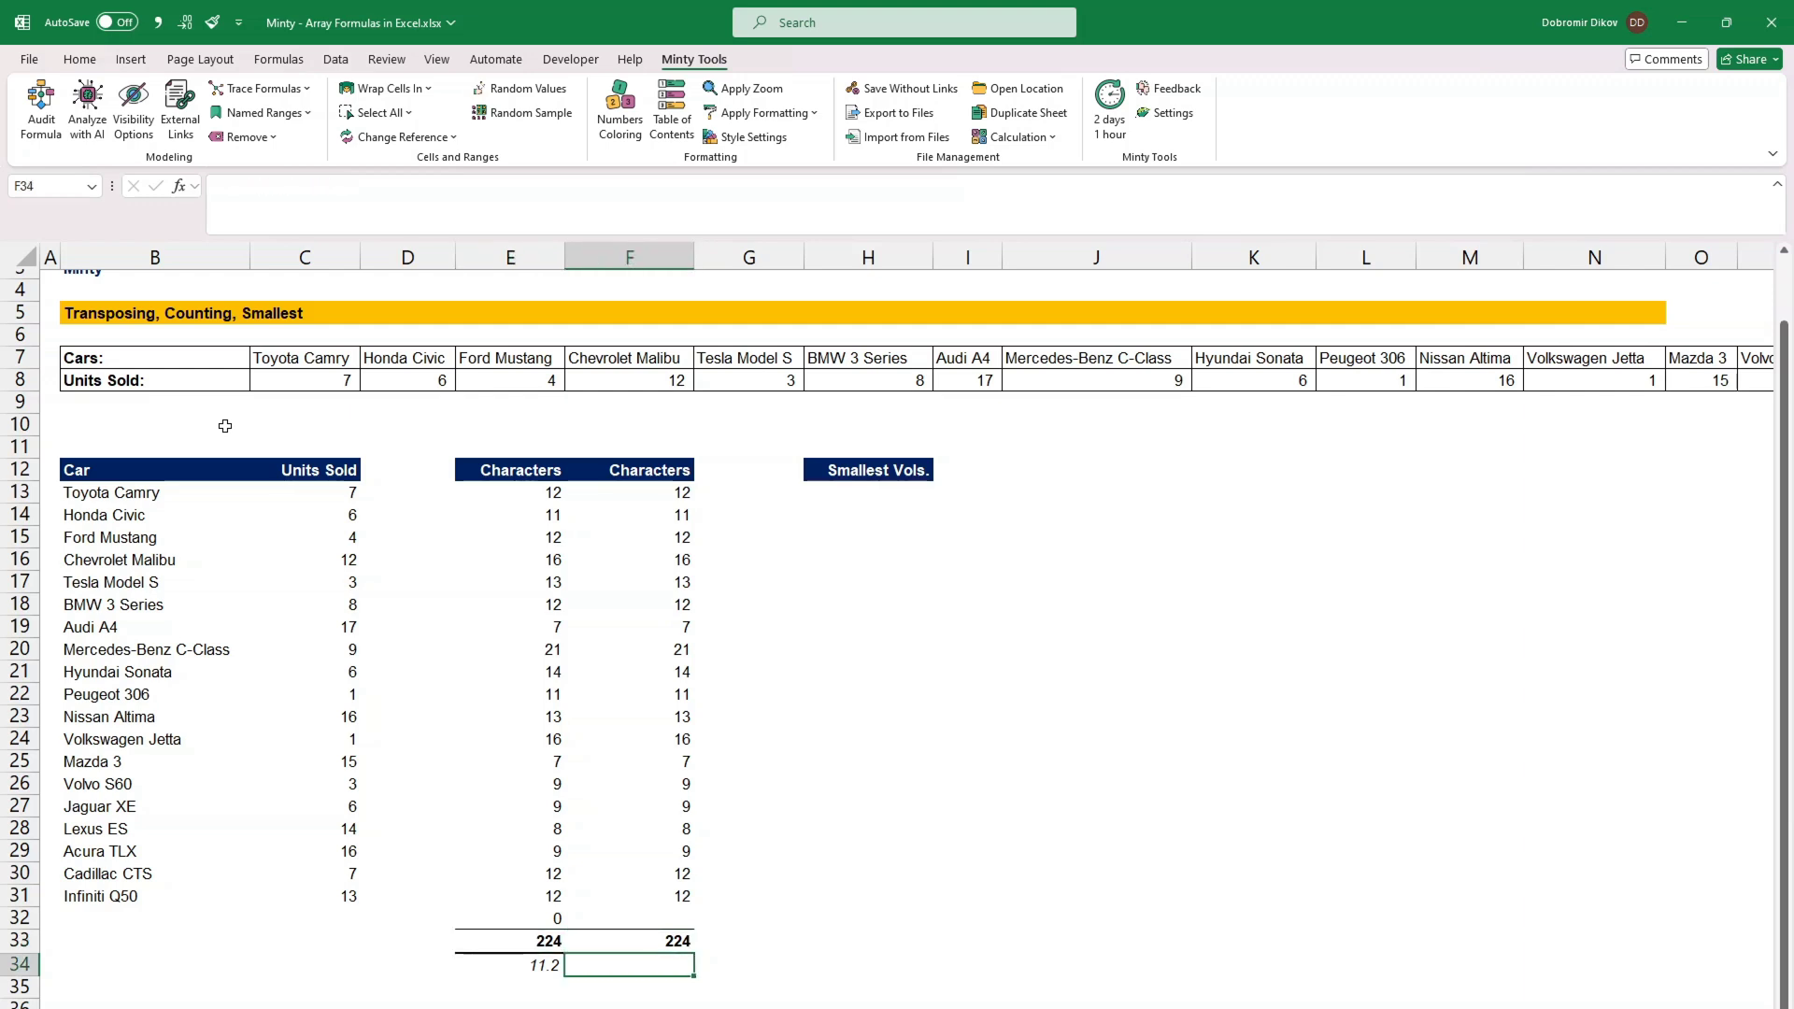
{"action": "type", "text": "=avera"}
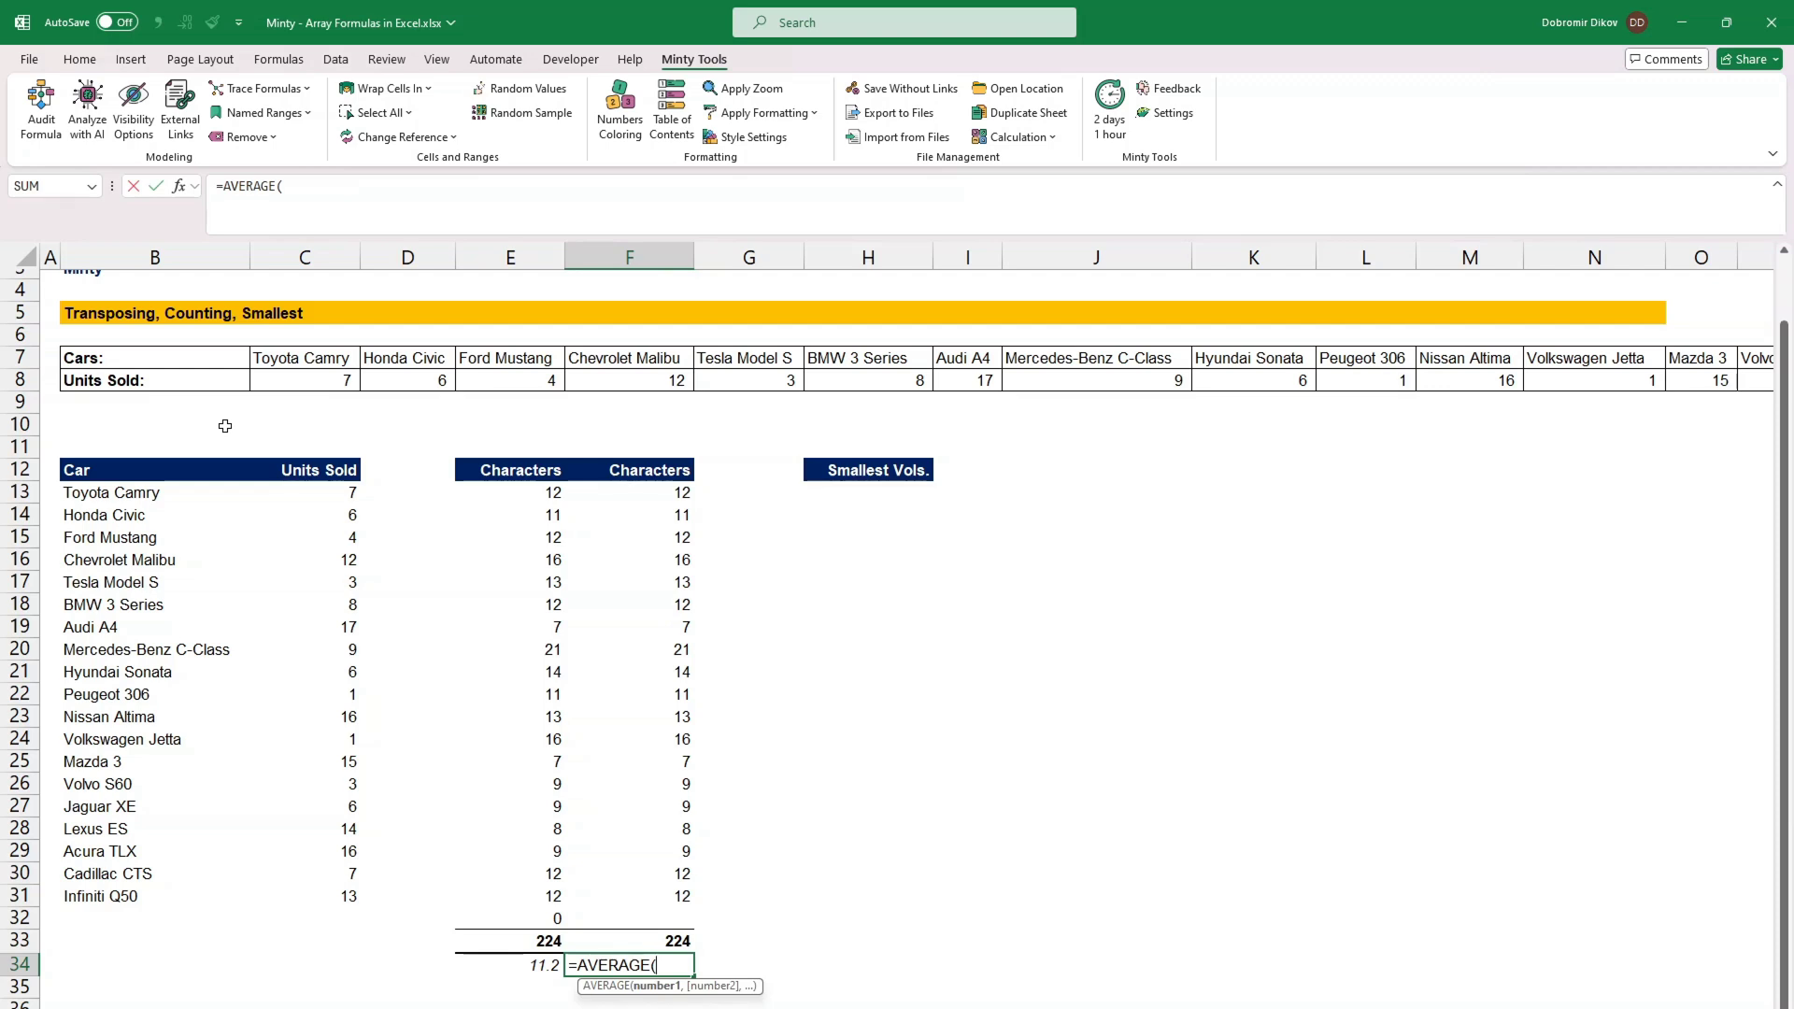
{"action": "type", "text": "LEN(C34"}
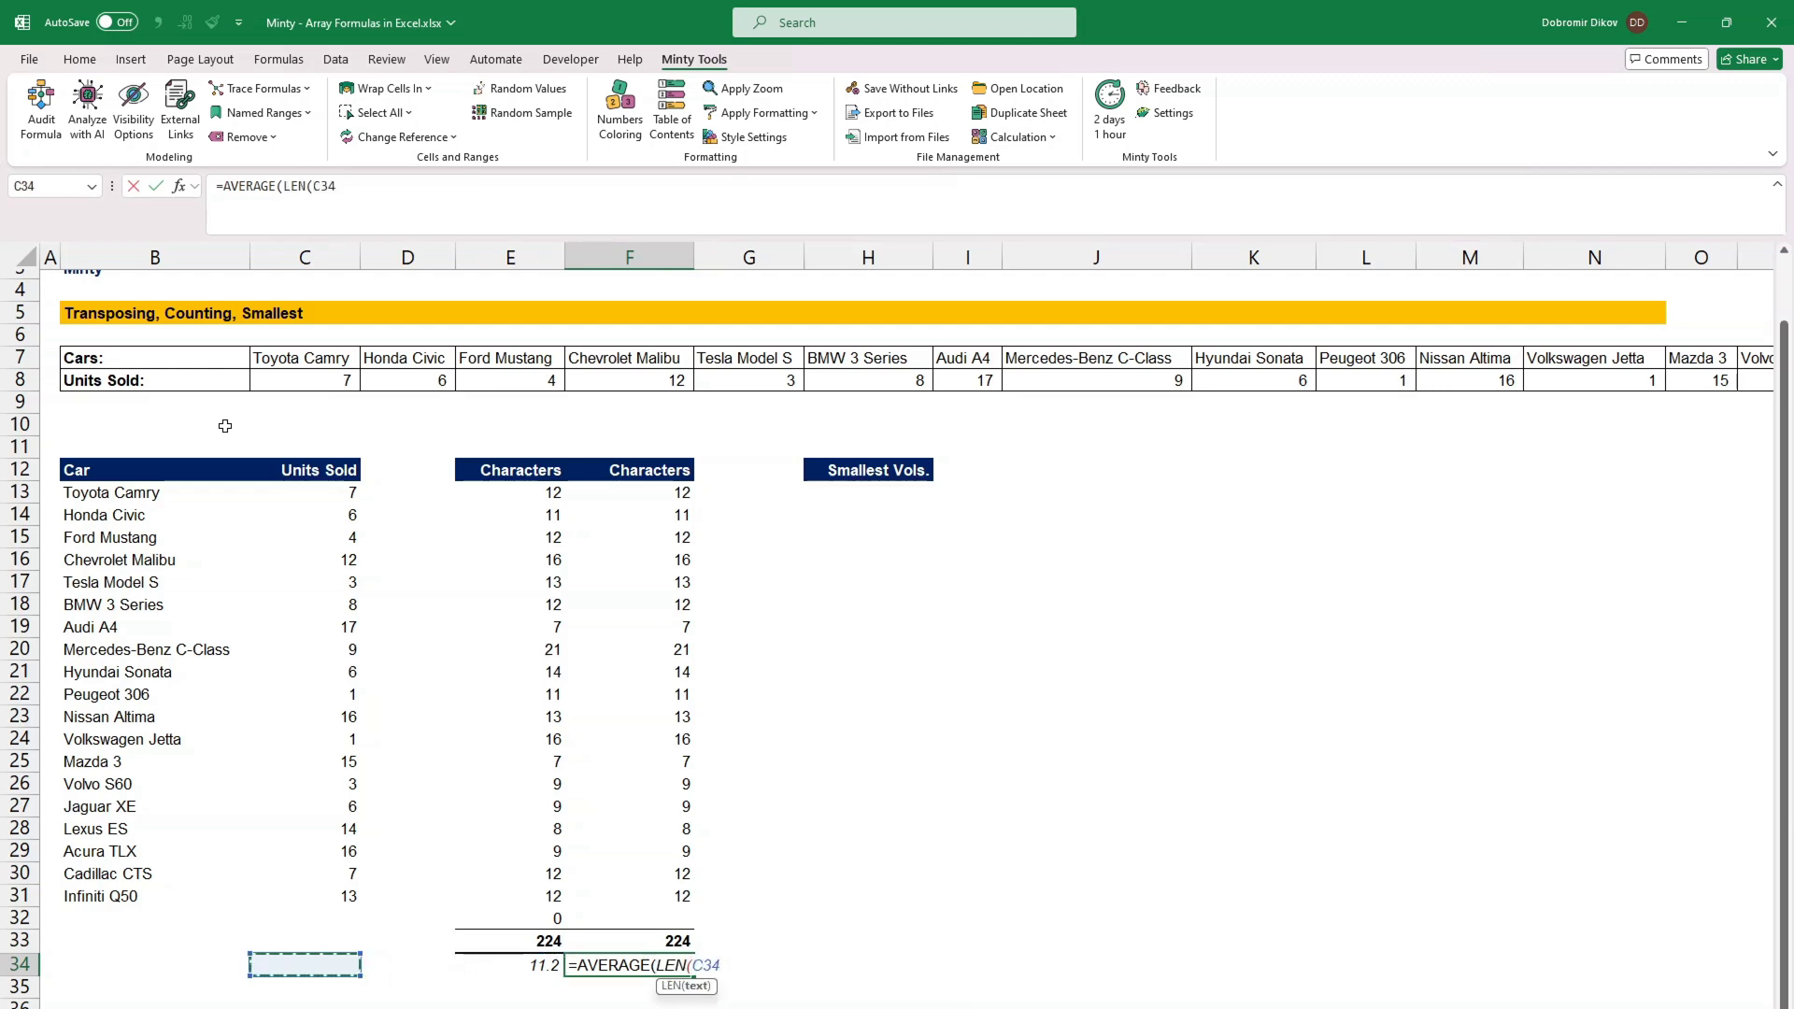
{"action": "left_click_drag", "start_coordinate": [111, 492], "coordinate": [111, 896]}
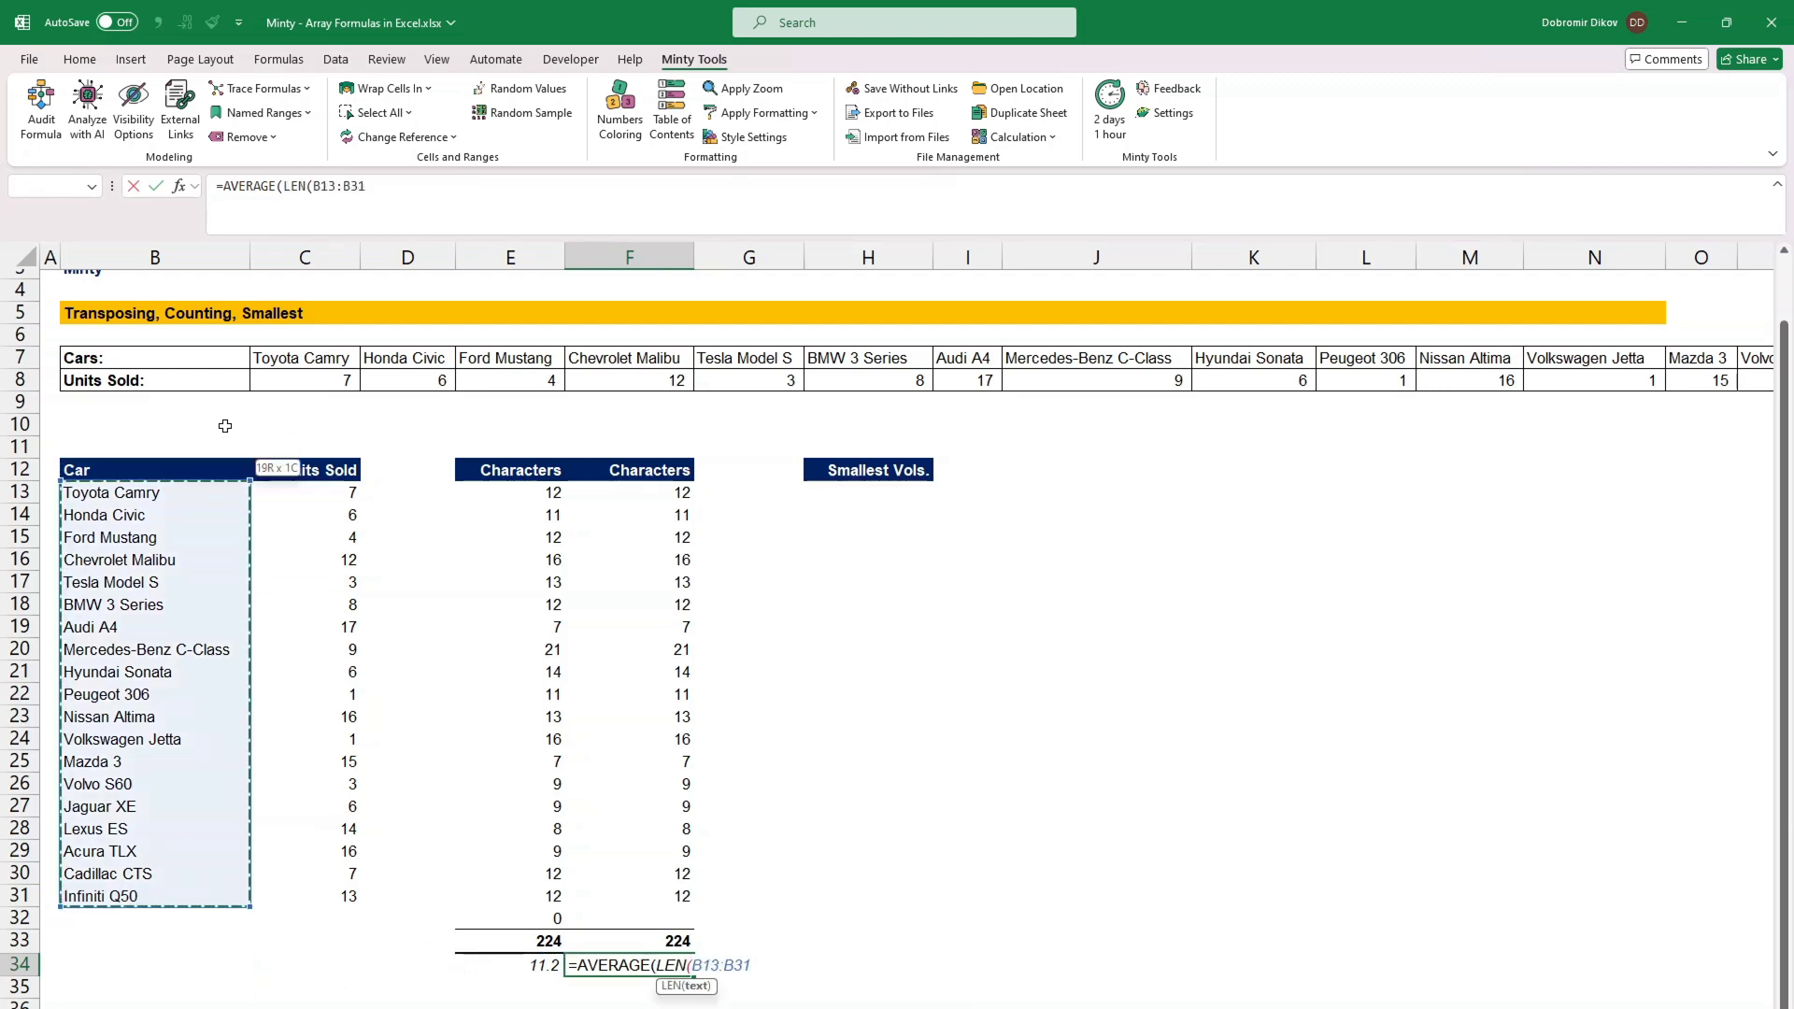
{"action": "key", "text": "Enter"}
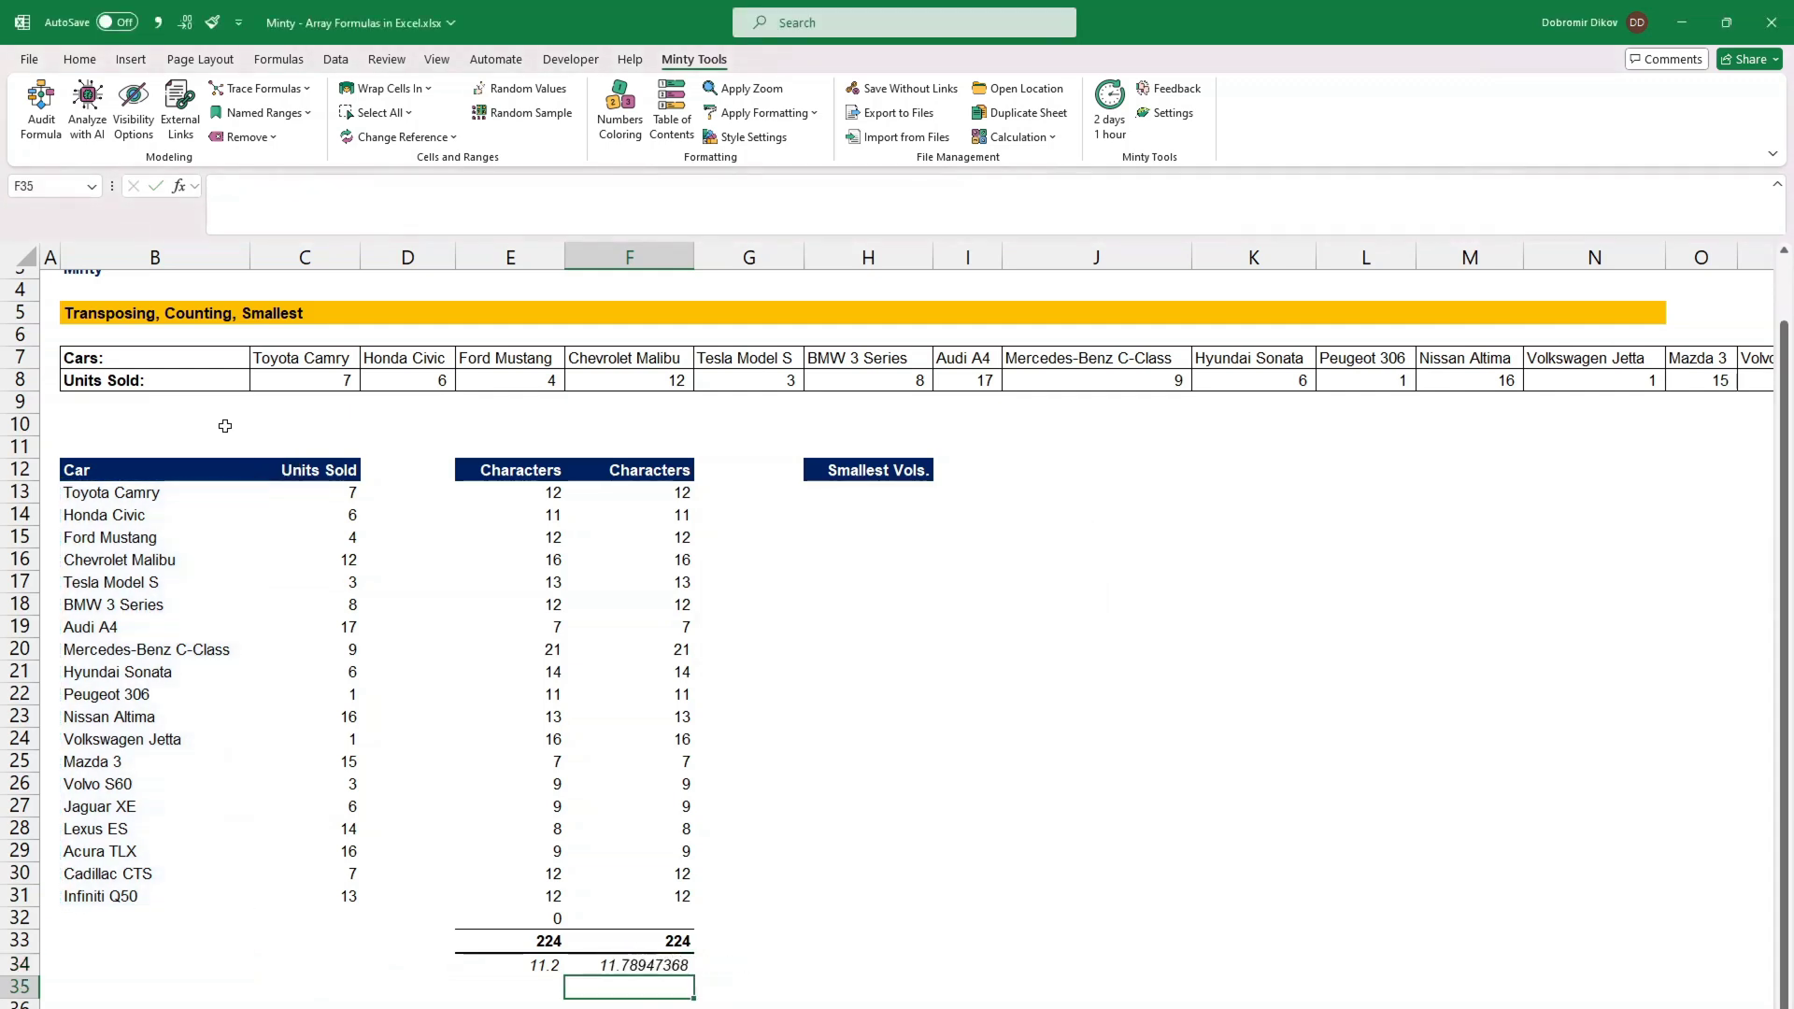
Step: Clear the stray zero in E32 and check the E34 average formula
{"action": "left_click", "coordinate": [630, 915]}
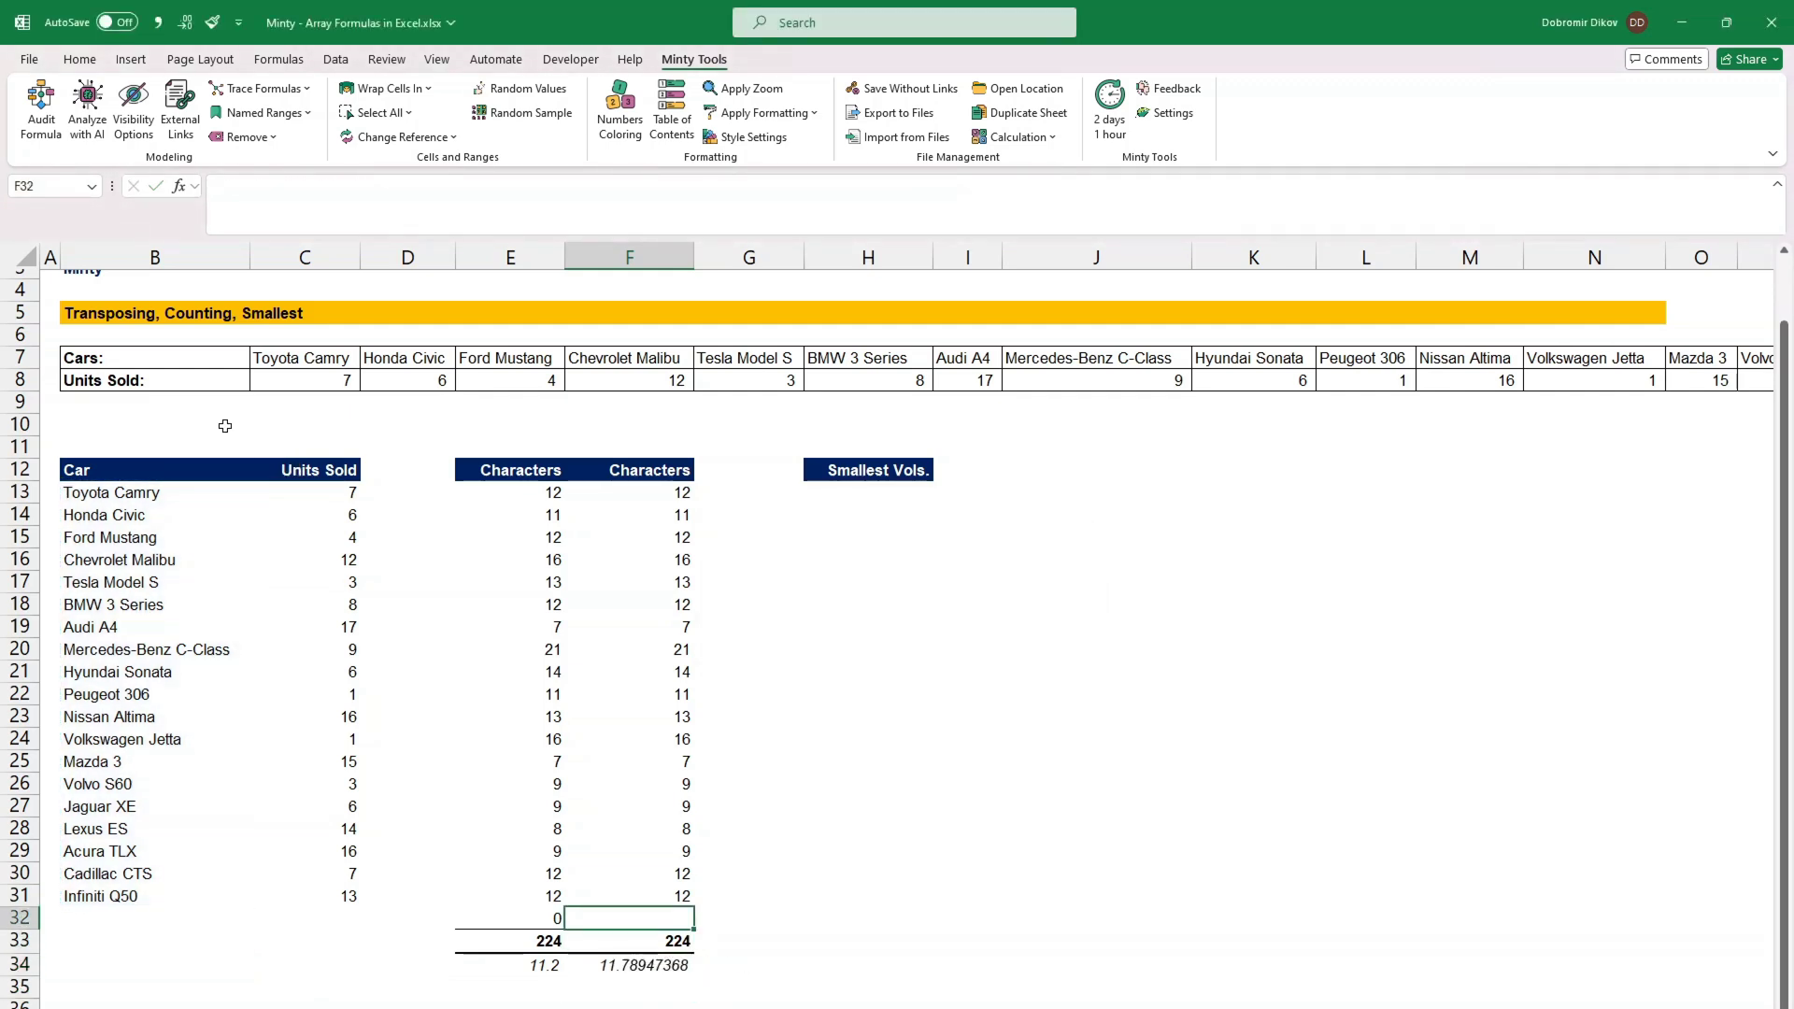
{"action": "left_click", "coordinate": [505, 939]}
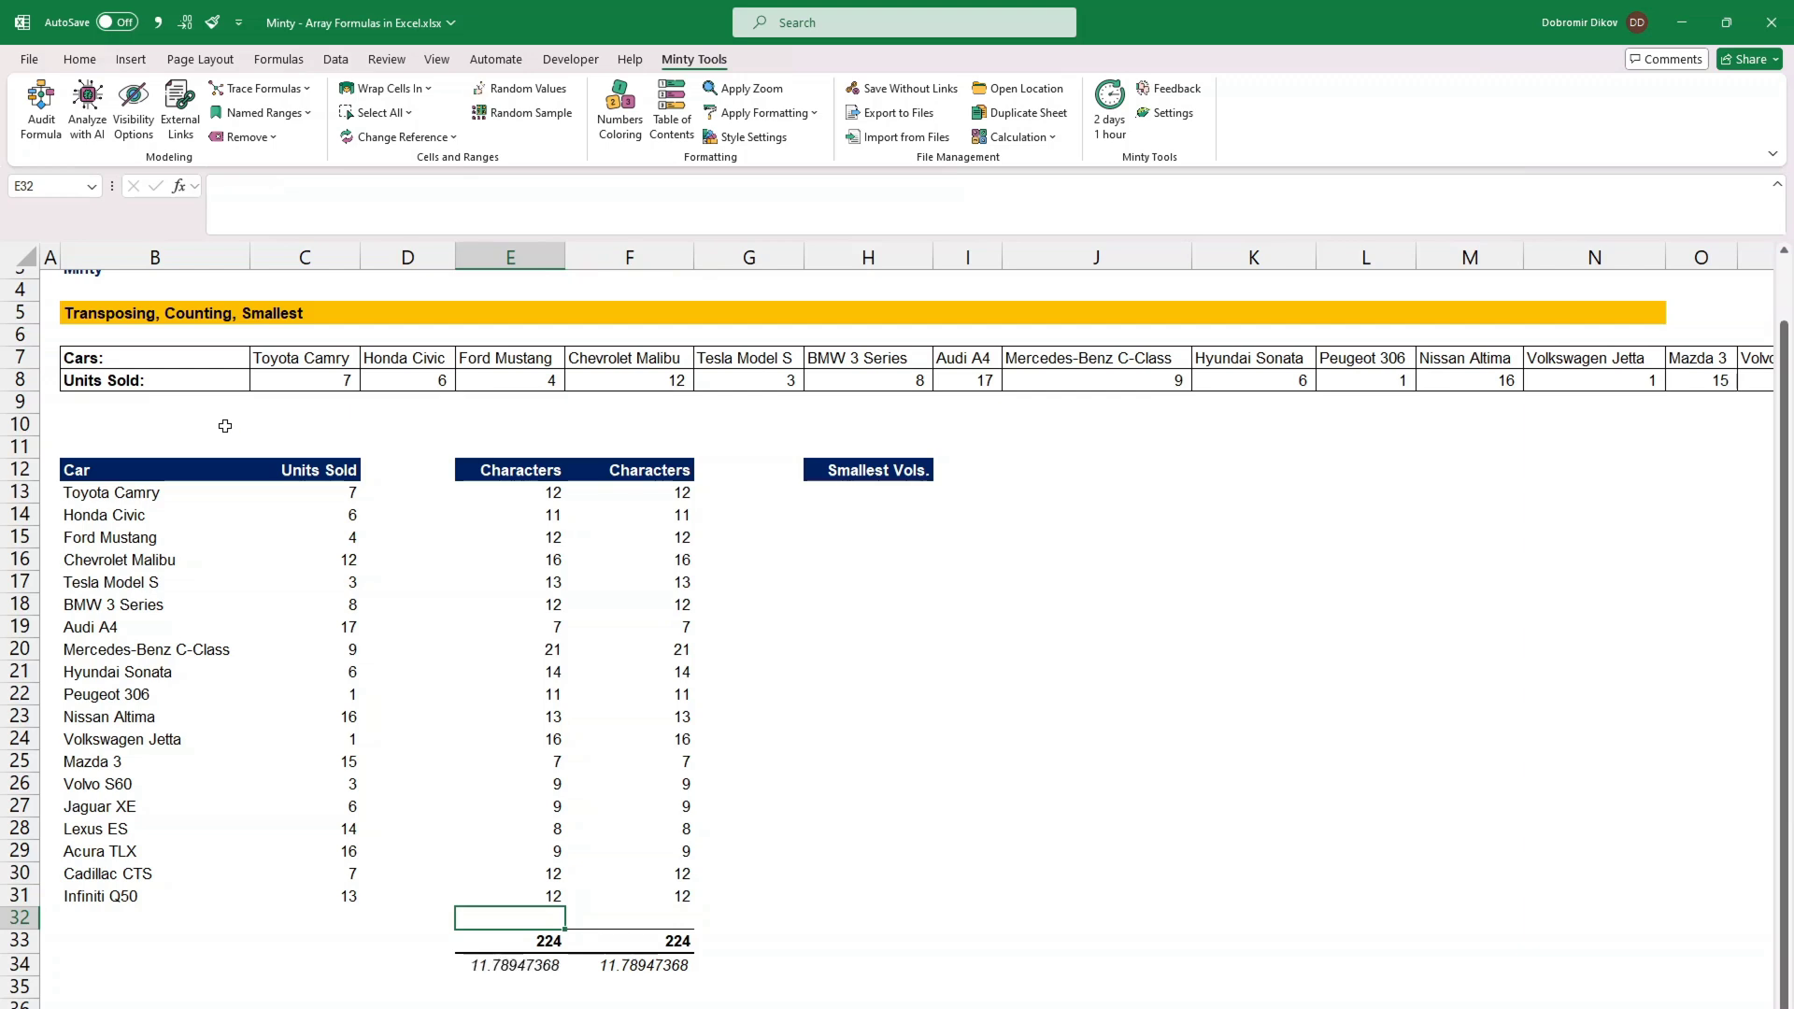
{"action": "left_click", "coordinate": [510, 964]}
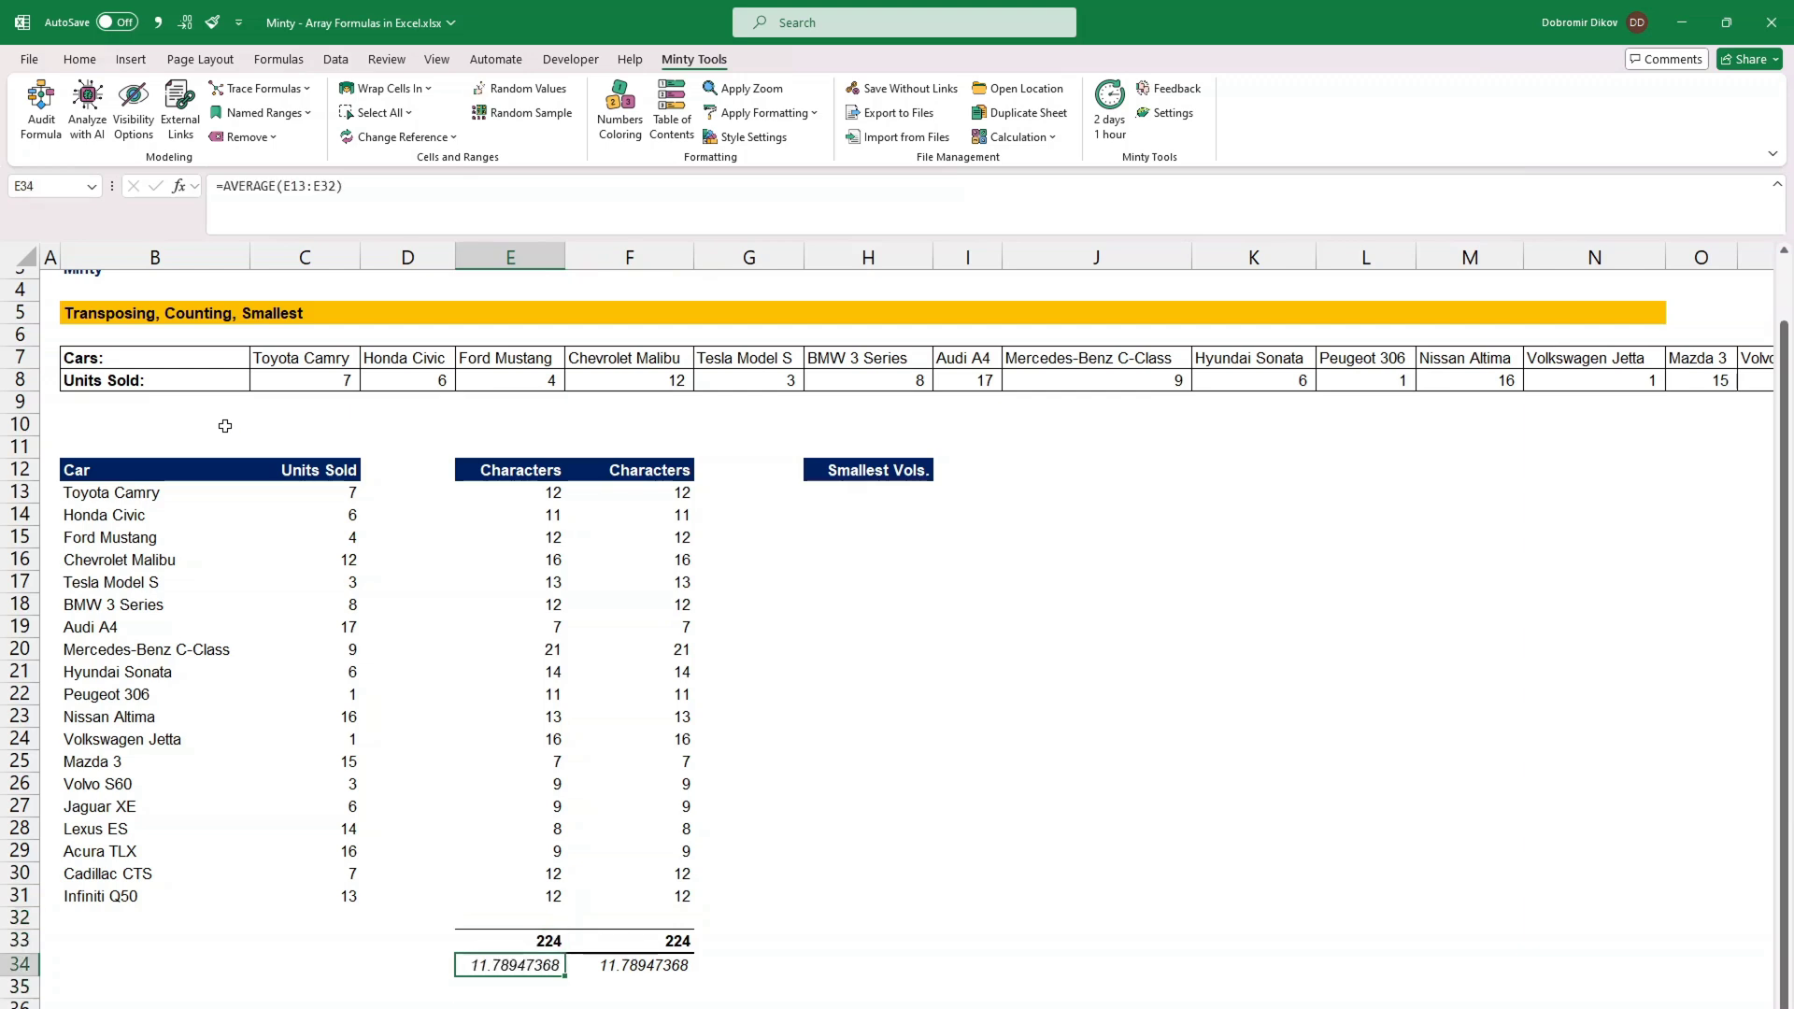
{"action": "left_click", "coordinate": [867, 964]}
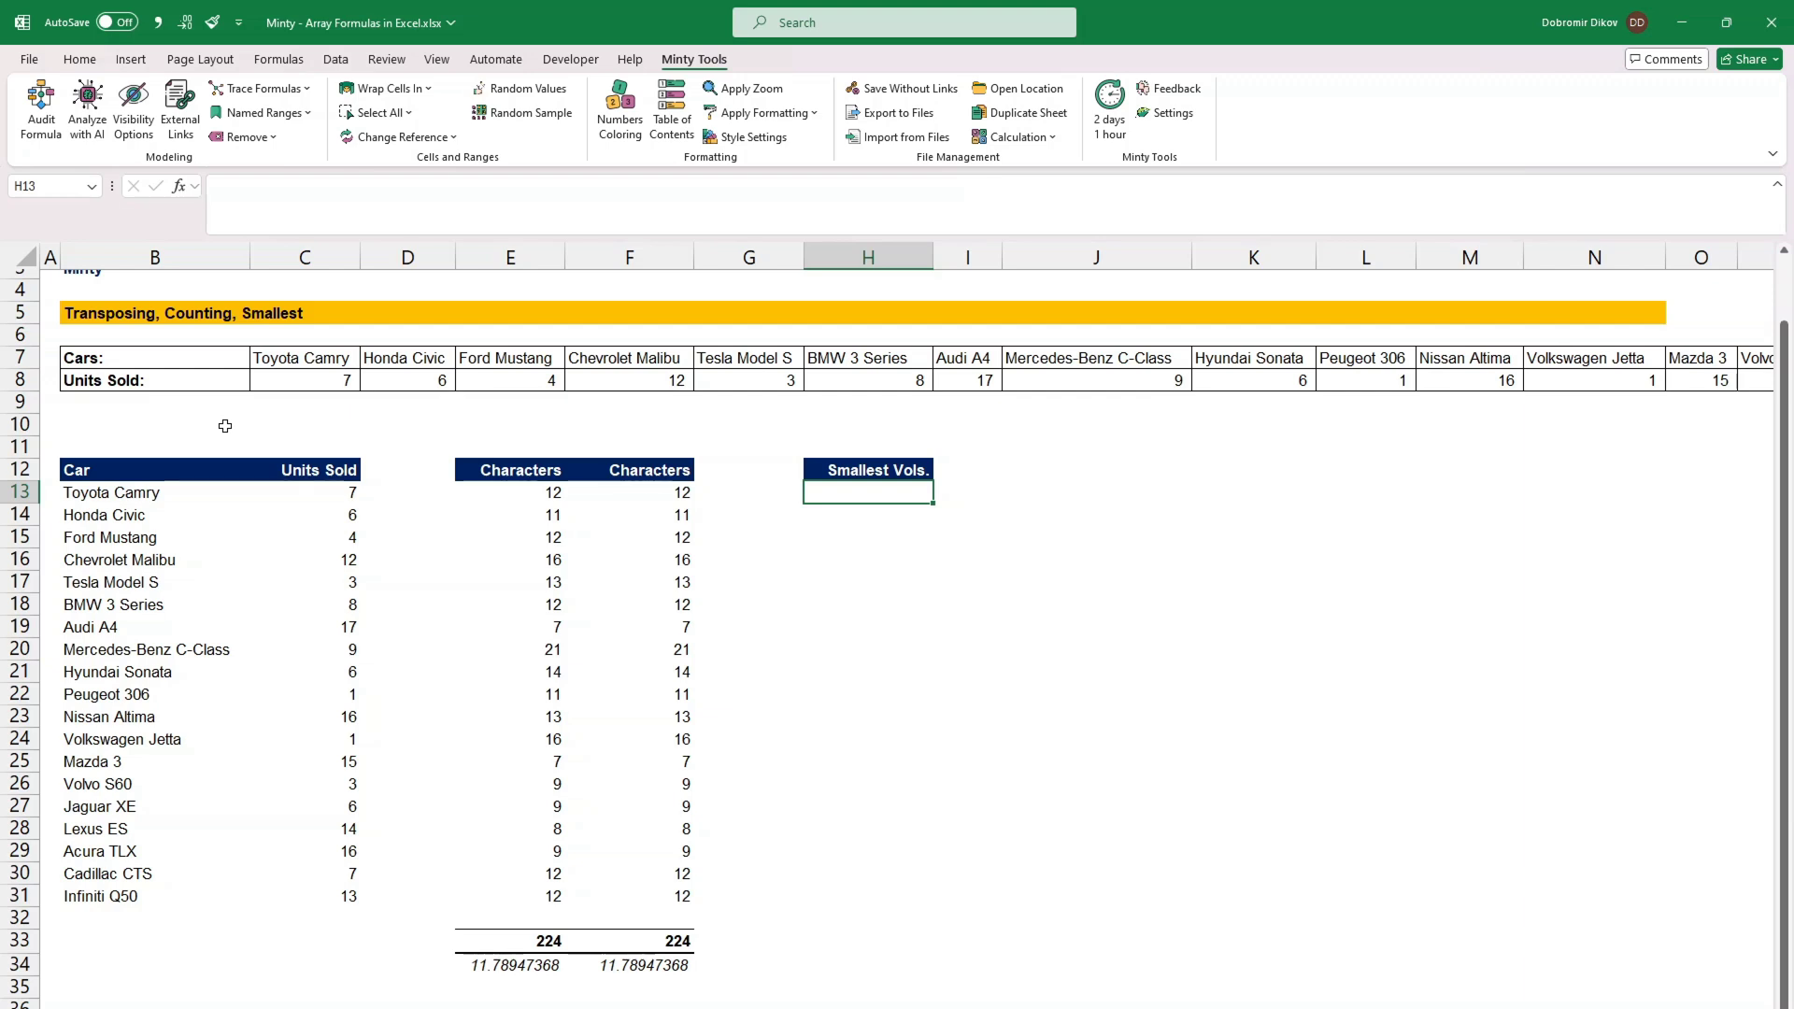
Step: Review the F13 character-count formula and the transposed Units Sold values
{"action": "left_click", "coordinate": [650, 493]}
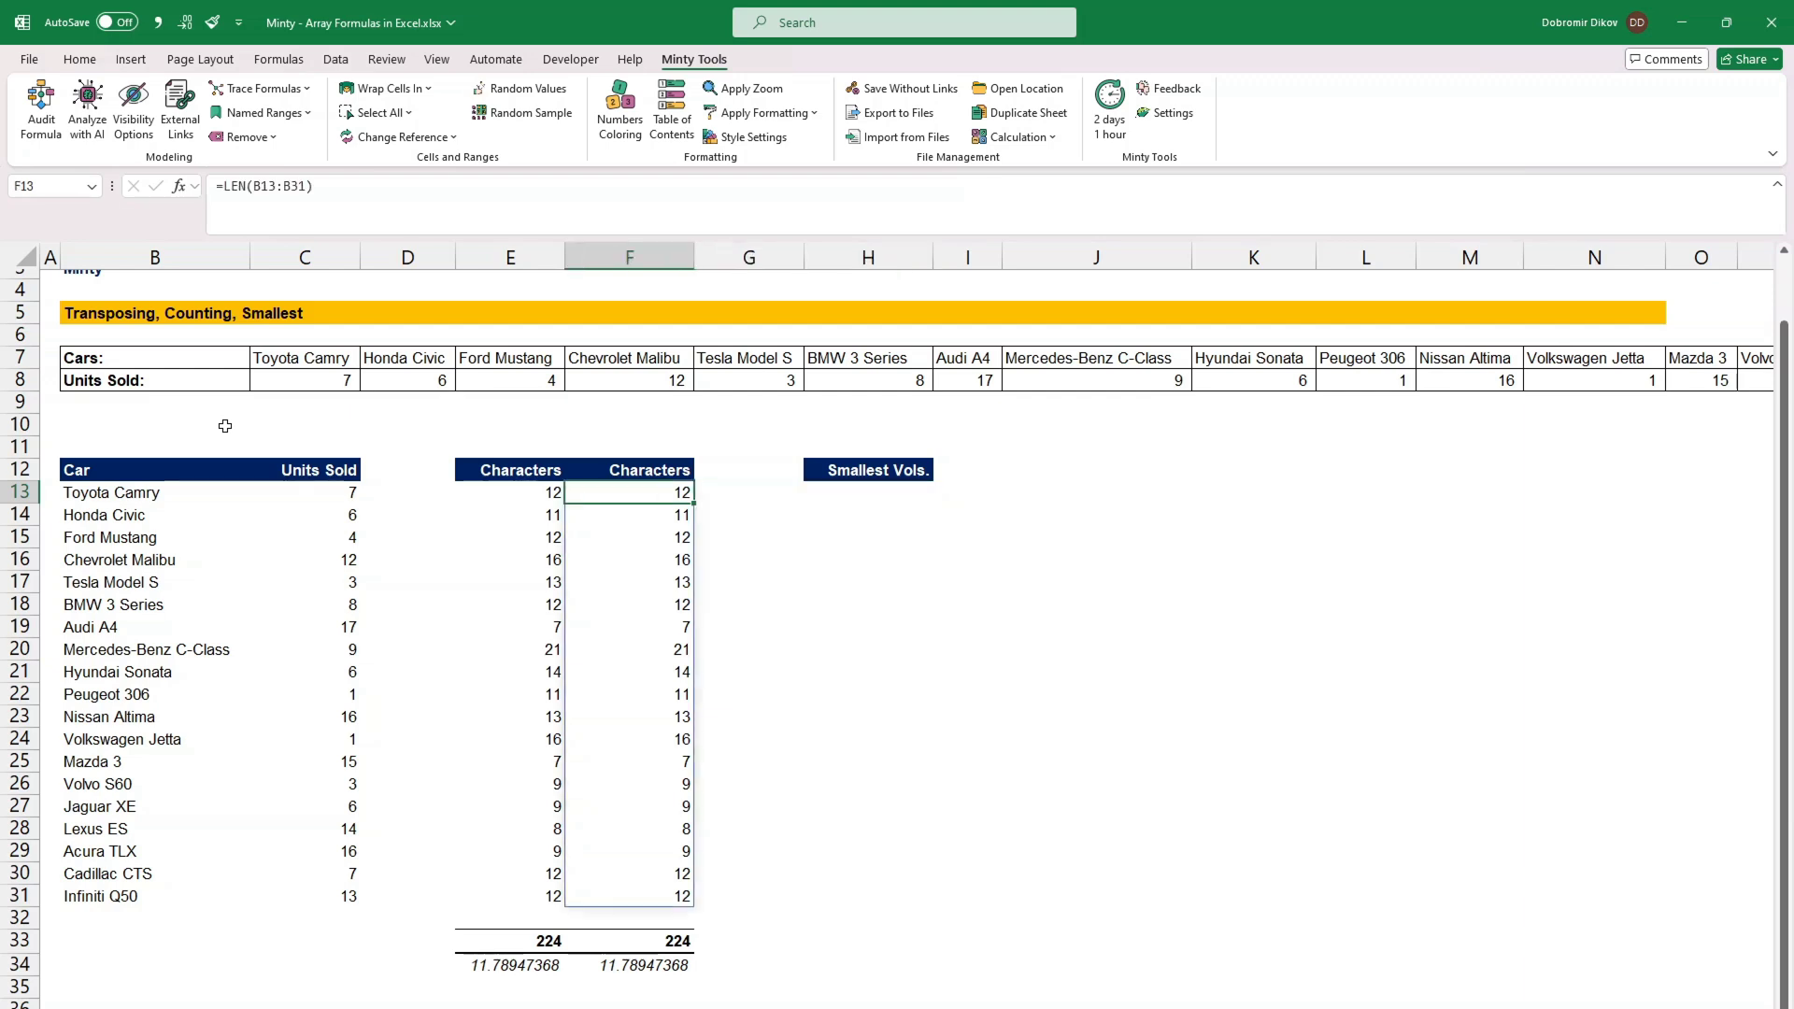
{"action": "left_click", "coordinate": [309, 739]}
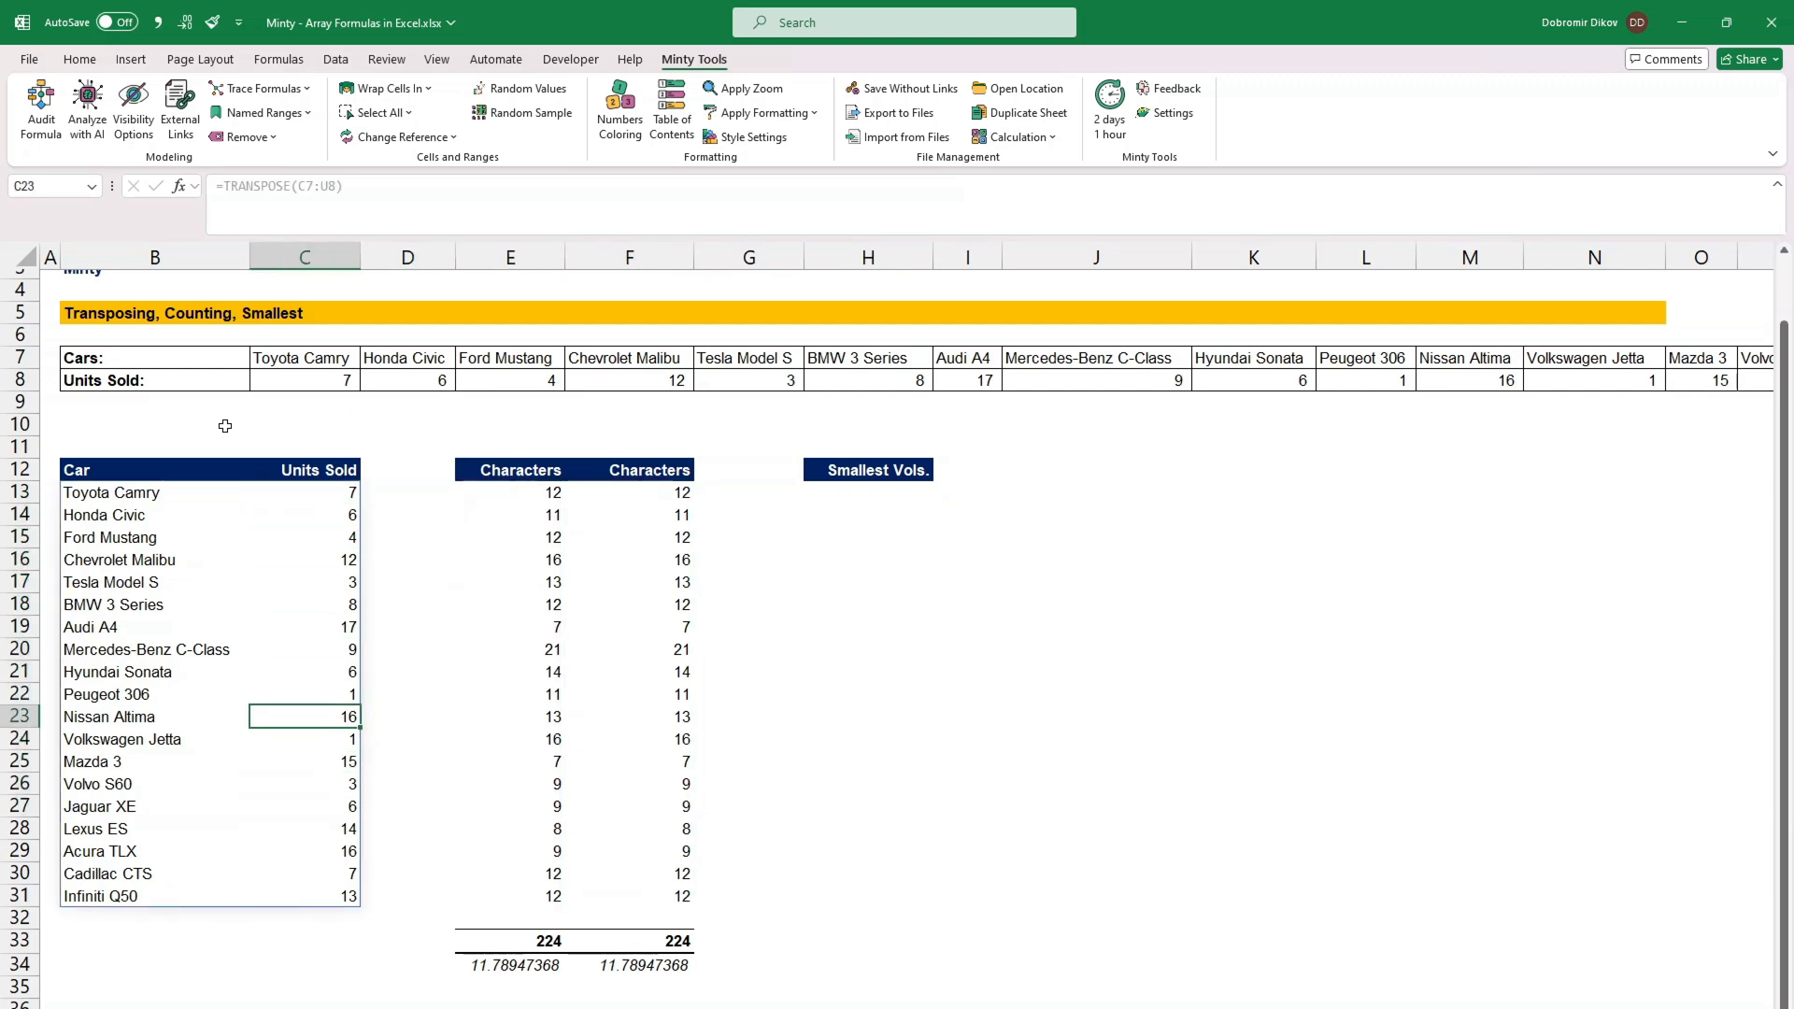
{"action": "left_click", "coordinate": [306, 806]}
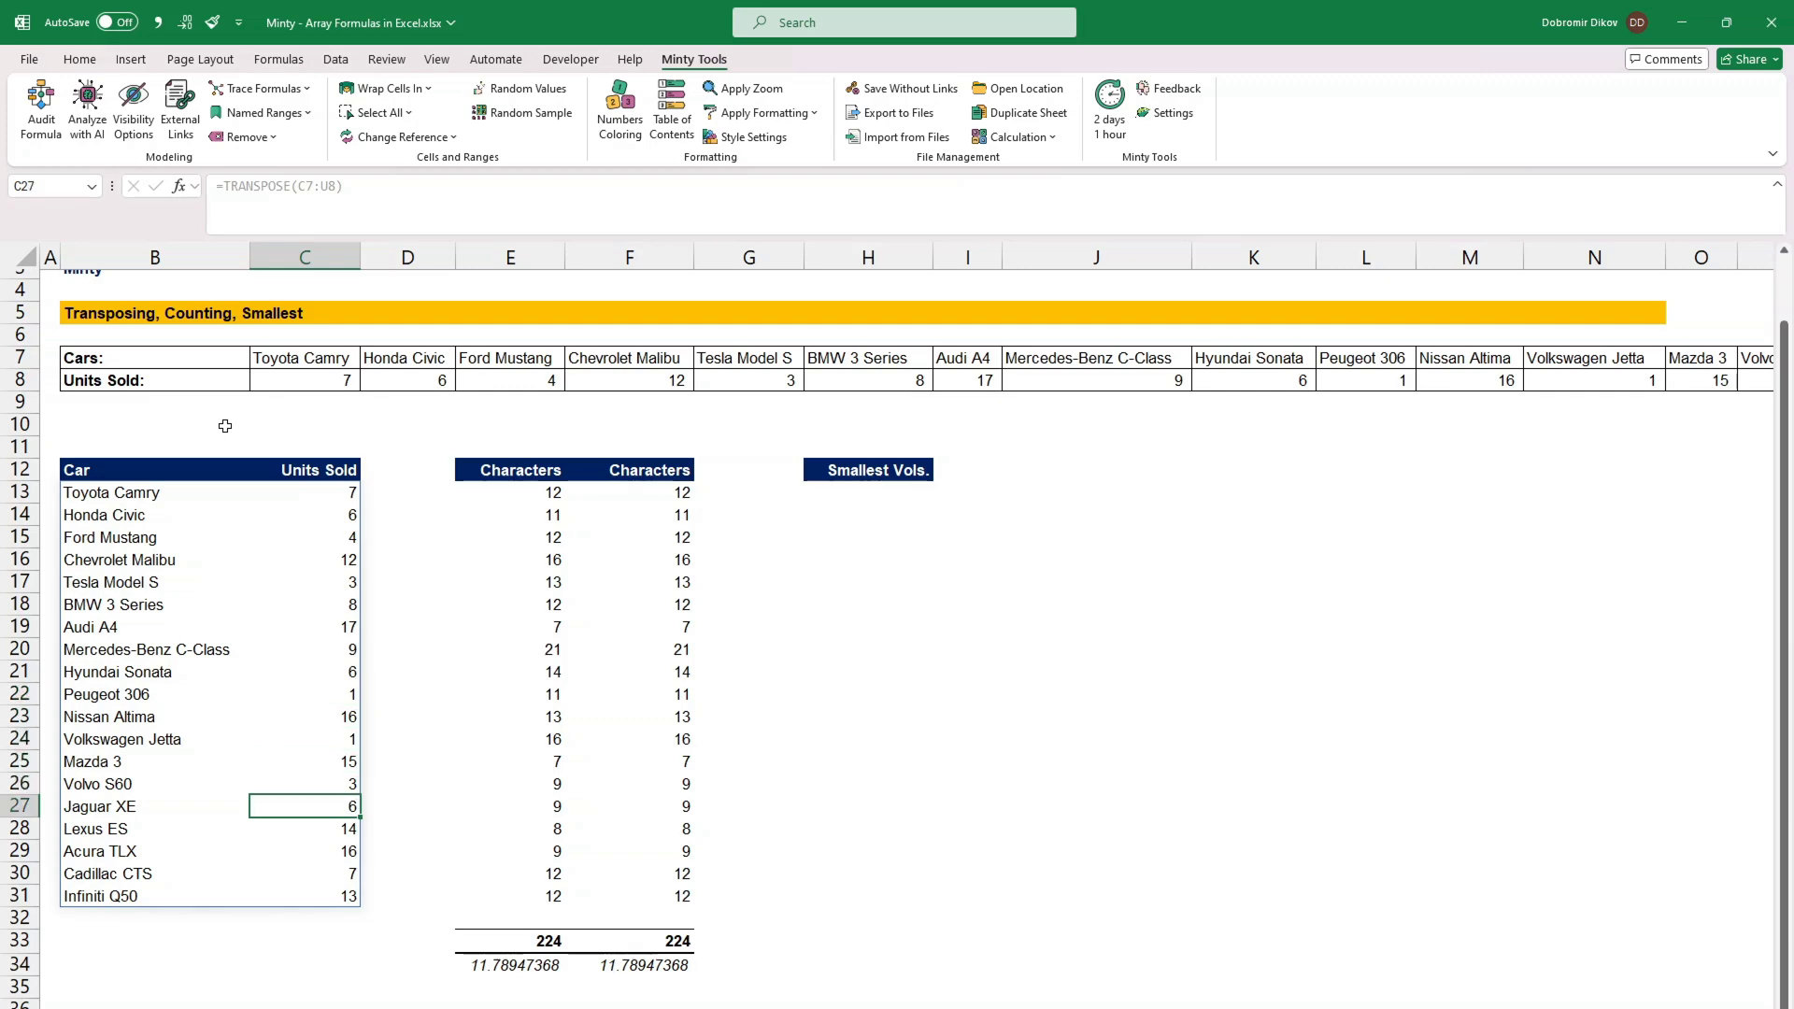
Step: Under Smallest Vols., return the three smallest values with =SMALL(B13#,SEQUENCE(3))
{"action": "left_click", "coordinate": [868, 503]}
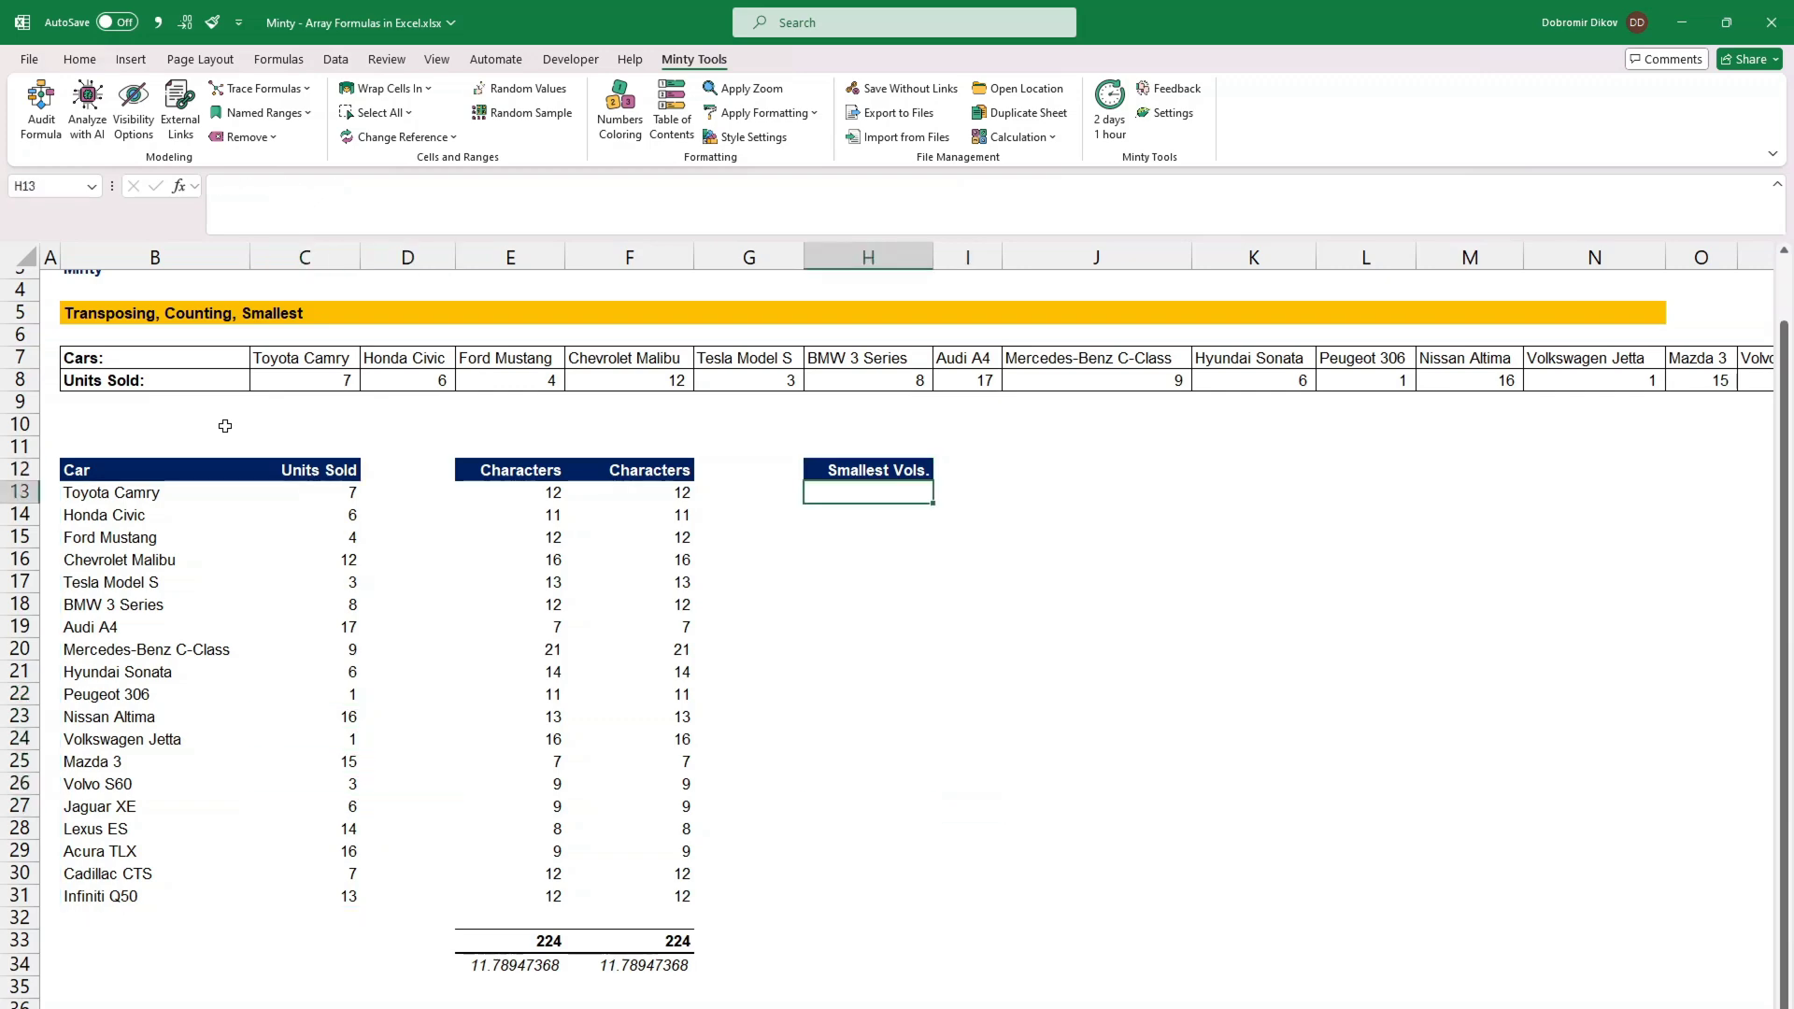
{"action": "type", "text": "=s"}
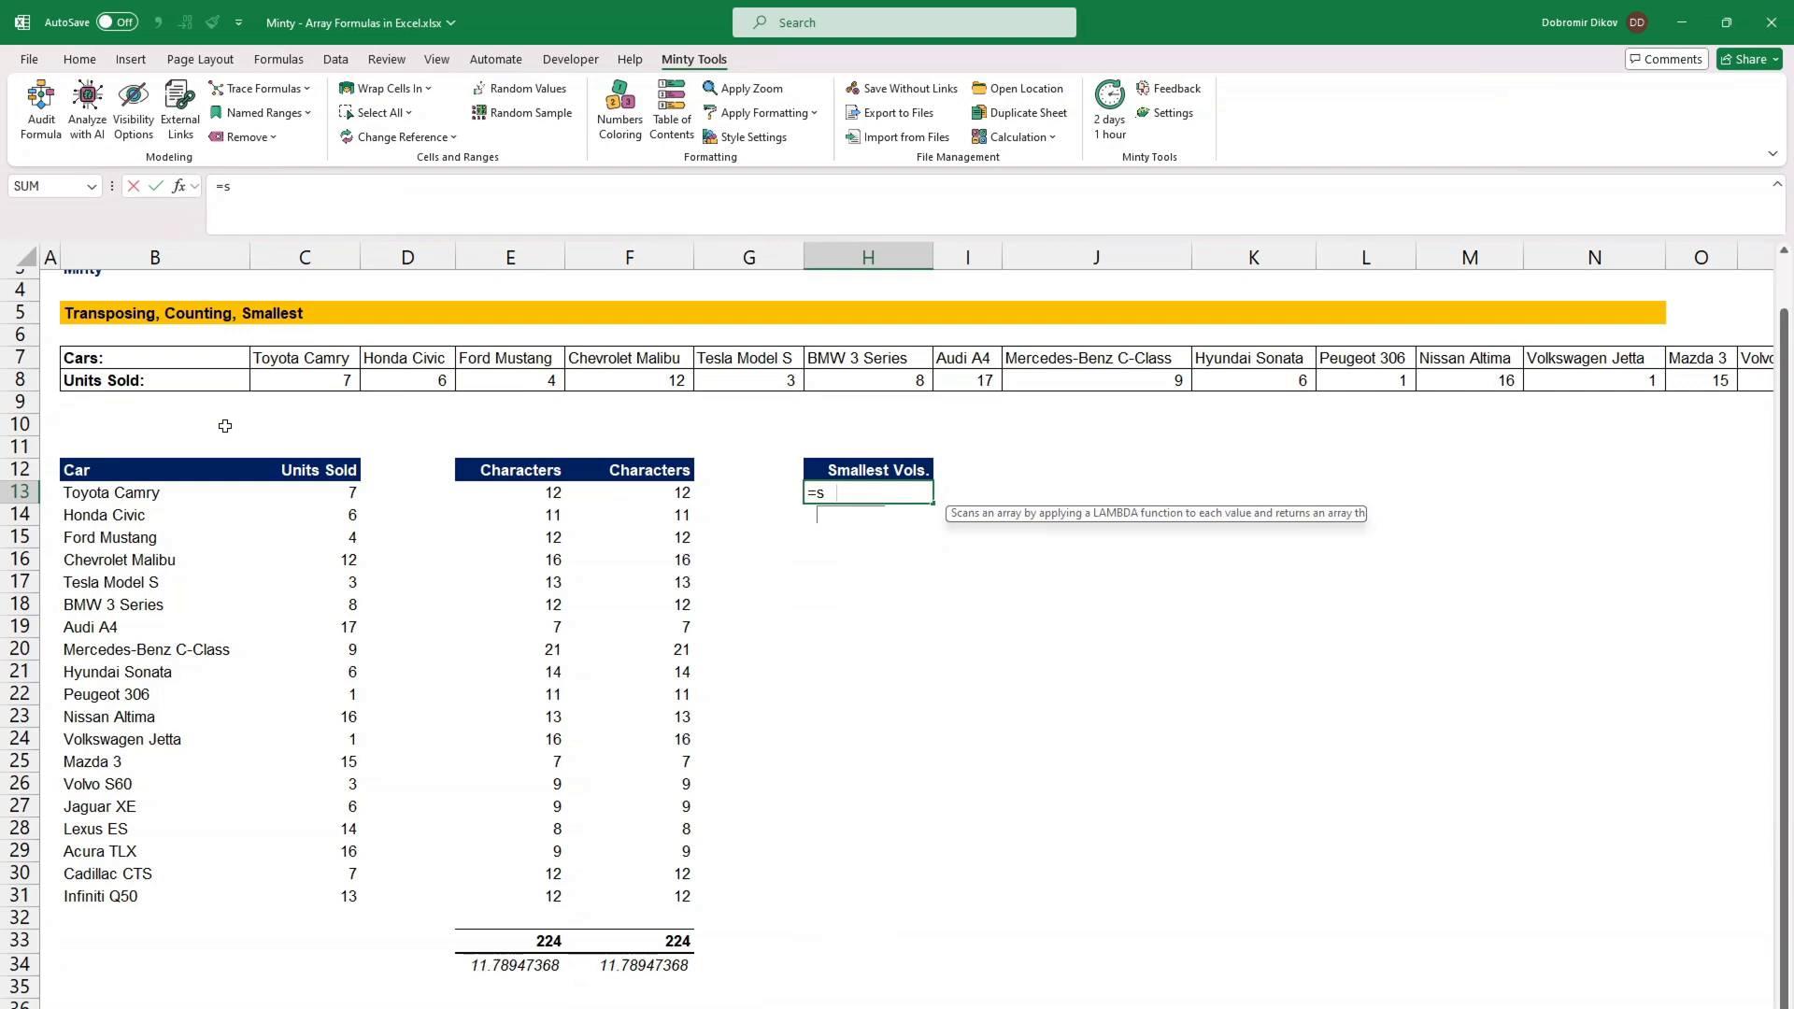
{"action": "type", "text": "MALL("}
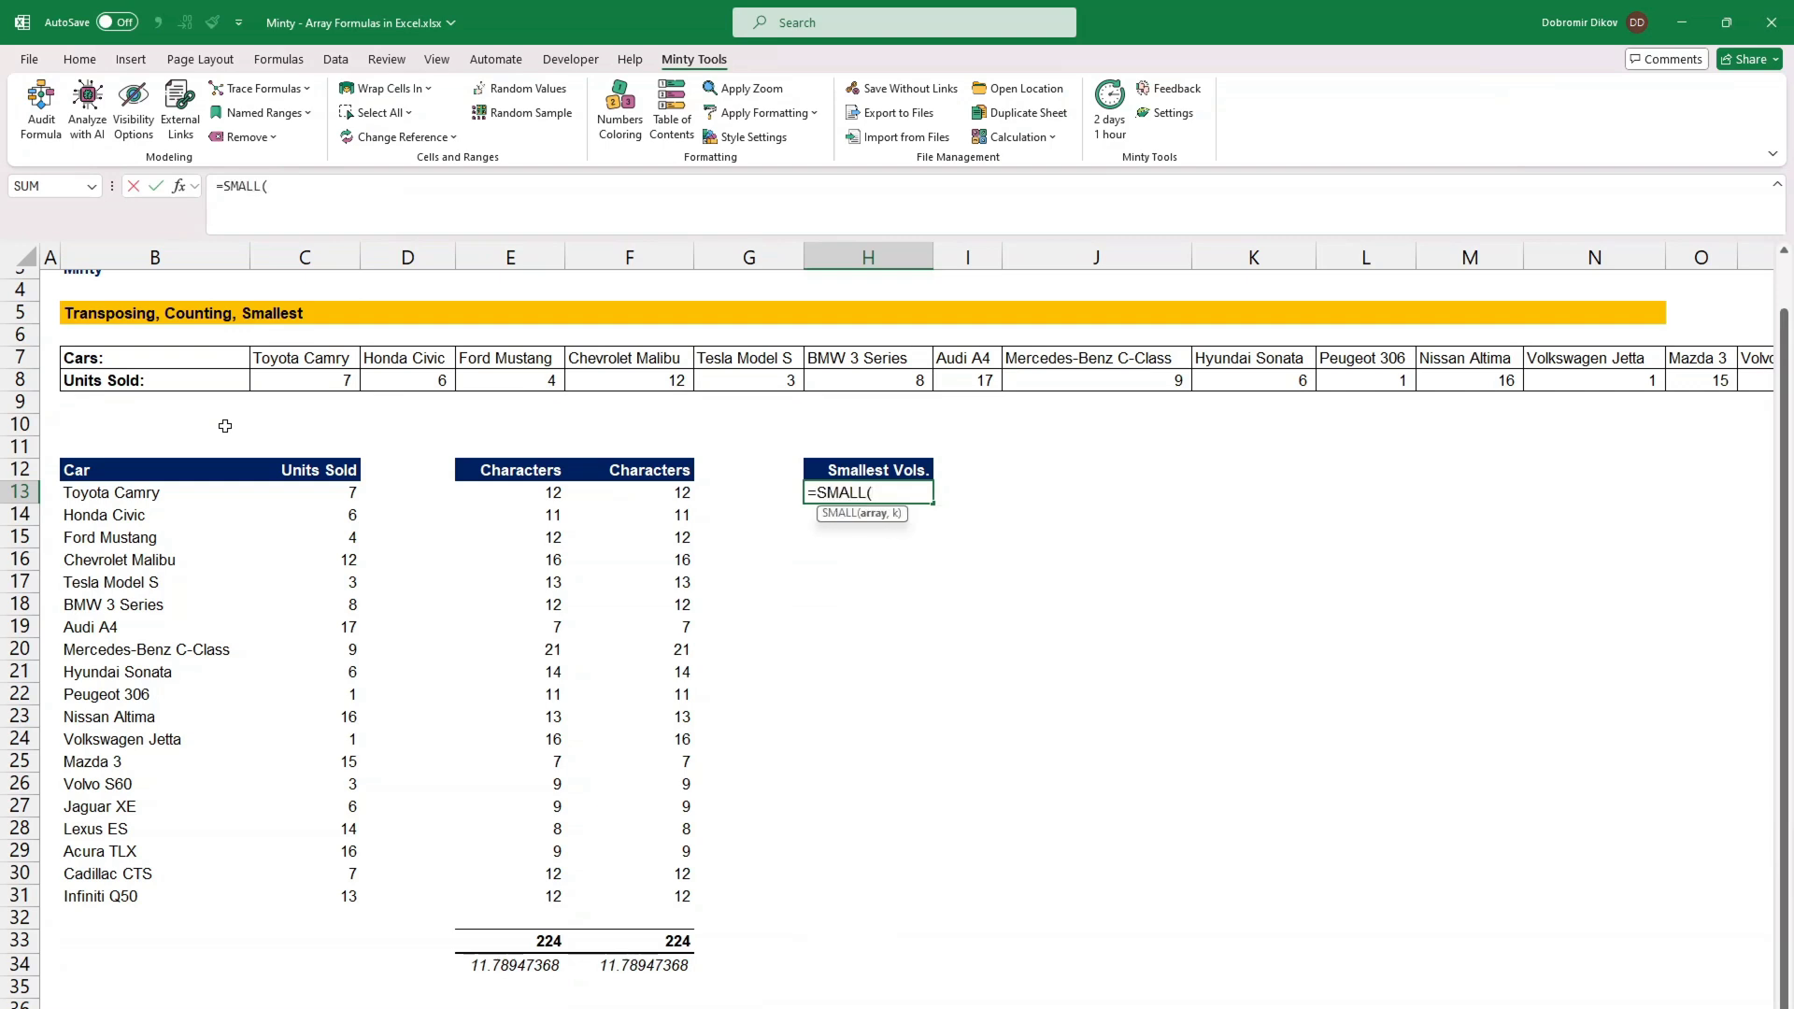
{"action": "mouse_move", "coordinate": [159, 485]}
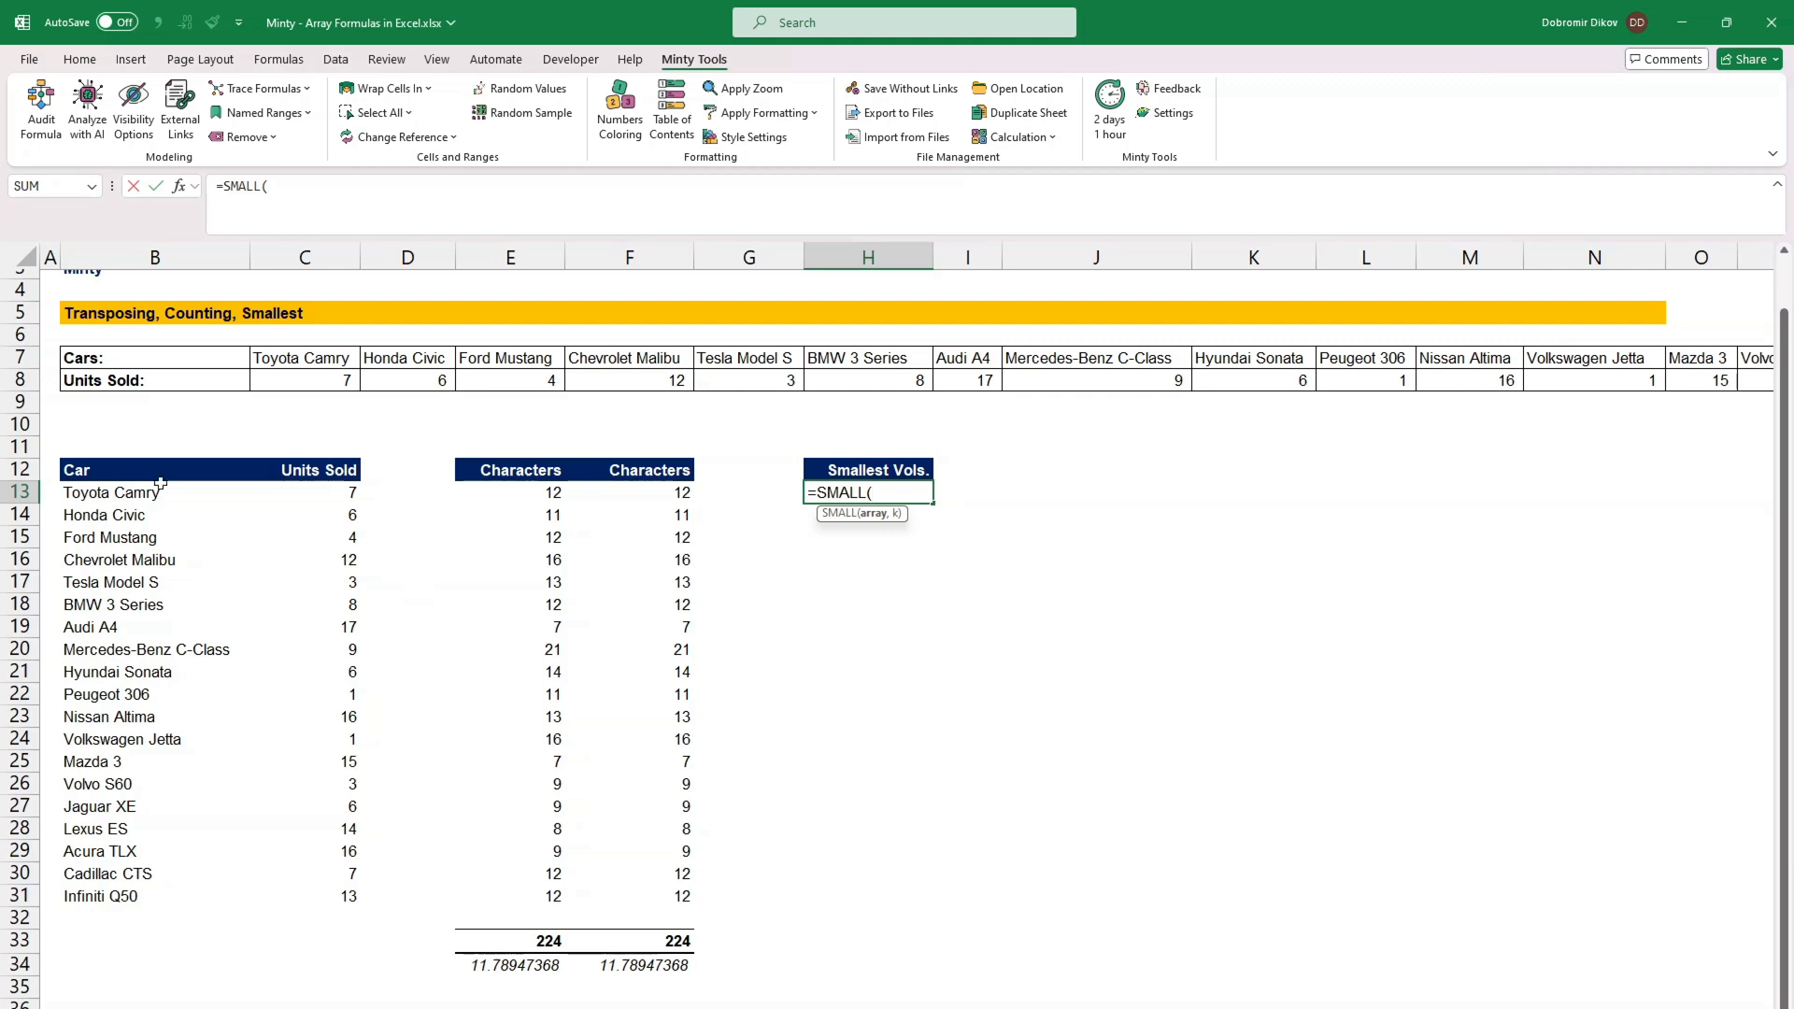
{"action": "type", "text": "B13#"}
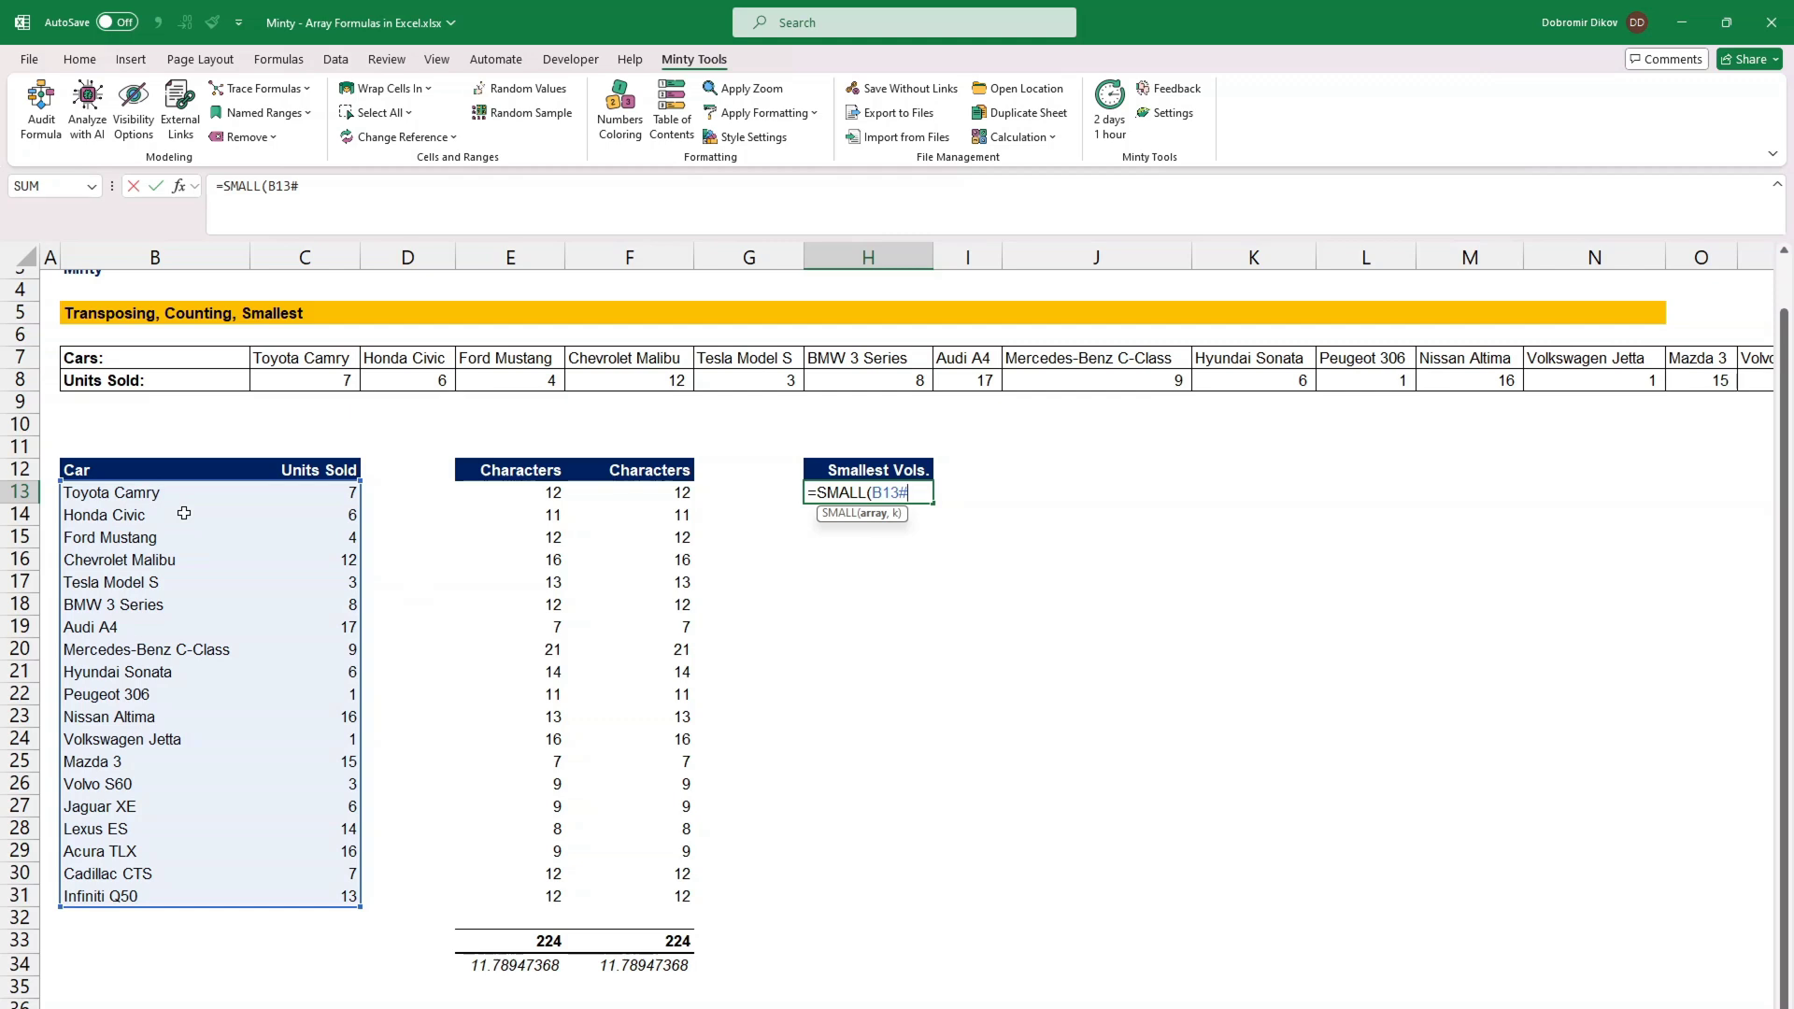
{"action": "type", "text": ","}
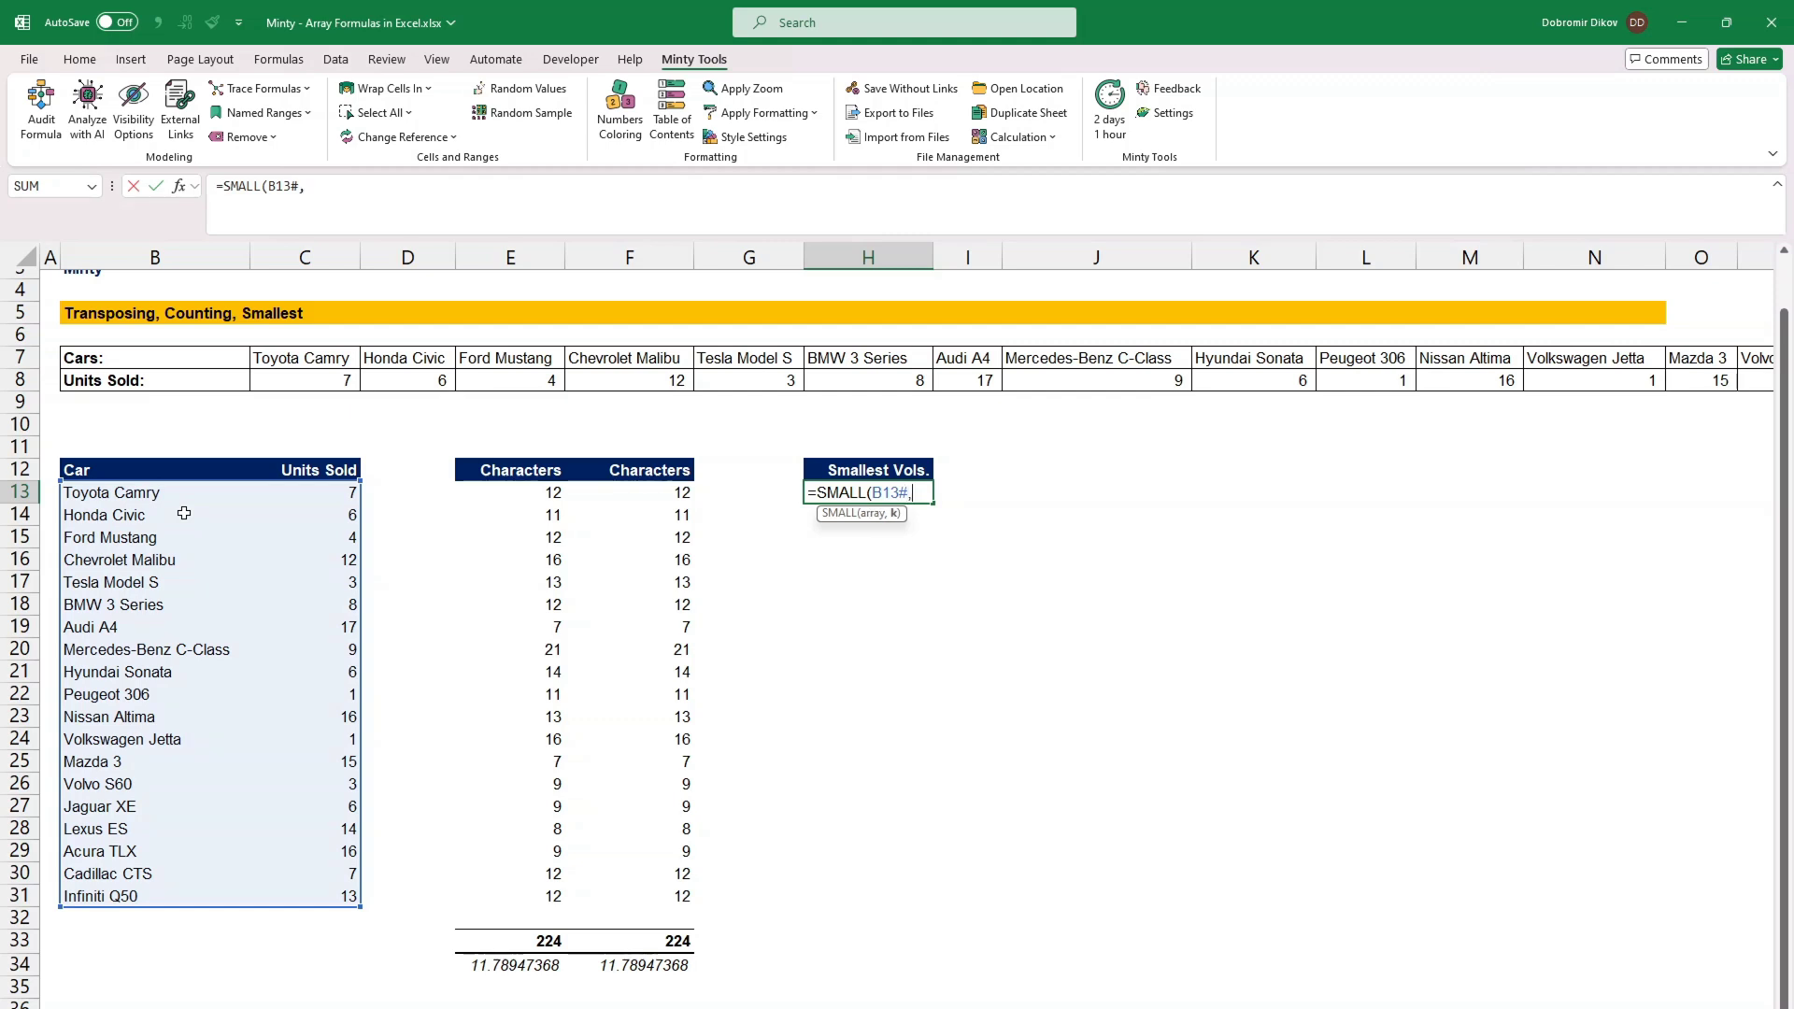
{"action": "type", "text": "SEQUENCE("}
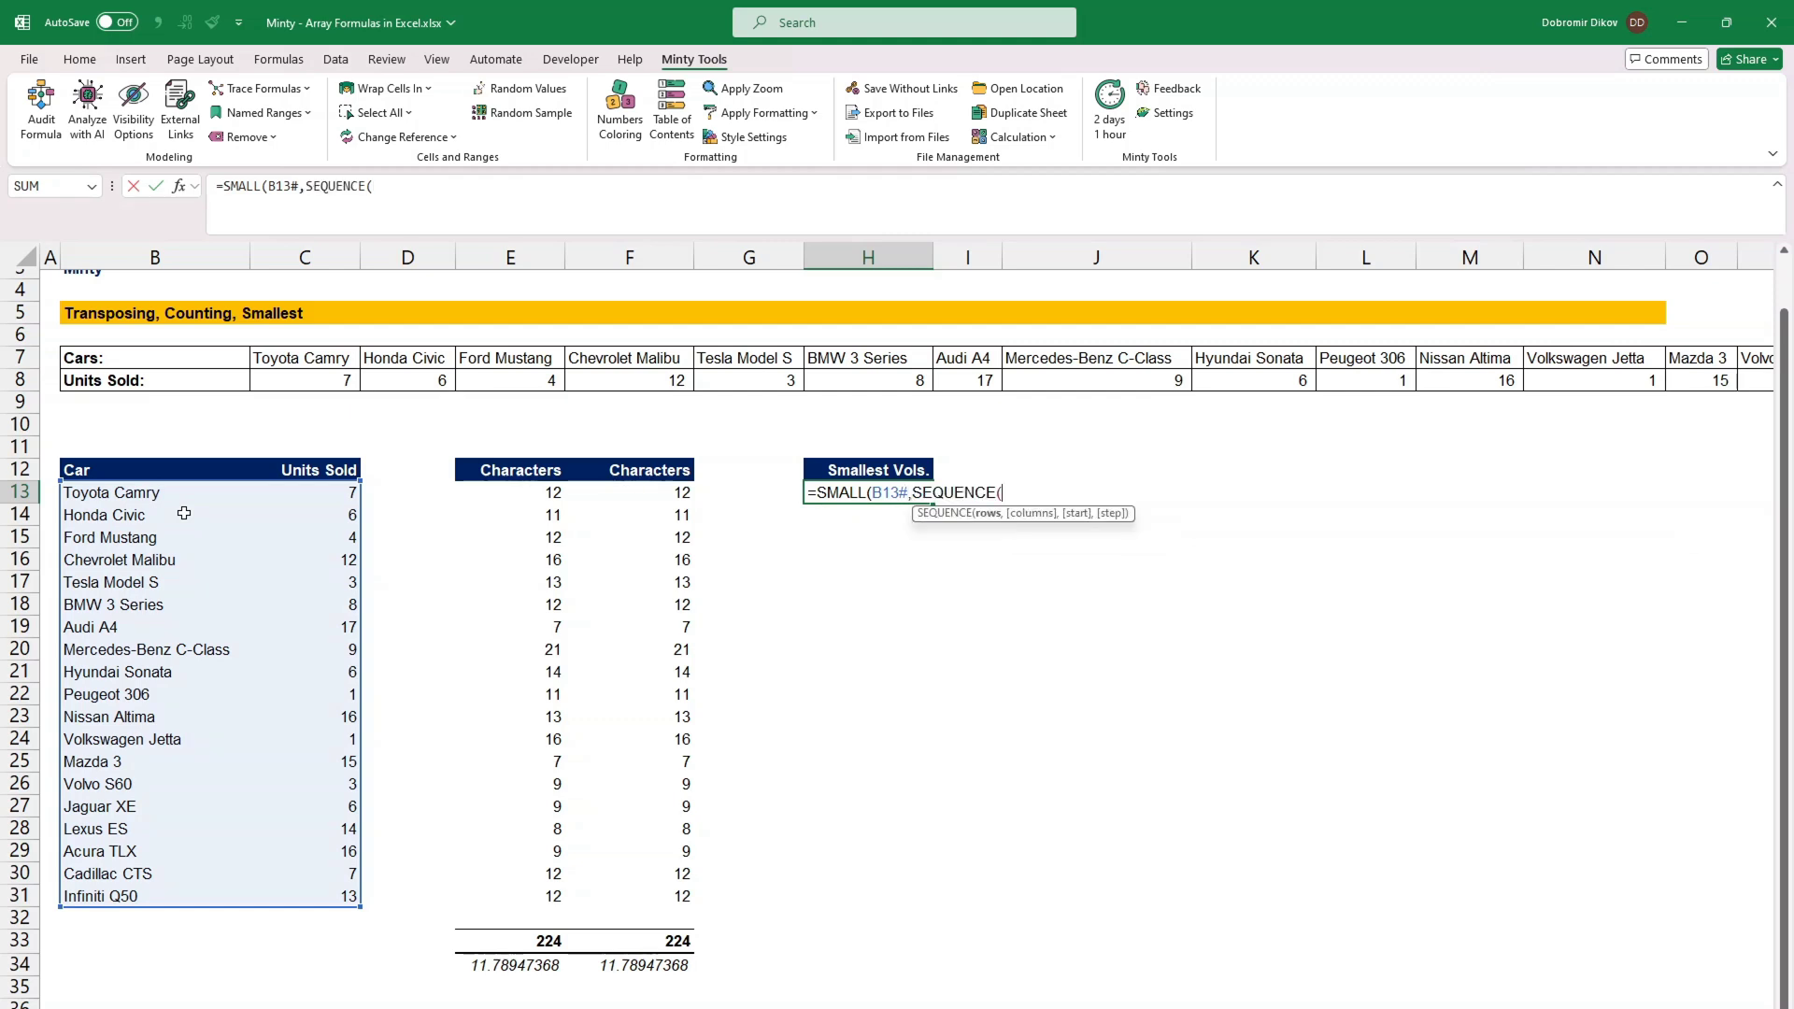
{"action": "type", "text": "3))"}
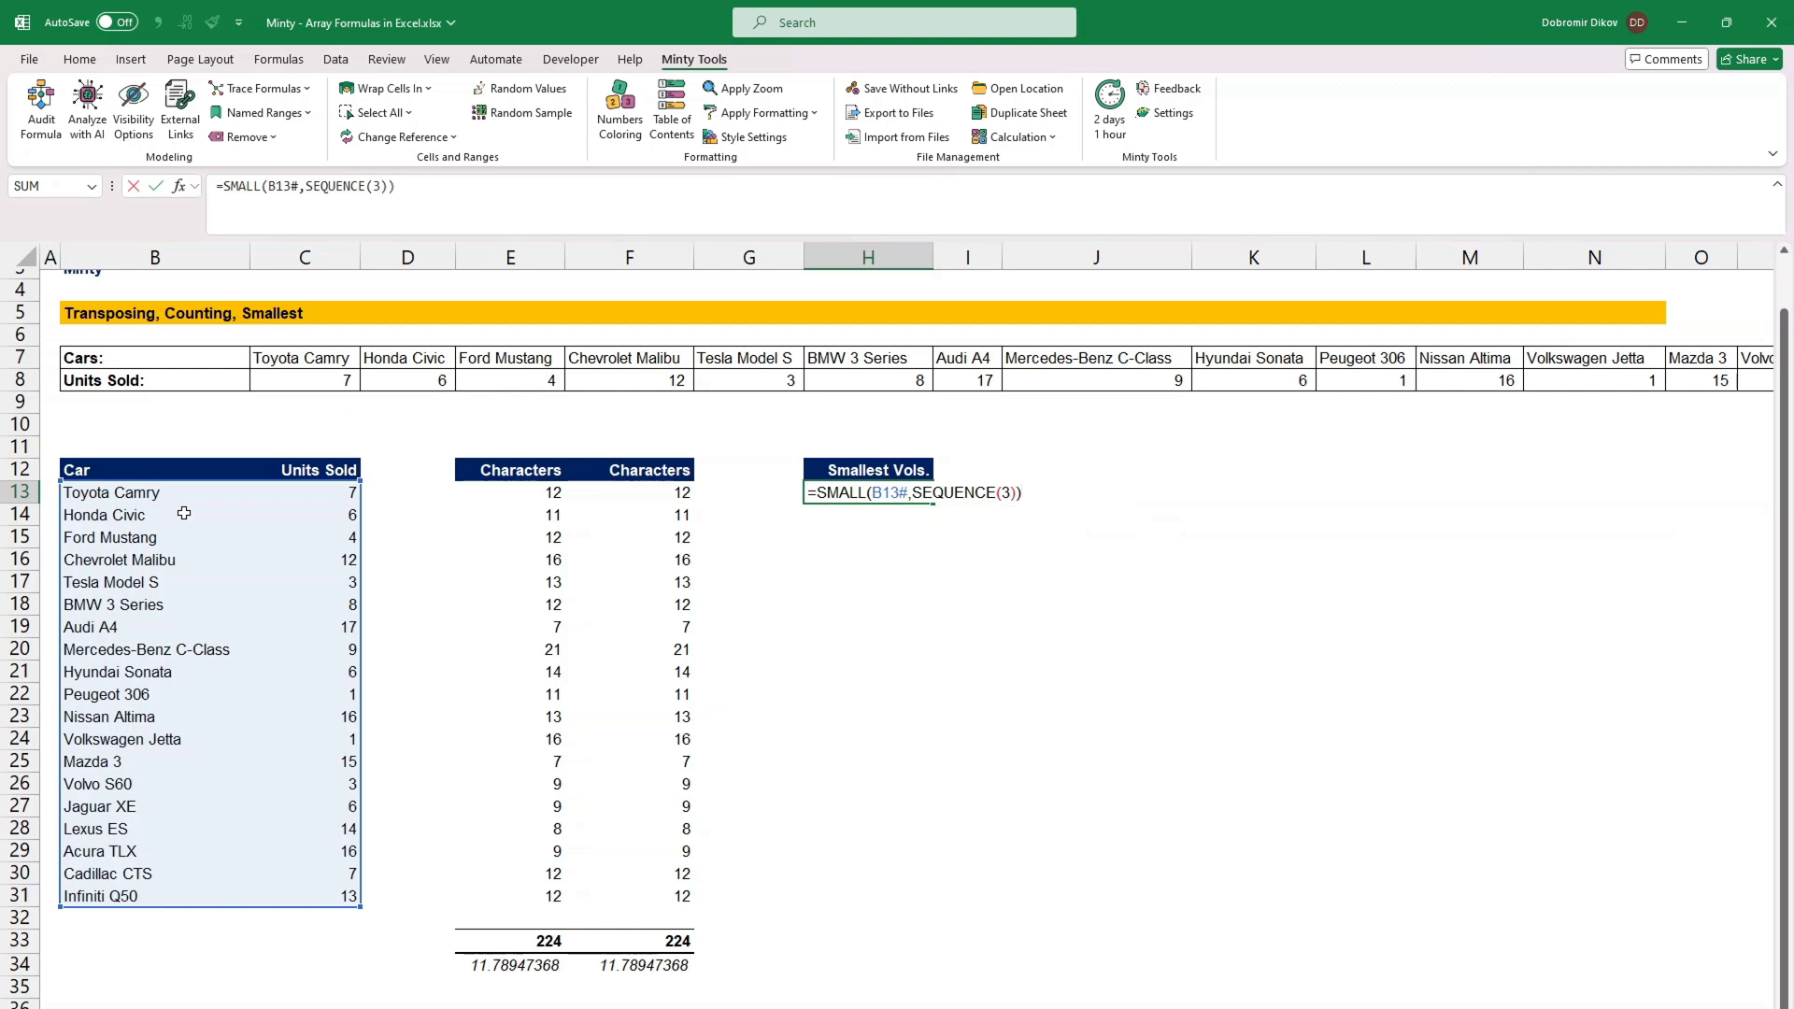
{"action": "key", "text": "Enter"}
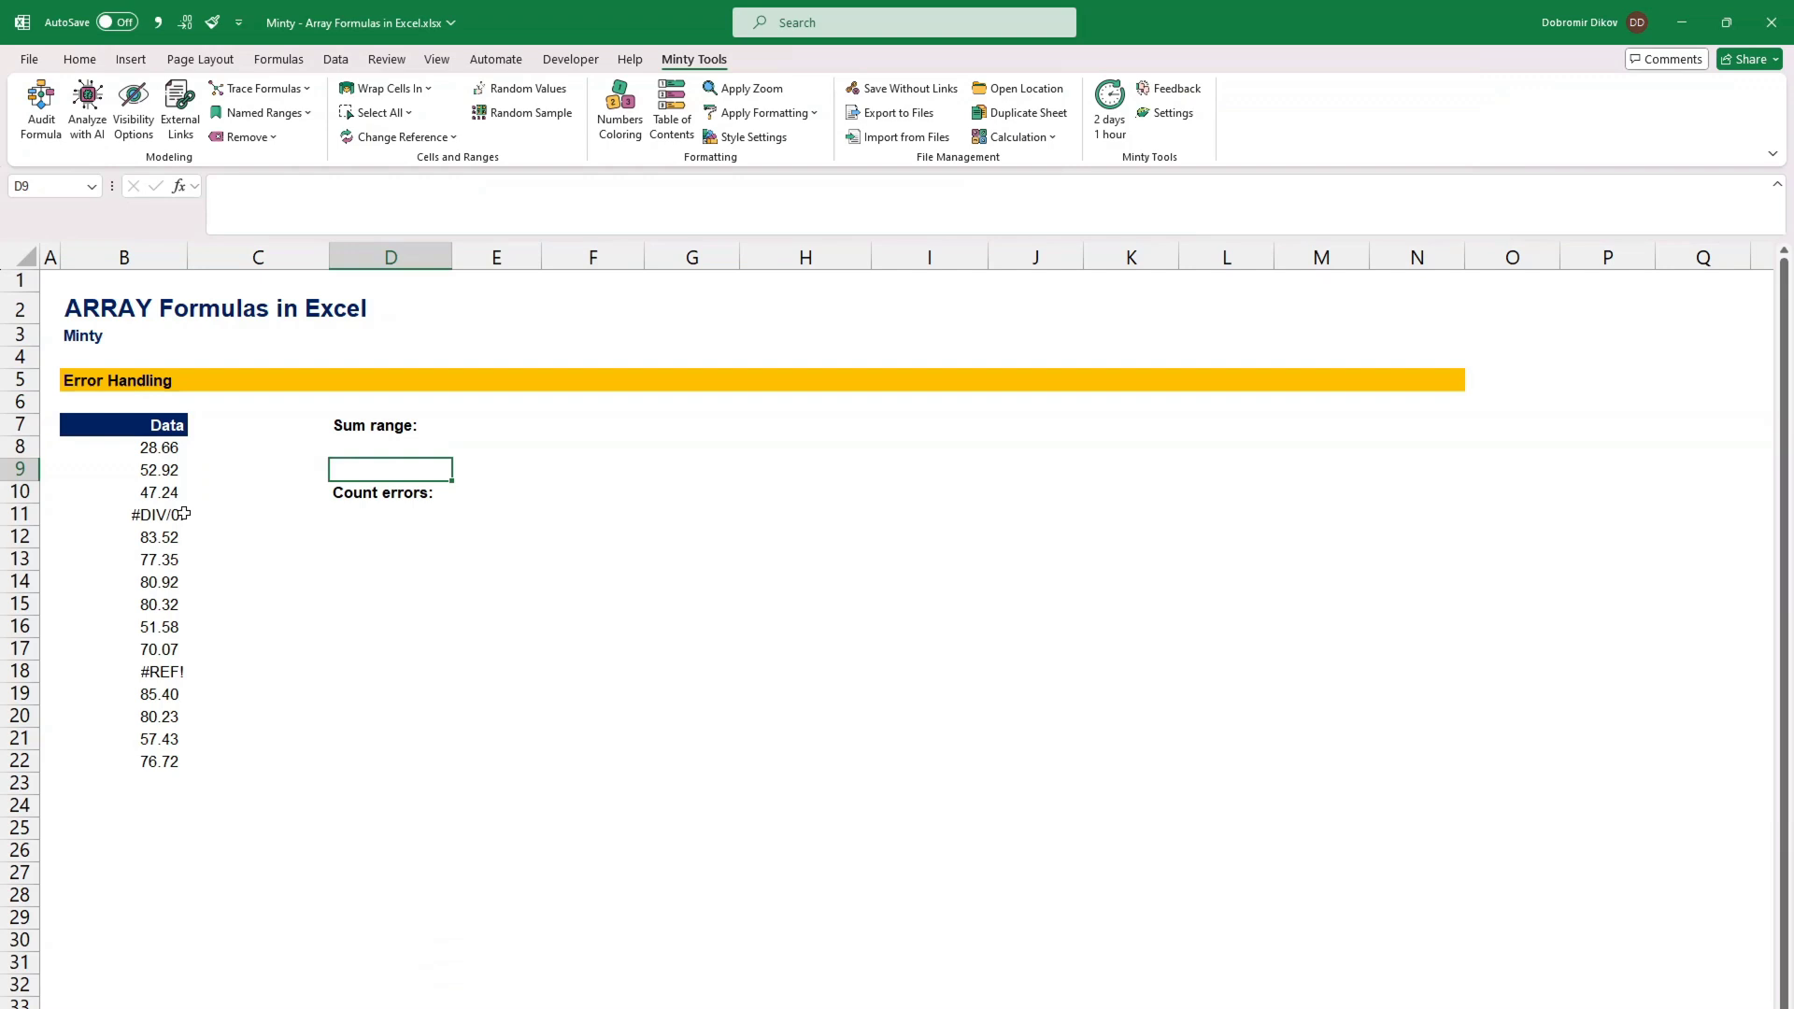
Step: Inspect the Data column's values and #REF! error, then confirm the plain Sum range total
{"action": "left_click", "coordinate": [391, 446]}
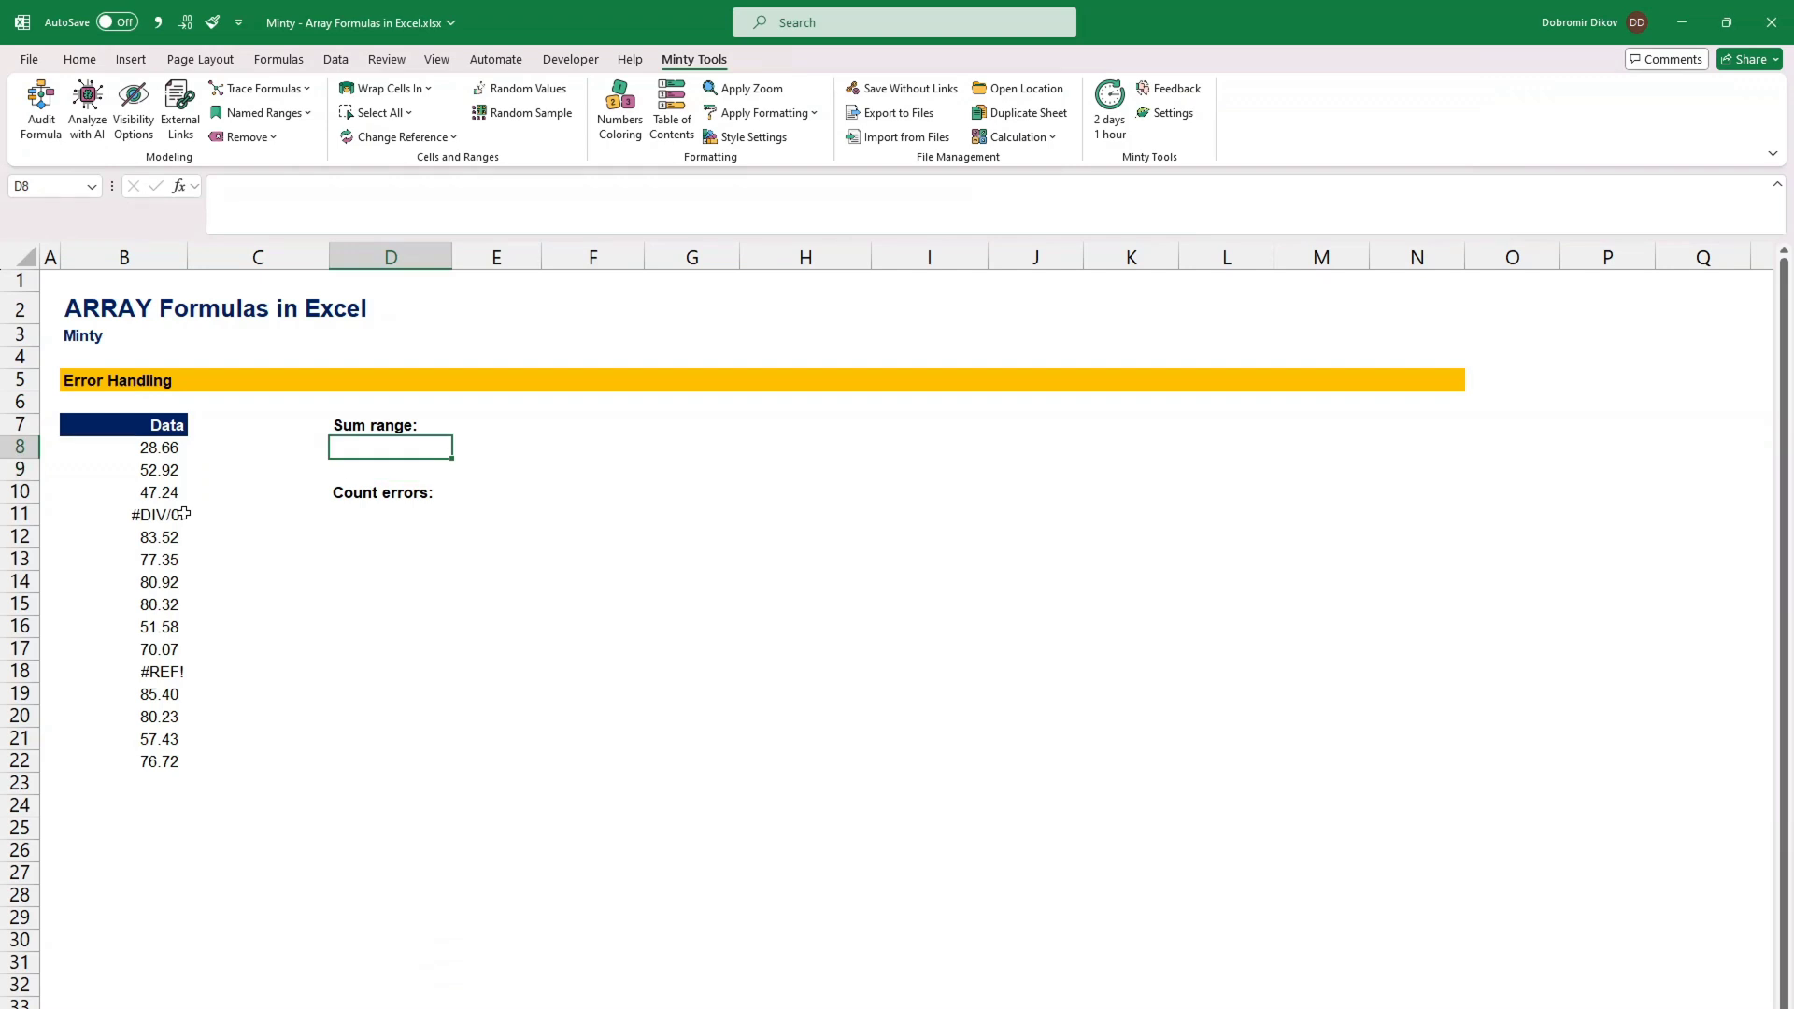
{"action": "left_click", "coordinate": [123, 469]}
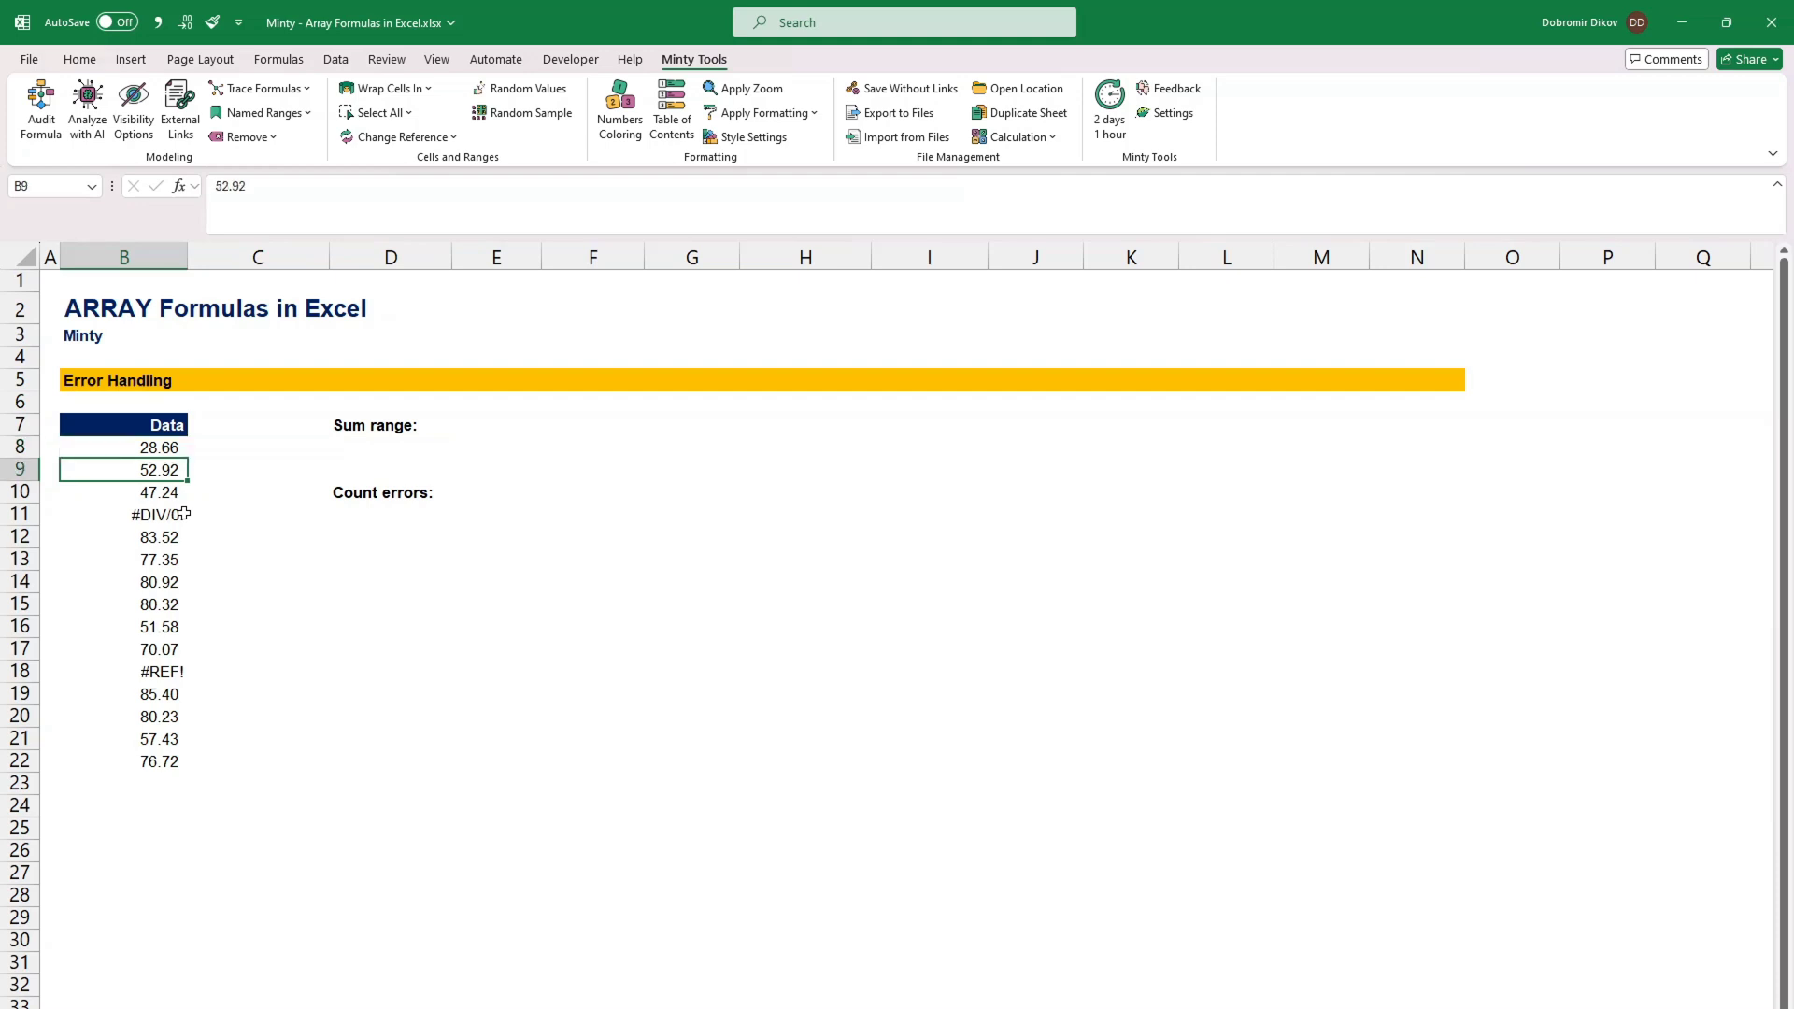
{"action": "left_click", "coordinate": [122, 671]}
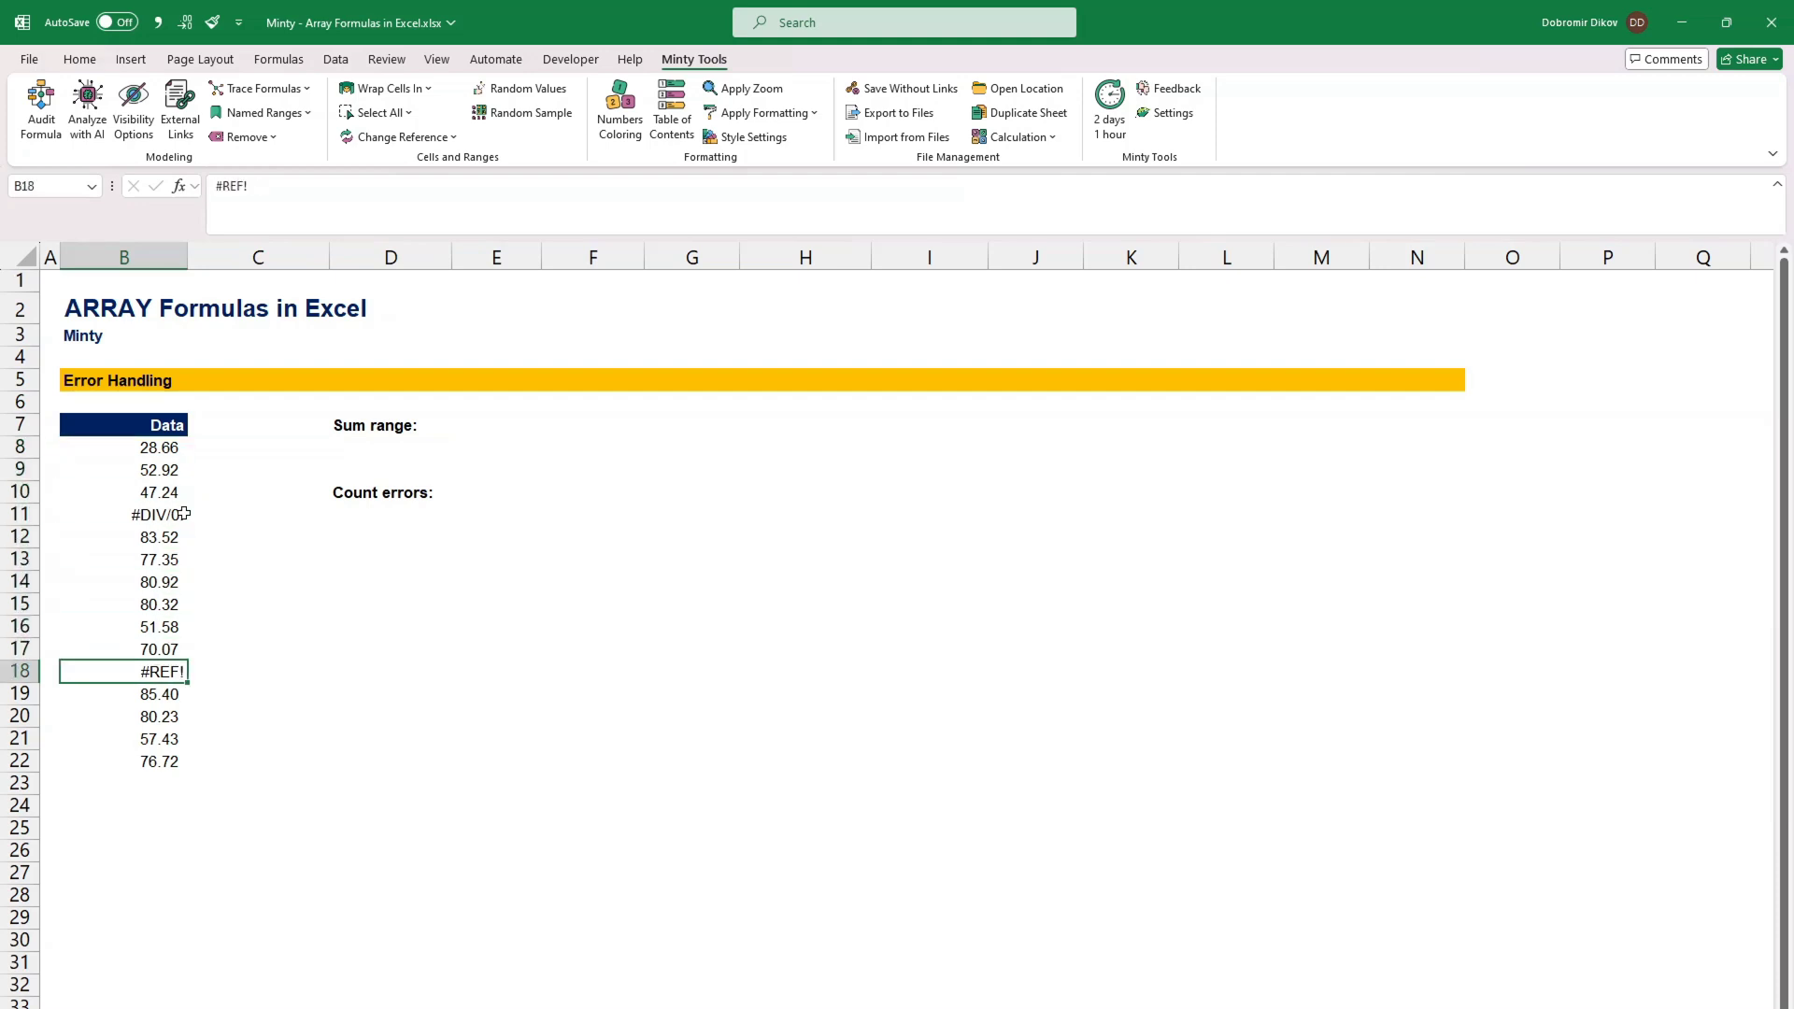
{"action": "left_click", "coordinate": [389, 446]}
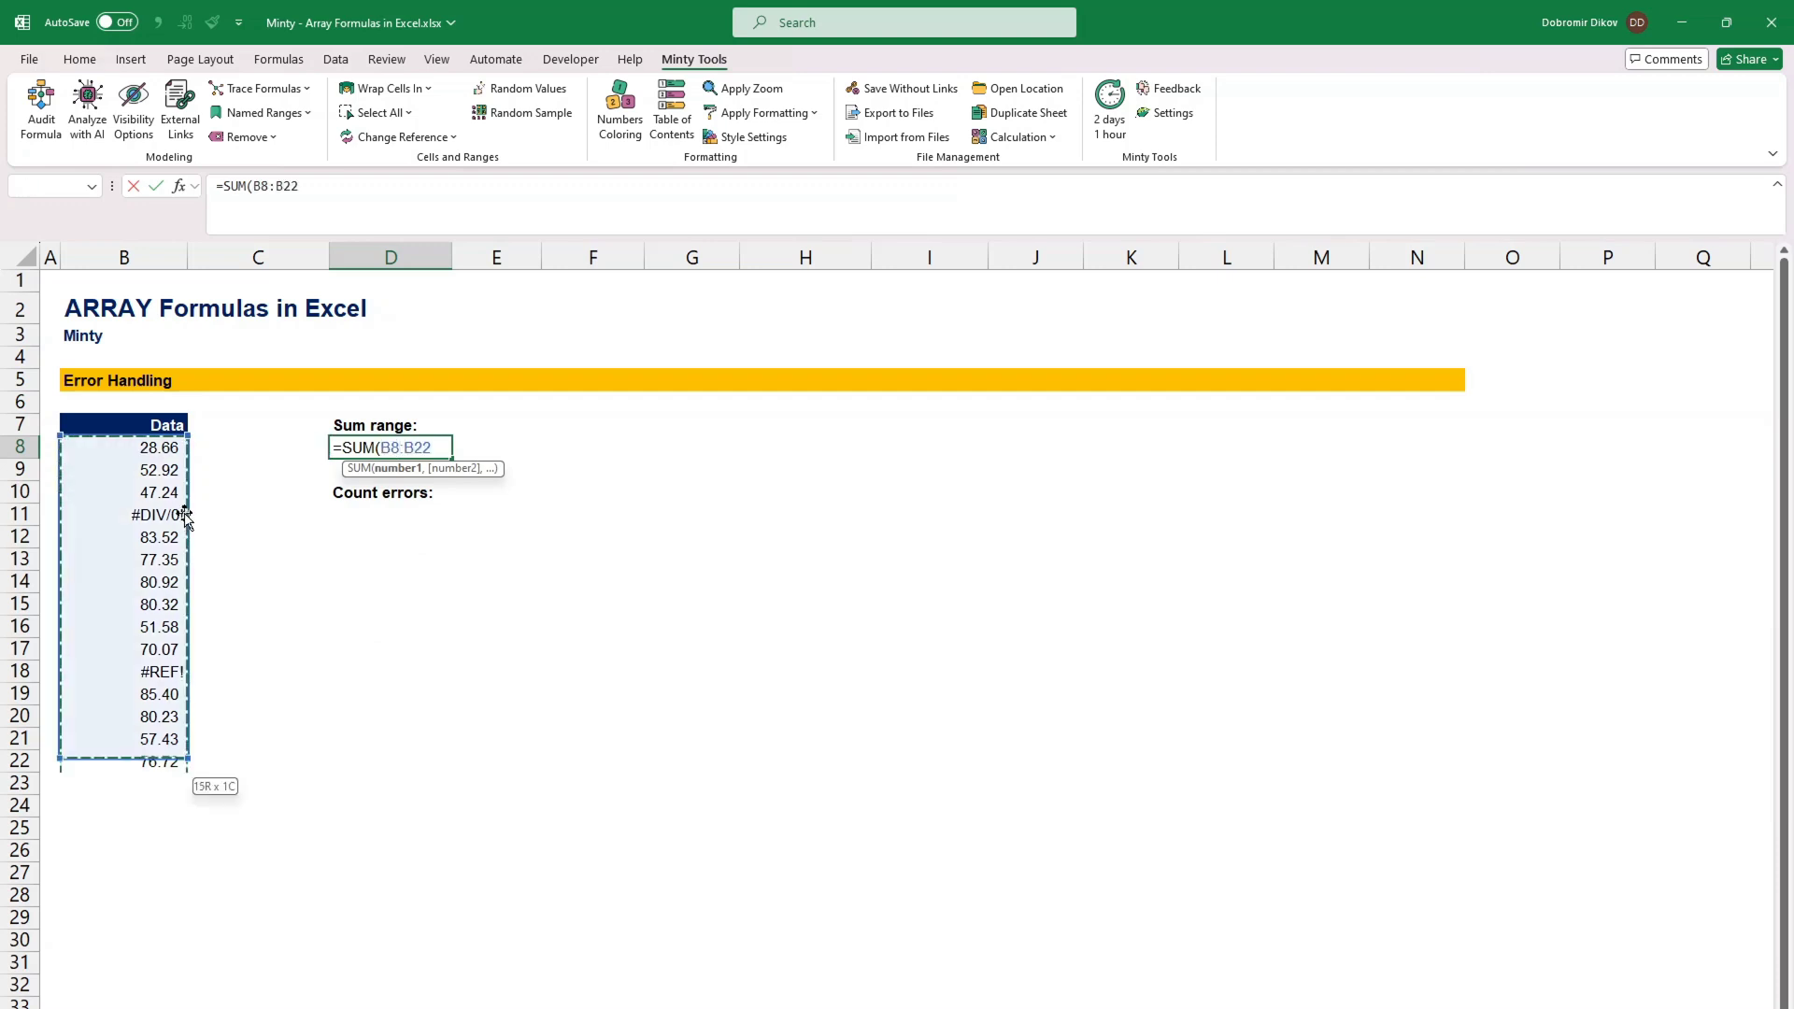
{"action": "key", "text": "Enter"}
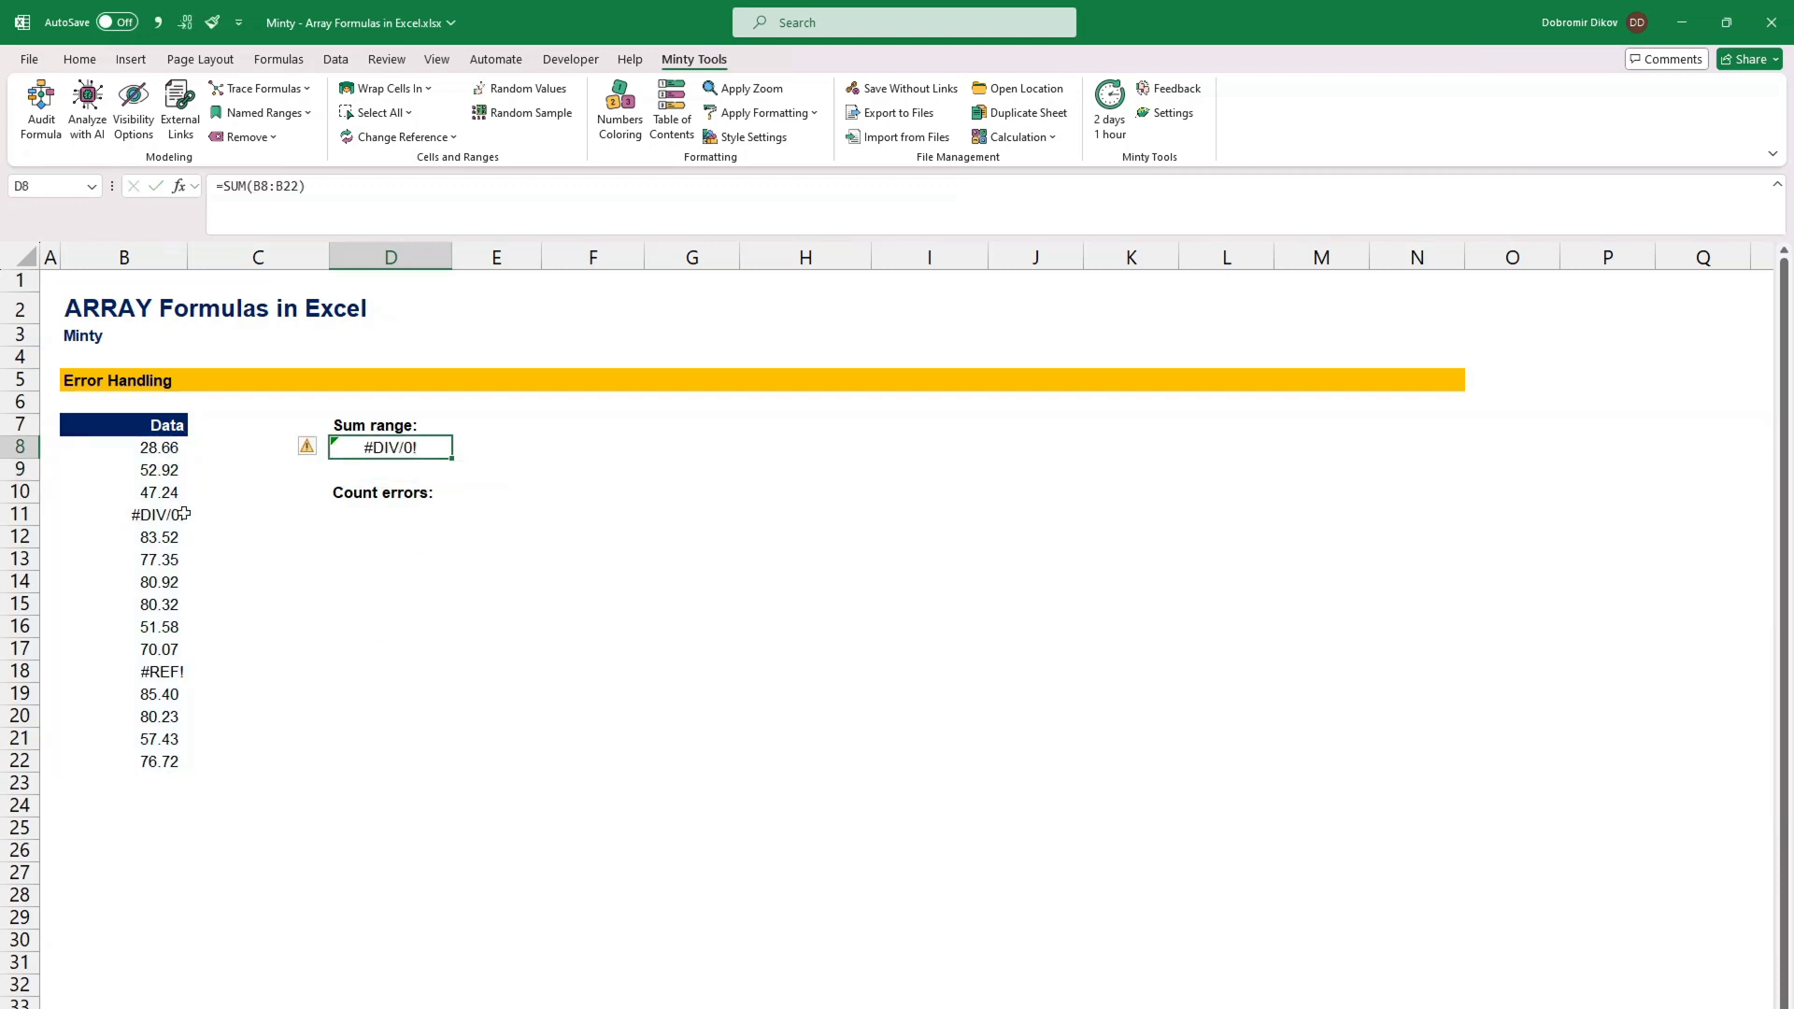
Step: Replace it with =SUM(IF(ISERROR(B8:B22),"",B8:B22)) to total 872.36, skipping errors
{"action": "type", "text": "=SUM("}
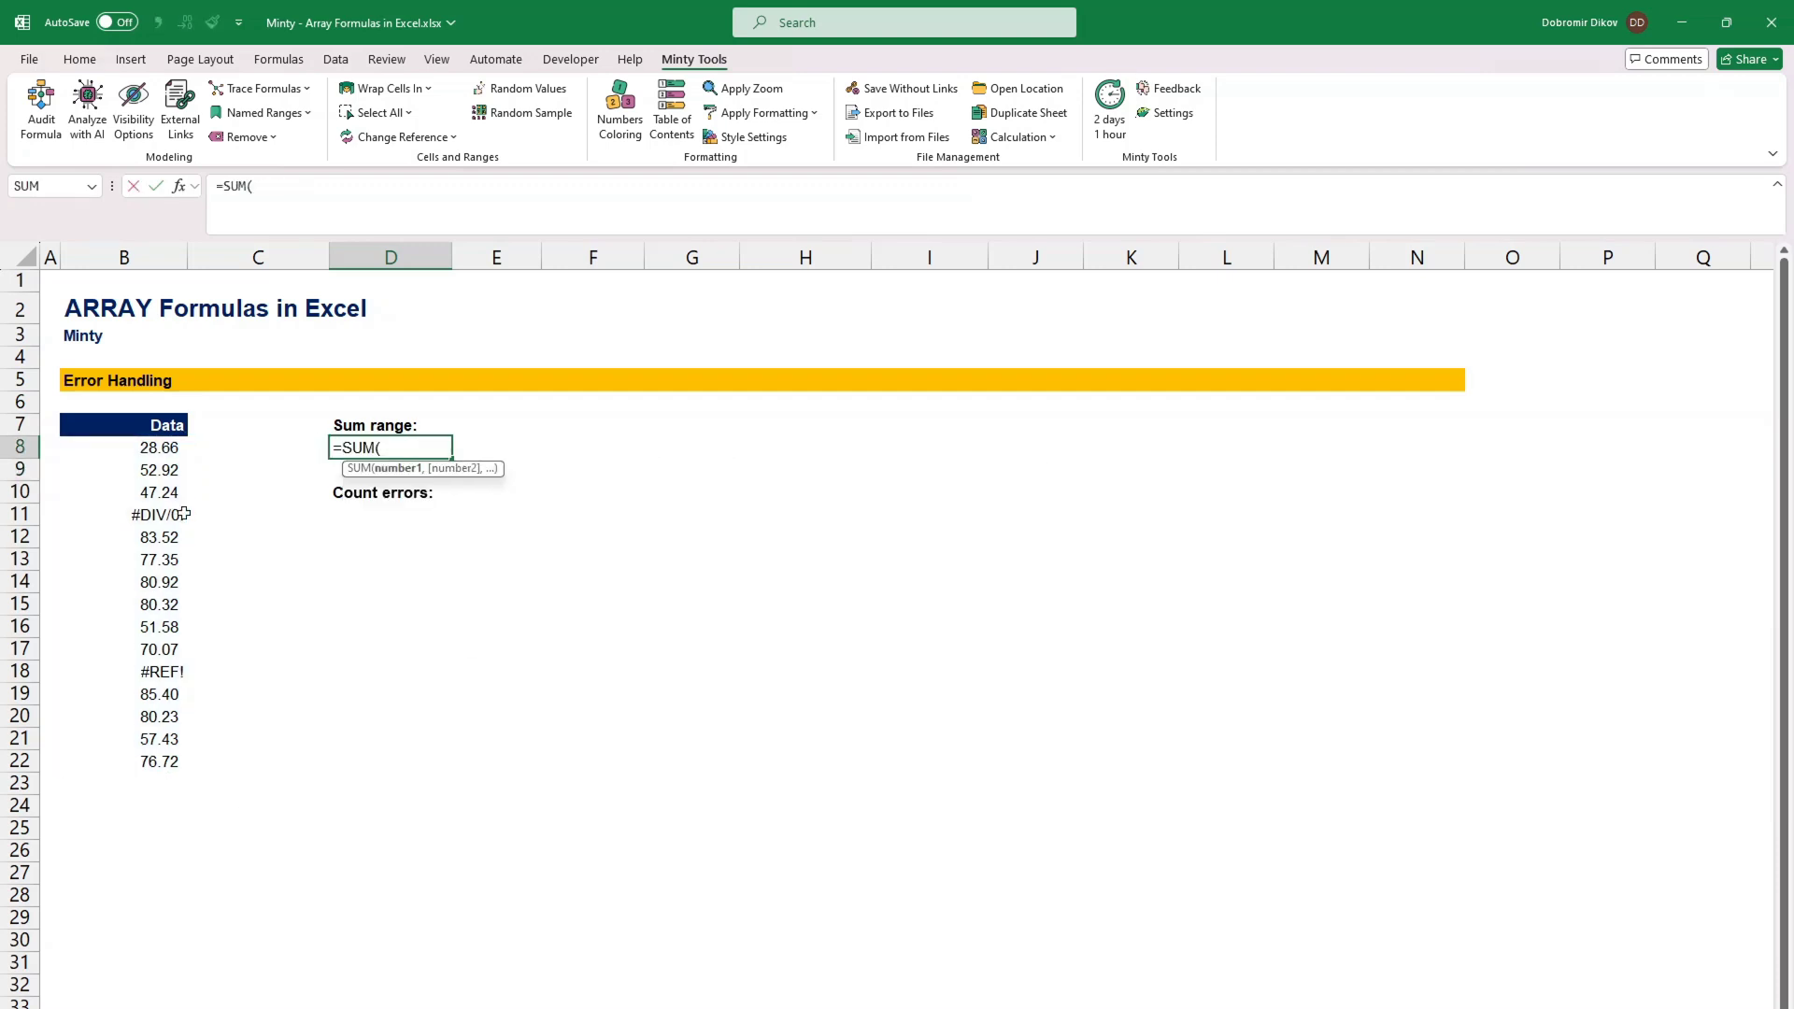
{"action": "type", "text": "if(i"}
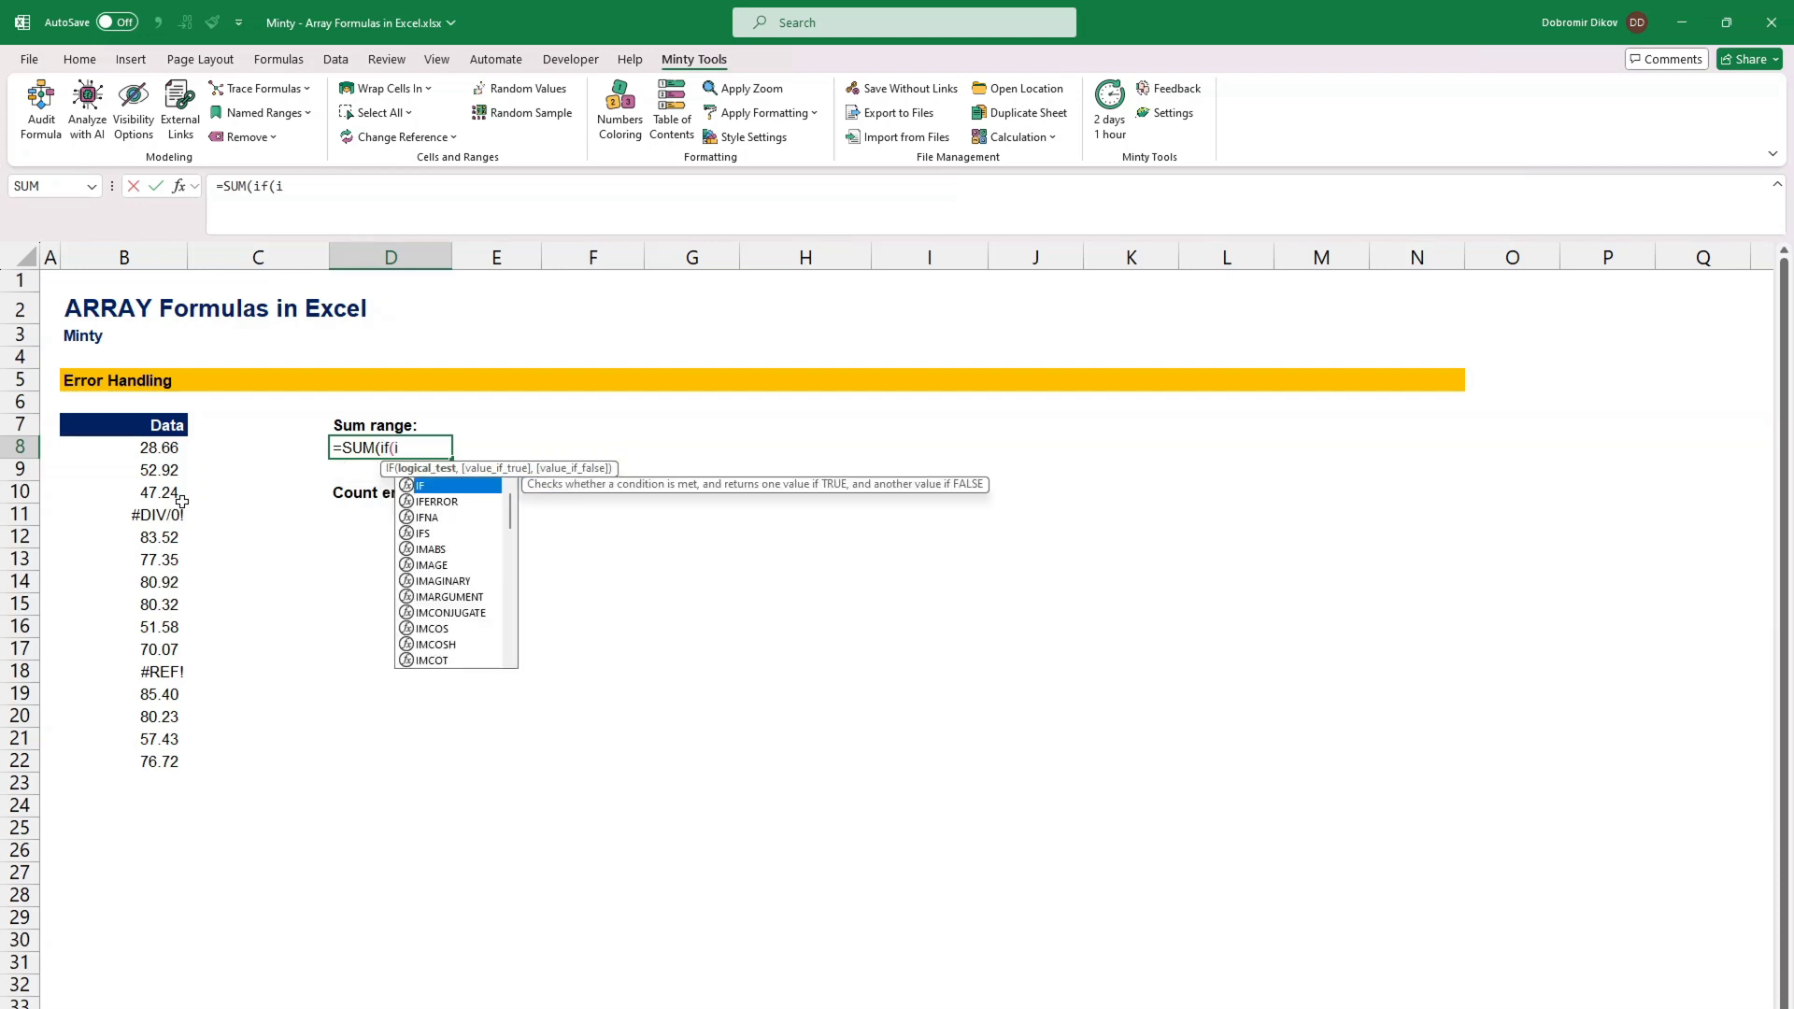
{"action": "type", "text": "SERR("}
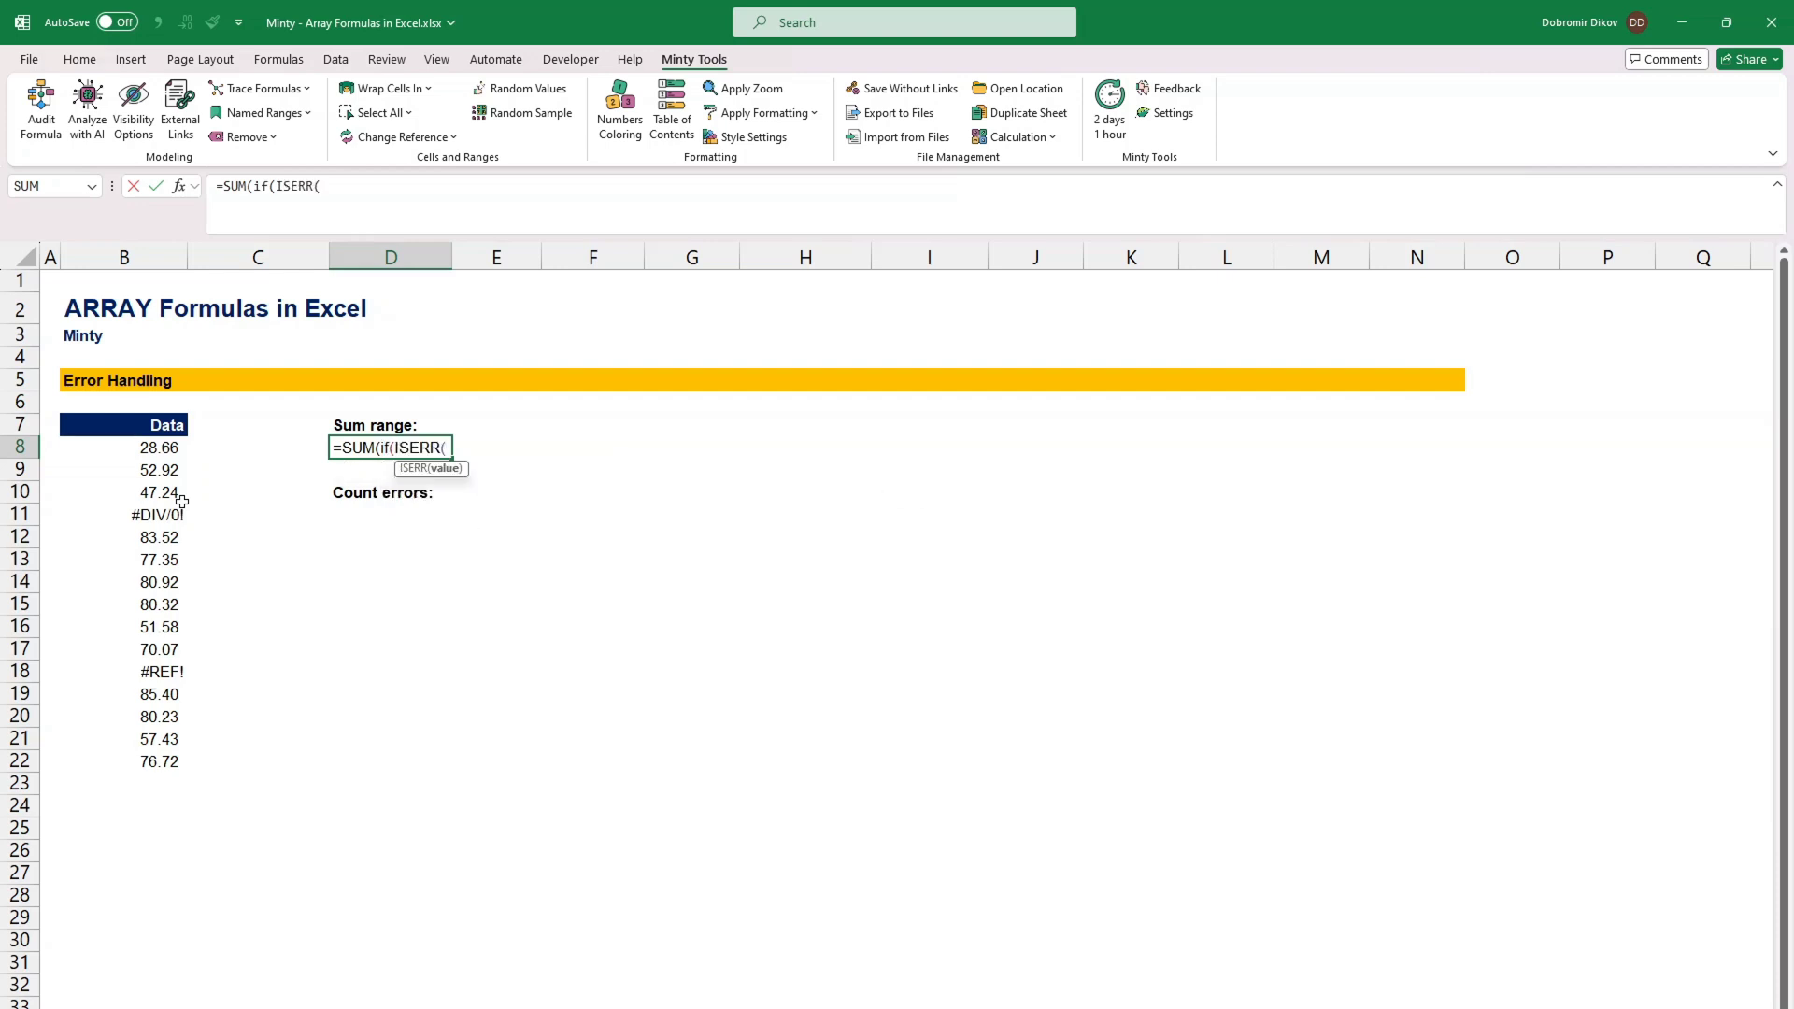
{"action": "type", "text": "OR"}
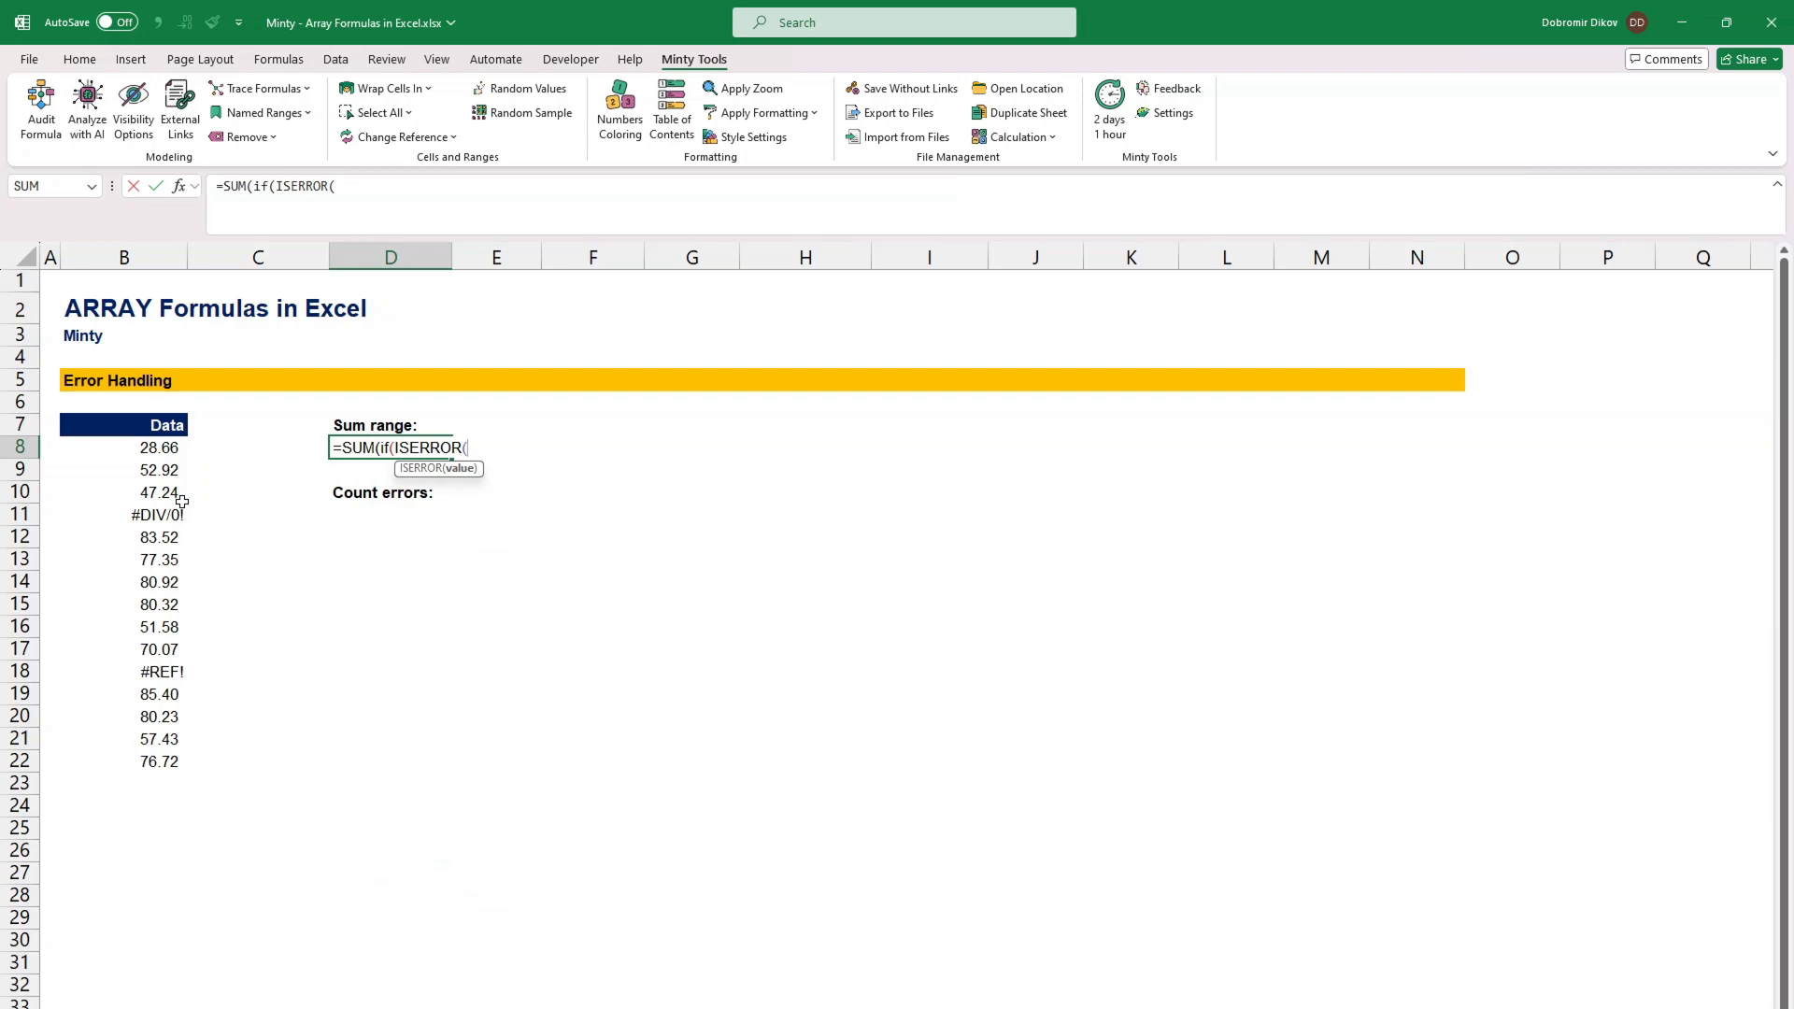
{"action": "left_click", "coordinate": [123, 447]}
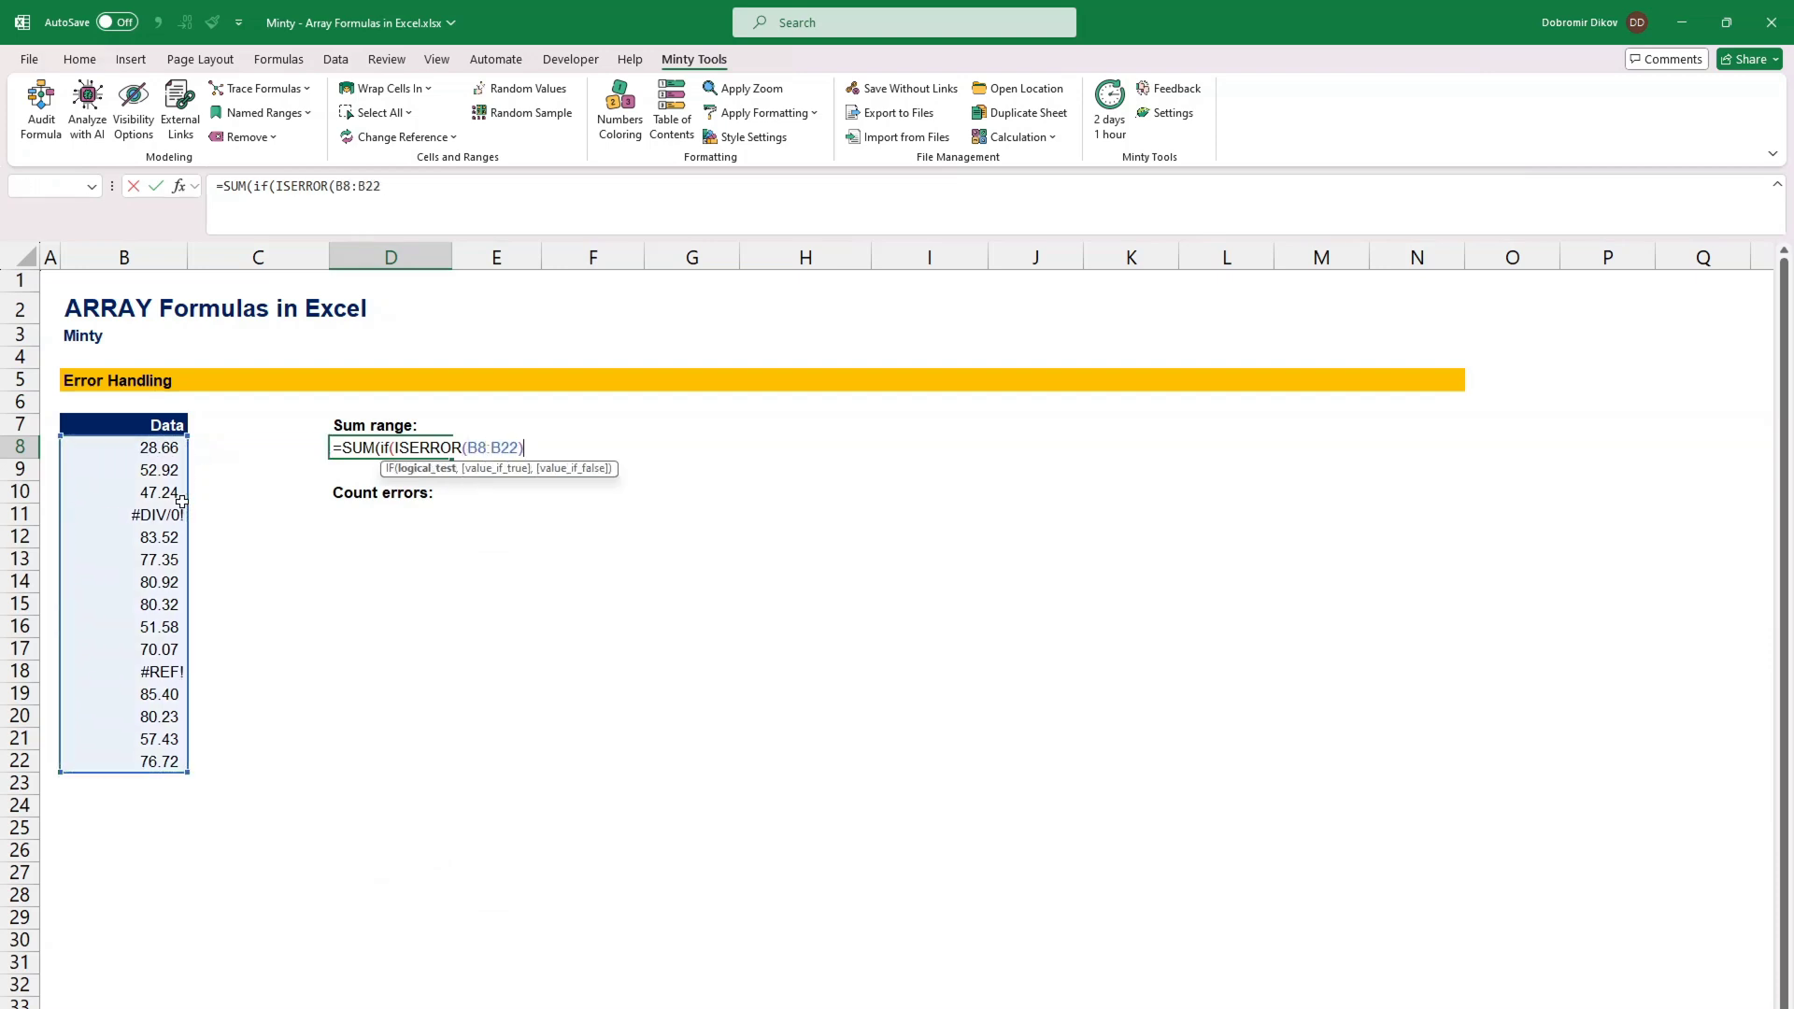
{"action": "type", "text": ","}
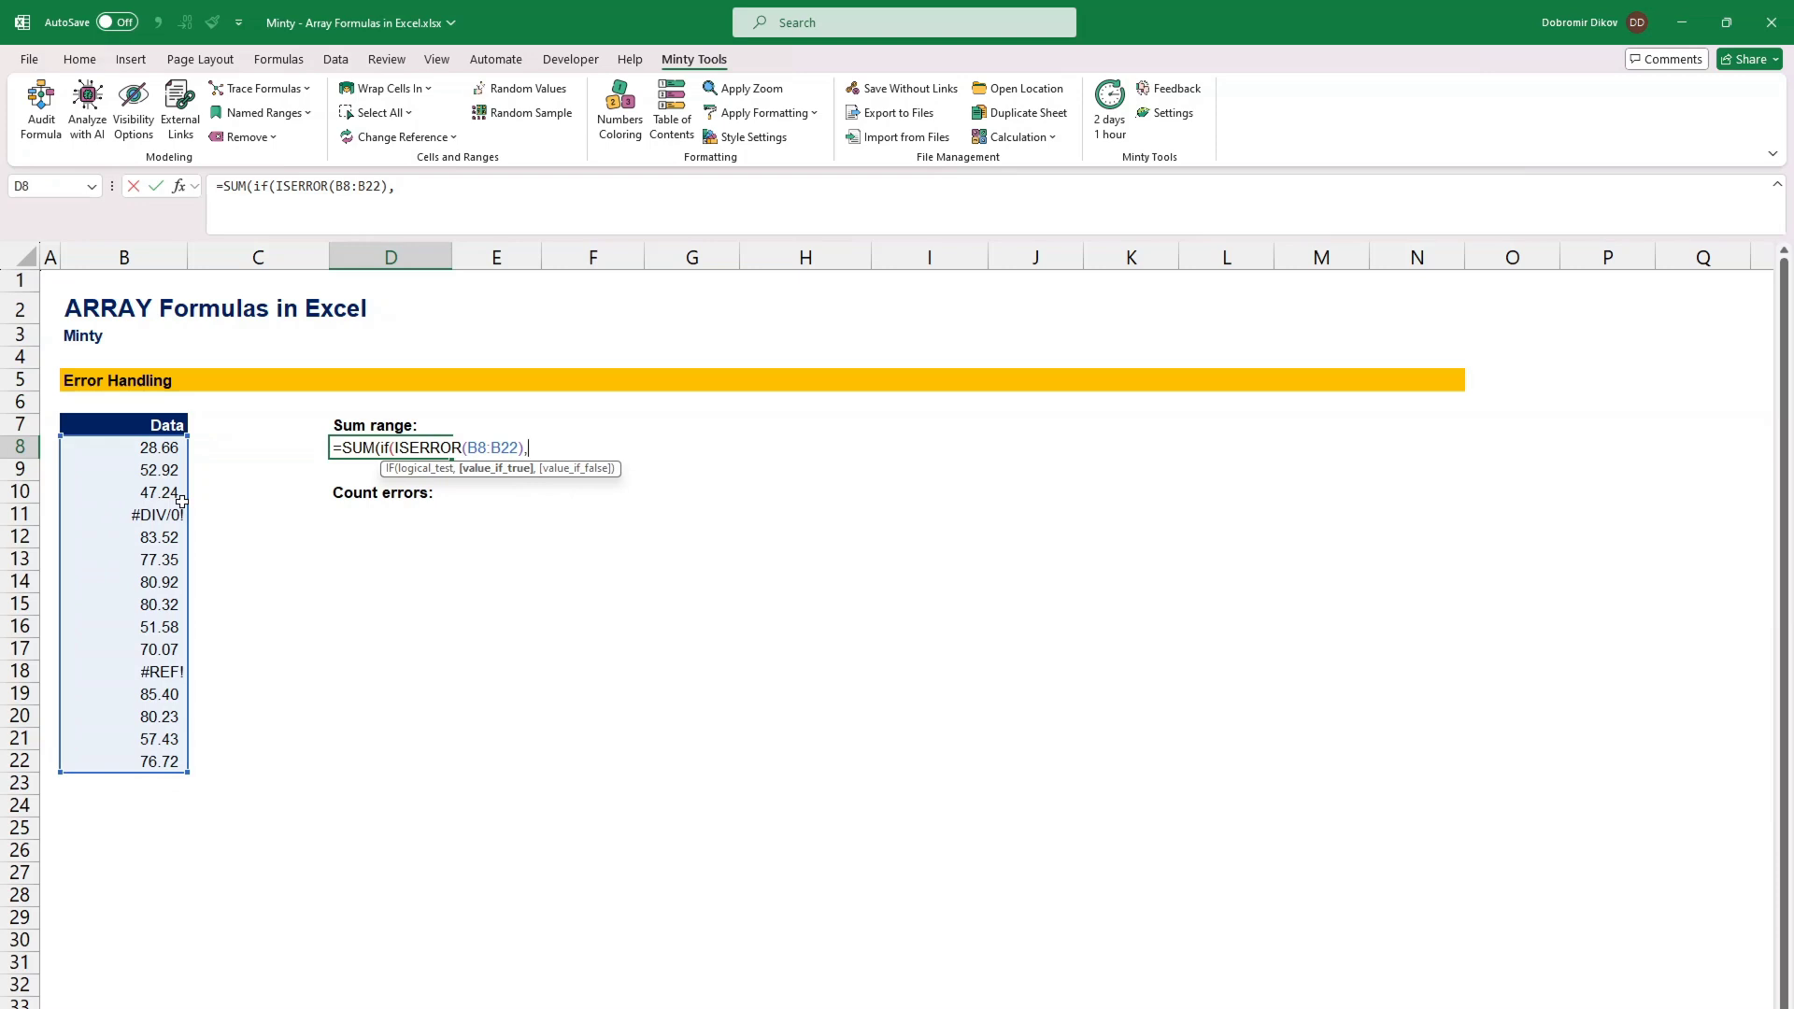
{"action": "type", "text": "\"\","}
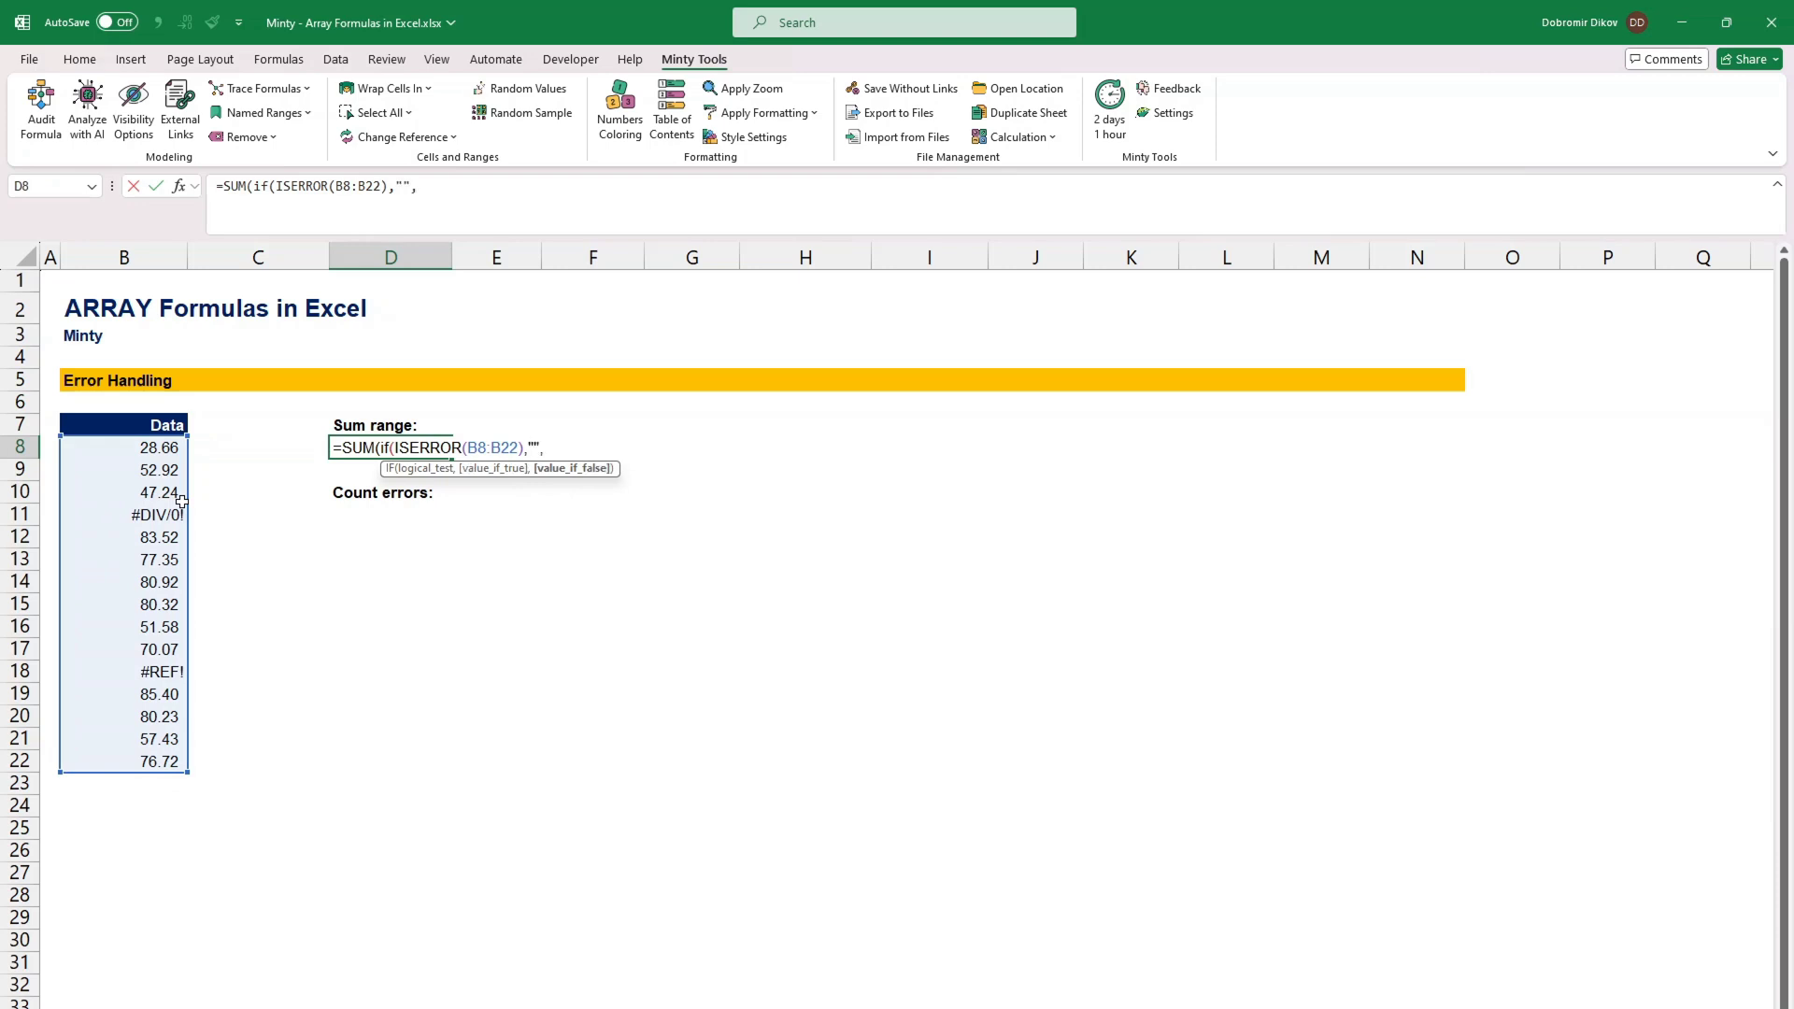
{"action": "left_click_drag", "start_coordinate": [123, 448], "coordinate": [124, 761]}
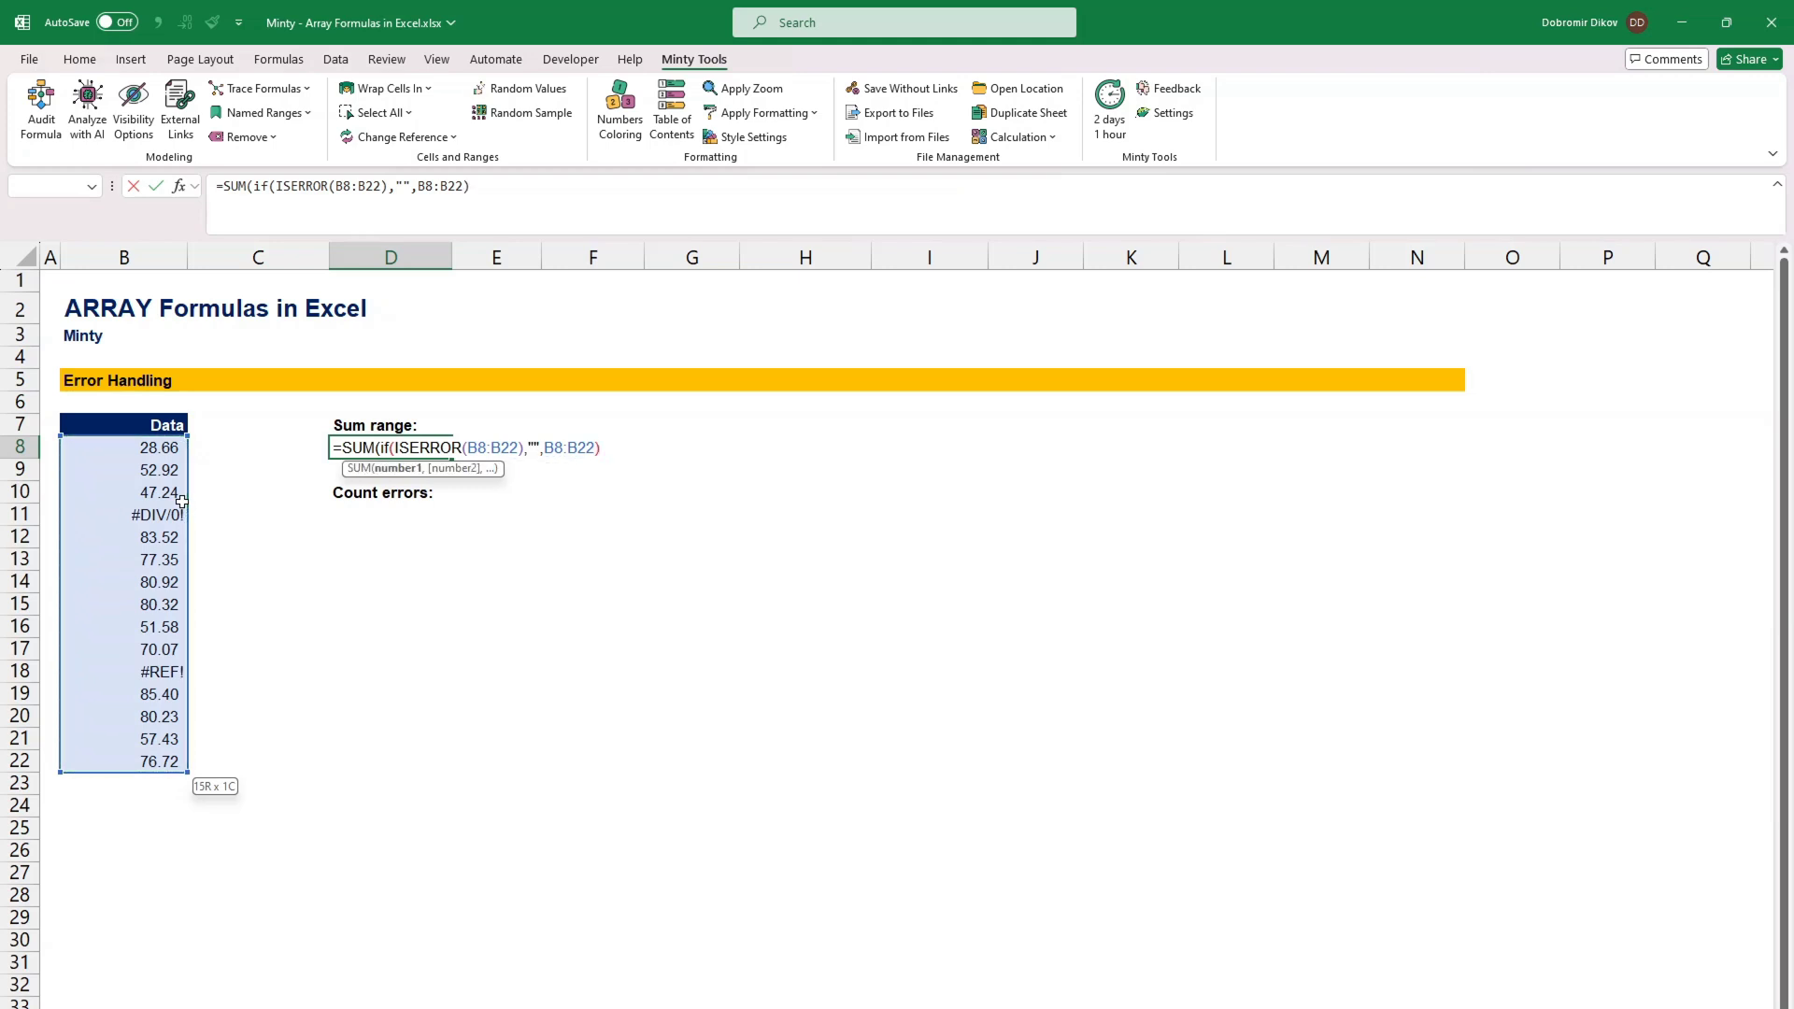
{"action": "key", "text": "Enter"}
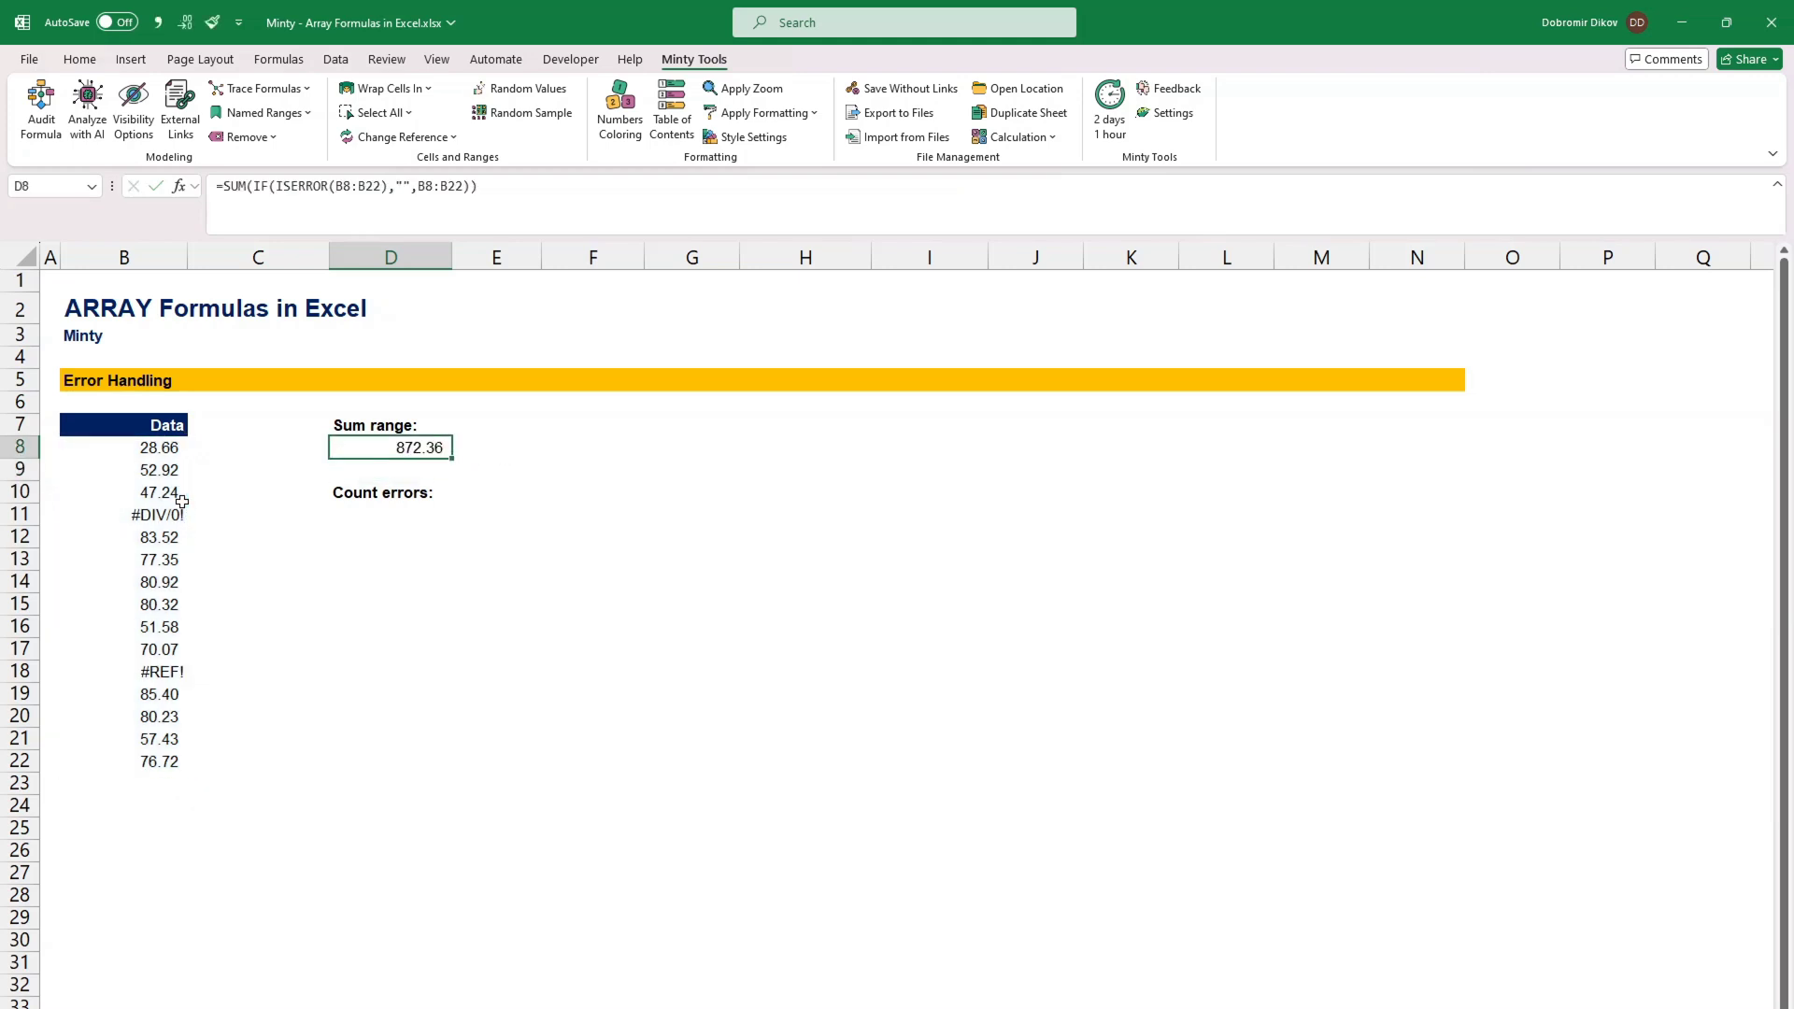
Step: In D11, count Data errors with =SUM(IF(ISERROR(B8:B22),1,0)), accepting the correction
{"action": "left_click", "coordinate": [390, 493]}
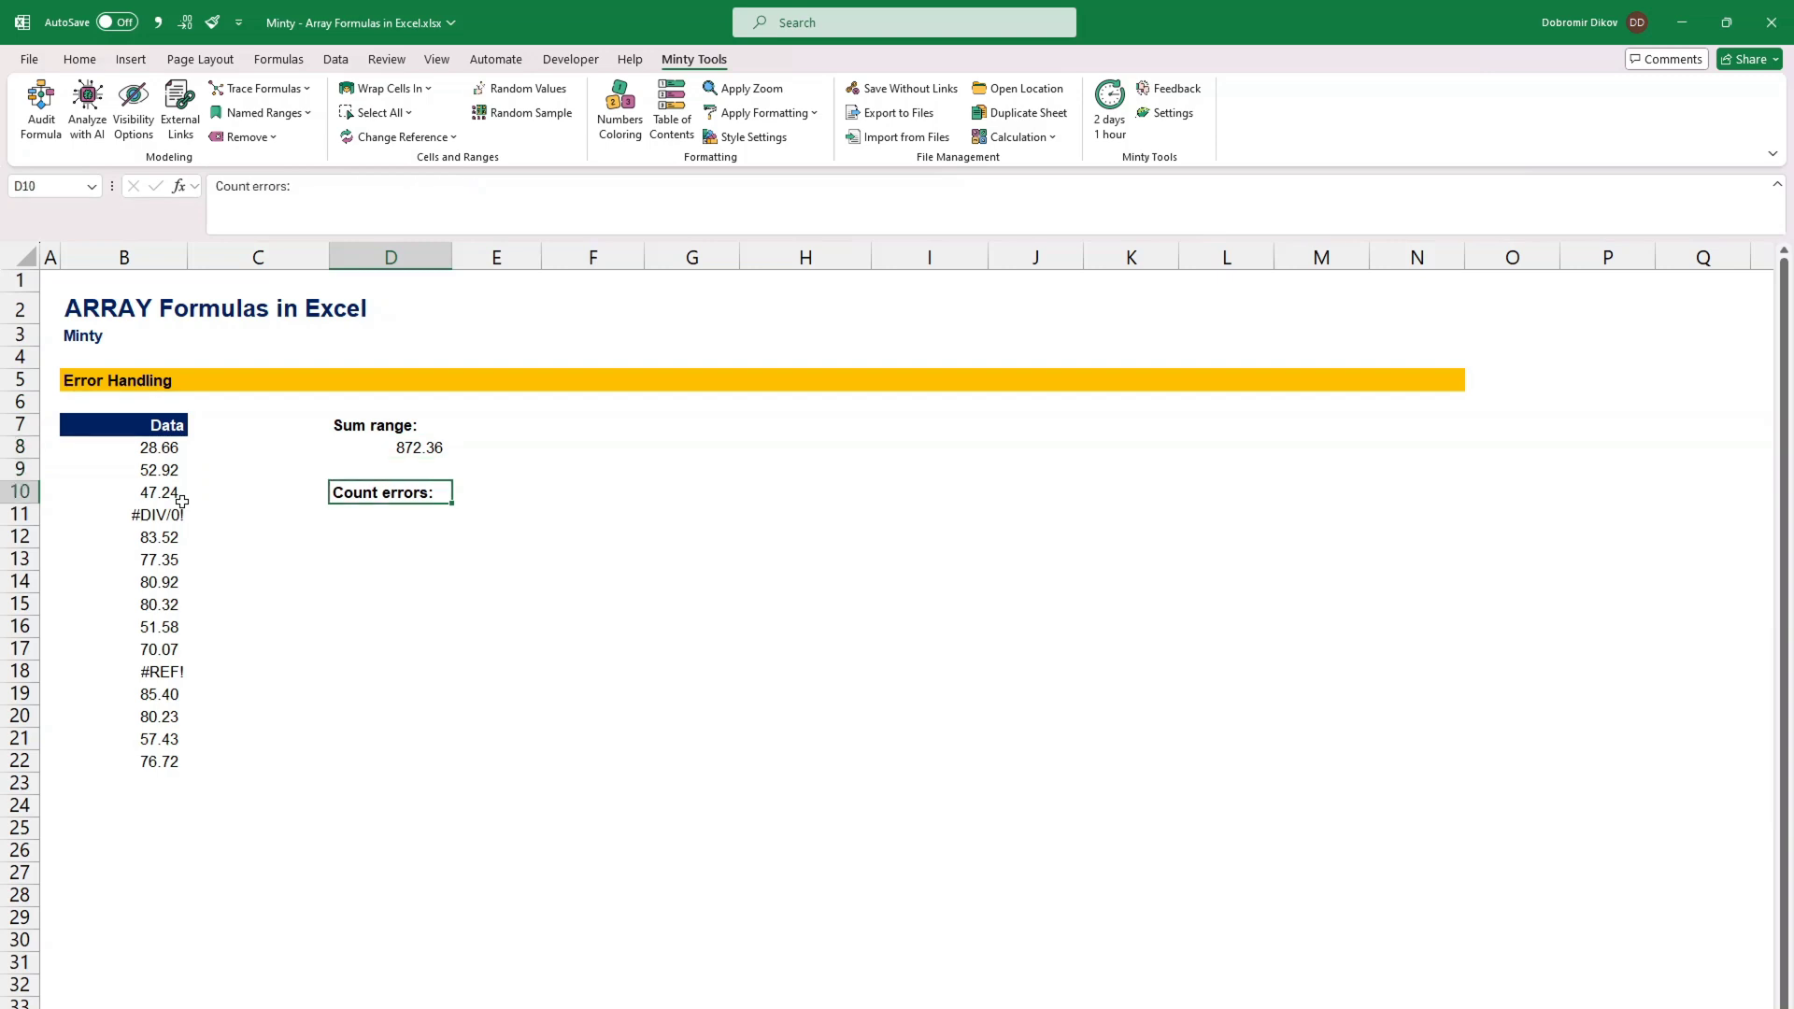
{"action": "left_click", "coordinate": [124, 514]}
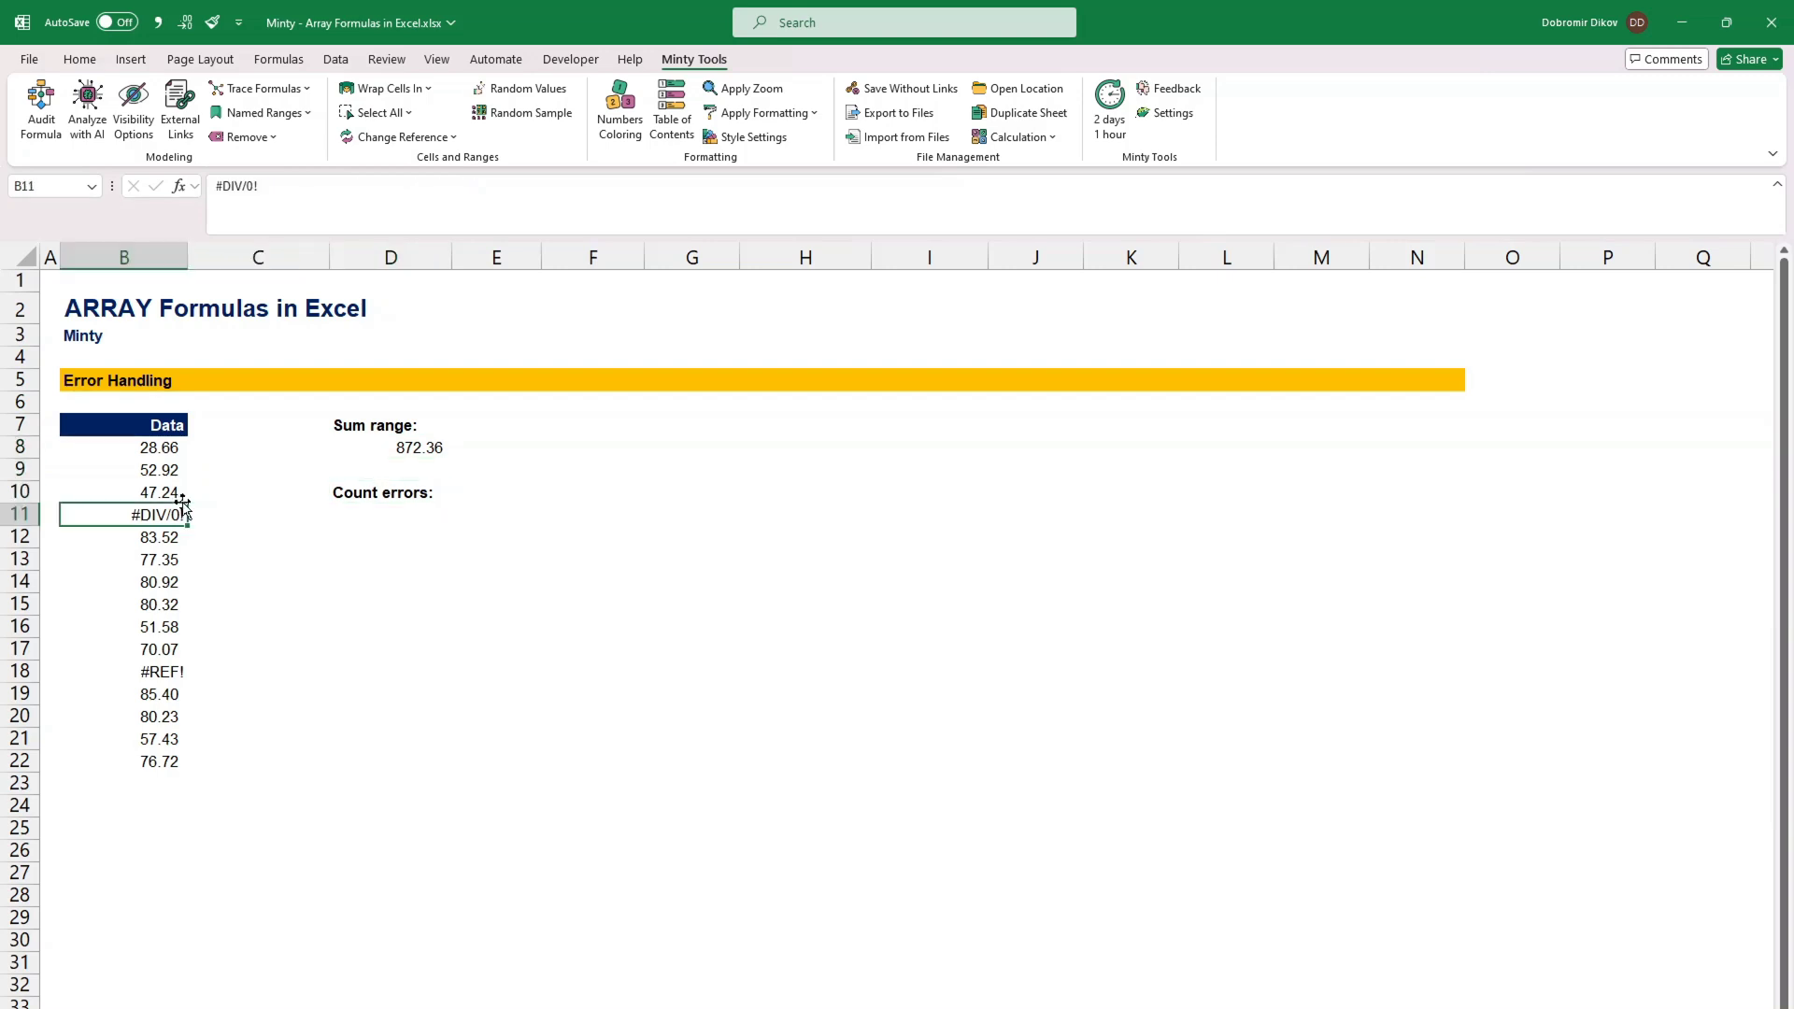
{"action": "left_click", "coordinate": [389, 514]}
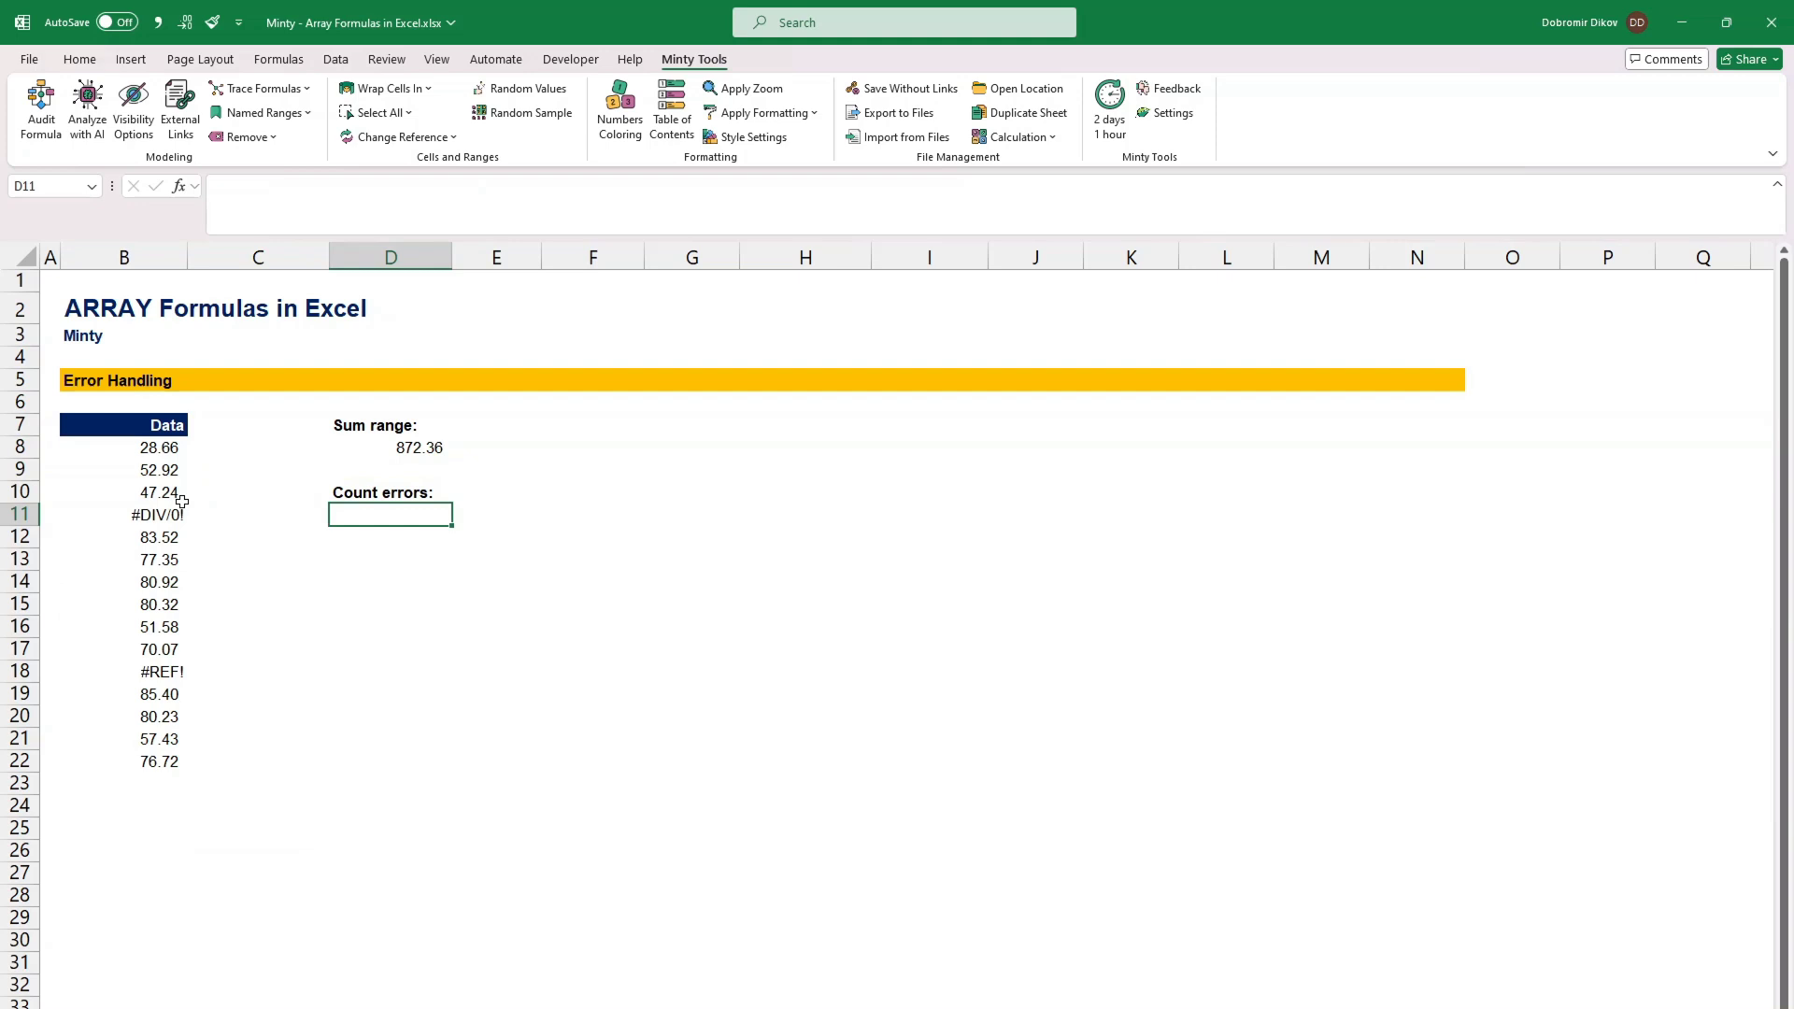
{"action": "type", "text": "="}
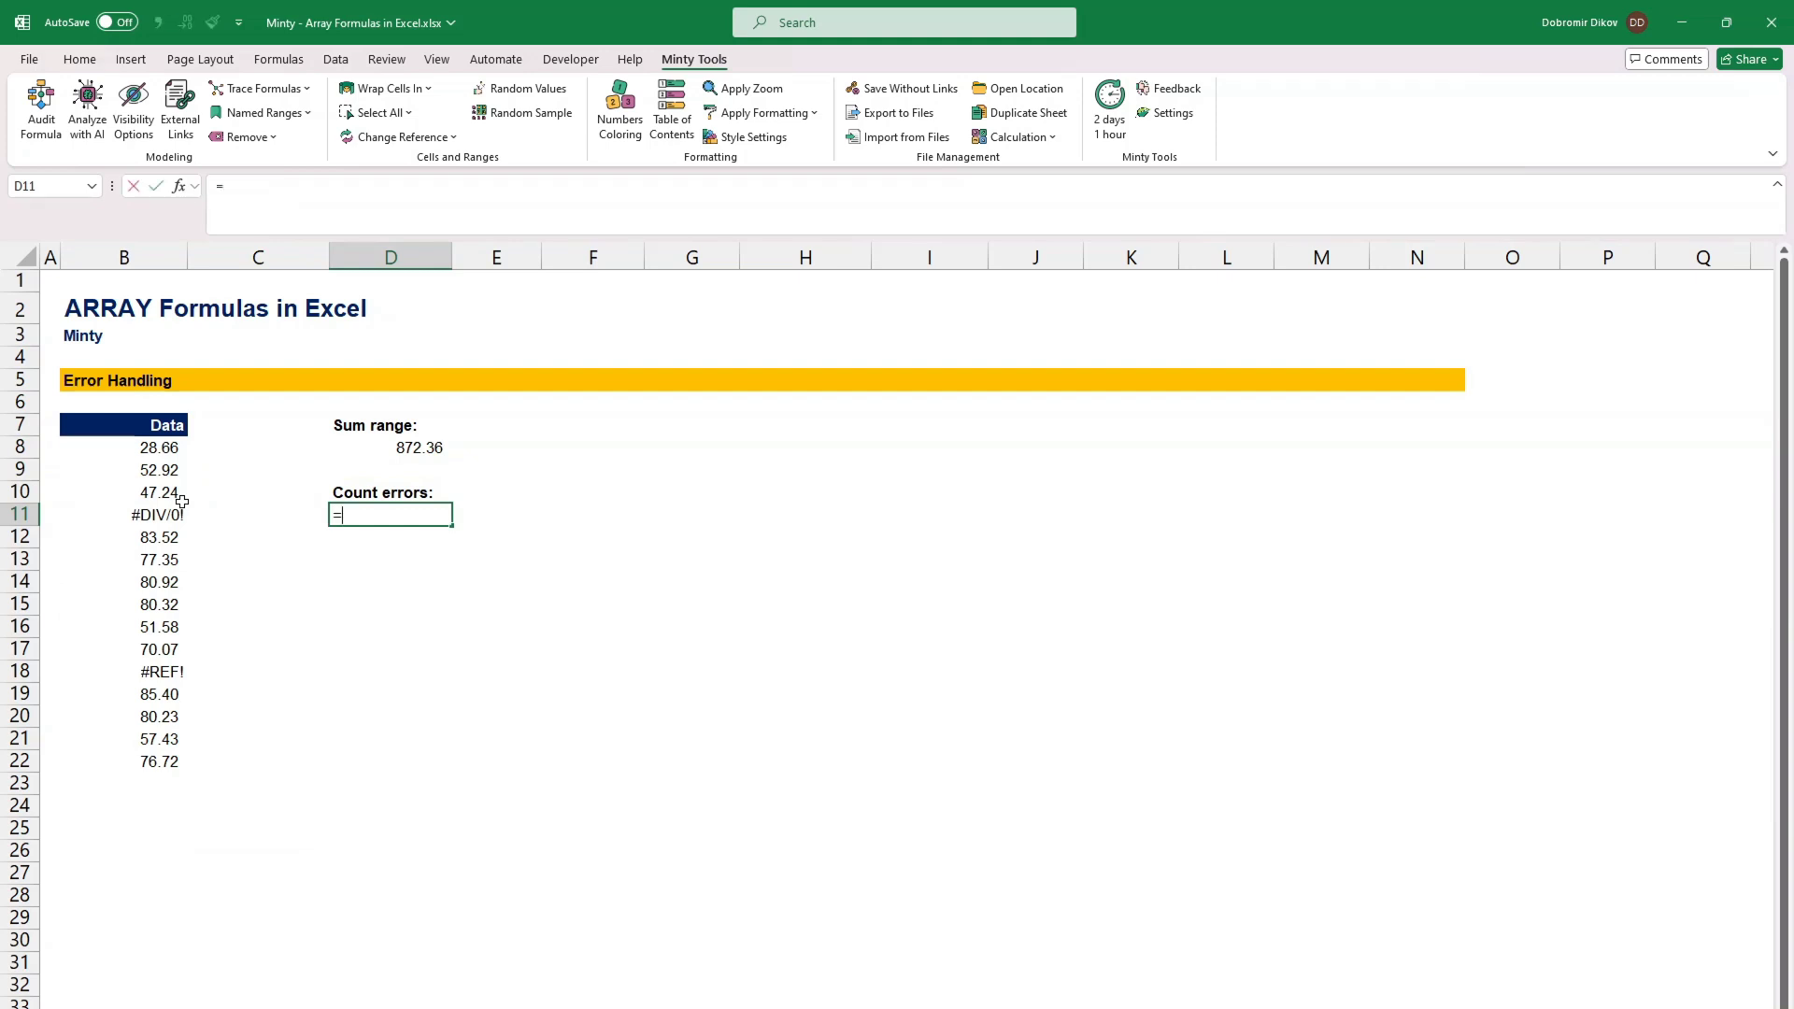
{"action": "type", "text": "SUM(i"}
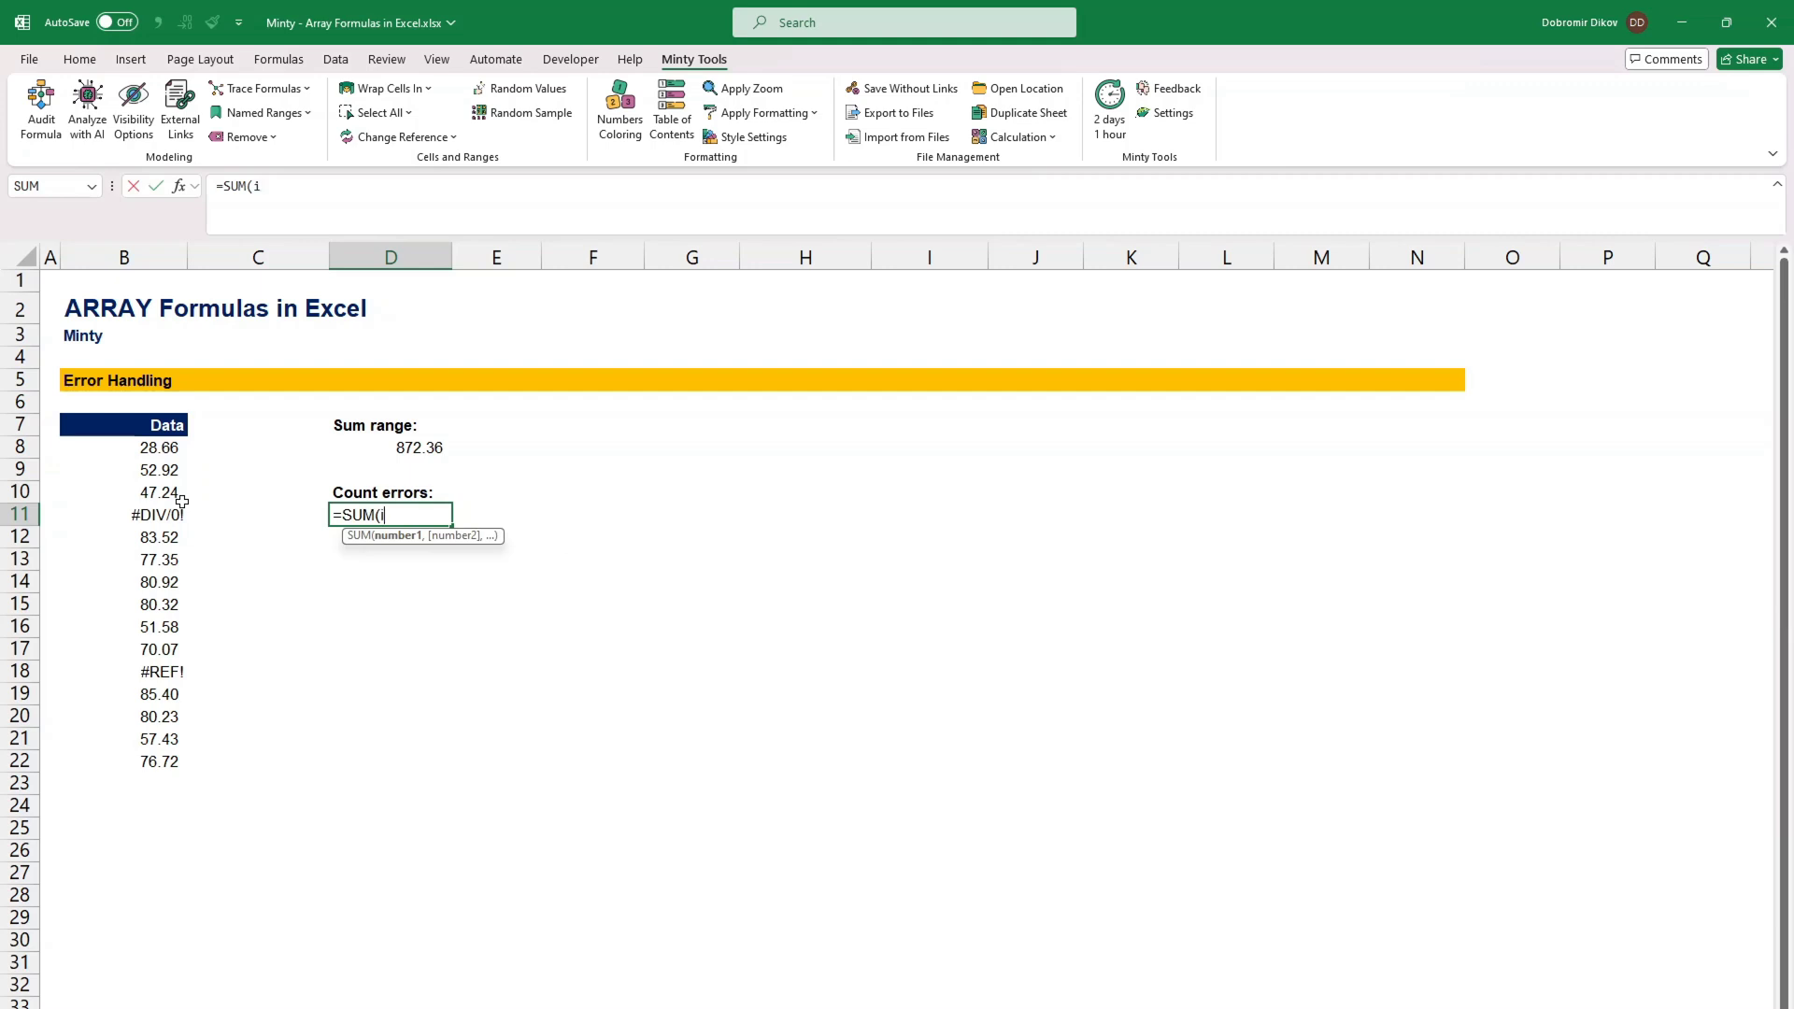
{"action": "type", "text": "F(iserro"}
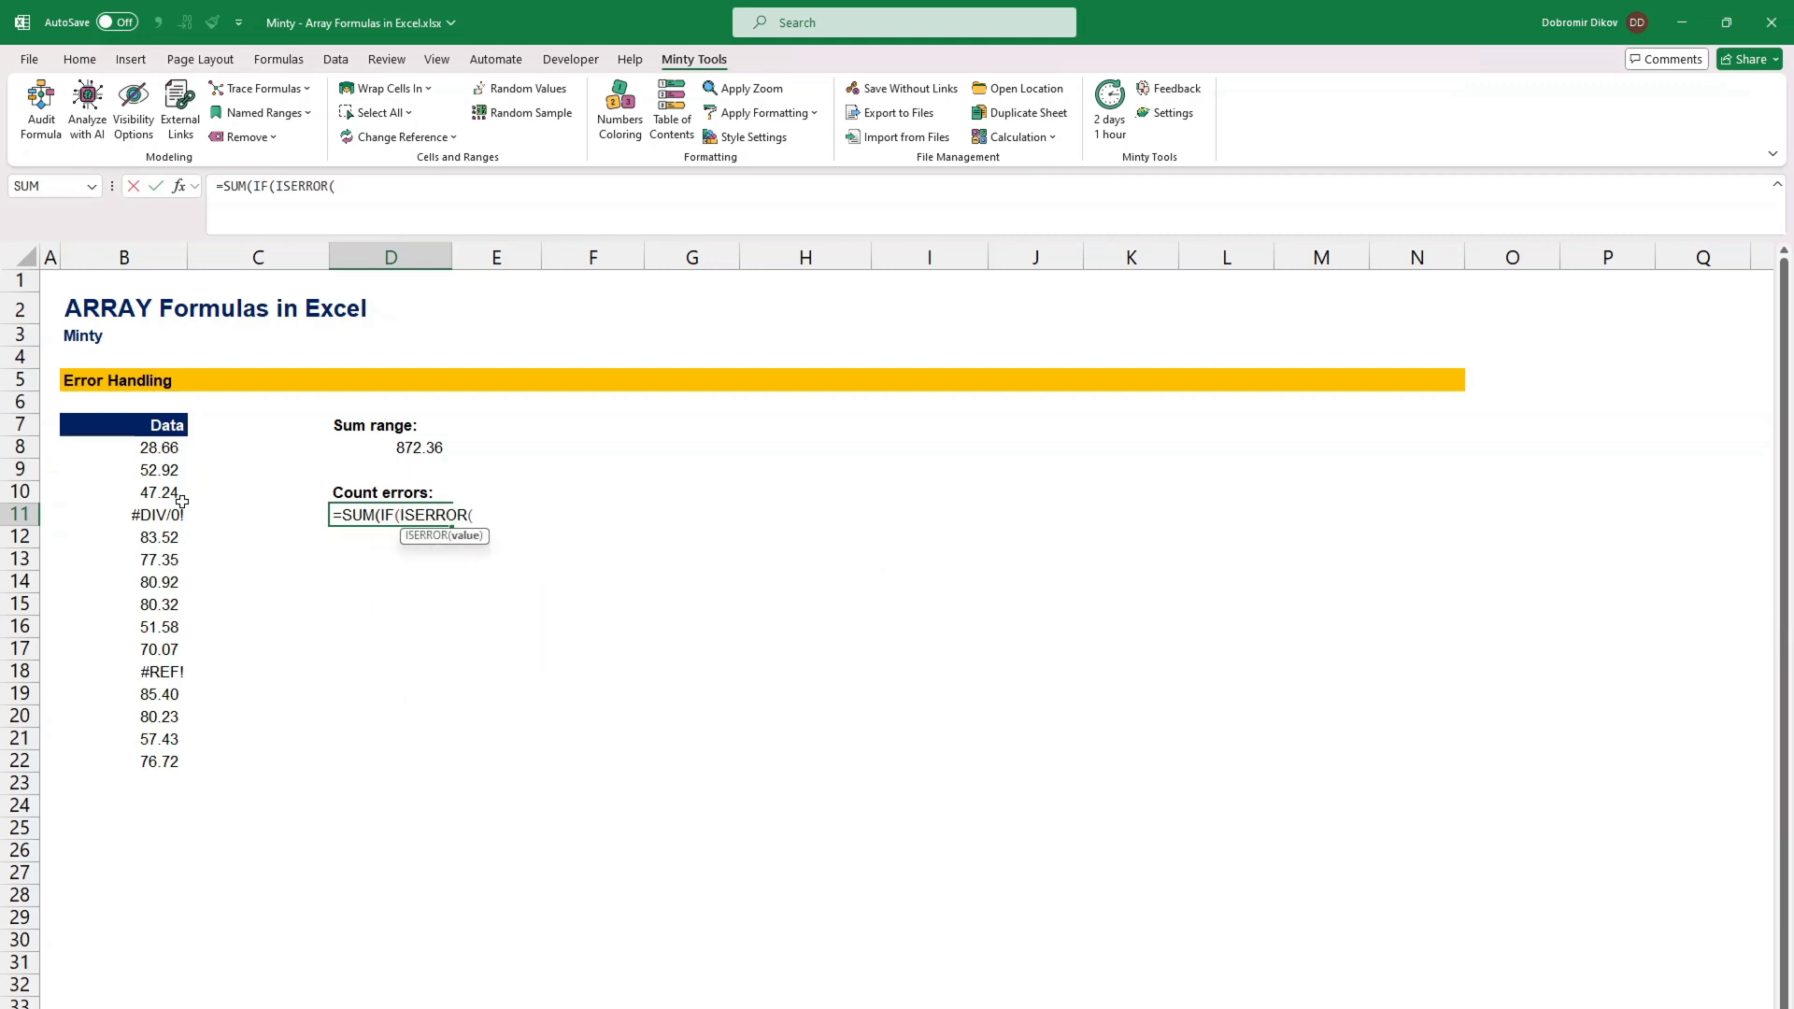
{"action": "left_click", "coordinate": [124, 470]}
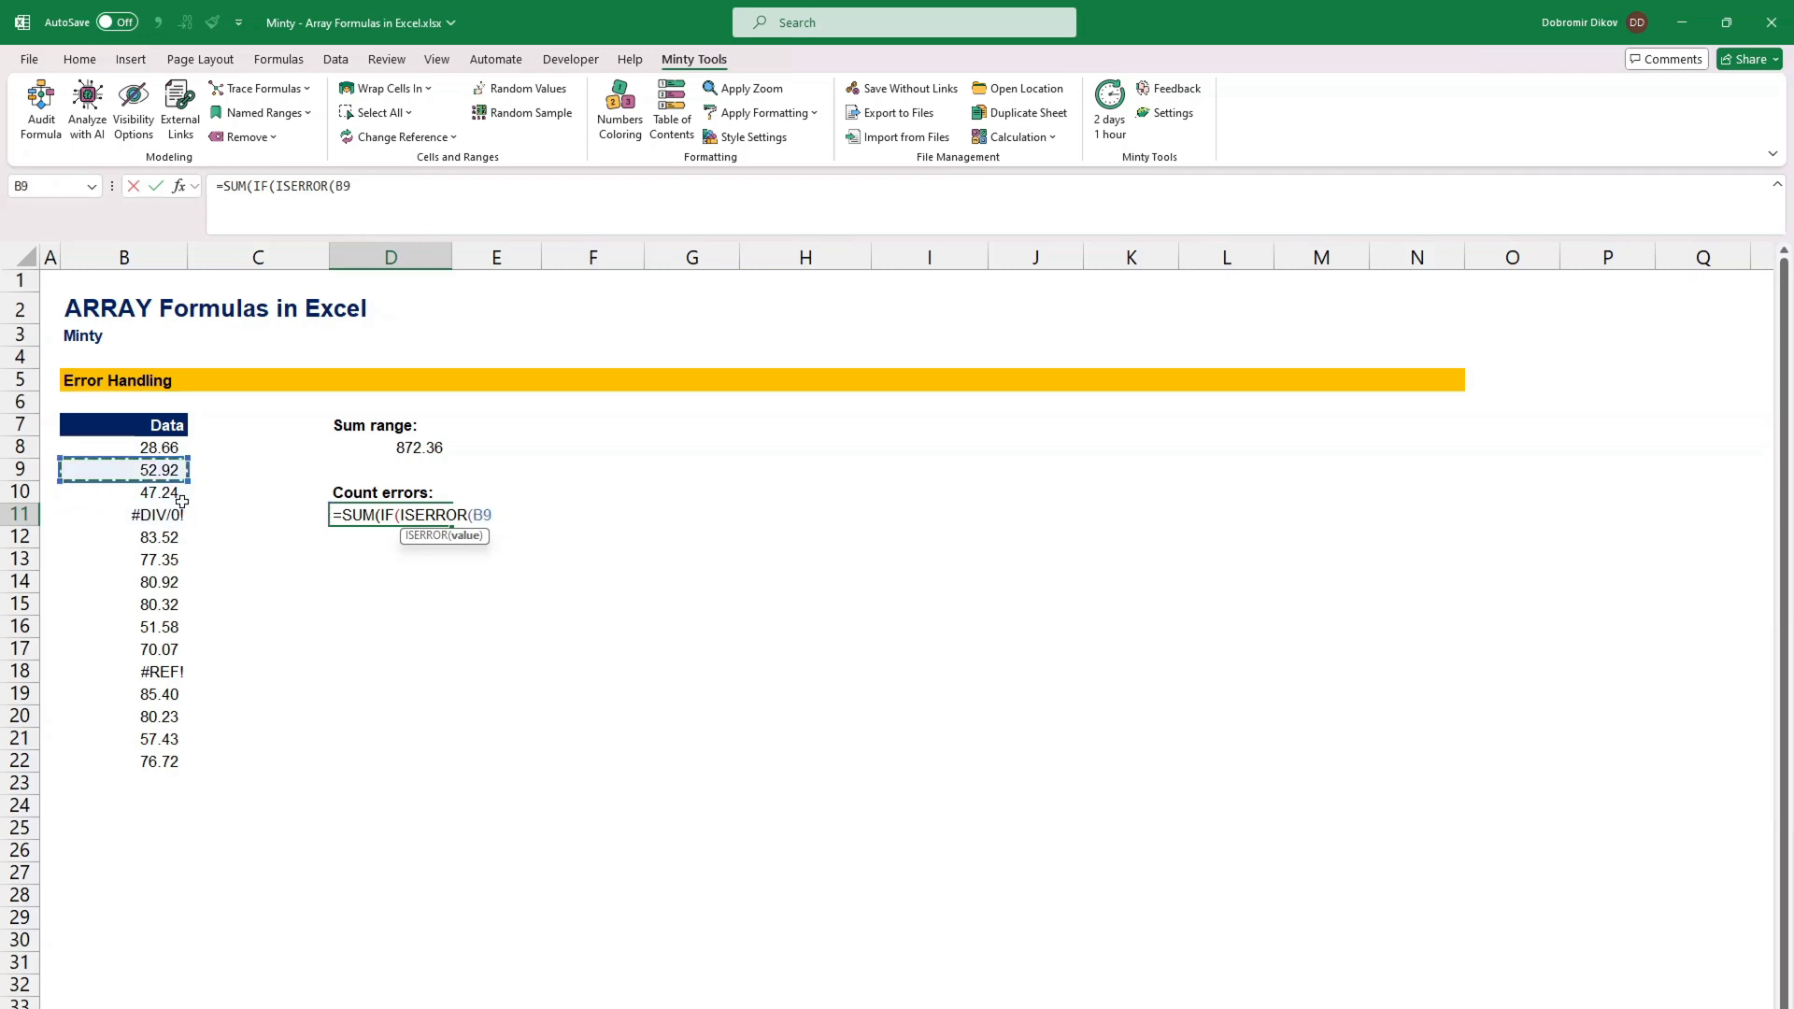
{"action": "left_click_drag", "start_coordinate": [123, 446], "coordinate": [123, 763]}
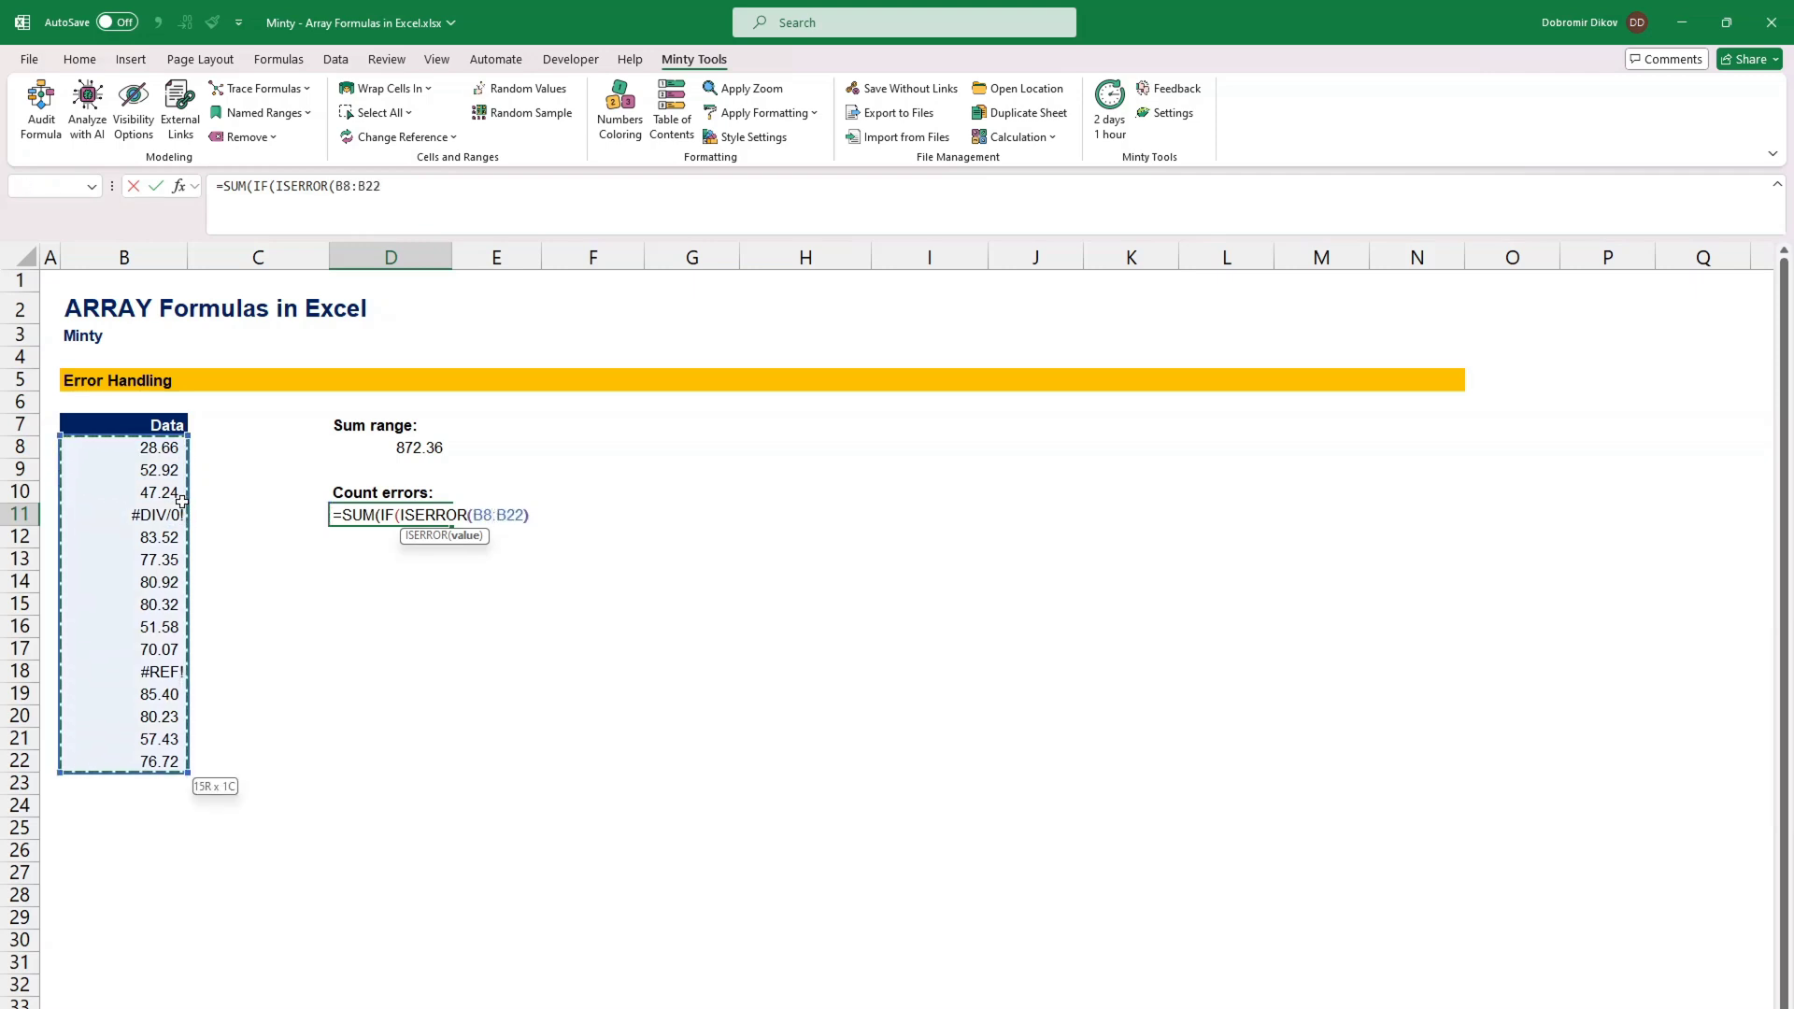
{"action": "type", "text": "),1,0)"}
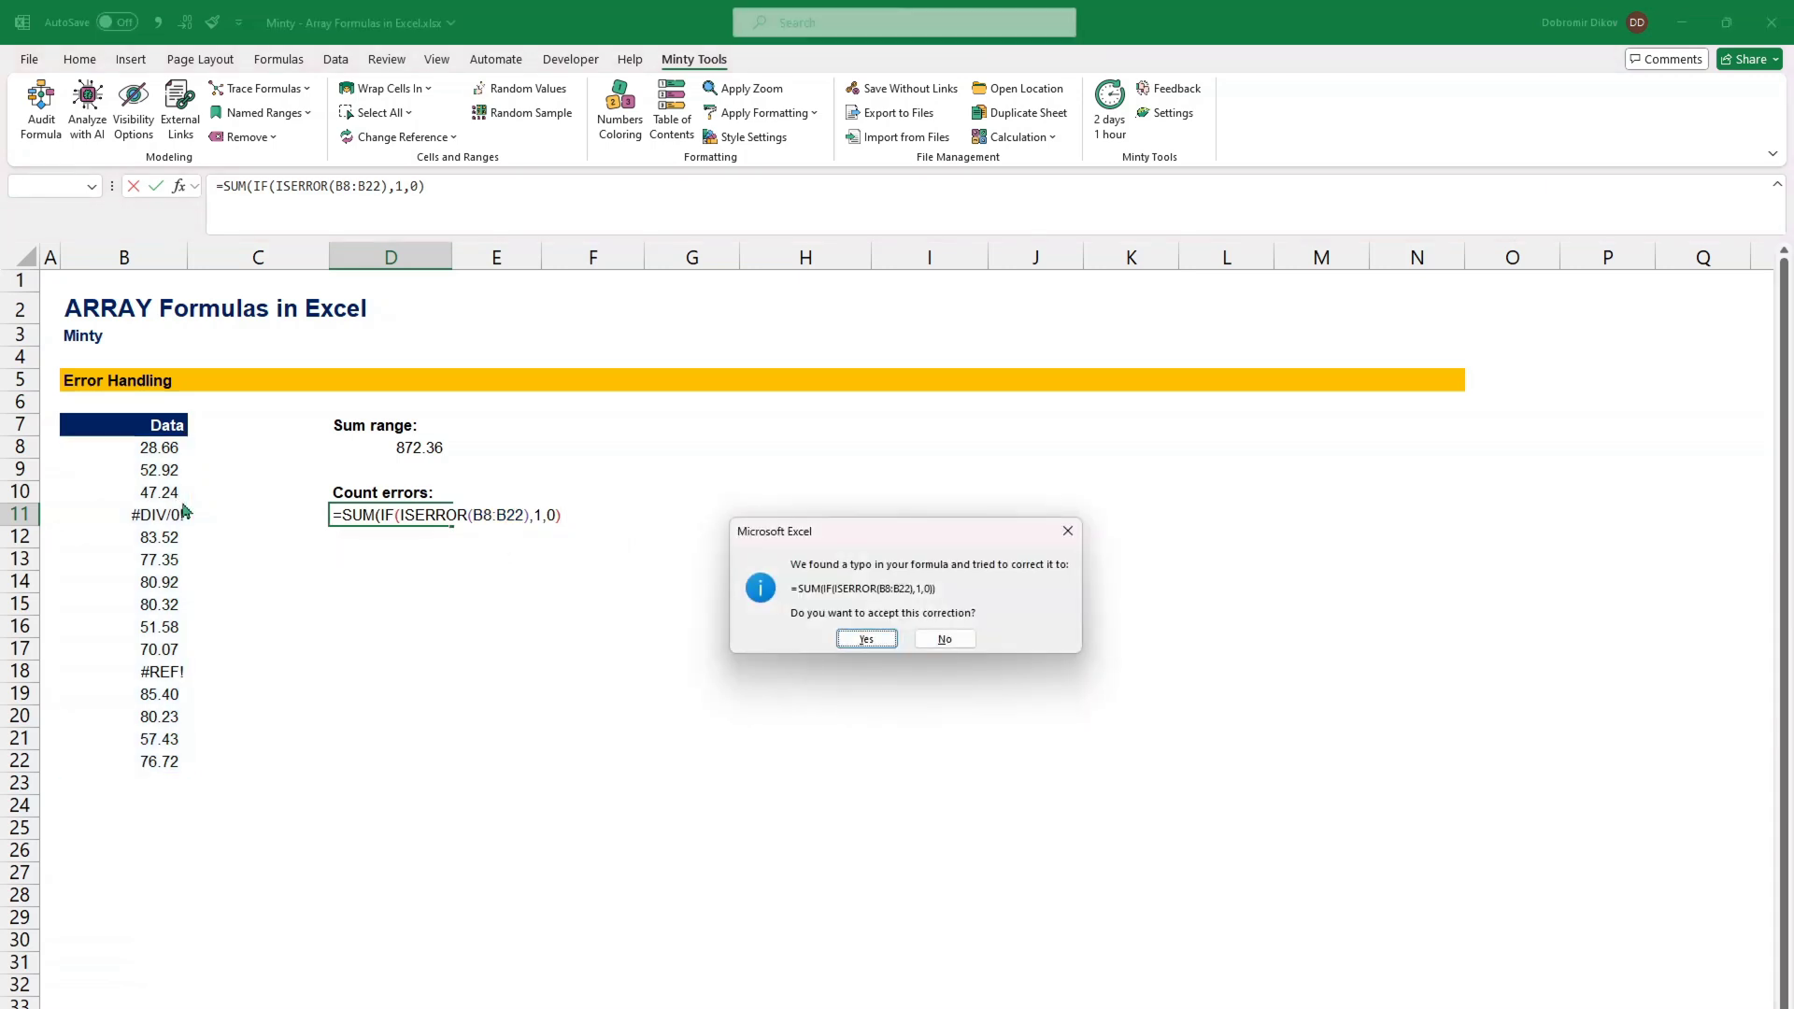
{"action": "left_click", "coordinate": [866, 639]}
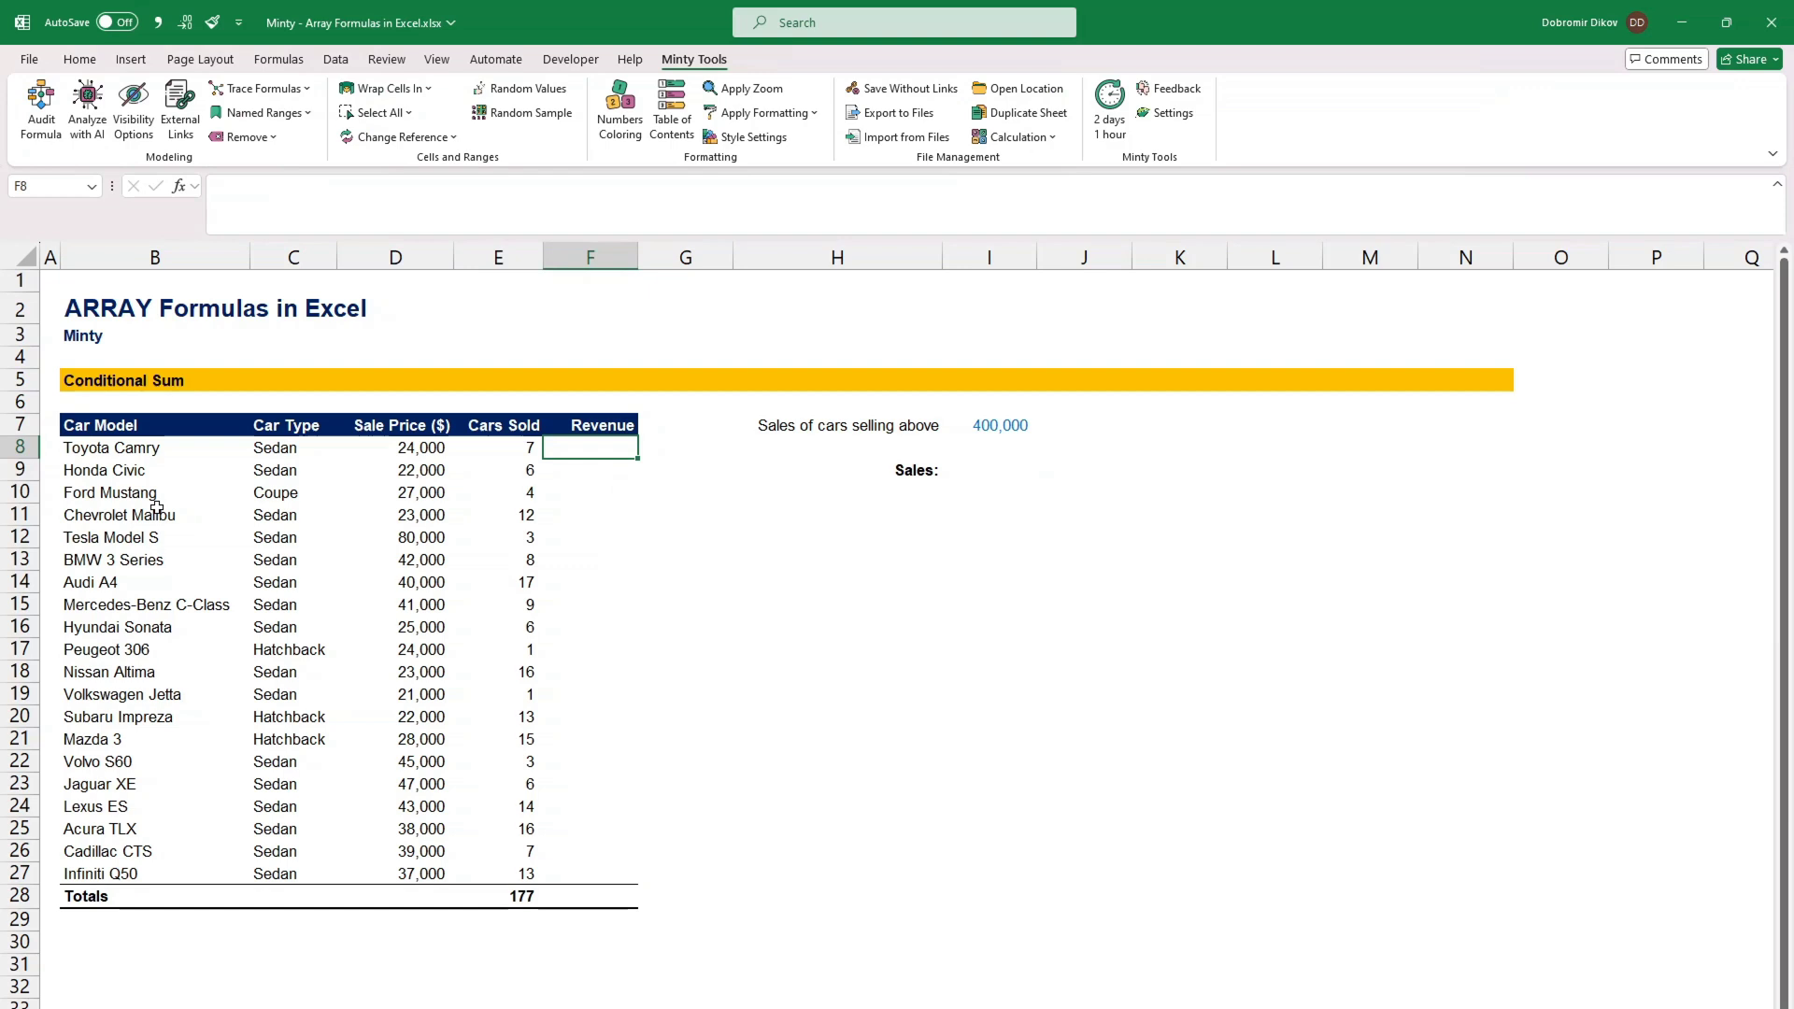
Step: Spill price times cars sold into F8 with =D8:D27*E8:E28
{"action": "type", "text": "=D8:D27"}
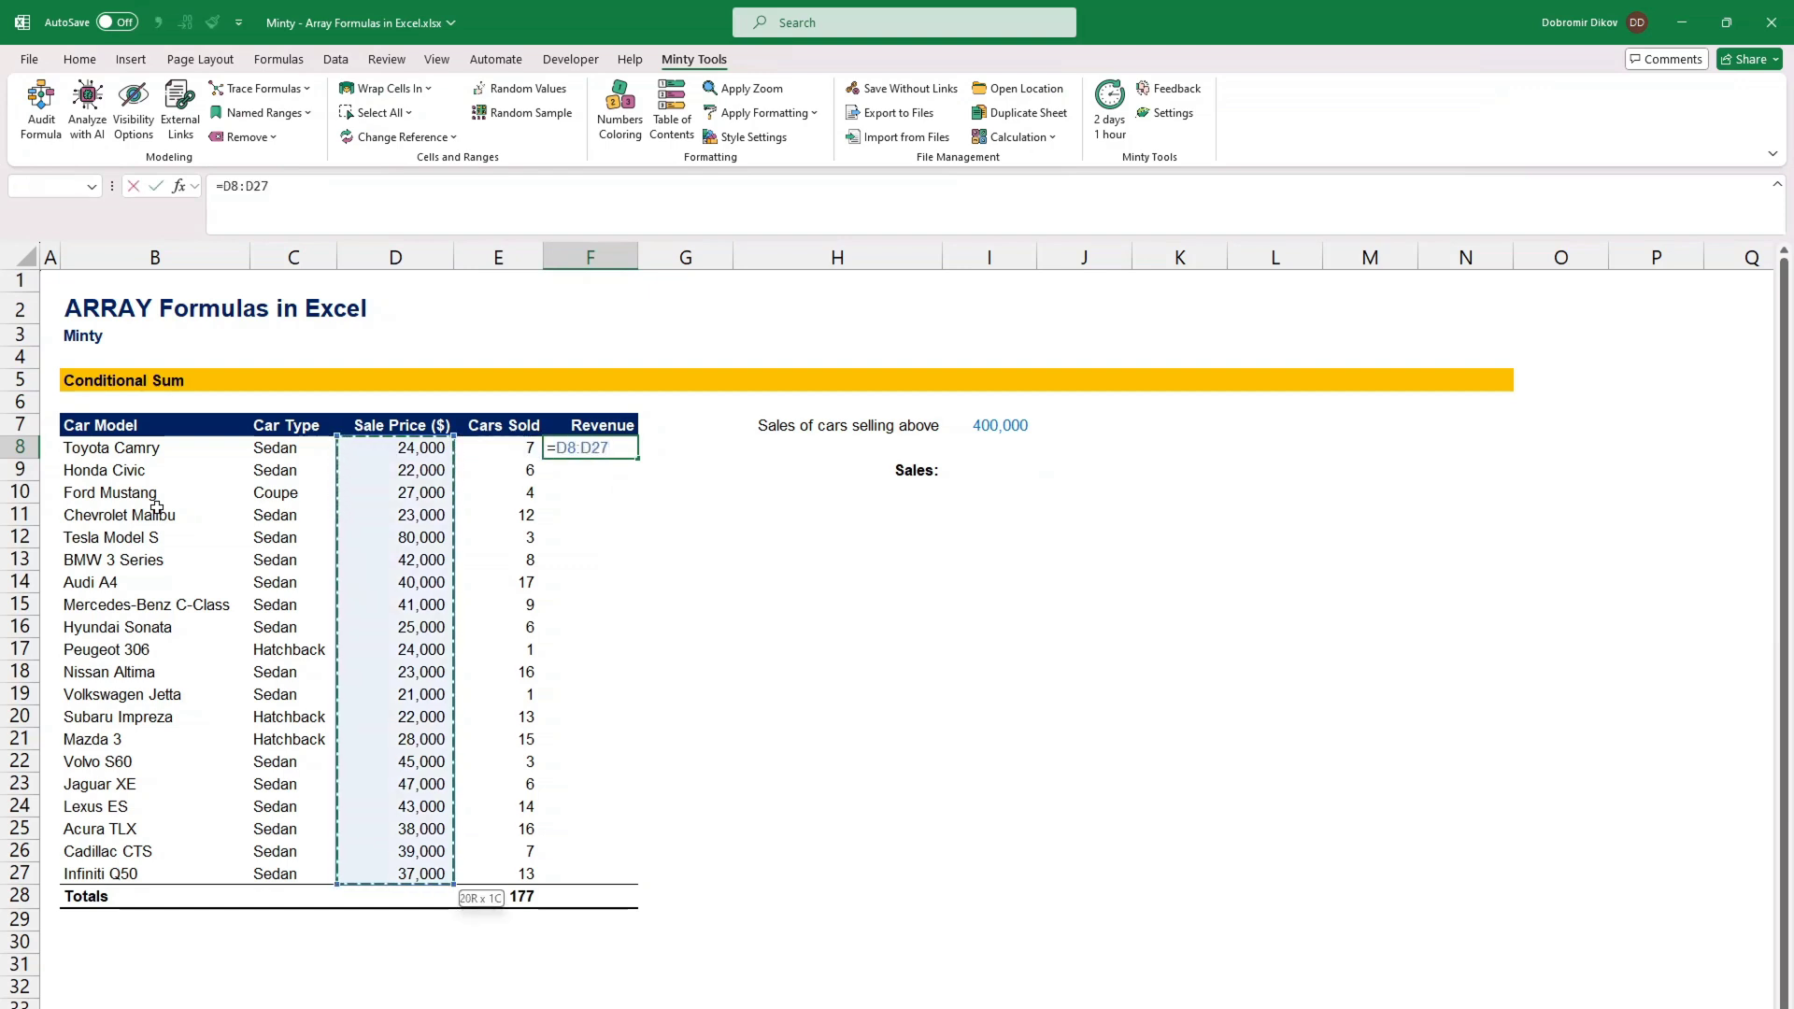
{"action": "type", "text": "*E8:E28"}
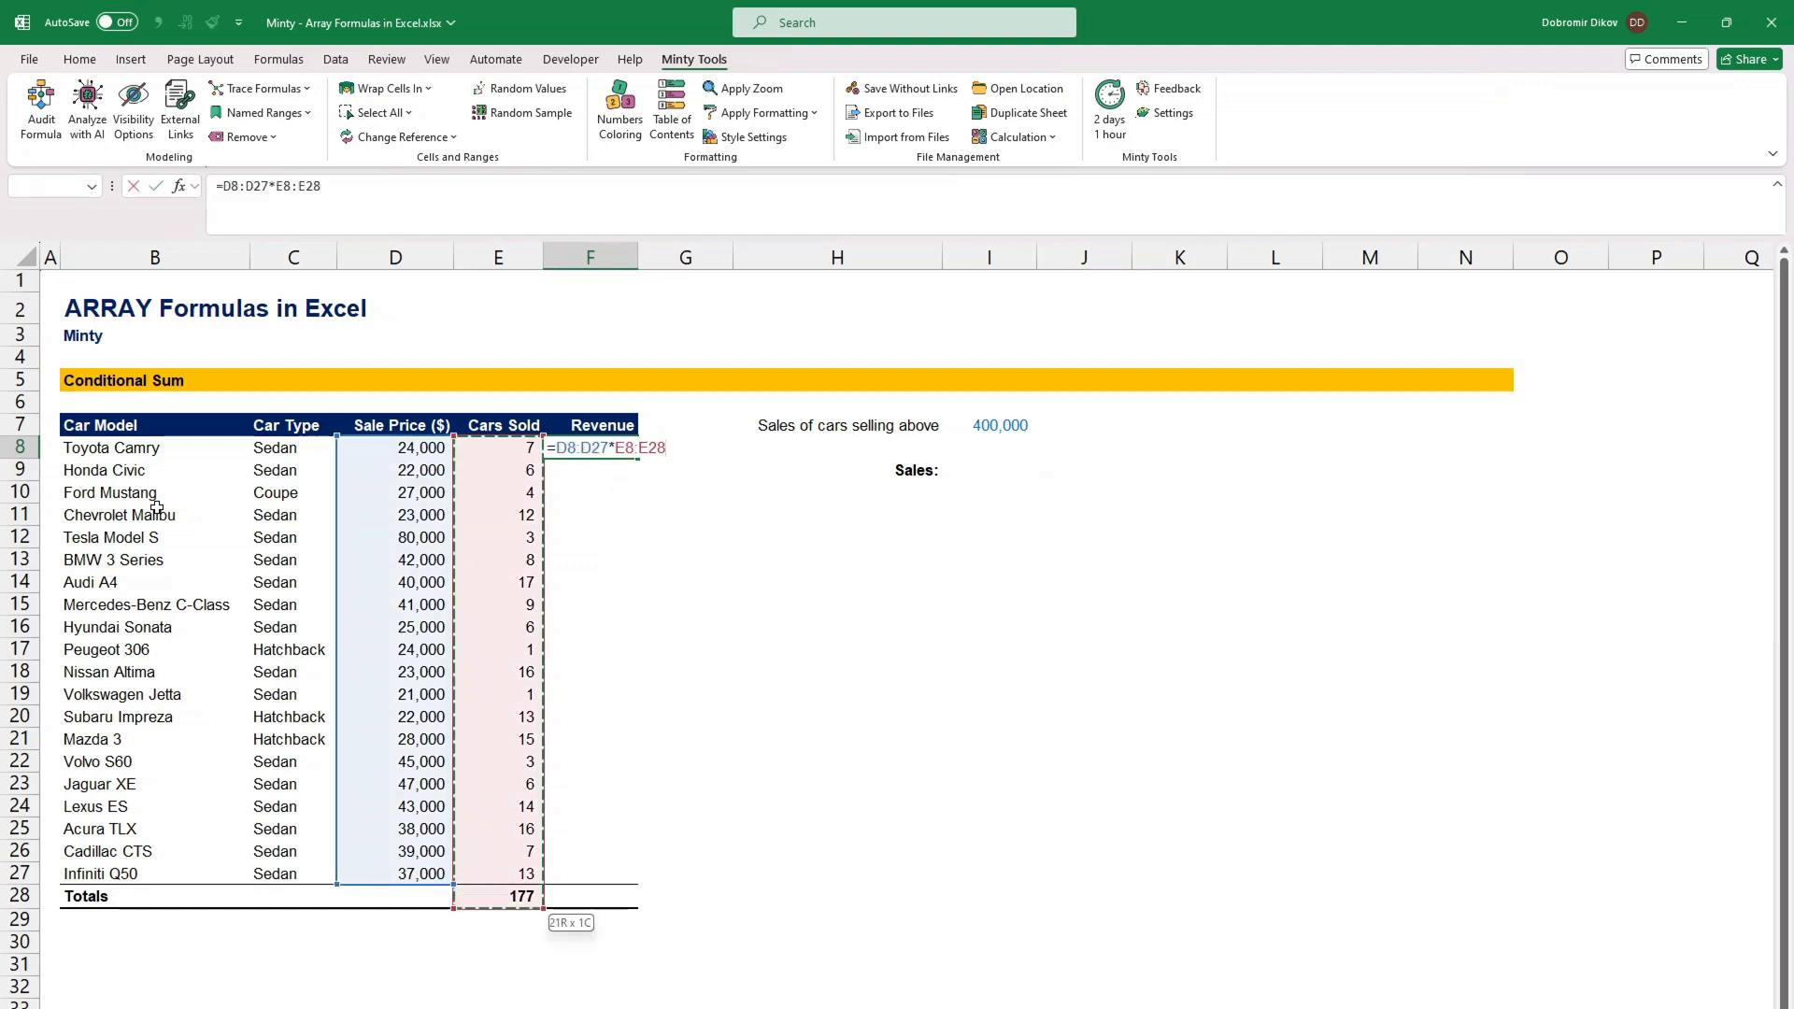
{"action": "key", "text": "Enter"}
{"action": "type", "text": "=SUM("}
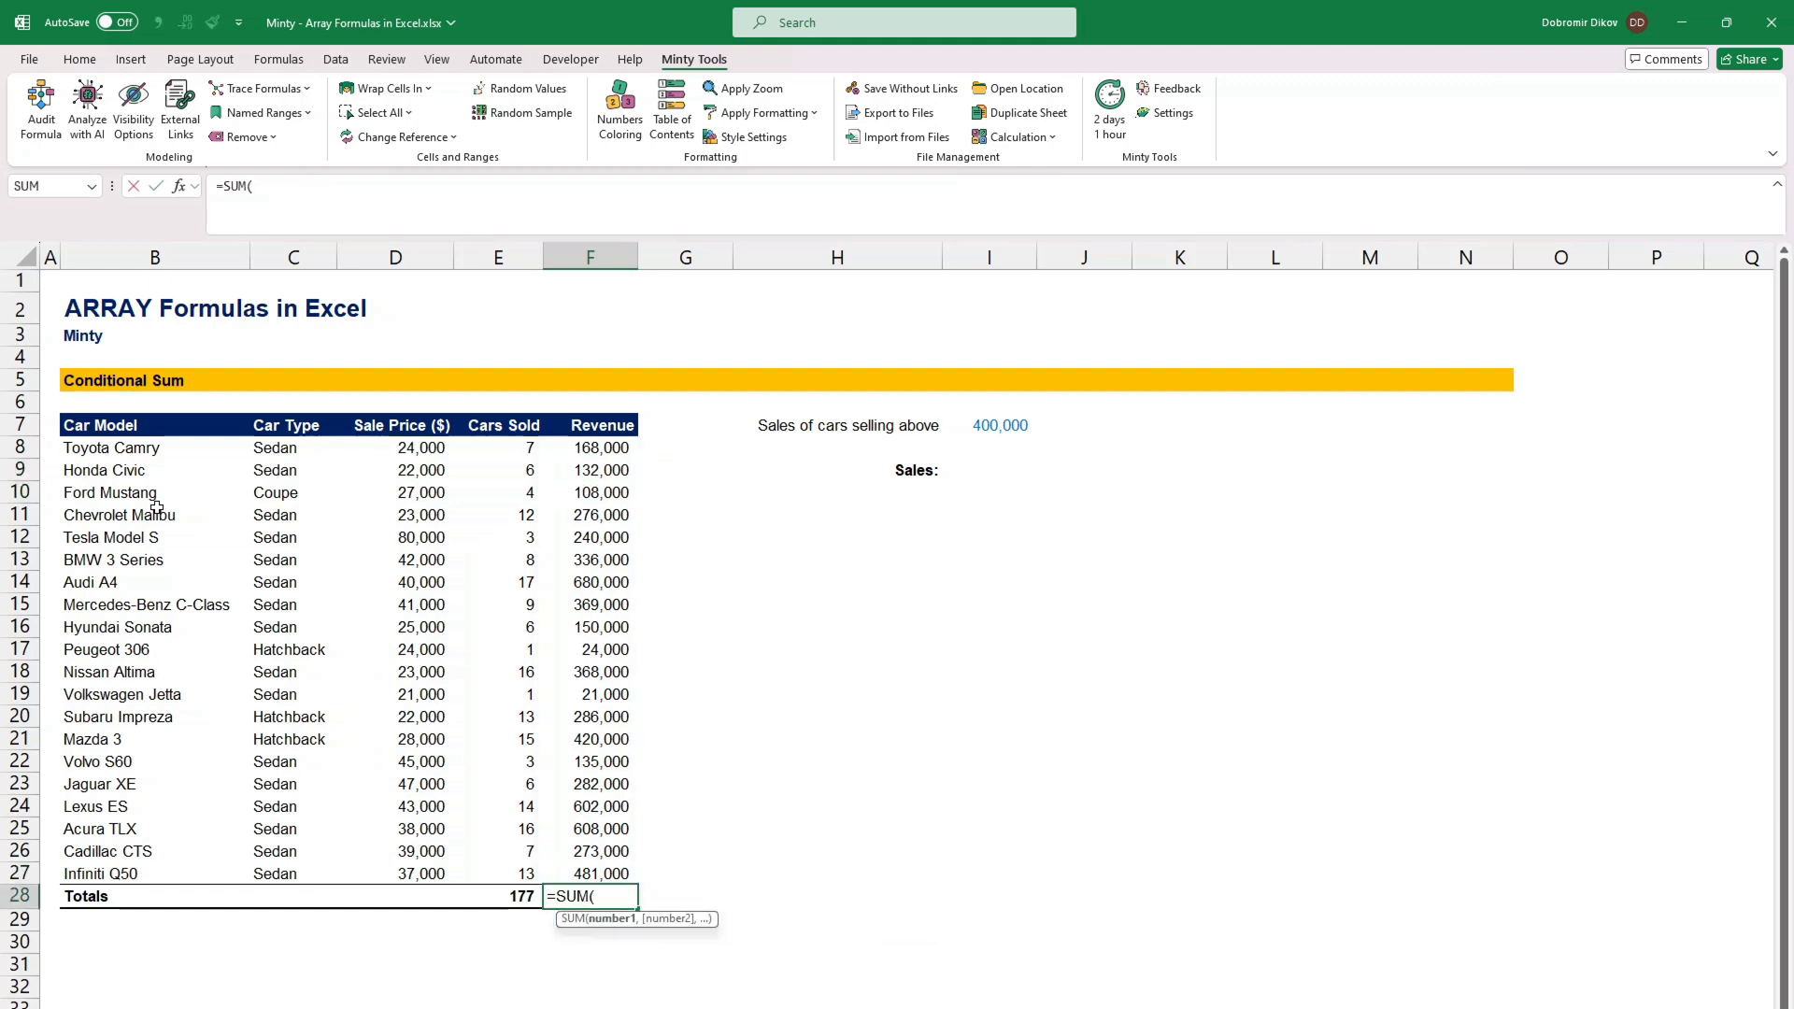
Step: Total revenue in F28 as 5,959,000 with =SUM(D8:D27*E8:E27)
{"action": "left_click_drag", "start_coordinate": [394, 448], "coordinate": [395, 873]}
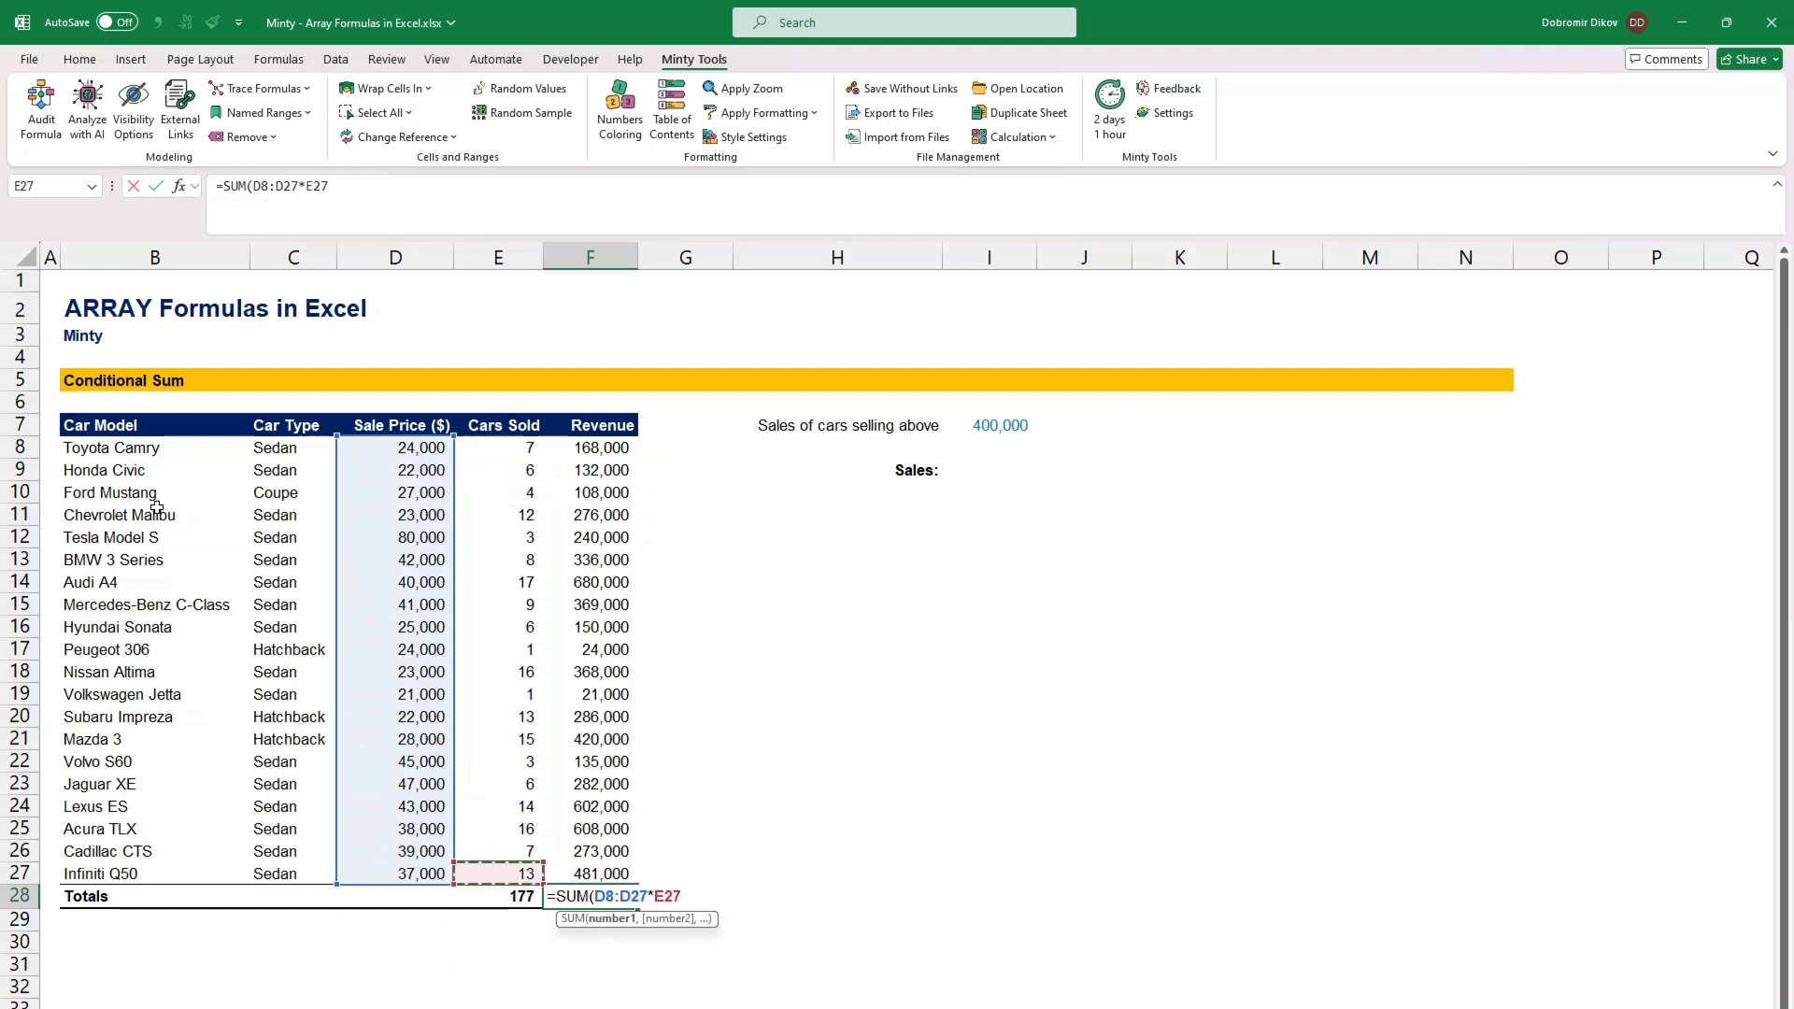
{"action": "key", "text": "Enter"}
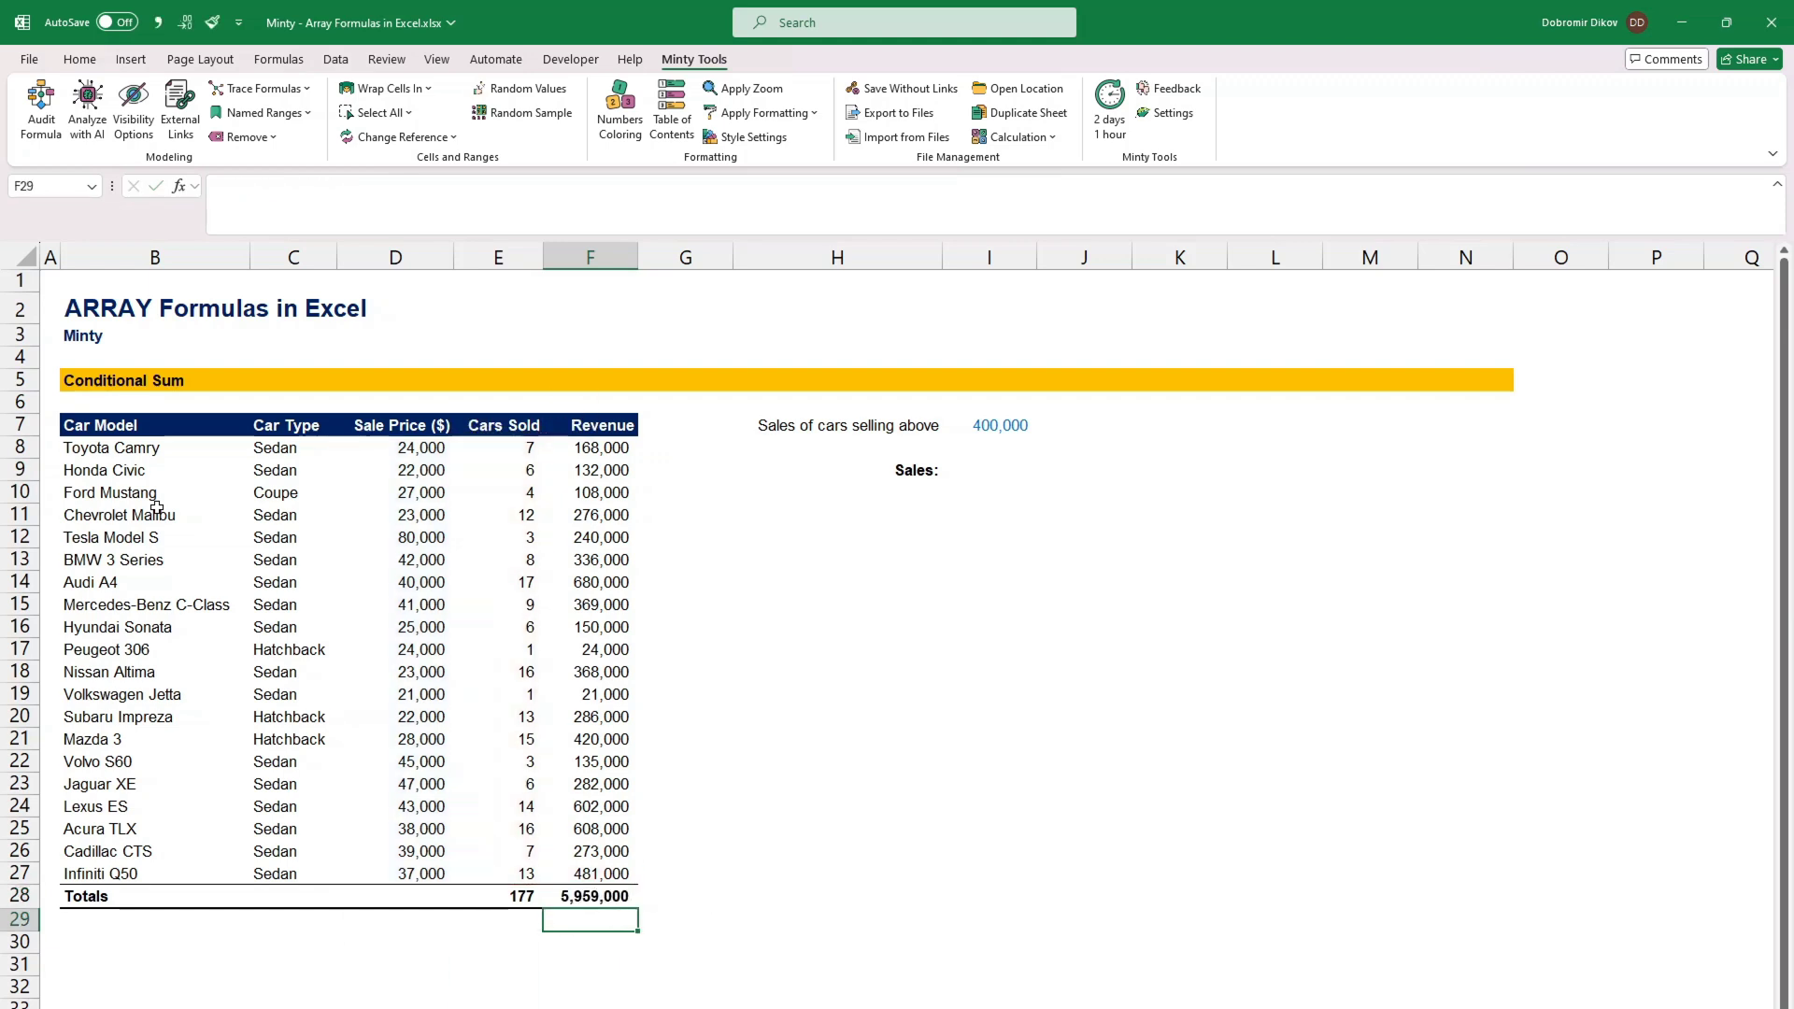
{"action": "left_click", "coordinate": [691, 851]}
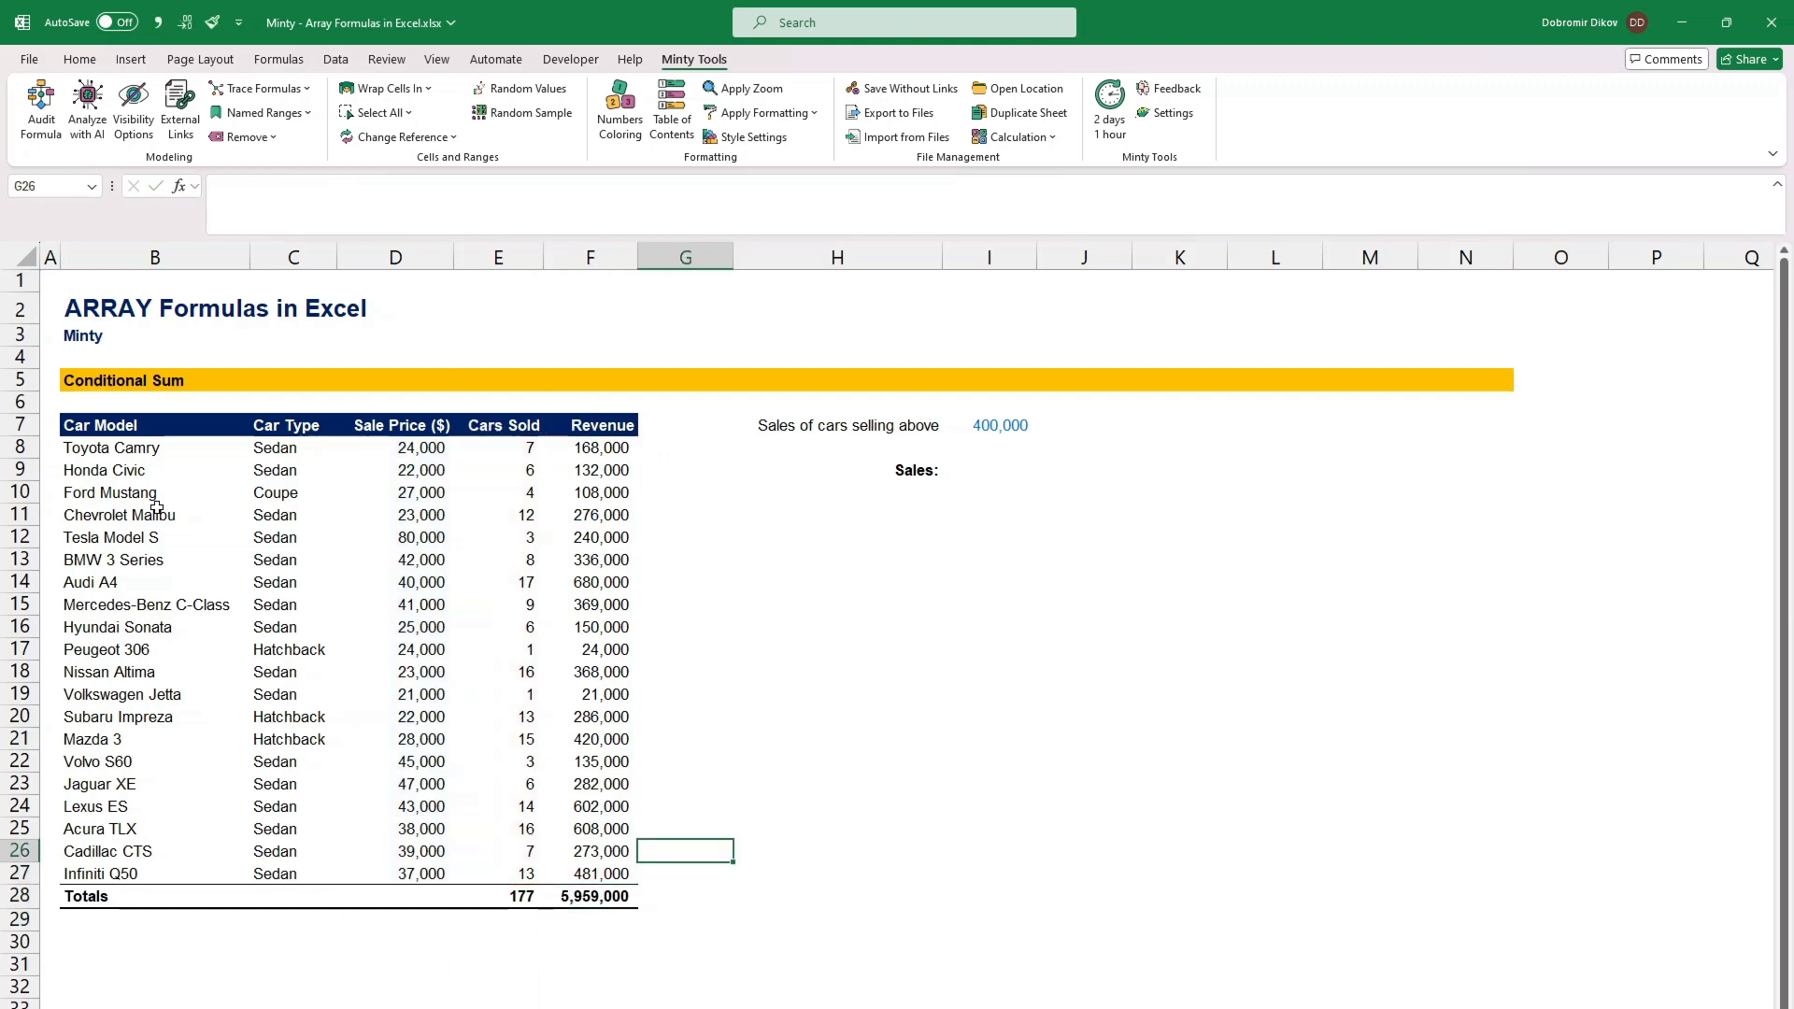
Step: In I9, sum revenues above the I7 threshold with =SUM(IF(F8#>I7,F8#,0)), accepting the correction
{"action": "left_click", "coordinate": [991, 850]}
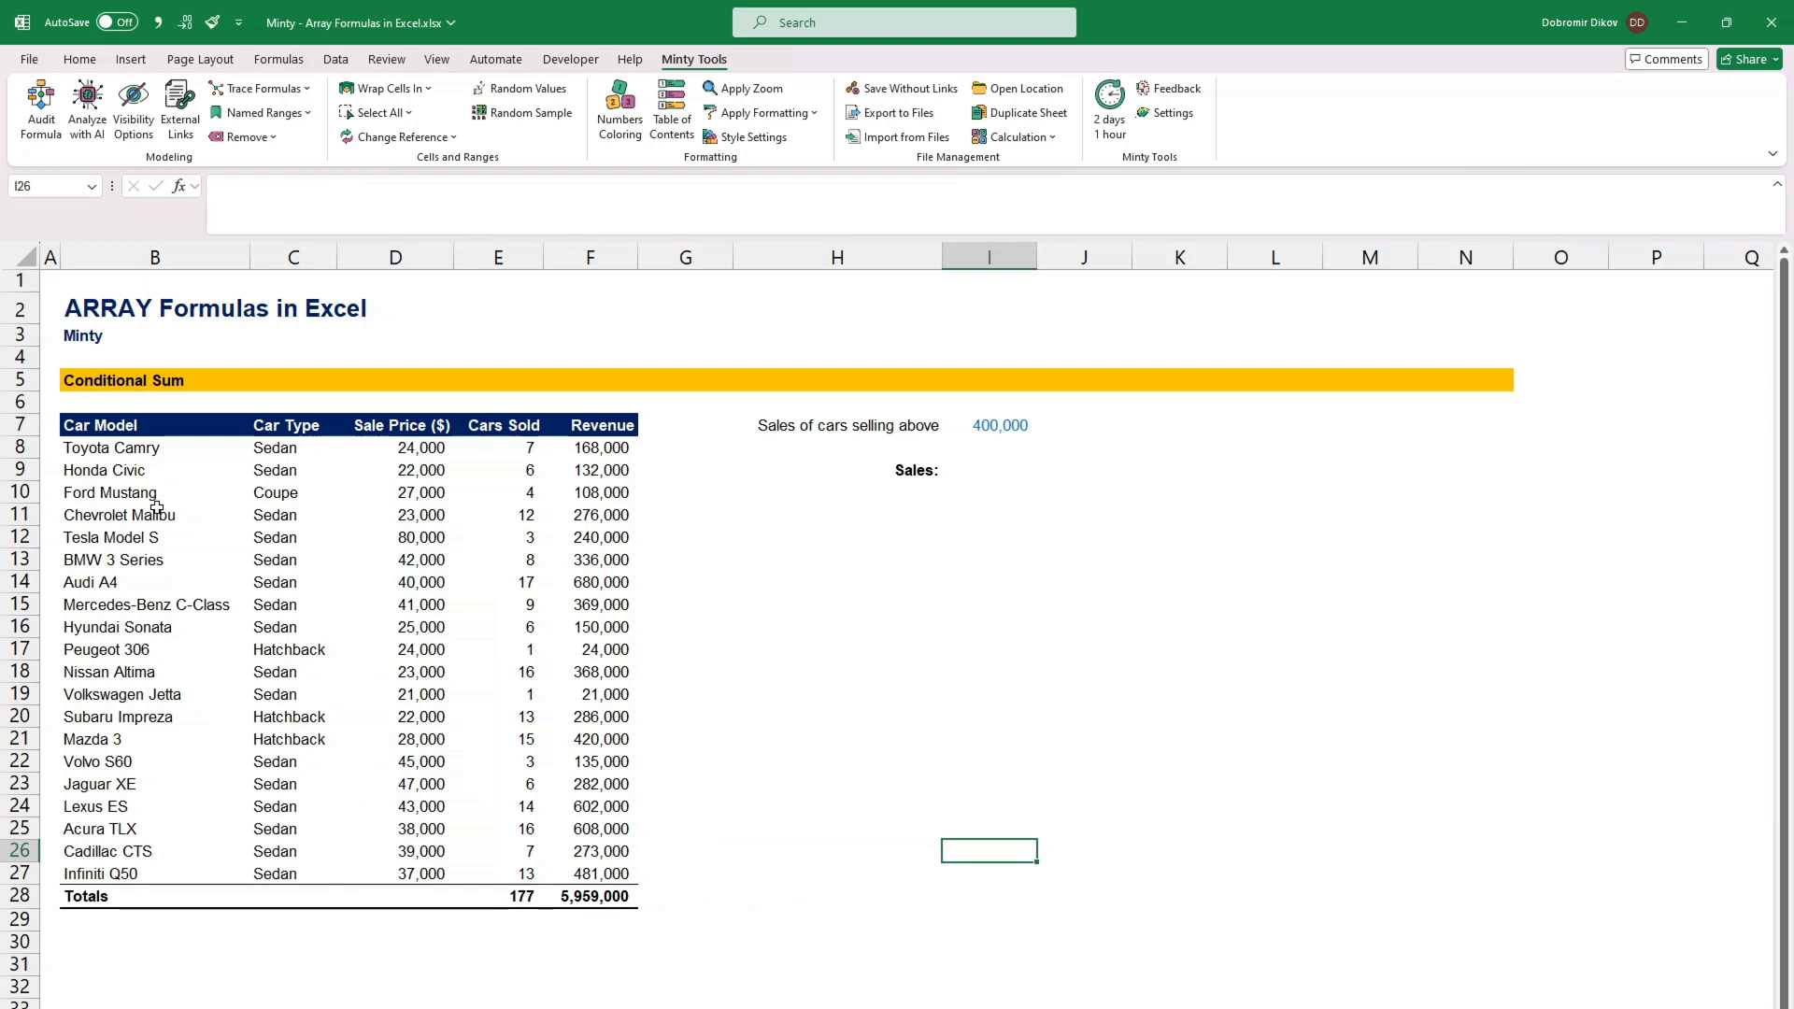
{"action": "left_click", "coordinate": [987, 470]}
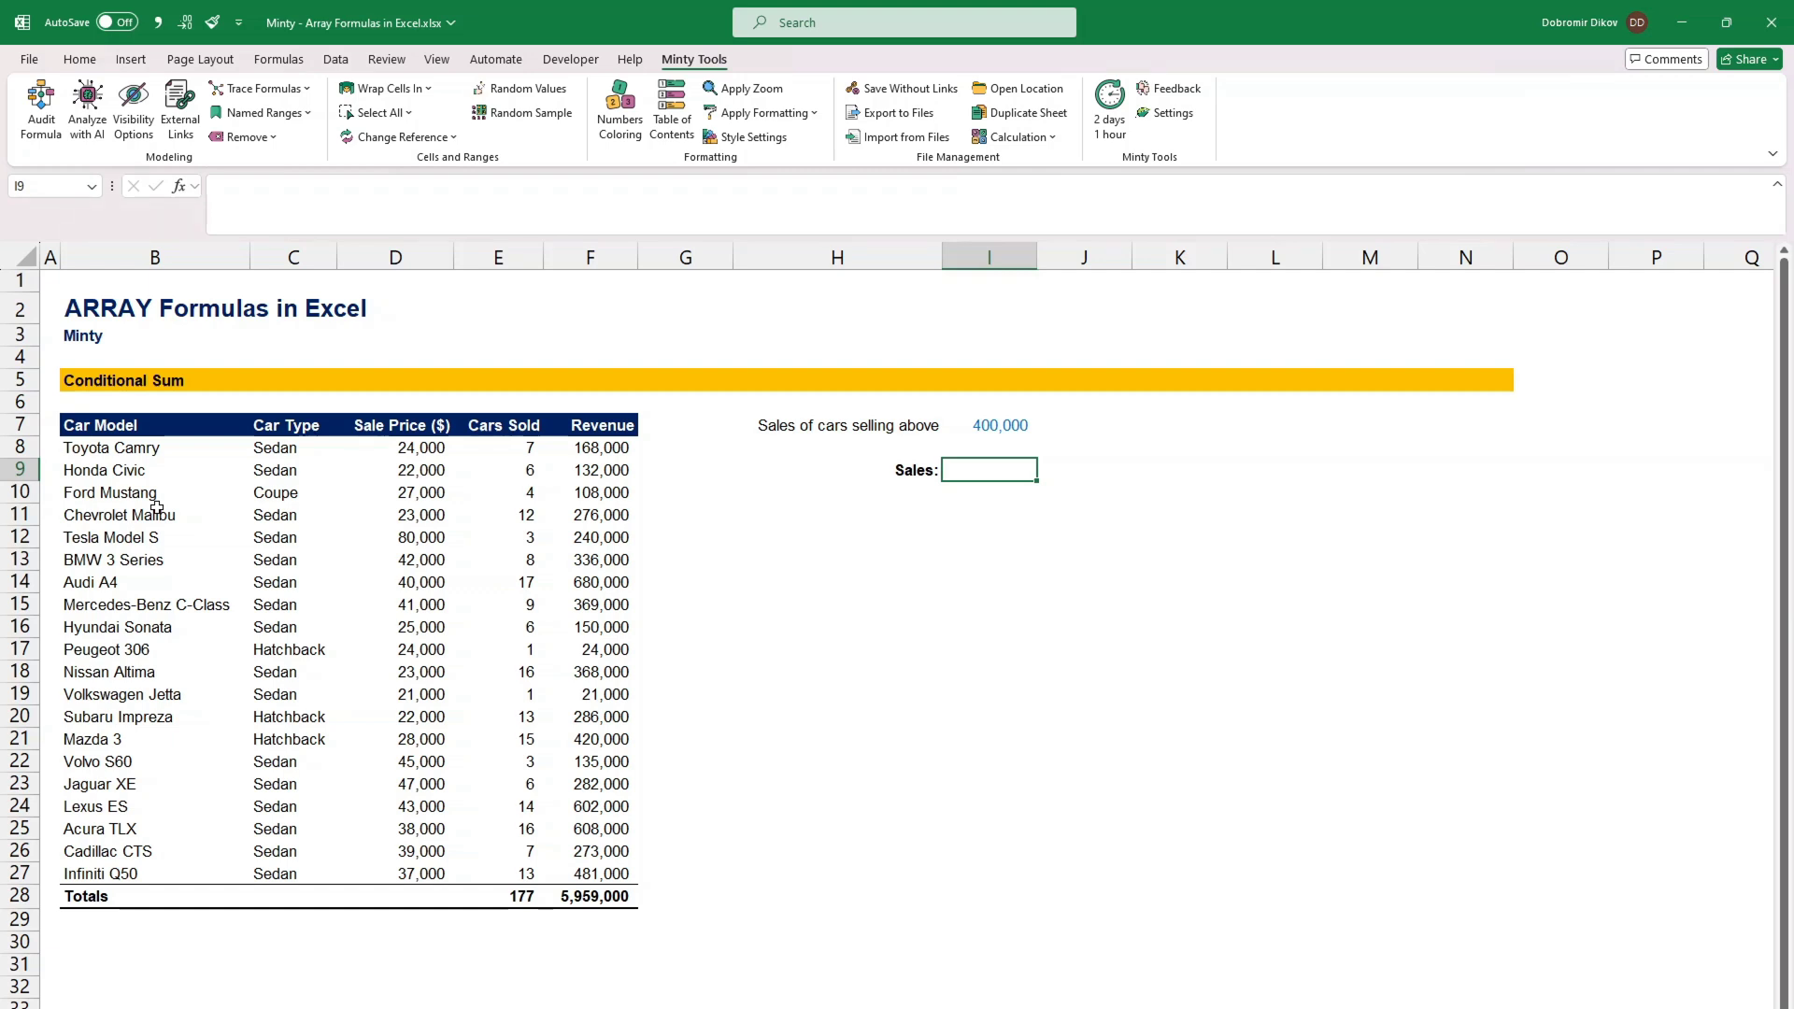
{"action": "left_click", "coordinate": [989, 425]}
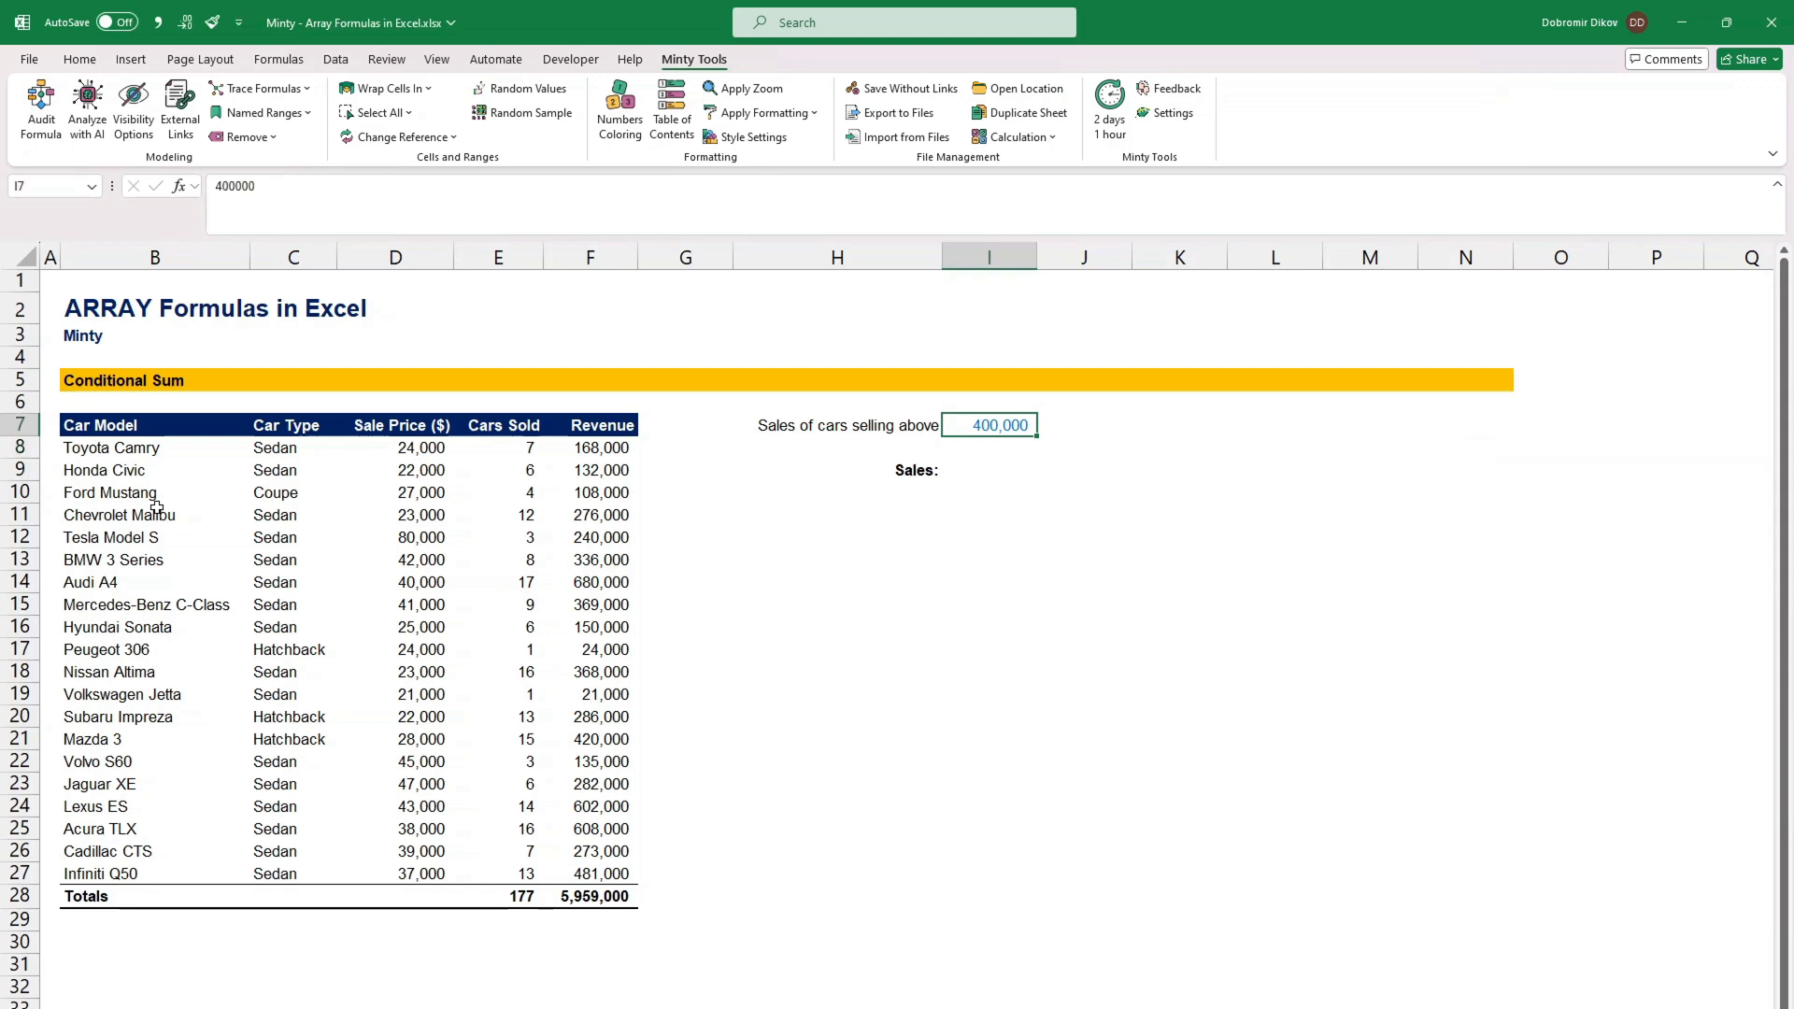
{"action": "left_click", "coordinate": [989, 469]}
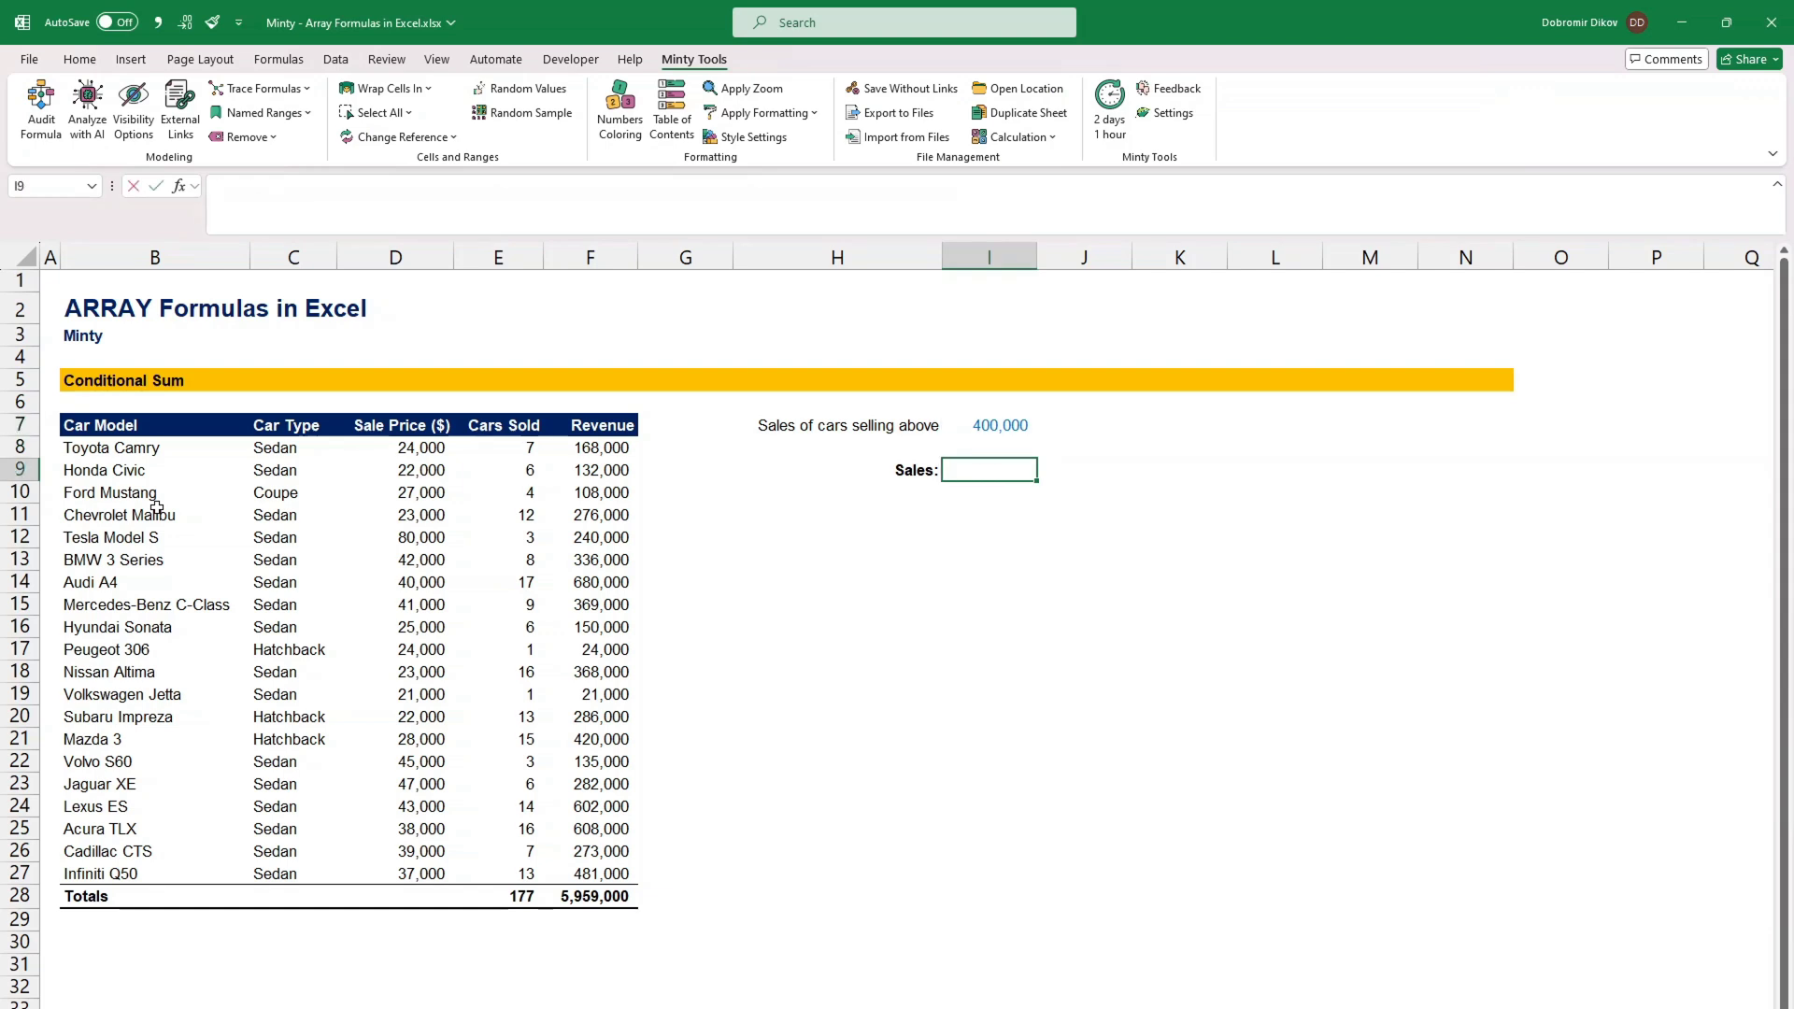
{"action": "type", "text": "=SUM(if"}
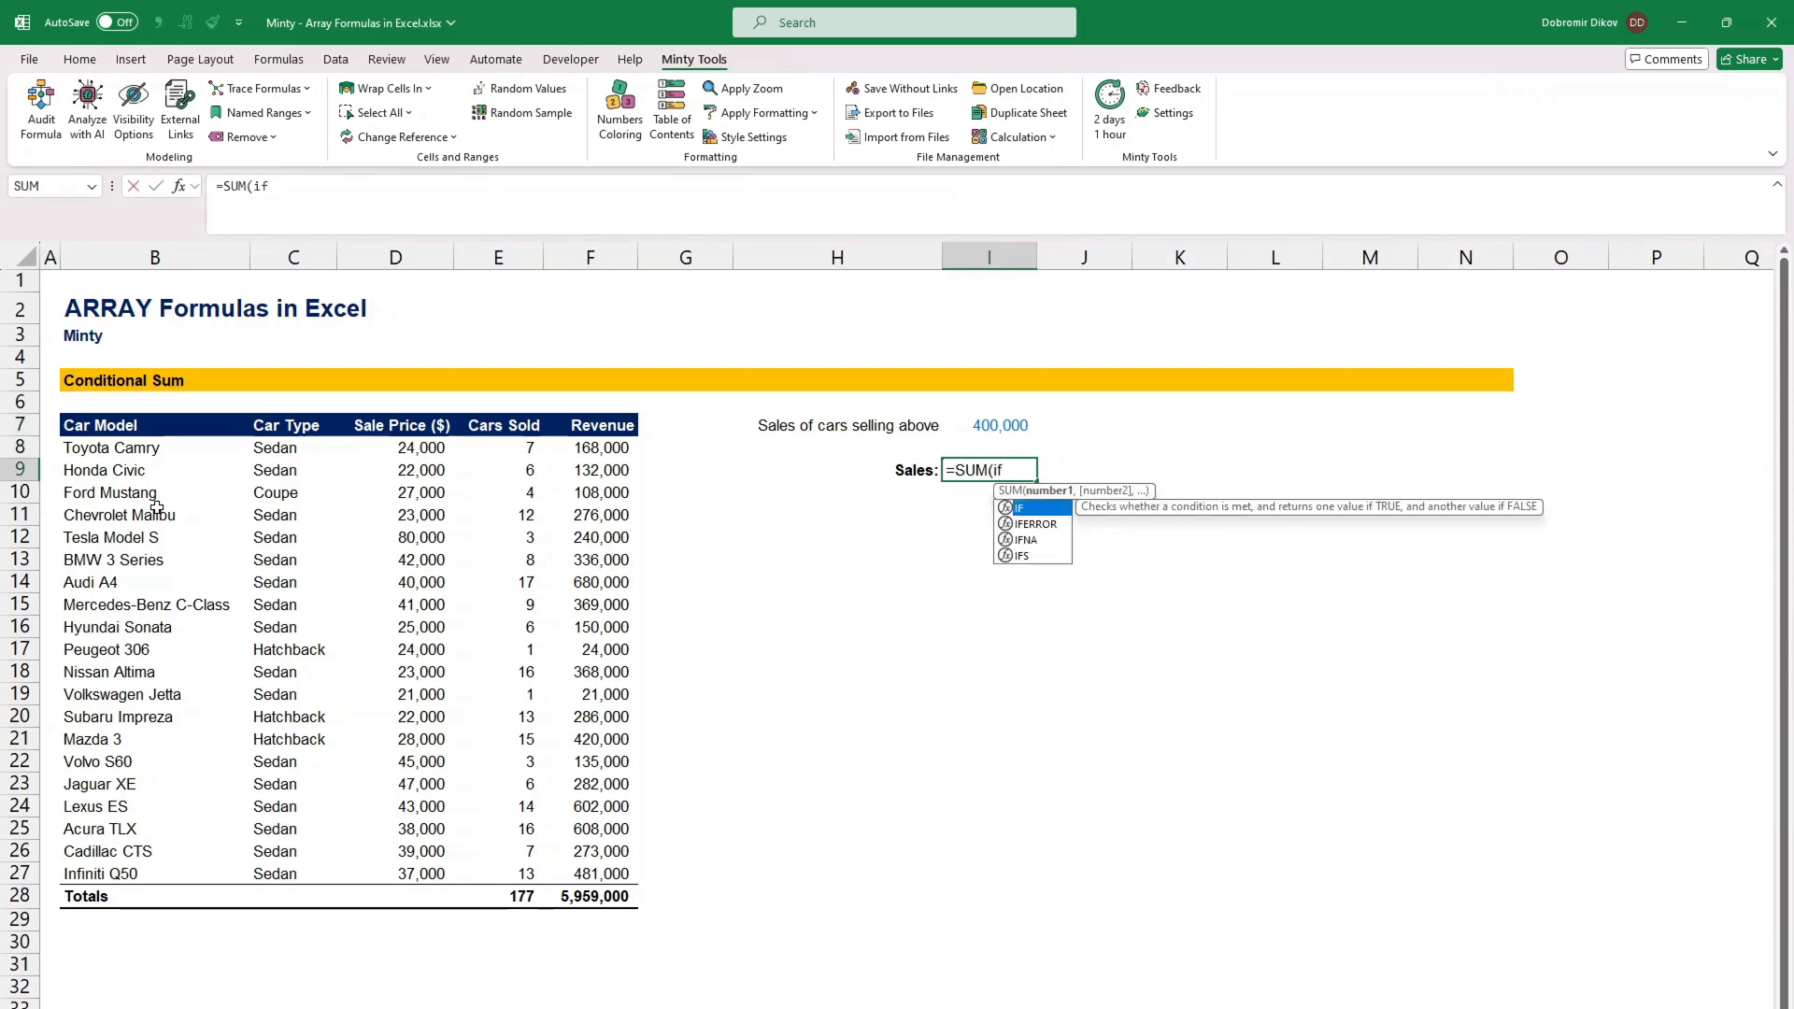
{"action": "left_click", "coordinate": [498, 470]}
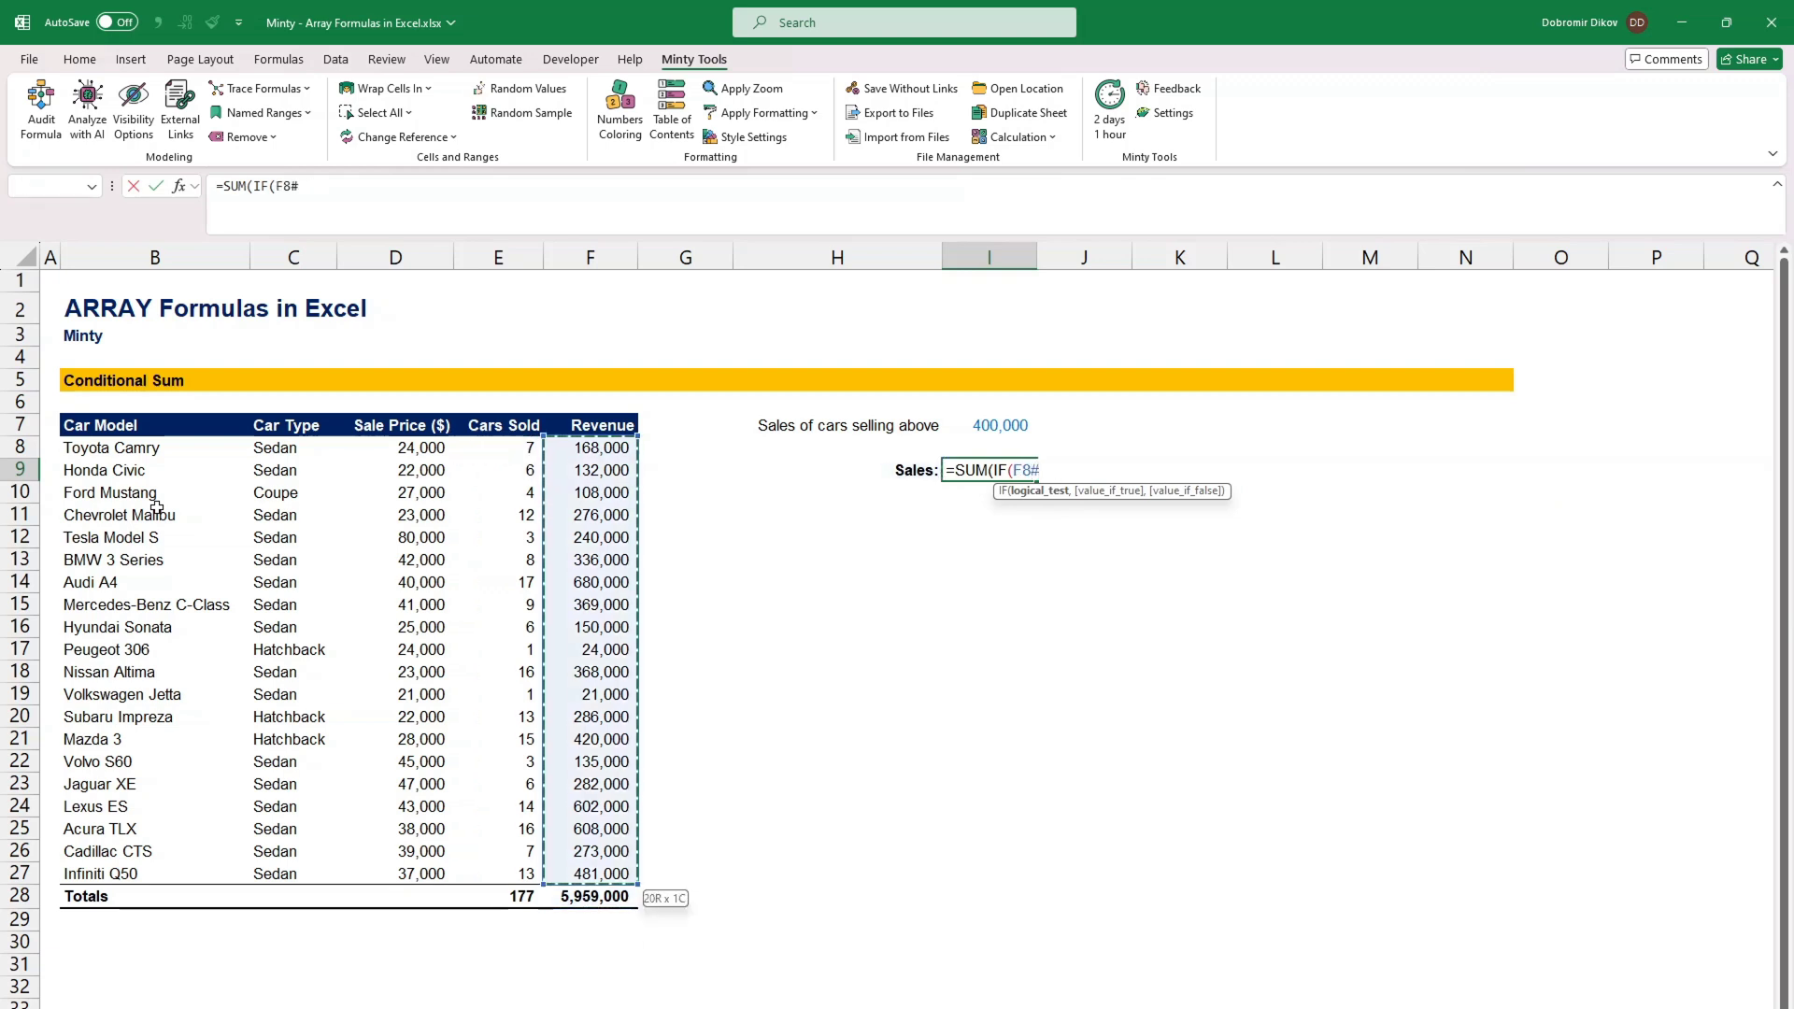
{"action": "type", "text": ">"}
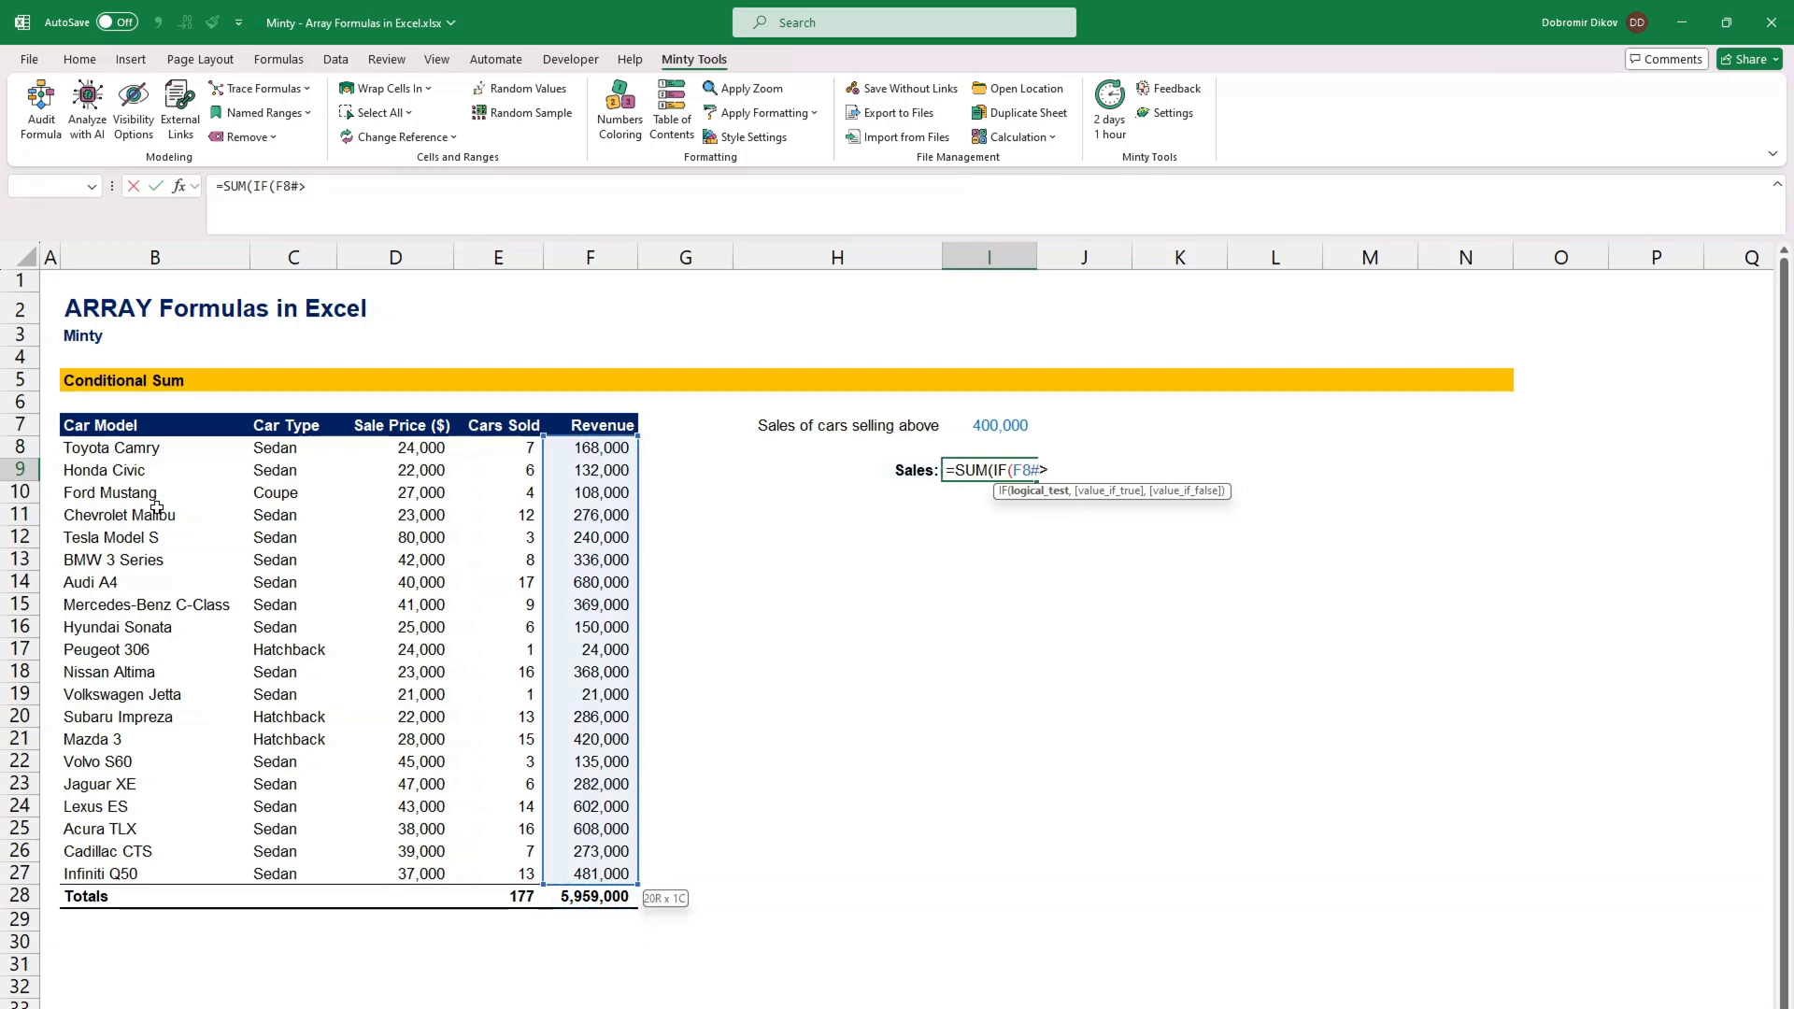
{"action": "left_click", "coordinate": [1000, 425]}
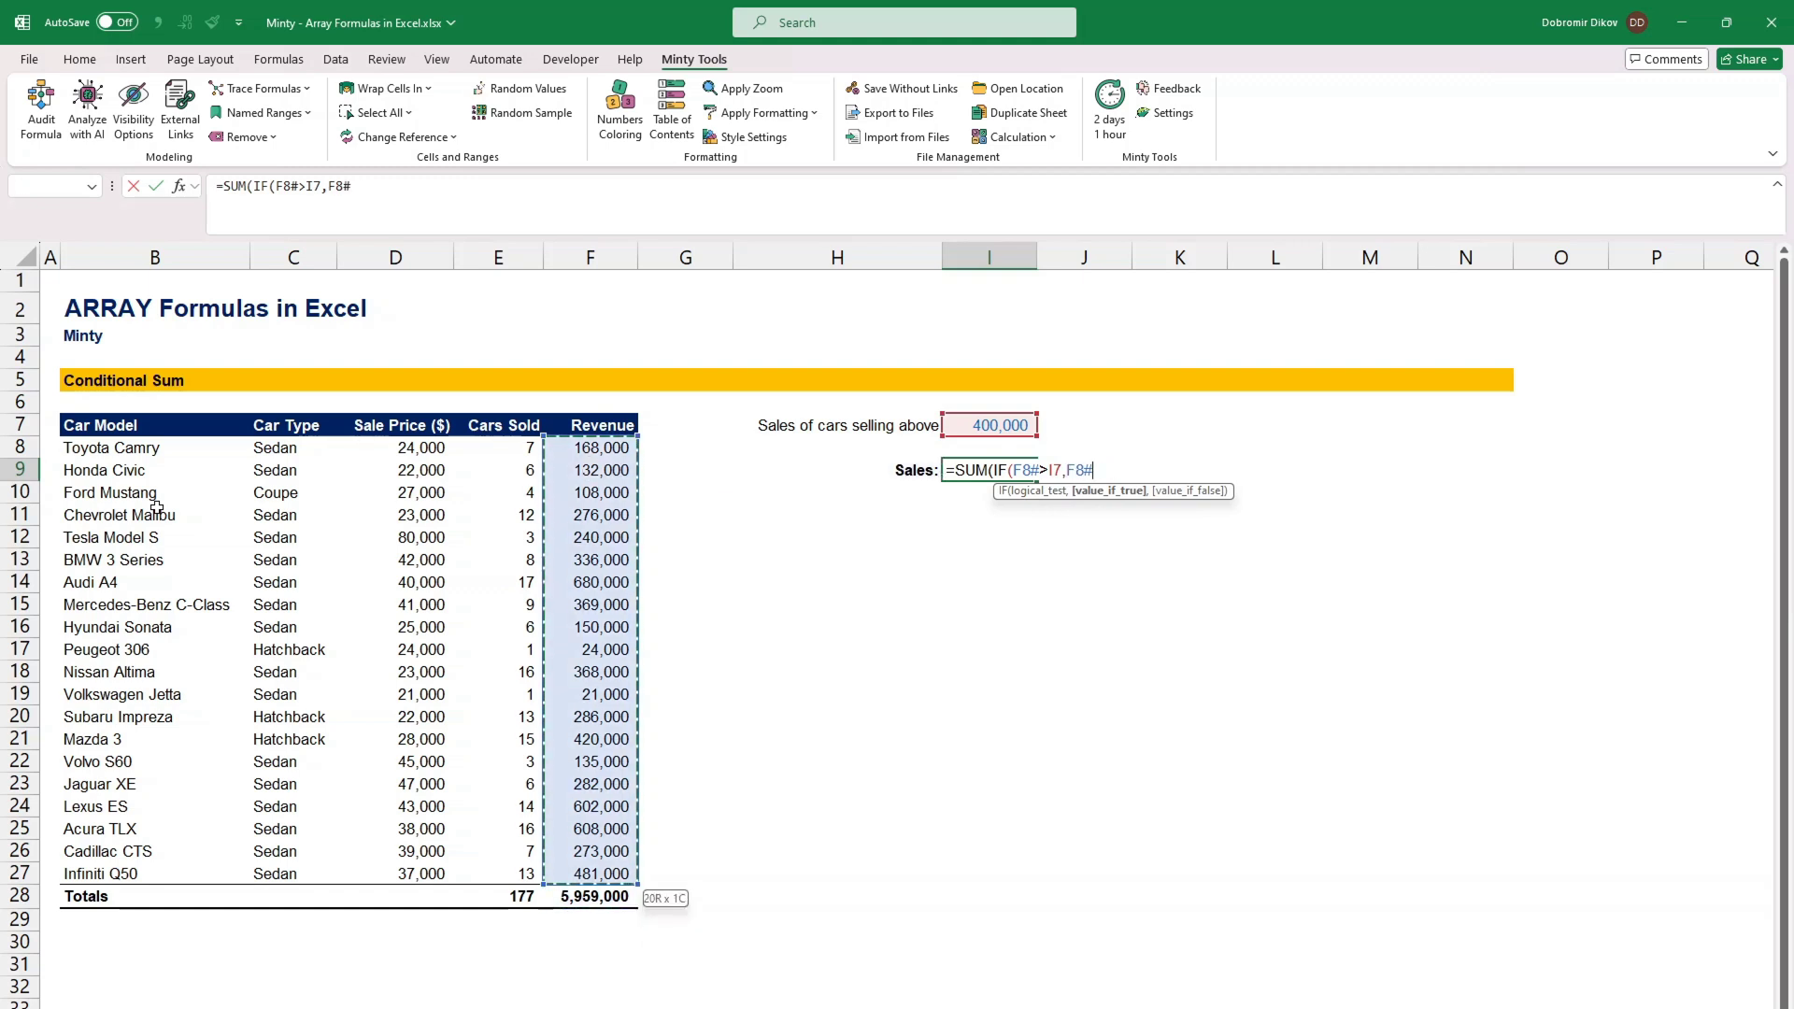
{"action": "type", "text": "0"}
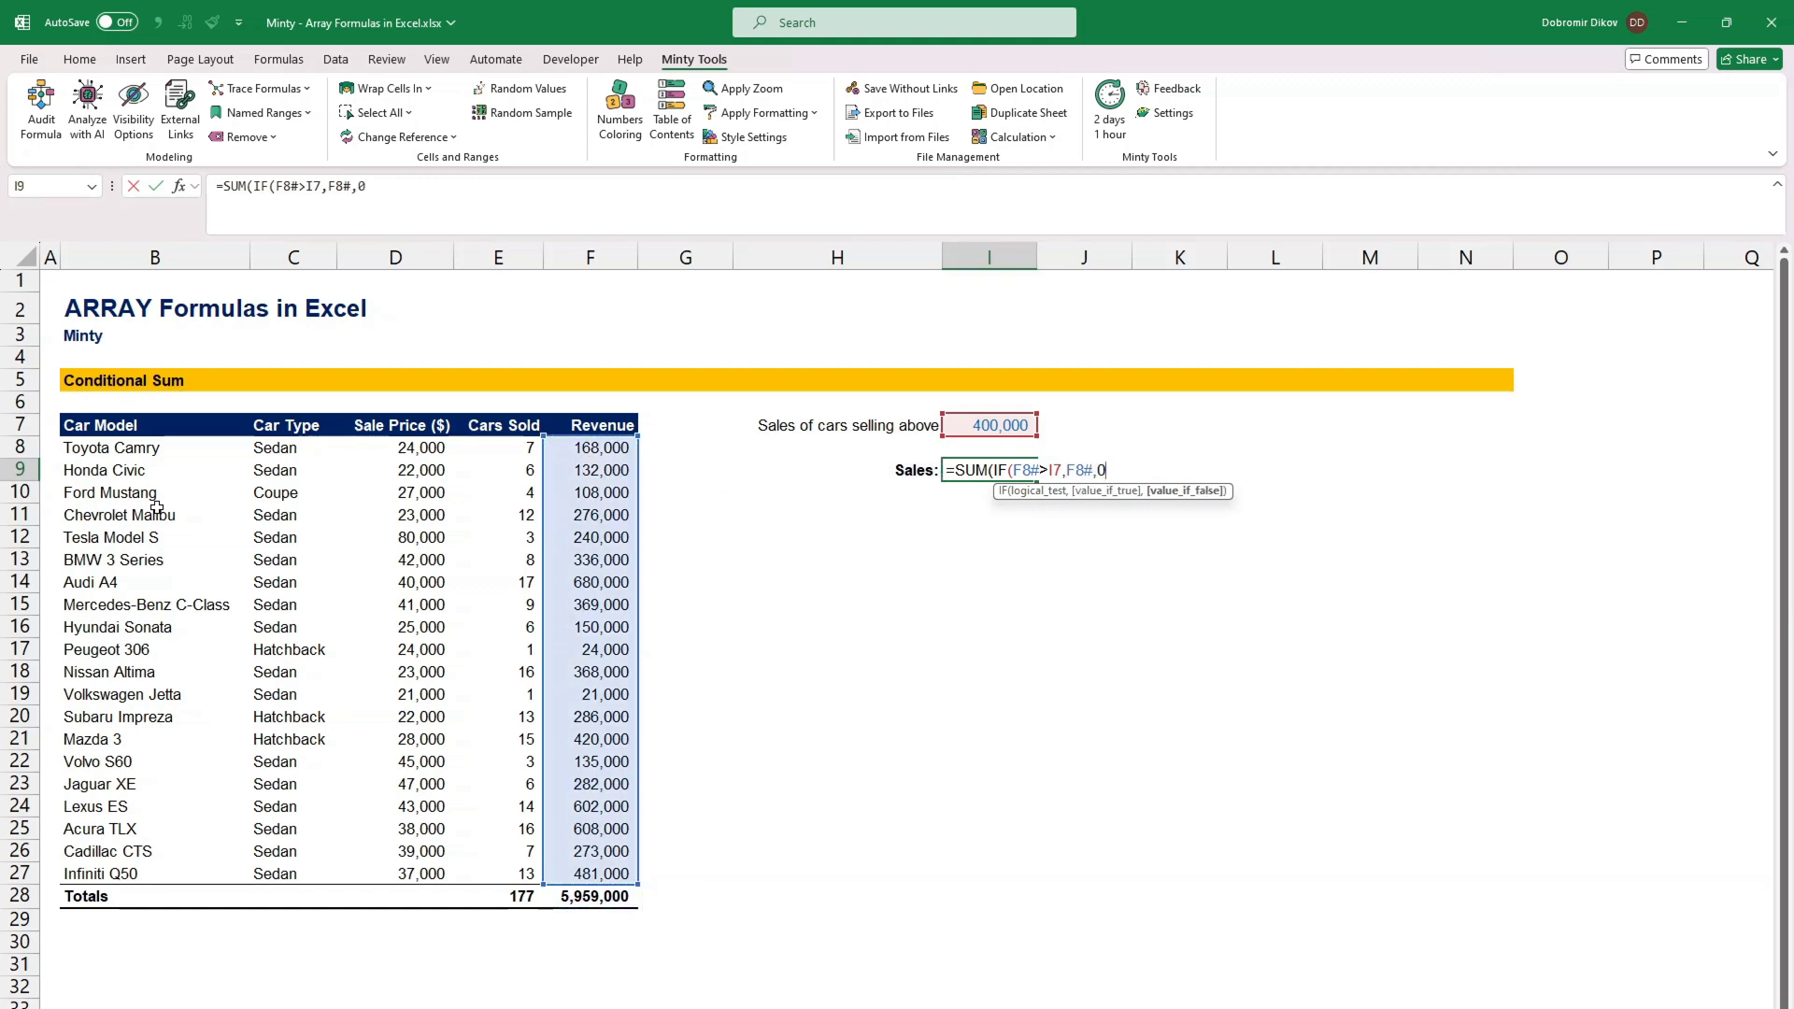
{"action": "key", "text": "Enter"}
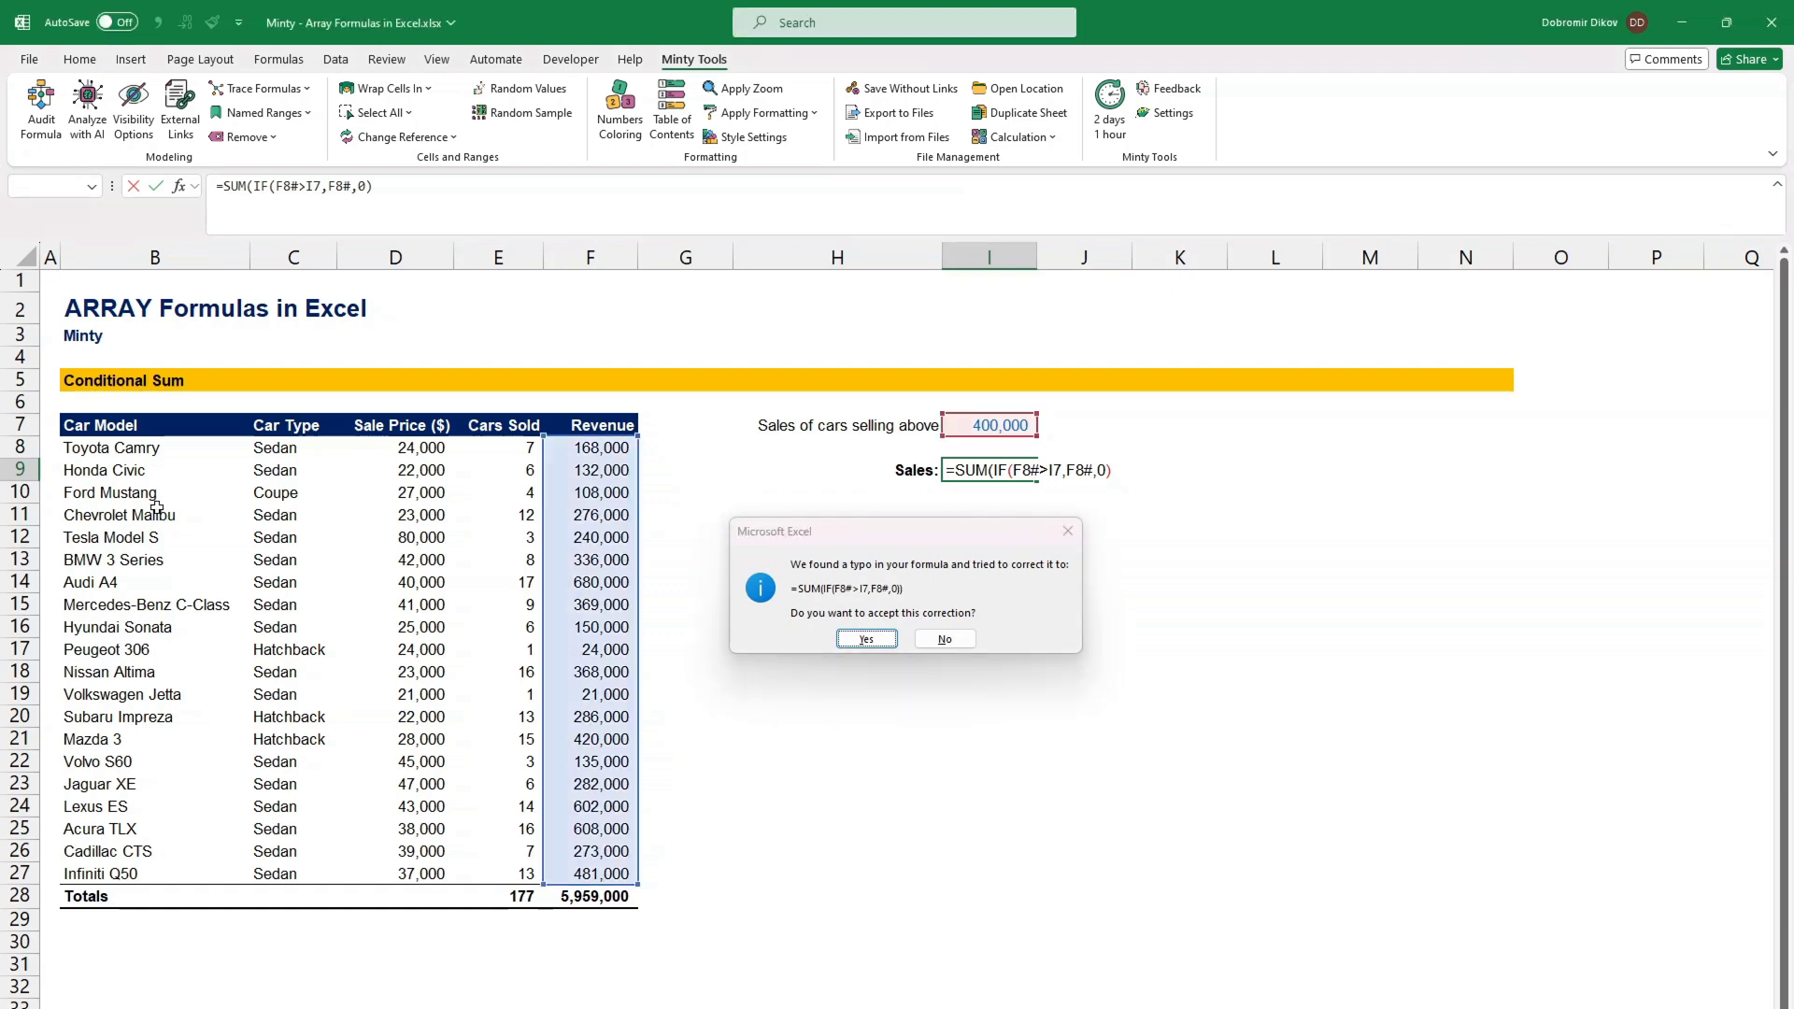
{"action": "left_click", "coordinate": [866, 639]}
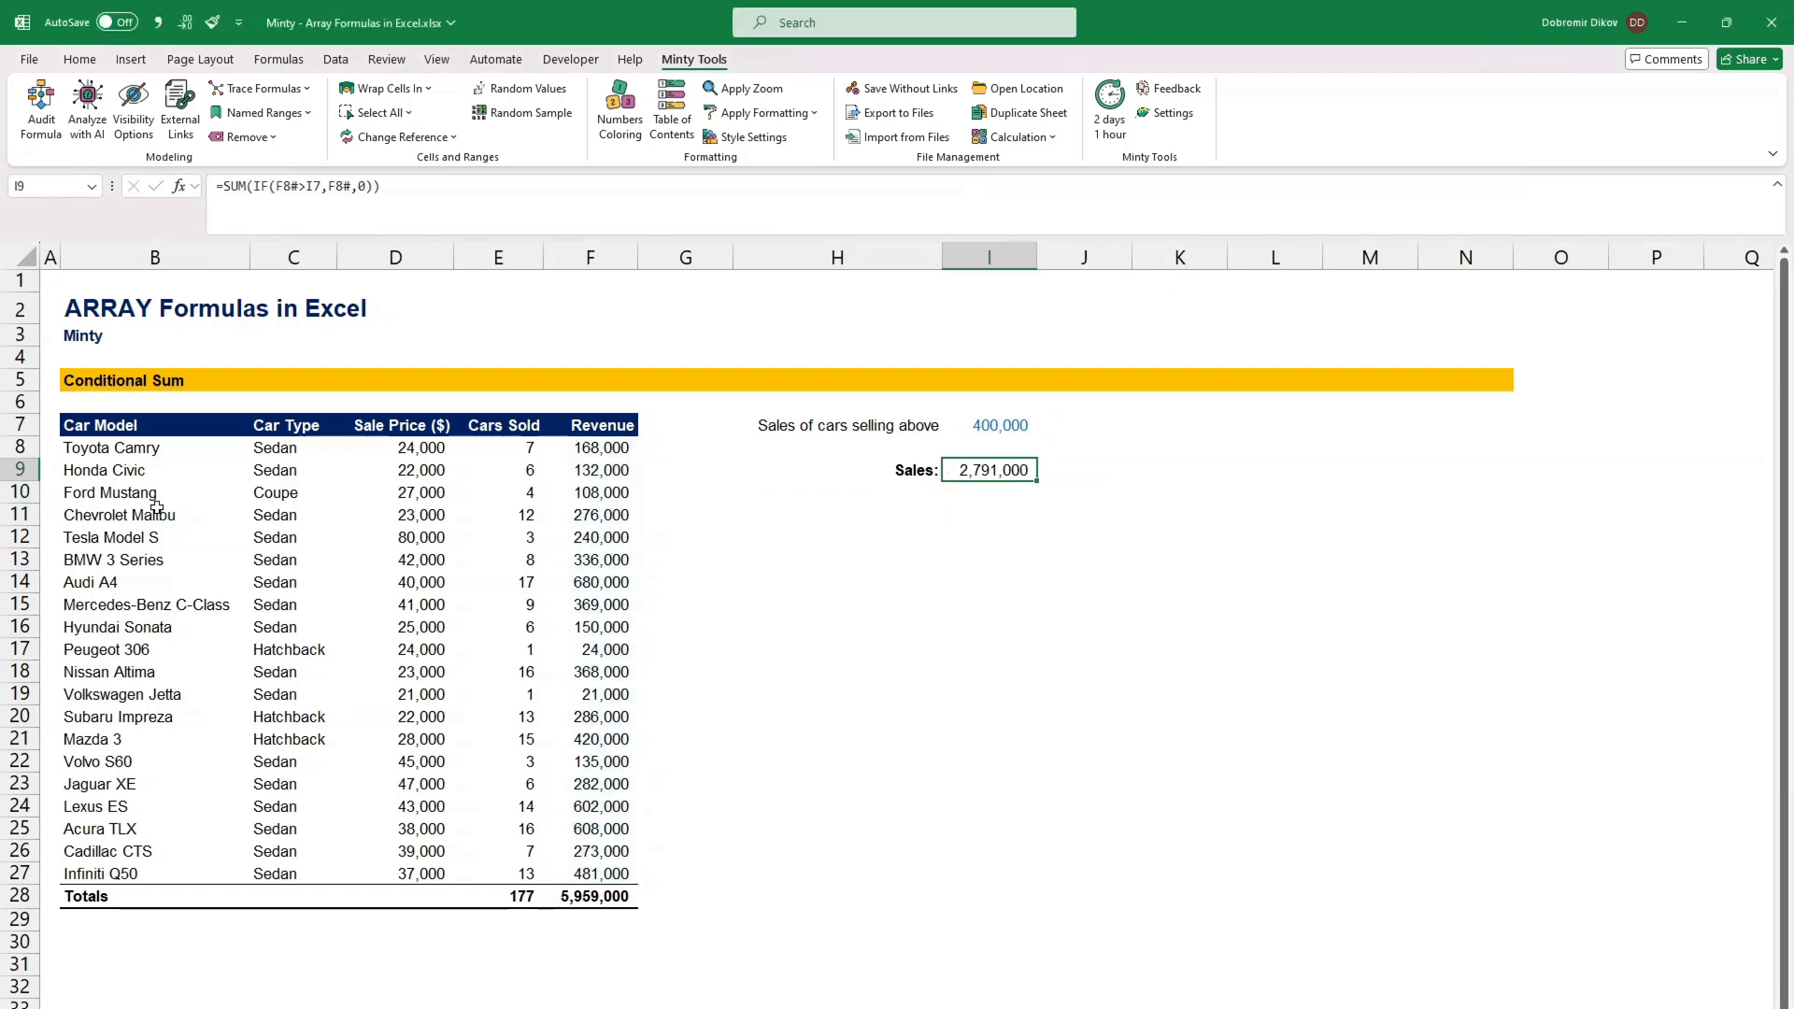
{"action": "left_click", "coordinate": [81, 59]}
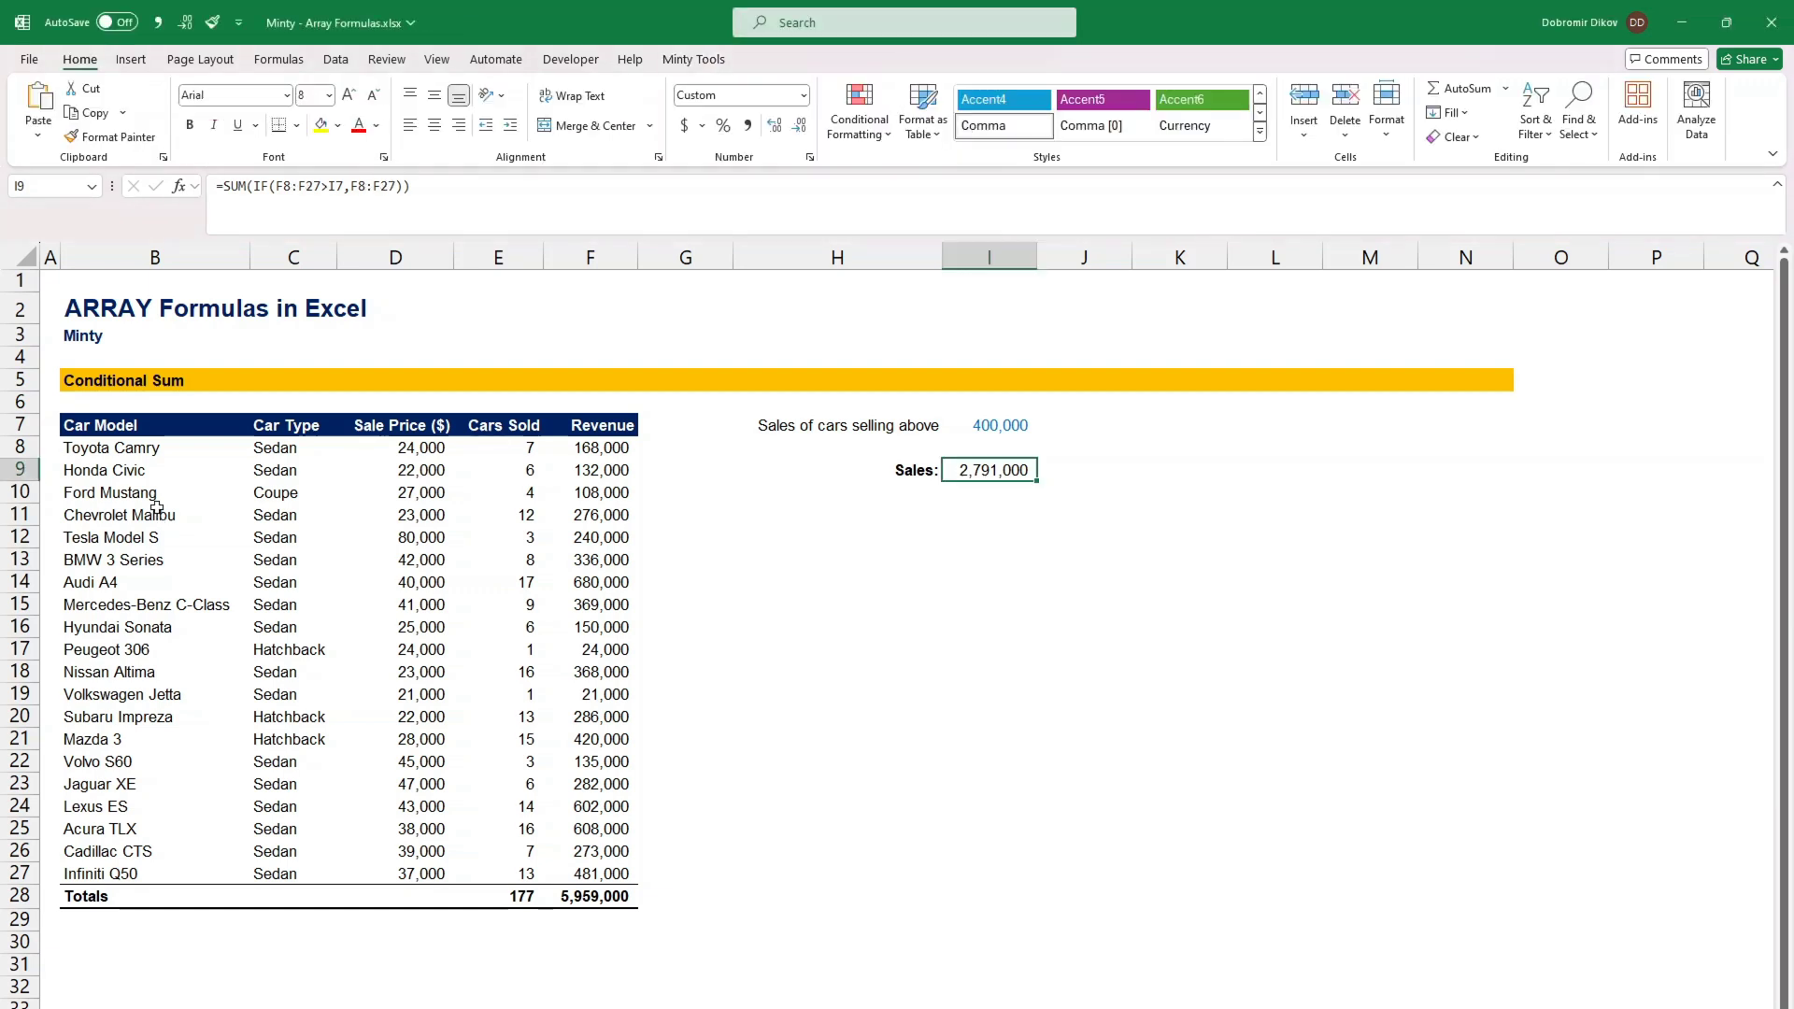
{"action": "left_click", "coordinate": [693, 59]}
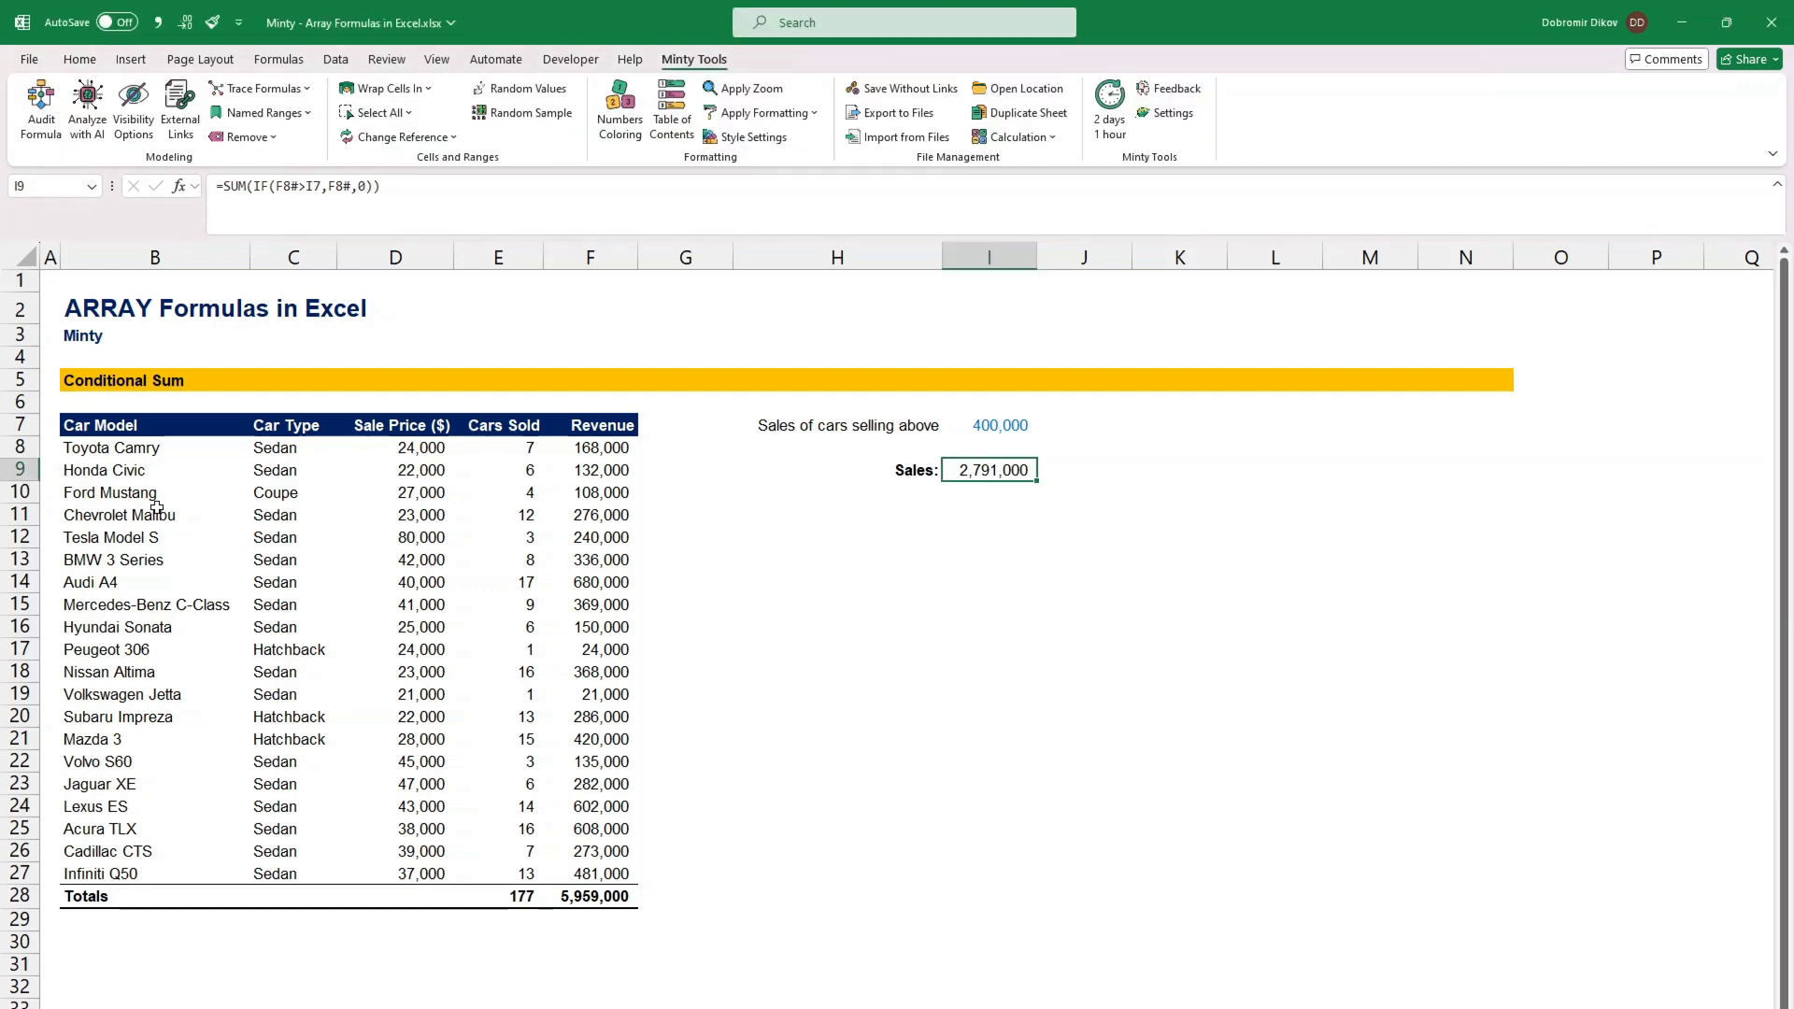
{"action": "left_click", "coordinate": [590, 469]}
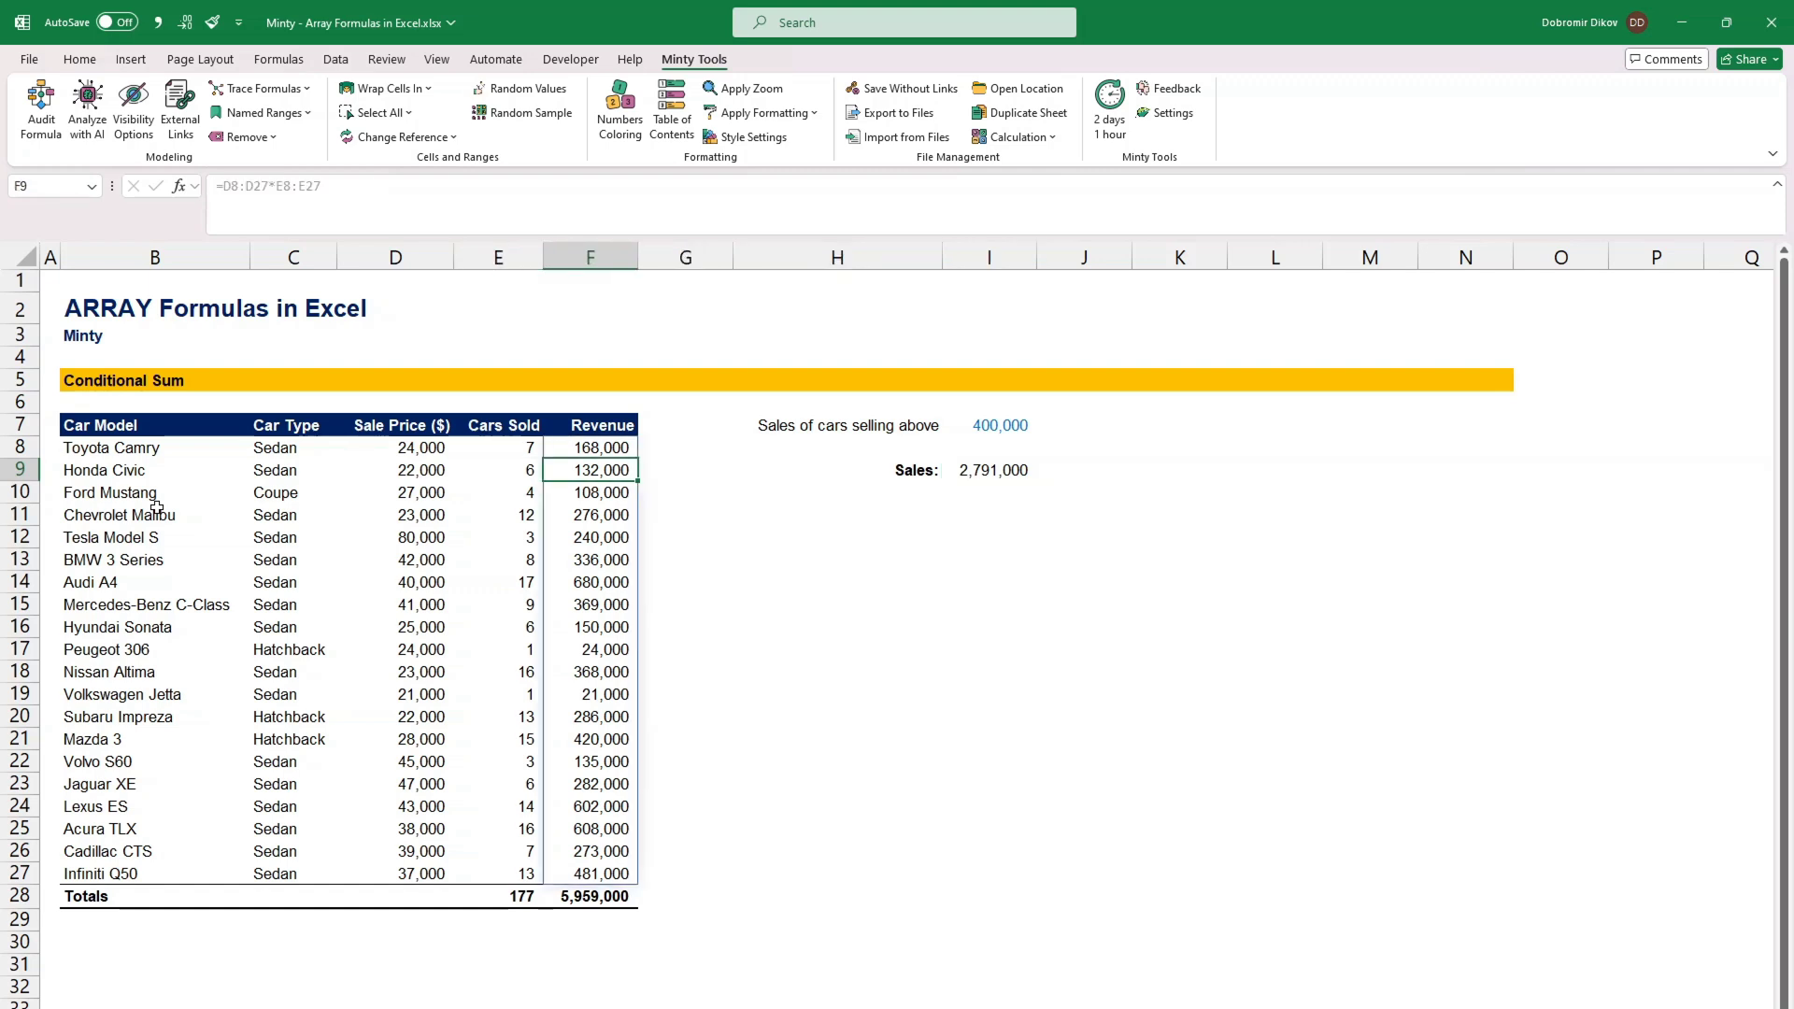
{"action": "left_click", "coordinate": [590, 448]}
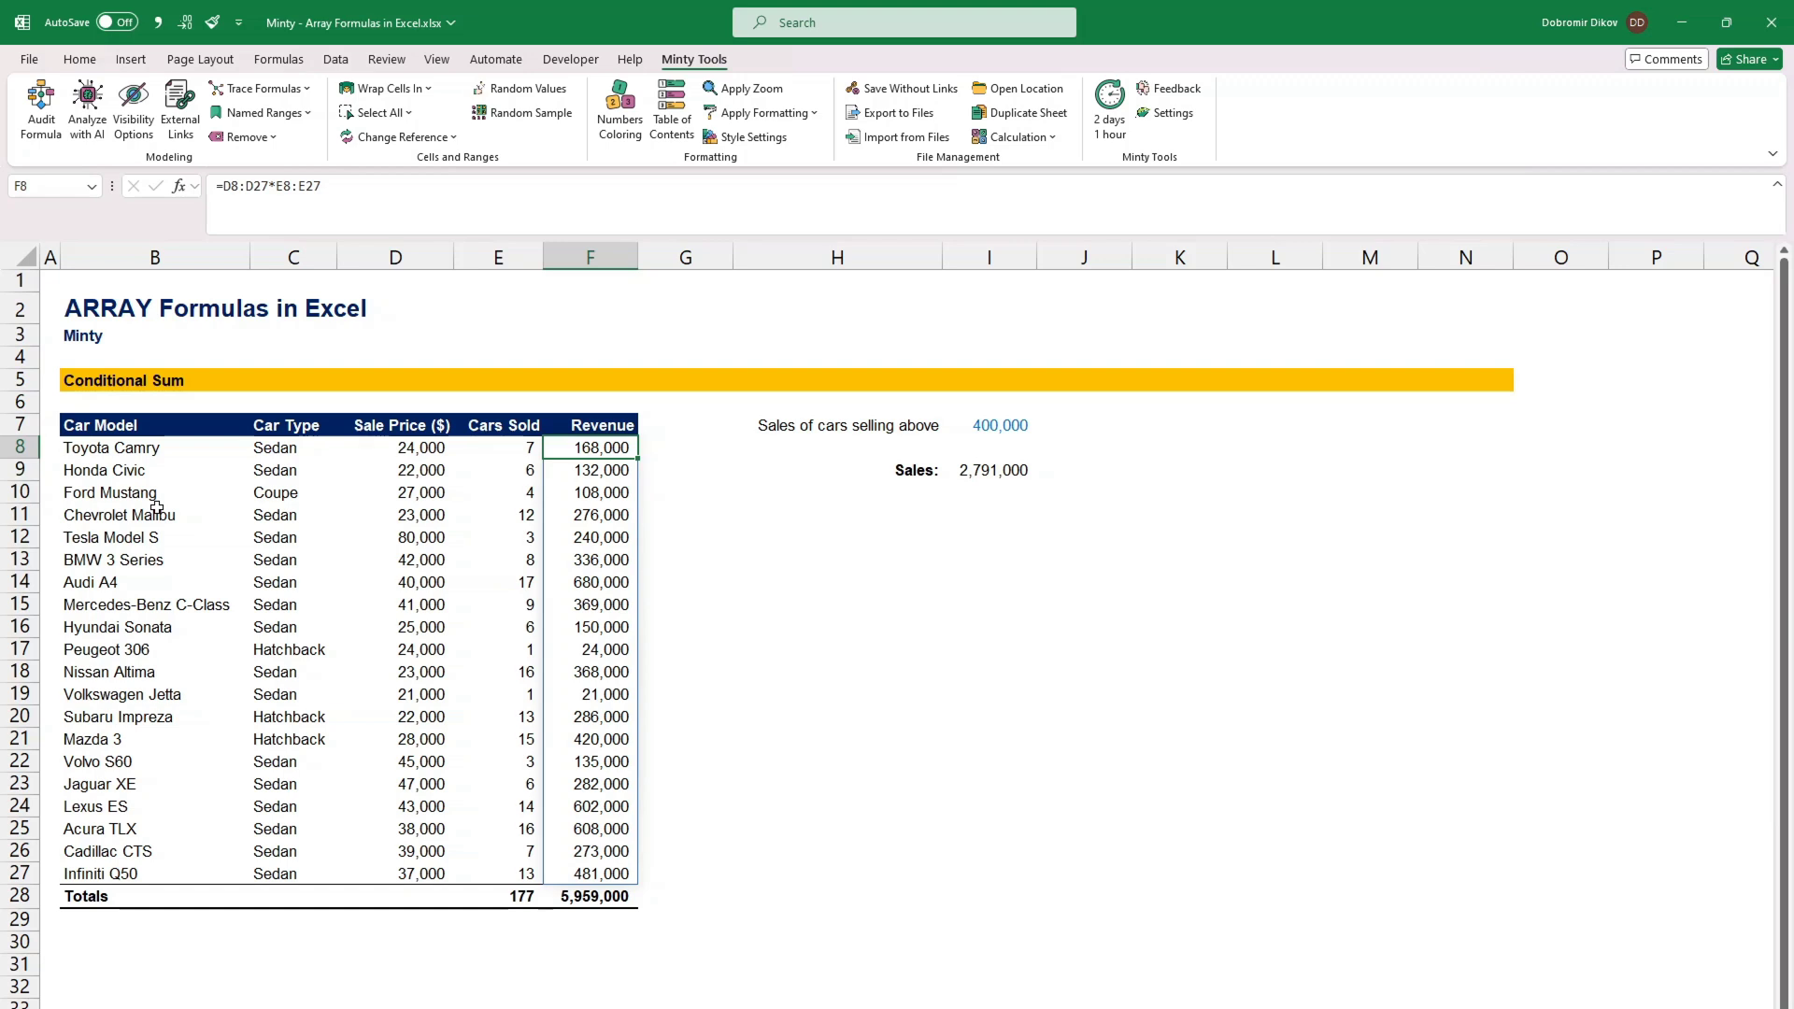